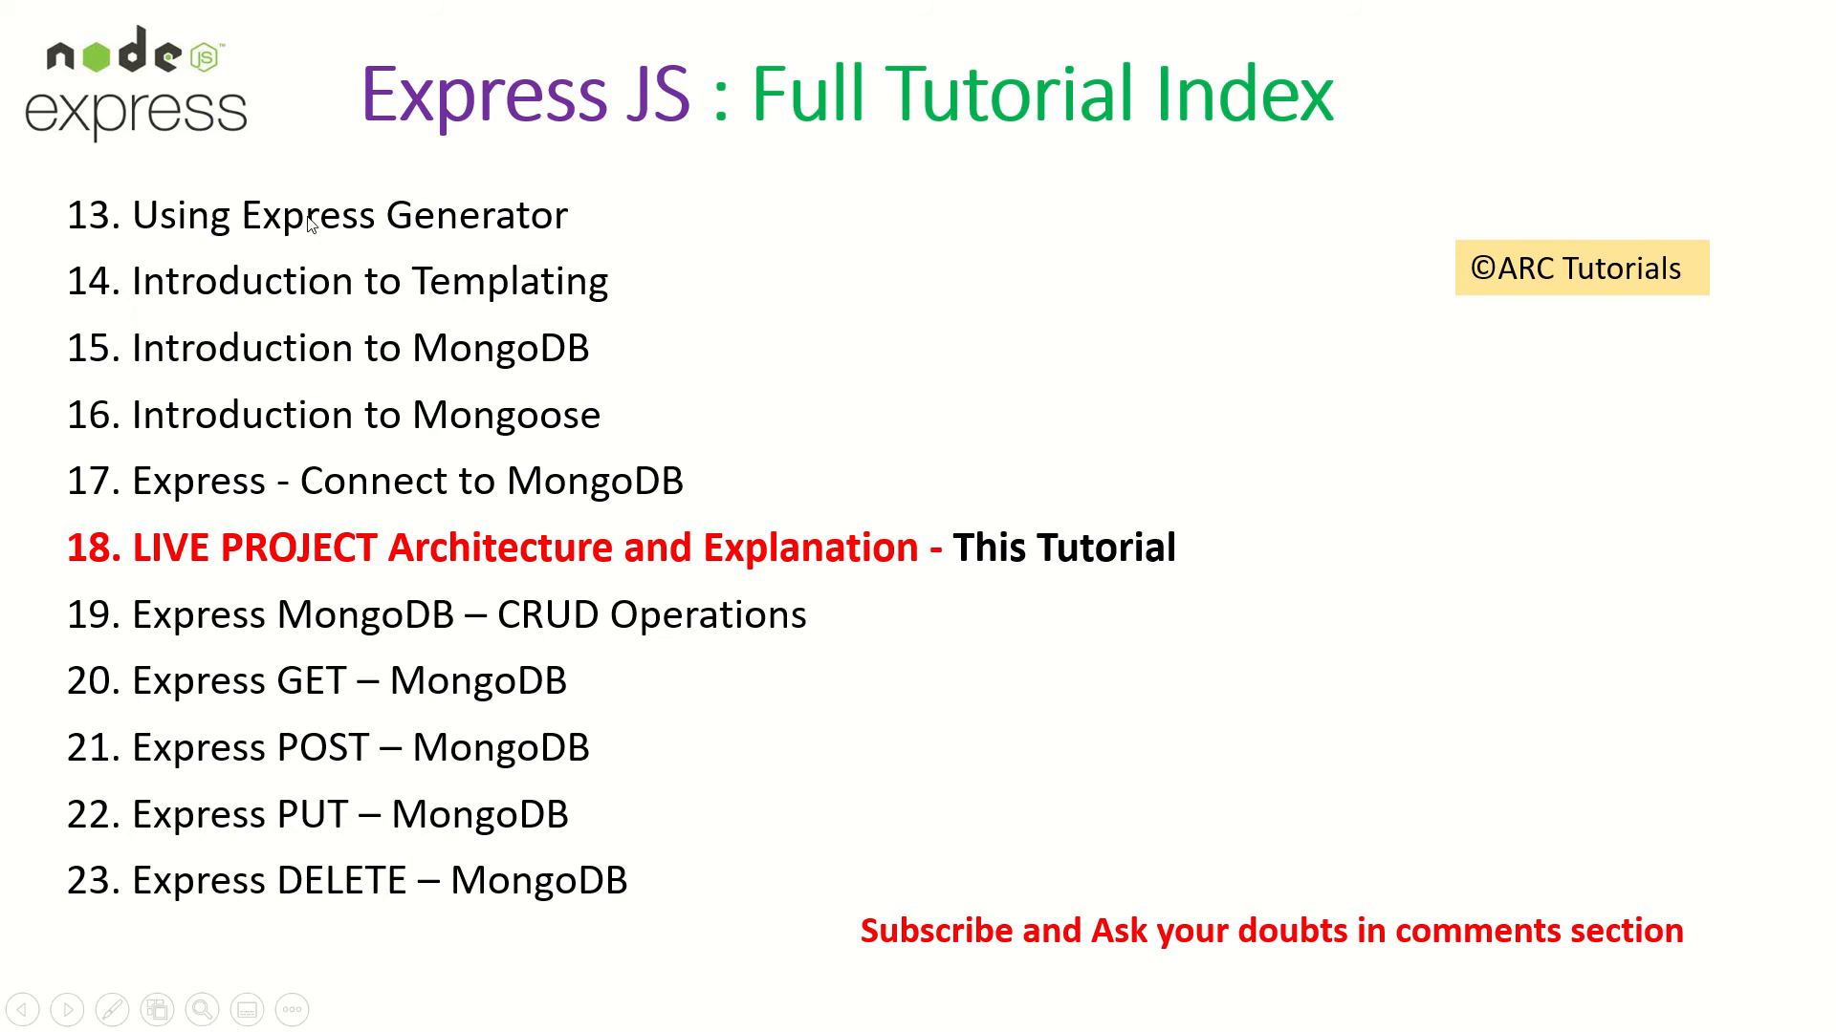
{"action": "mouse_move", "coordinate": [467, 234]}
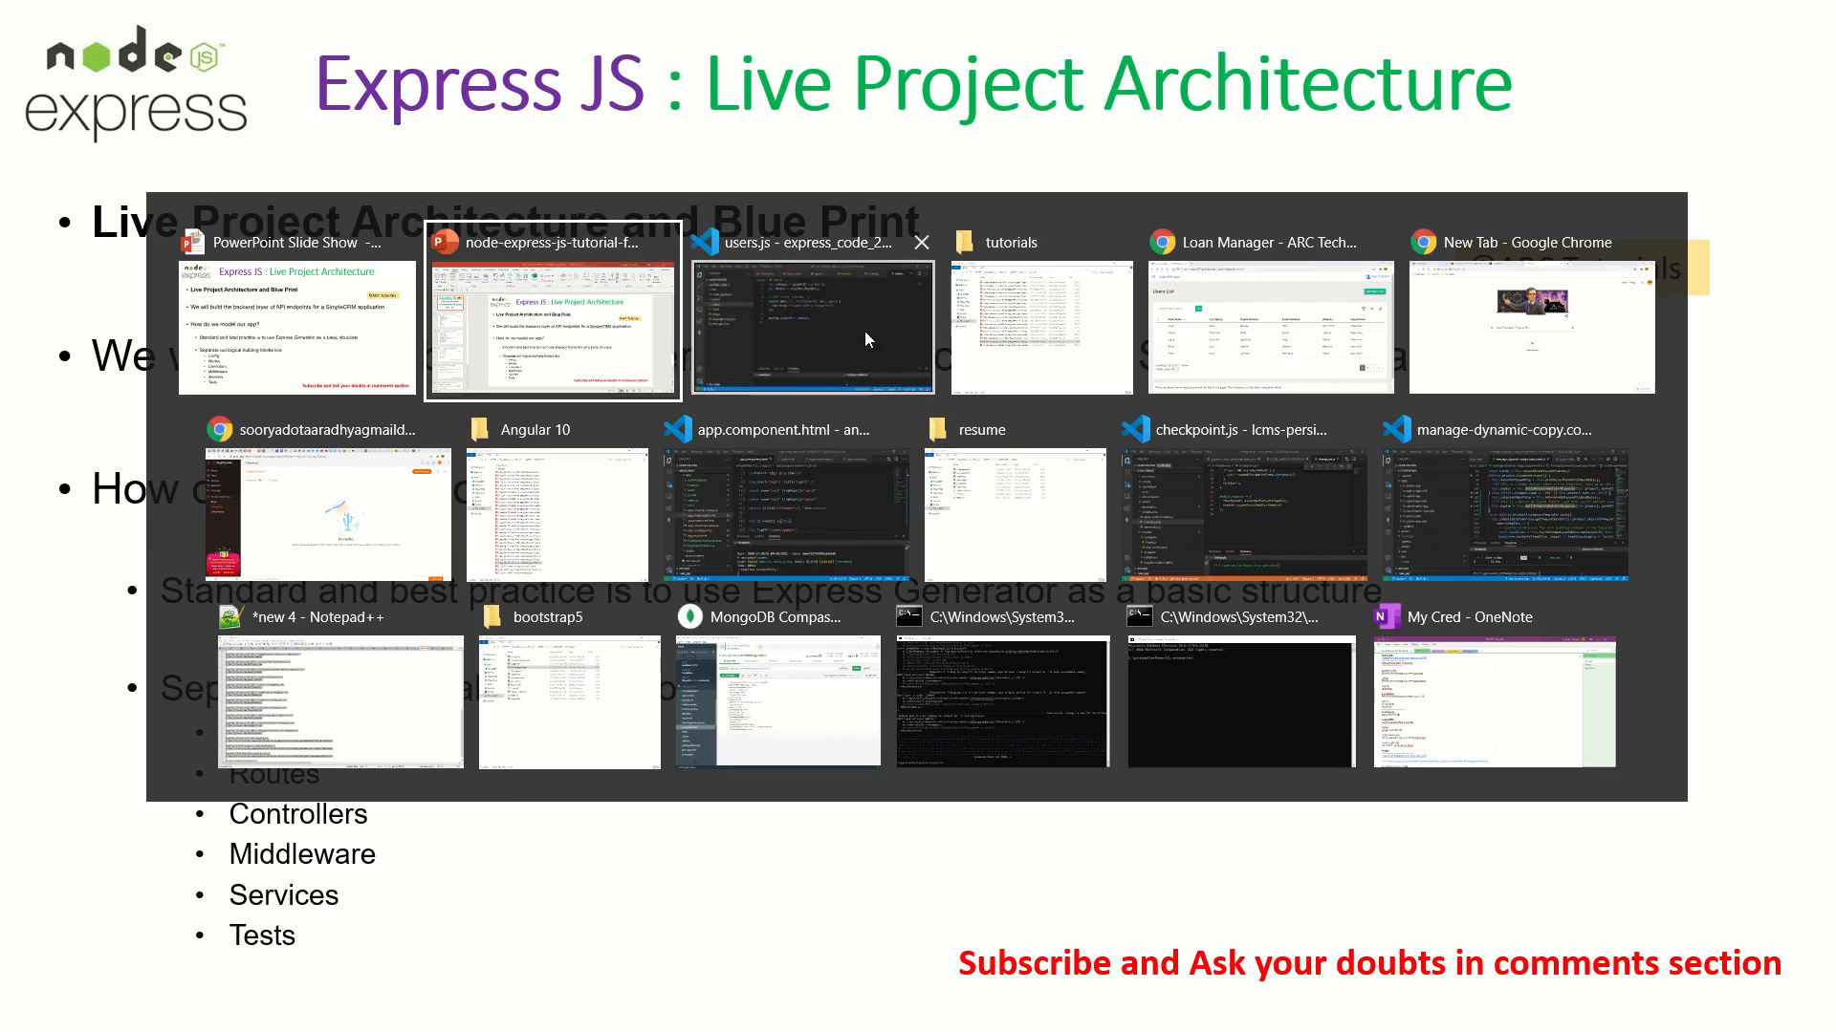
Add a config folder to express_code_2 and expand the public and routes folders
{"action": "left_click", "coordinate": [810, 325]}
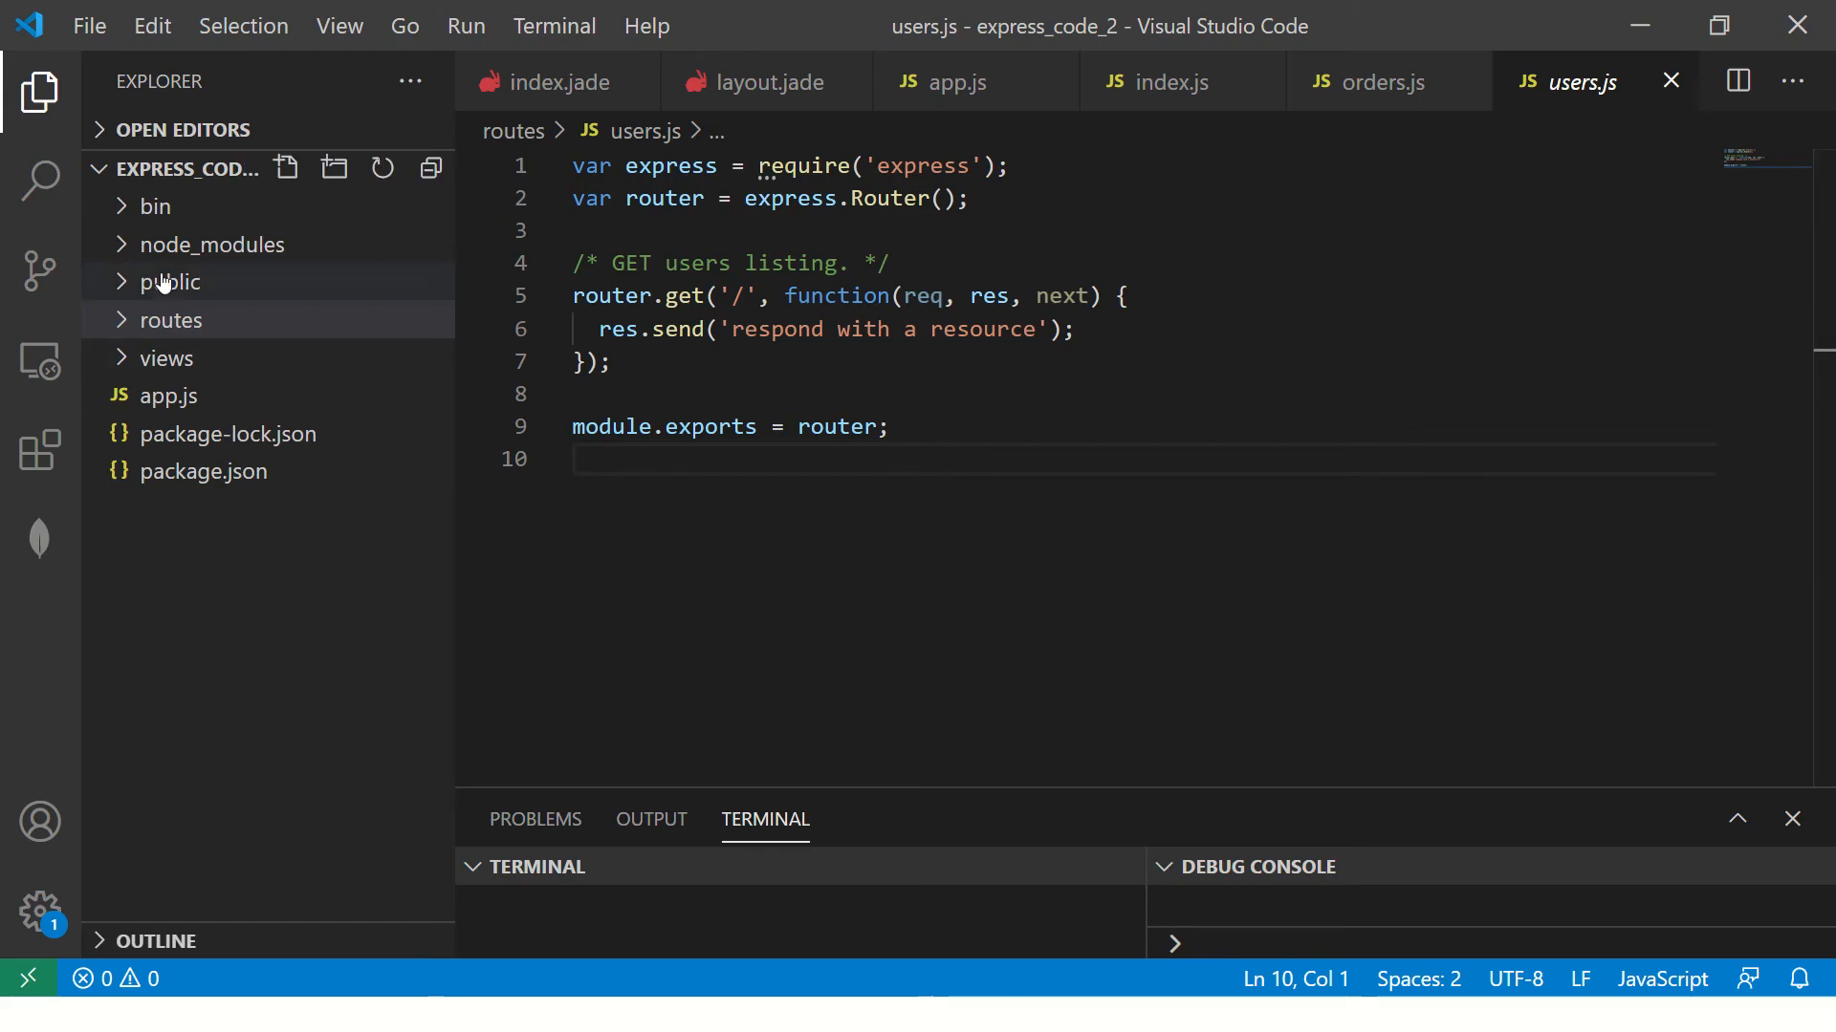
{"action": "mouse_move", "coordinate": [180, 306]}
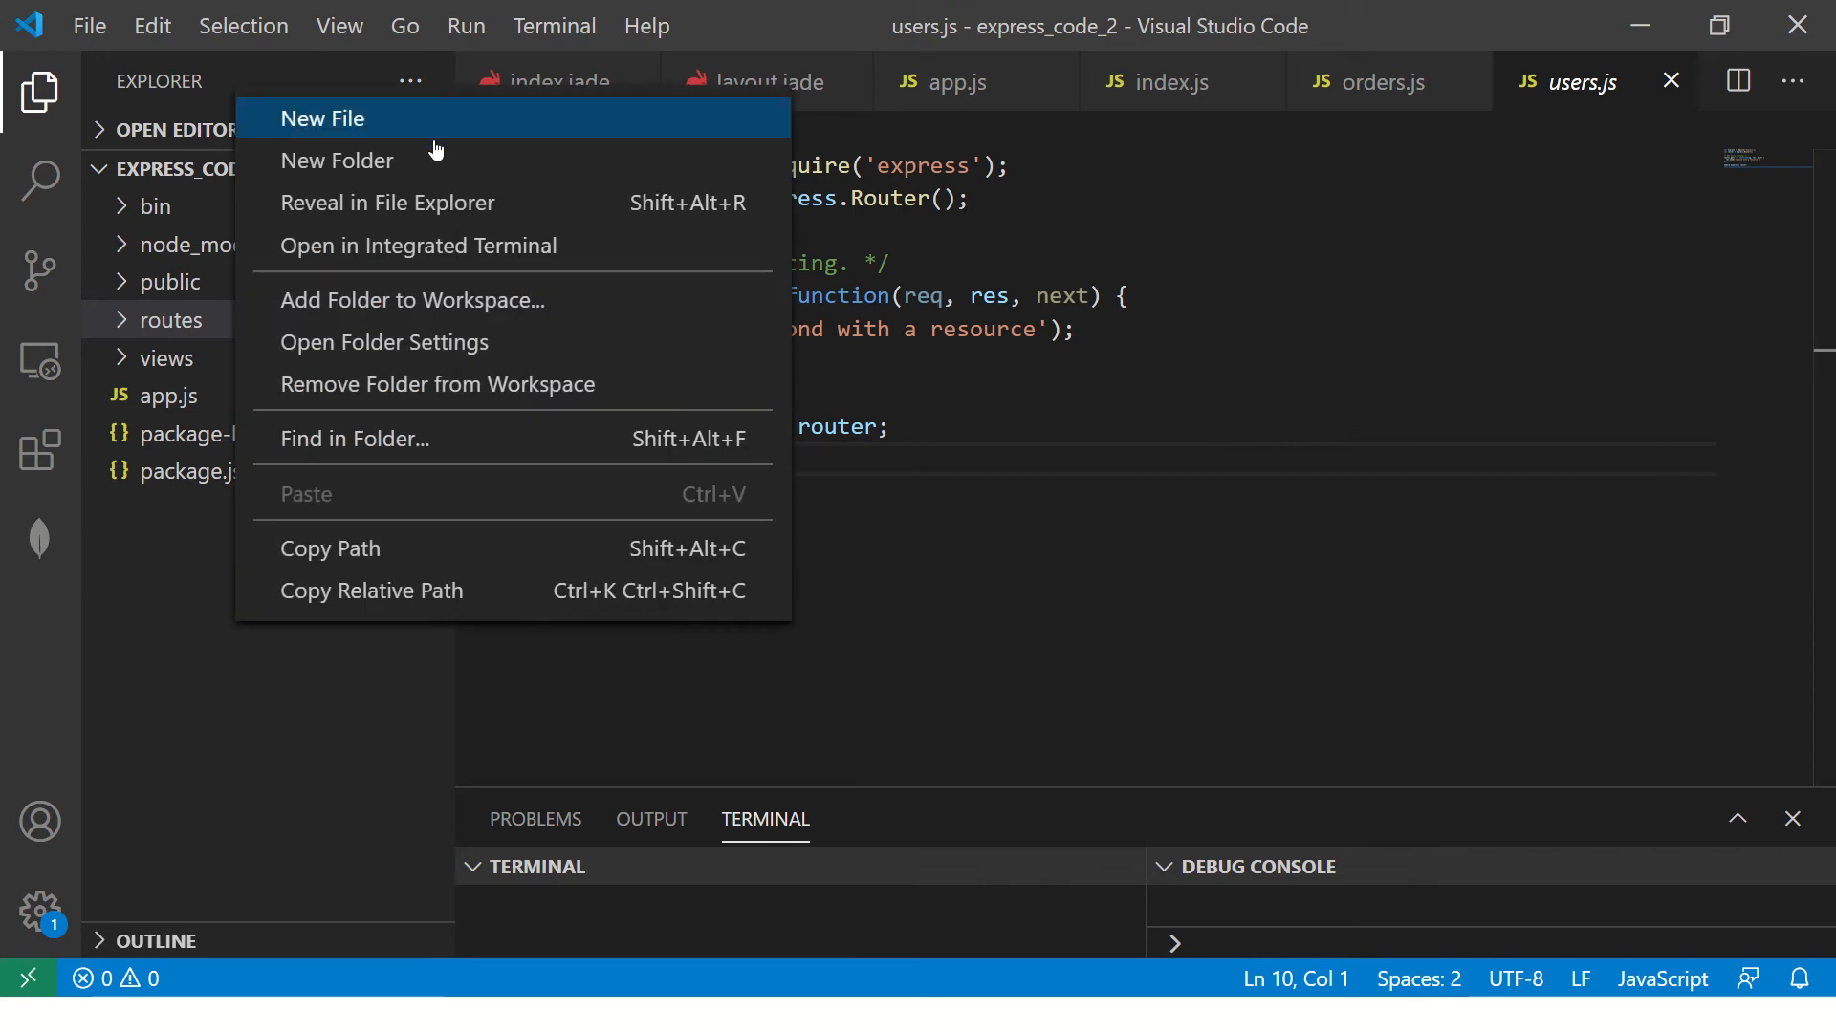
{"action": "left_click", "coordinate": [321, 119]}
{"action": "type", "text": "config"}
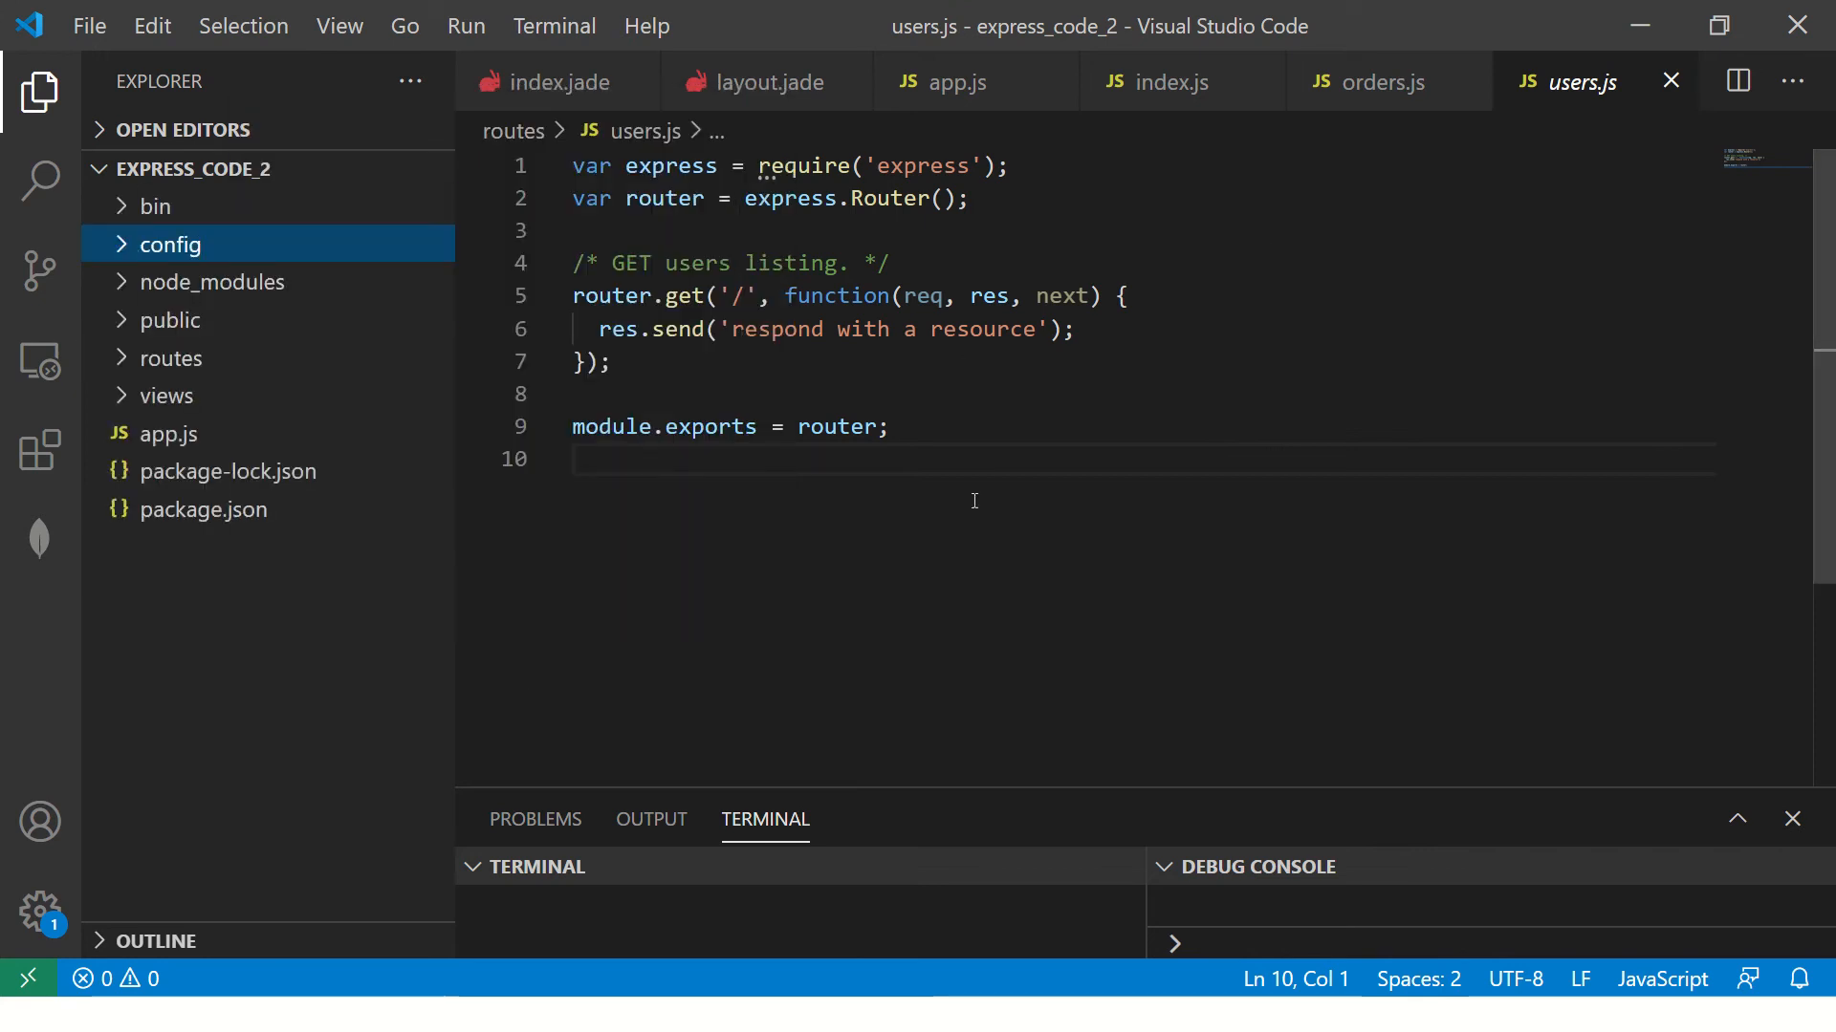
{"action": "right_click", "coordinate": [172, 245]}
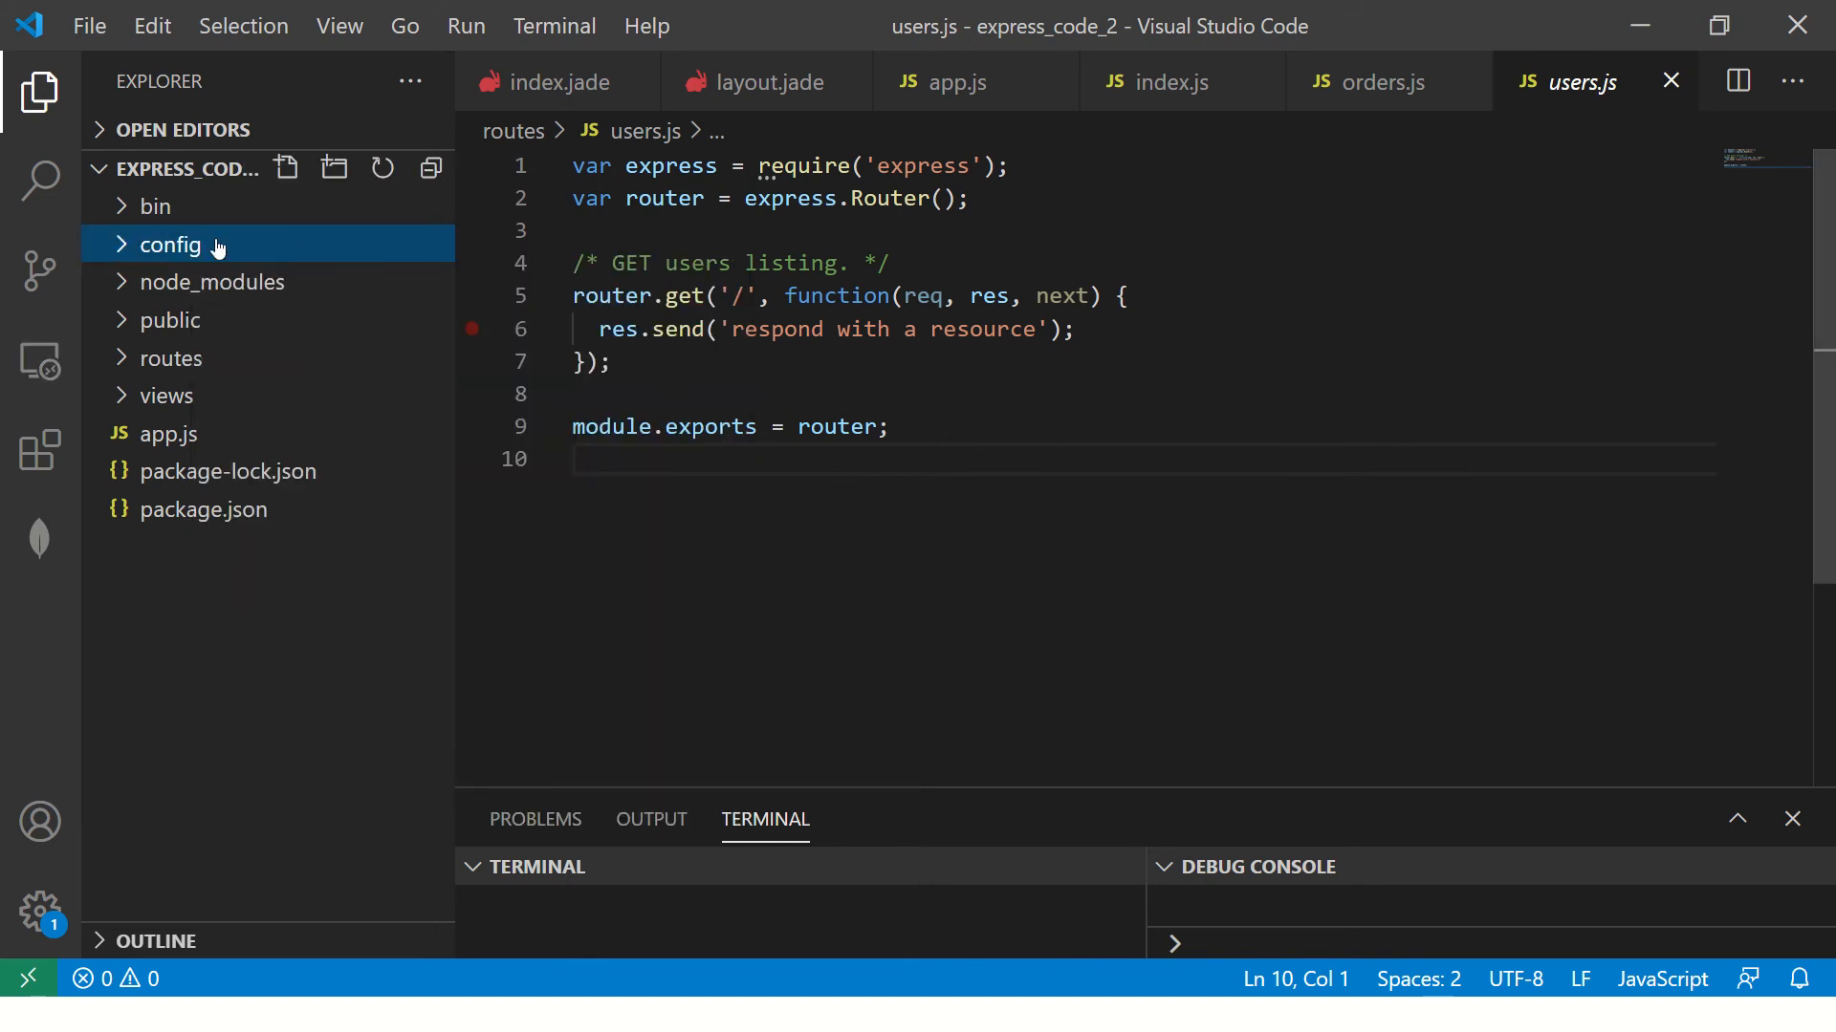
{"action": "left_click", "coordinate": [170, 320]}
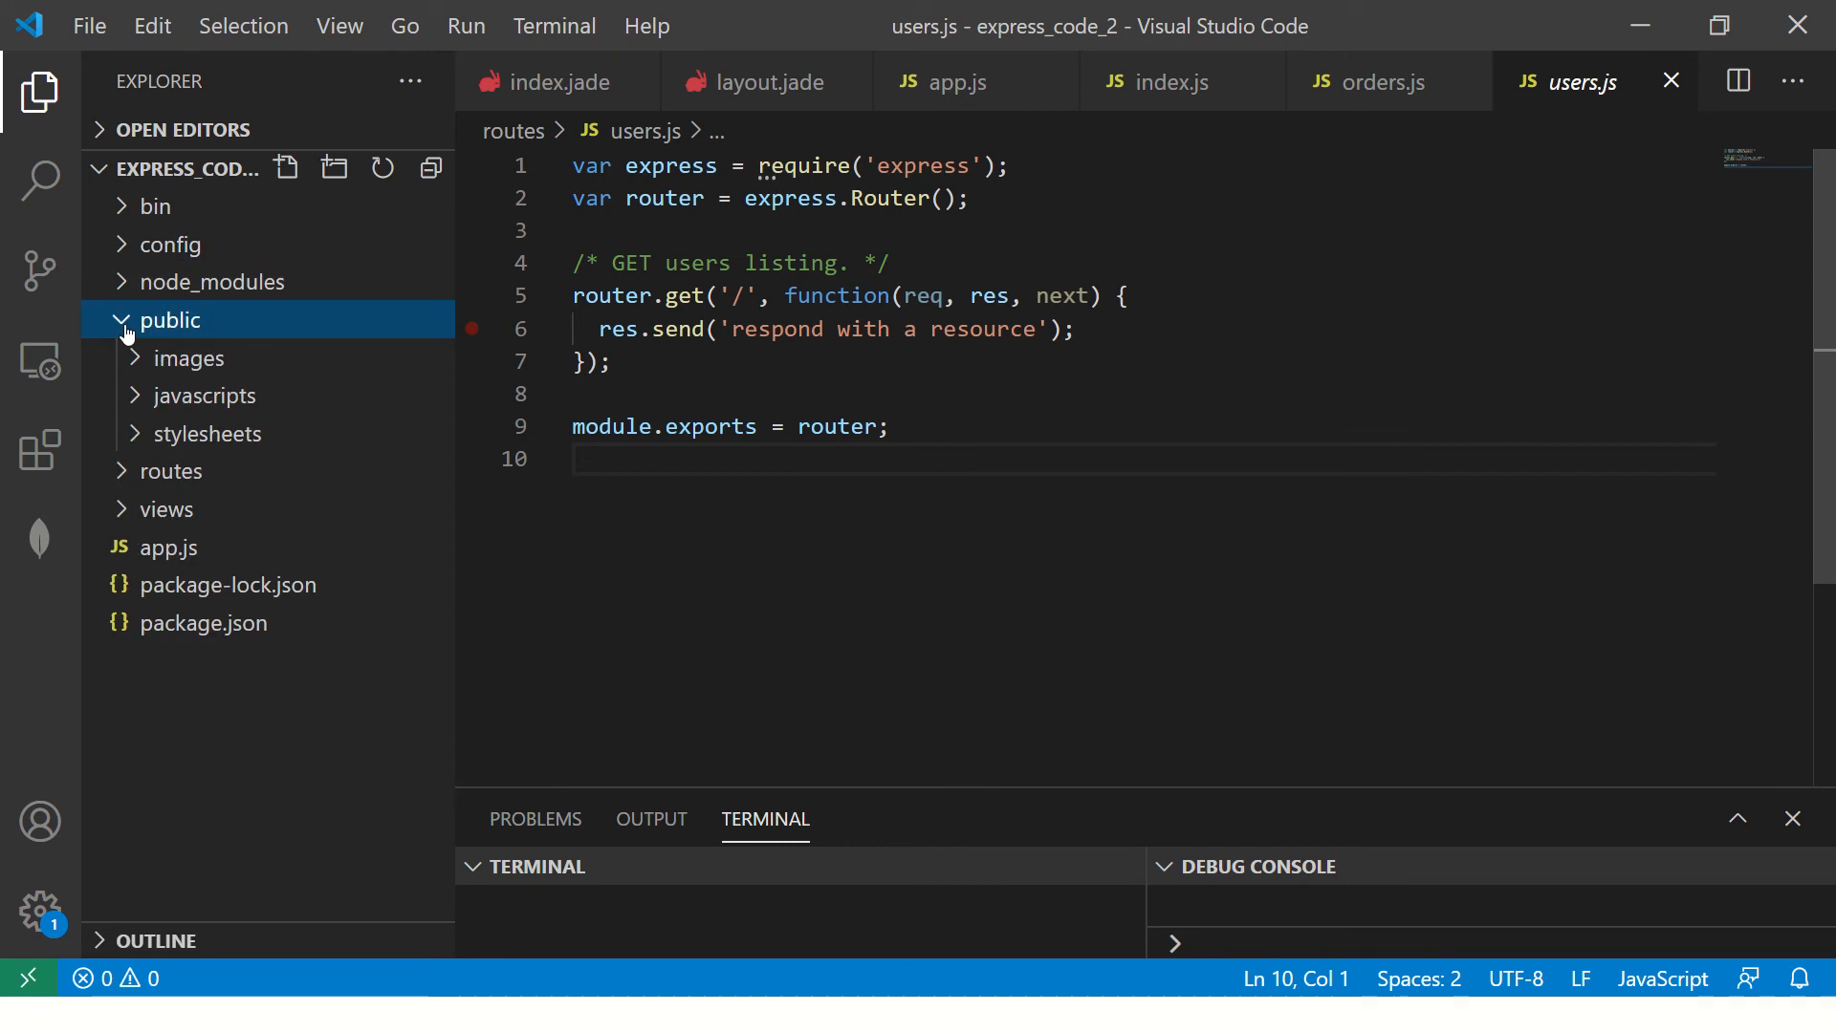
{"action": "left_click", "coordinate": [170, 471]}
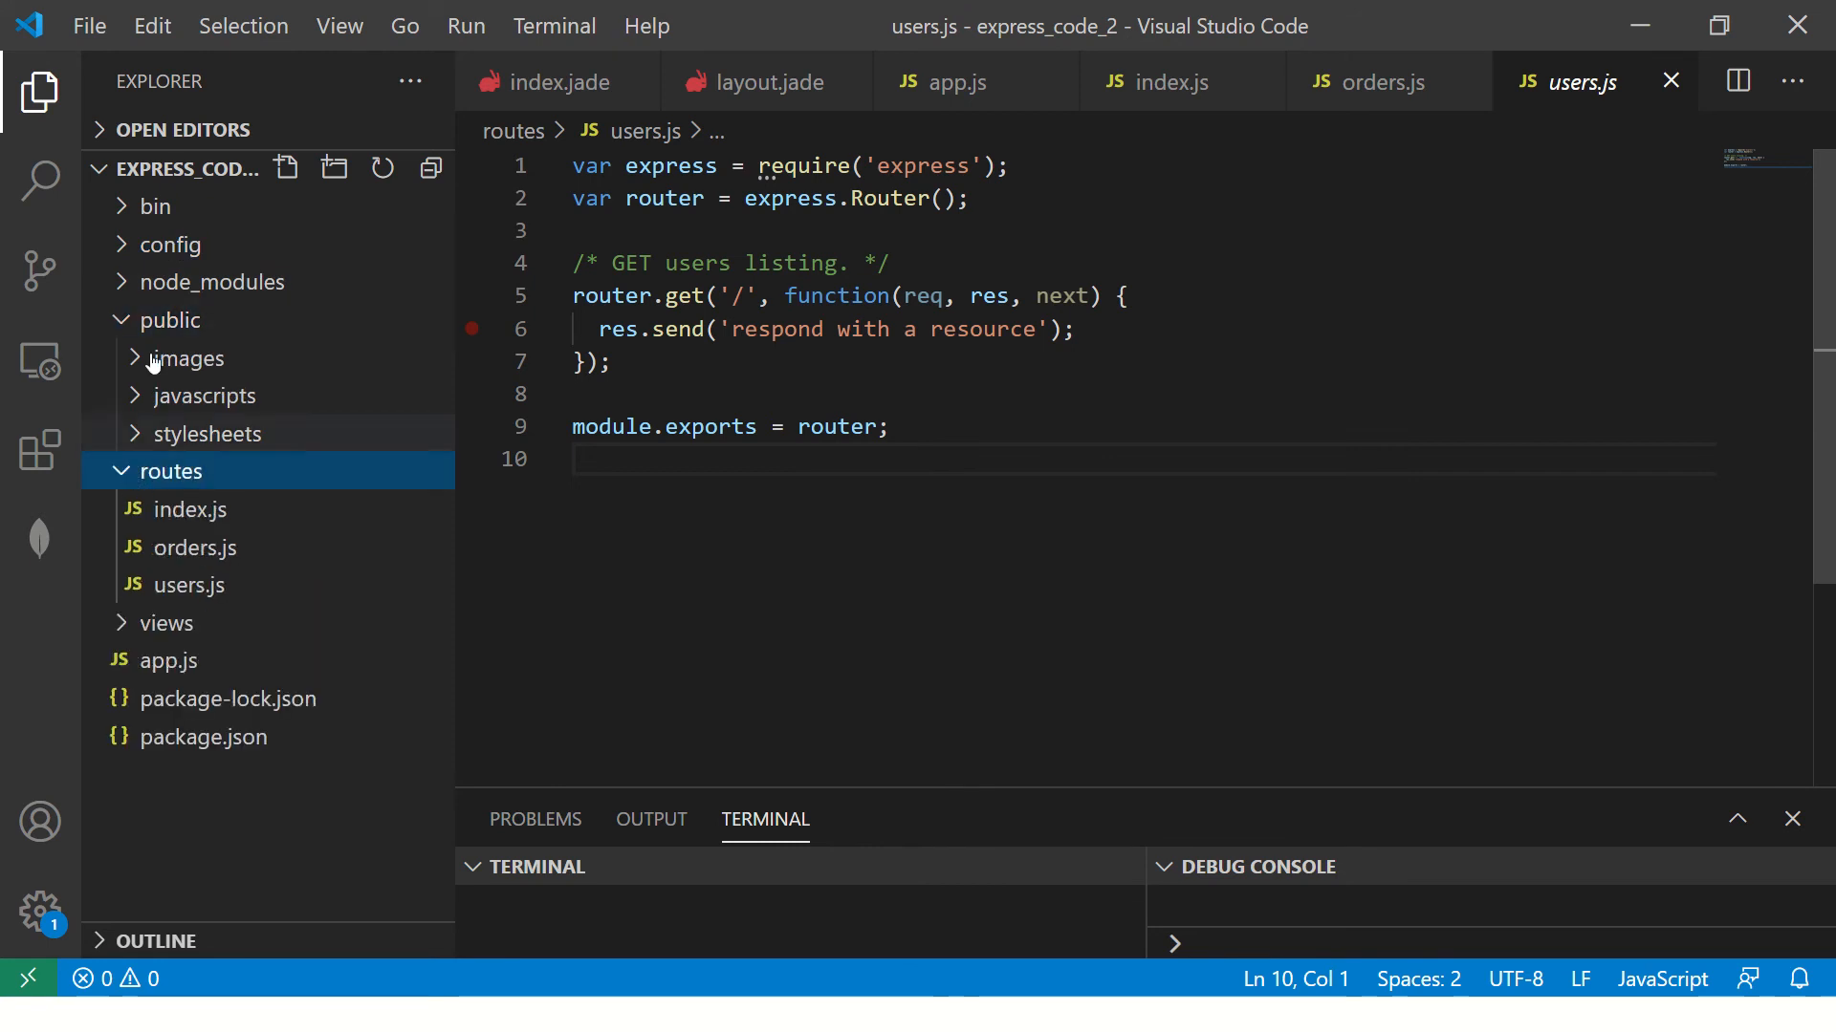
Create new files inside config, starting with config.dev.js
{"action": "right_click", "coordinate": [170, 245]}
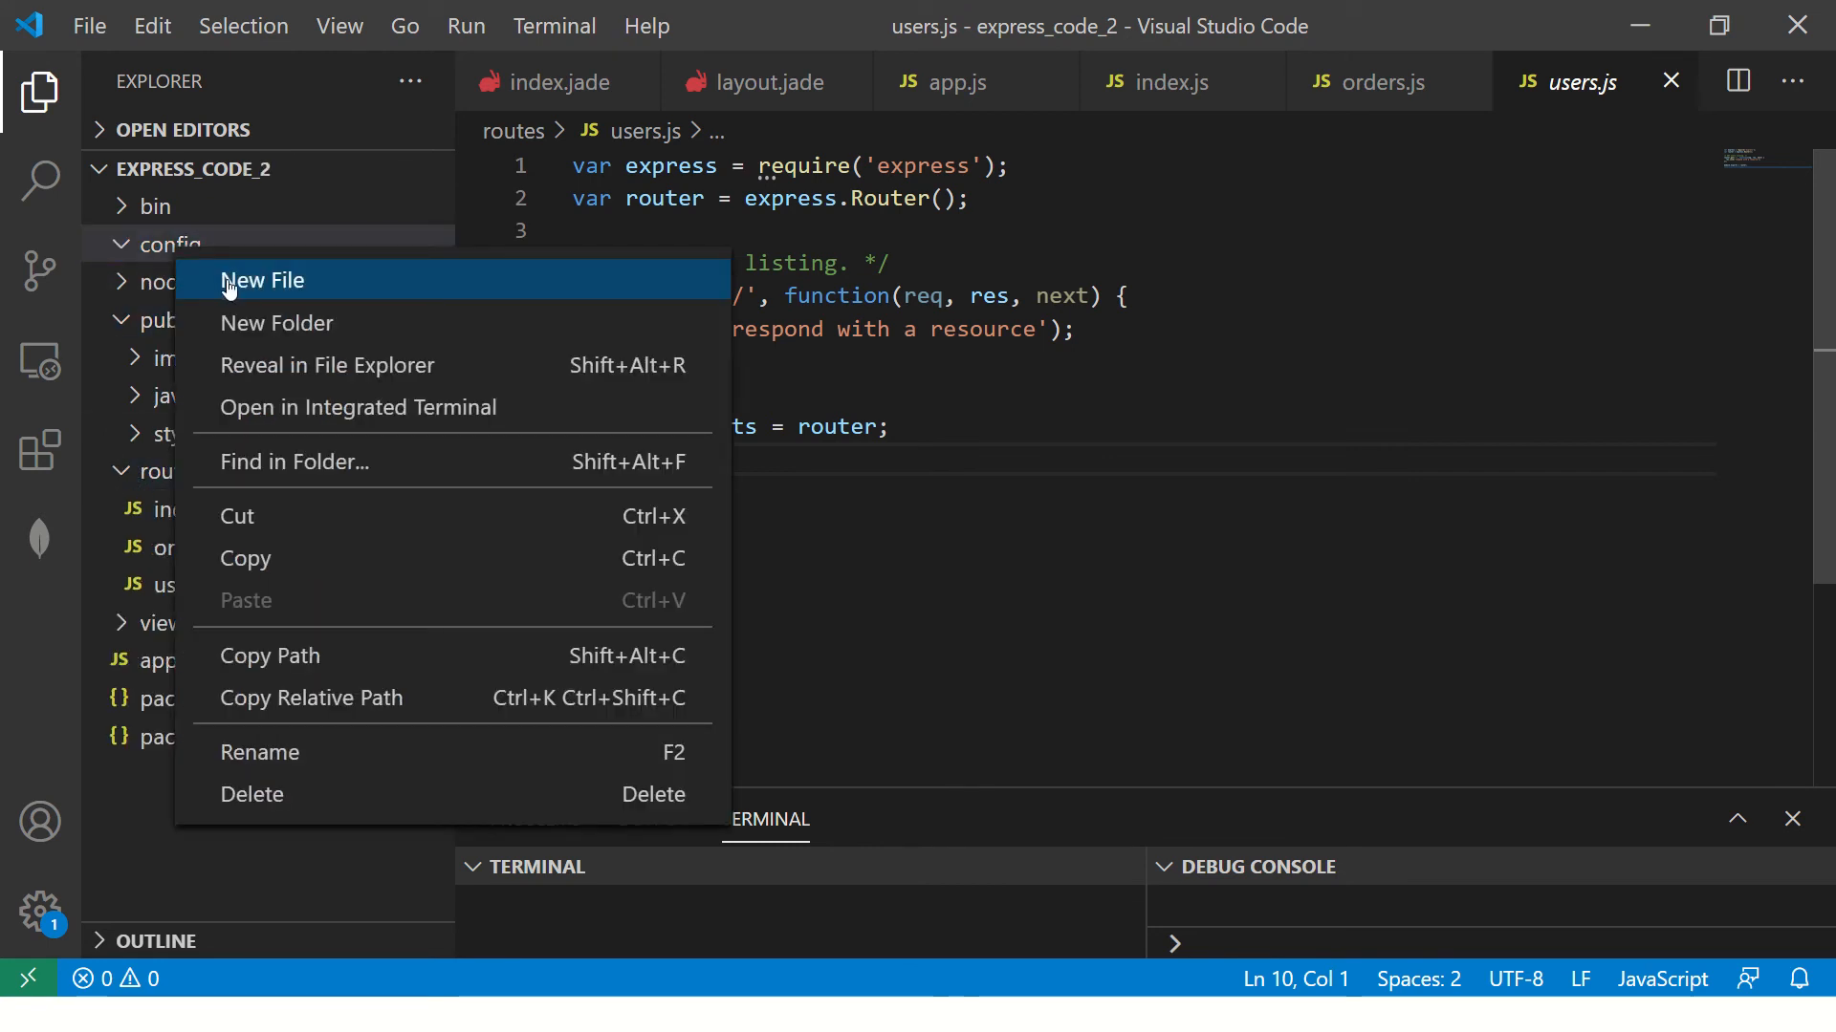
{"action": "left_click", "coordinate": [262, 280]}
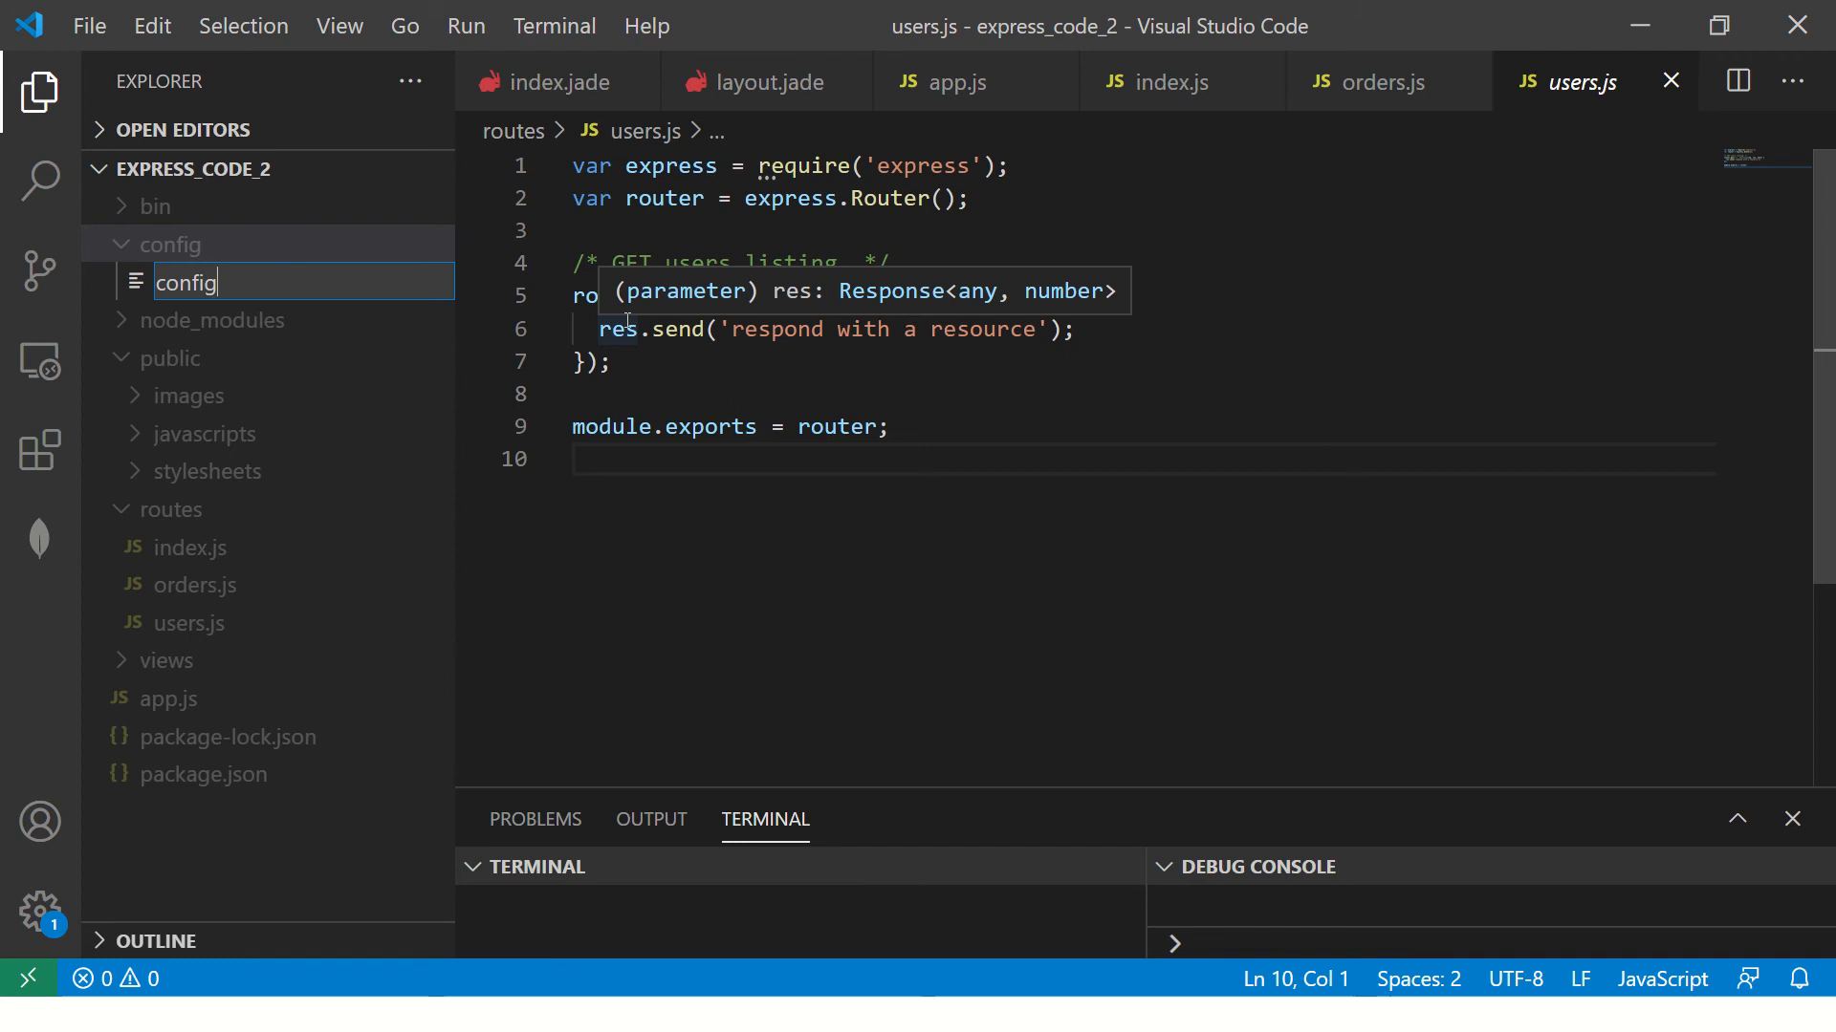
{"action": "type", "text": "config.dev.js"}
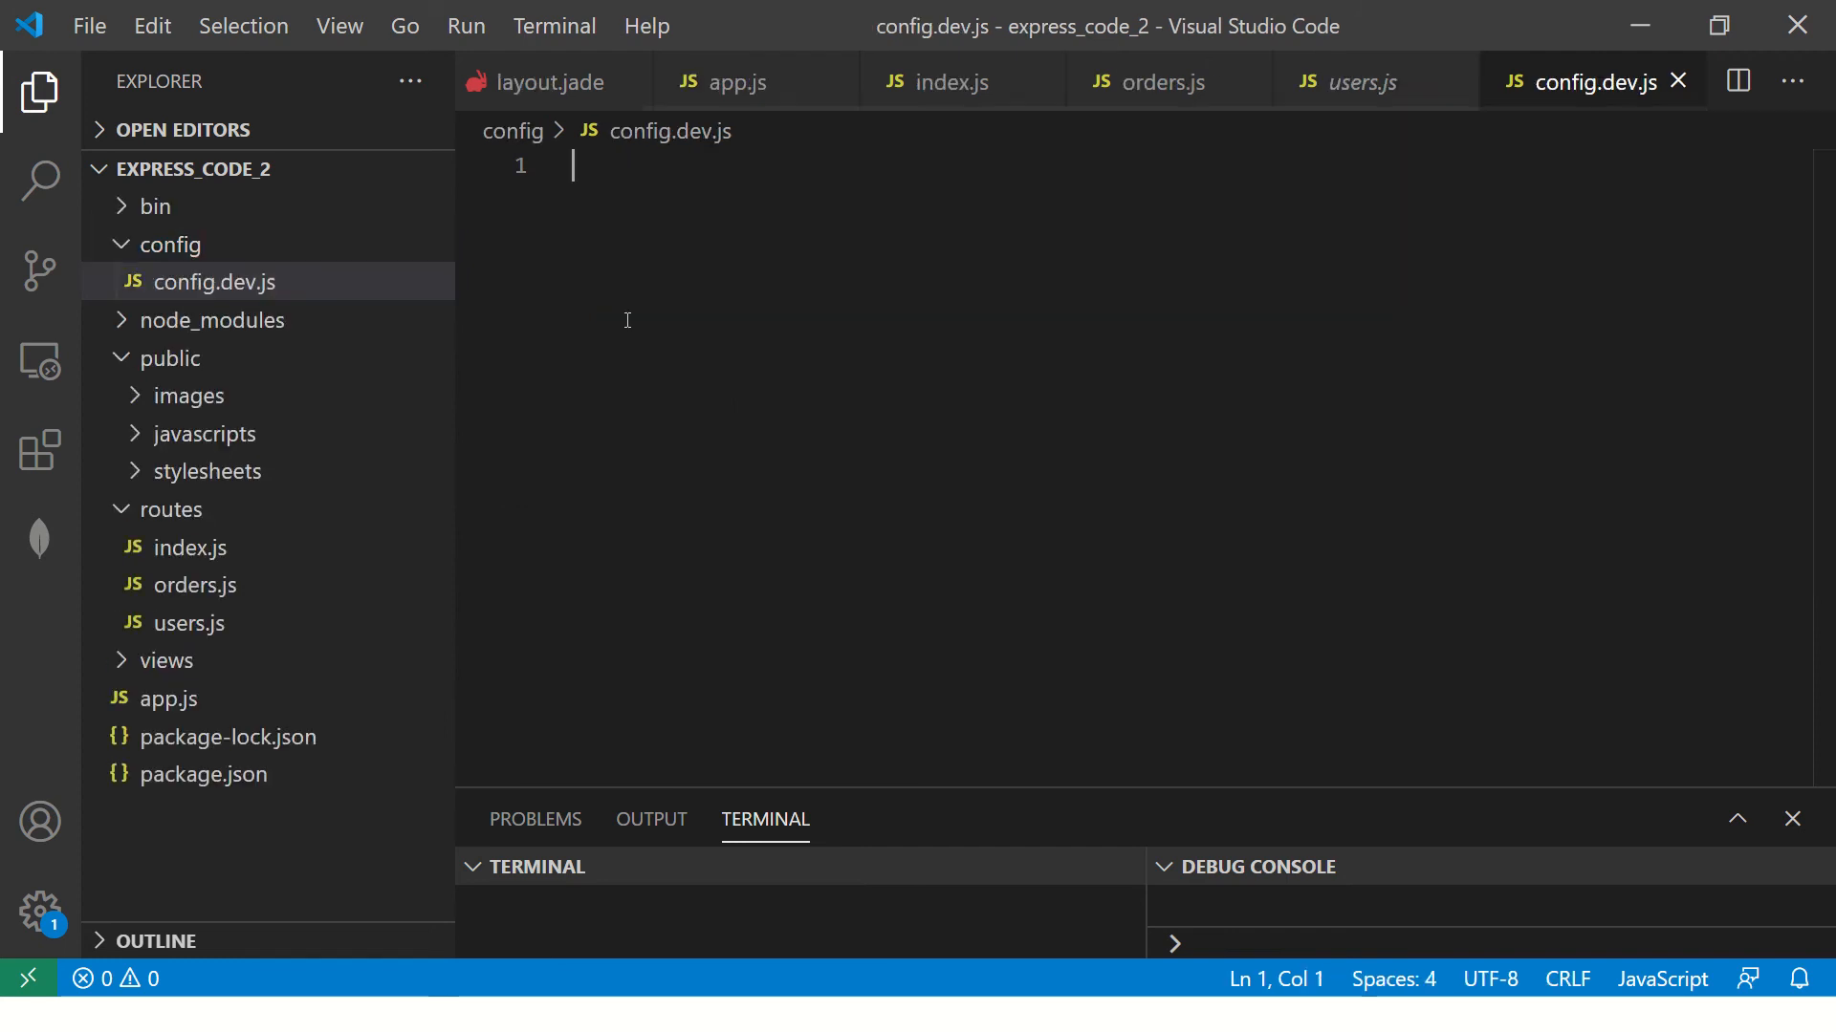
{"action": "right_click", "coordinate": [169, 244]}
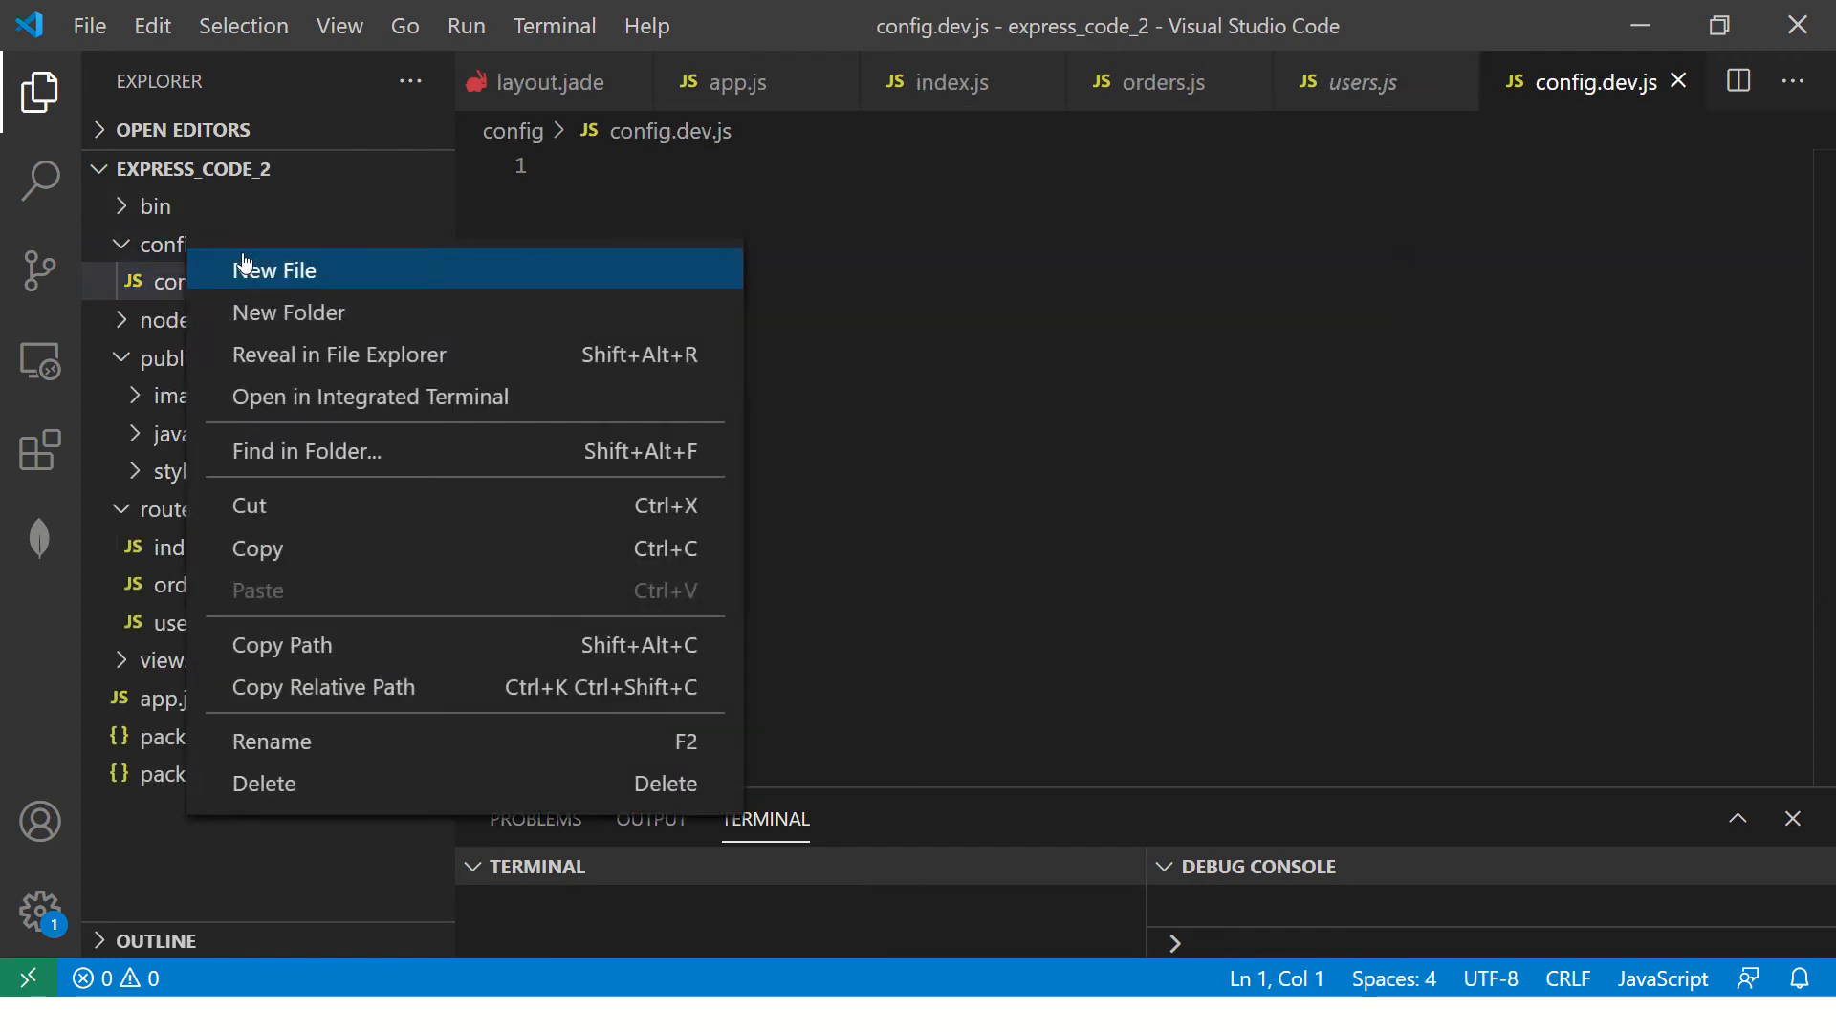
{"action": "left_click", "coordinate": [274, 269]}
{"action": "type", "text": "config.qa.js"}
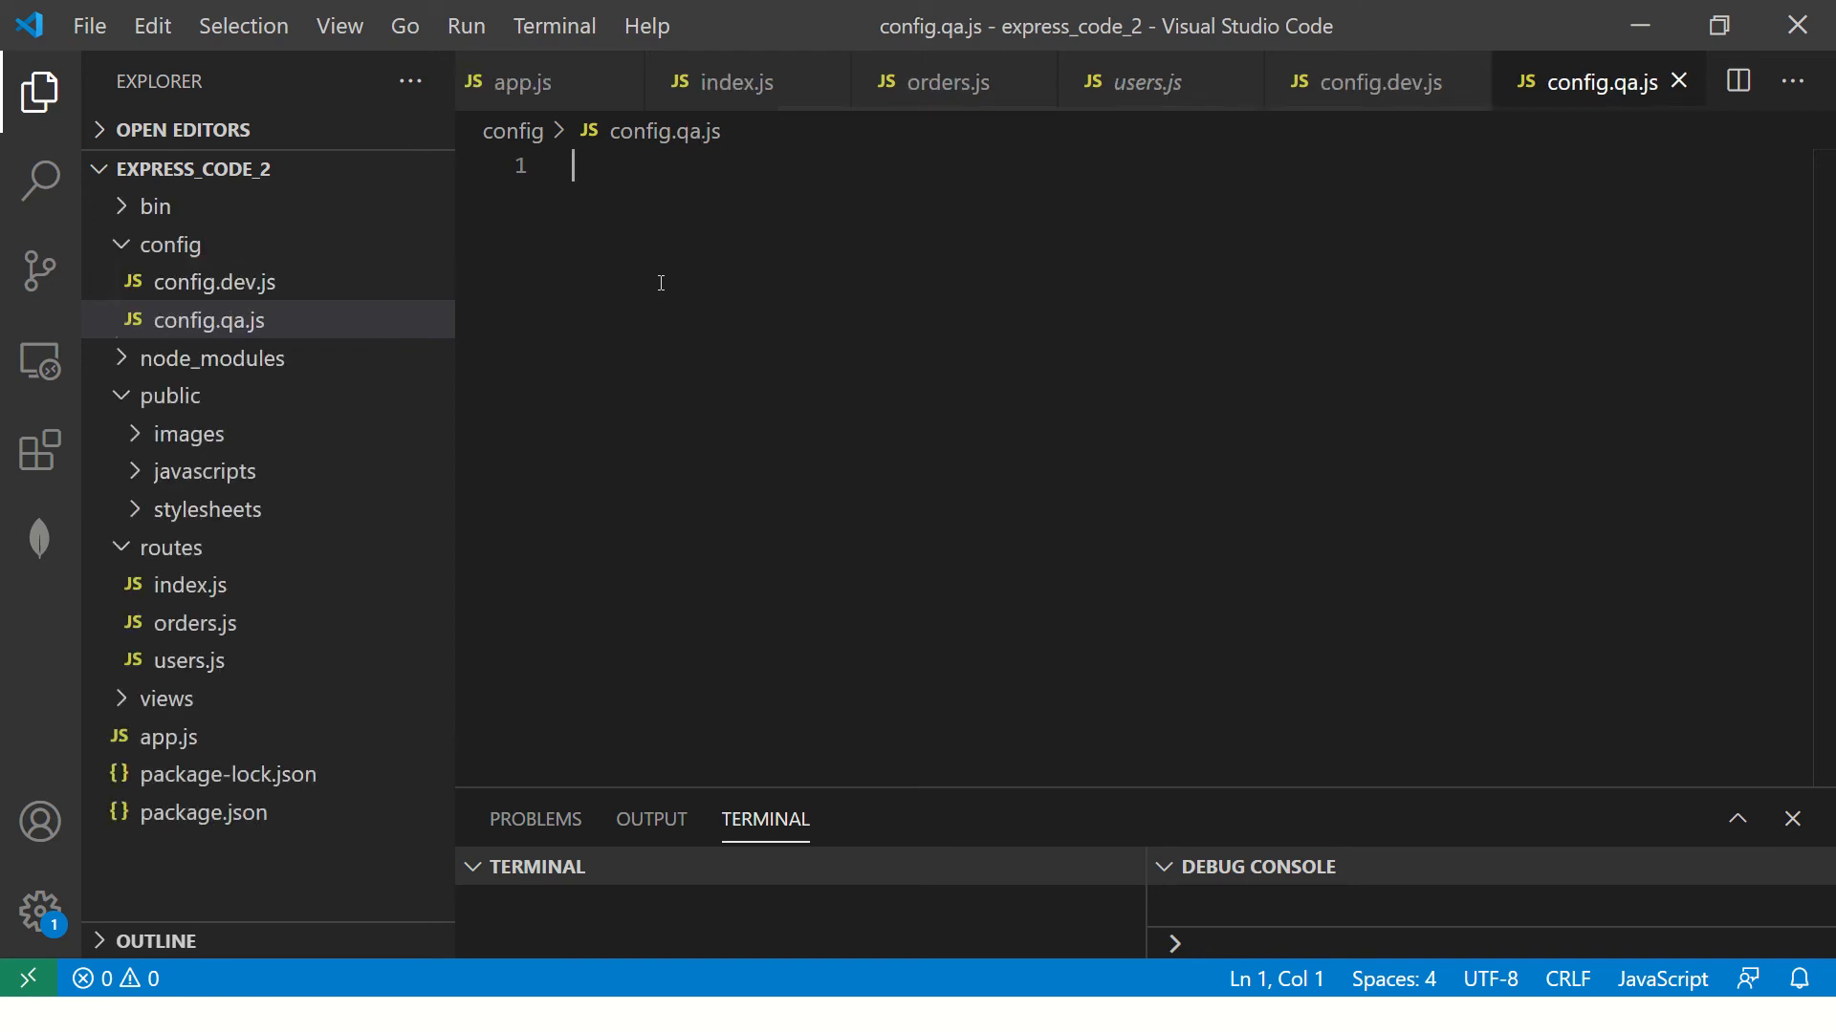
Rename the config files to config-dev.js, config-qa.js, config-uat.js and config-prod.js
{"action": "left_click", "coordinate": [211, 321]}
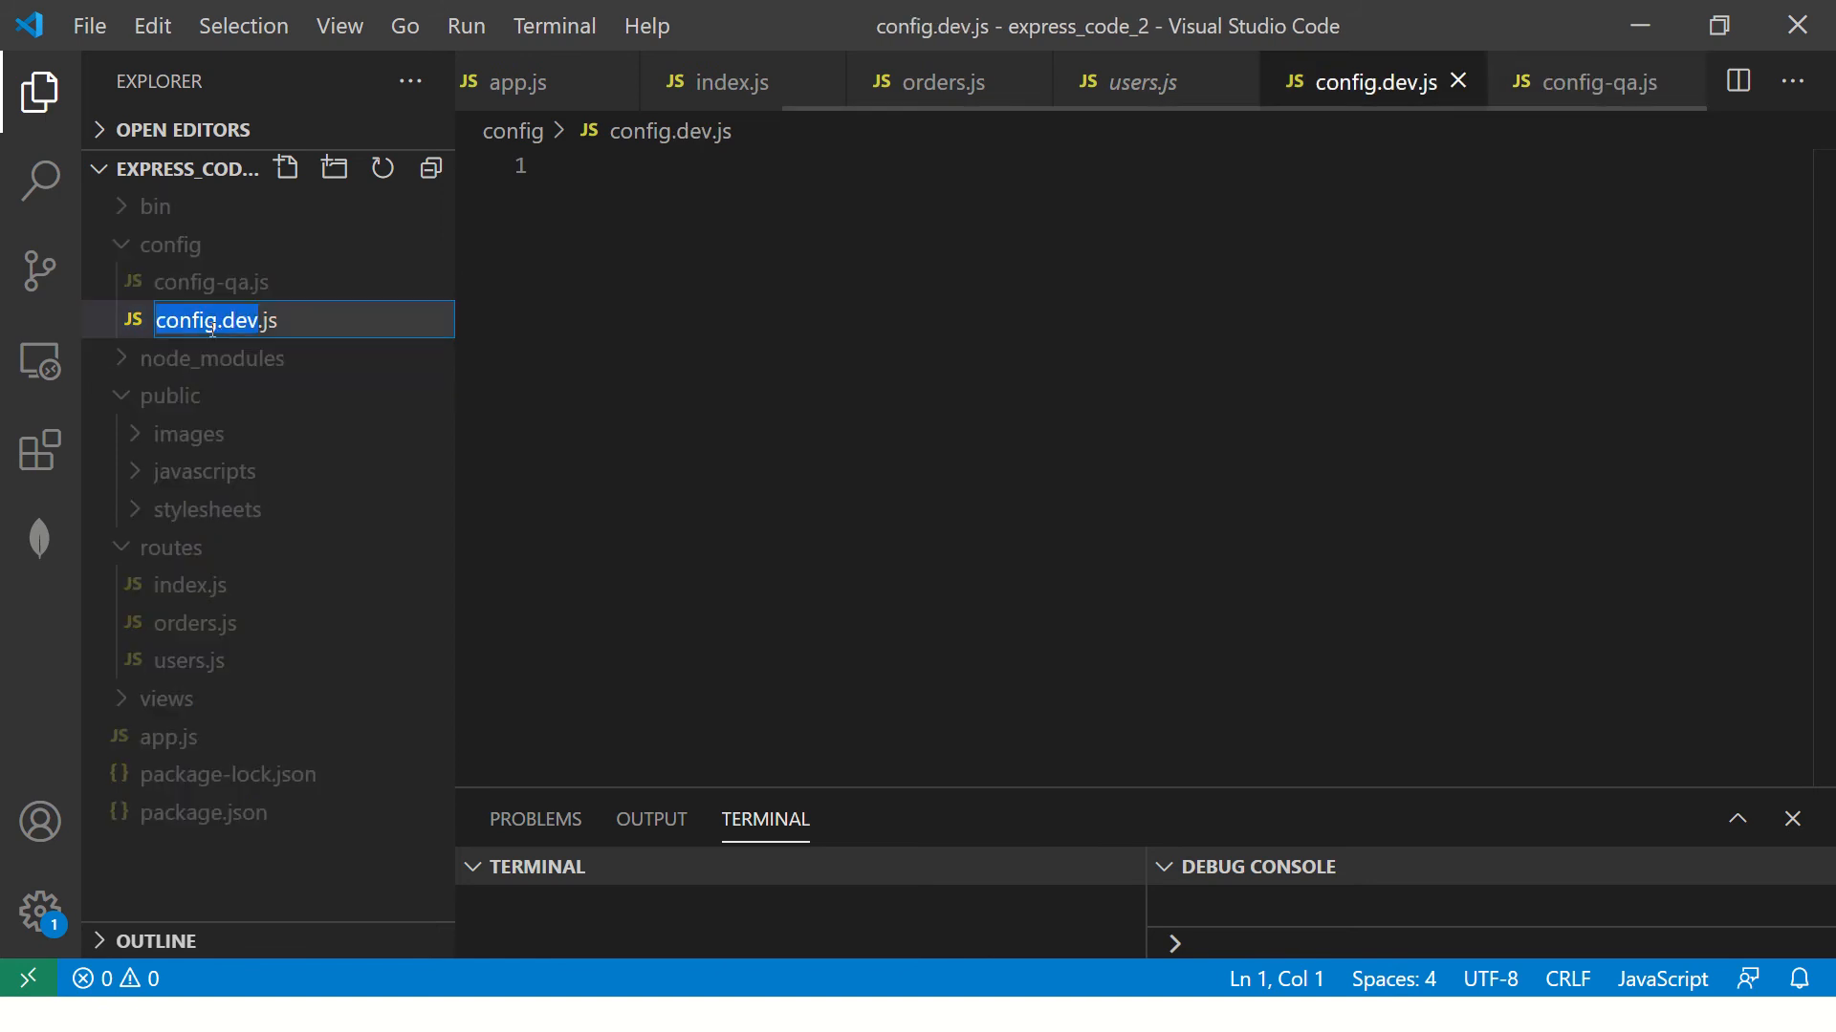
{"action": "key", "text": "Enter"}
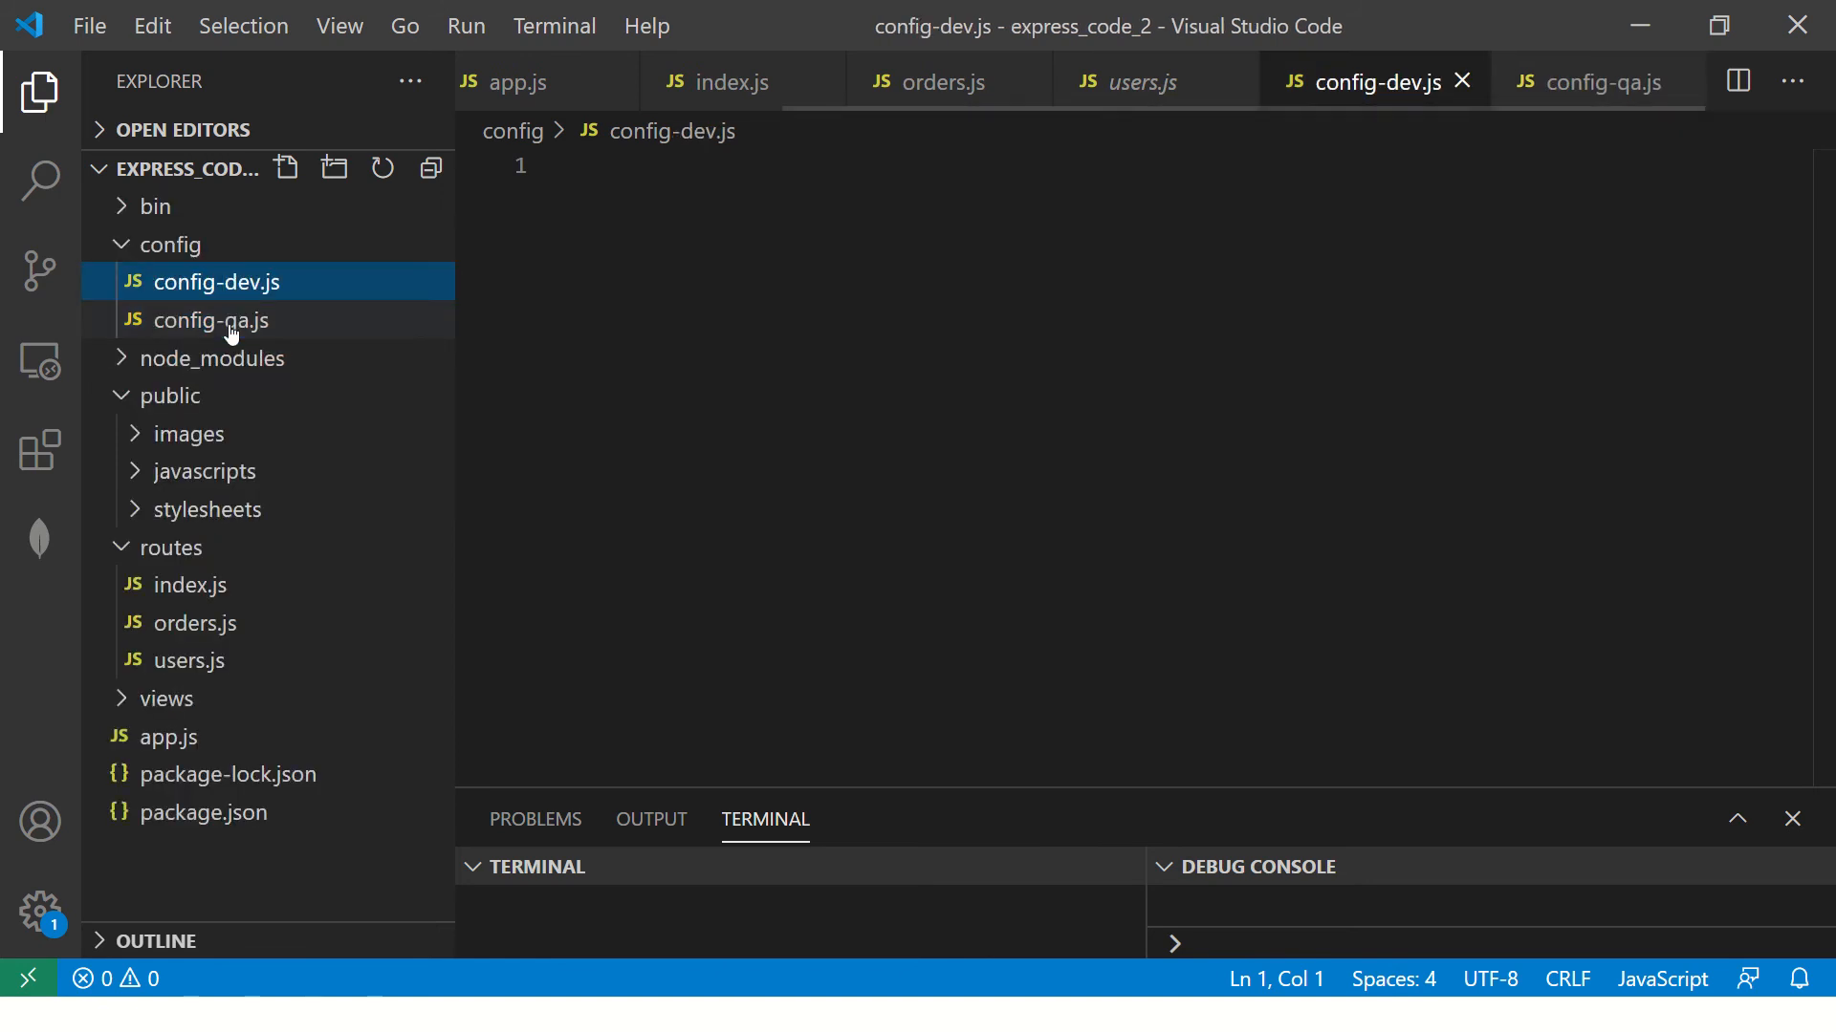
{"action": "mouse_move", "coordinate": [171, 245]}
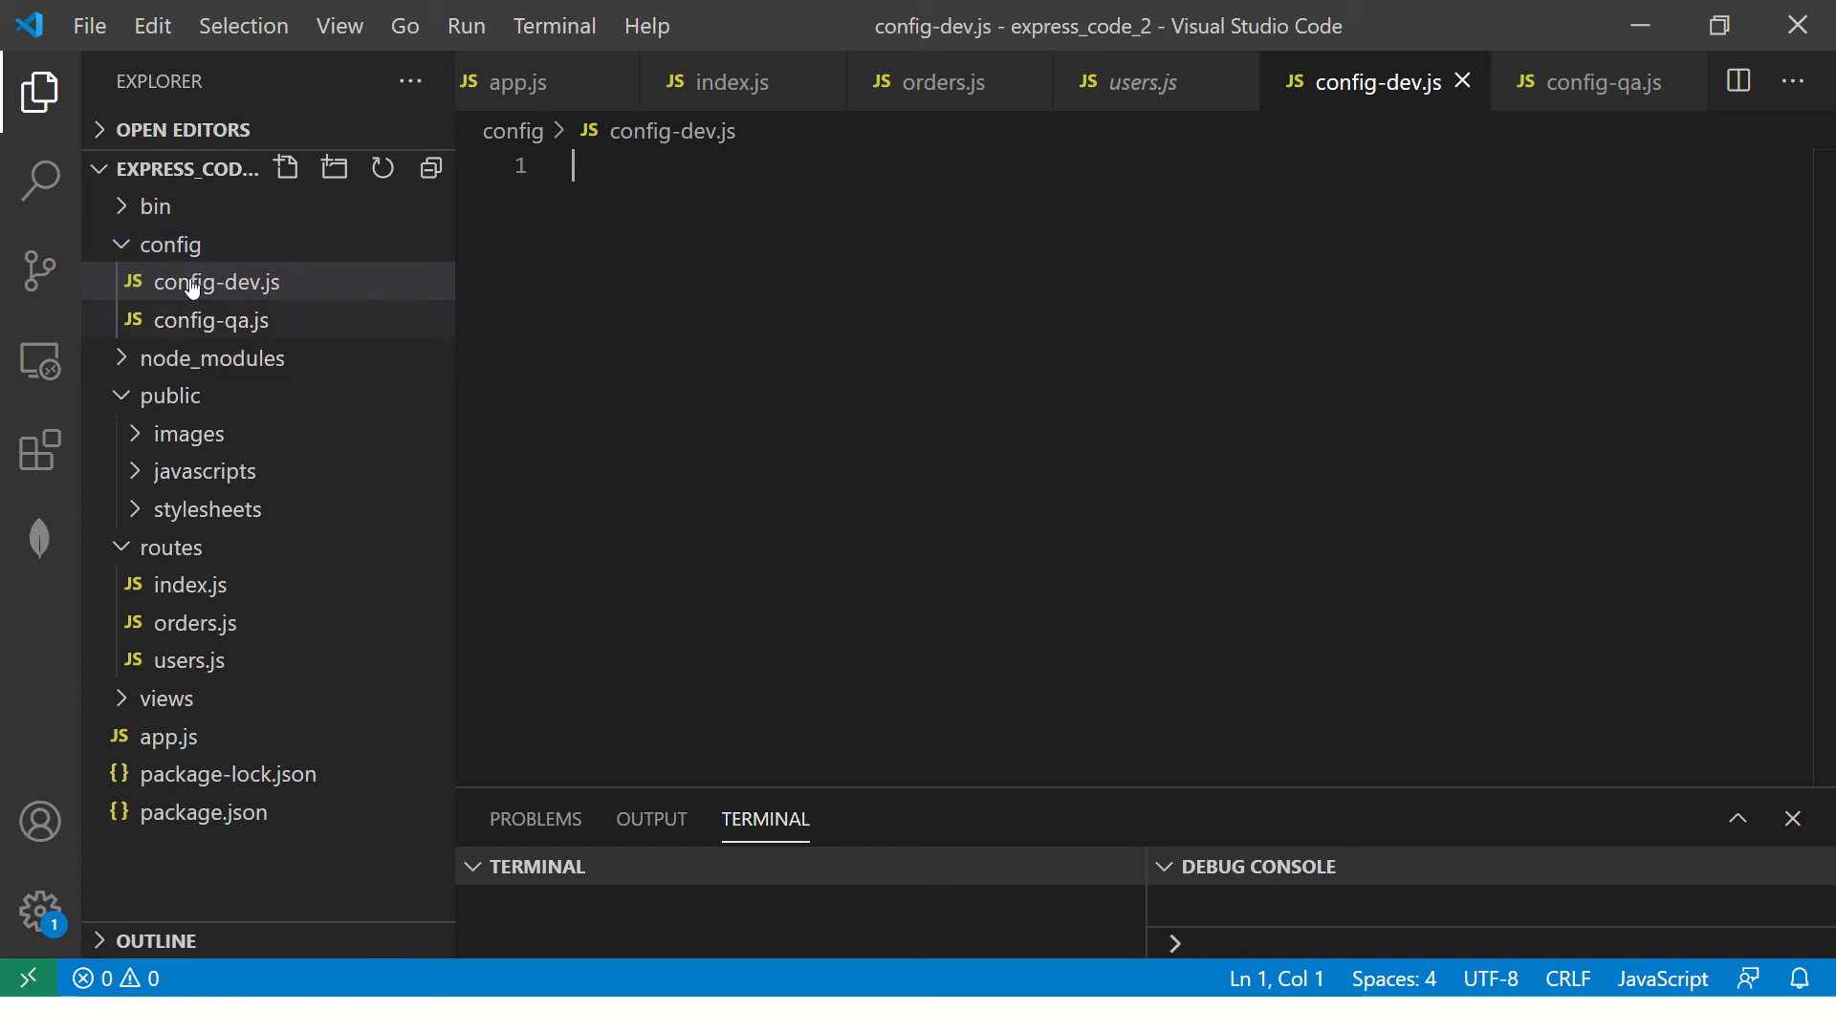
{"action": "type", "text": "config-u"}
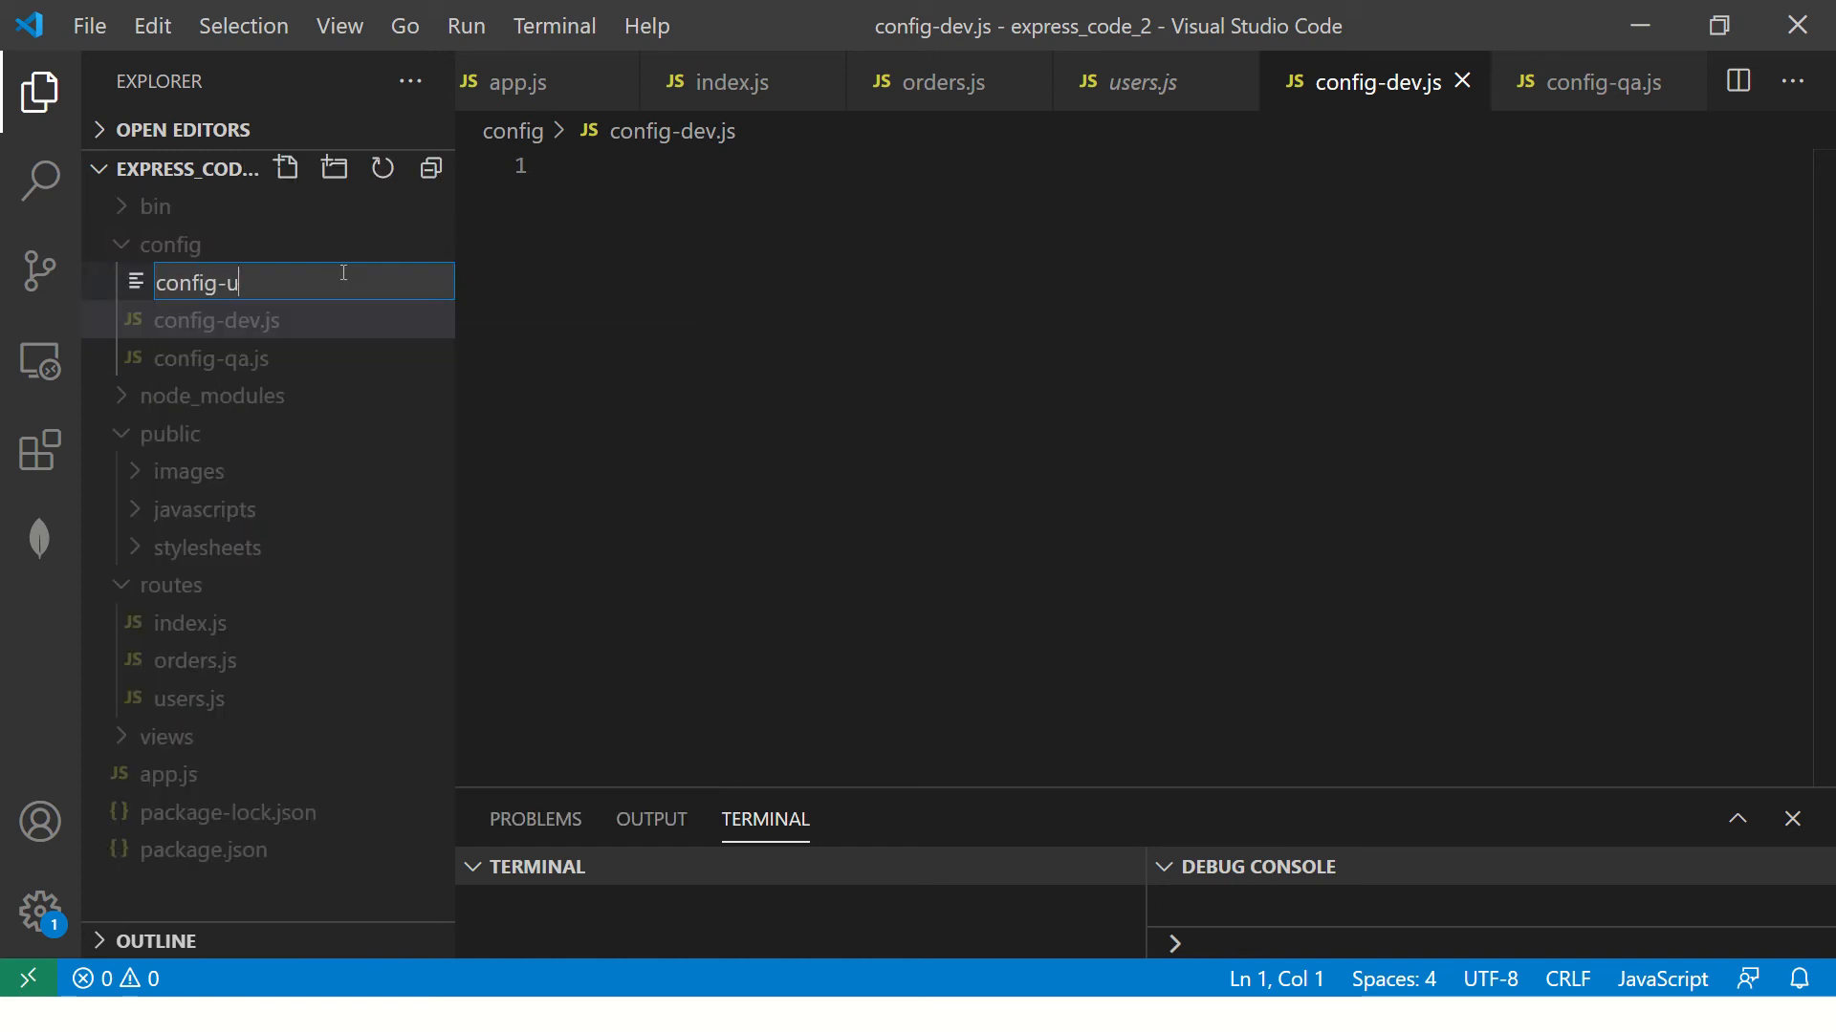
{"action": "key", "text": "Enter"}
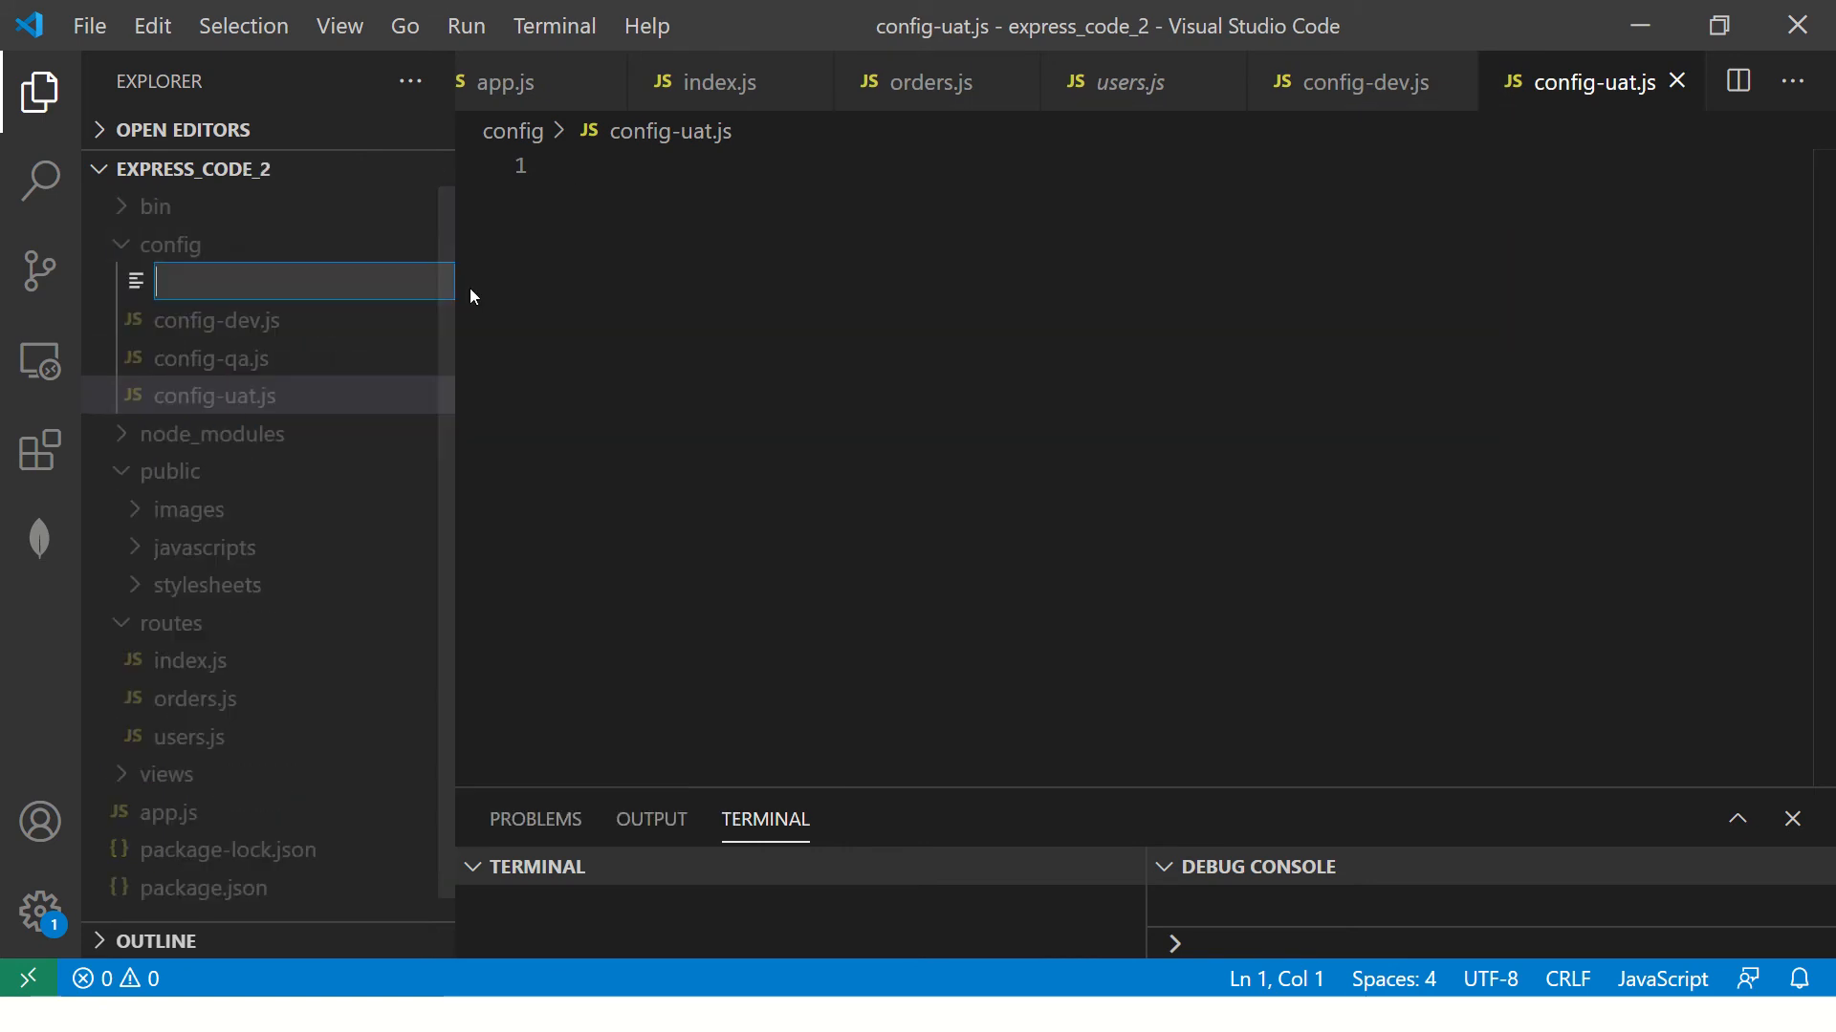
{"action": "type", "text": "config"}
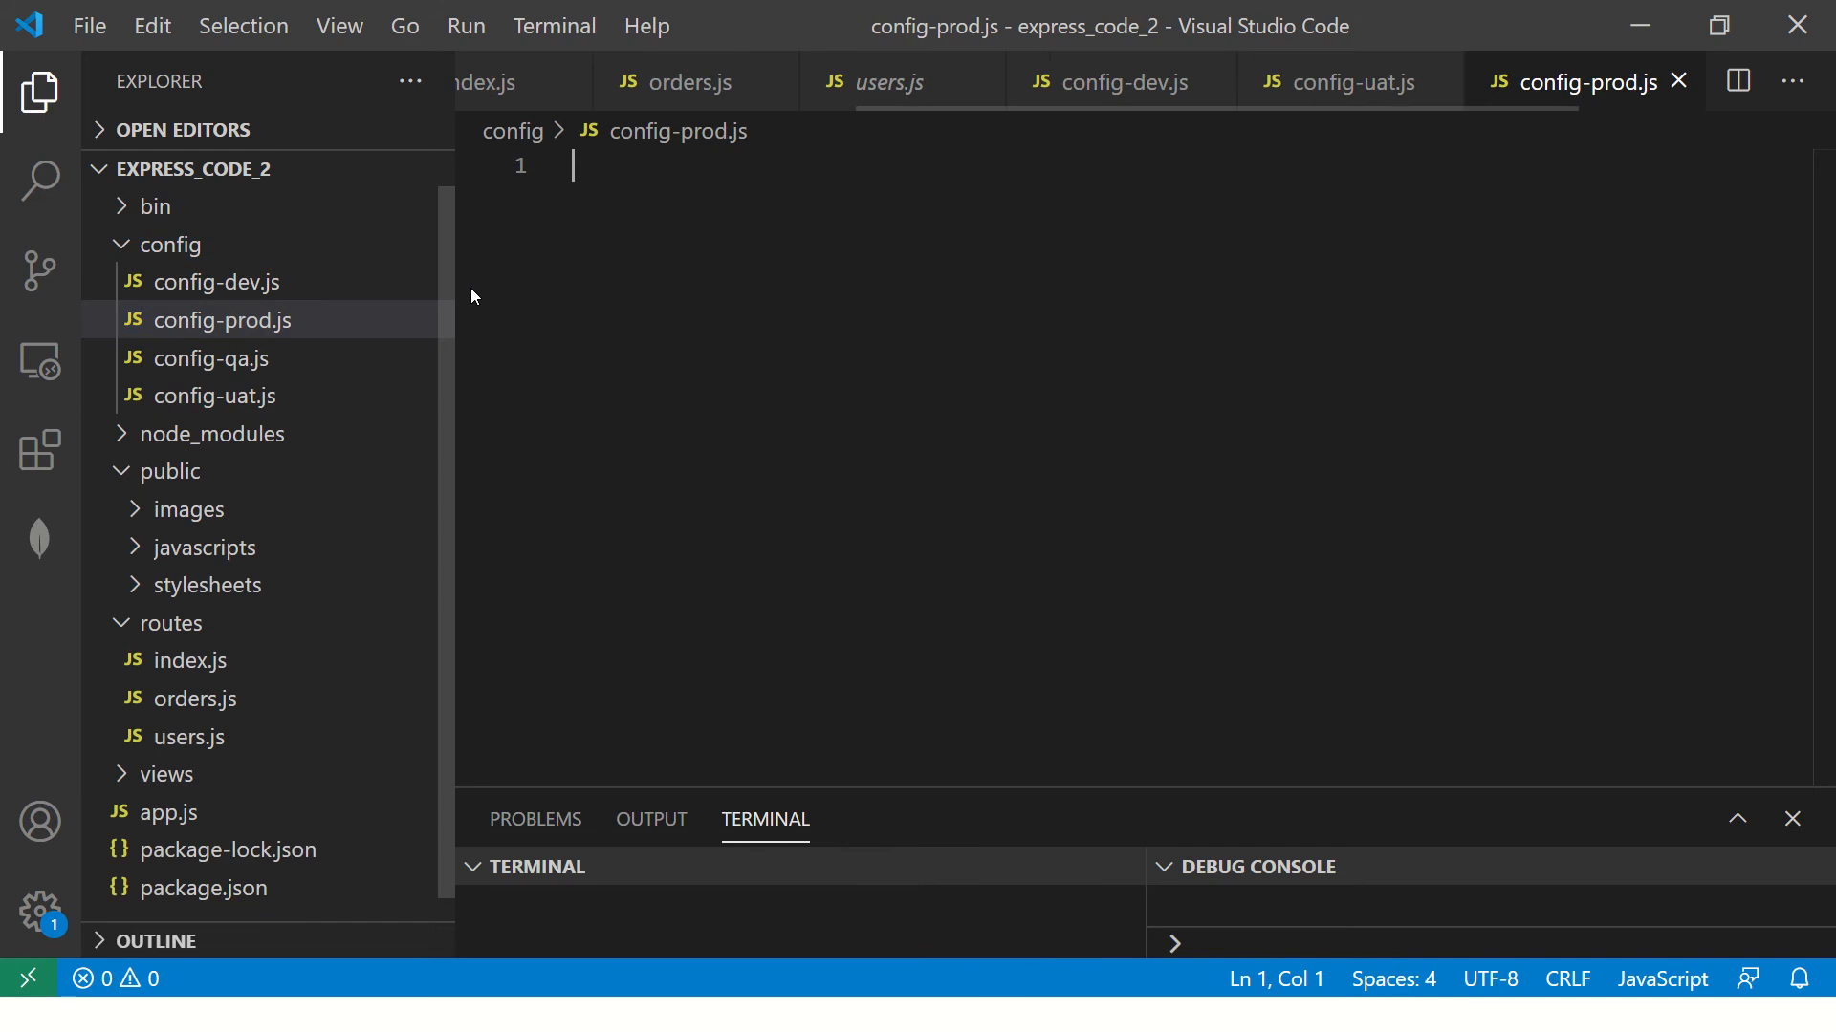
{"action": "mouse_move", "coordinate": [247, 283]}
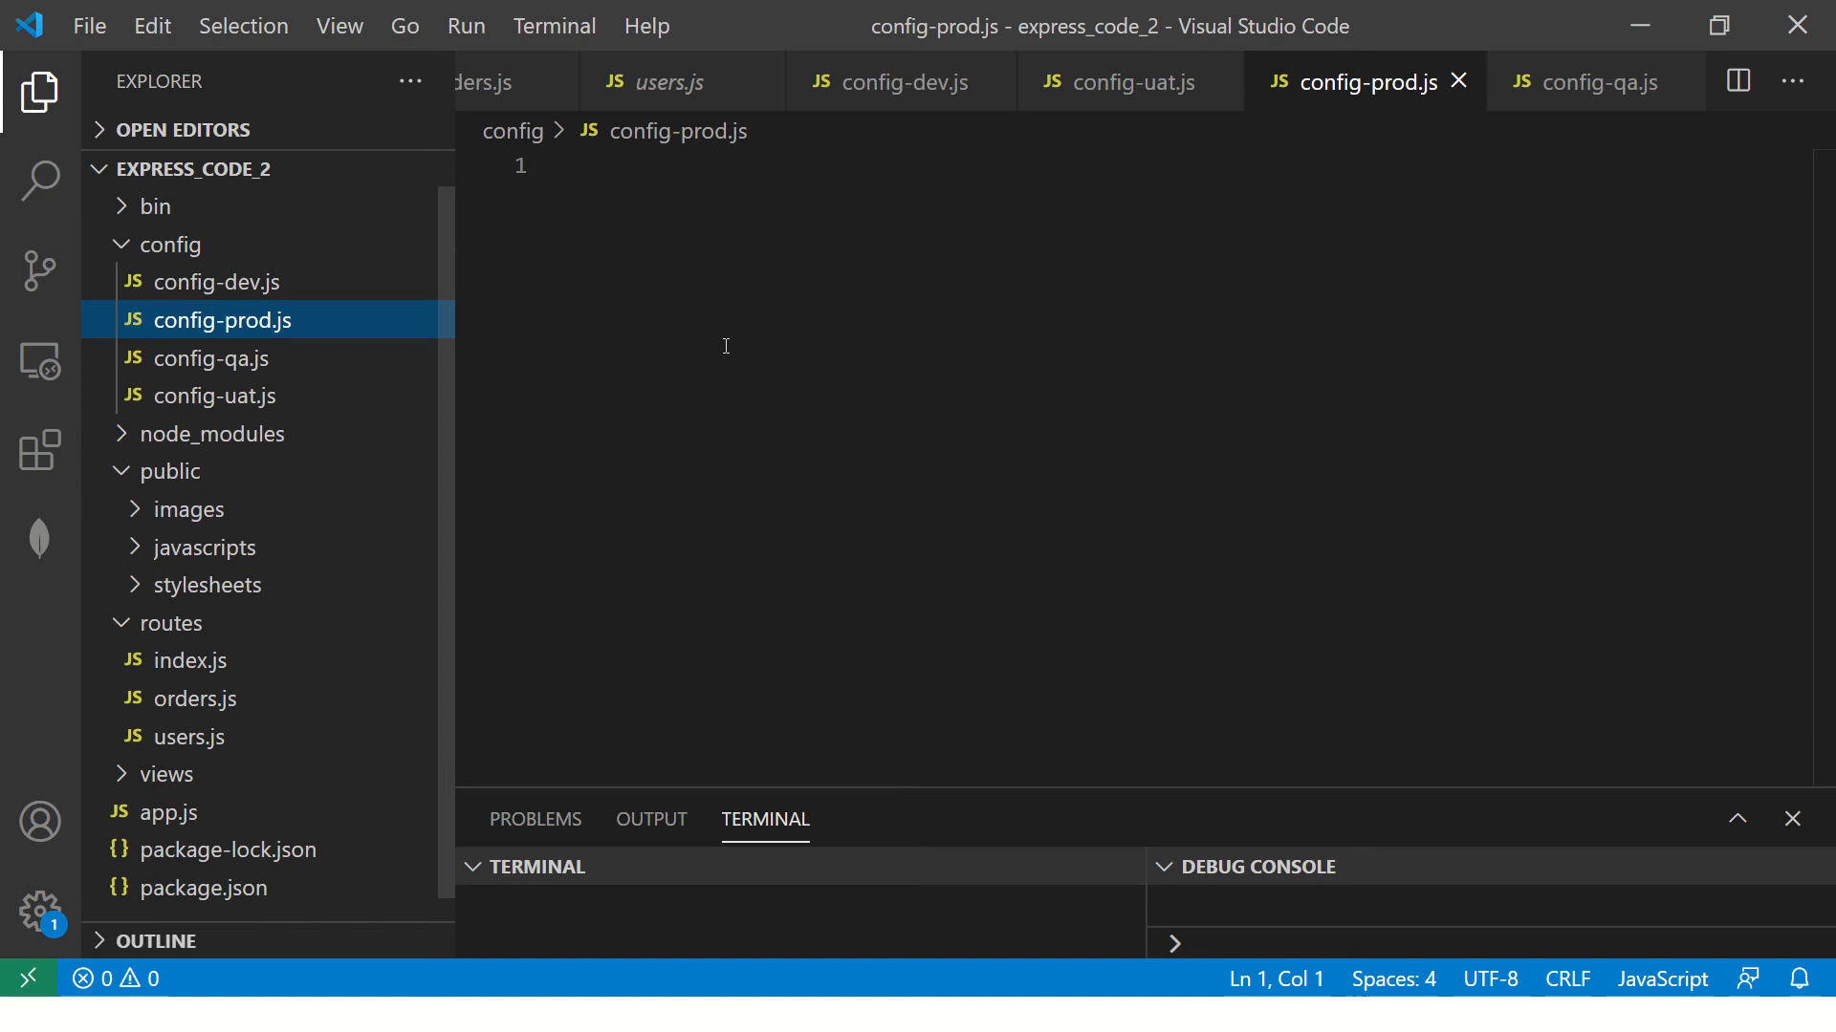
Create a top-level controllers folder and collapse the public folder
{"action": "left_click", "coordinate": [170, 244]}
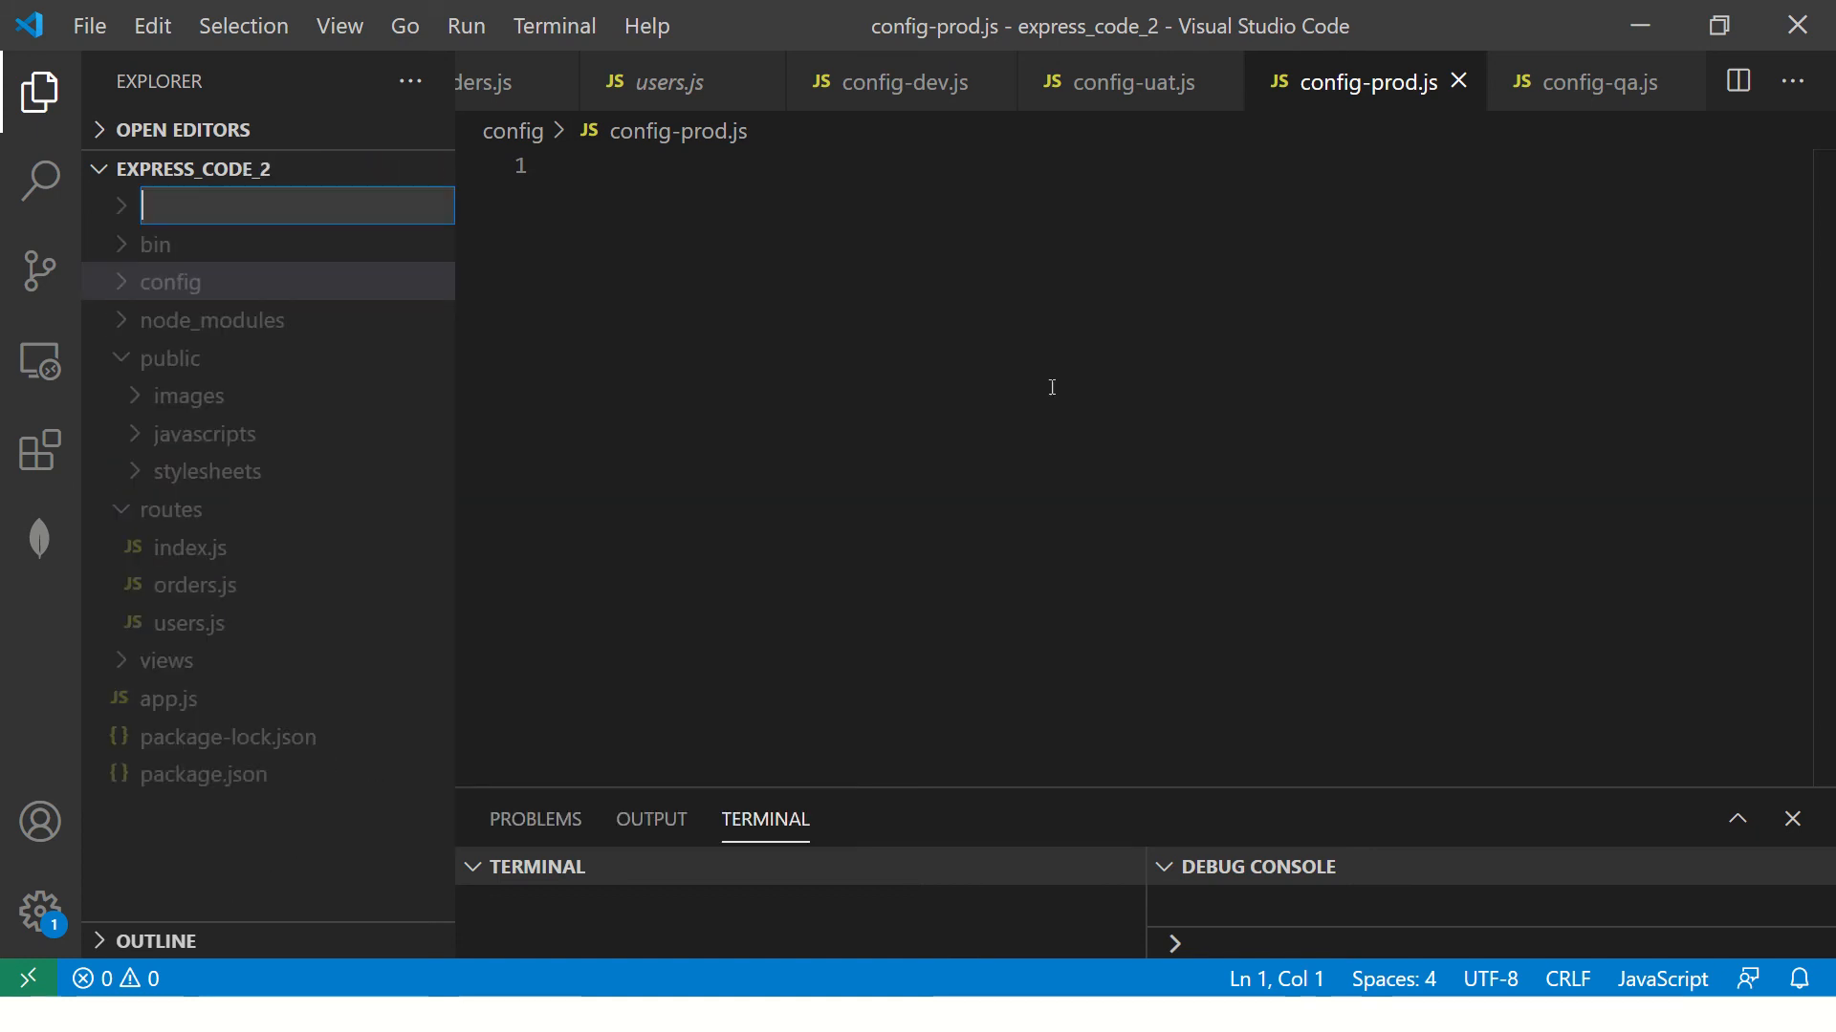
{"action": "type", "text": "controlle"}
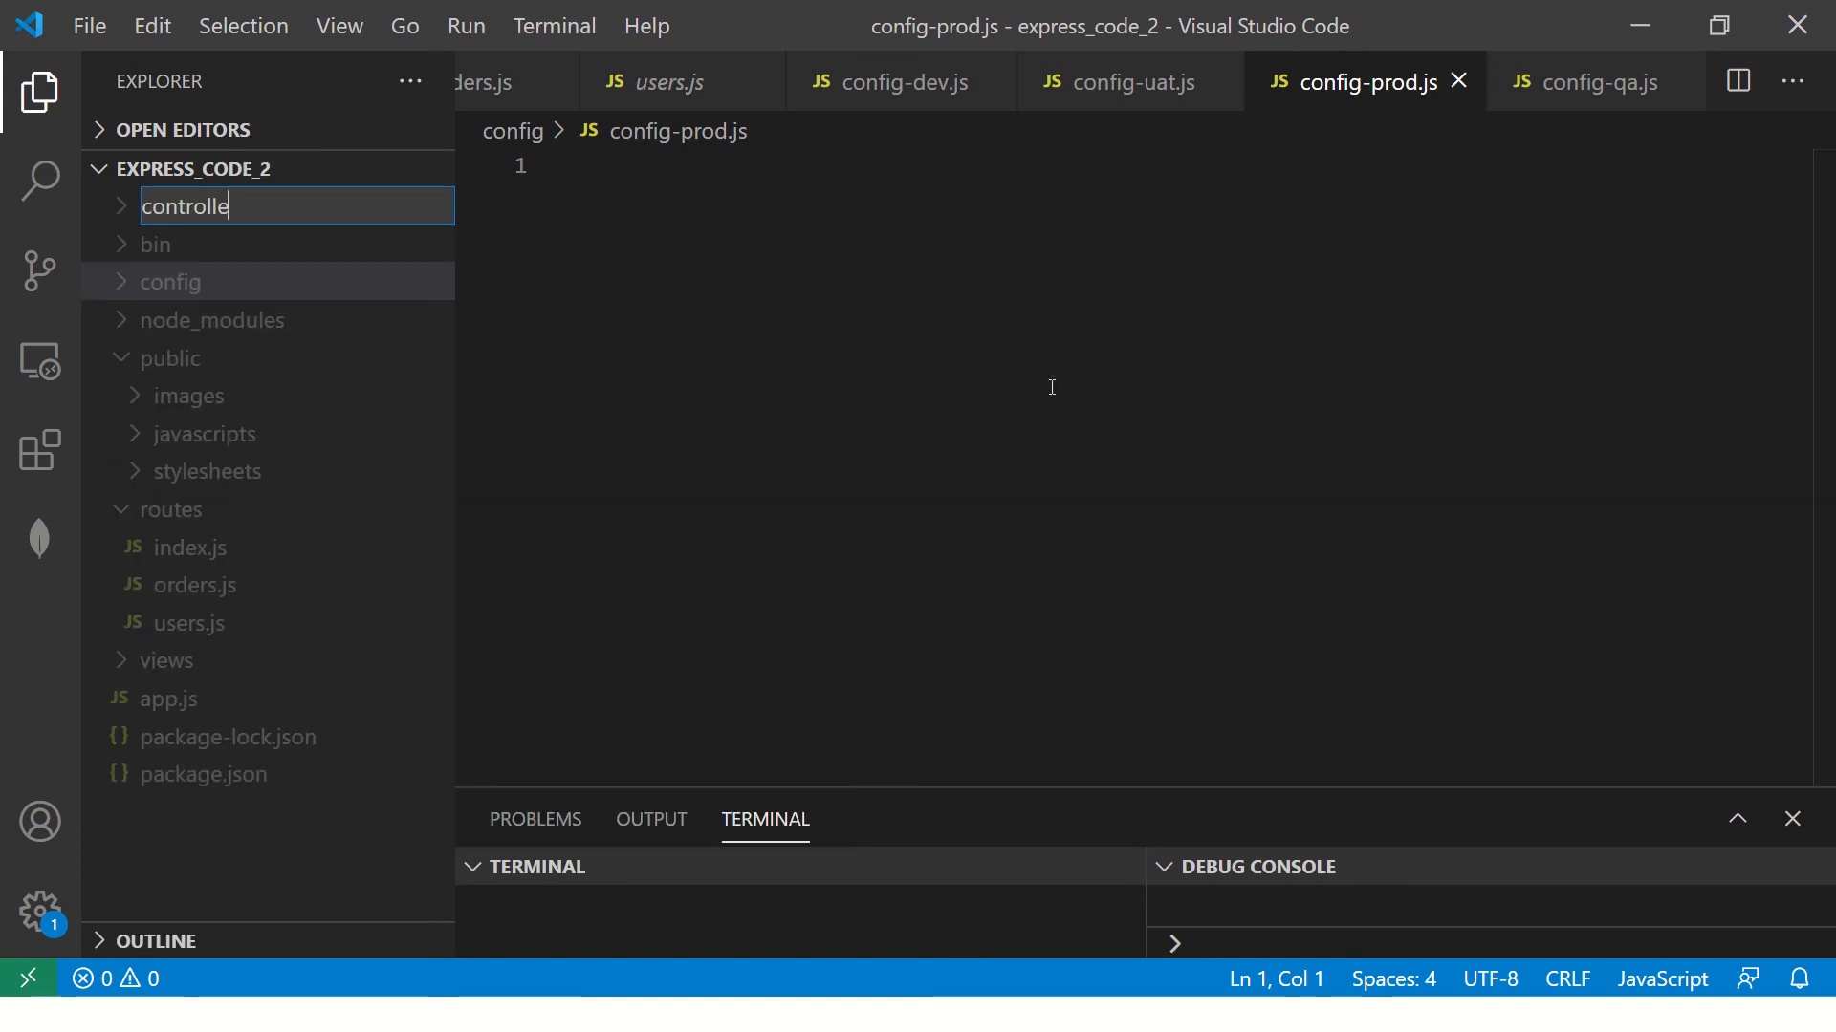
{"action": "key", "text": "Enter"}
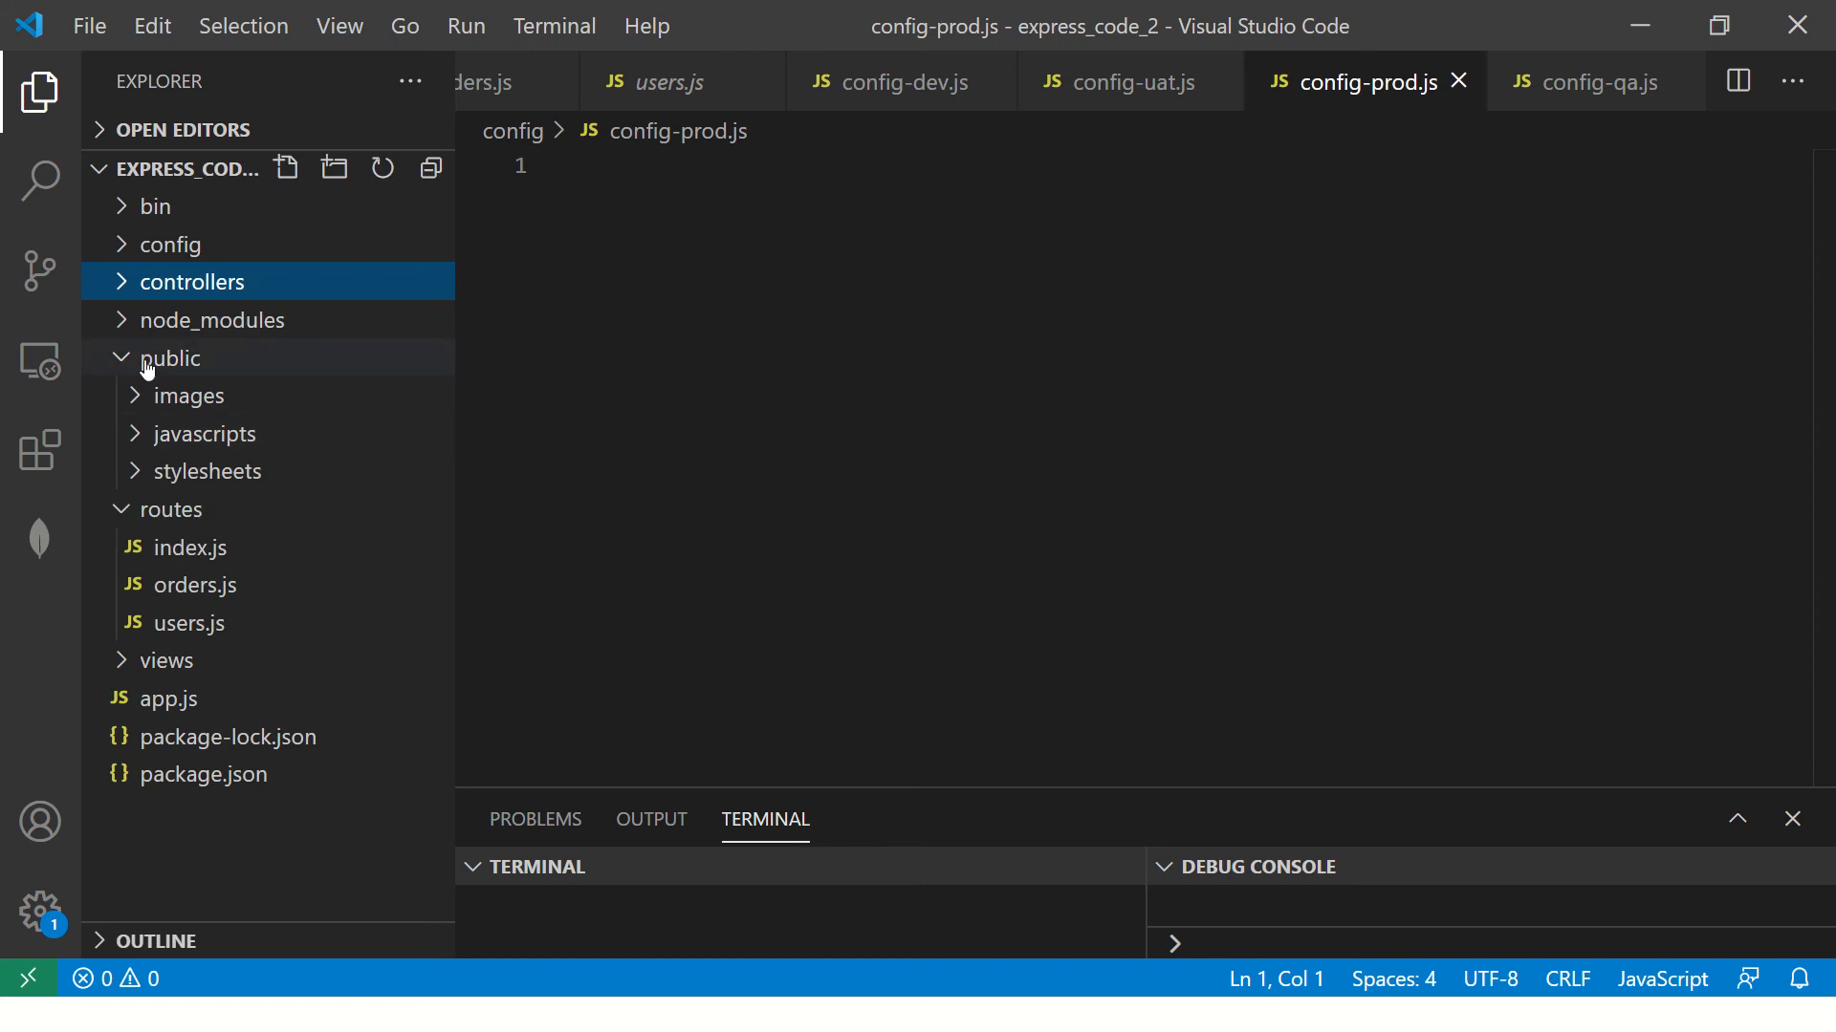
{"action": "left_click", "coordinate": [170, 357]}
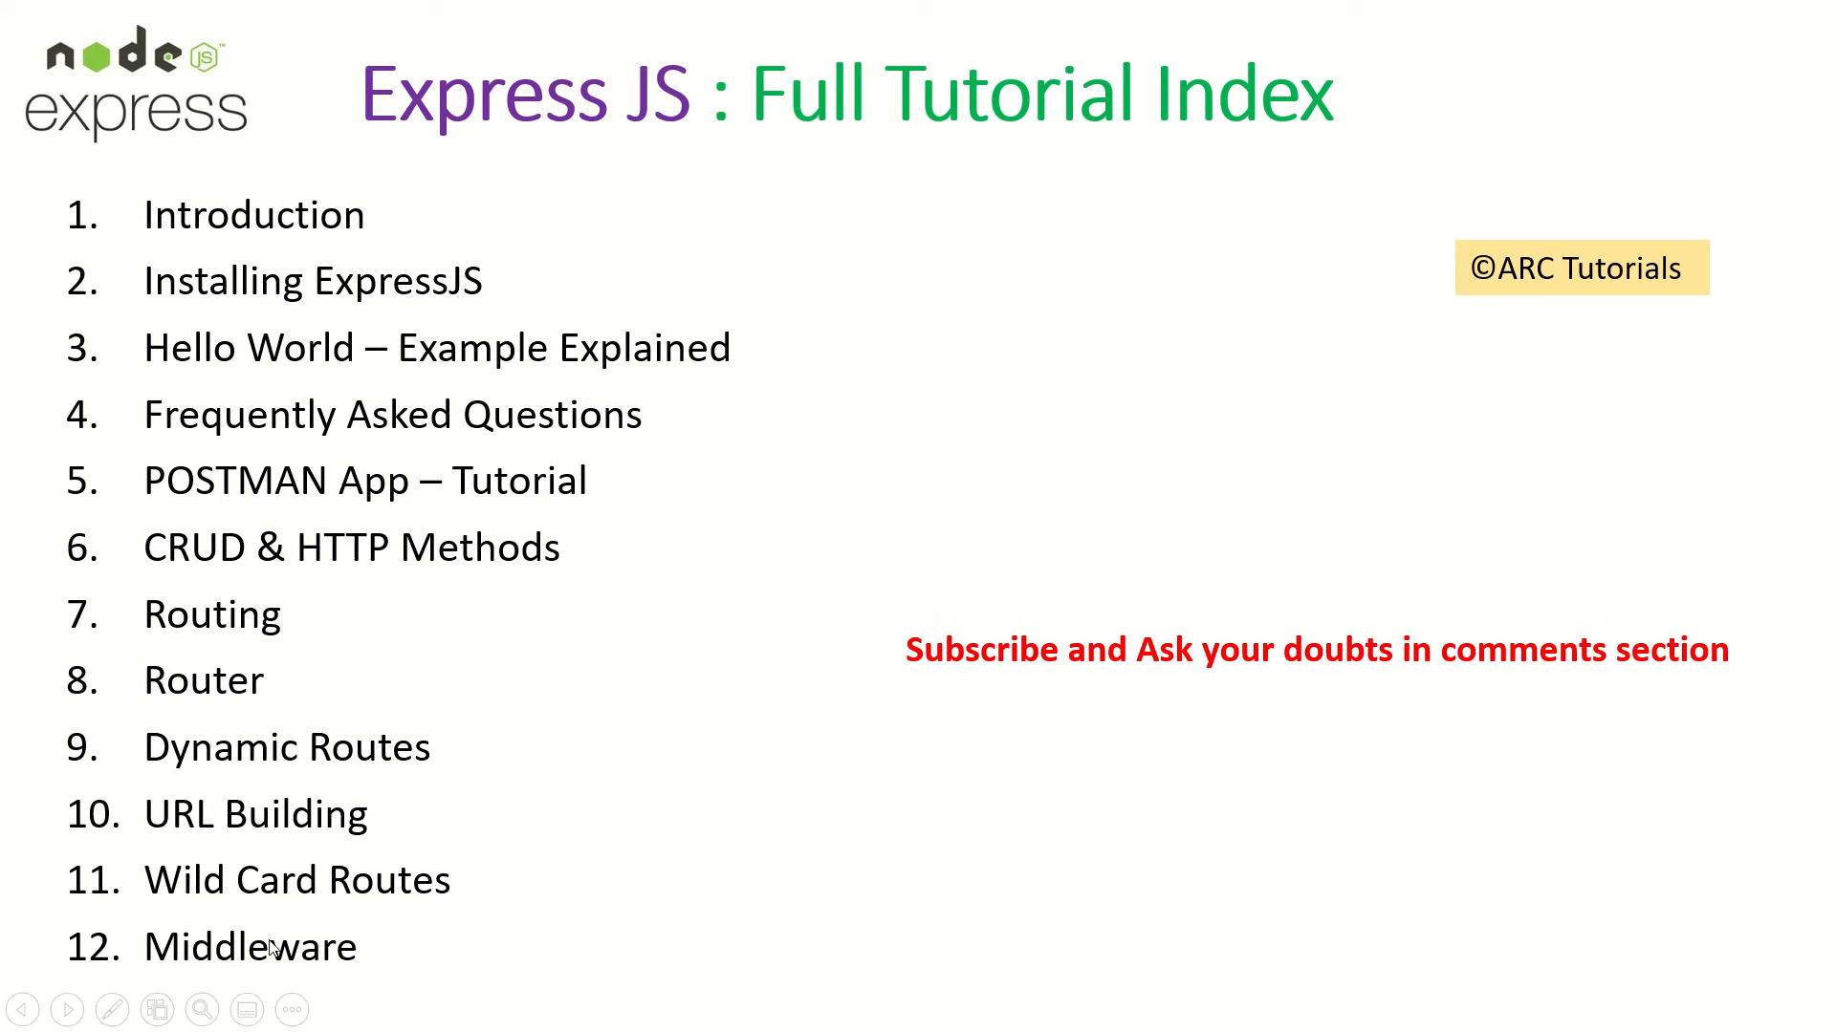
{"action": "mouse_move", "coordinate": [513, 575]}
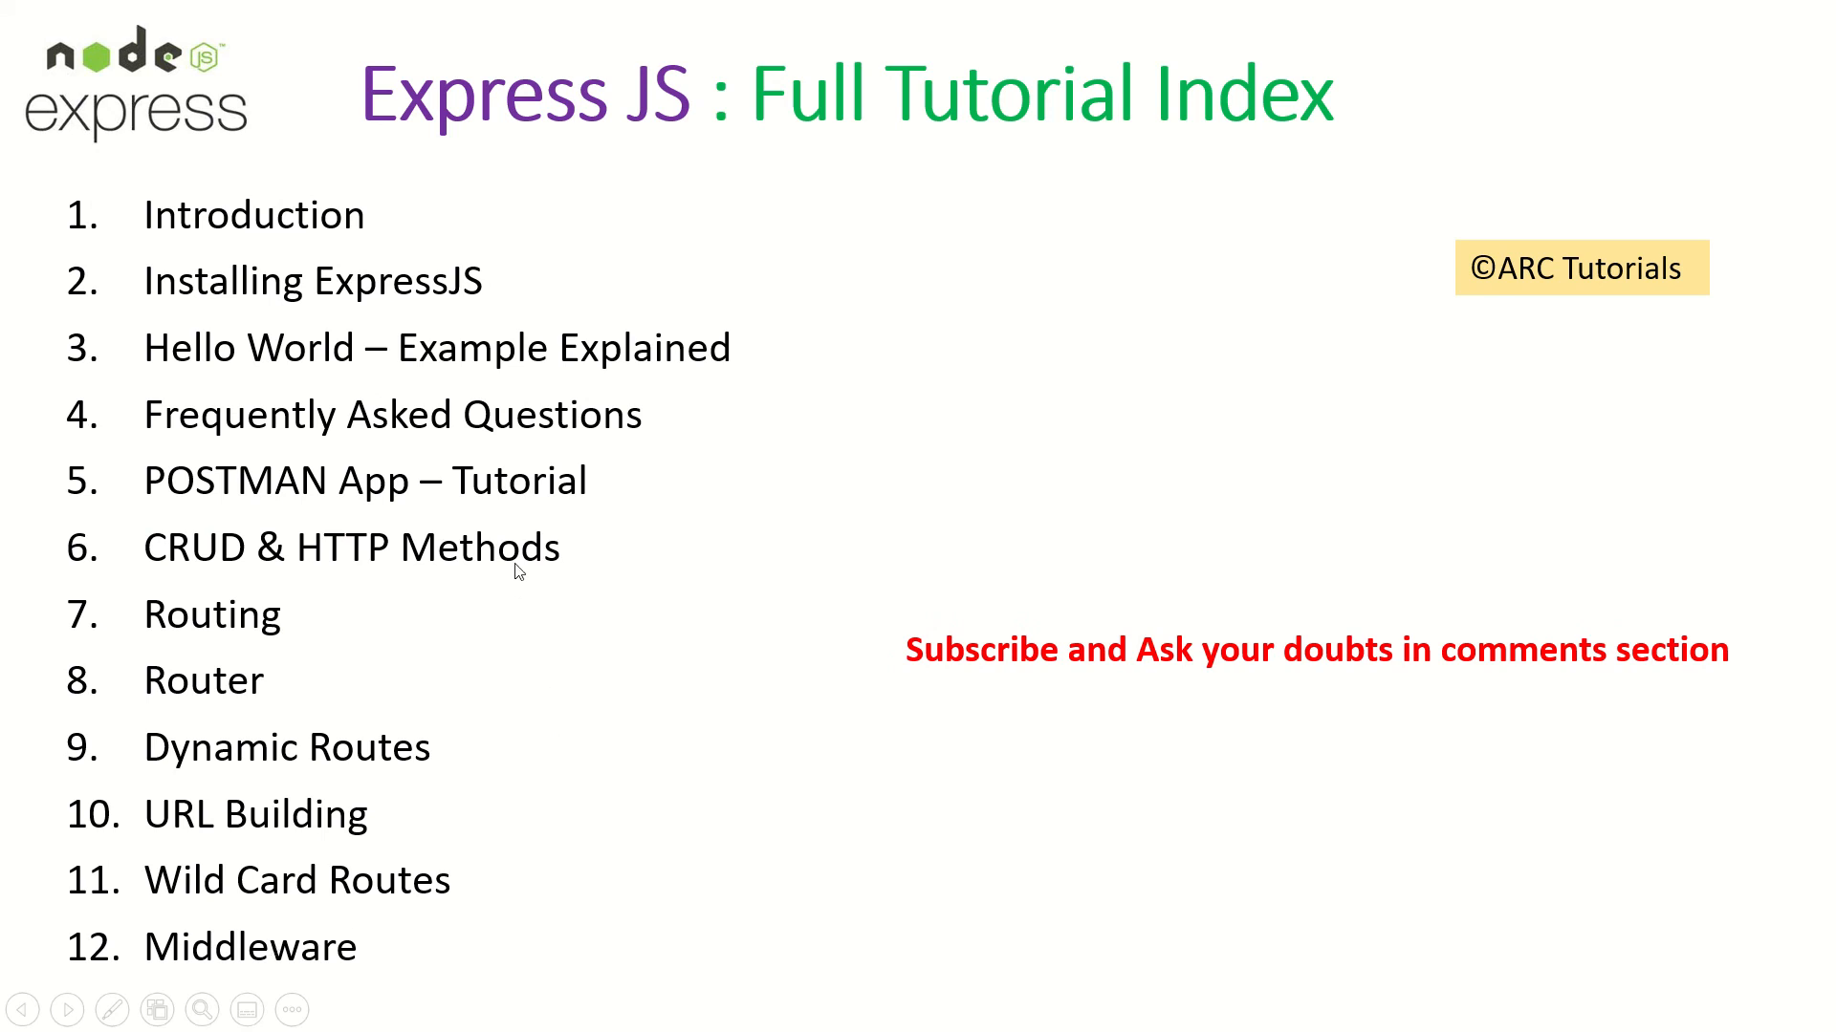
{"action": "mouse_move", "coordinate": [201, 637]}
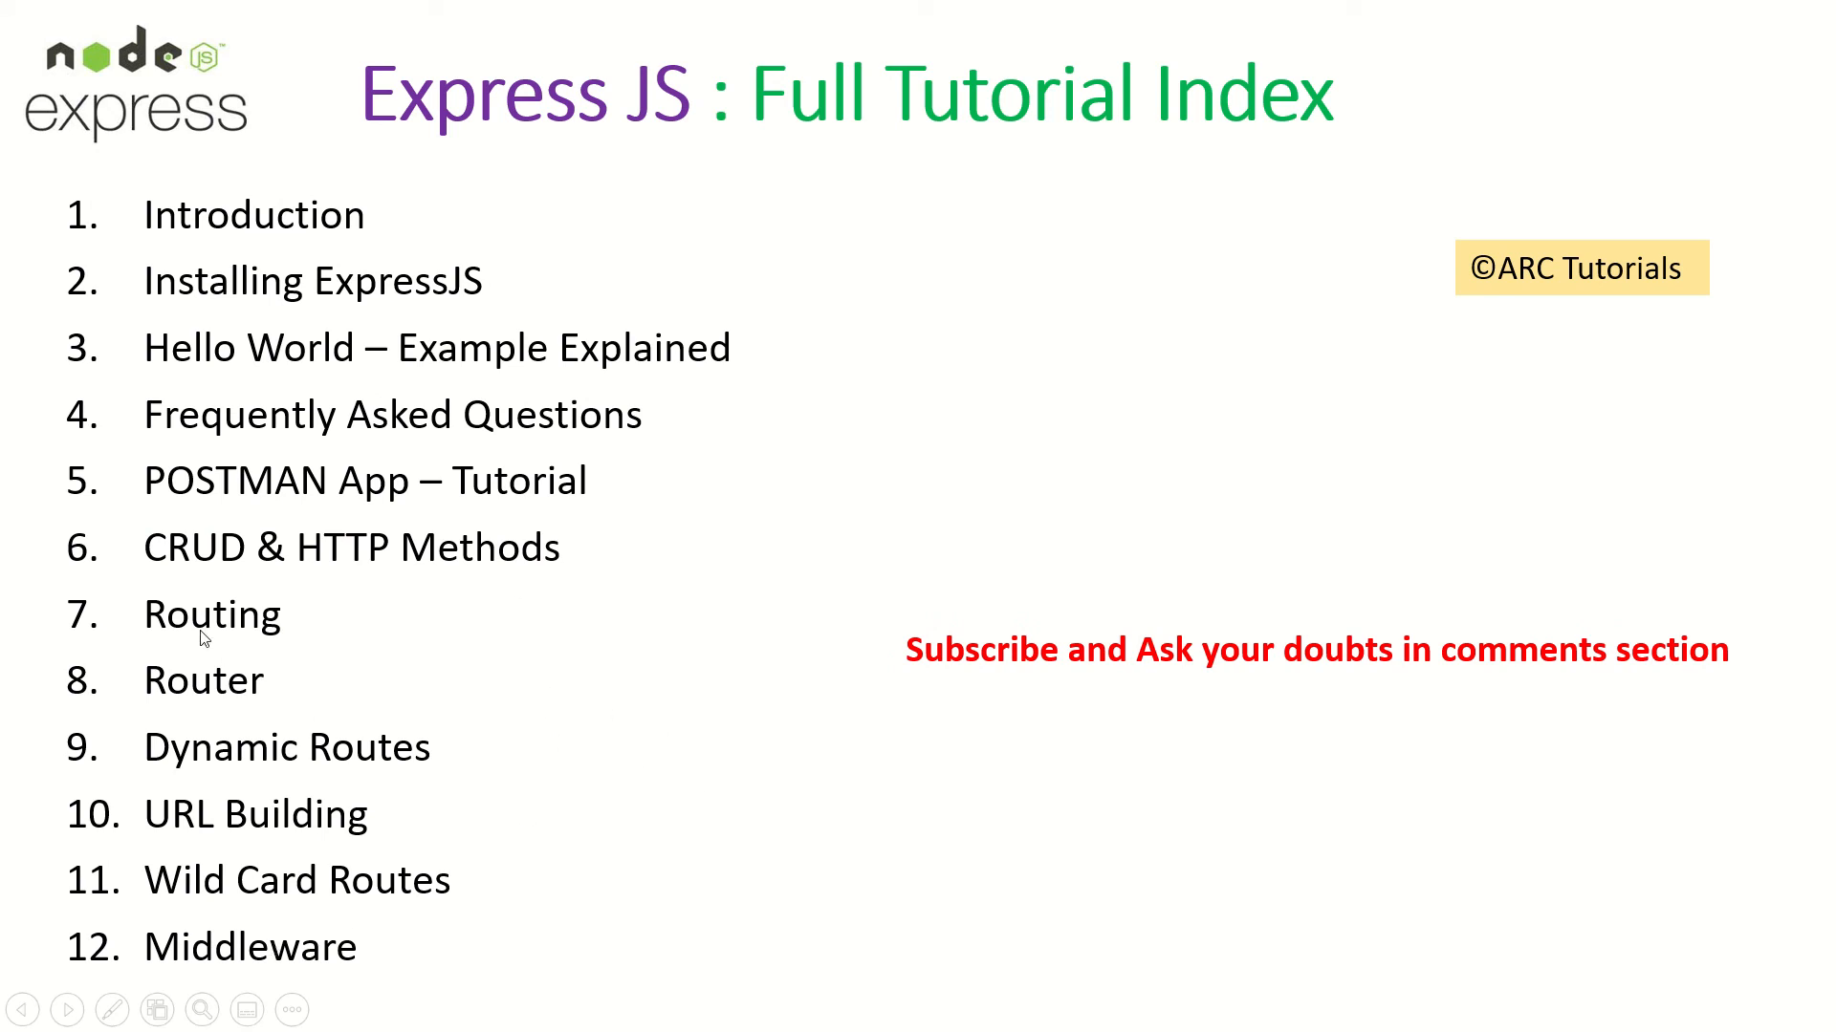
{"action": "mouse_move", "coordinate": [627, 807]}
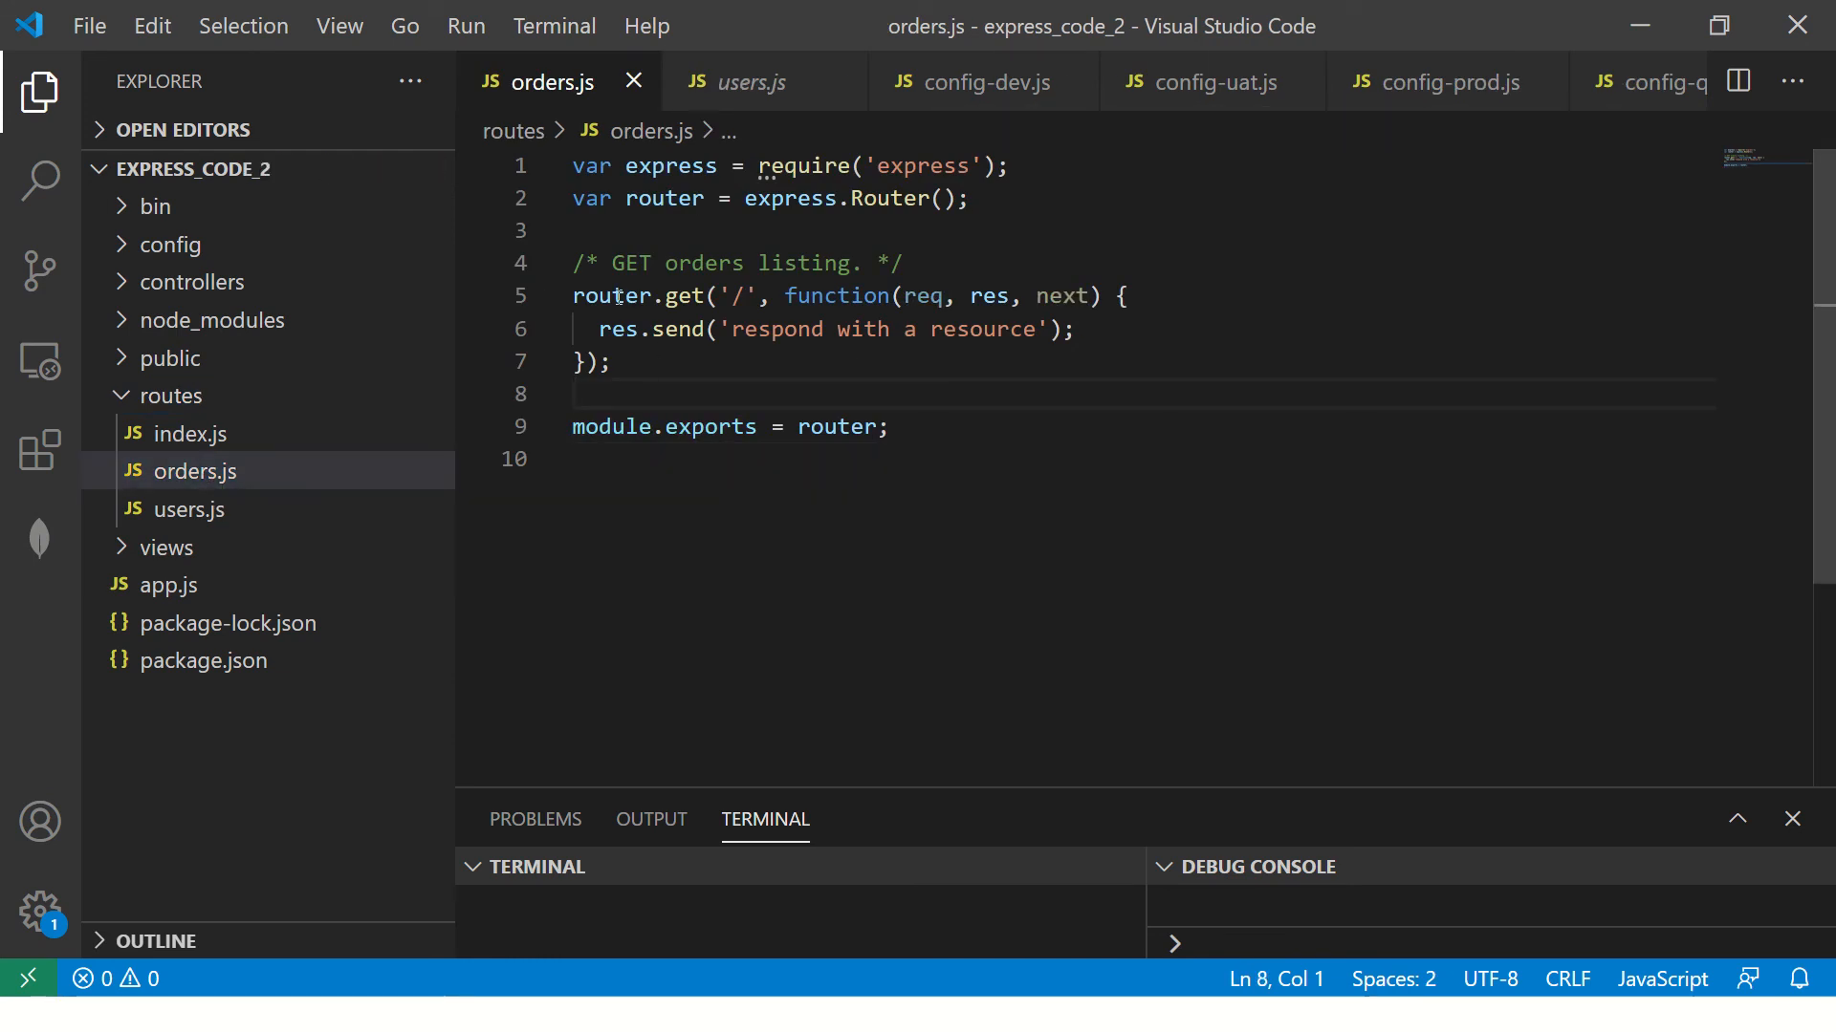
Create orders-ctrl.js in controllers, glance at routes/orders.js, then return to orders-ctrl.js
{"action": "left_click", "coordinate": [189, 508]}
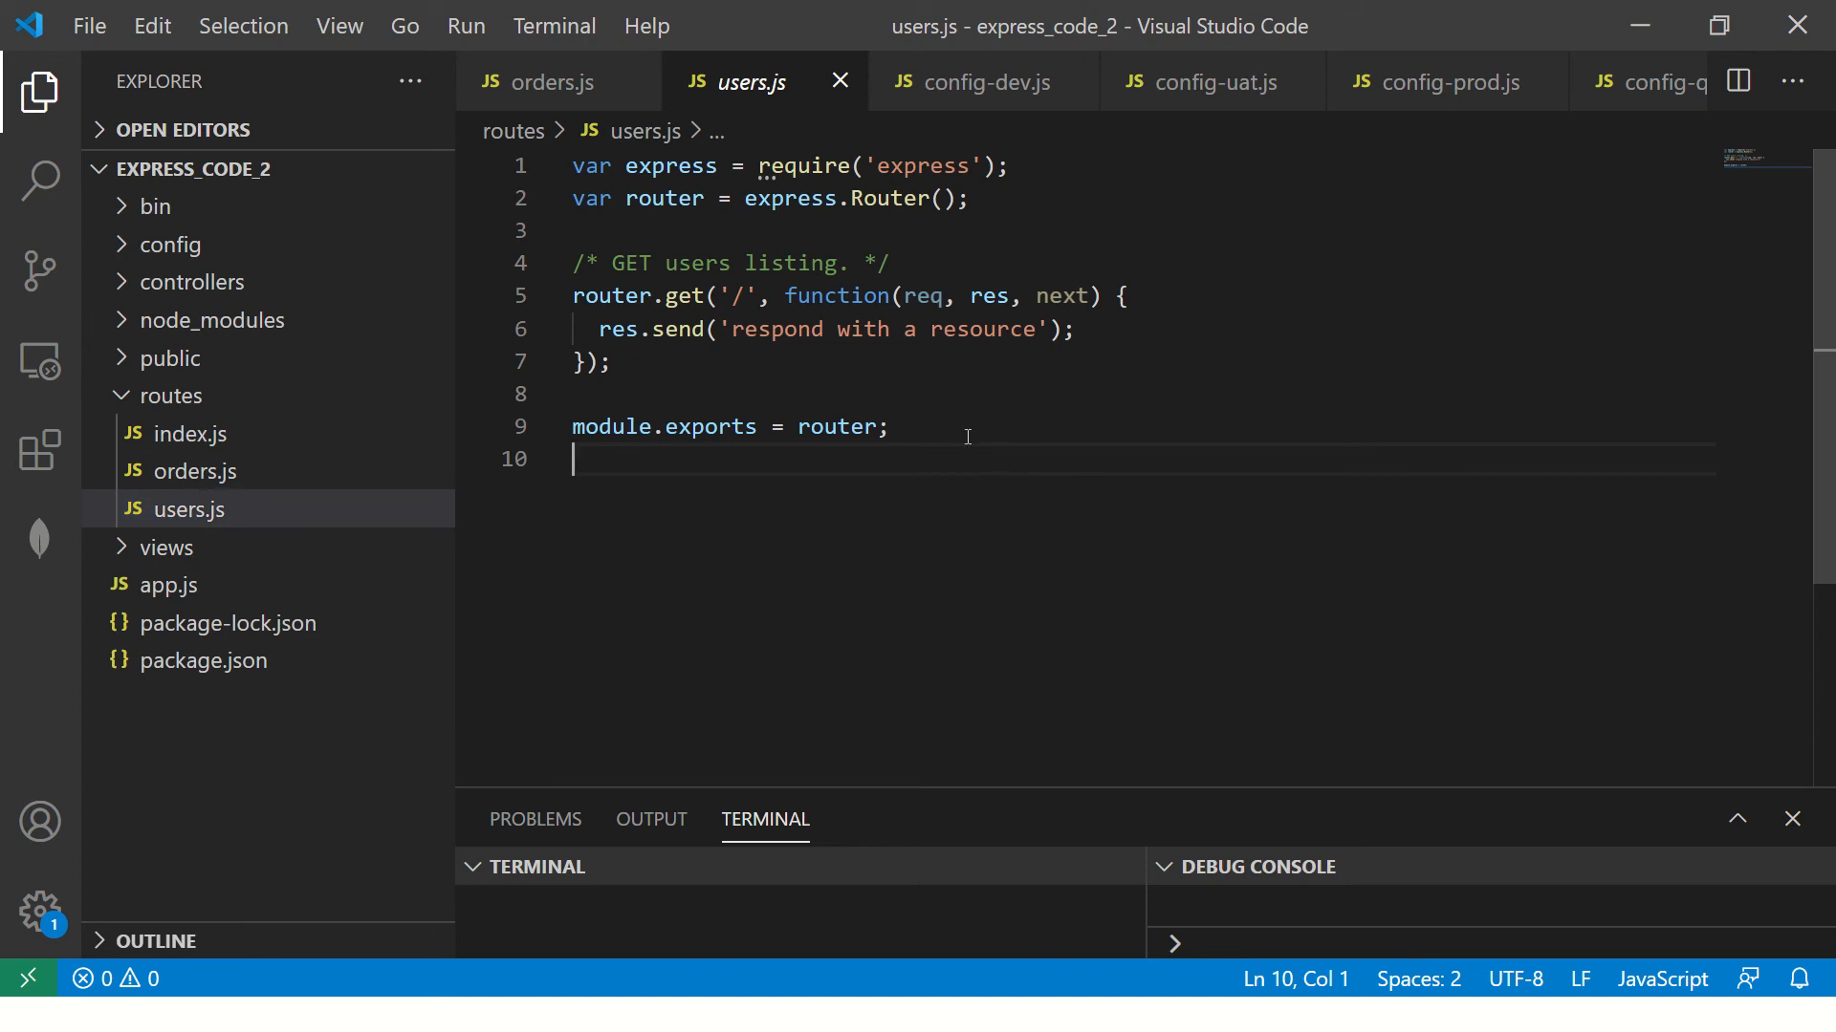
{"action": "mouse_move", "coordinate": [129, 407]}
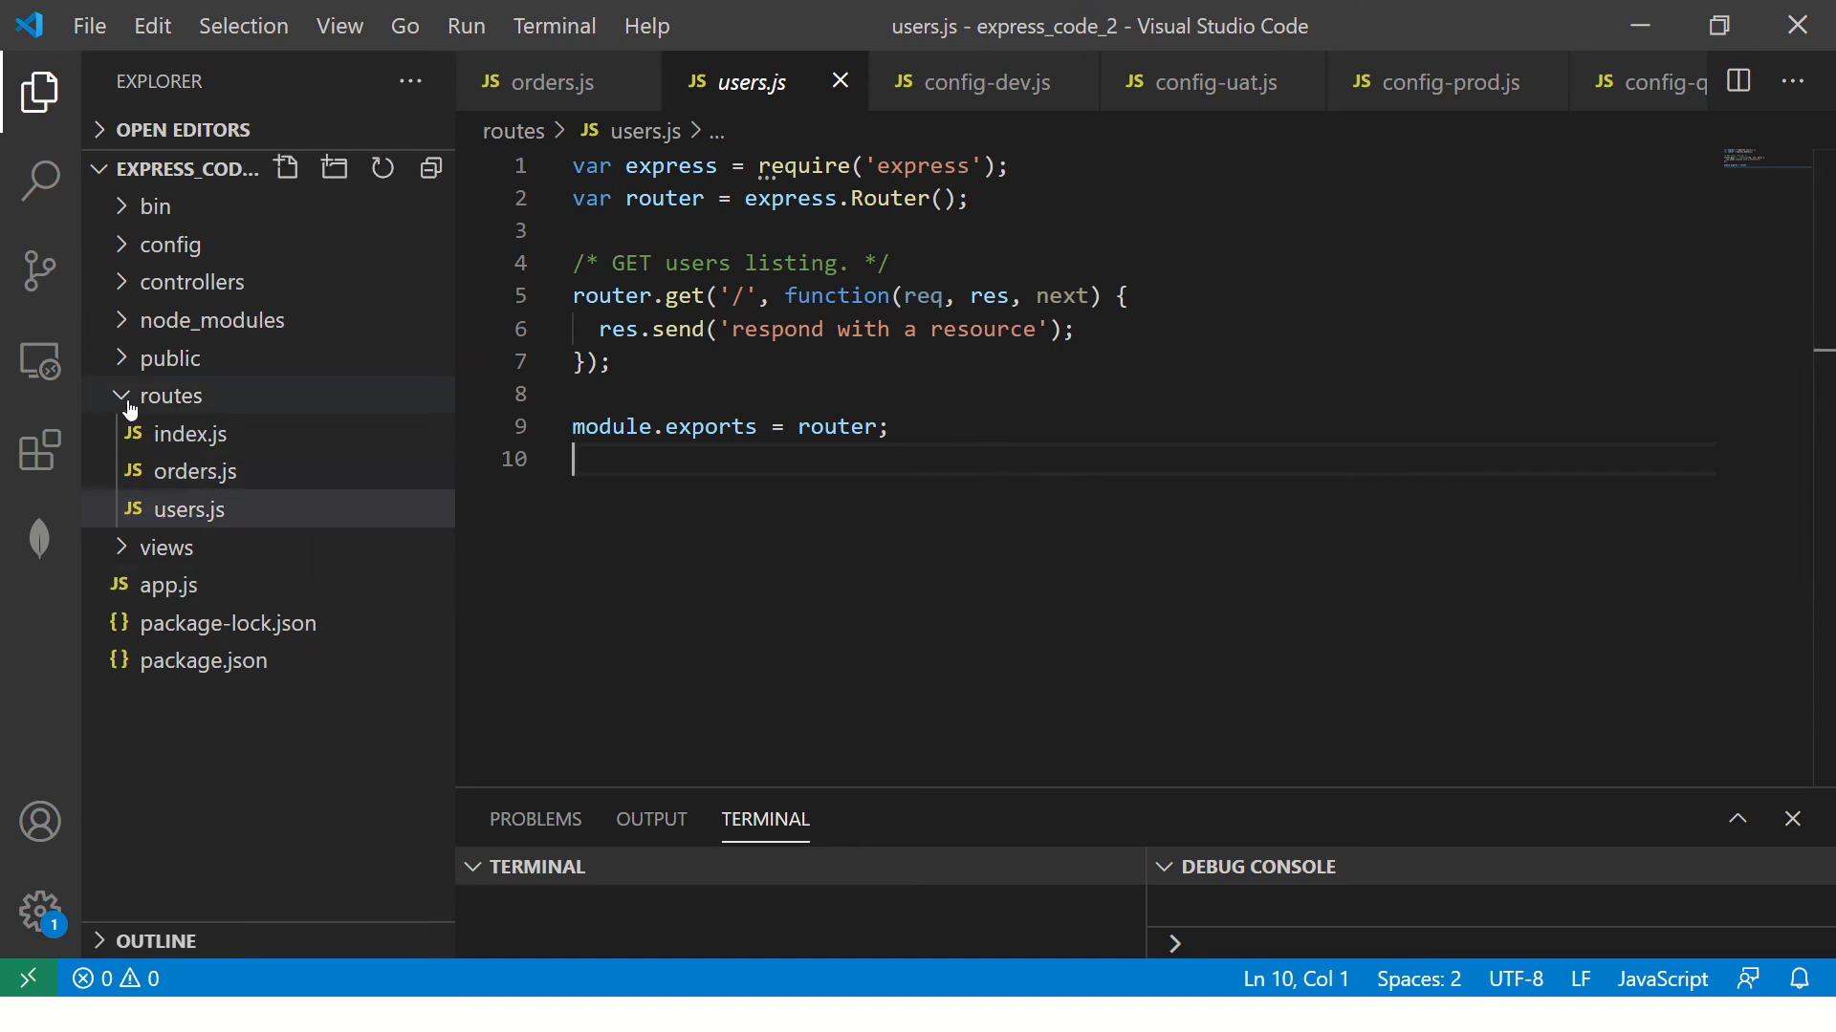
{"action": "mouse_move", "coordinate": [143, 367]}
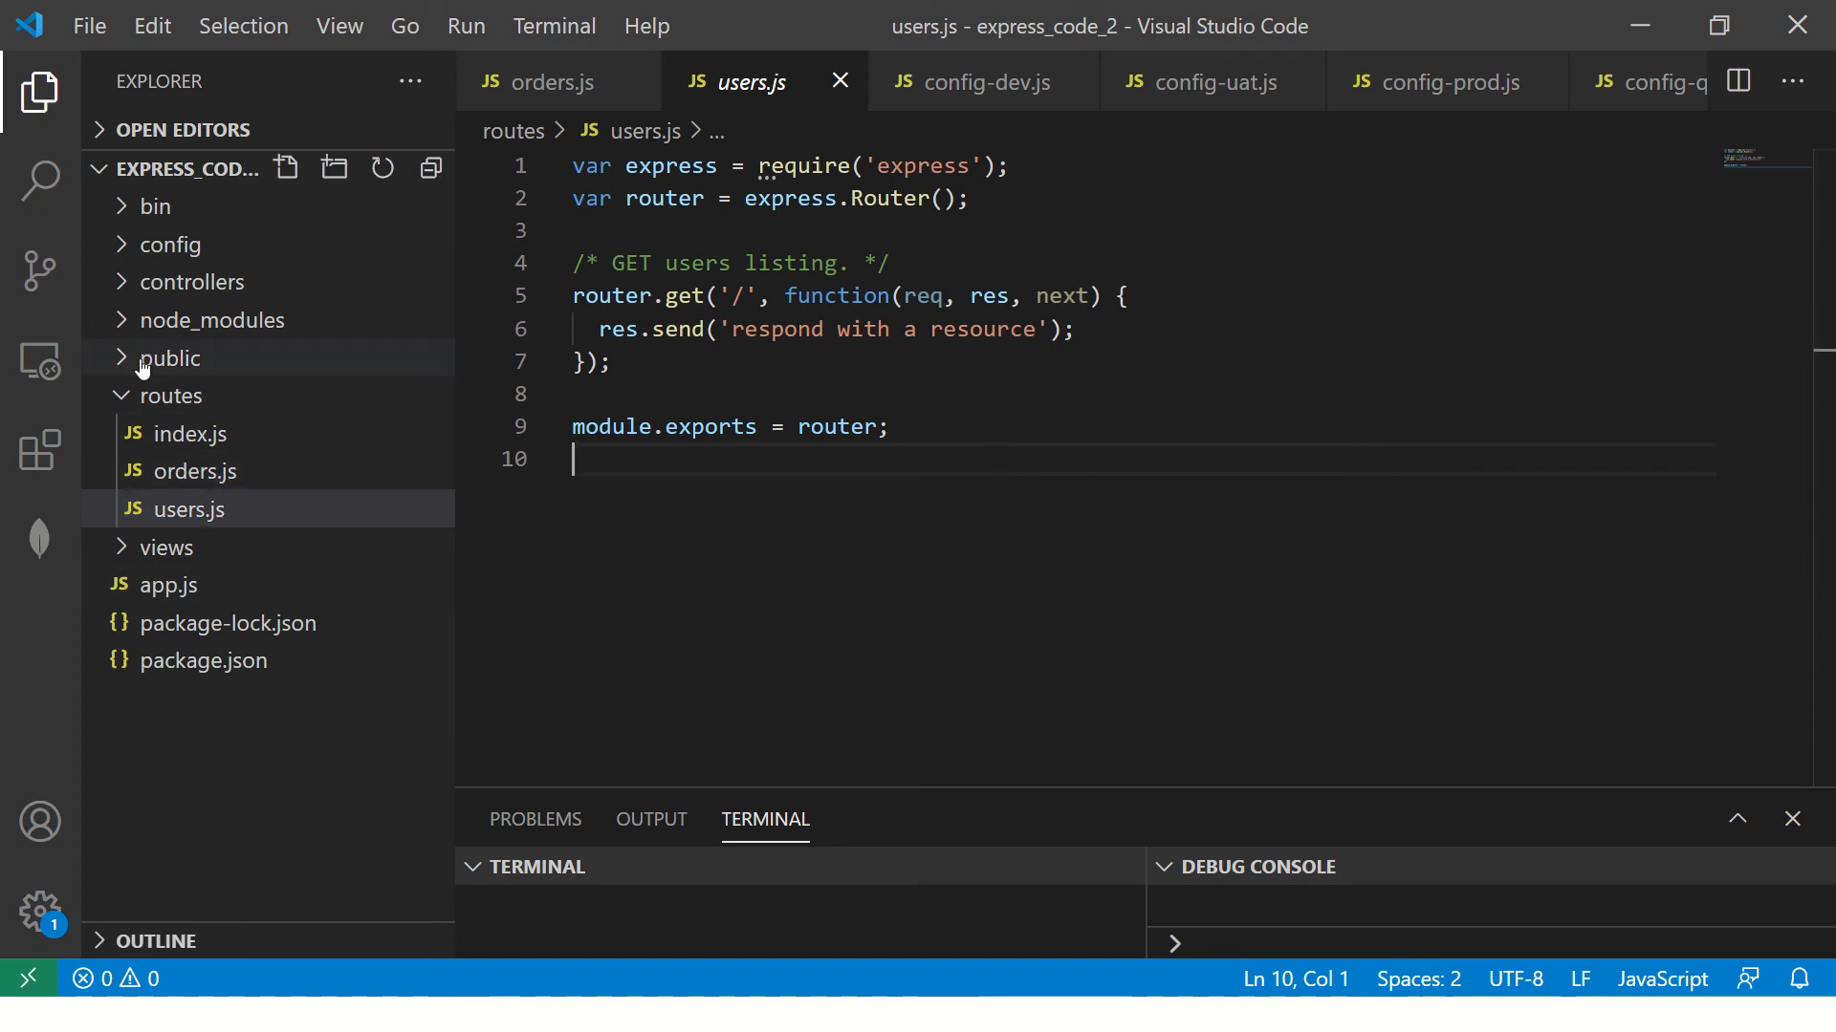
{"action": "left_click", "coordinate": [192, 281]}
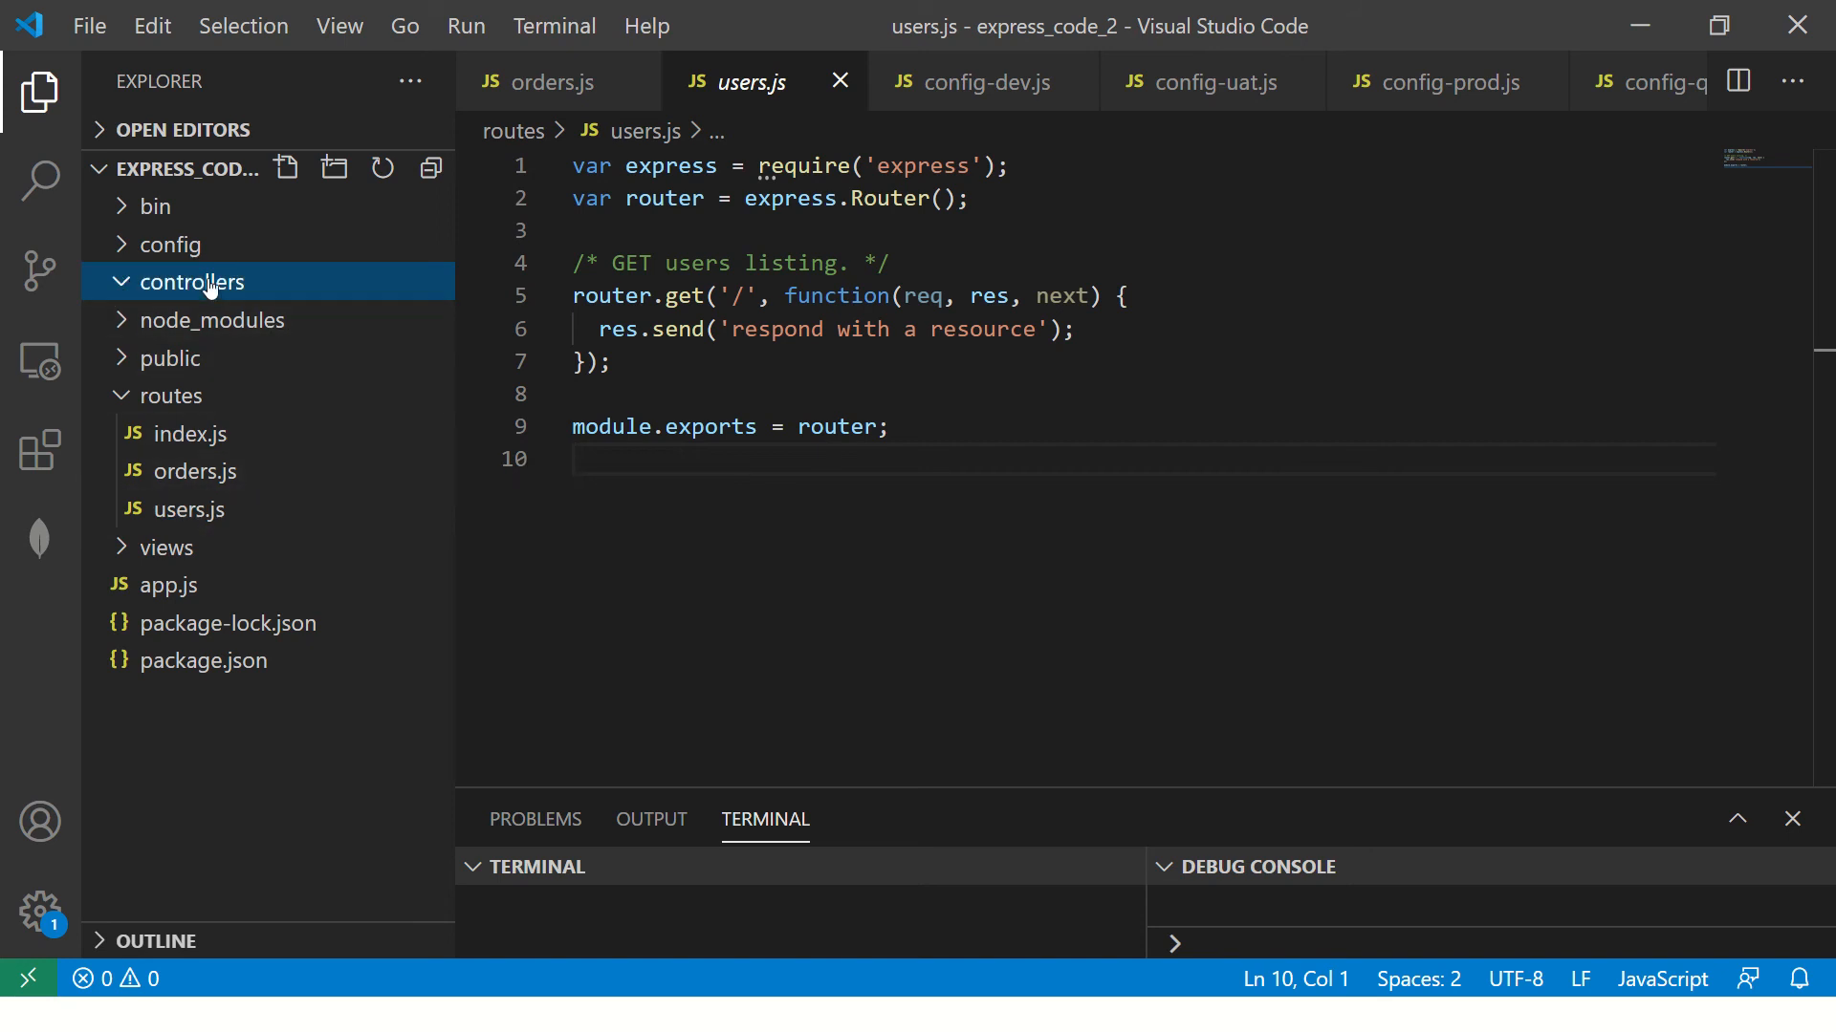
{"action": "mouse_move", "coordinate": [164, 246]}
{"action": "type", "text": "o"}
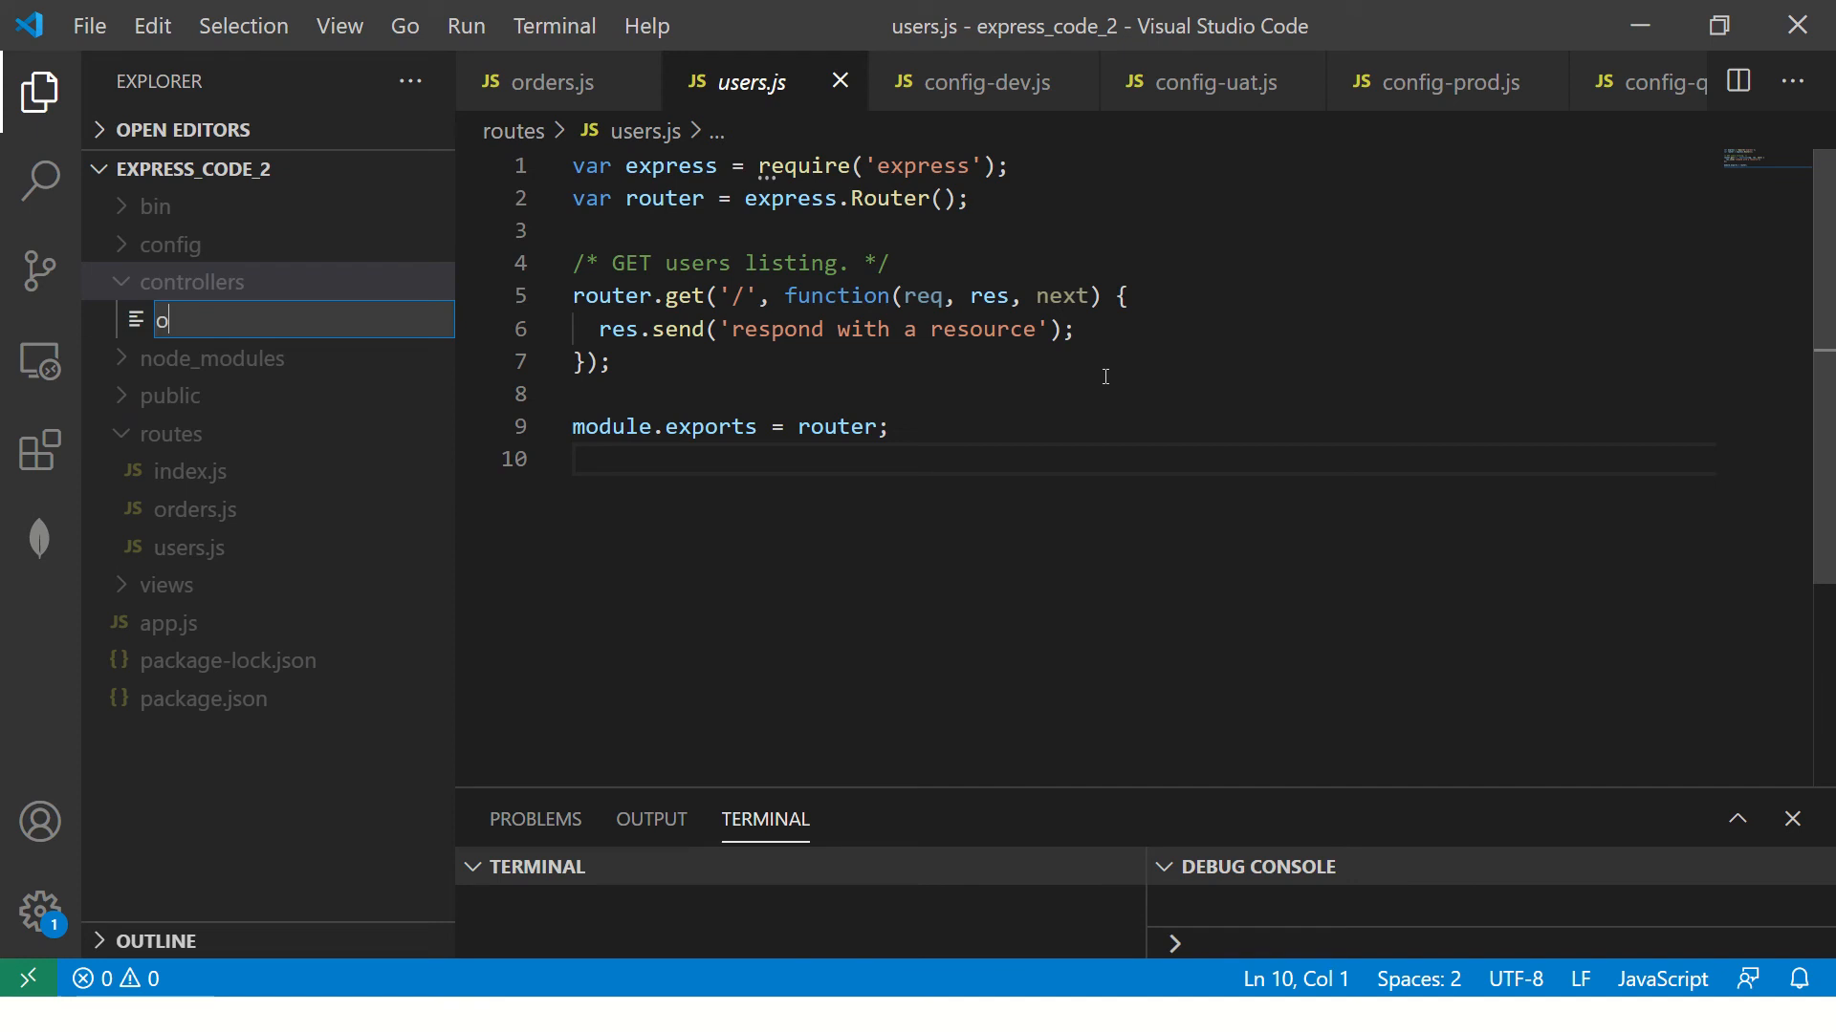
{"action": "type", "text": "rders-ctrl.js"}
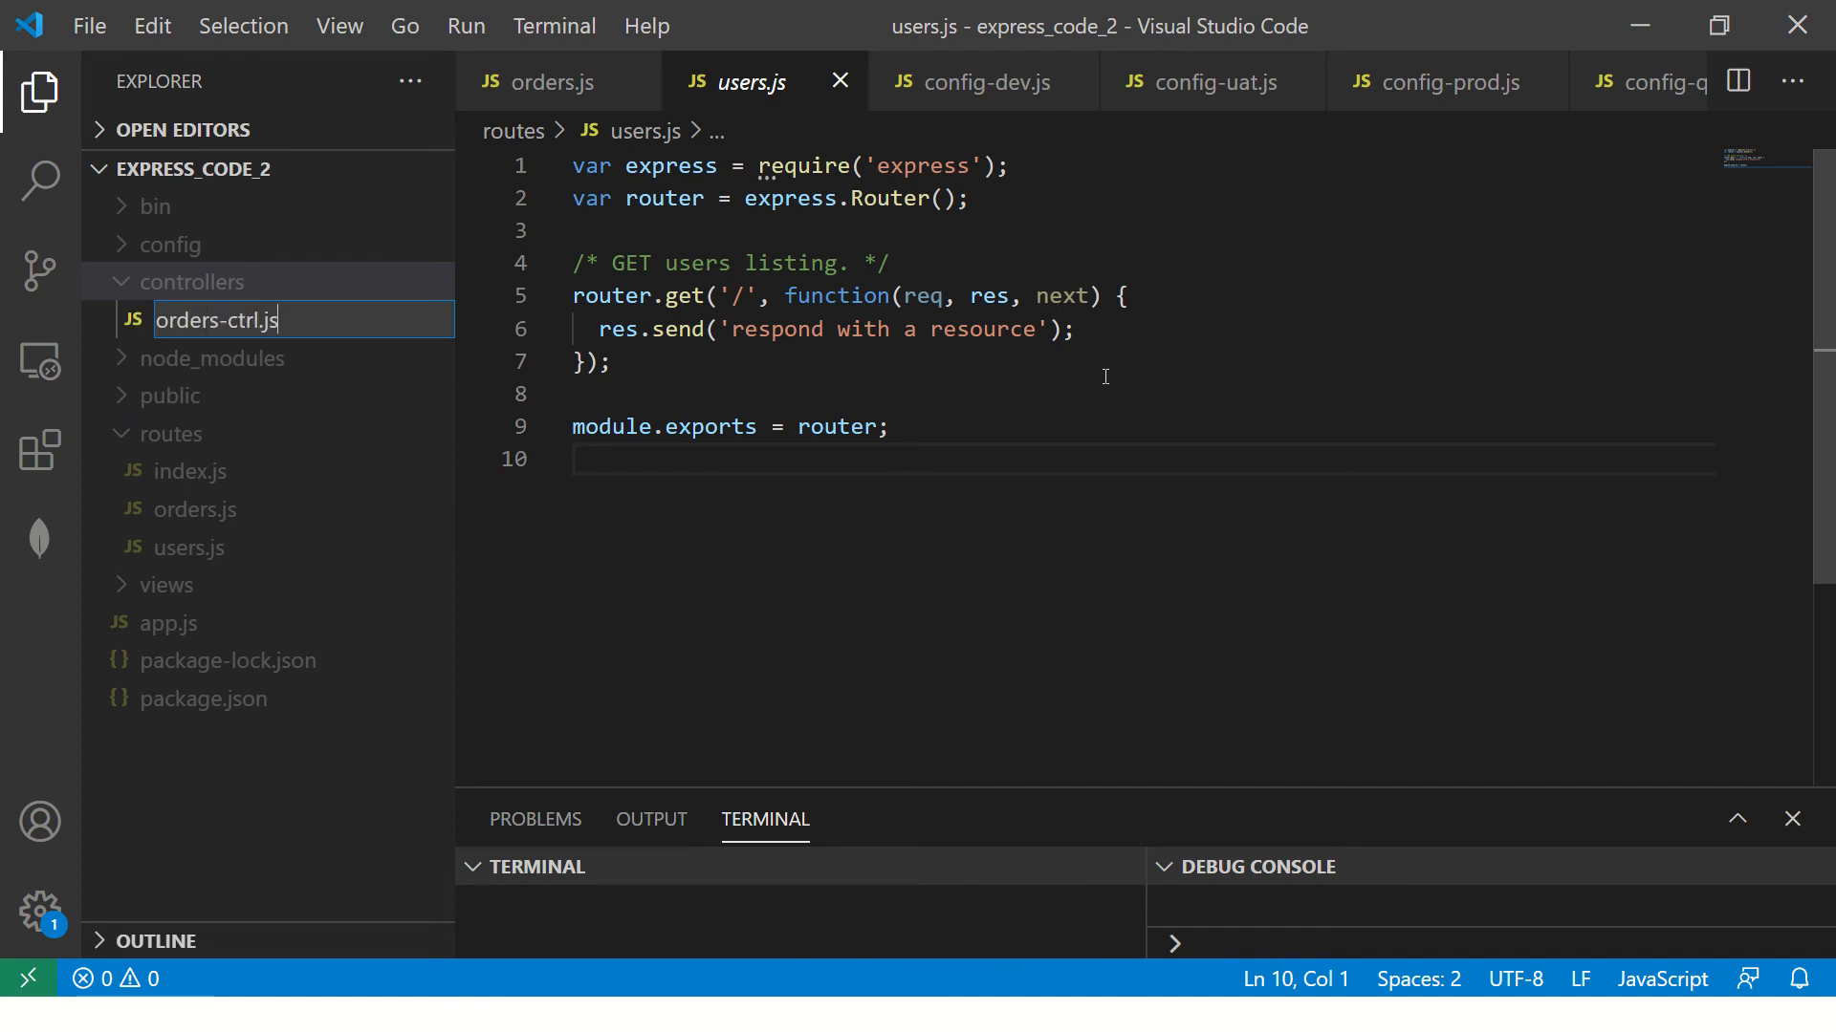
{"action": "key", "text": "Enter"}
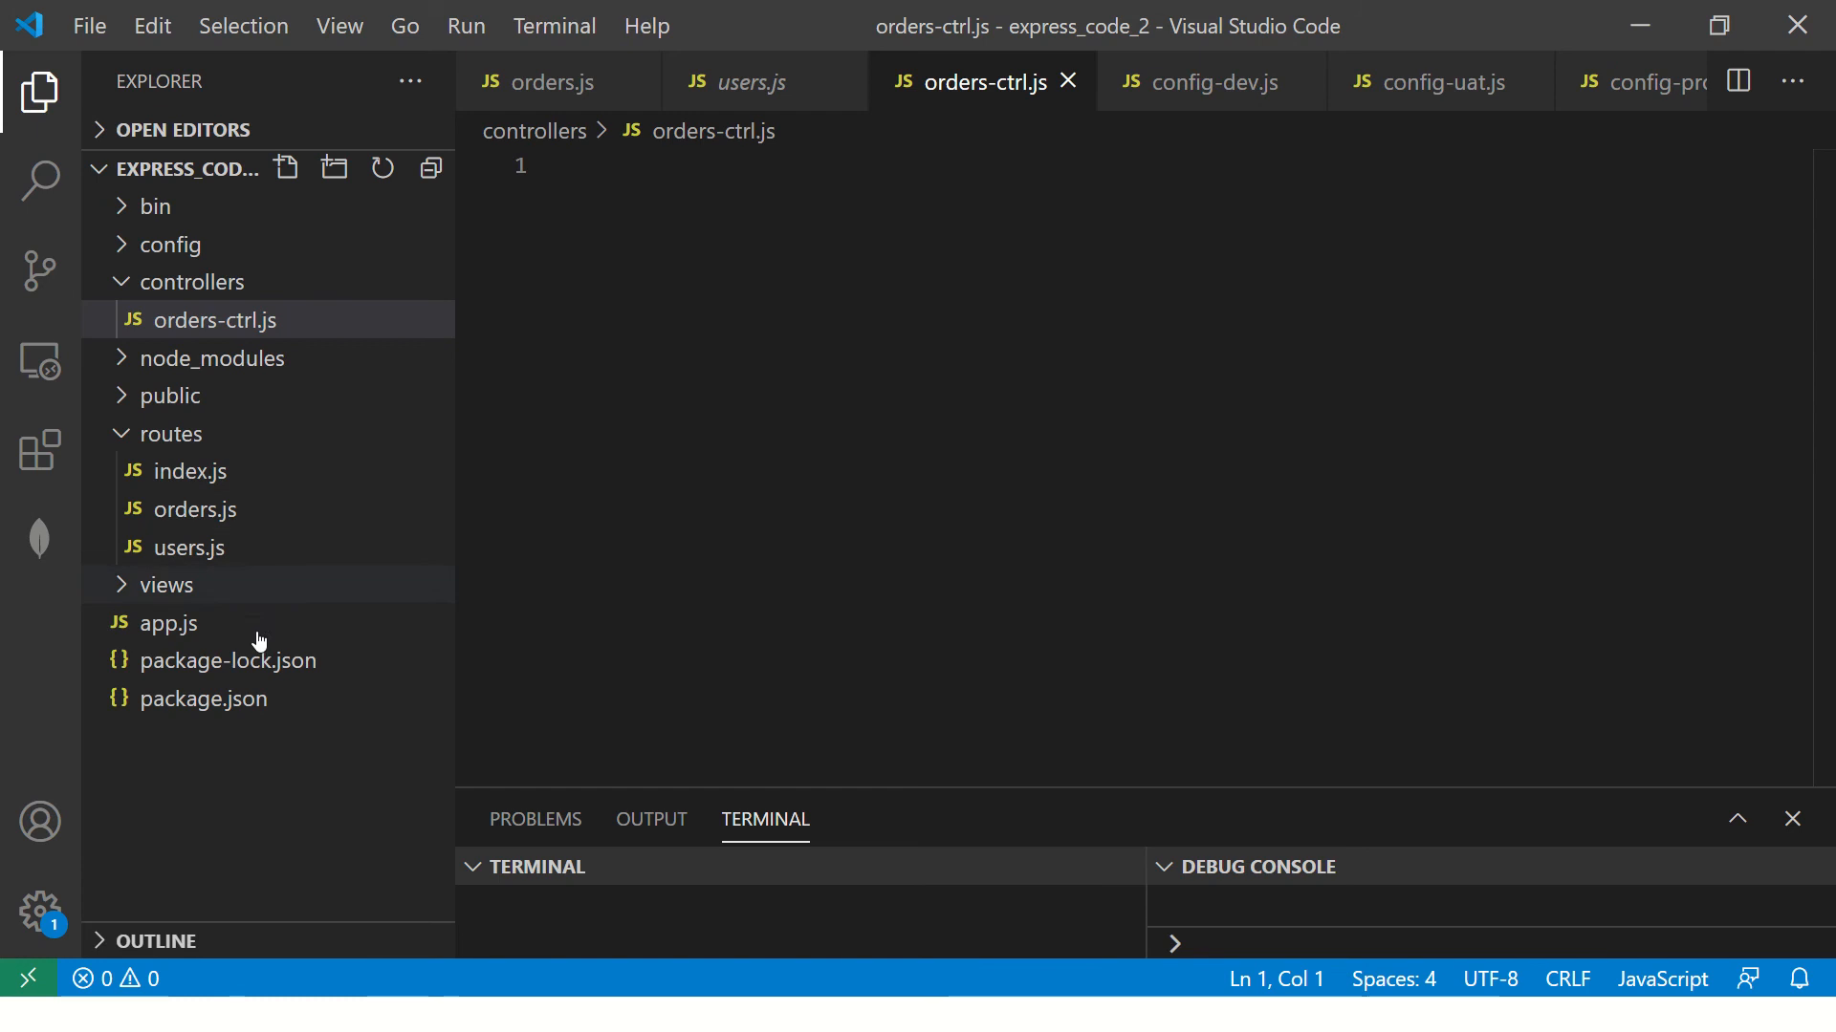
{"action": "left_click", "coordinate": [195, 510]}
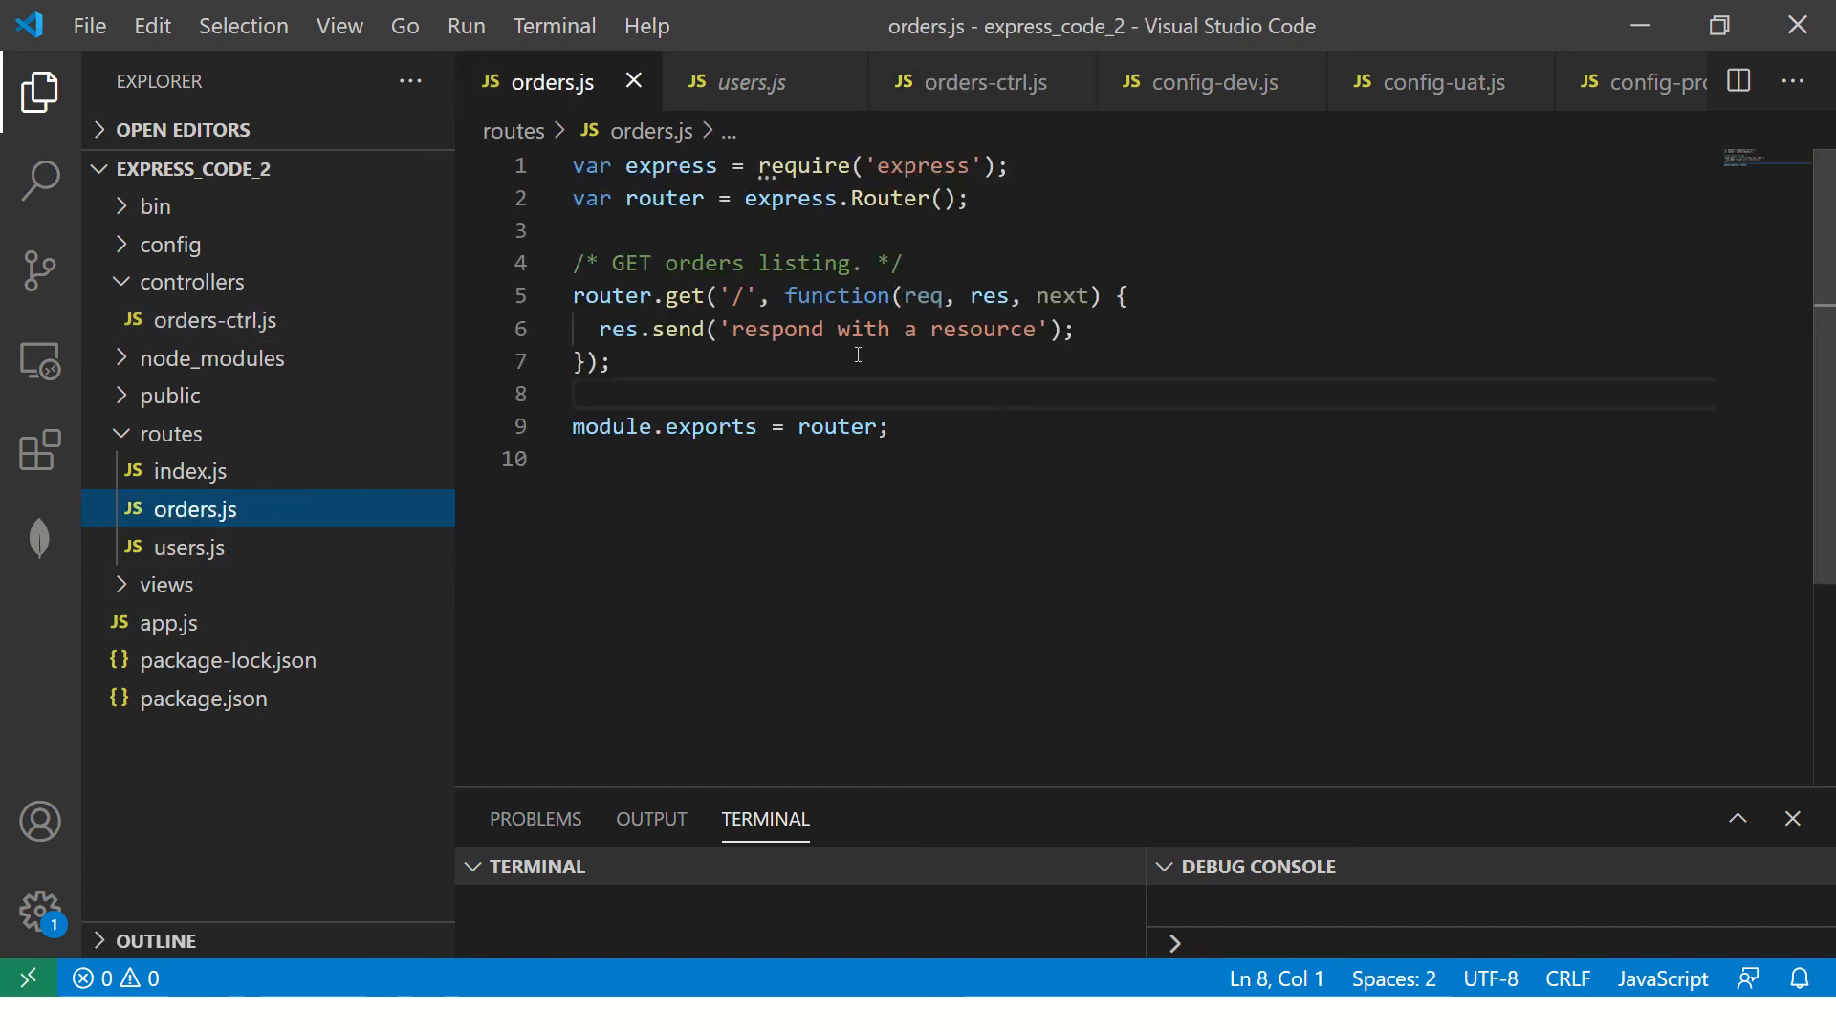
{"action": "left_click", "coordinate": [215, 320]}
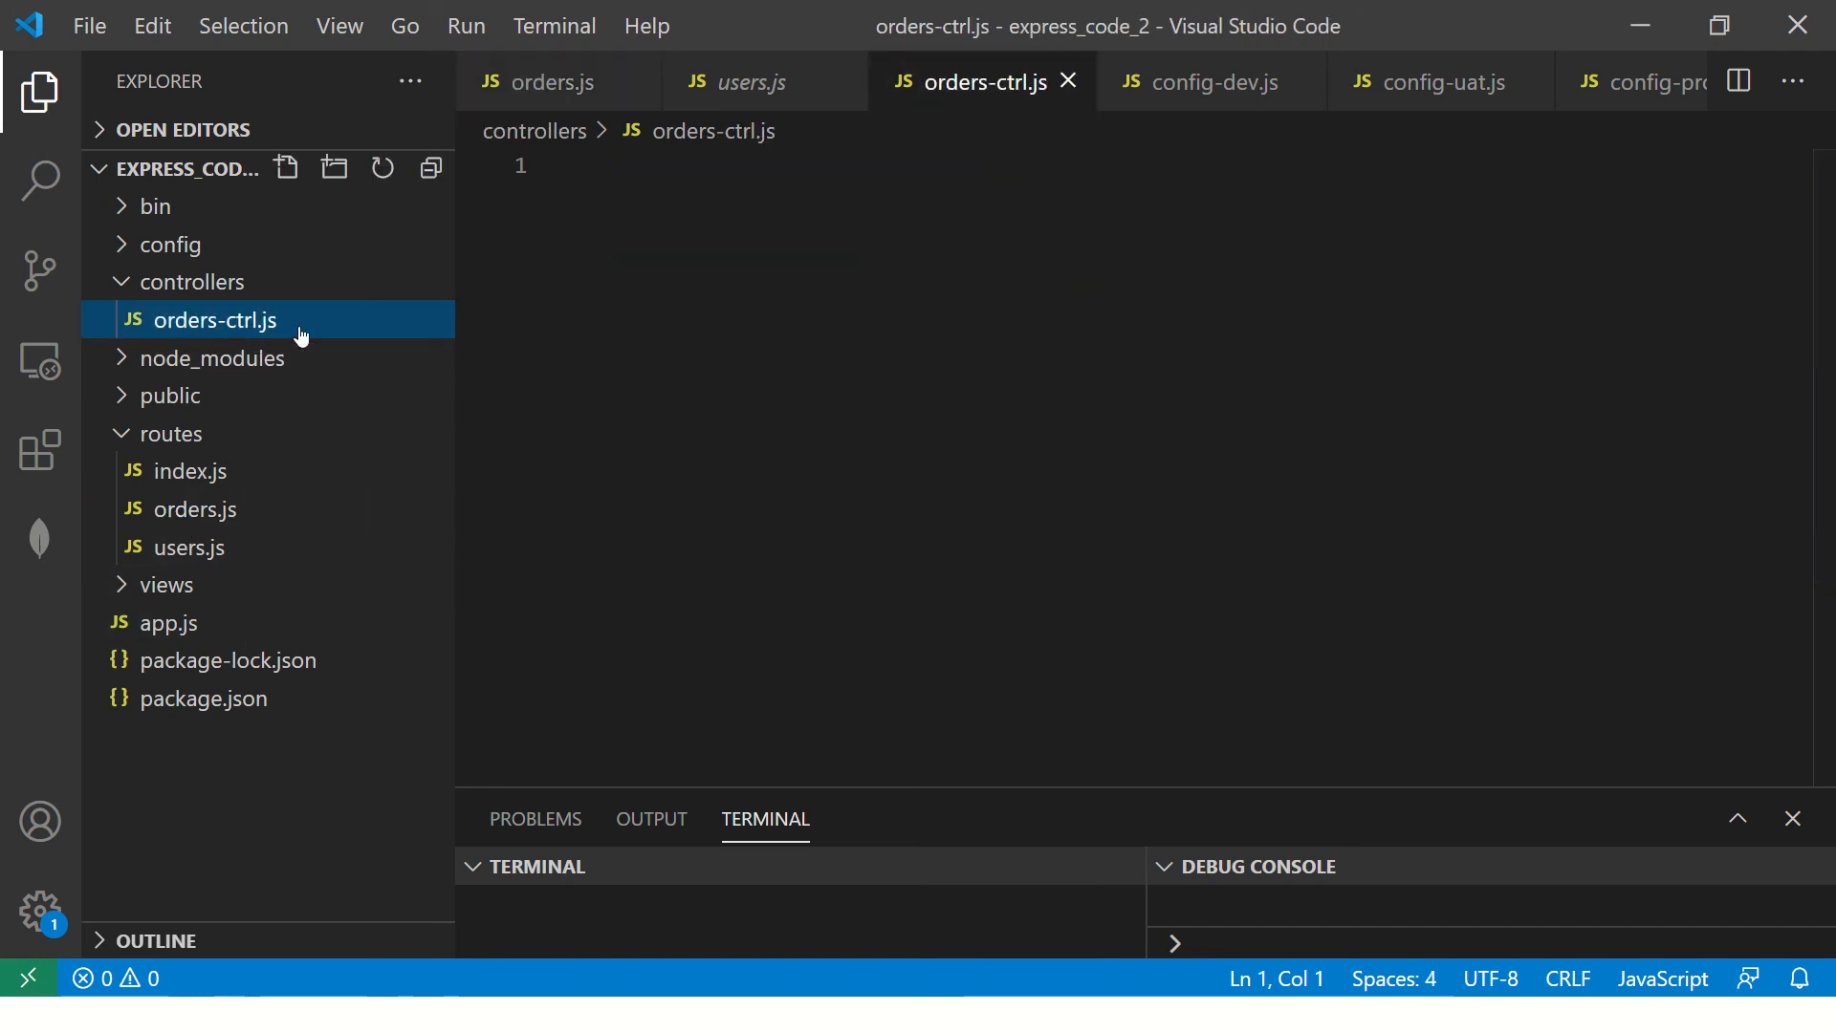
Comment orders-ctrl.js as the orders logic file and orders.js with '// we will just have the routes defined'
{"action": "type", "text": "// this is the wher"}
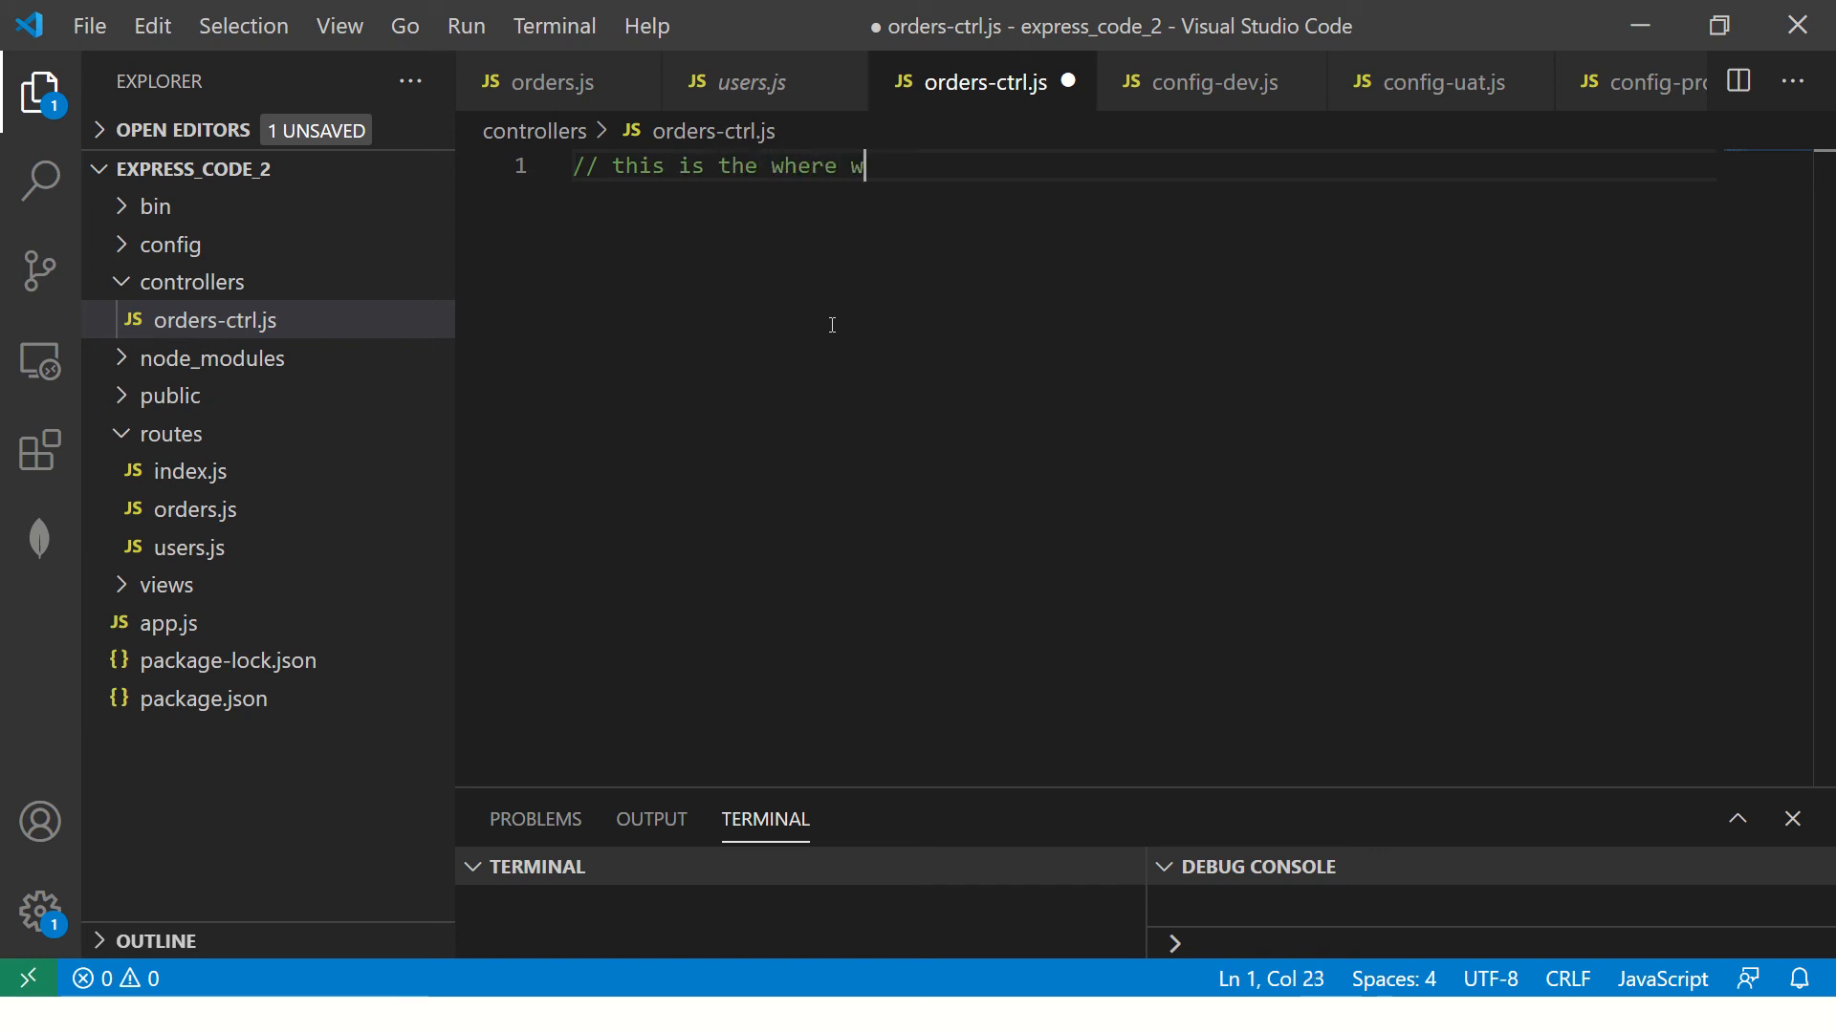
{"action": "type", "text": "e will write the logic"}
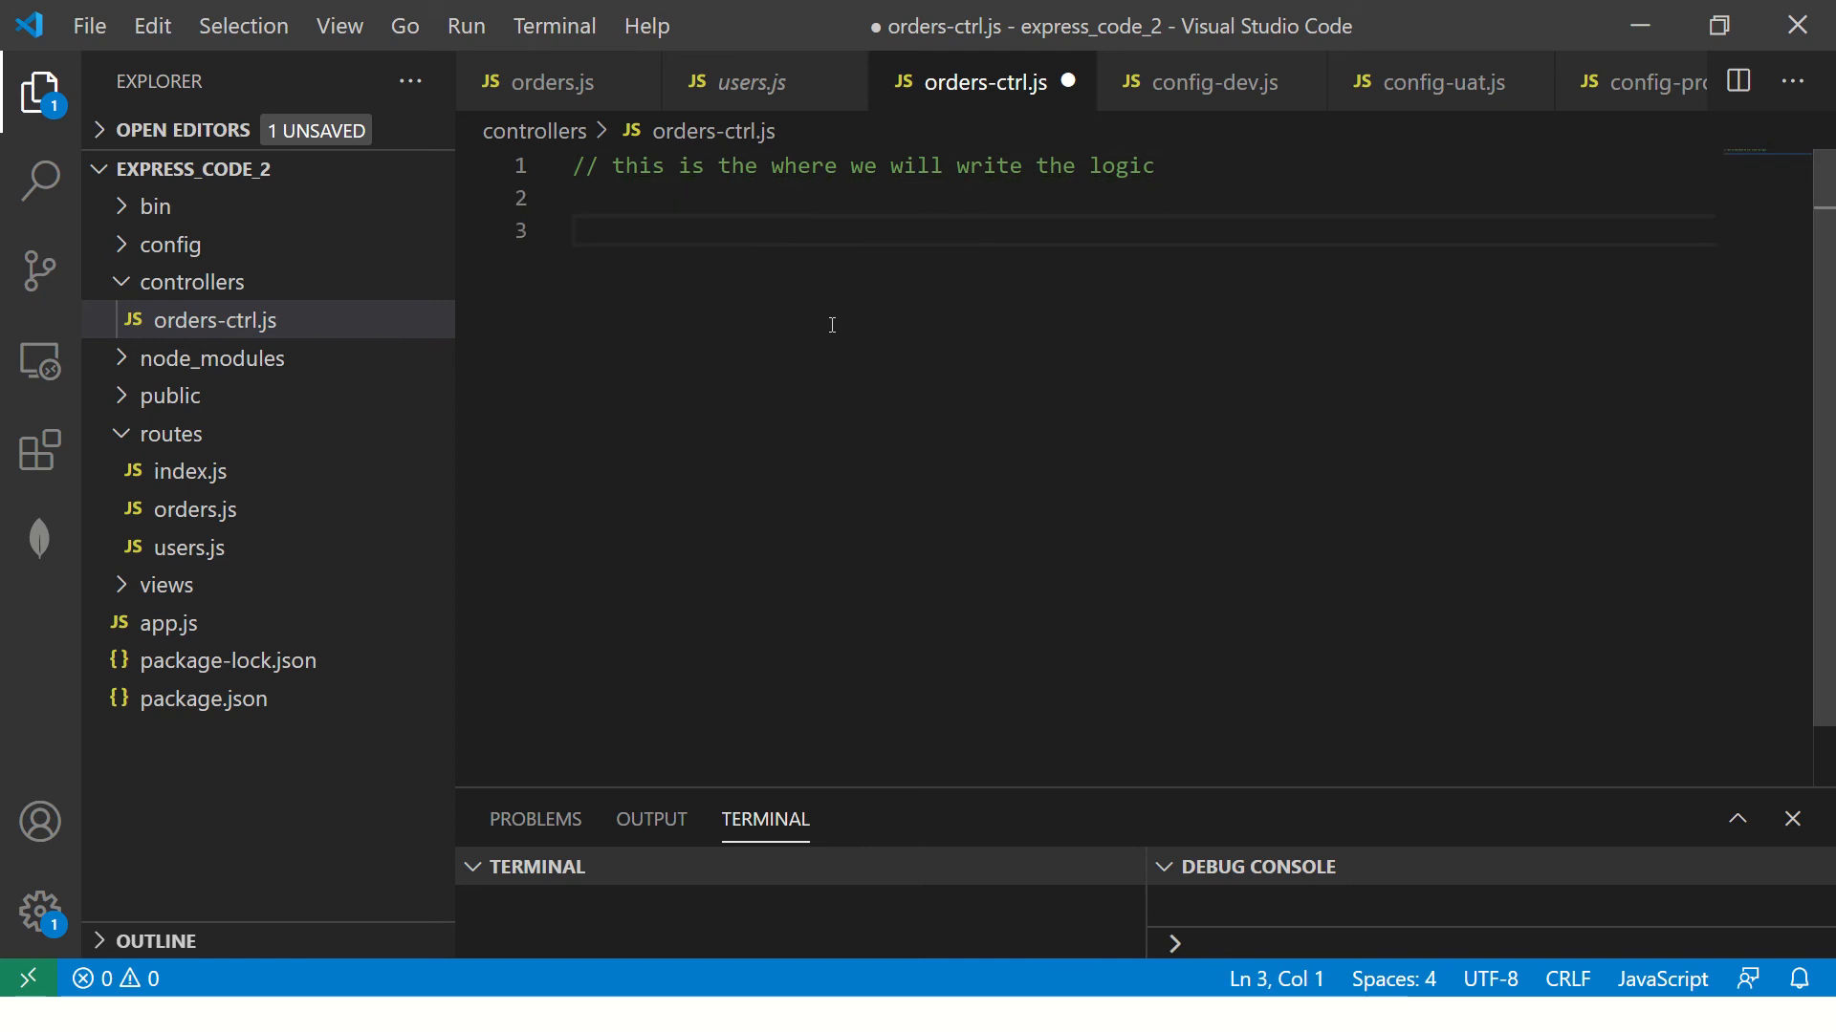
{"action": "type", "text": "for order"}
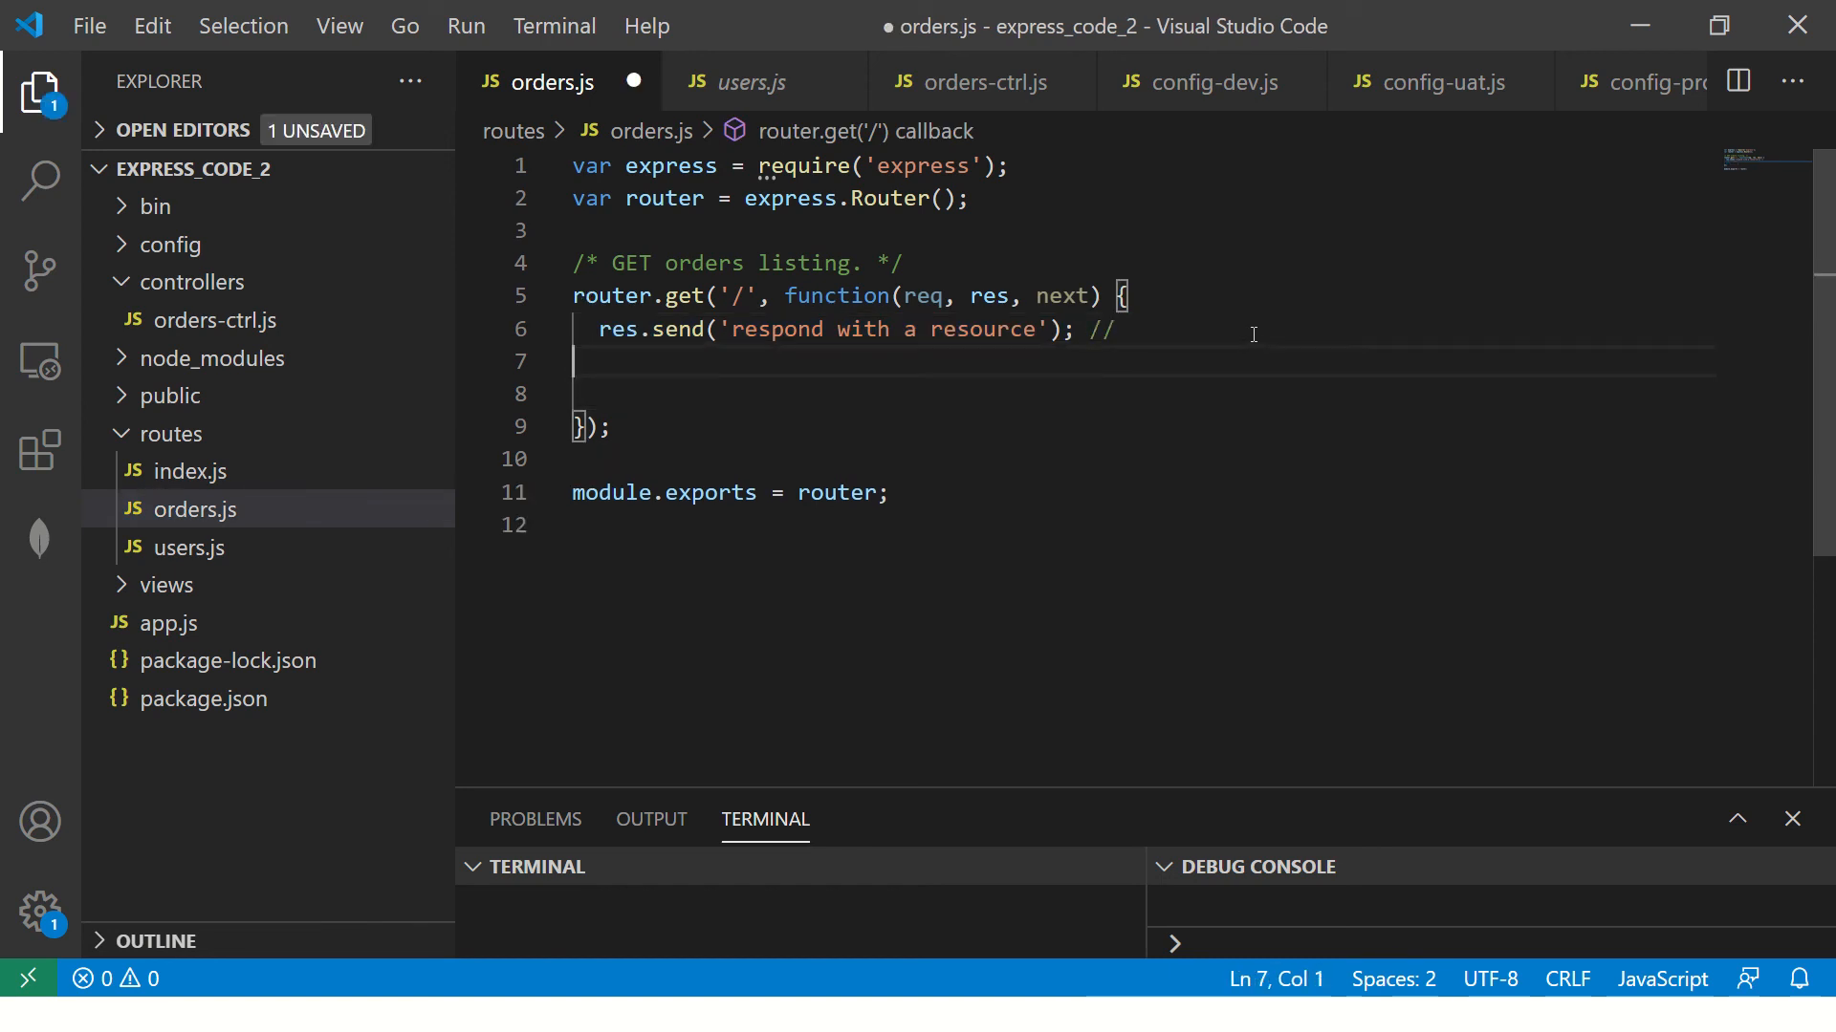
{"action": "type", "text": "//"}
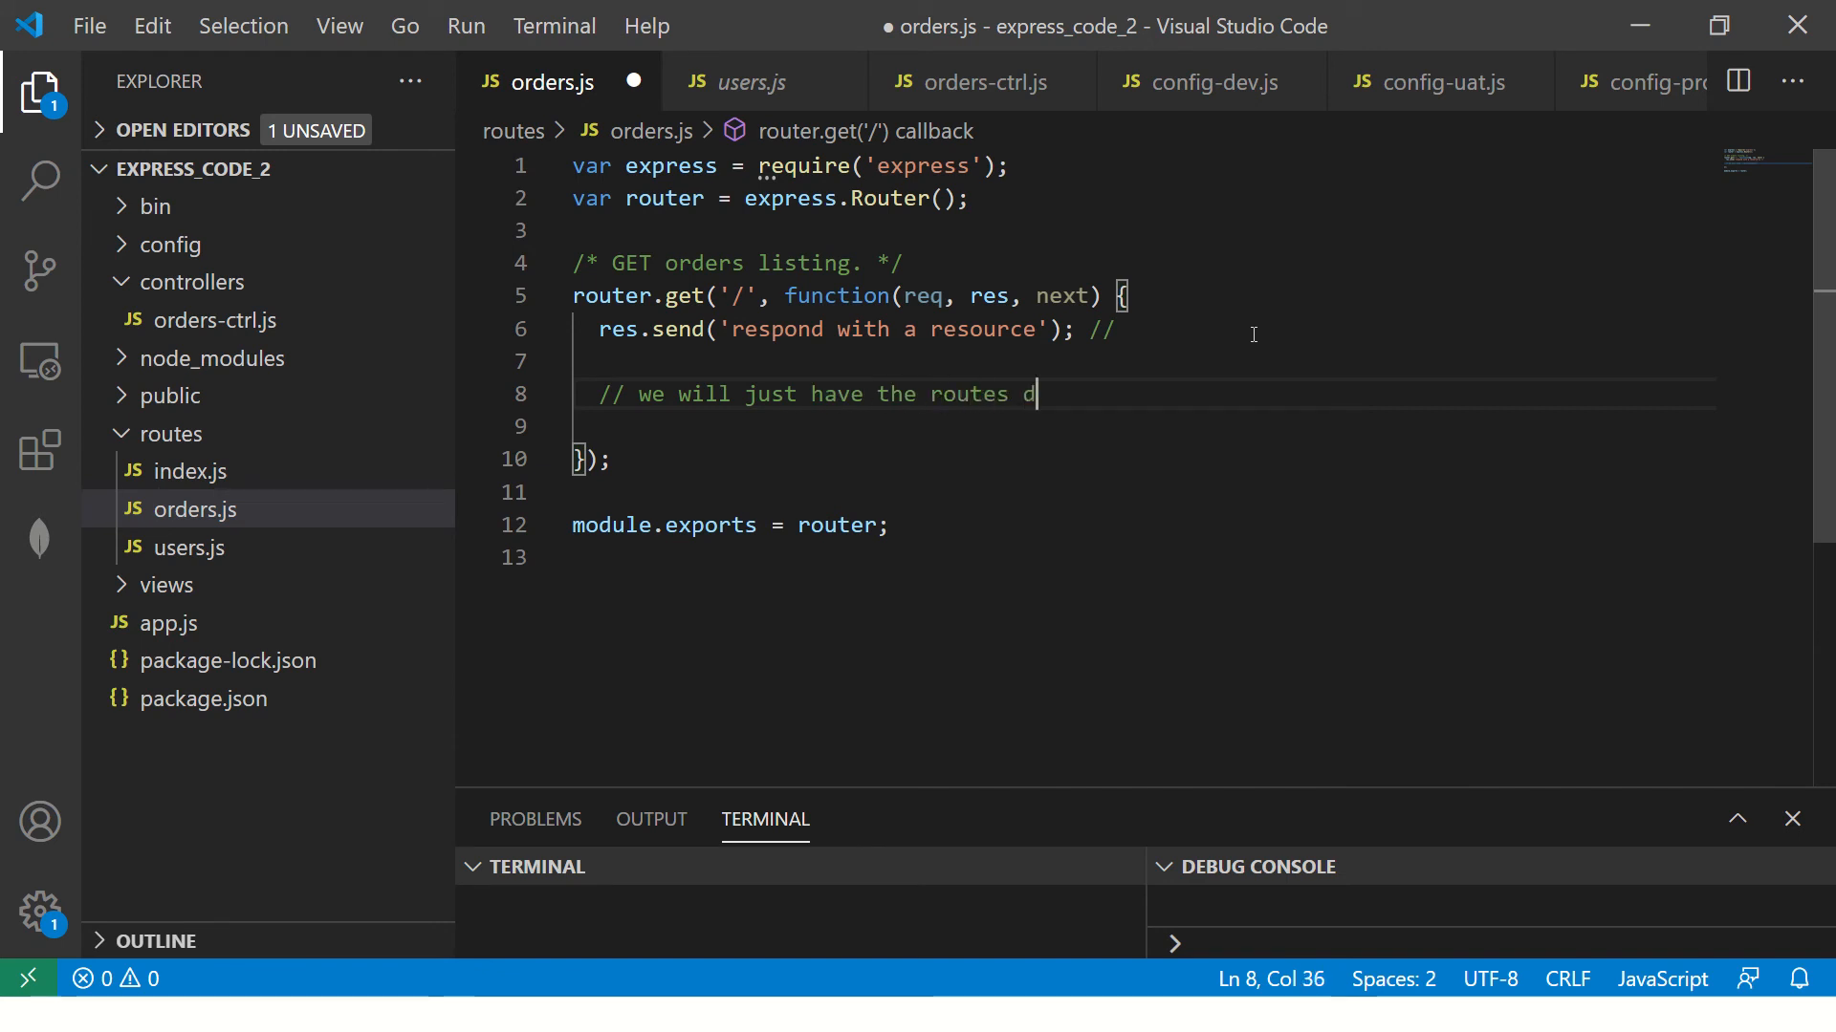
{"action": "type", "text": "efined"}
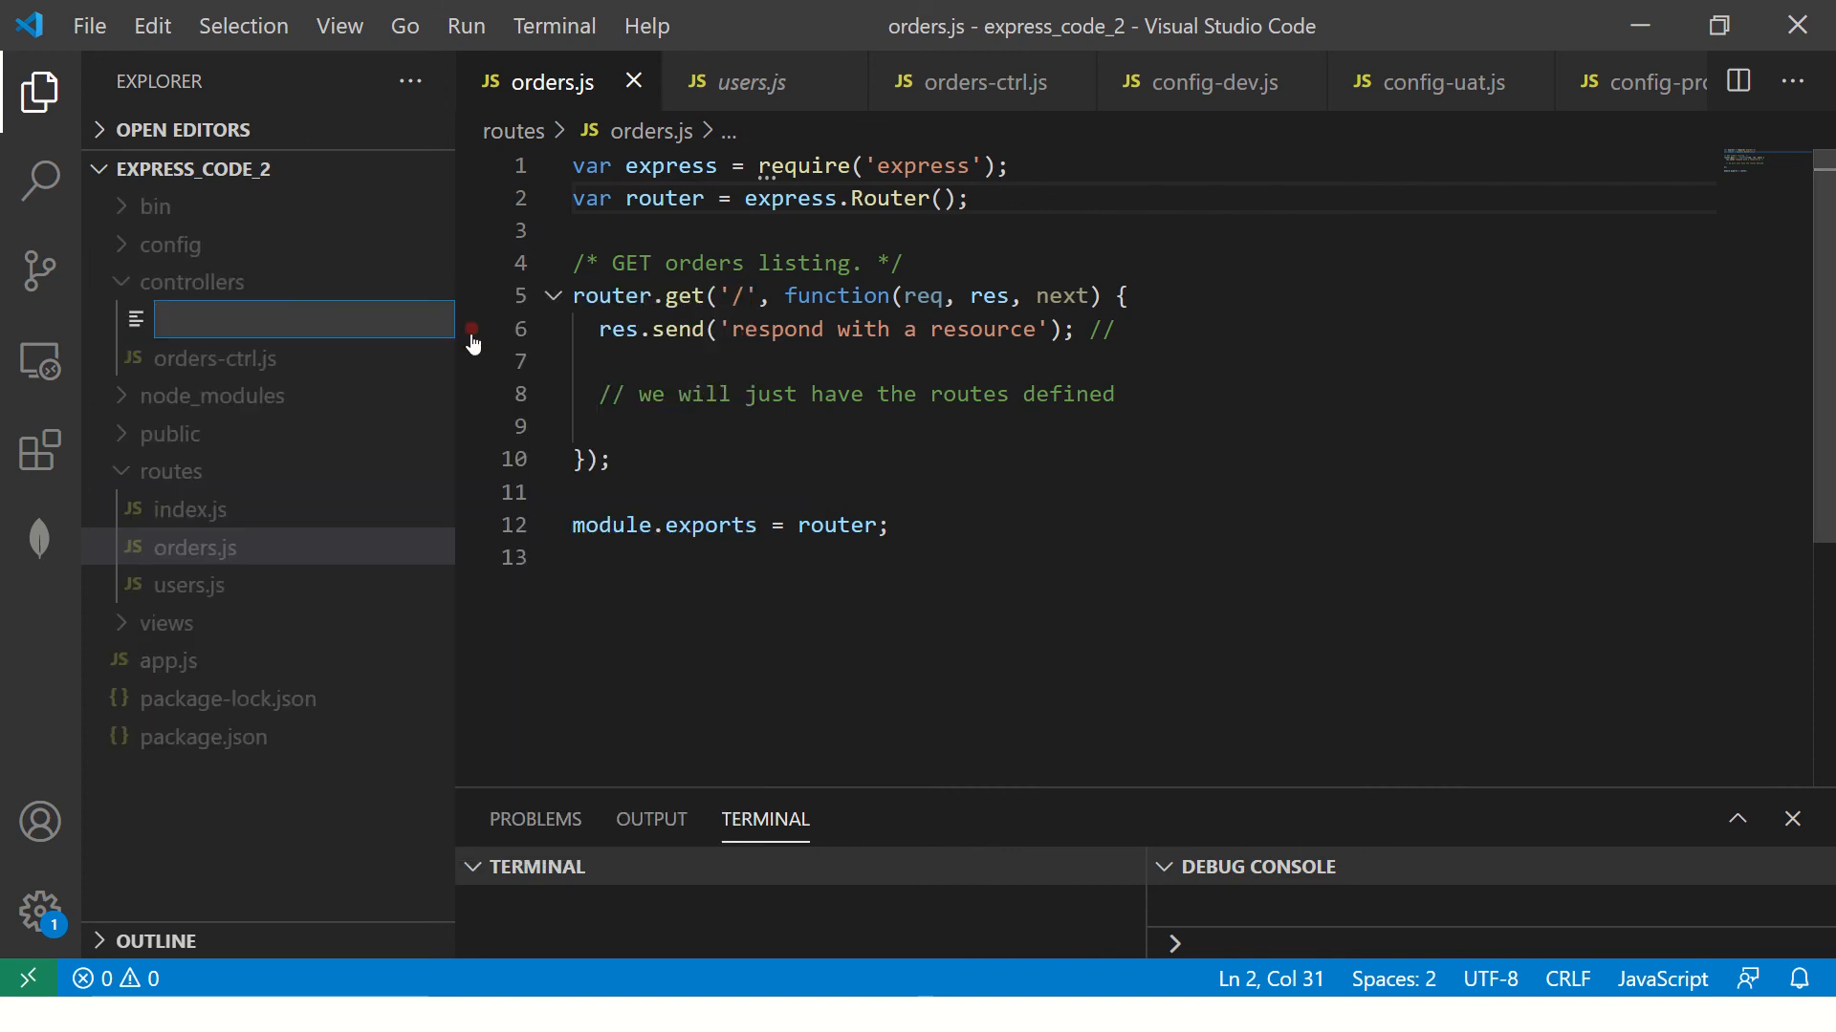
Name the new controllers file users-controller.js, then rename orders-ctrl.js to orders-controller.js
{"action": "type", "text": "users-"}
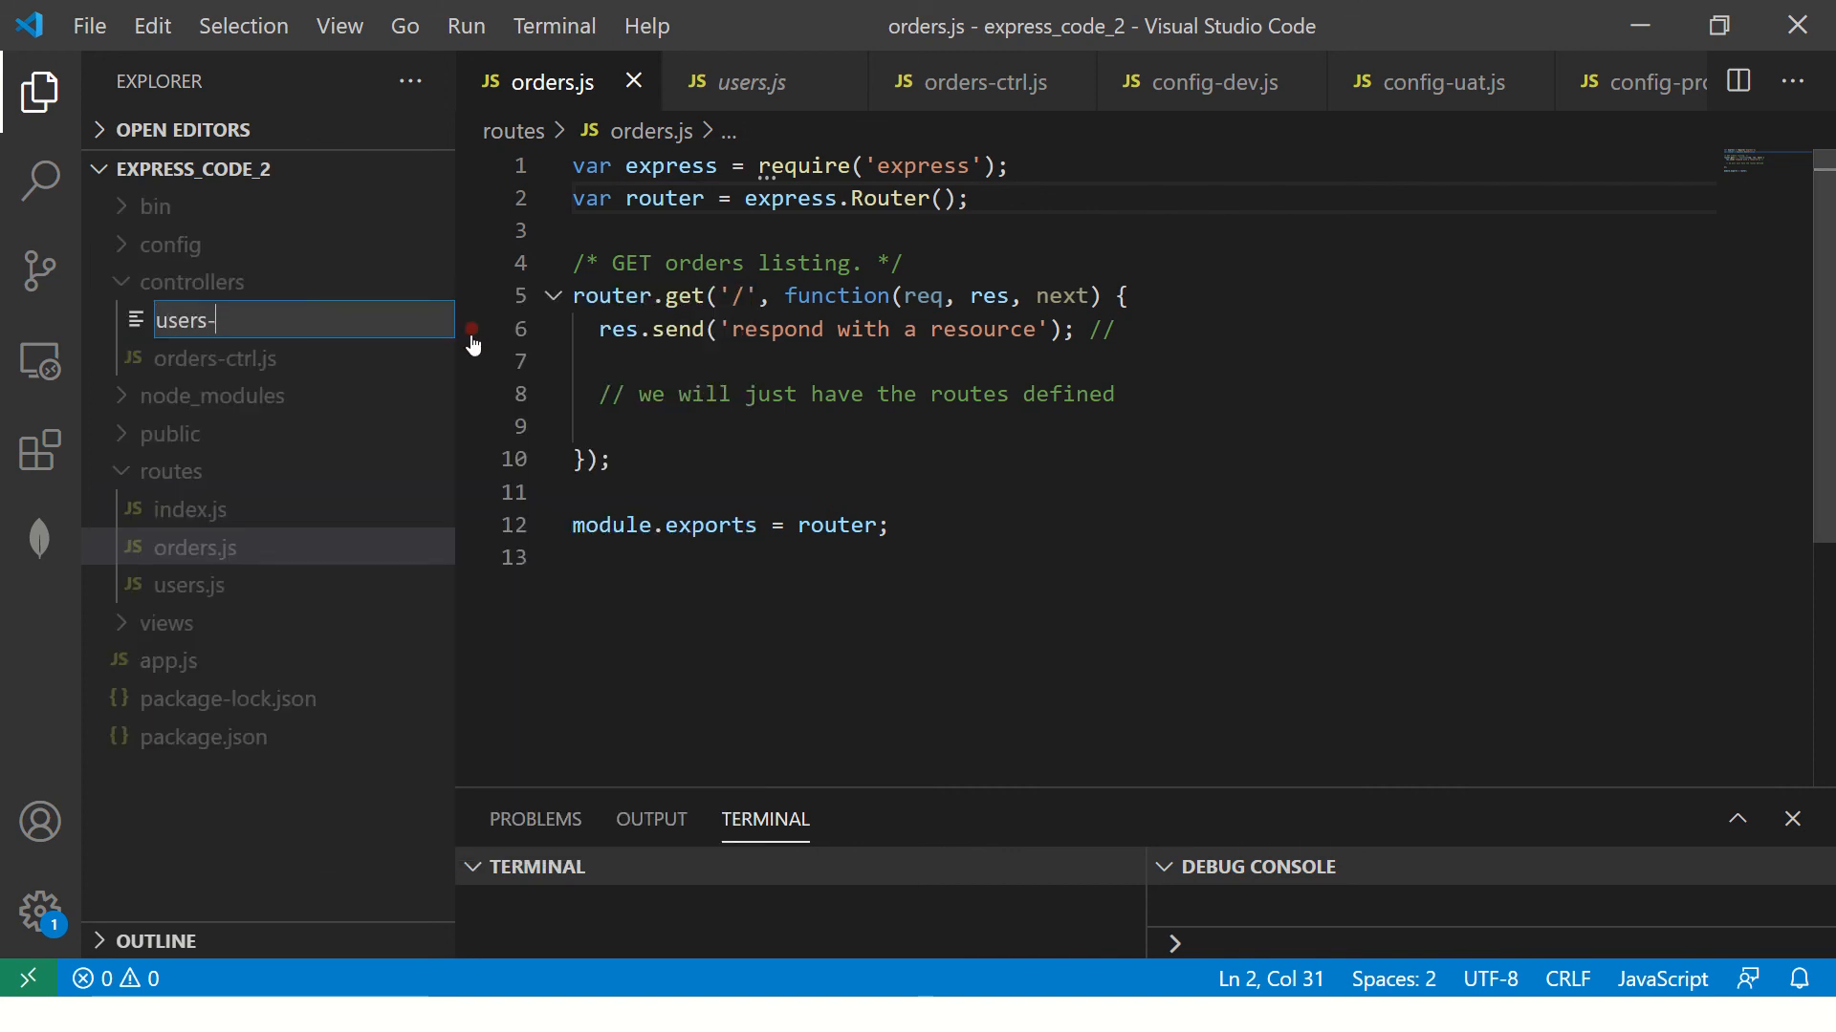
{"action": "type", "text": "co"}
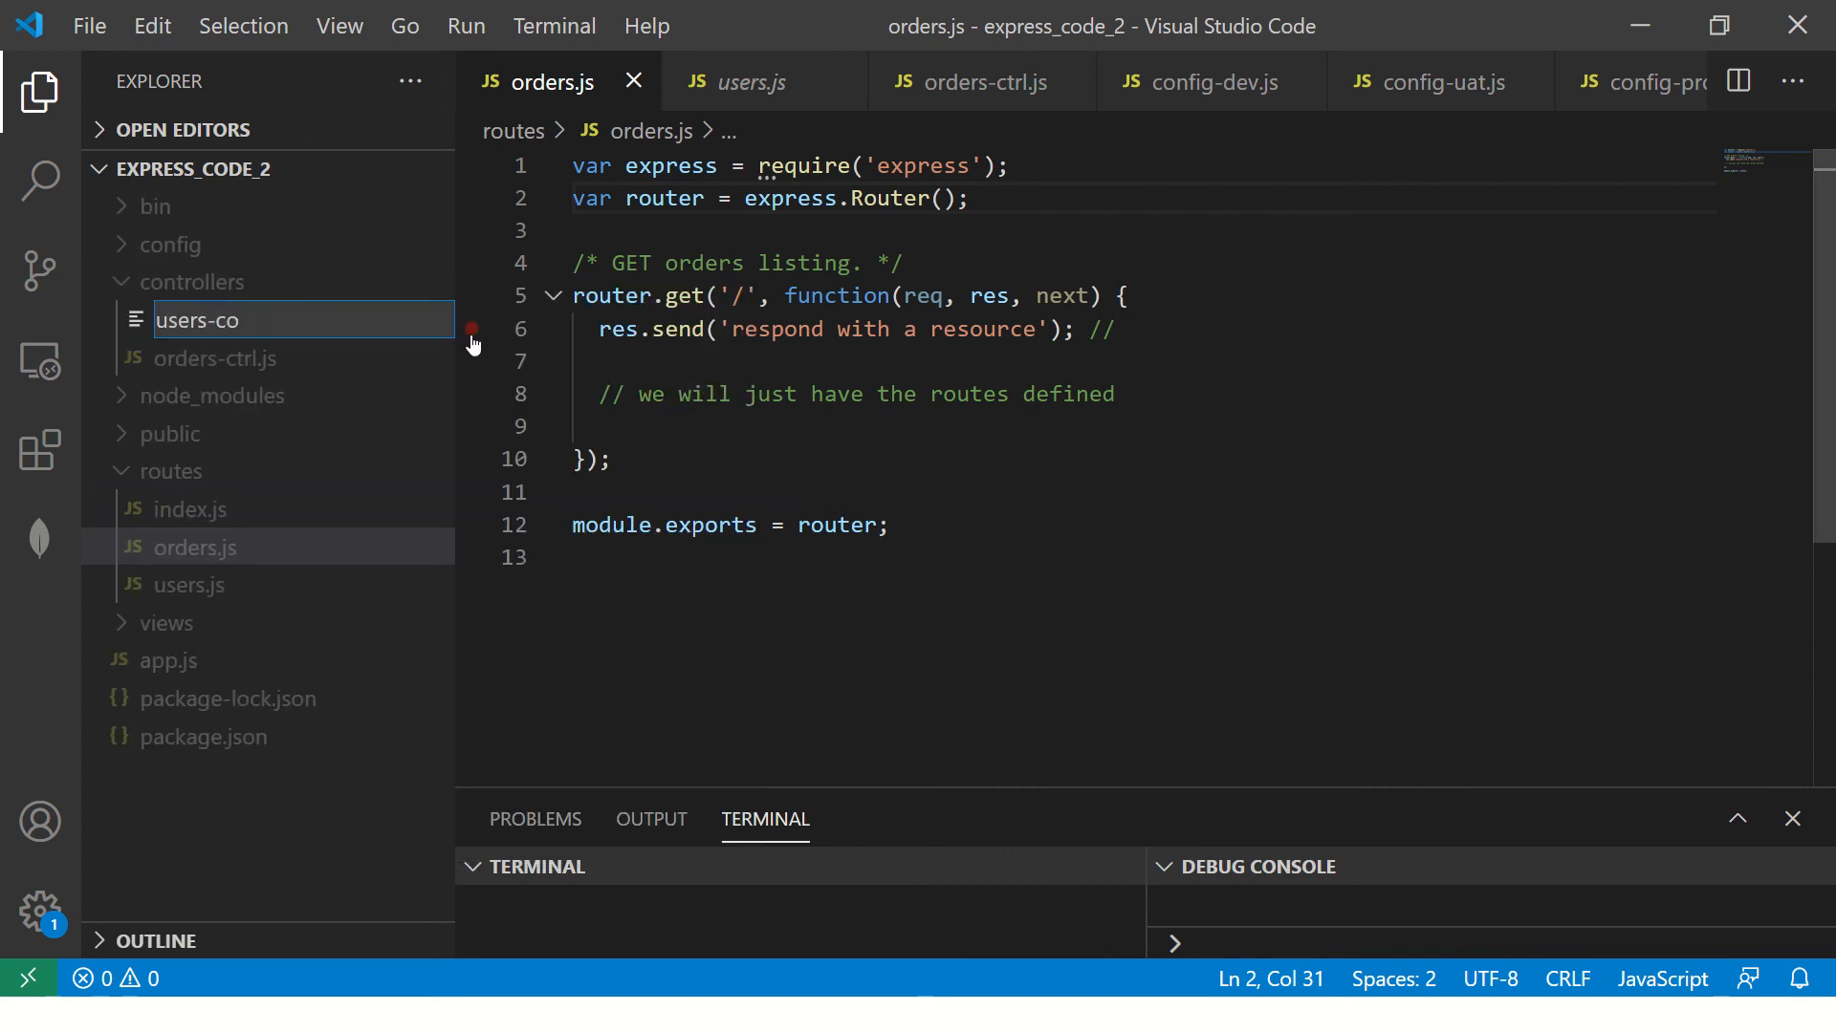
{"action": "key", "text": "Backspace"}
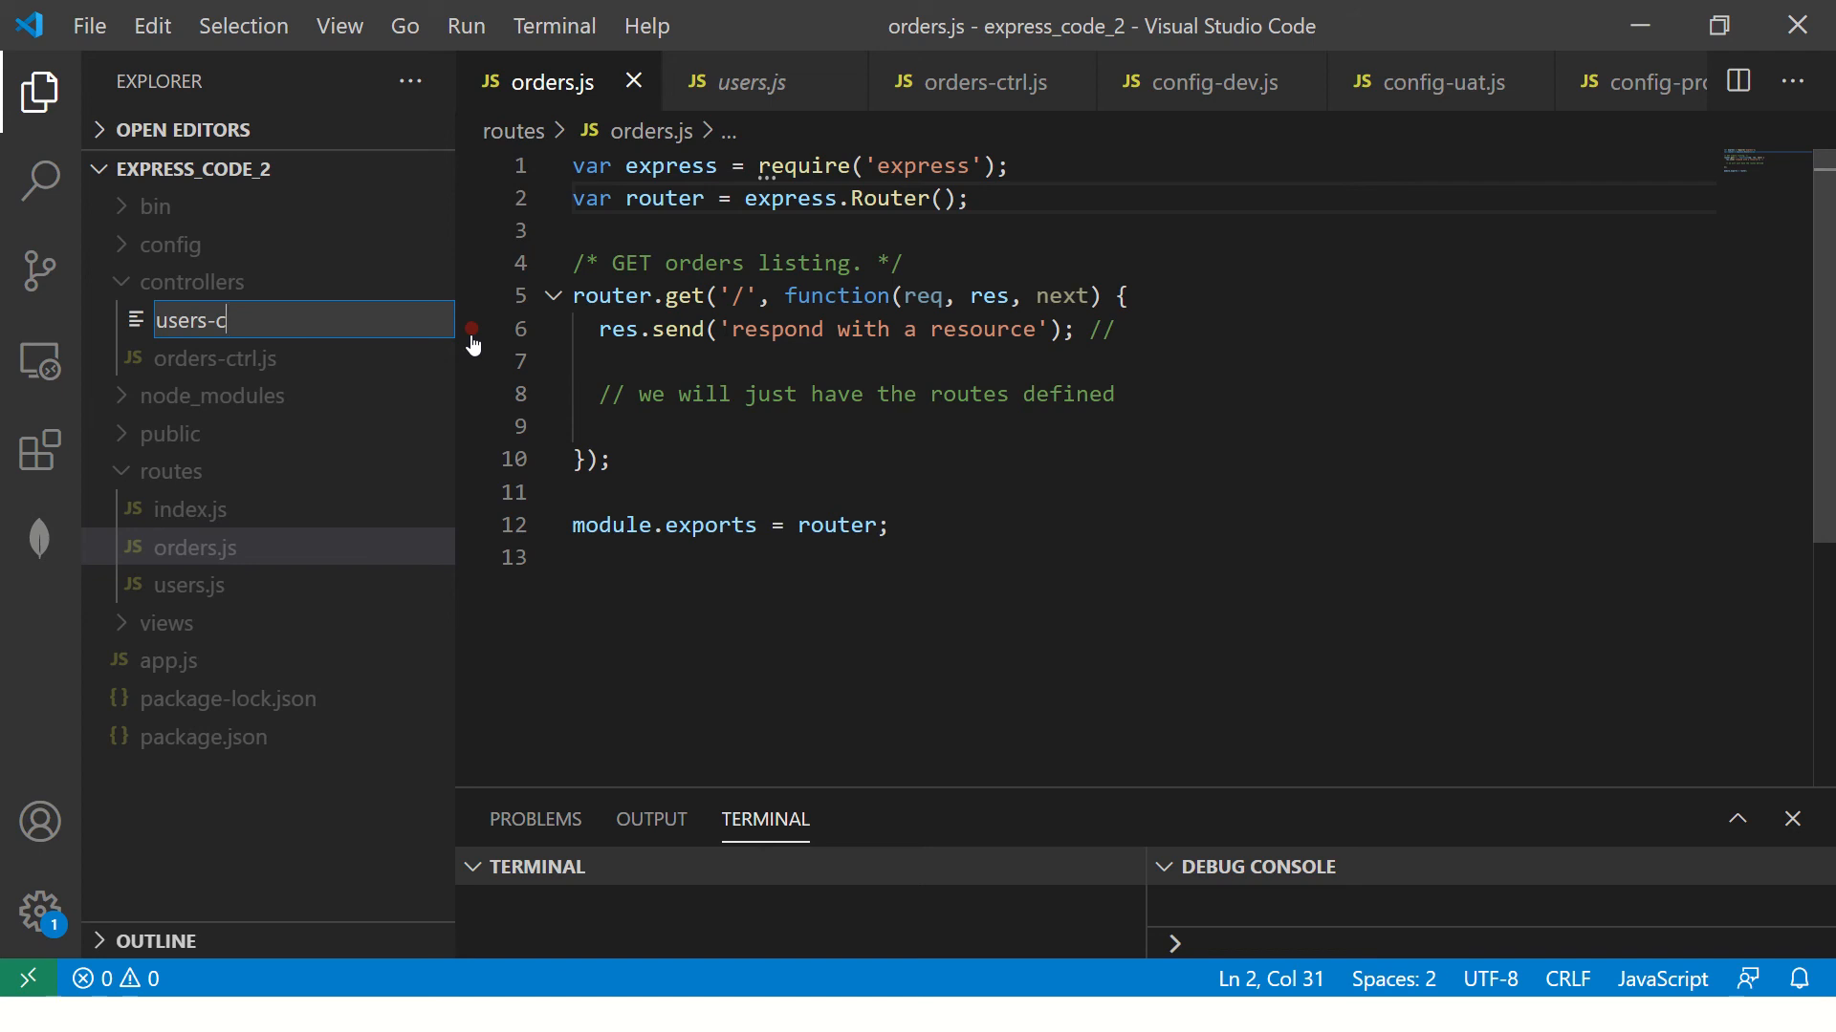
{"action": "type", "text": "ontroller."}
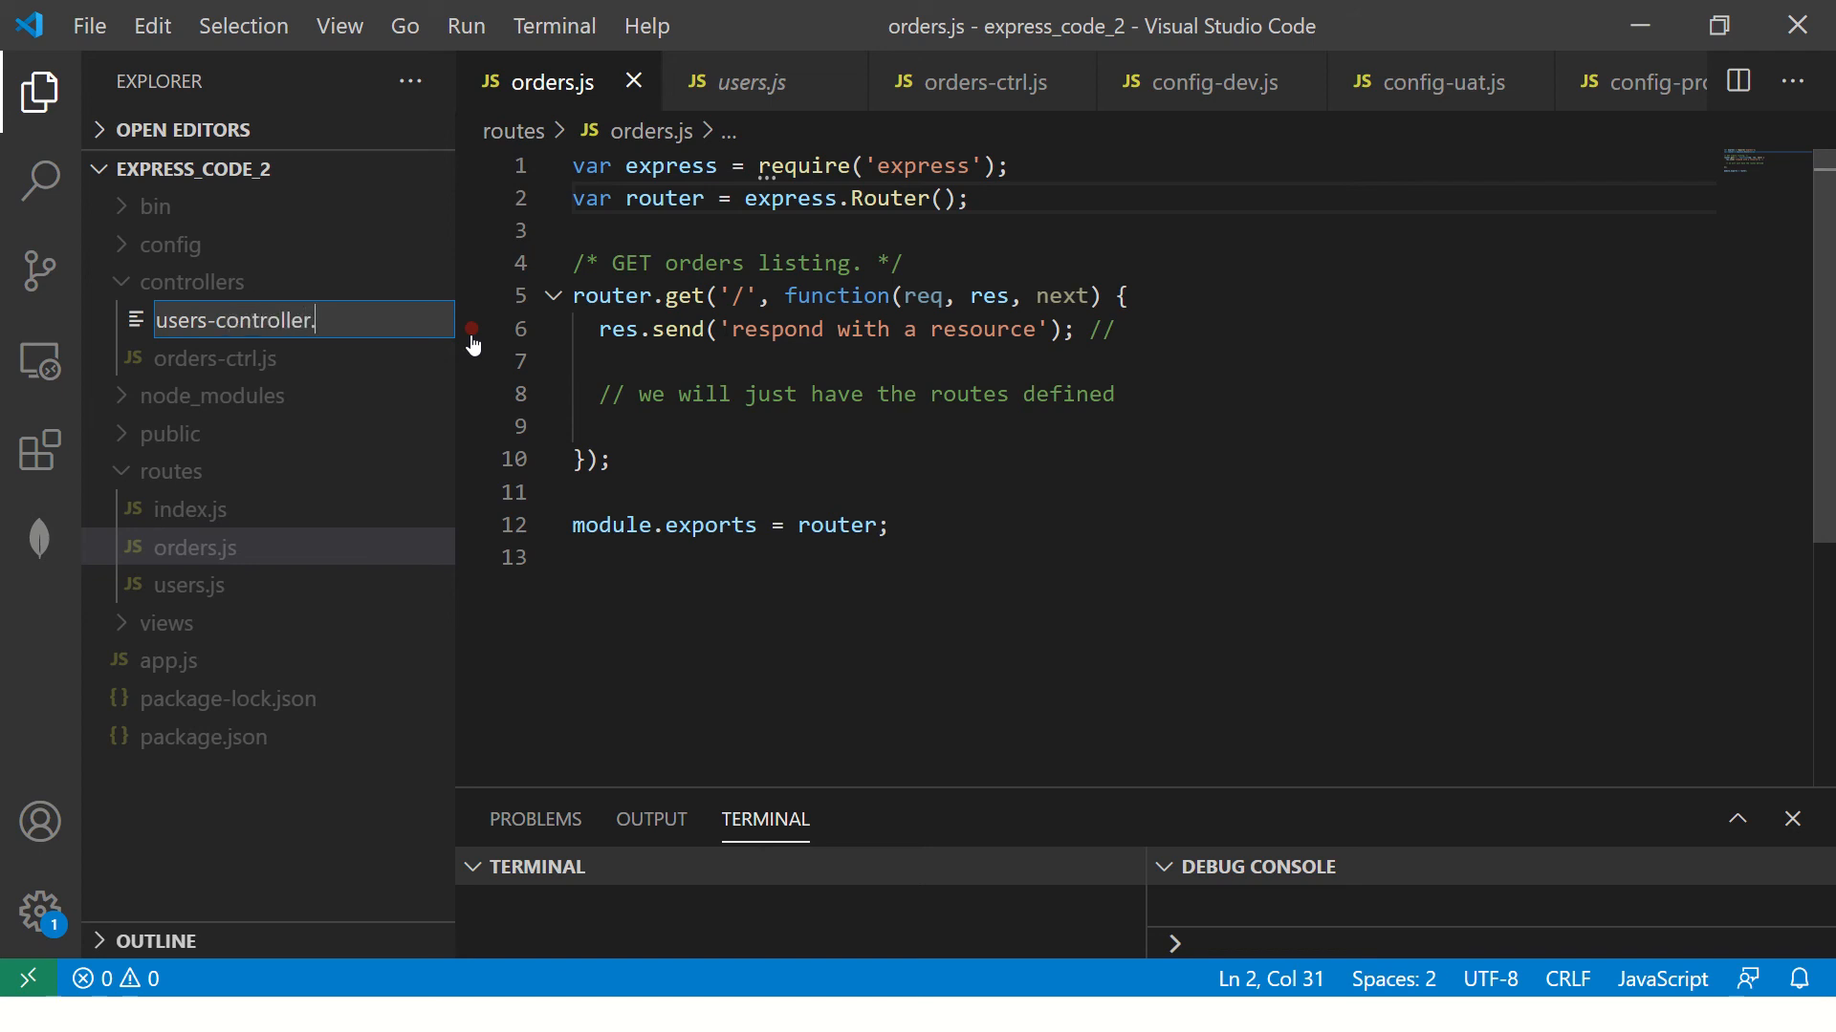
{"action": "type", "text": "js"}
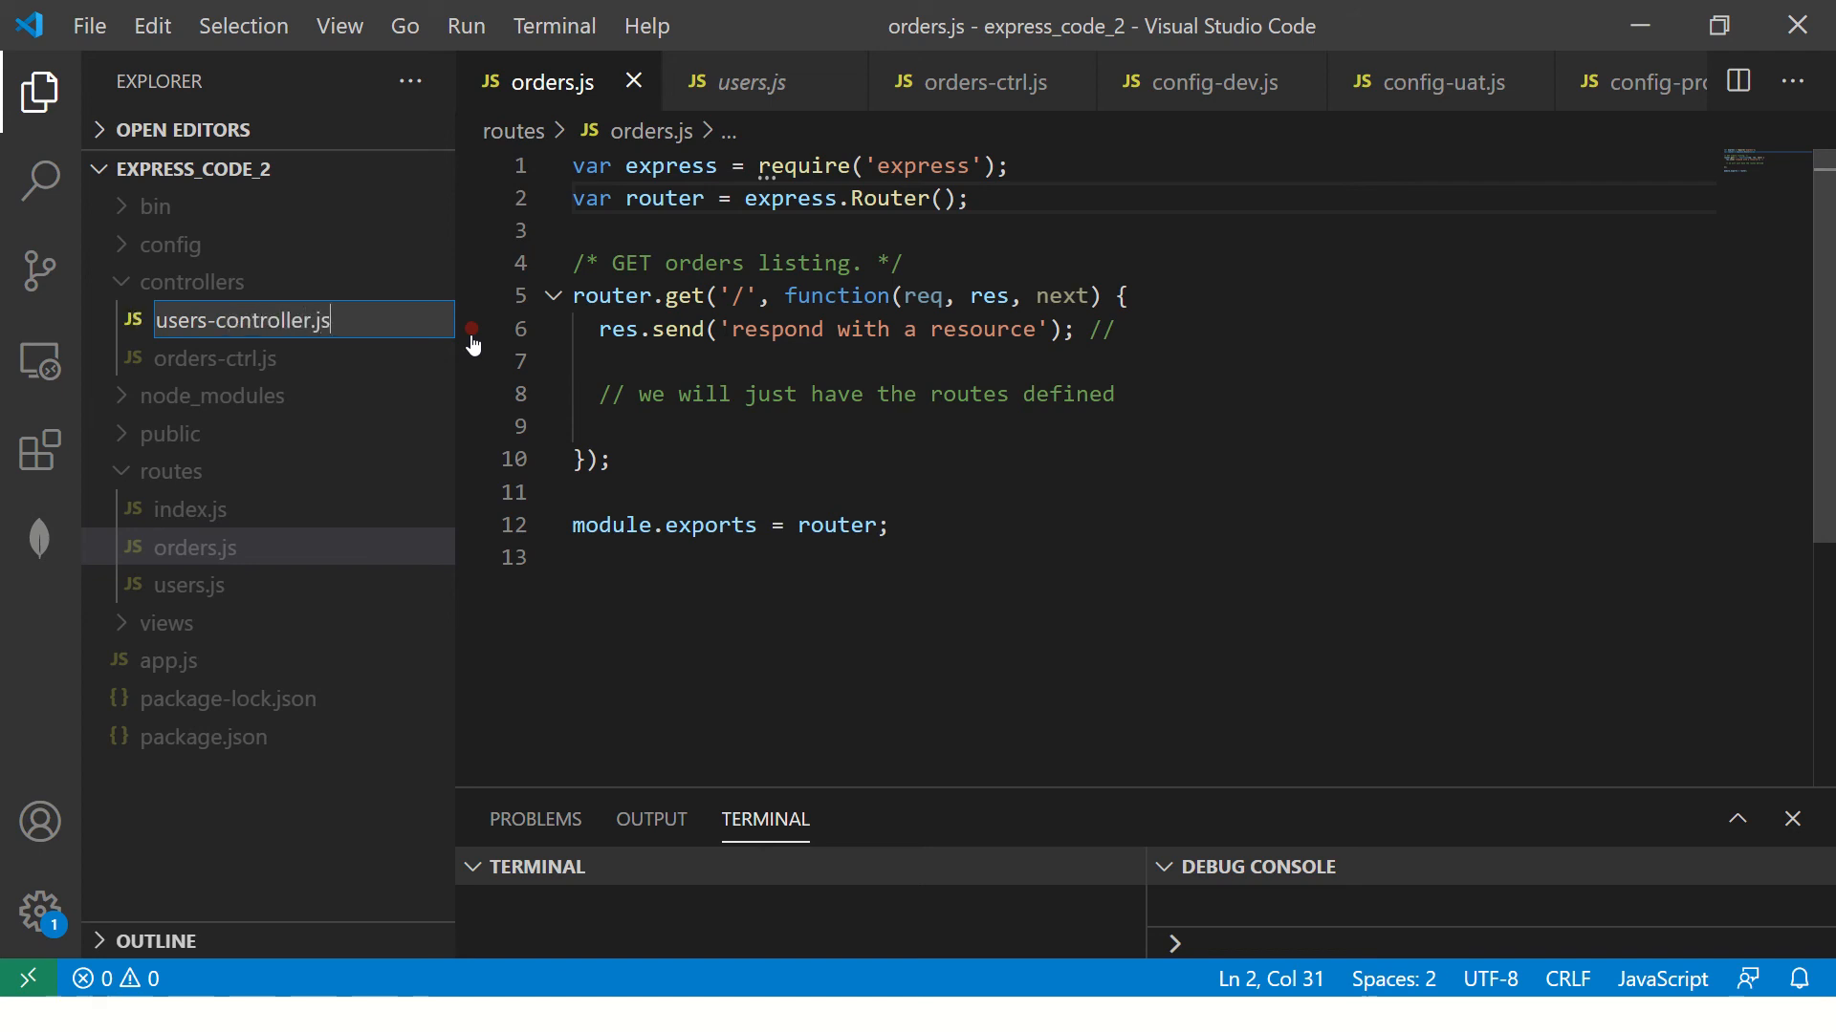
{"action": "key", "text": "Enter"}
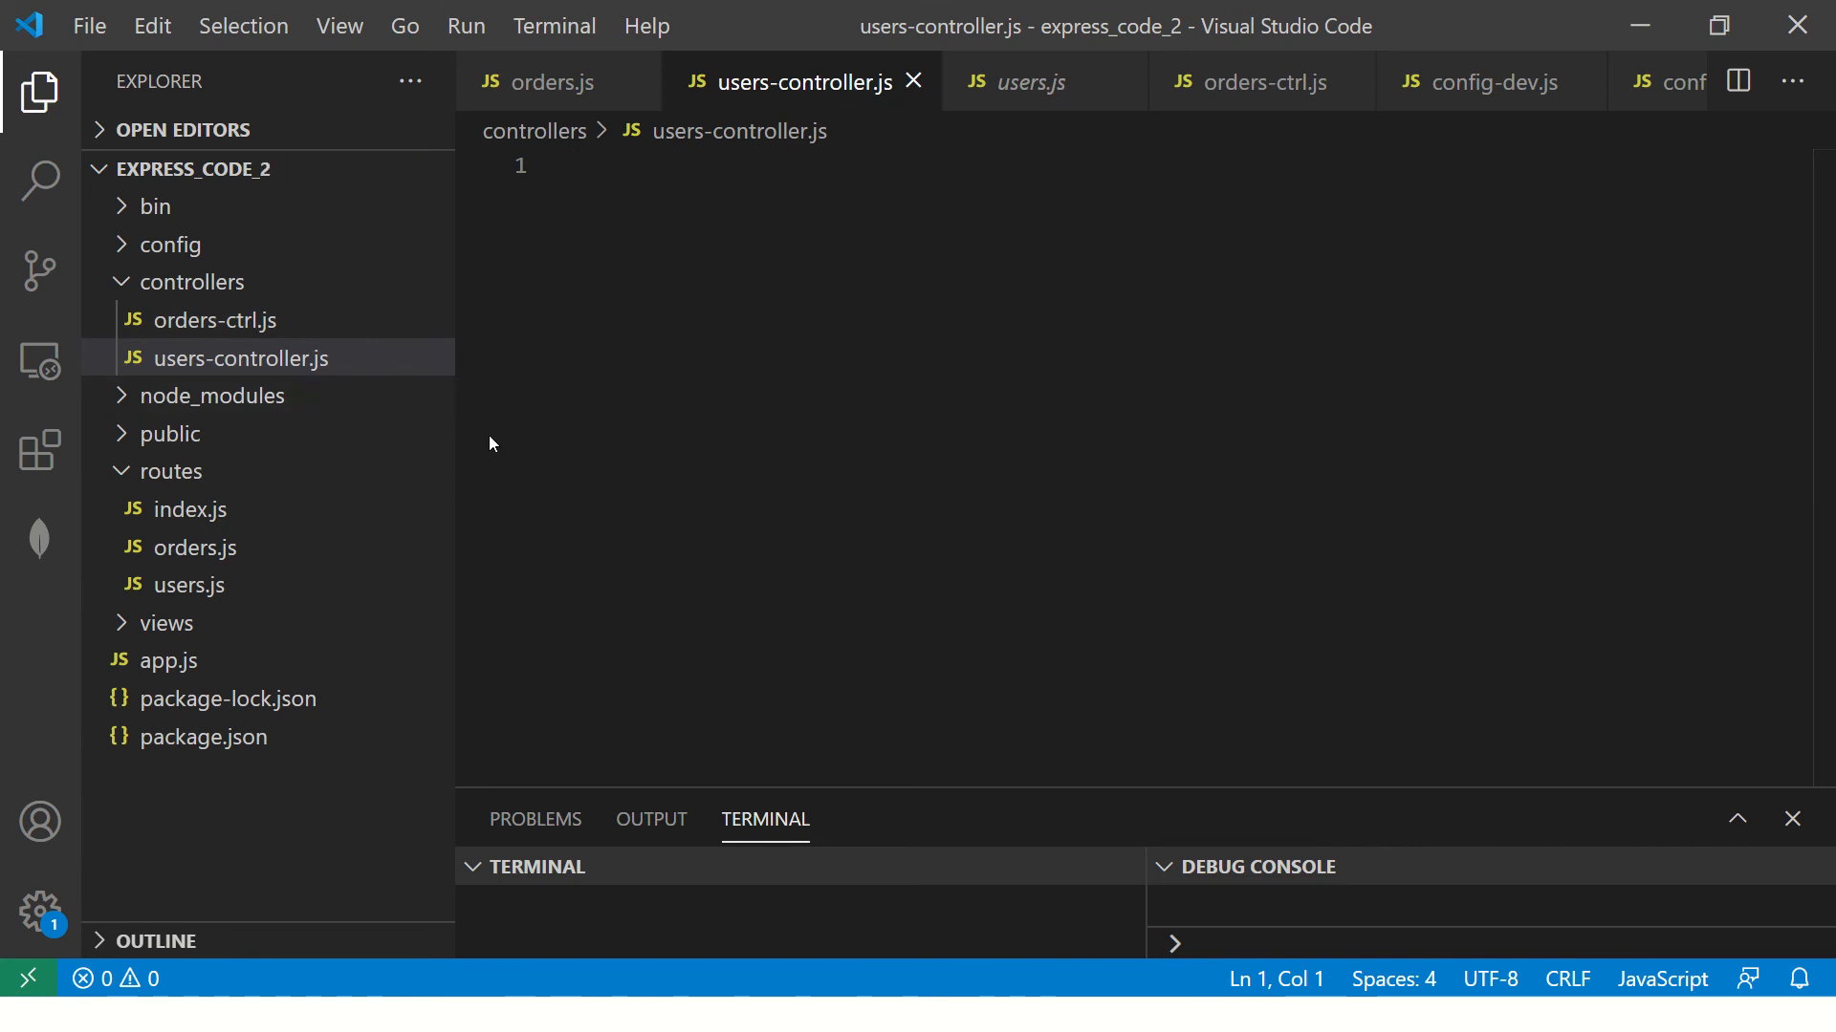
{"action": "left_click", "coordinate": [214, 321]}
{"action": "type", "text": "ontro"}
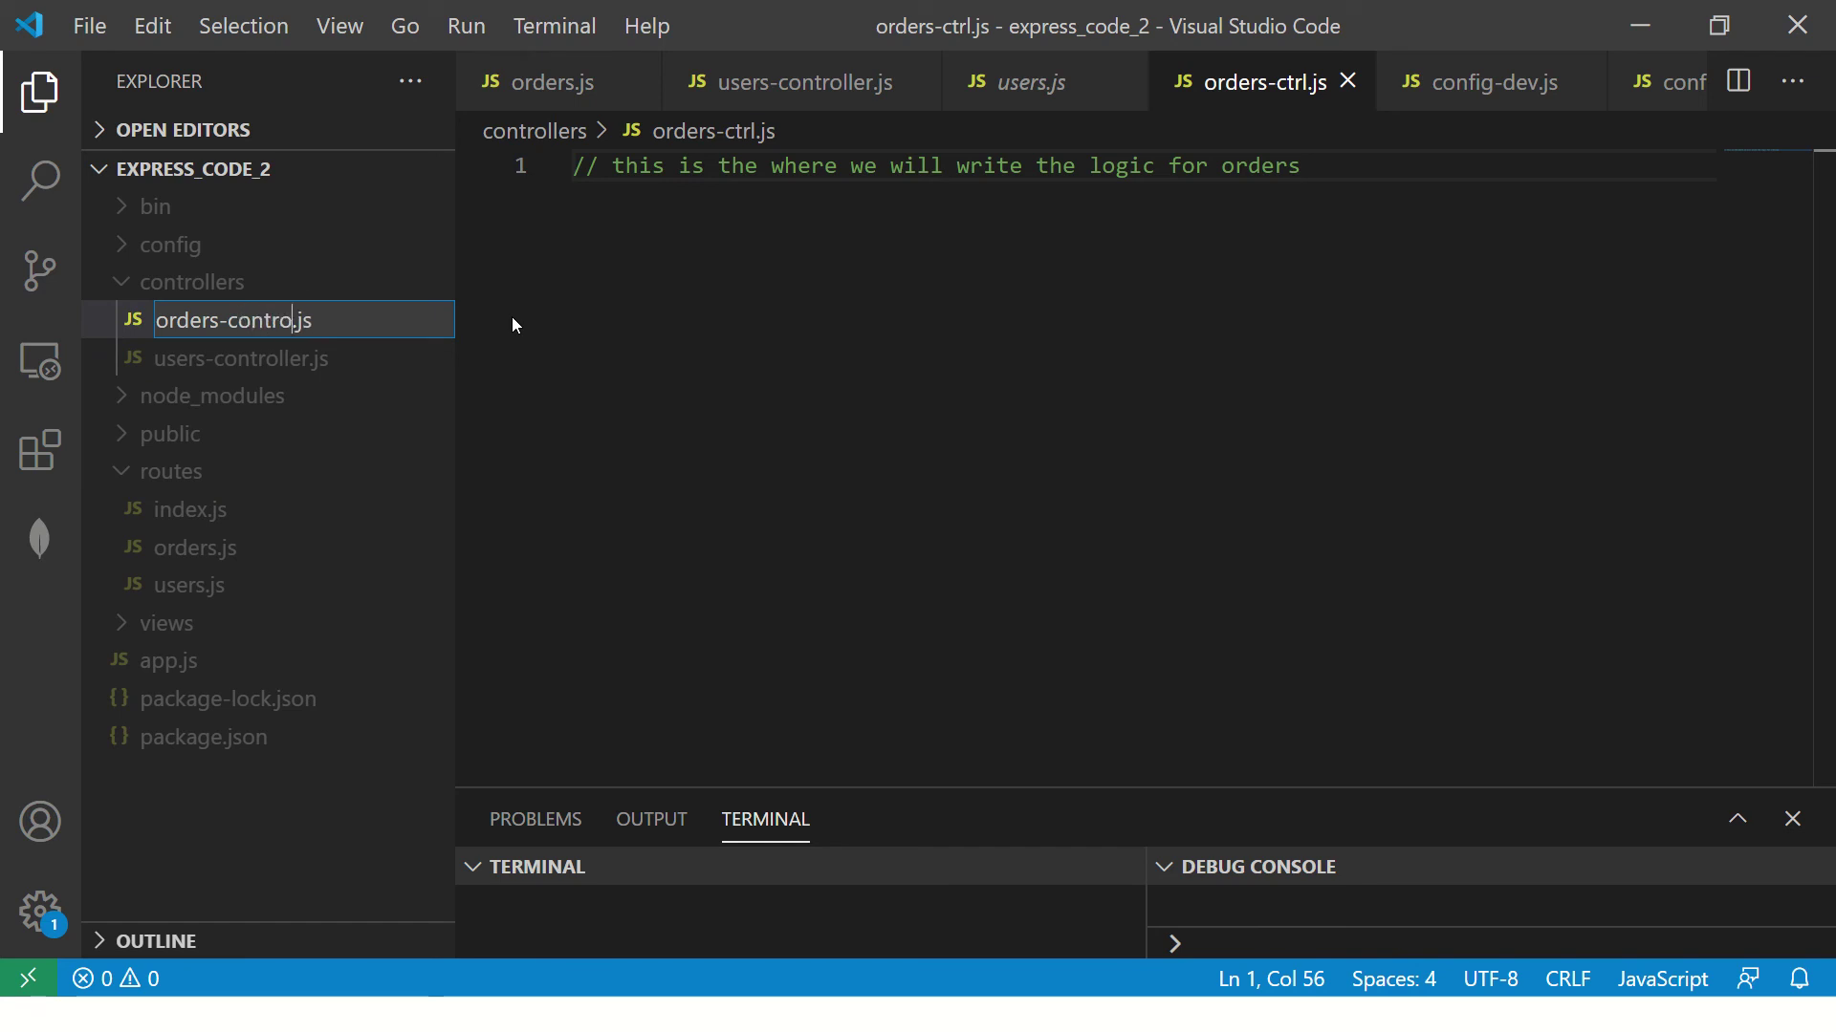
{"action": "type", "text": "ller"}
{"action": "key", "text": "Enter"}
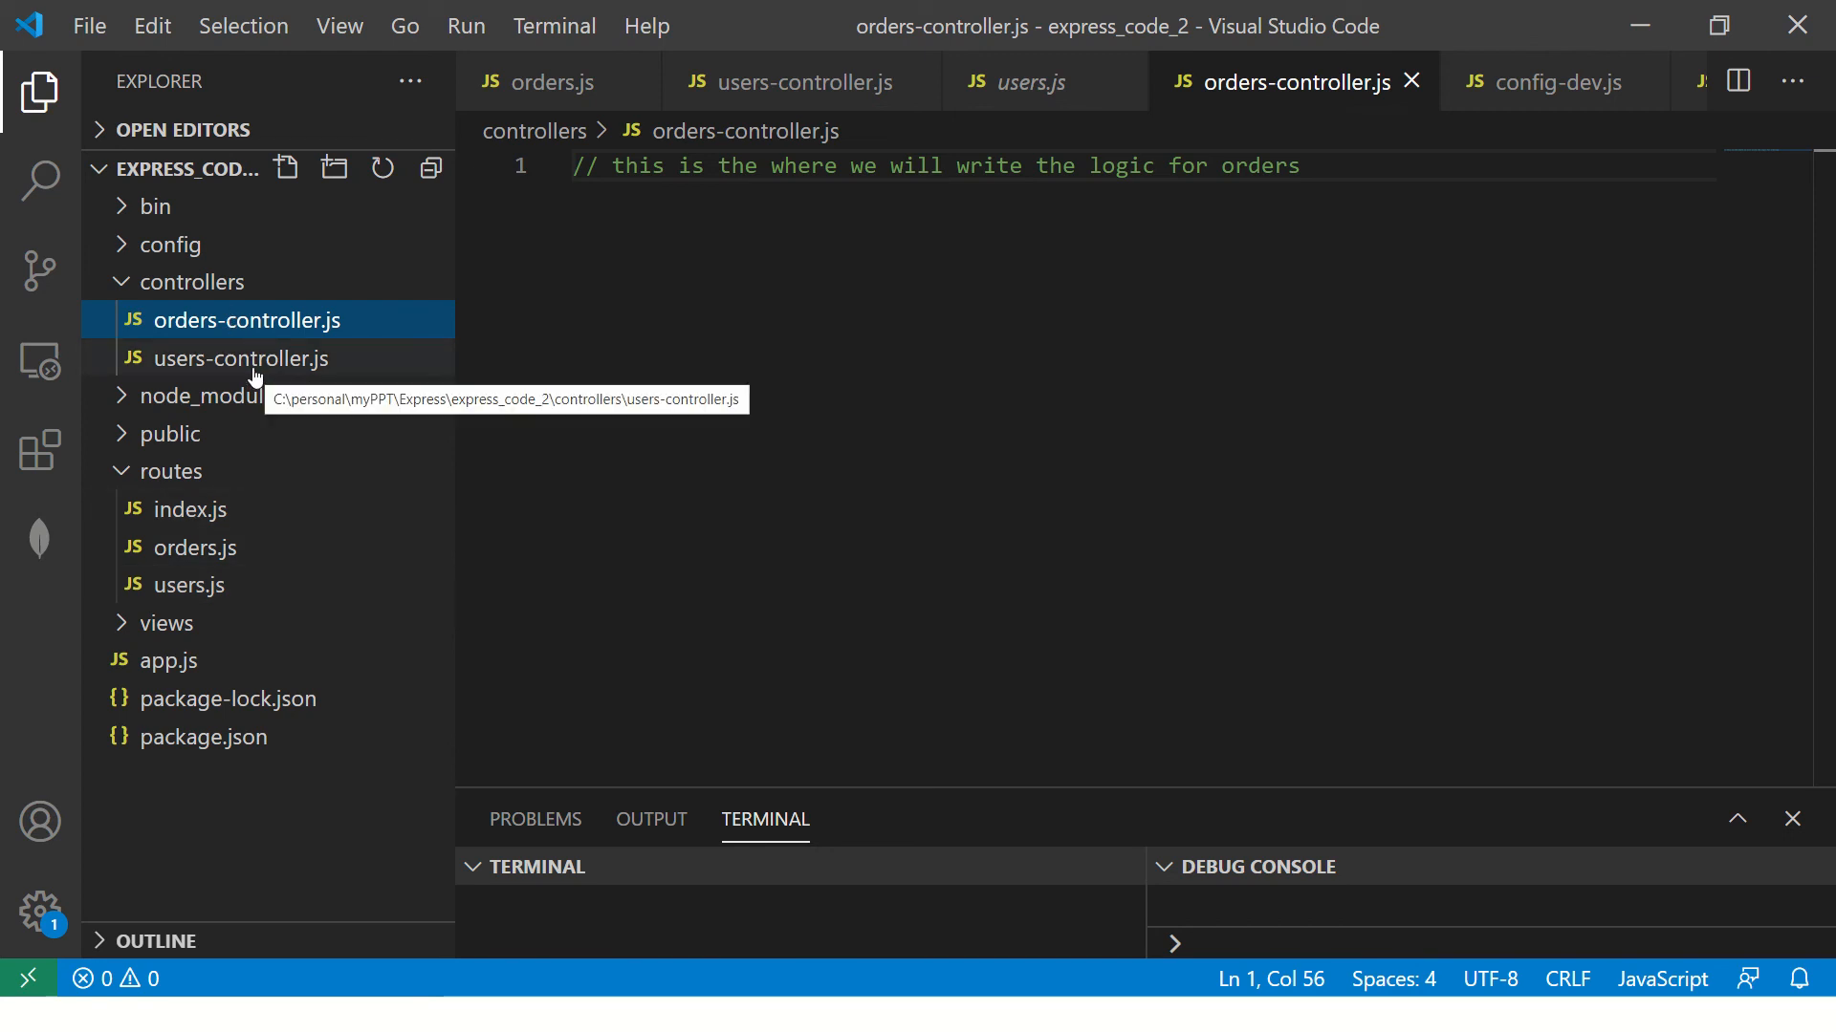
{"action": "mouse_move", "coordinate": [201, 612]}
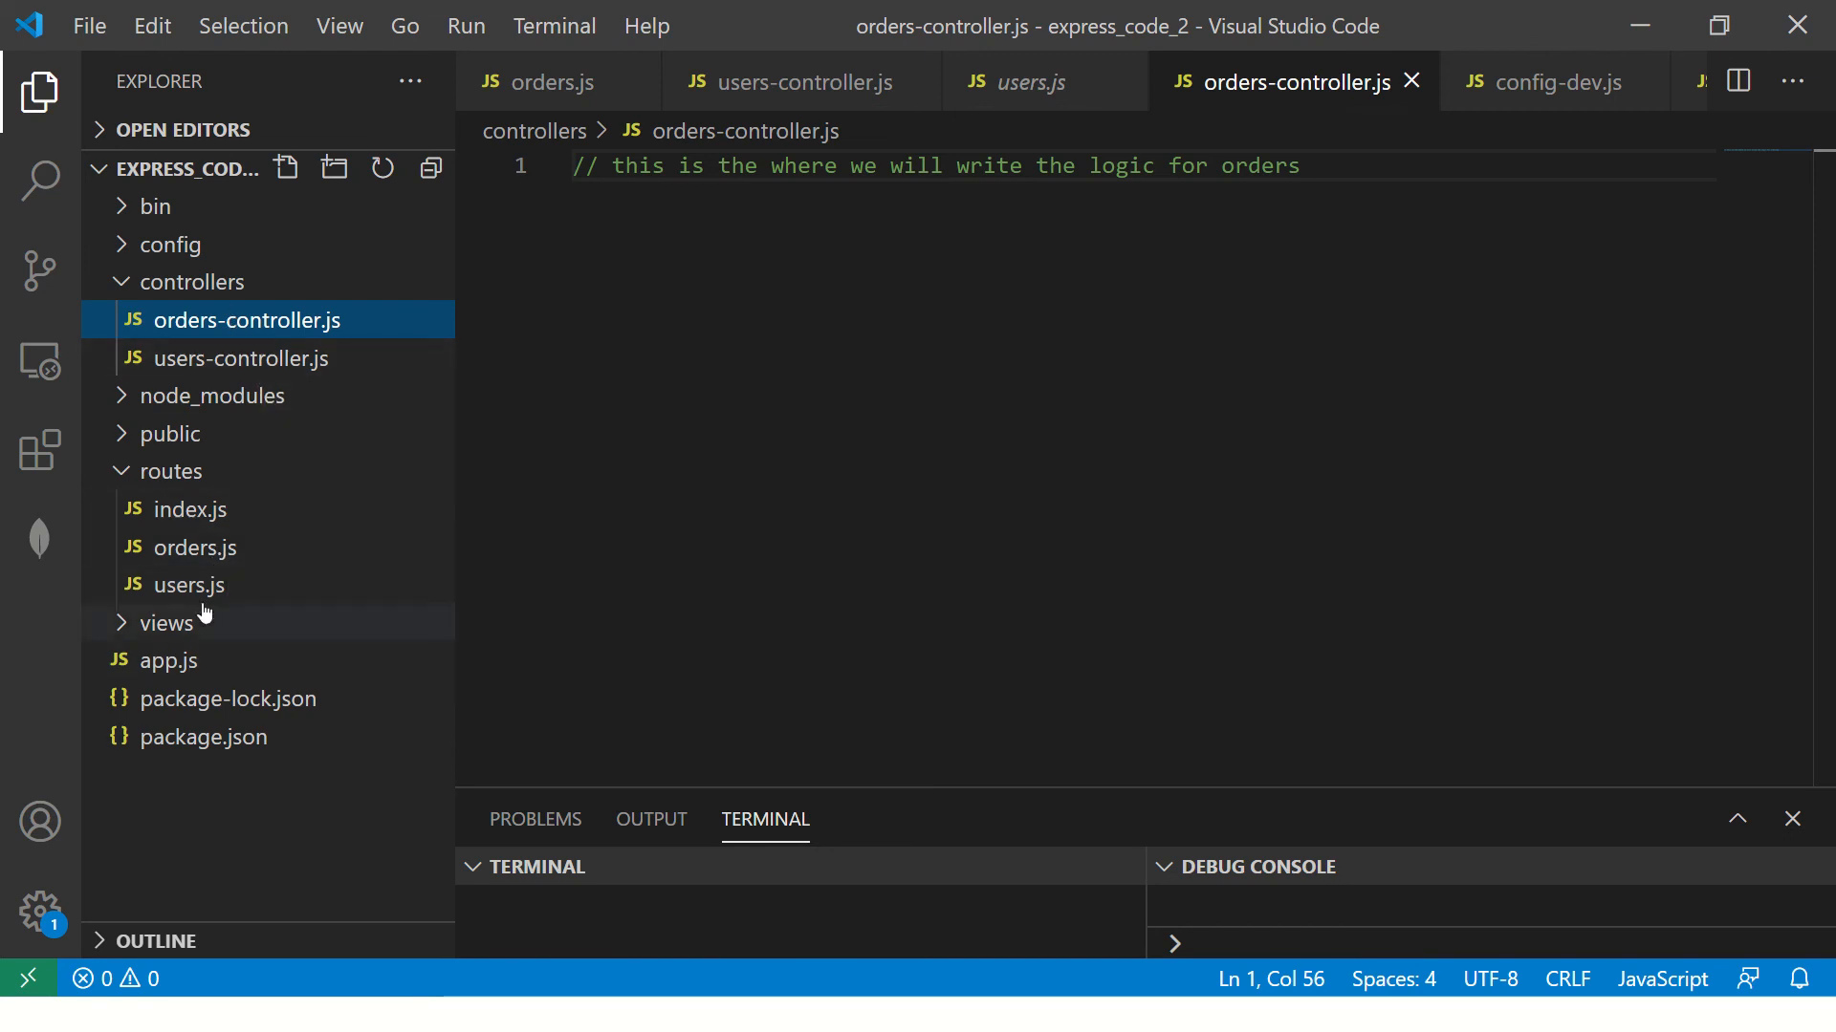
{"action": "mouse_move", "coordinate": [203, 300]}
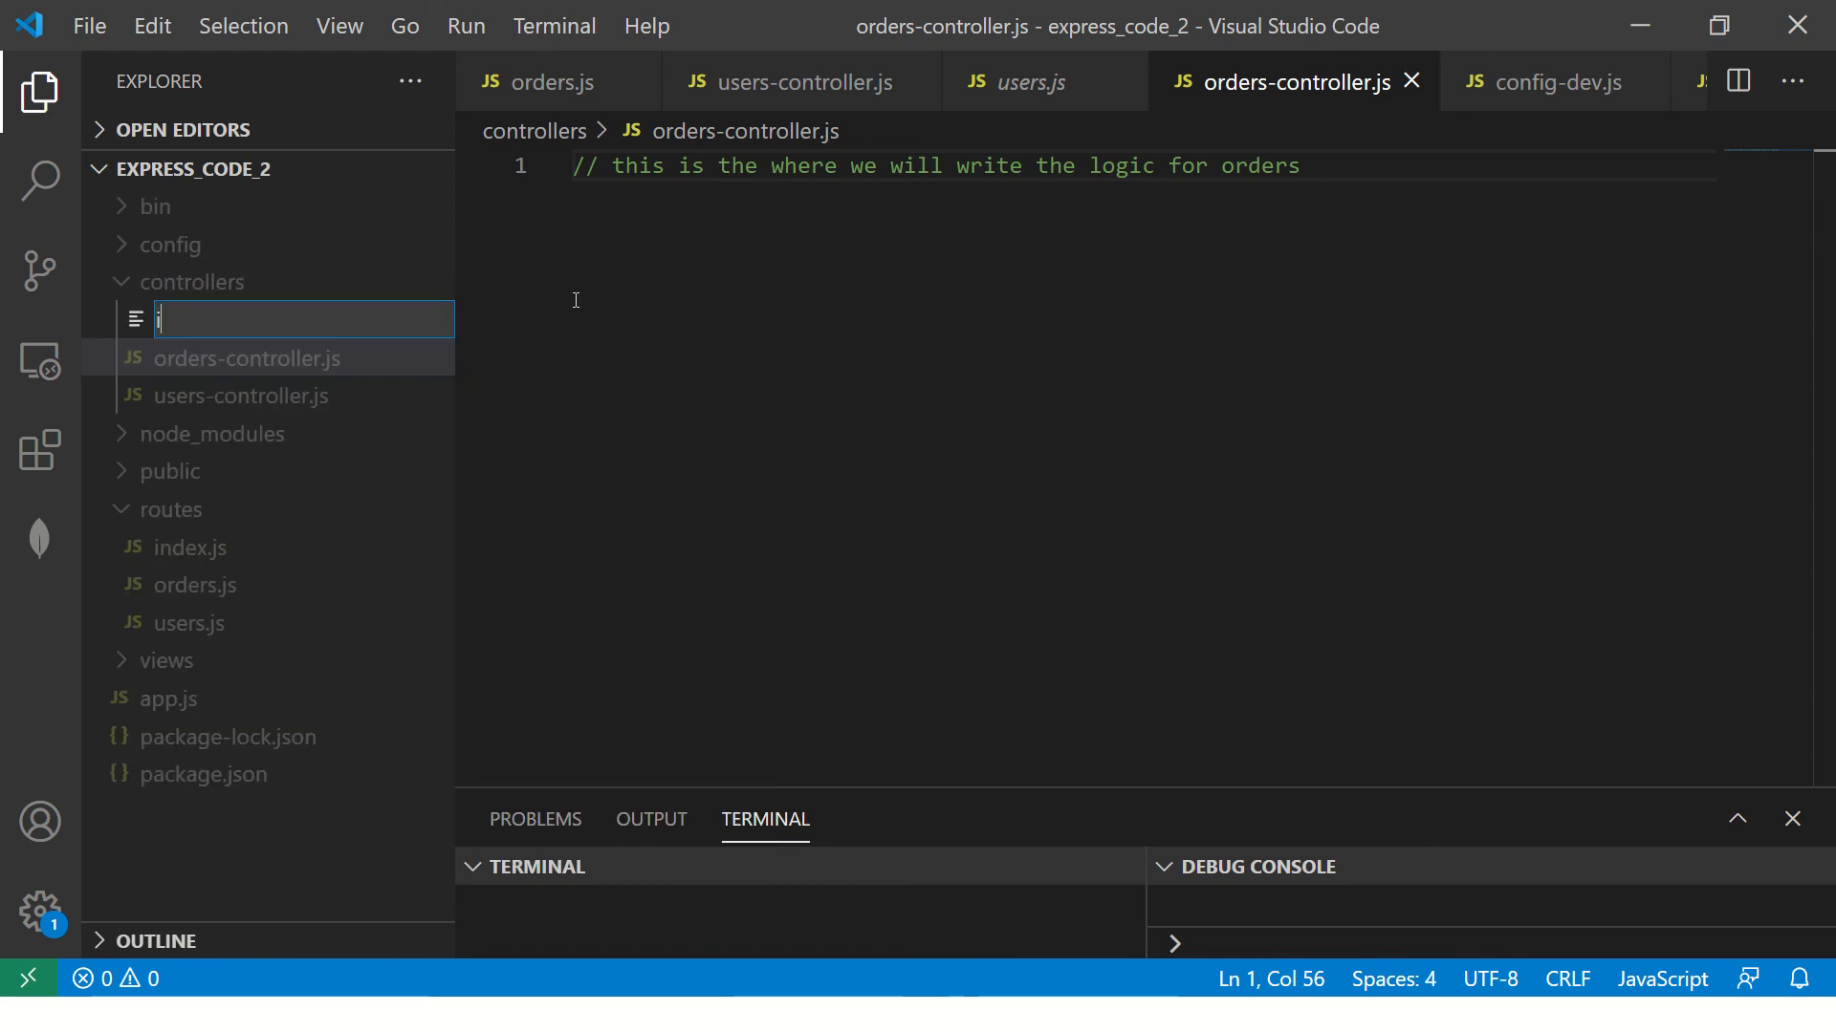
Name the new controllers file index-controller.js and collapse the controllers folder
{"action": "type", "text": "ndex-controlle"}
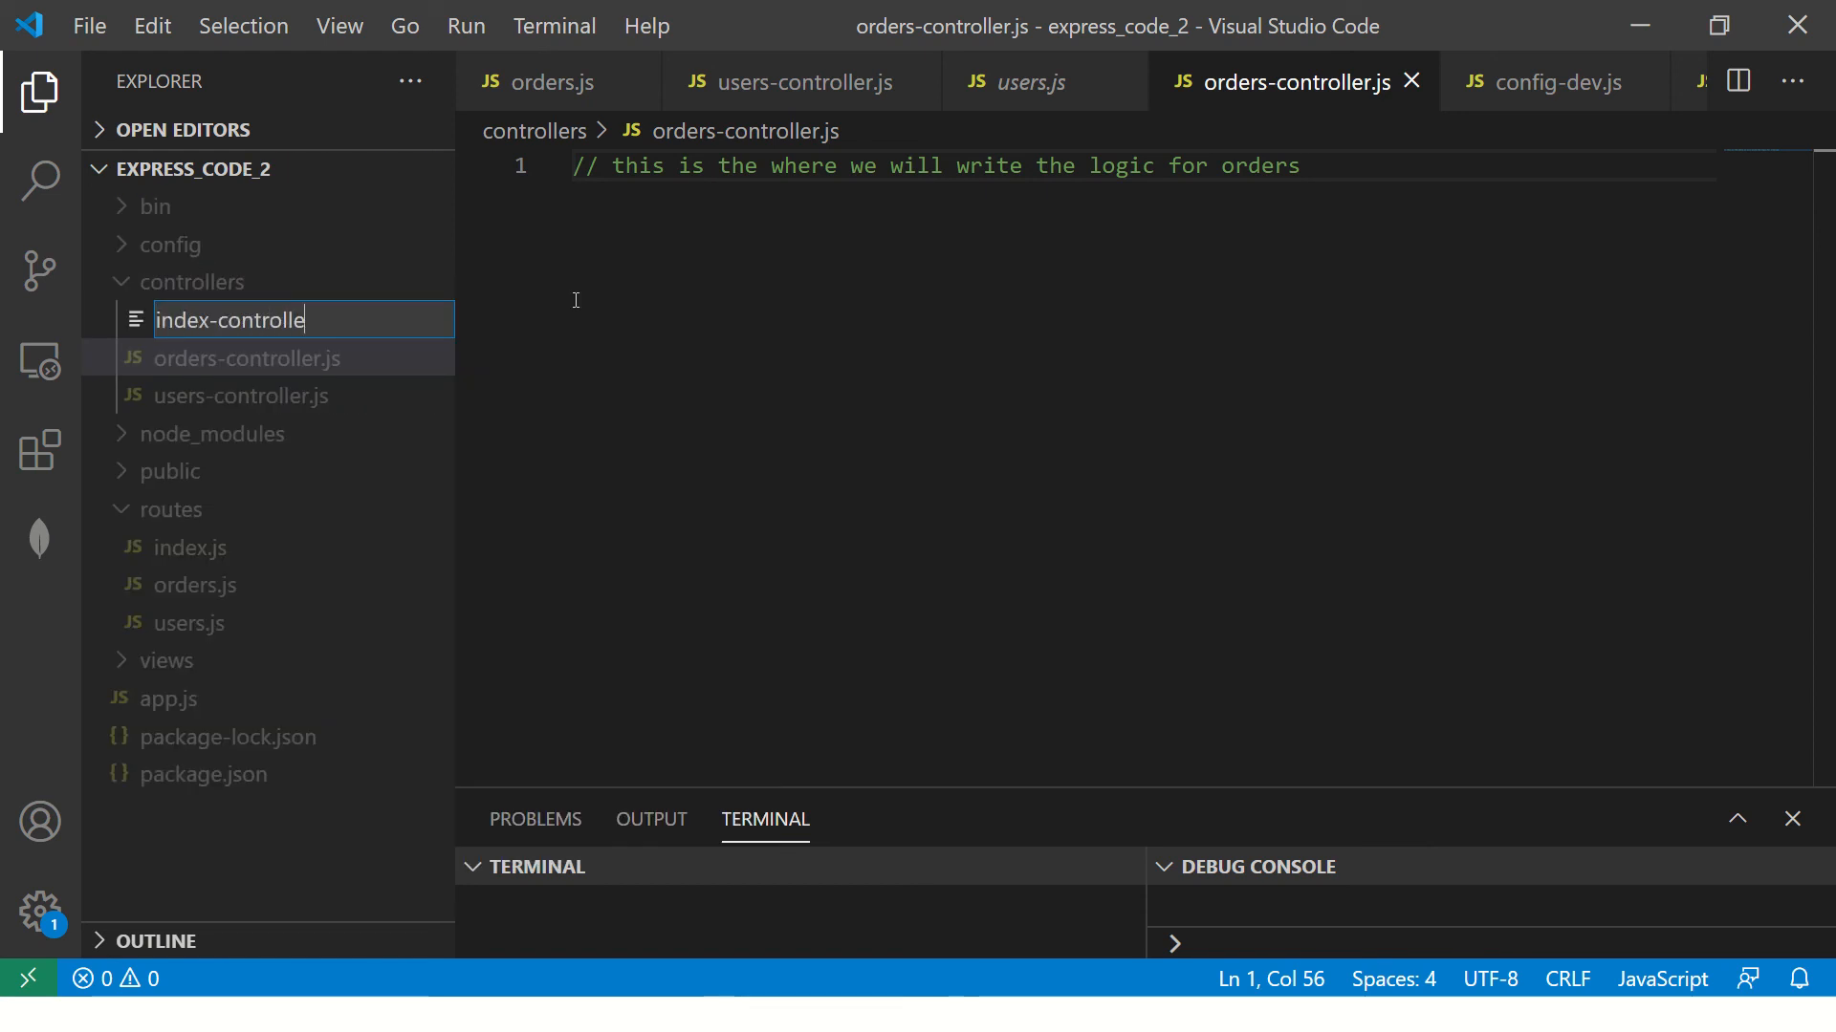
{"action": "key", "text": "Enter"}
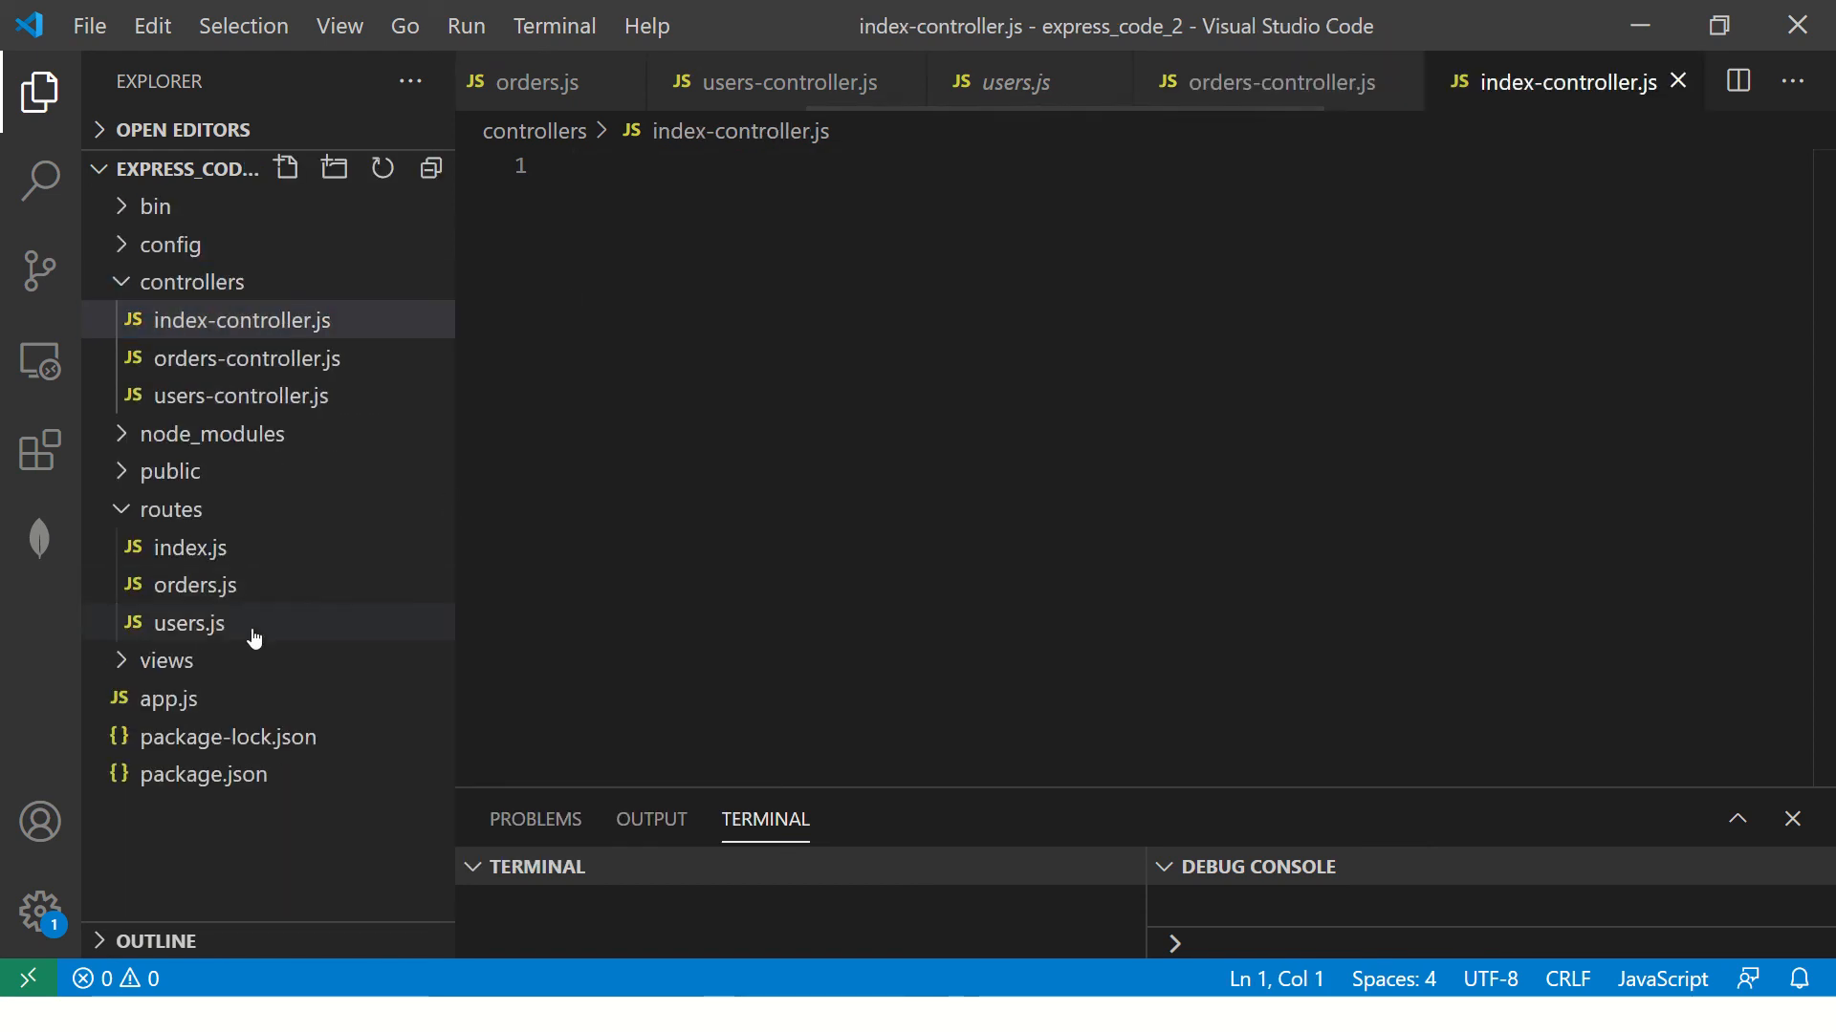
{"action": "mouse_move", "coordinate": [229, 370]}
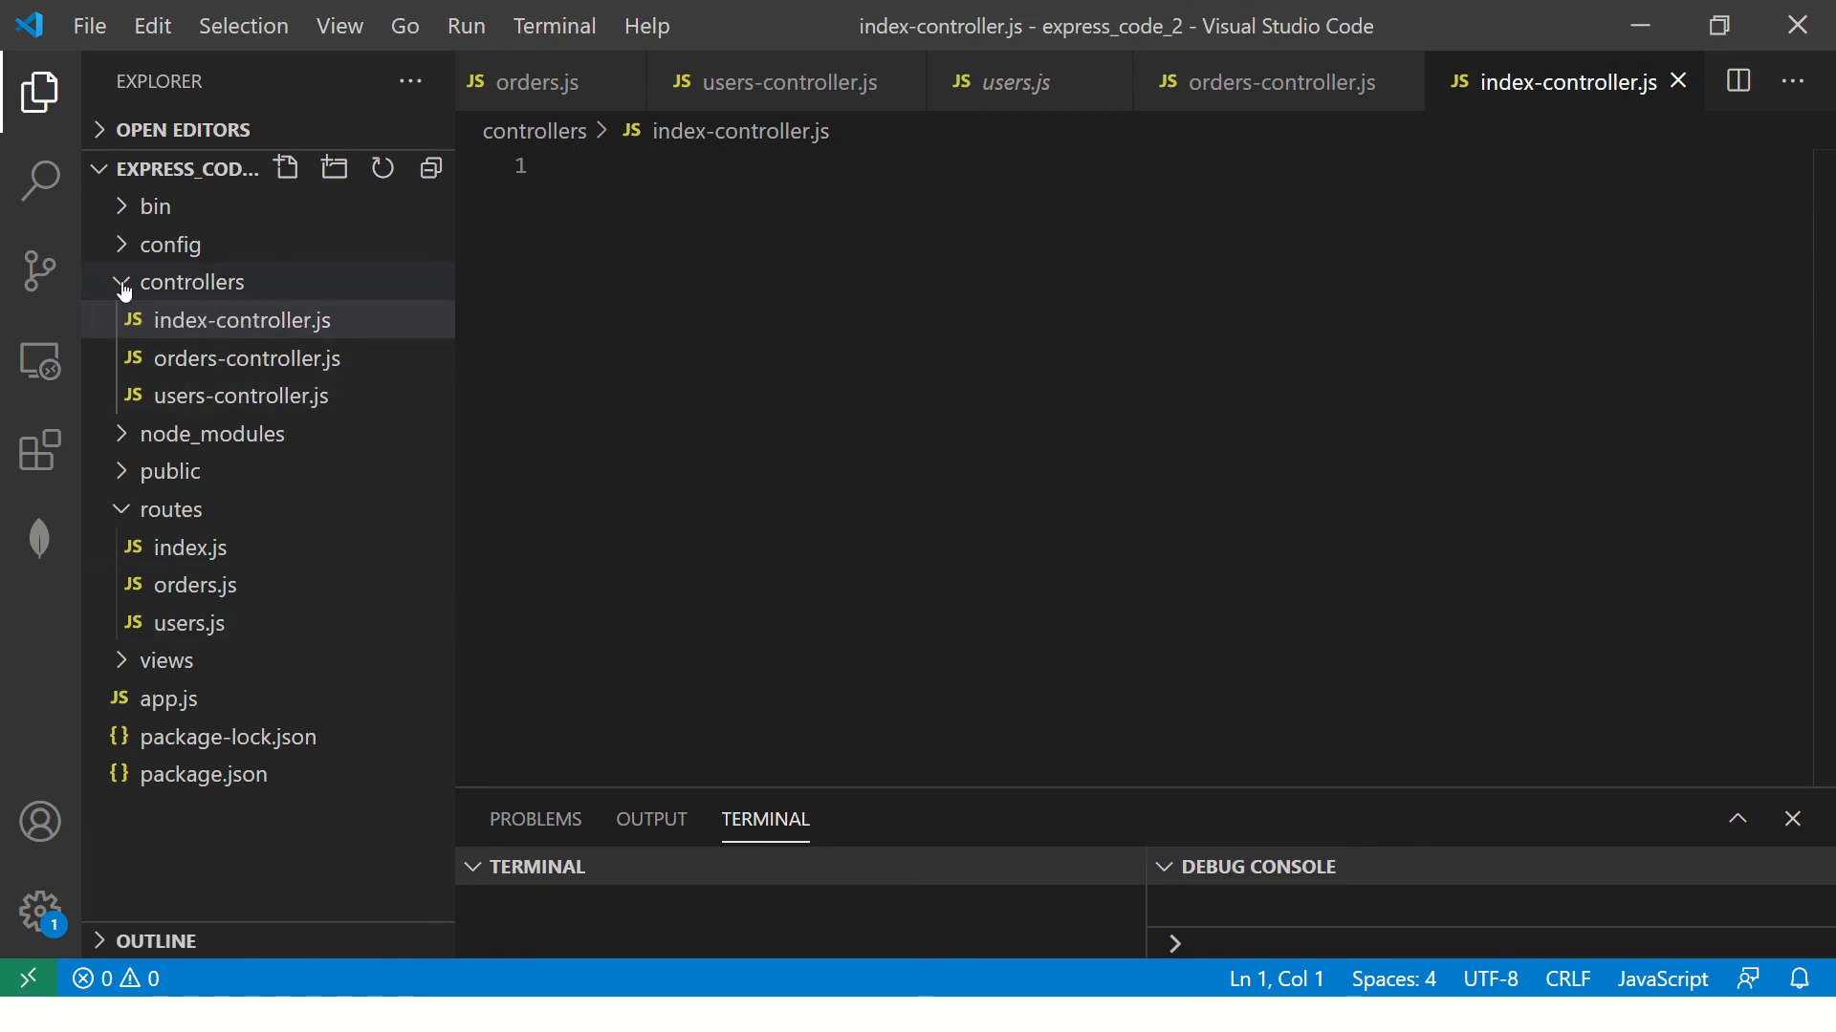
{"action": "left_click", "coordinate": [191, 282]}
{"action": "type", "text": "mid"}
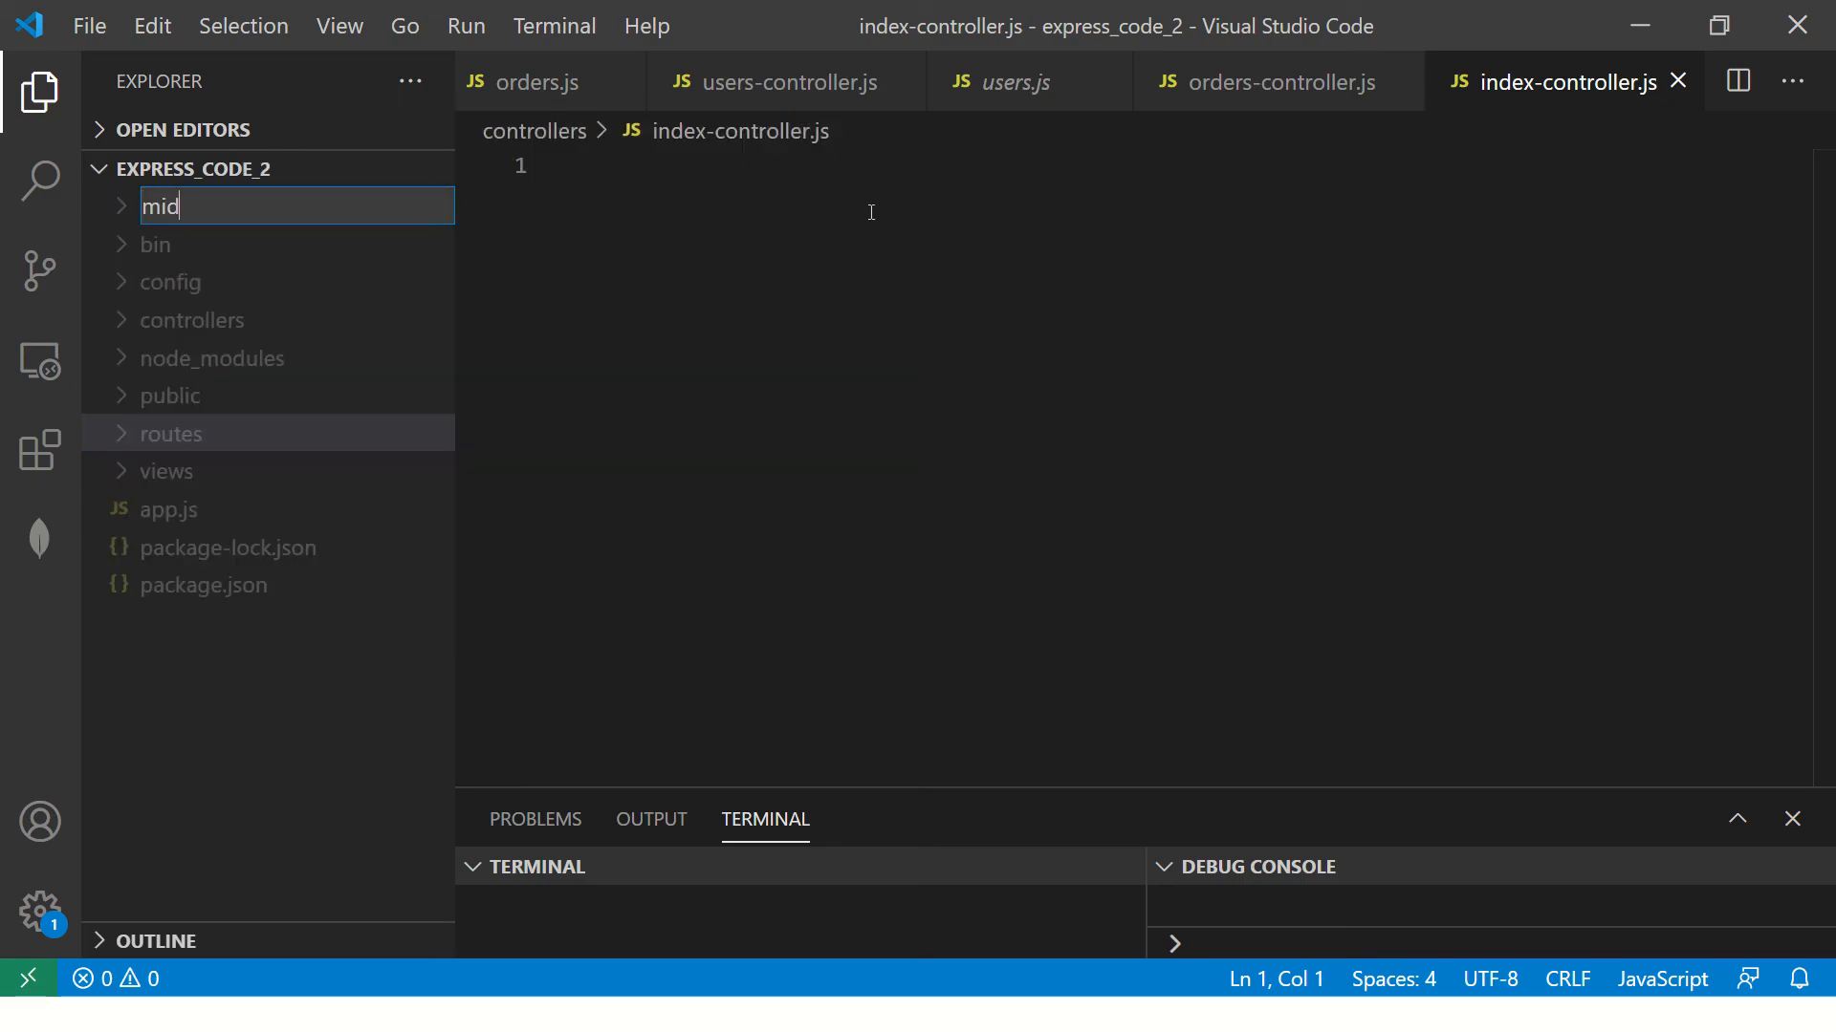
Confirm the middleware folder and add an empty bootstrap.js file inside it
{"action": "key", "text": "Enter"}
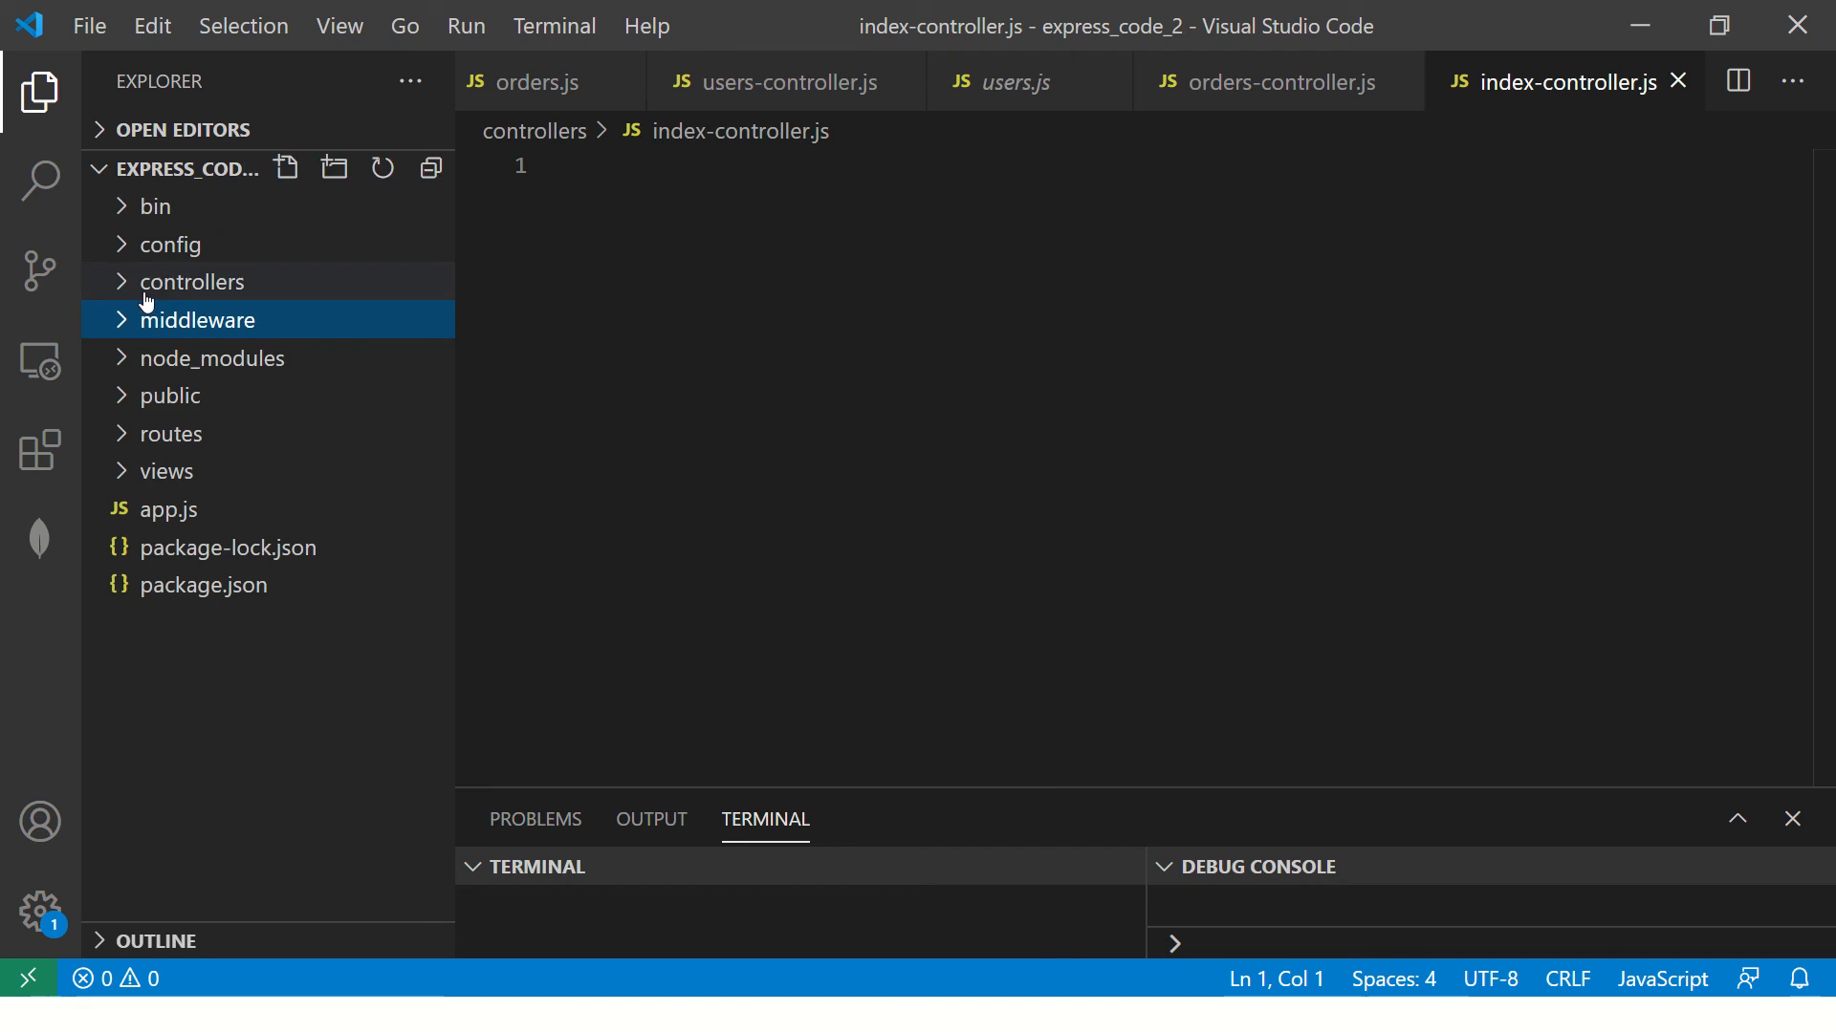
{"action": "right_click", "coordinate": [198, 320]}
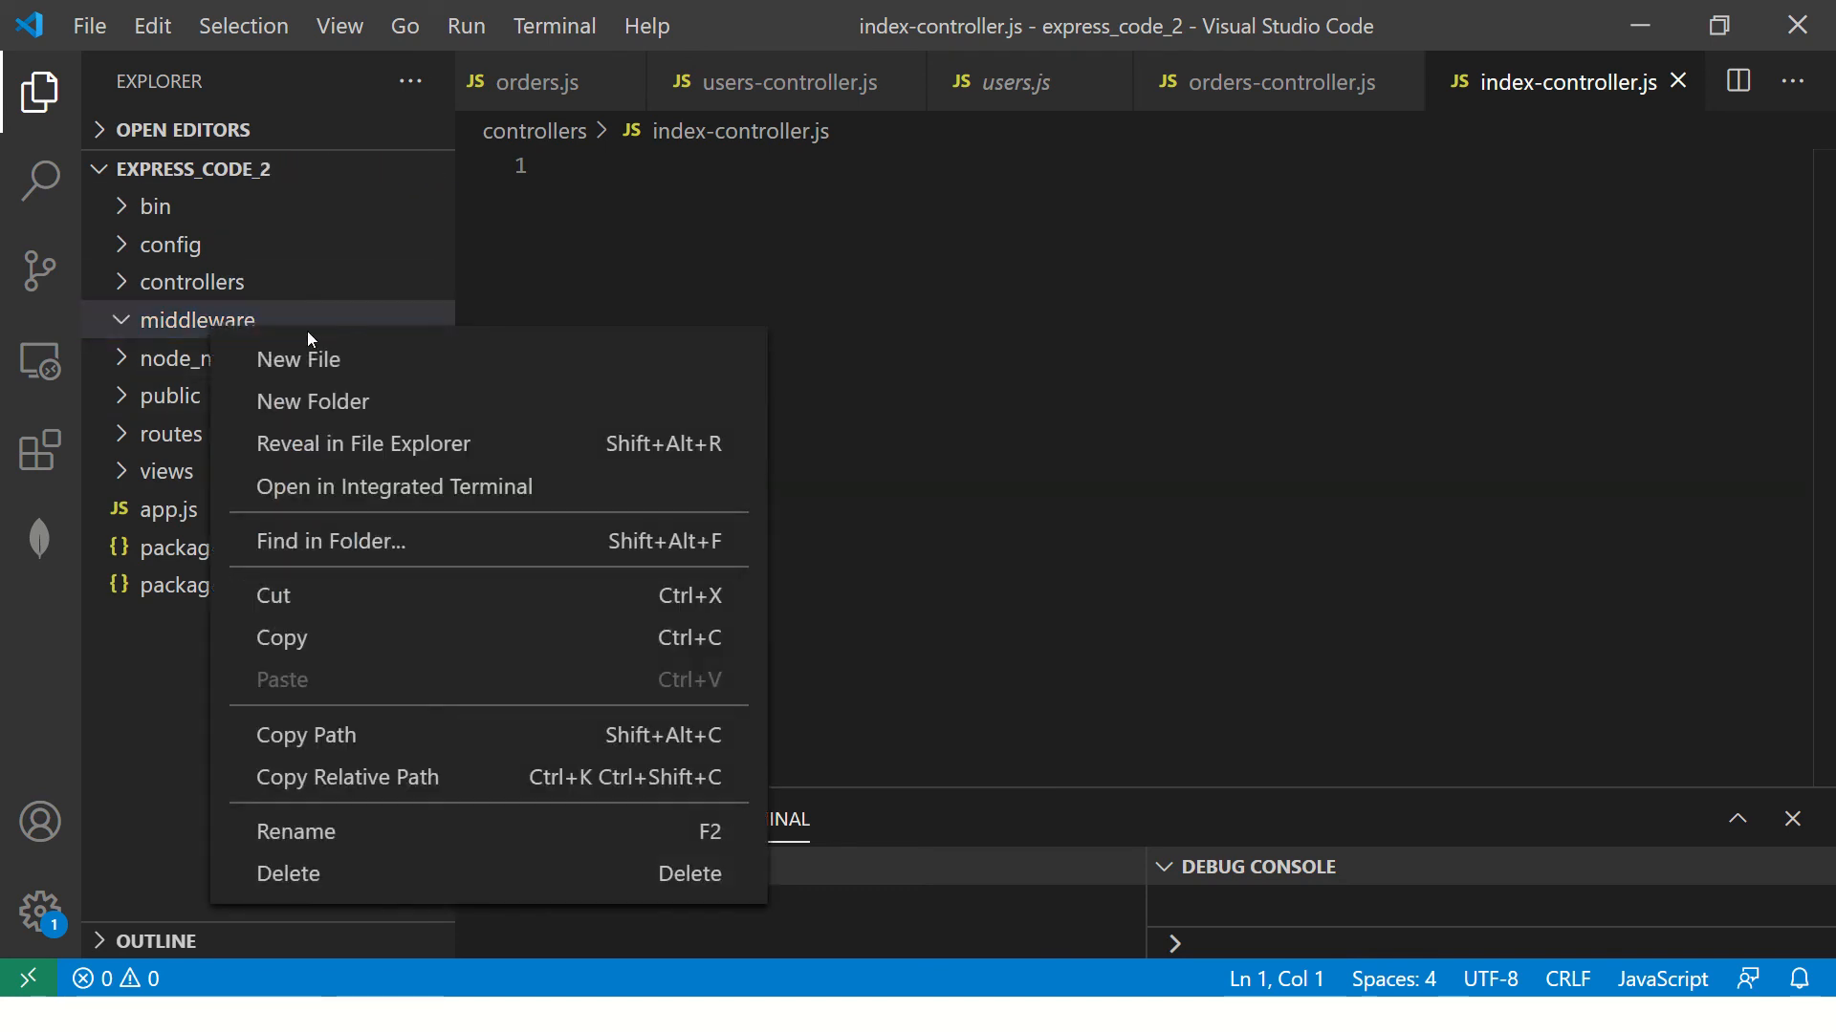
{"action": "left_click", "coordinate": [298, 360]}
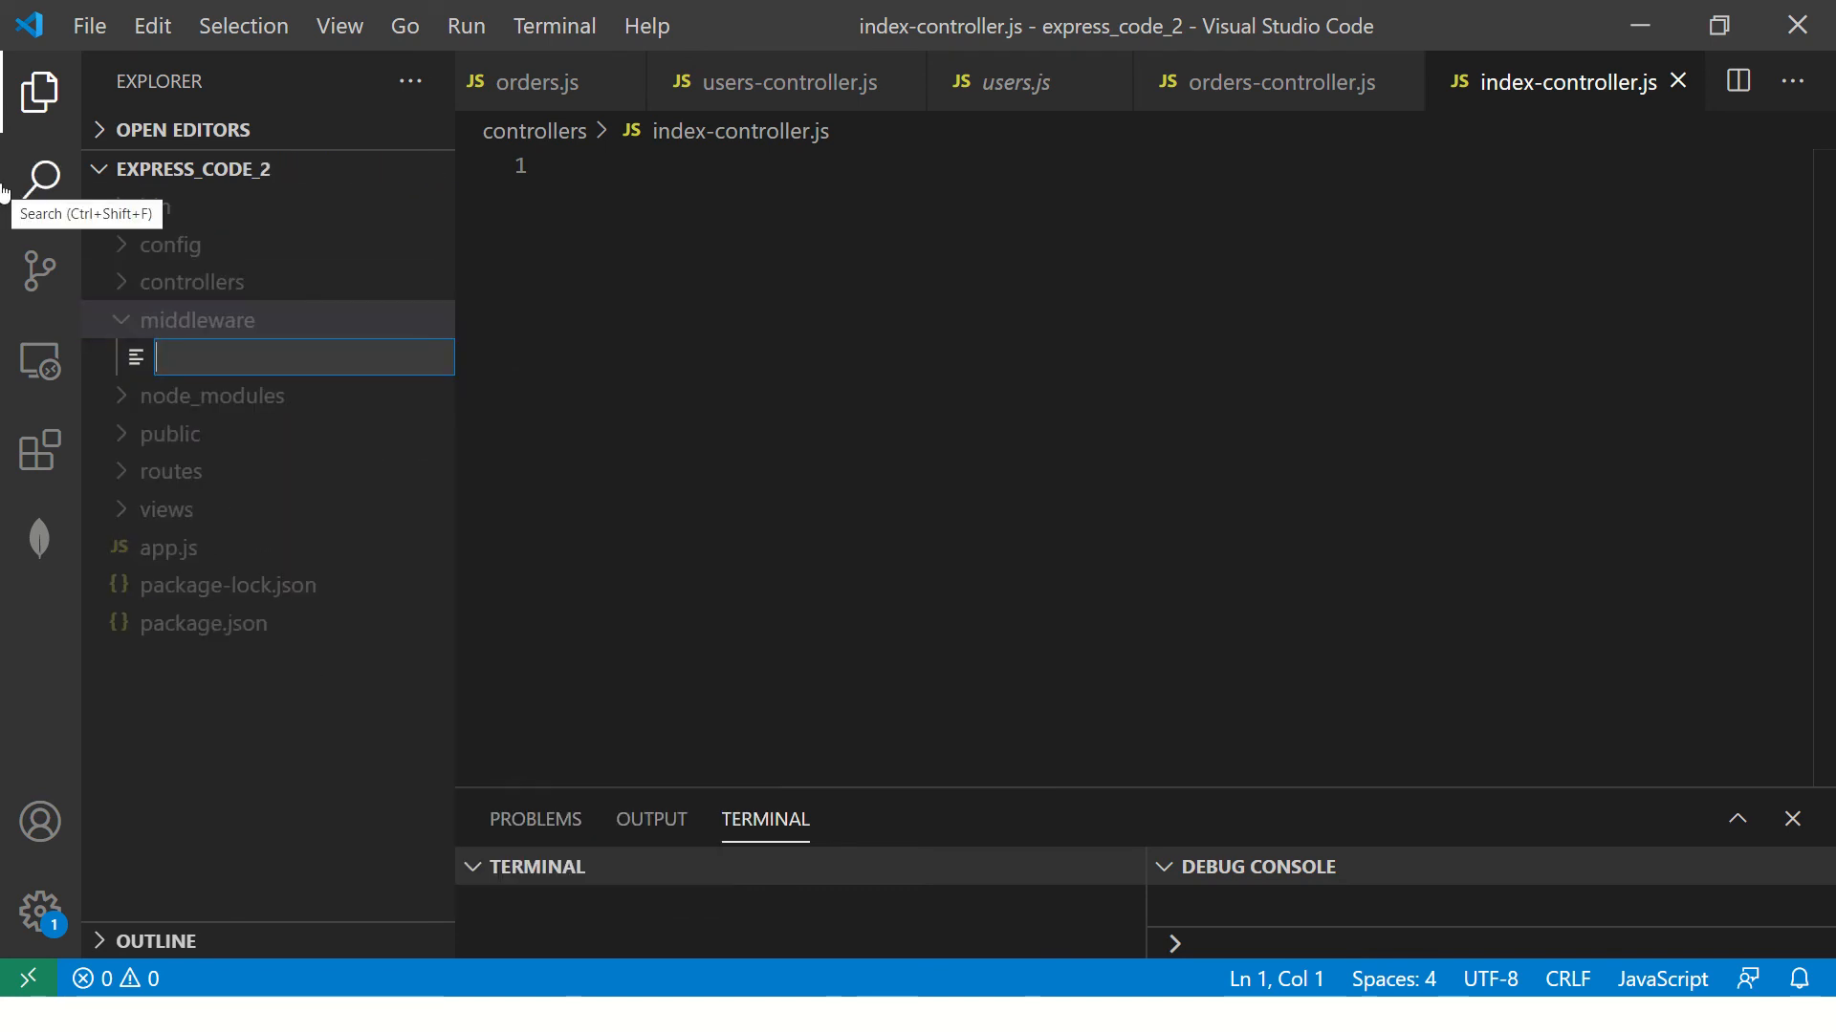
{"action": "type", "text": "init-"}
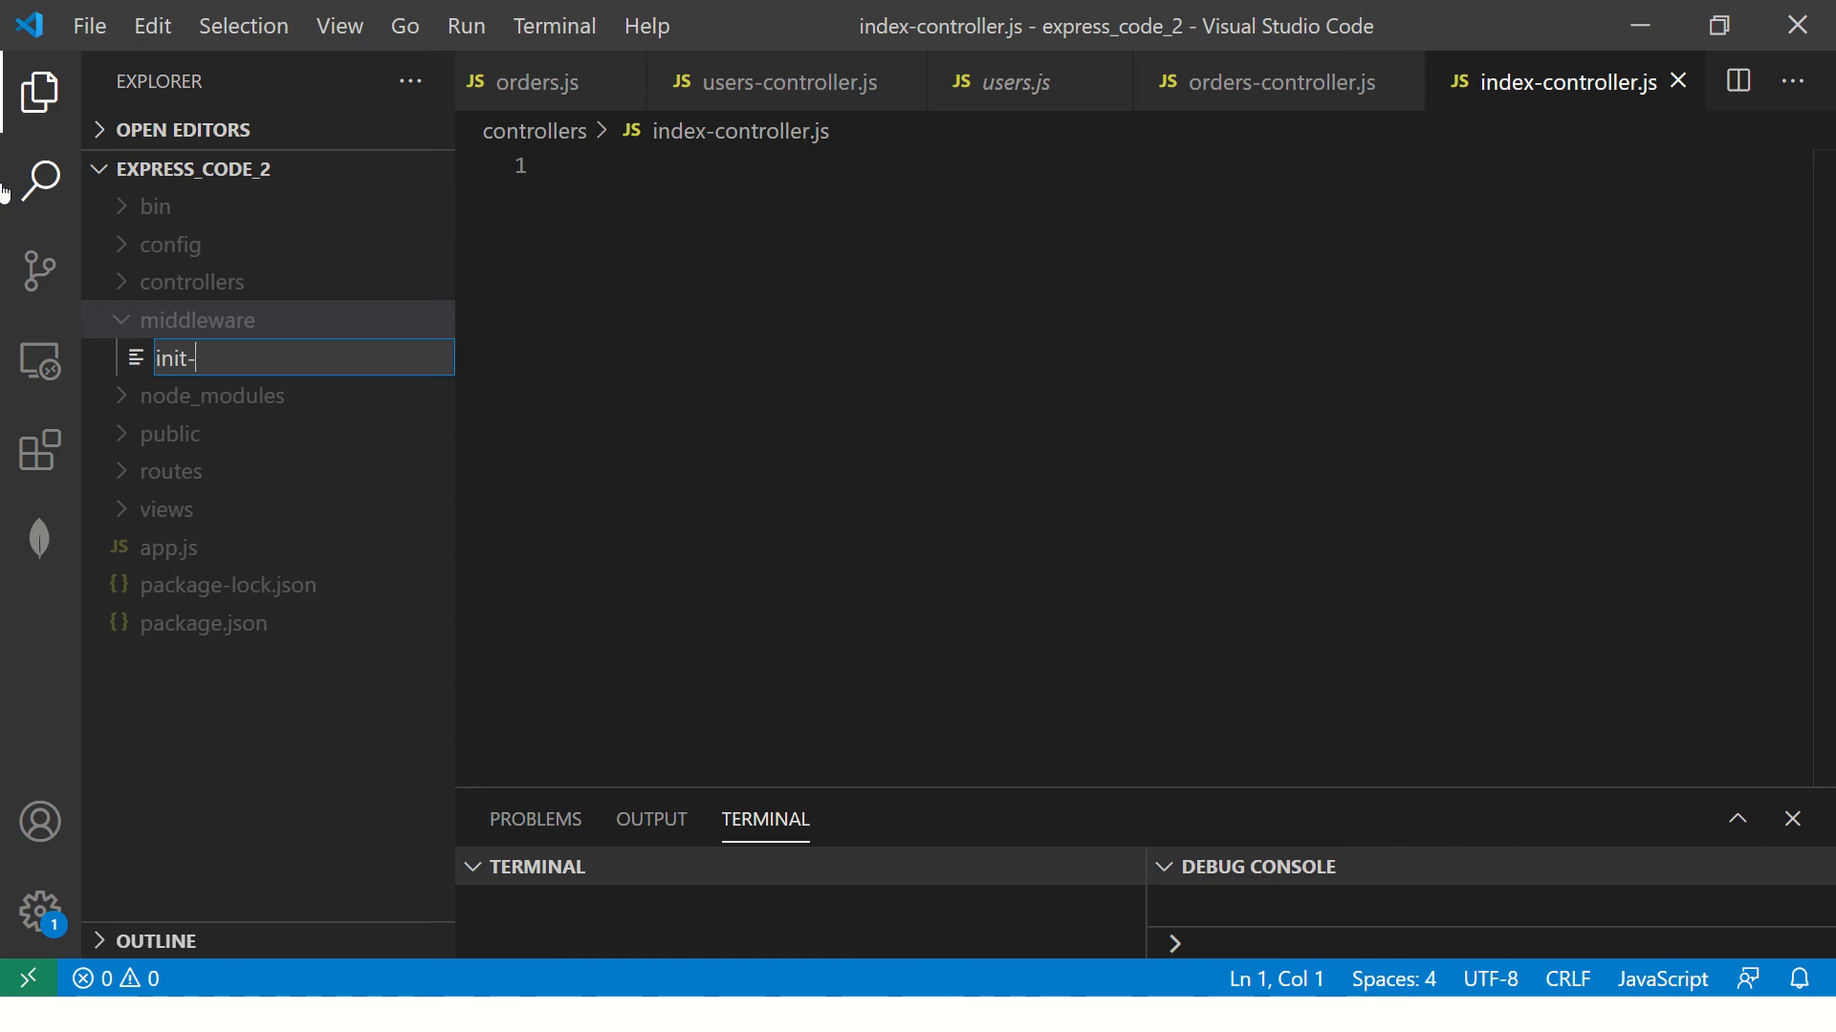
{"action": "type", "text": "boots"}
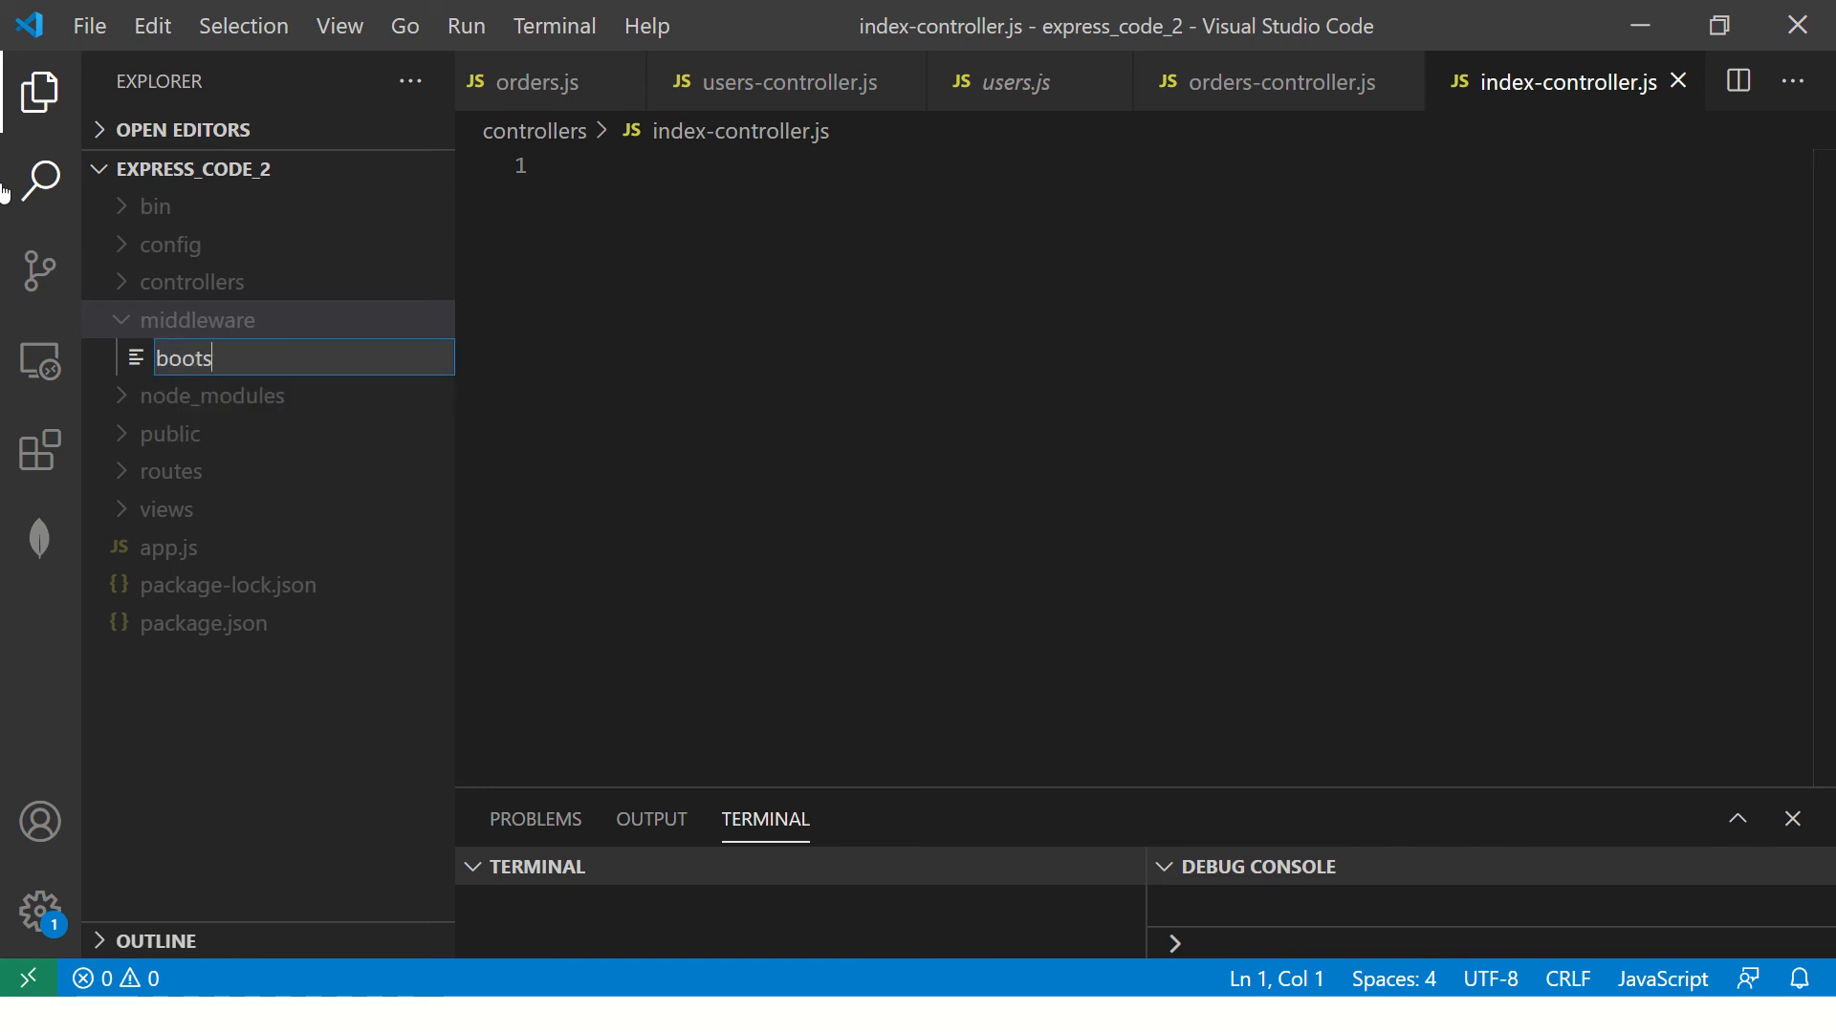
{"action": "type", "text": "bootstrap.js"}
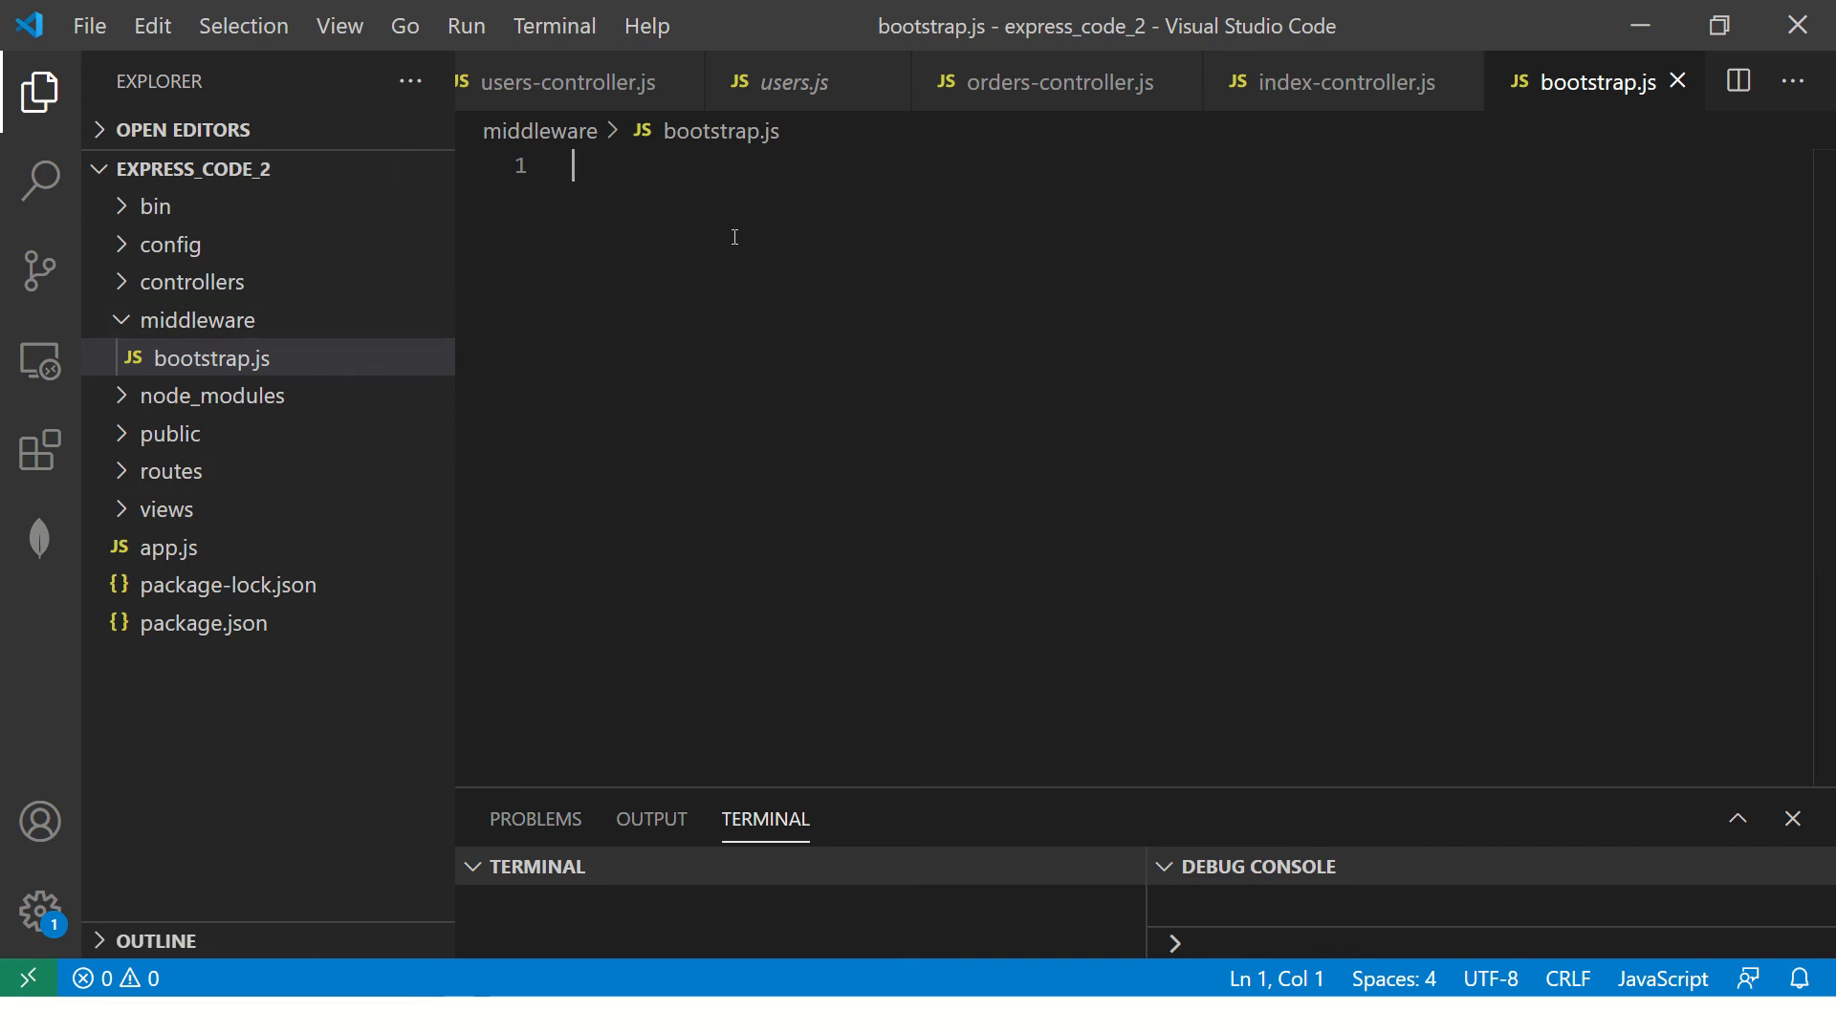
Type a '// this is very important' file comment in bootstrap.js, then switch windows
{"action": "type", "text": "// this is very"}
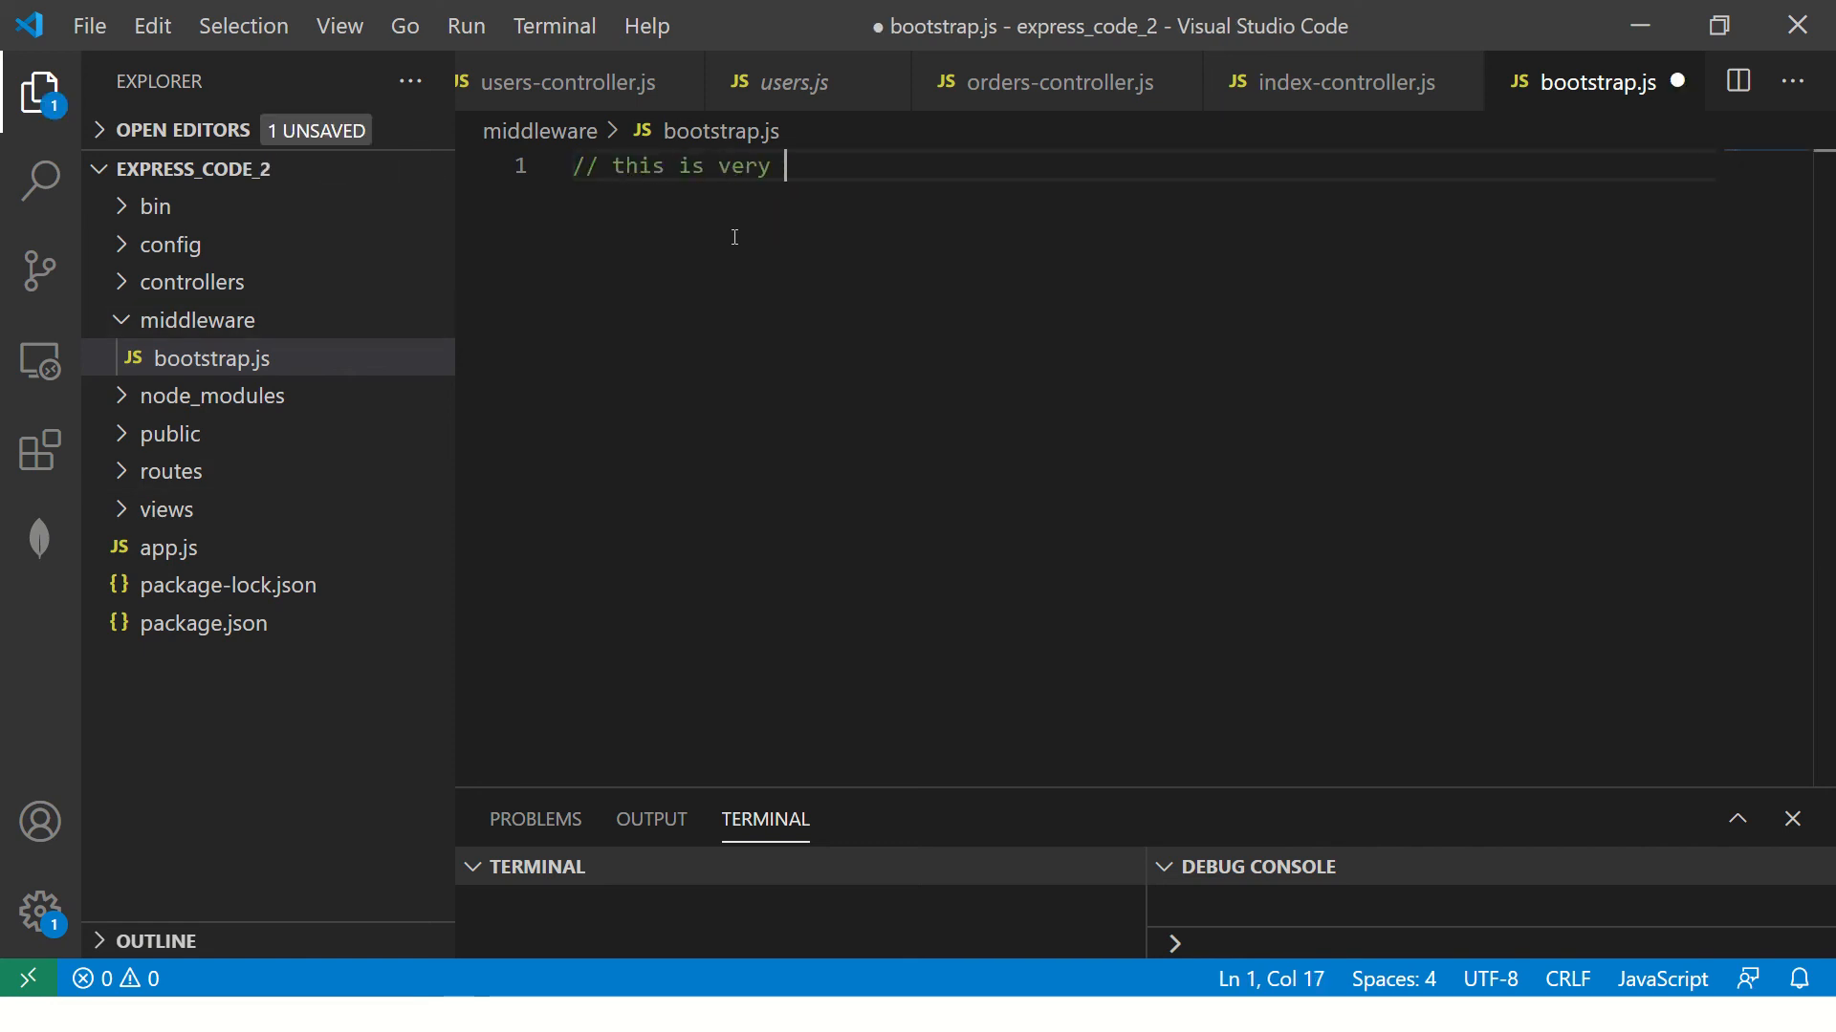
{"action": "type", "text": "very important file"}
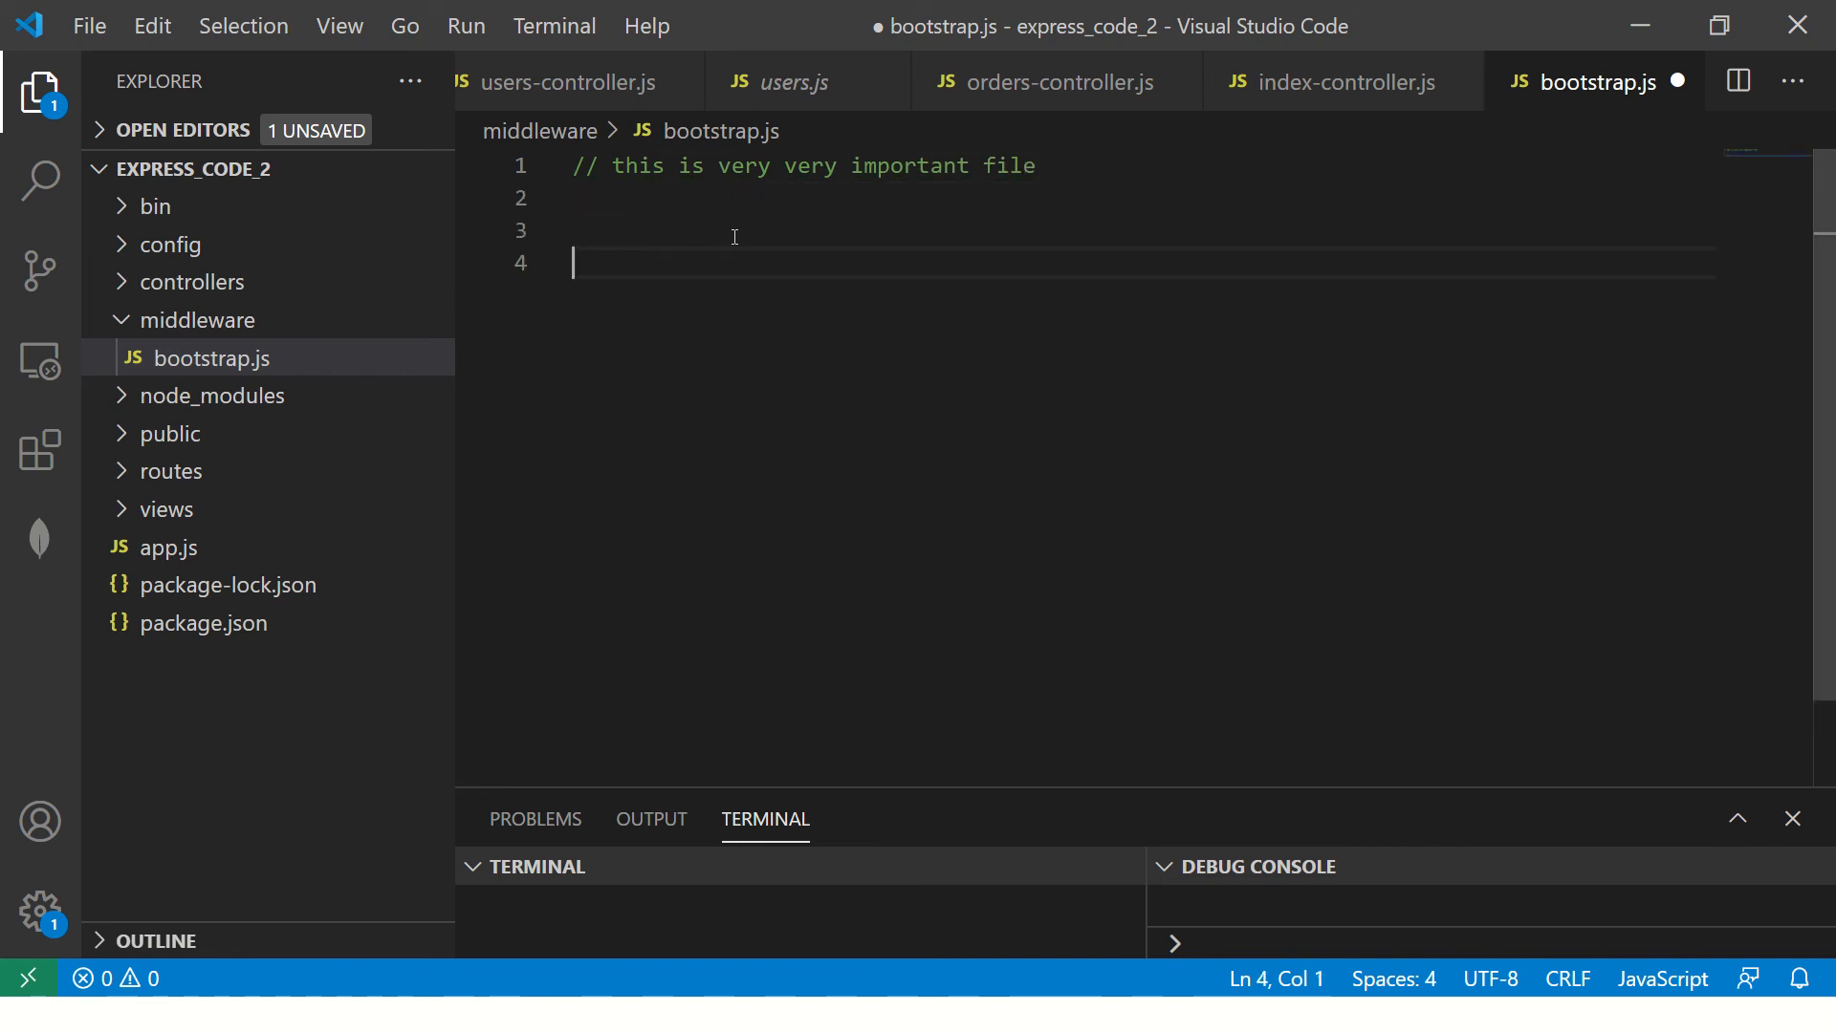
{"action": "key", "text": "alt+tab"}
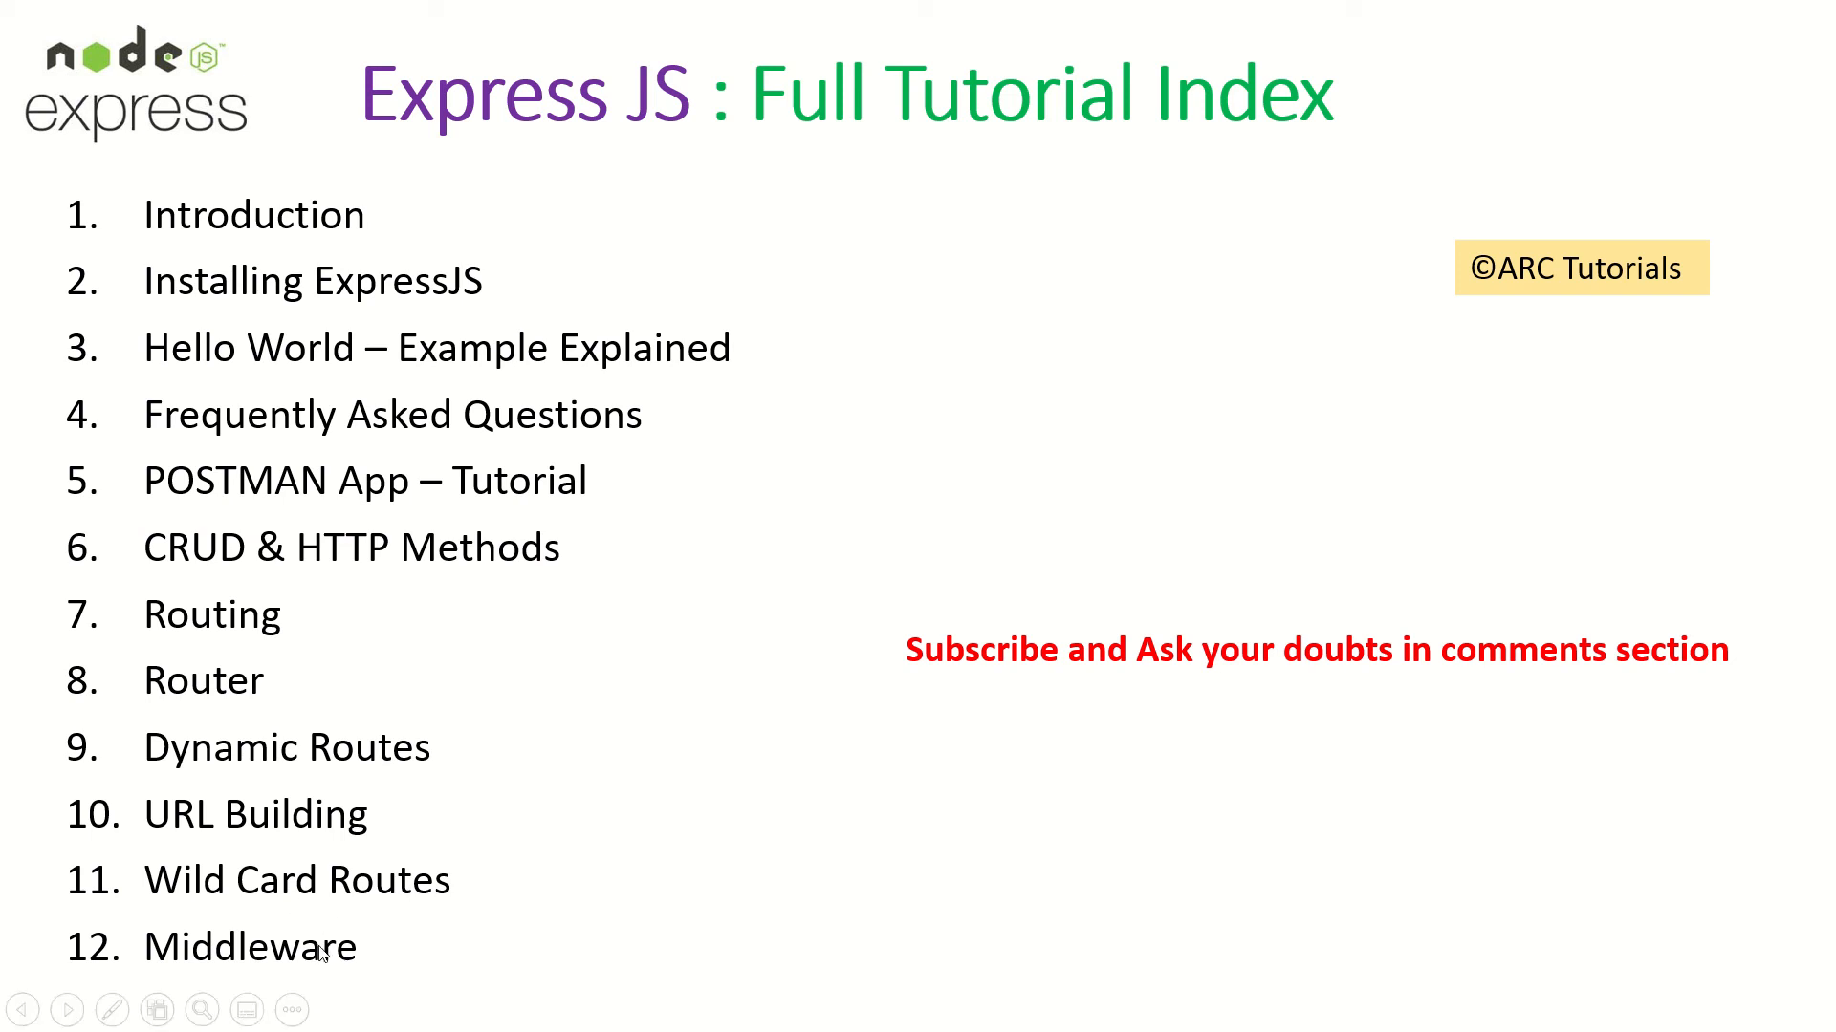
{"action": "mouse_move", "coordinate": [641, 905]}
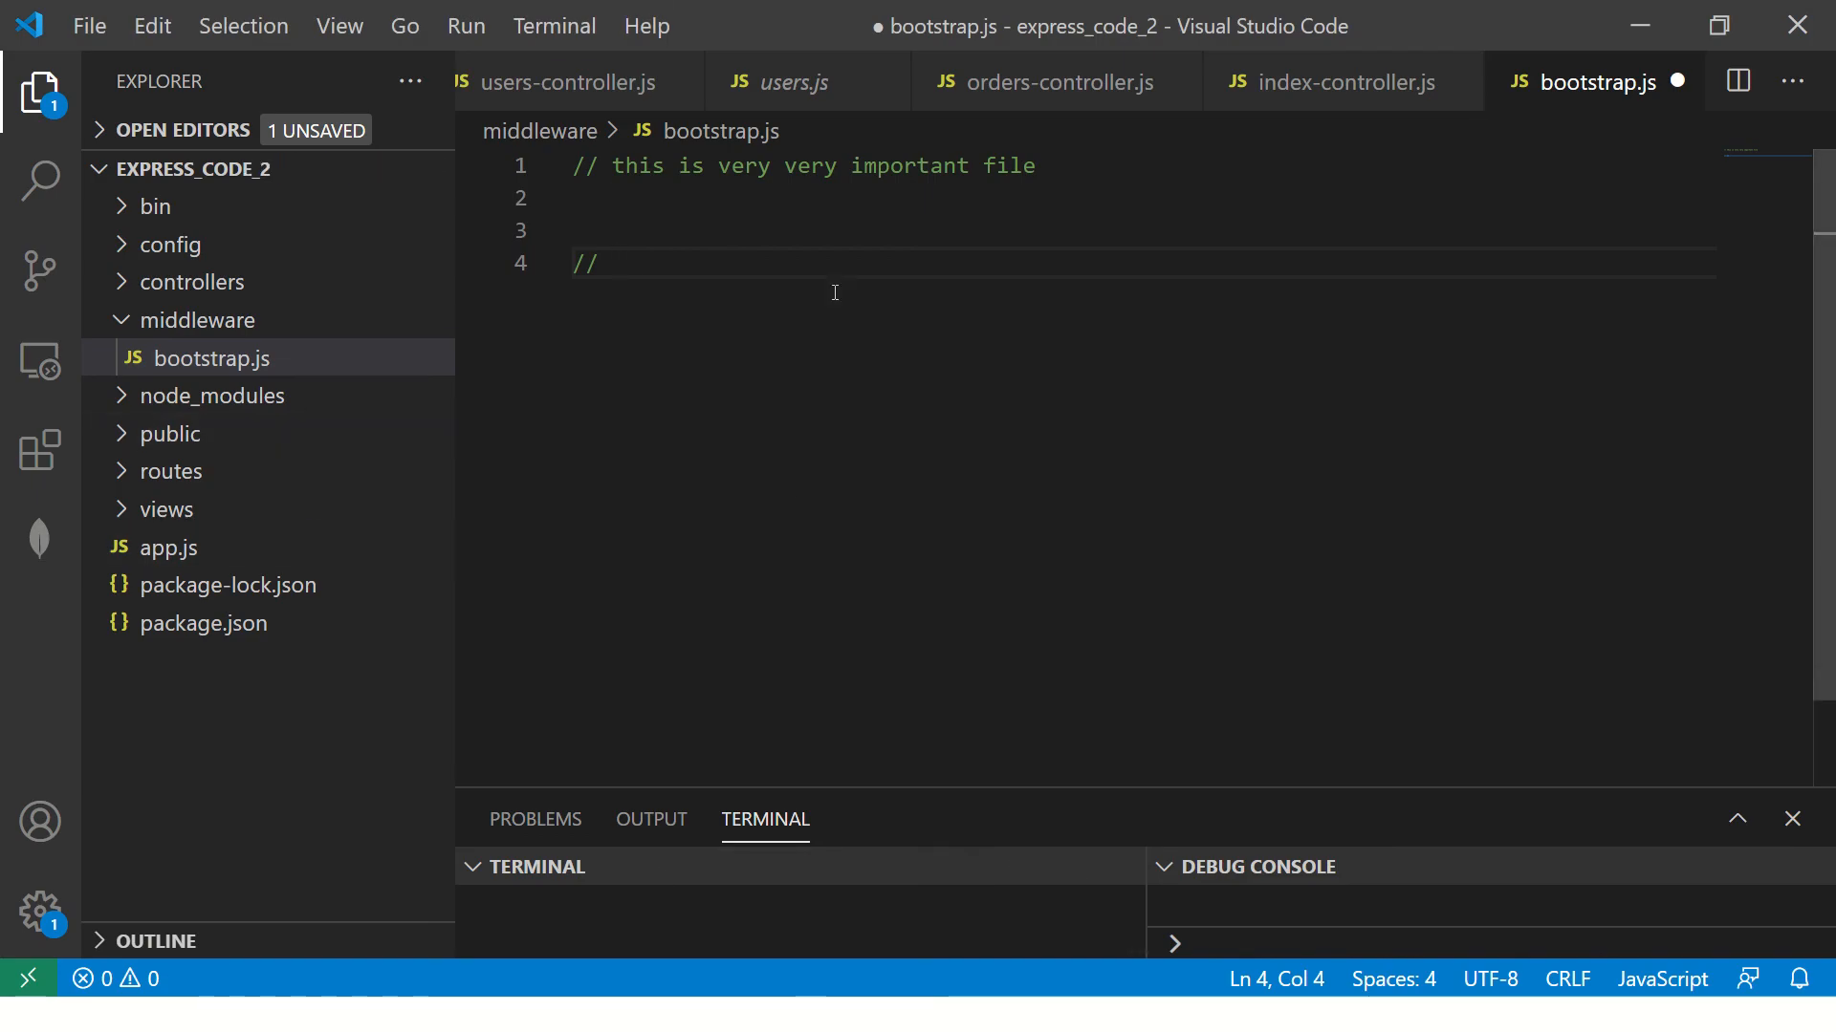
{"action": "mouse_move", "coordinate": [759, 286]}
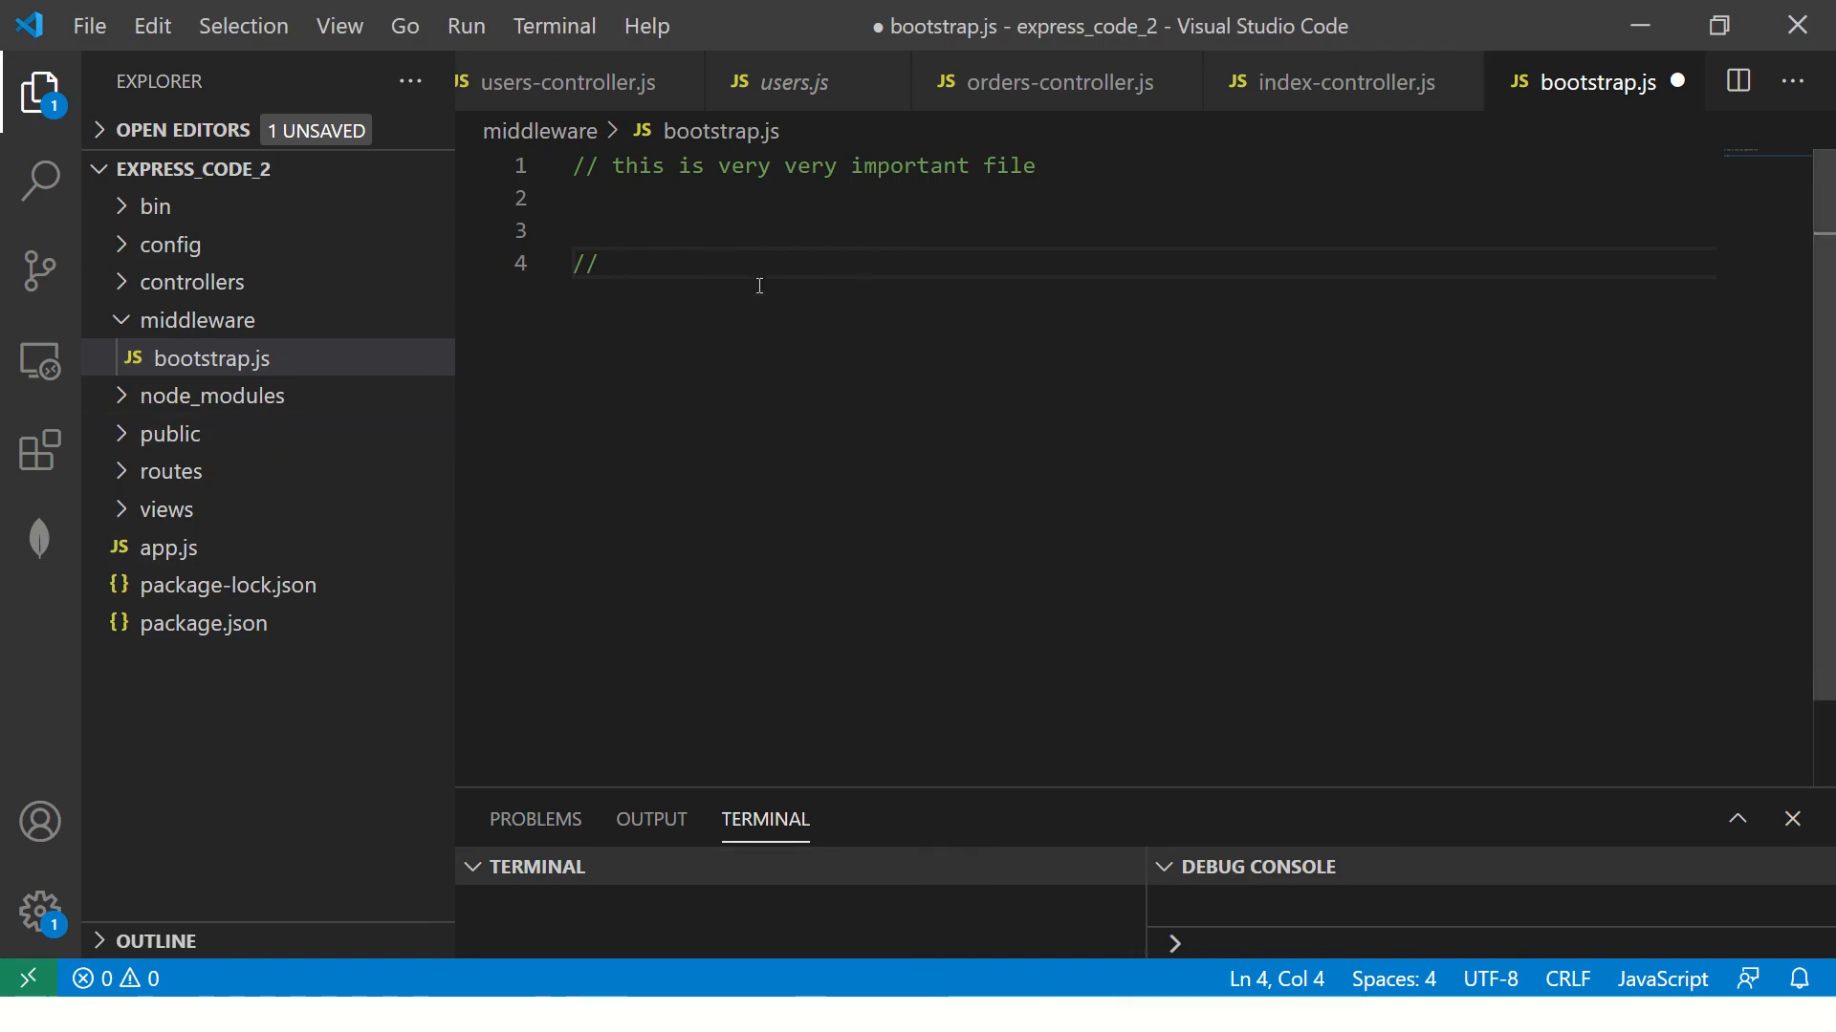
Write a block comment of use cases: Trim incoming data, Authetication Token, User access check, and save
{"action": "type", "text": "Use cad"}
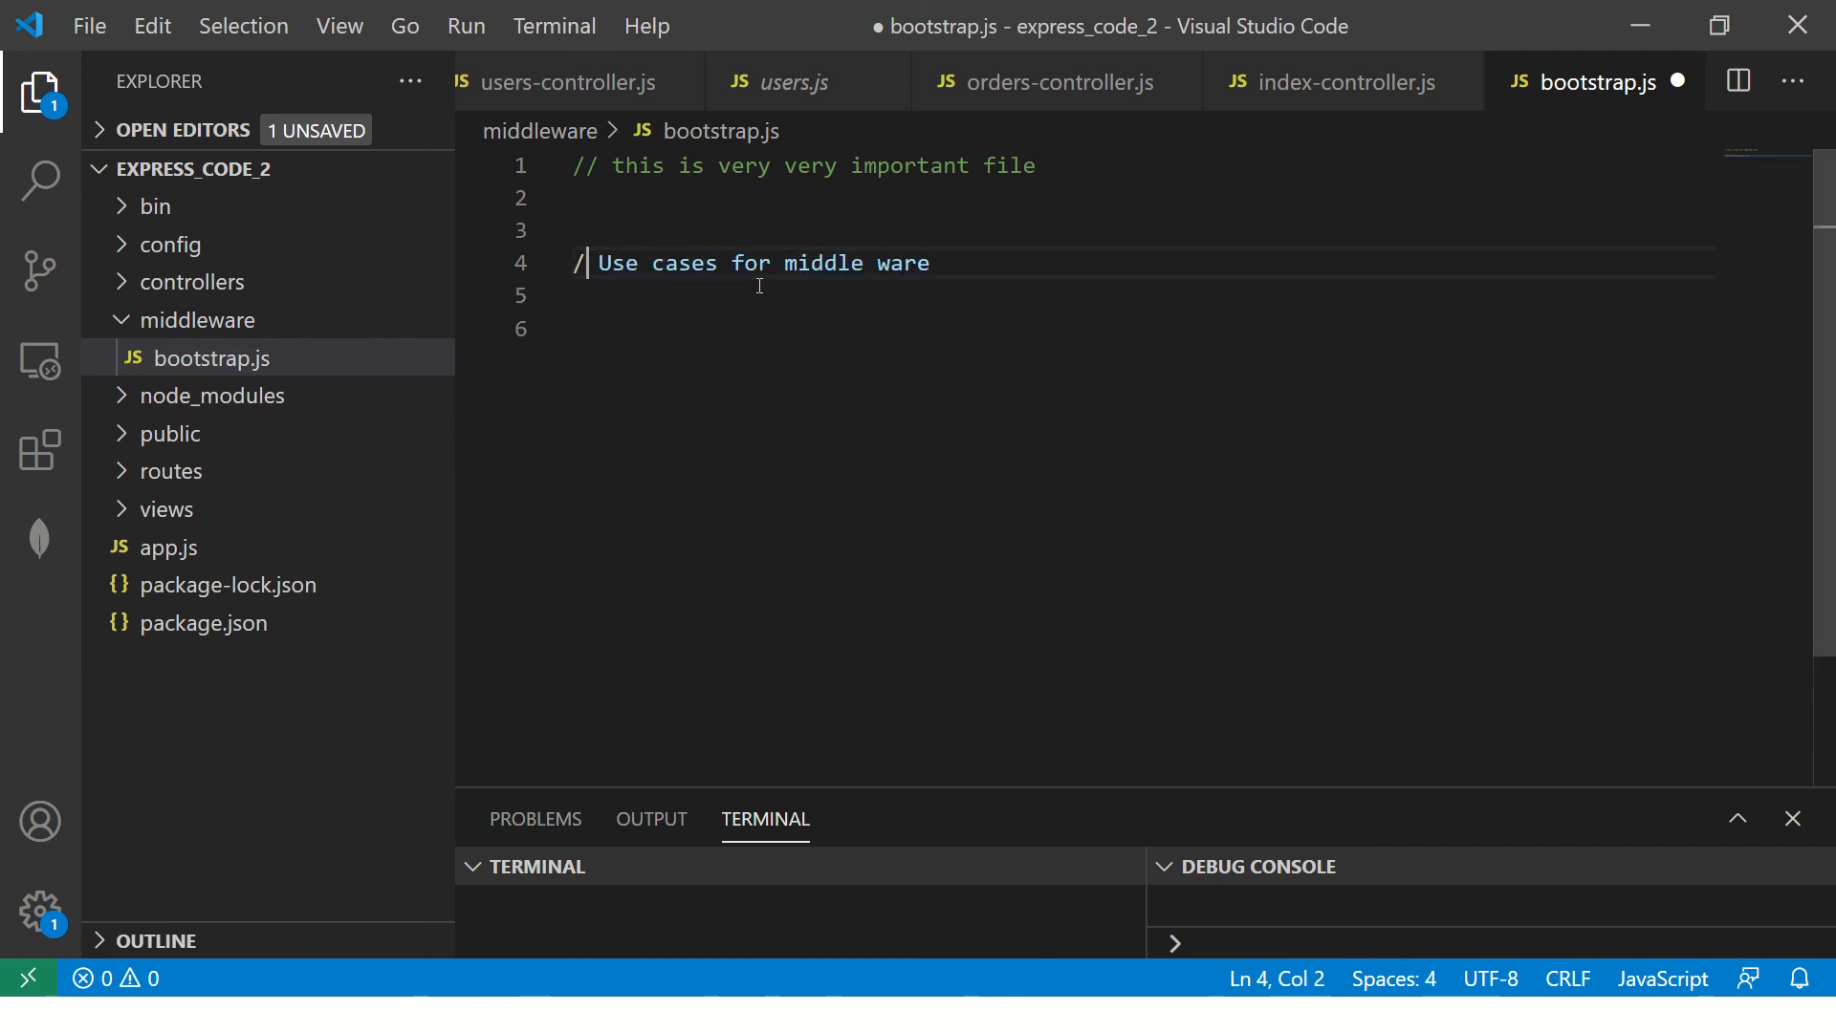
{"action": "type", "text": "*"}
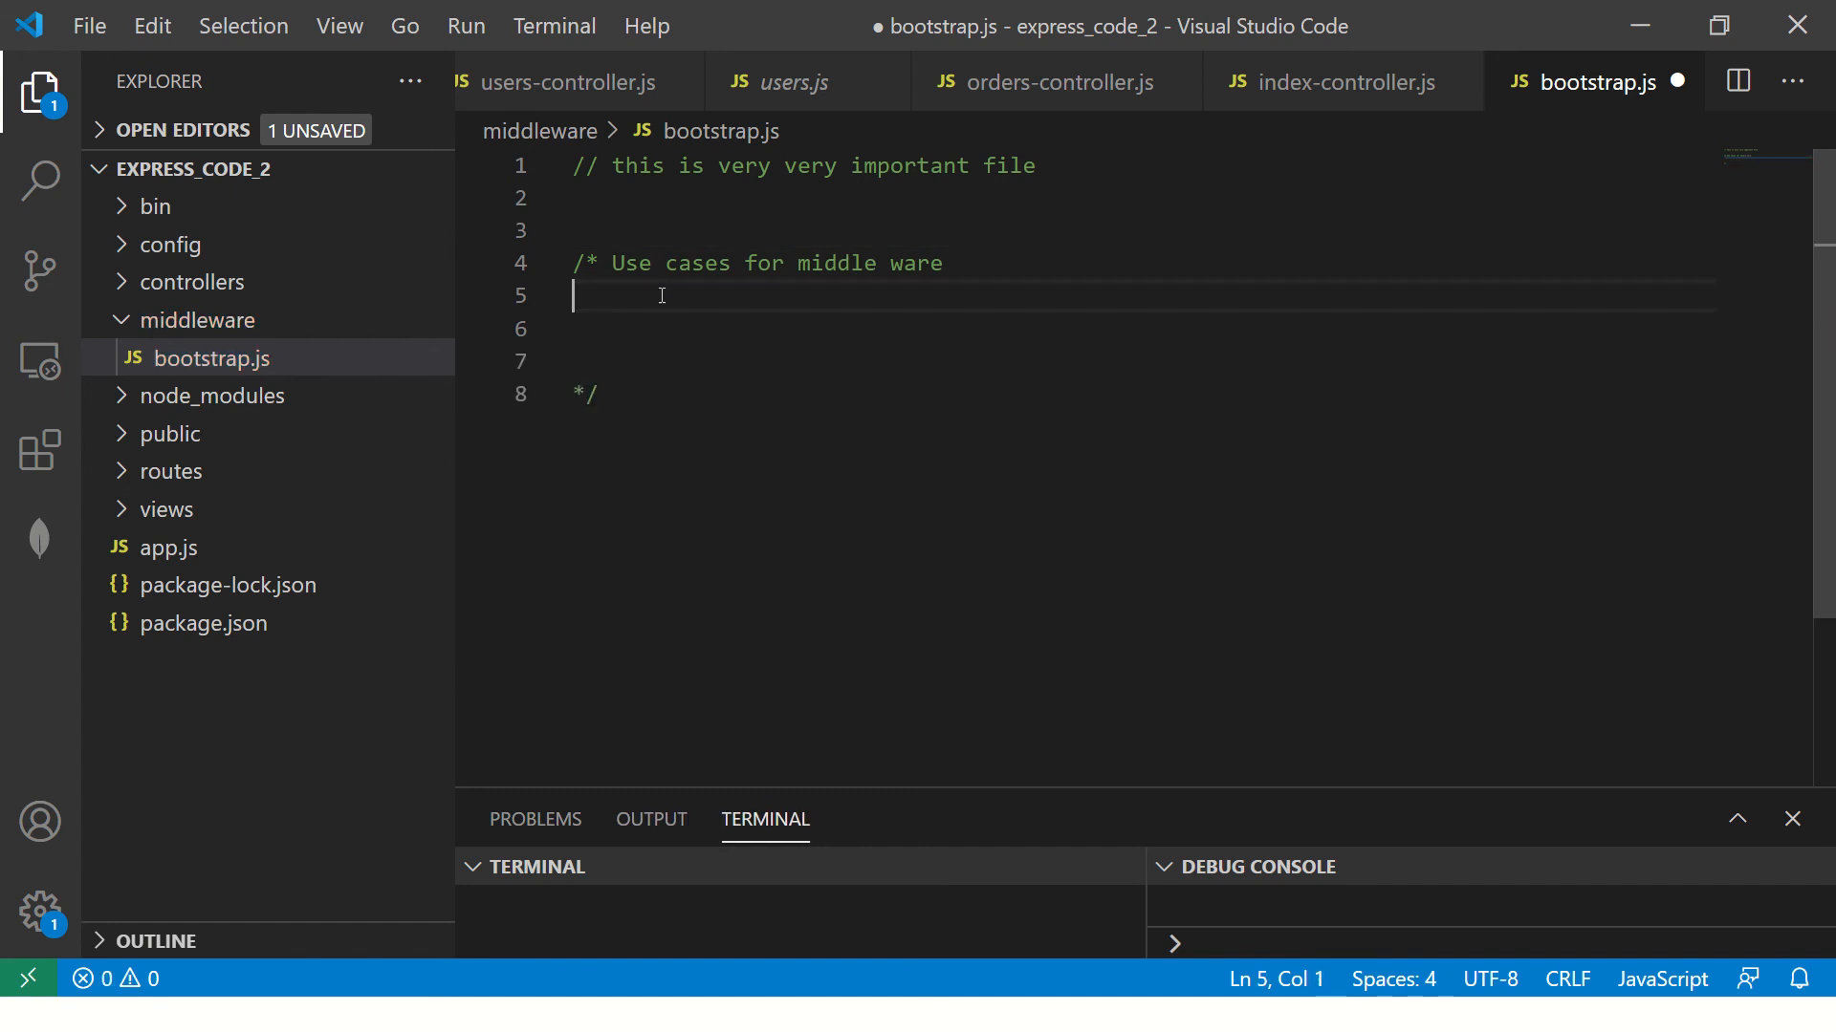
{"action": "type", "text": "1. Trim"}
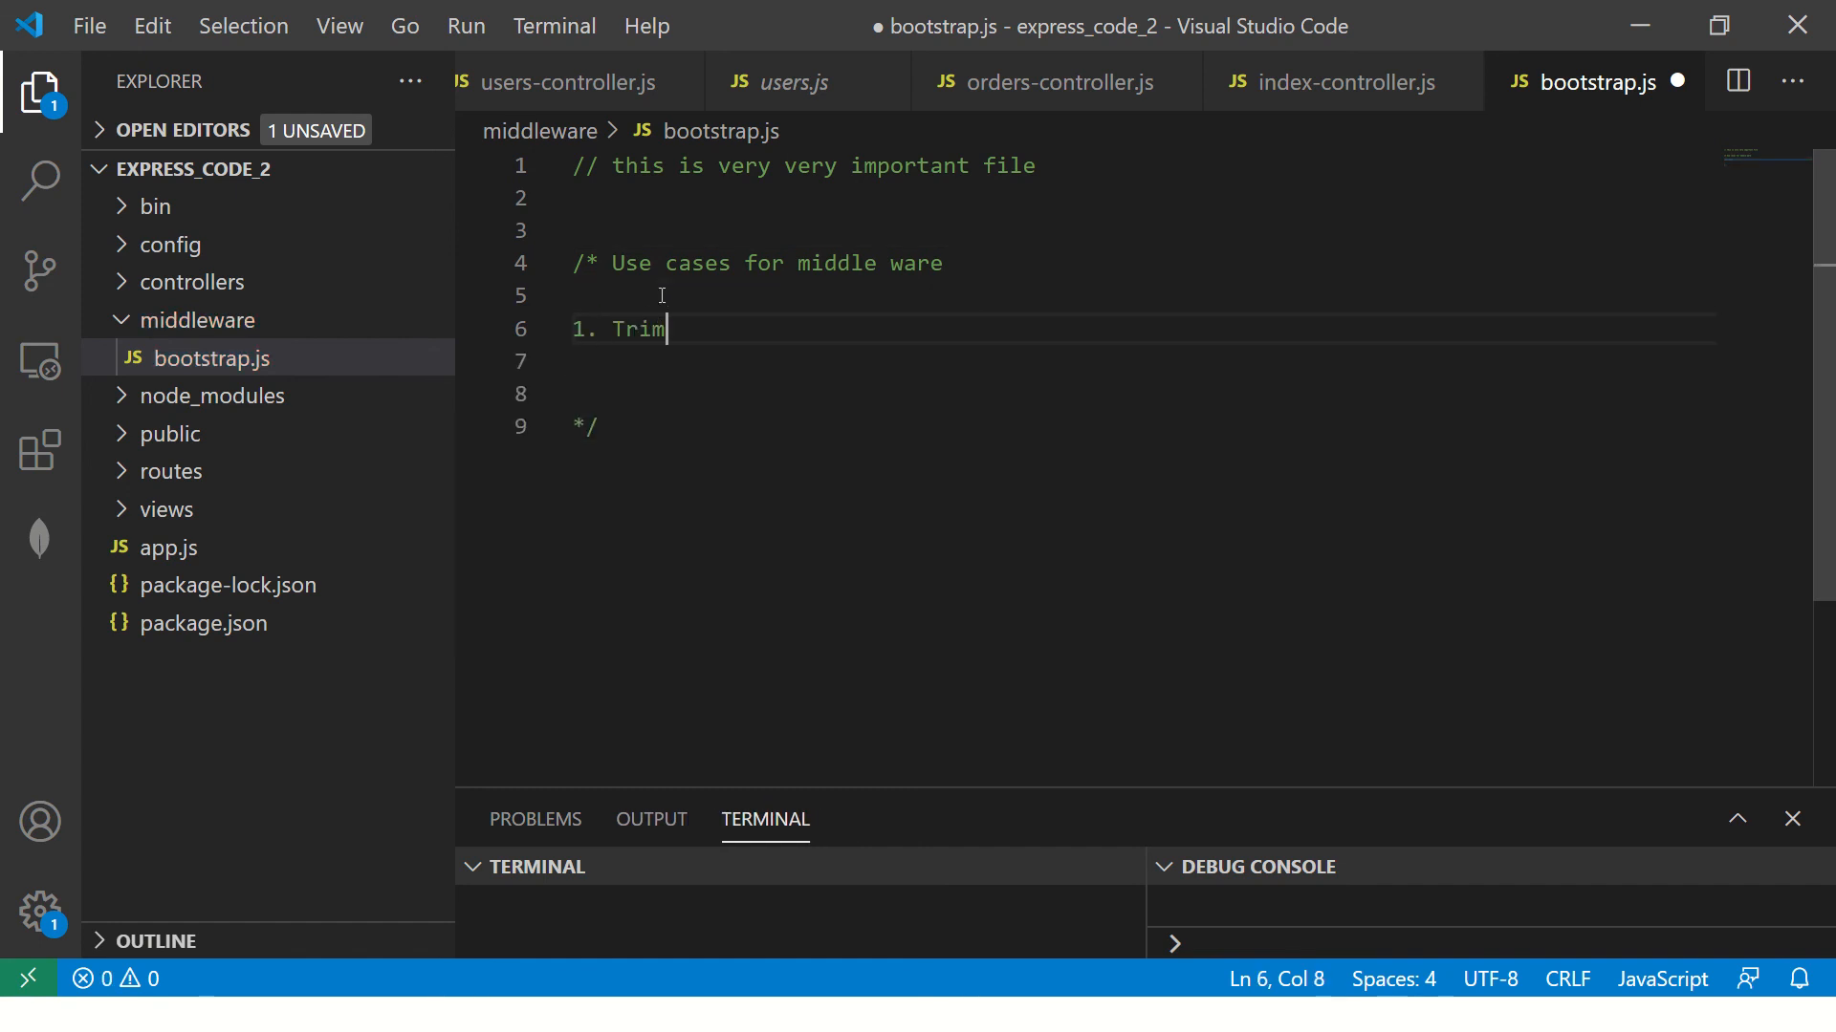
{"action": "type", "text": "the incoming data"}
{"action": "type", "text": "2."}
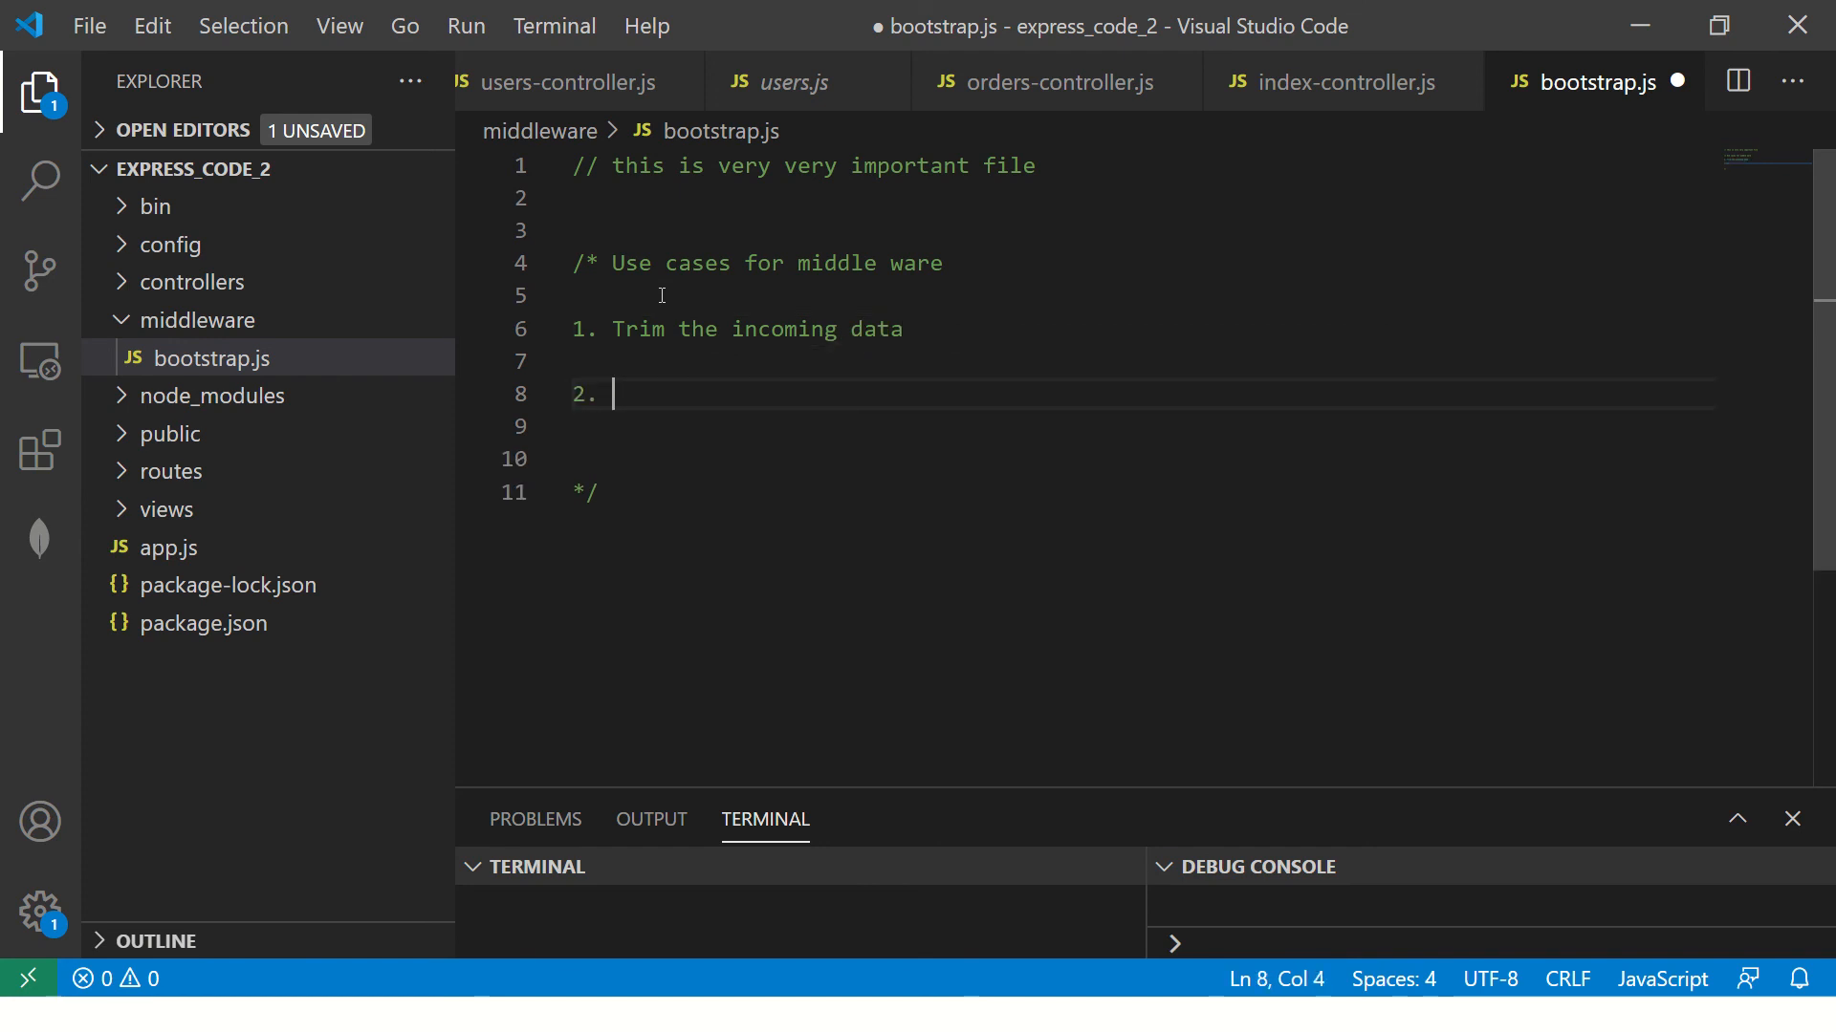
{"action": "type", "text": "Authe"}
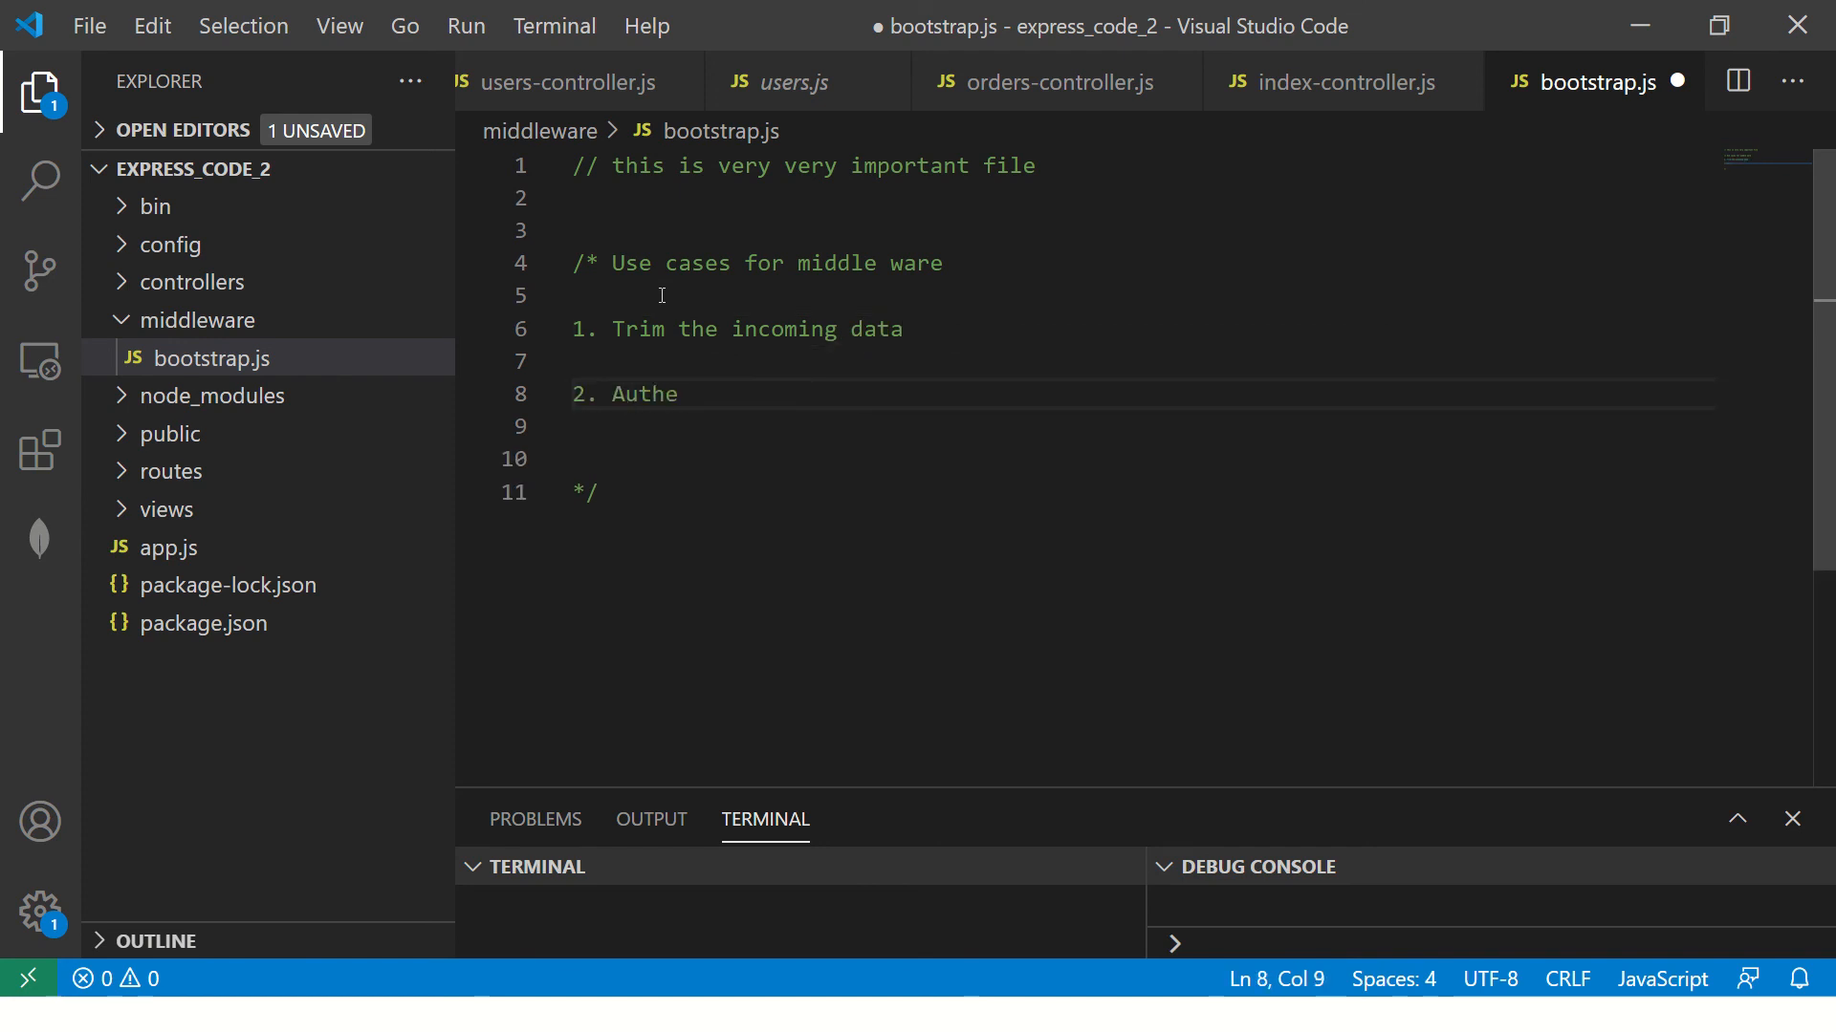
{"action": "type", "text": "tication"}
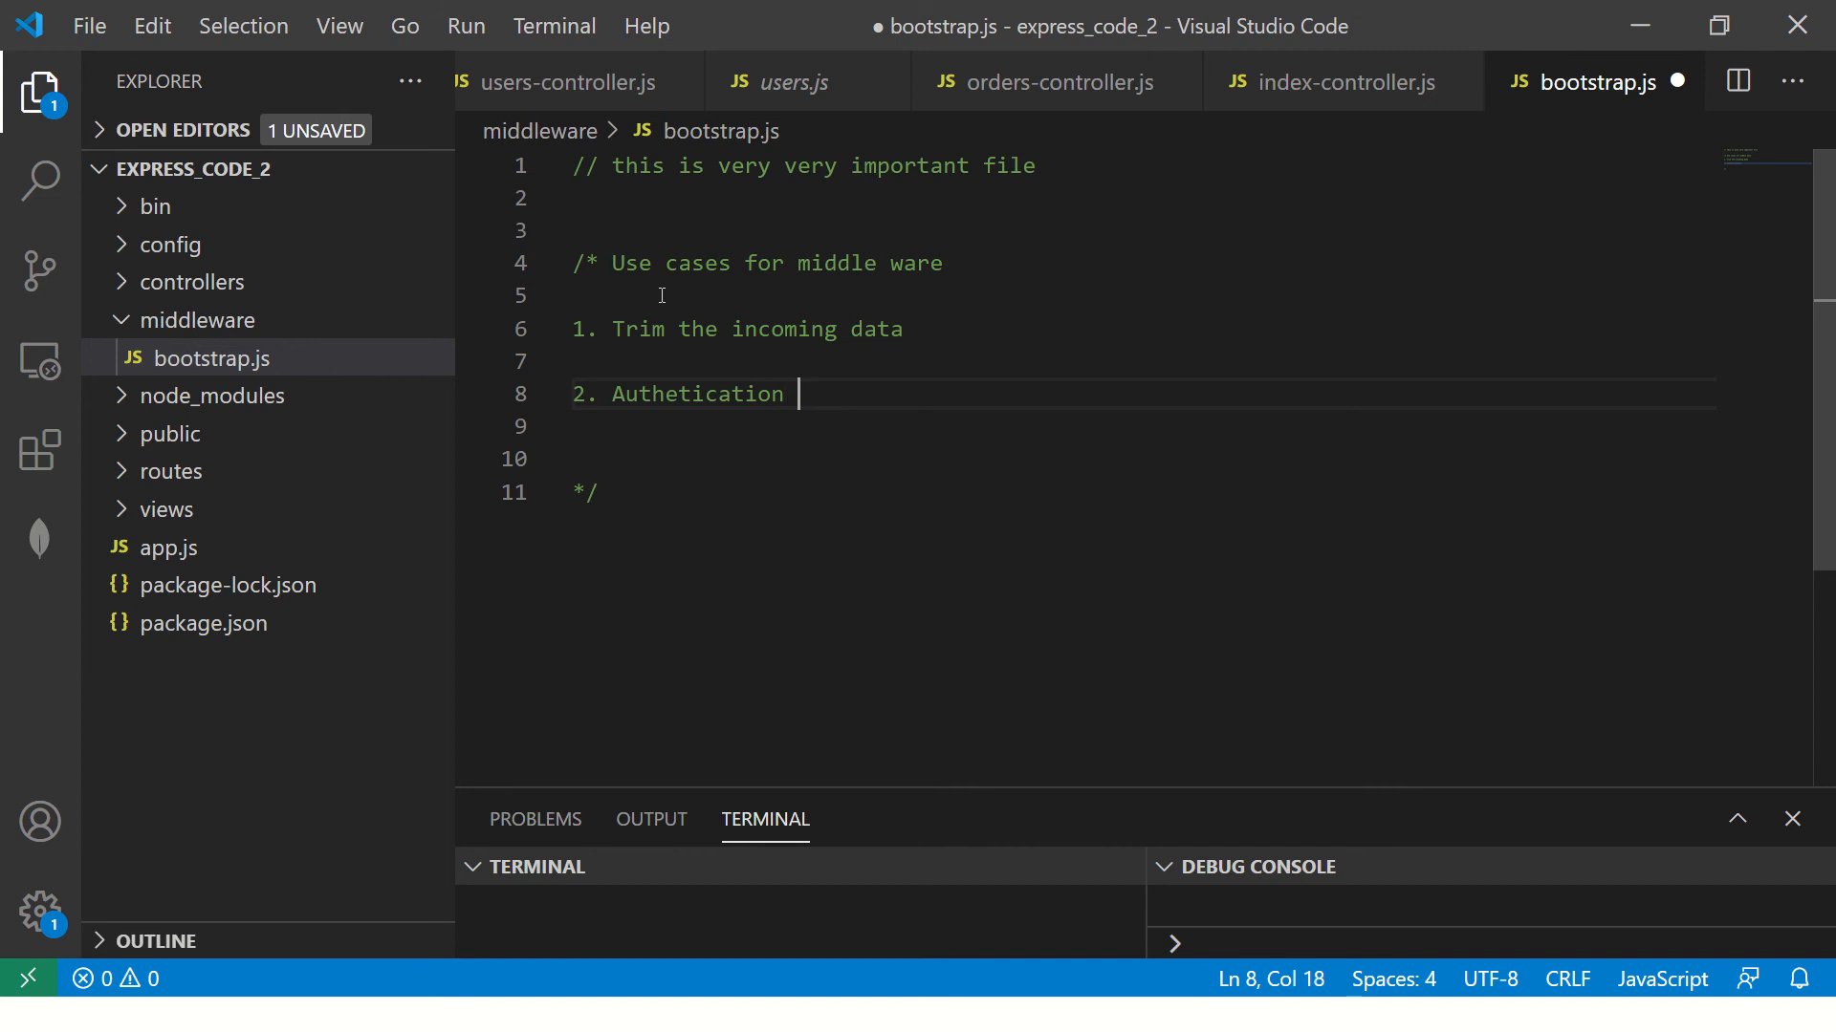
{"action": "type", "text": "Token"}
{"action": "left_click", "coordinate": [1143, 459]}
{"action": "type", "text": "3. Security Check"}
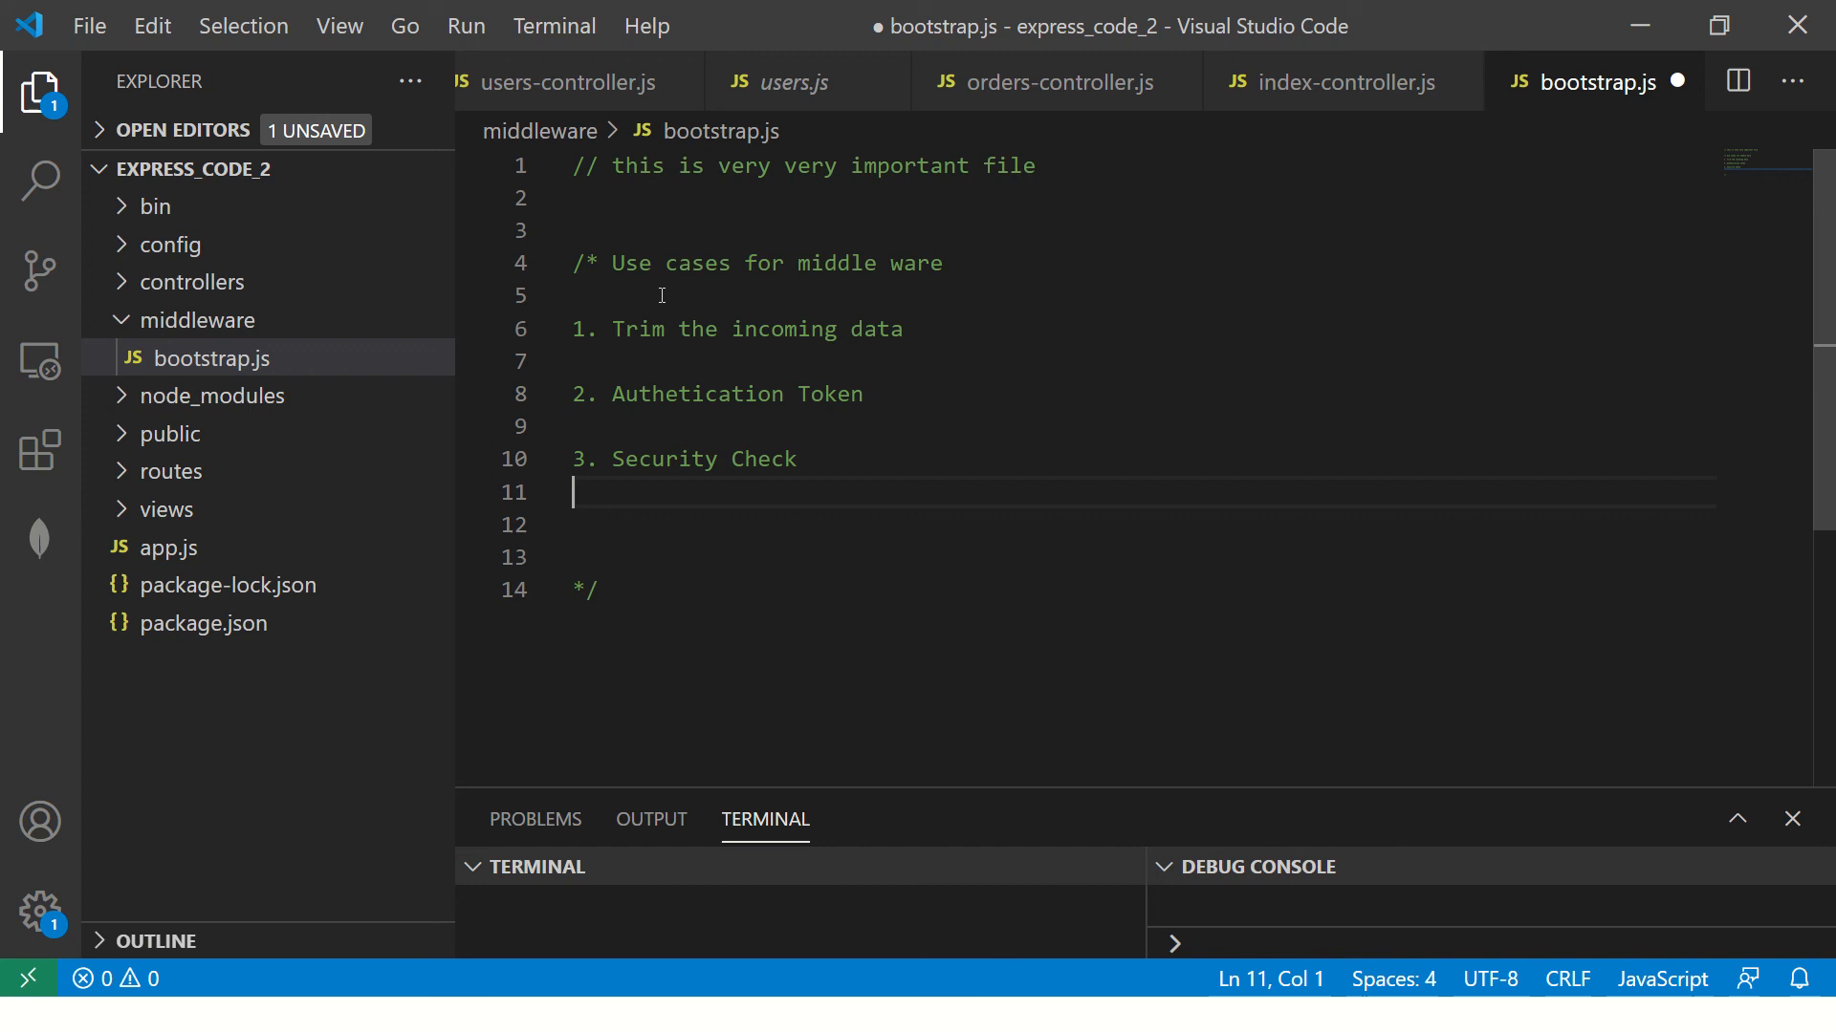
{"action": "type", "text": "4. User ac"}
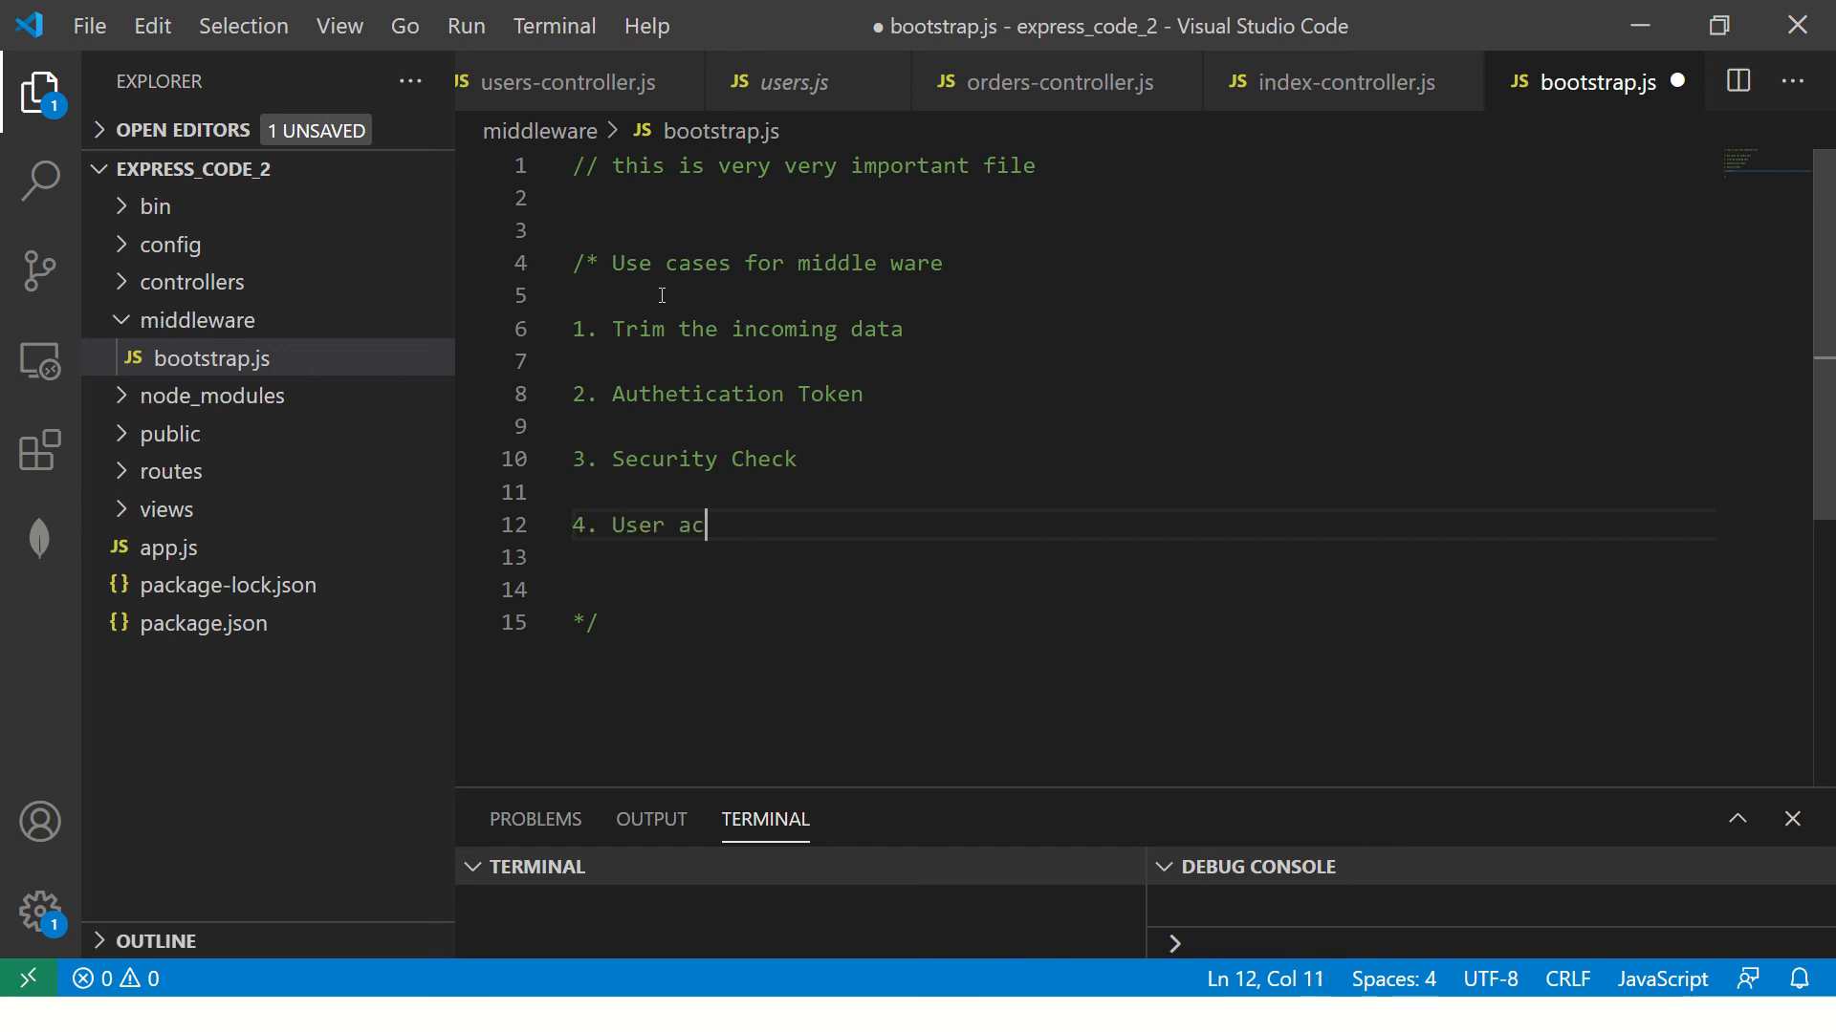
{"action": "type", "text": "cess check"}
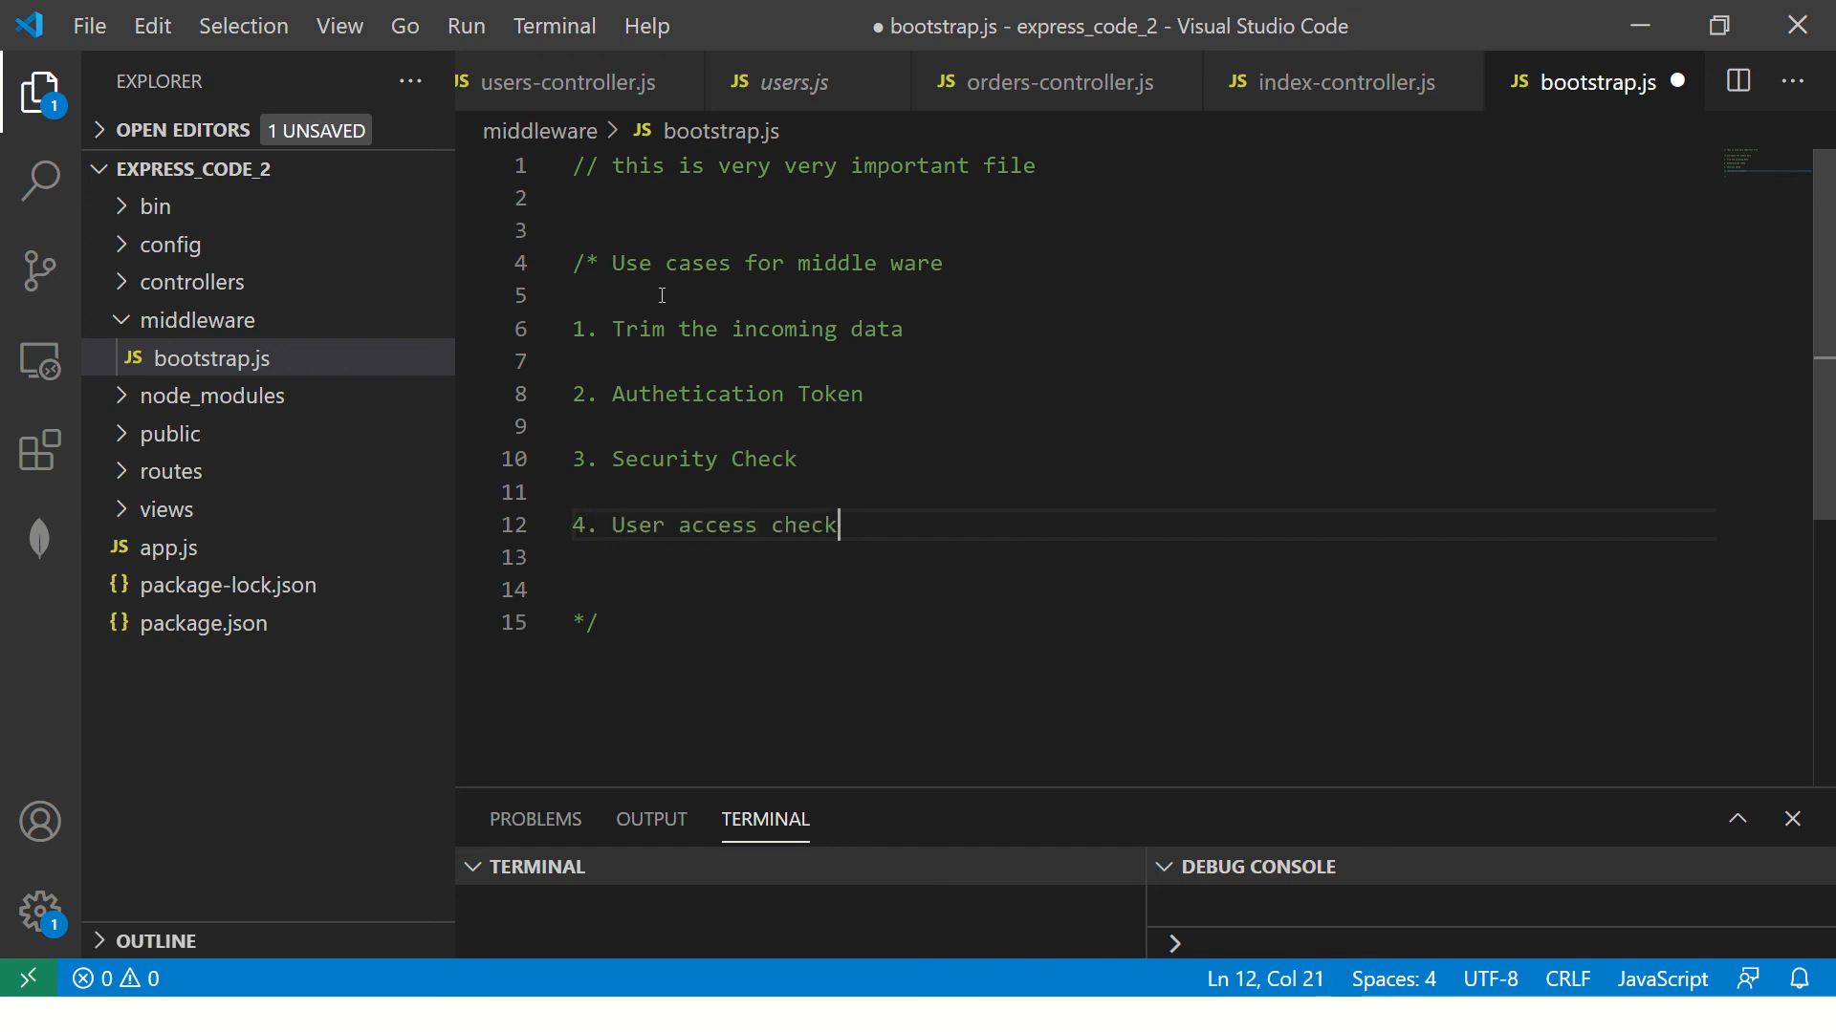
{"action": "key", "text": "Ctrl+s"}
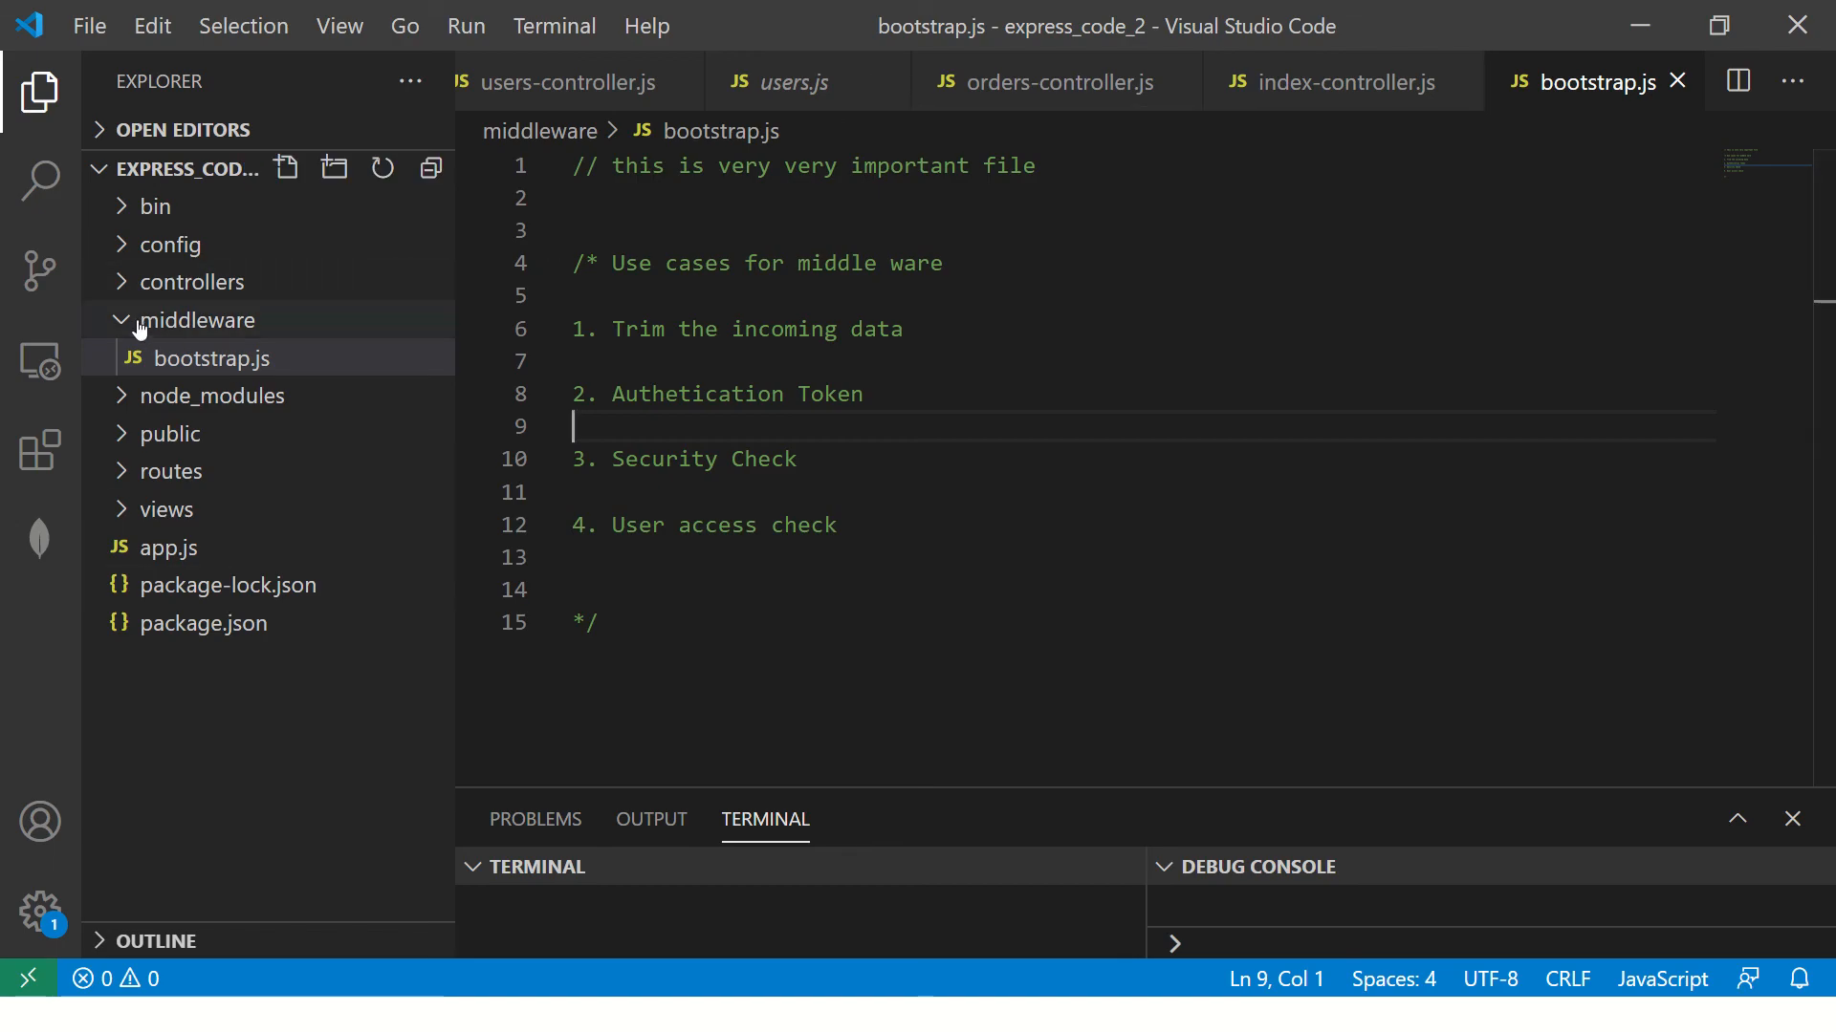
Add a services folder at the project root containing an empty orders-service.js
{"action": "right_click", "coordinate": [201, 320]}
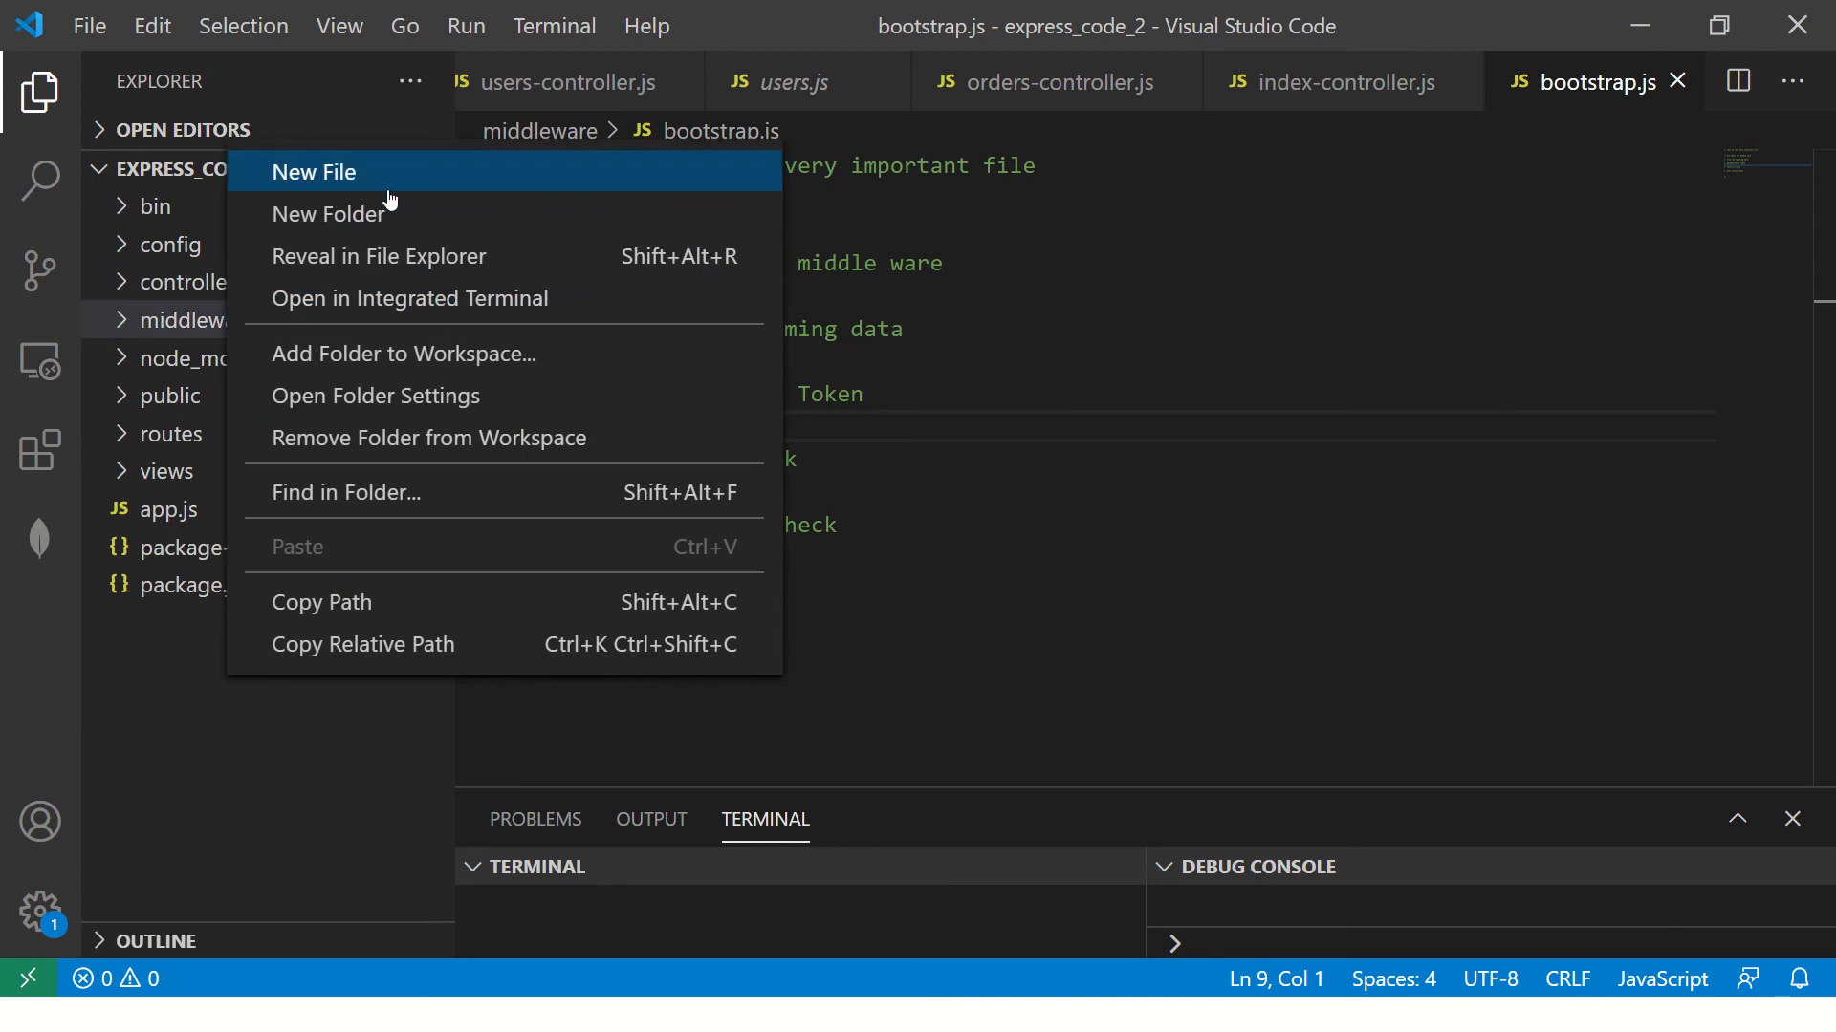
{"action": "left_click", "coordinate": [313, 172]}
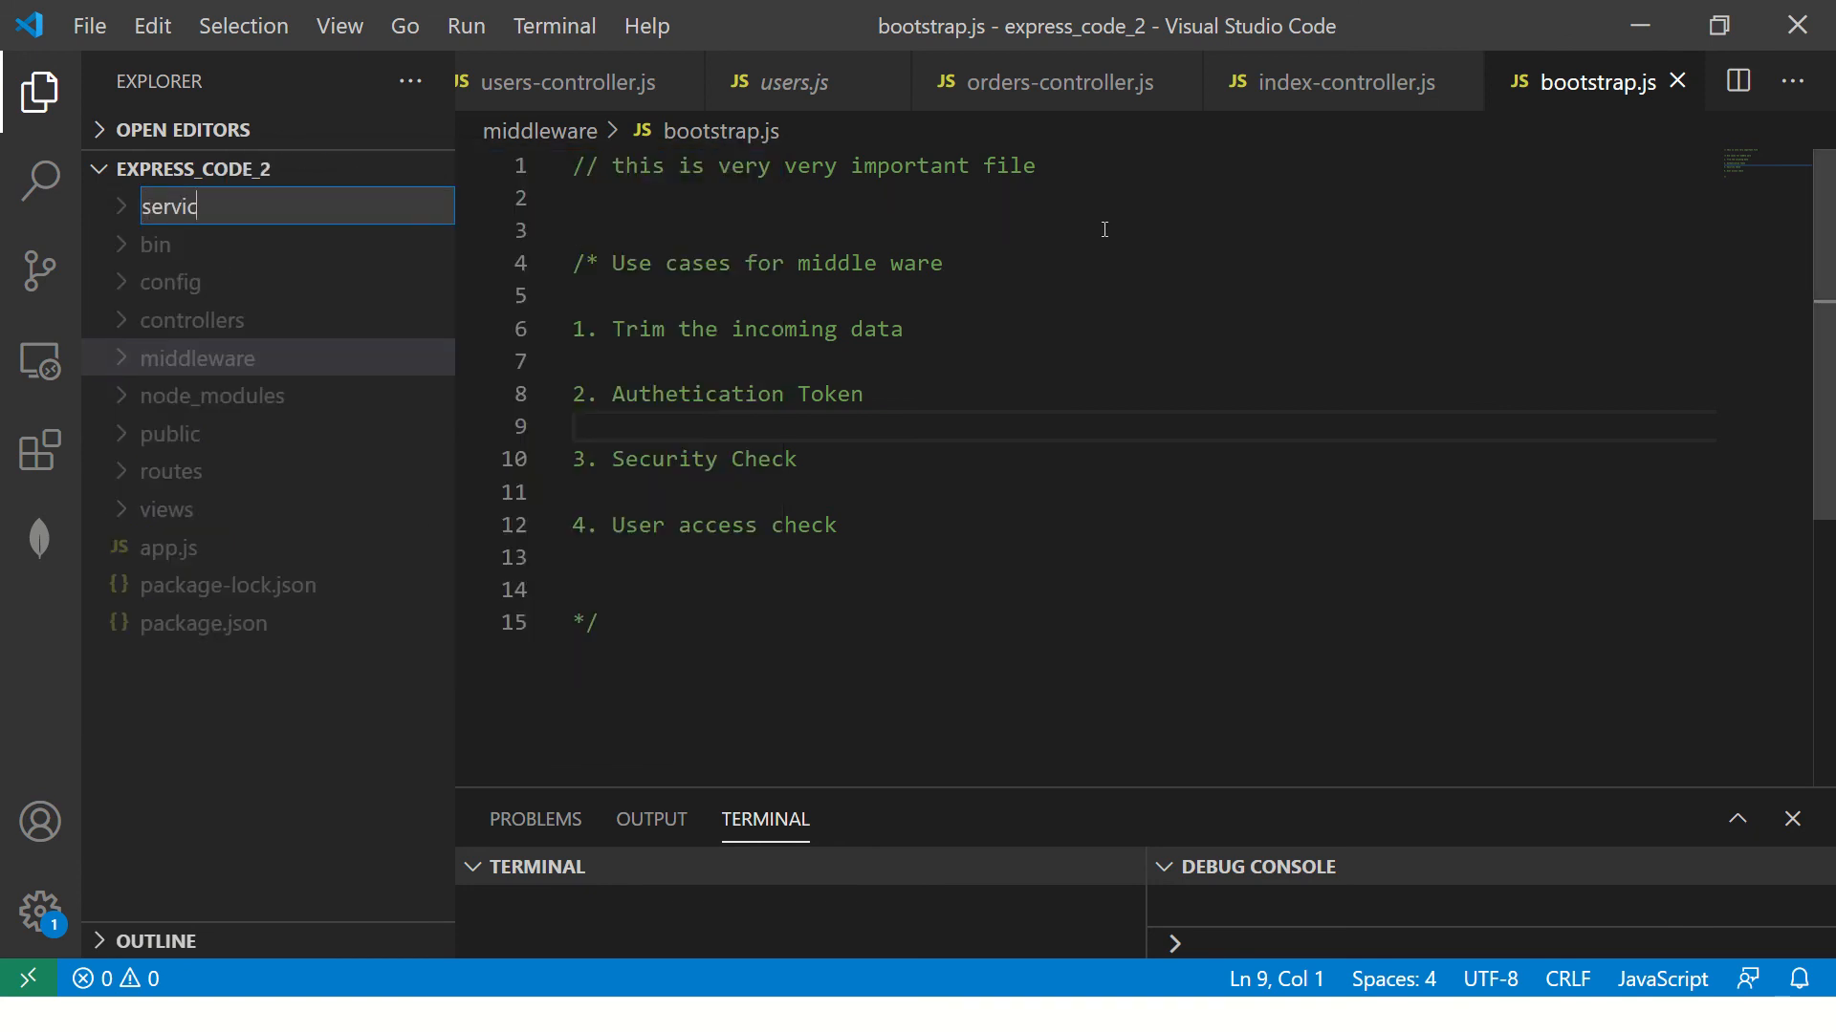
{"action": "key", "text": "Enter"}
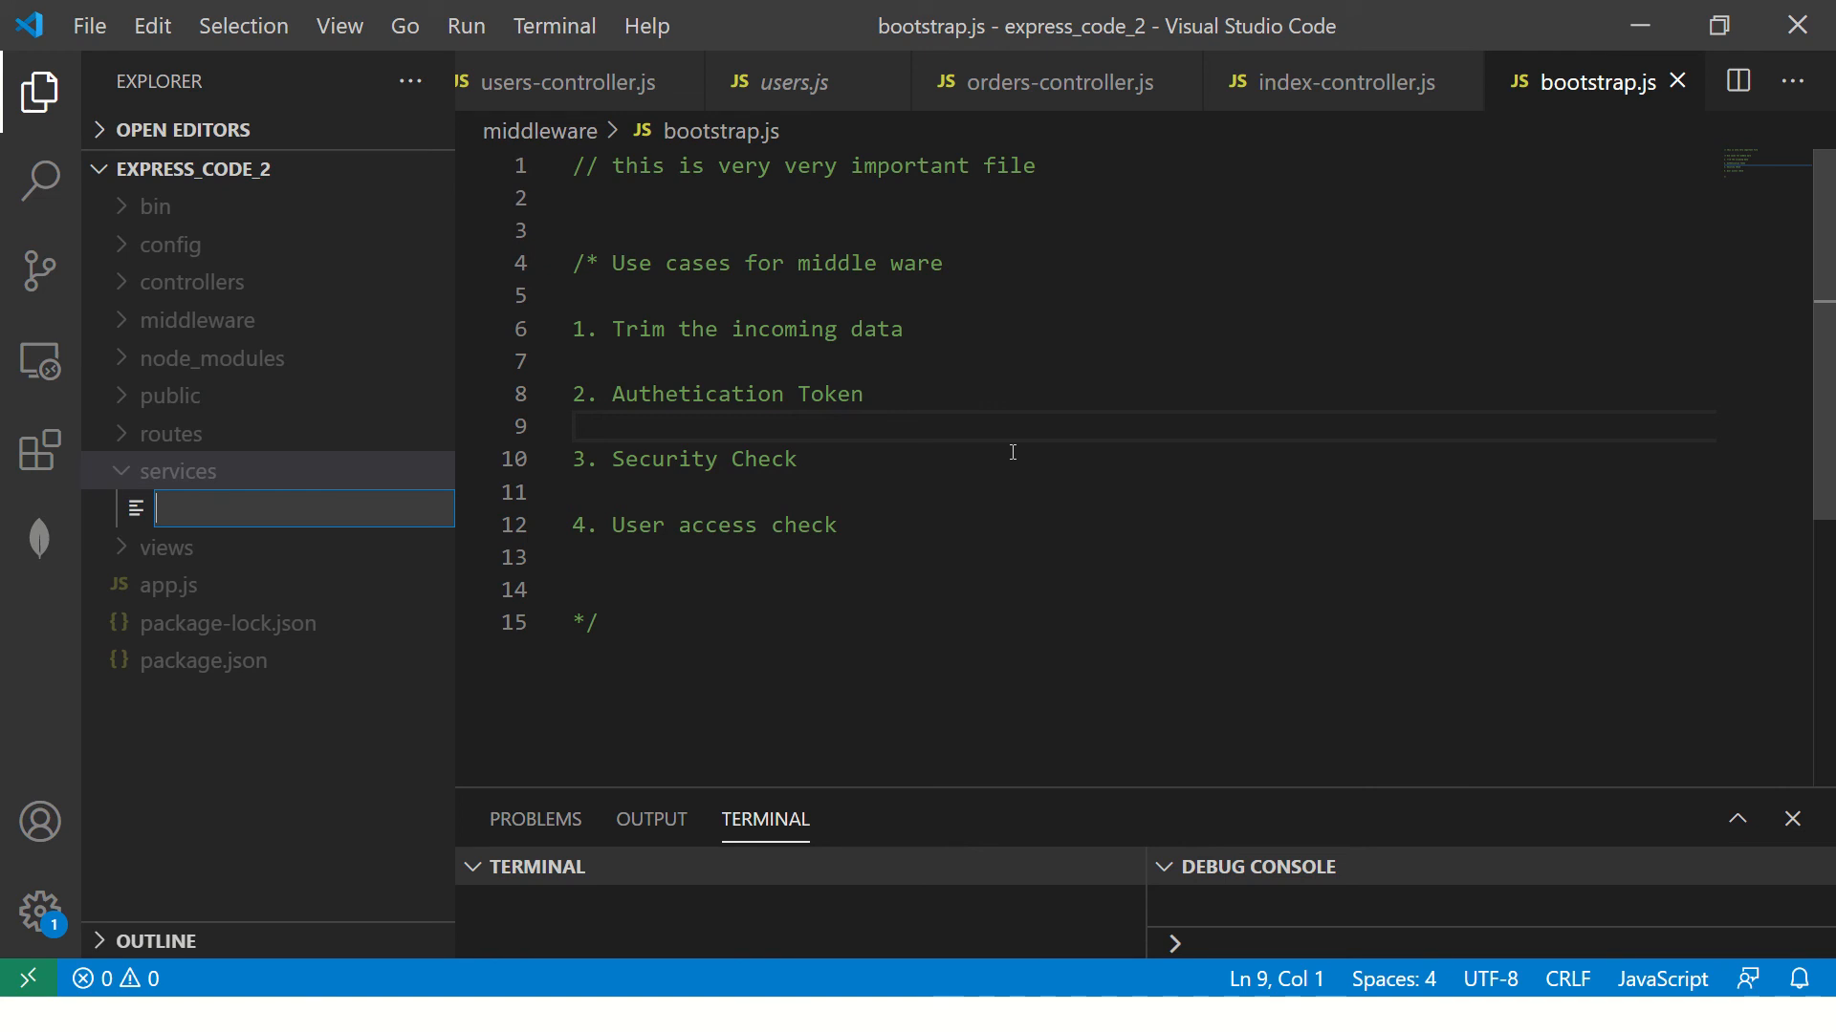
{"action": "type", "text": "or"}
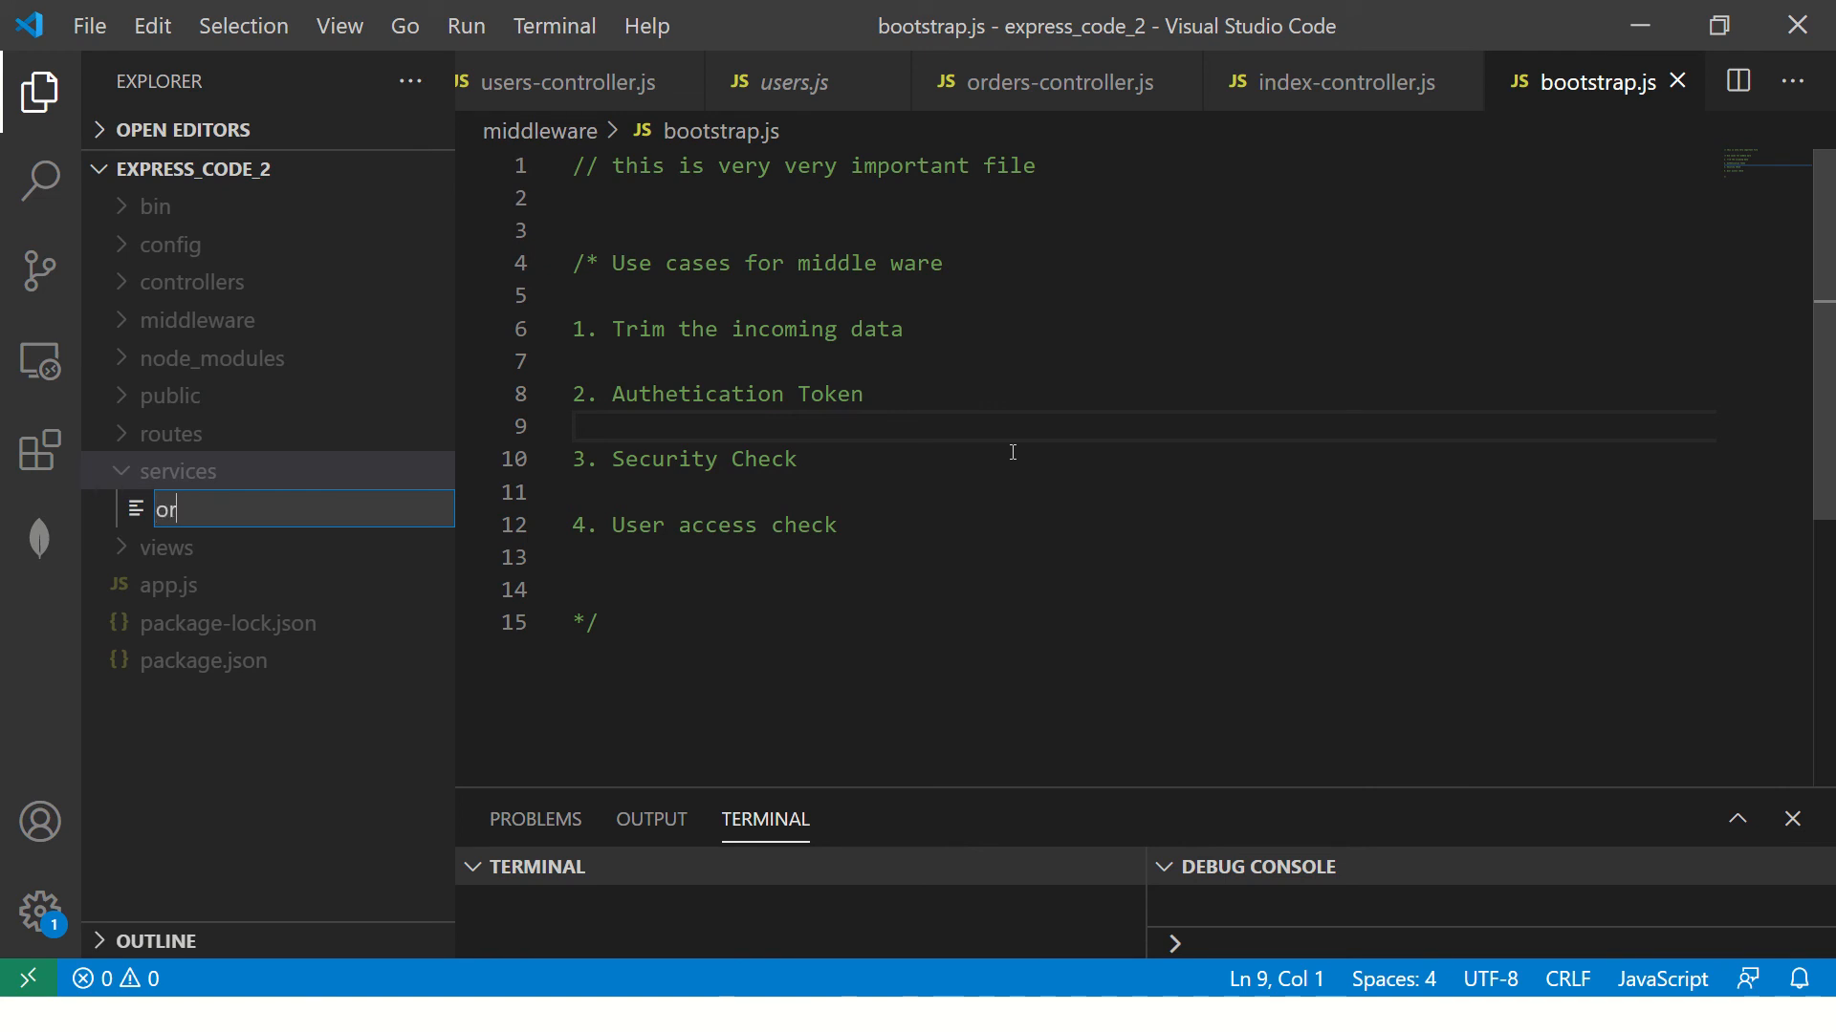
{"action": "type", "text": "ders-service."}
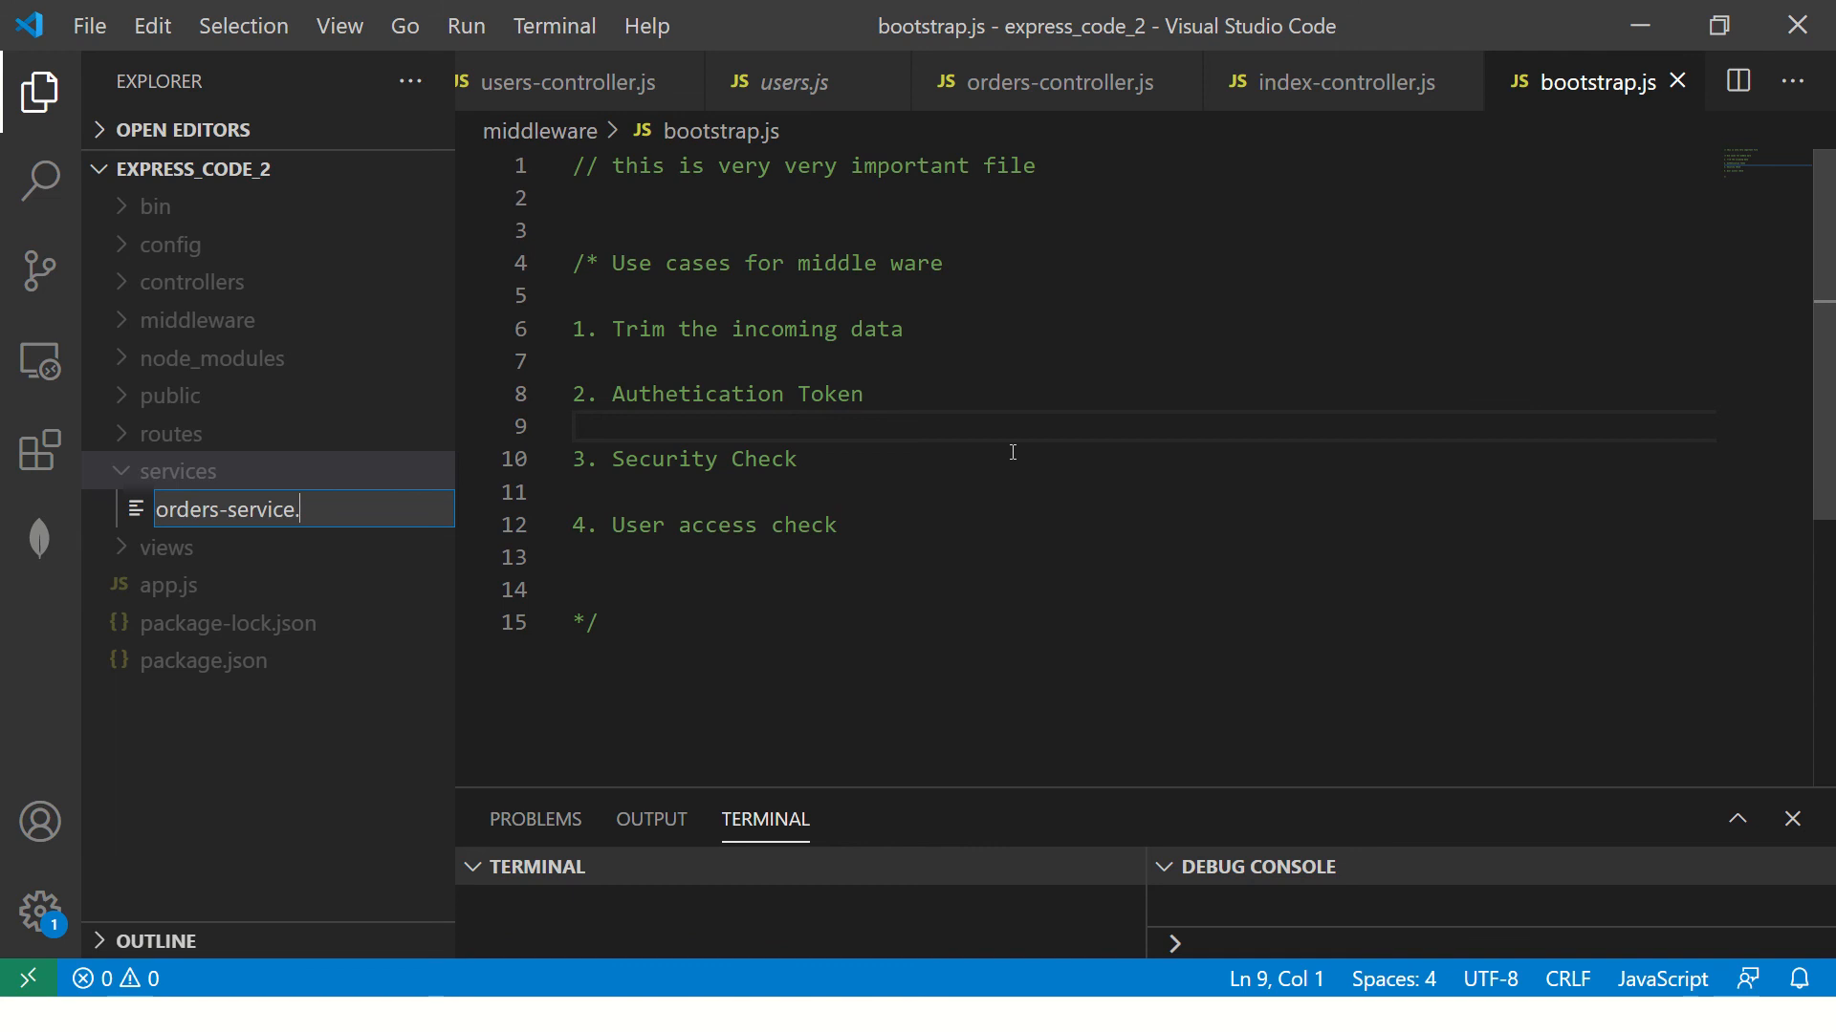
{"action": "key", "text": "Enter"}
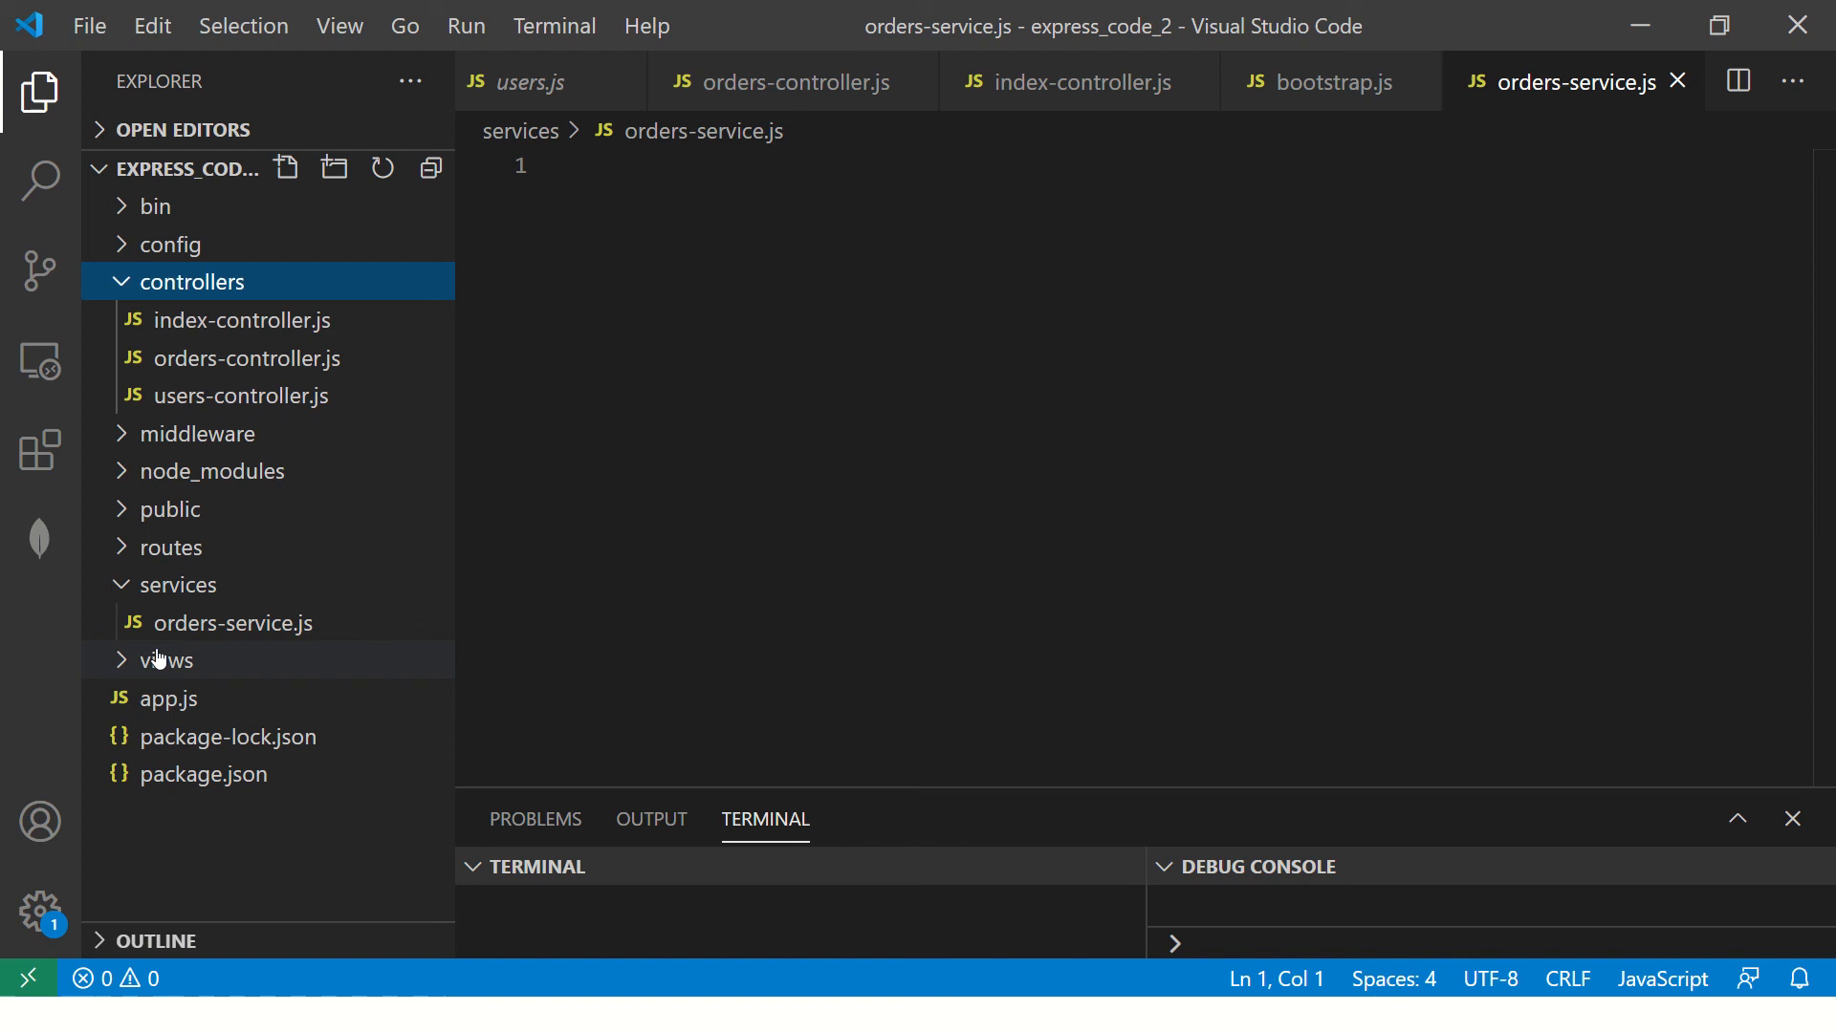
Create routes/orders-admin.js and rename it to orders-management.js
{"action": "left_click", "coordinate": [171, 548]}
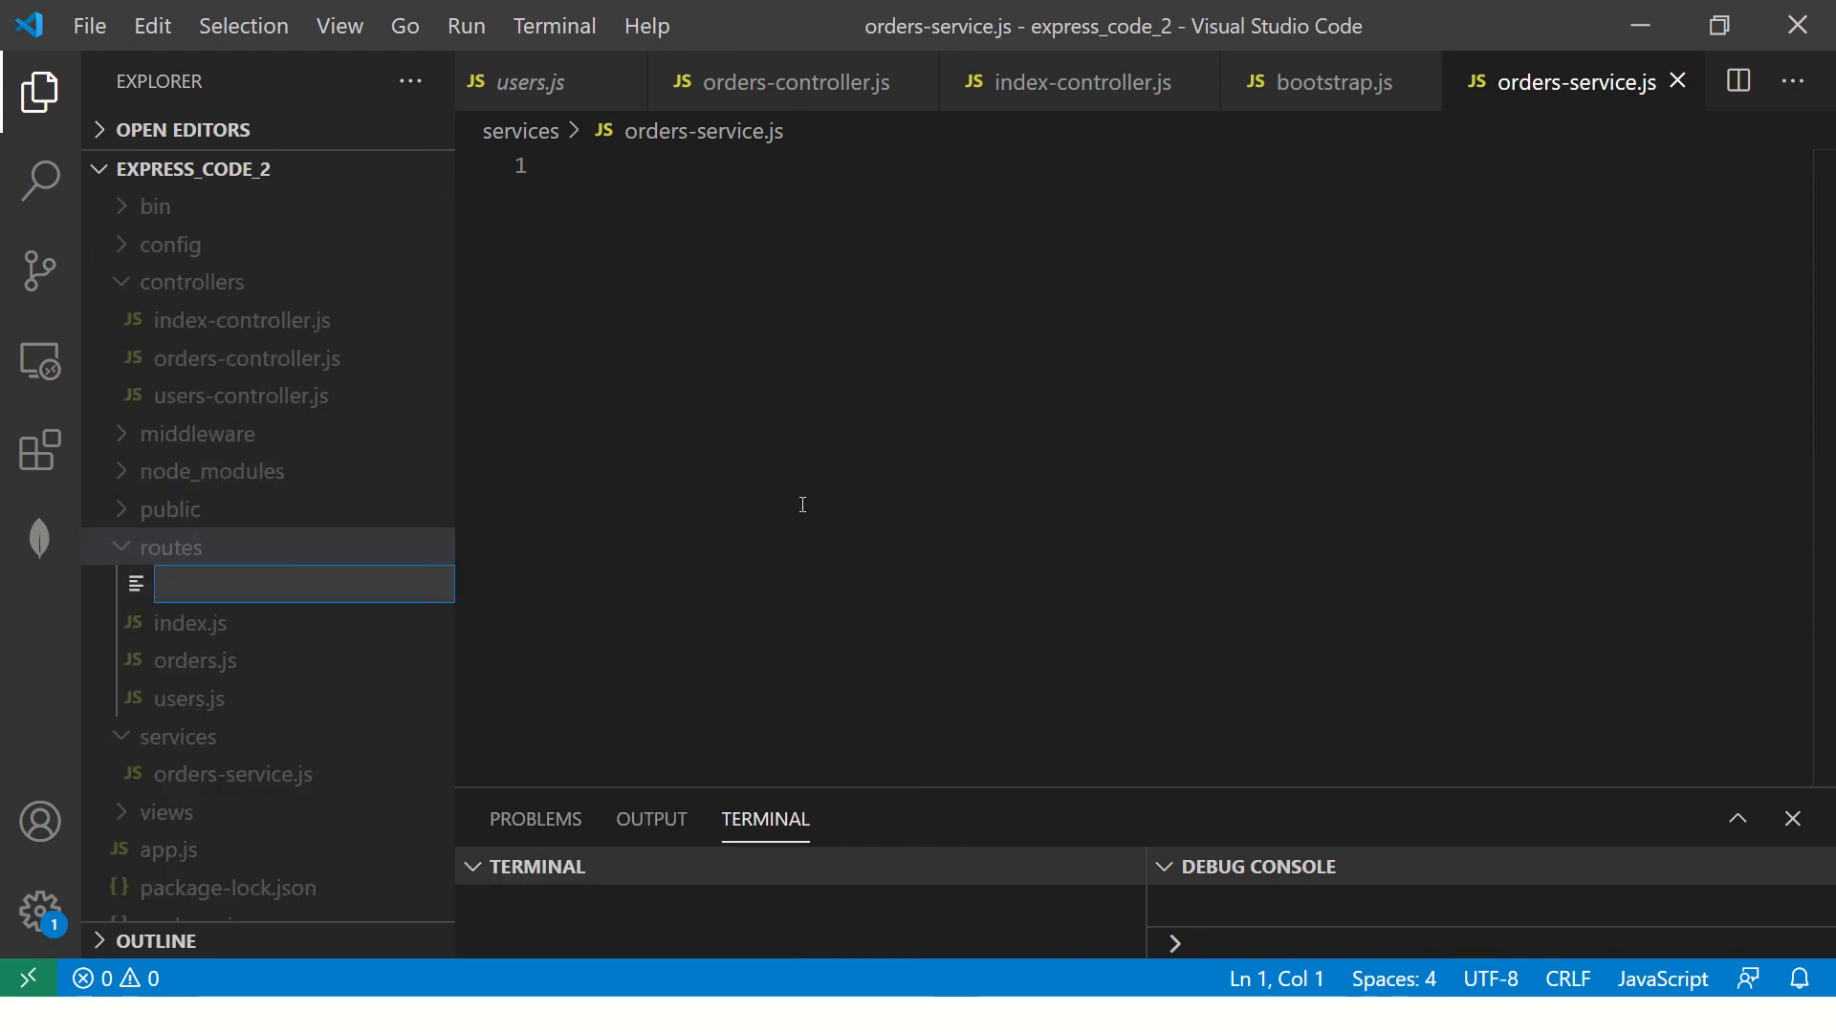
{"action": "type", "text": "orders"}
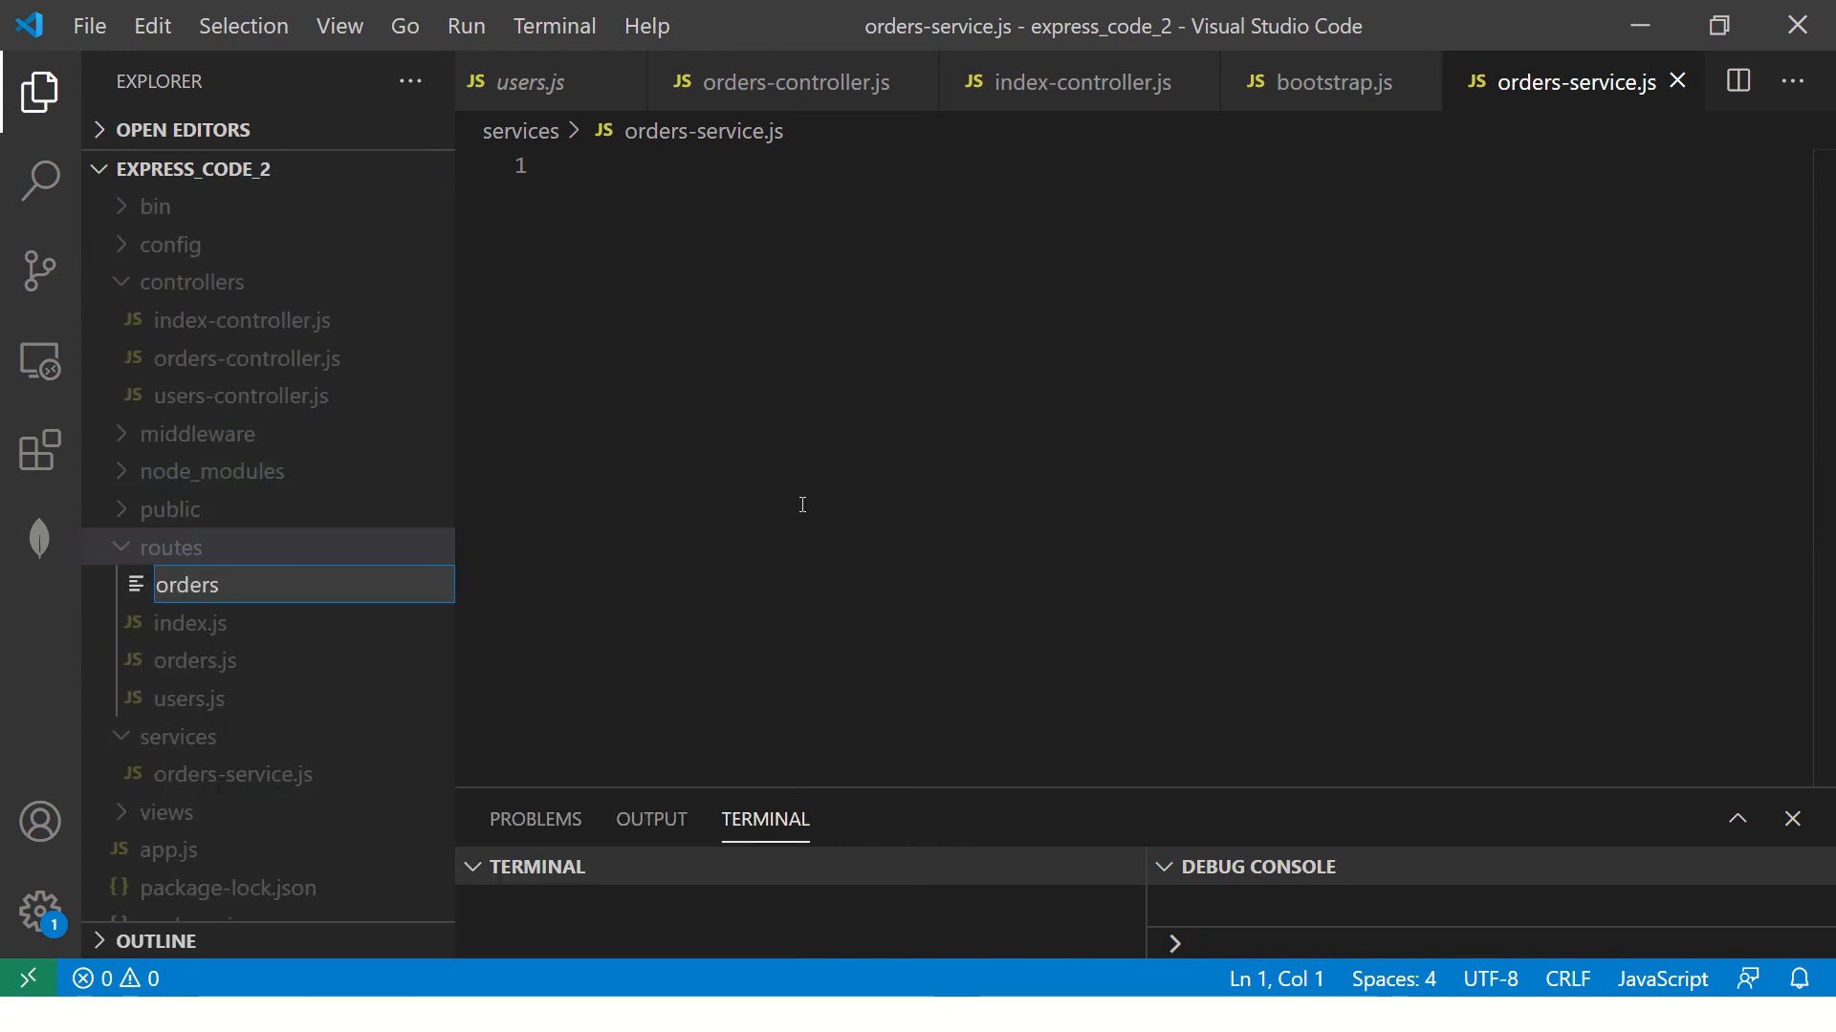
{"action": "type", "text": "orders-admin.js"}
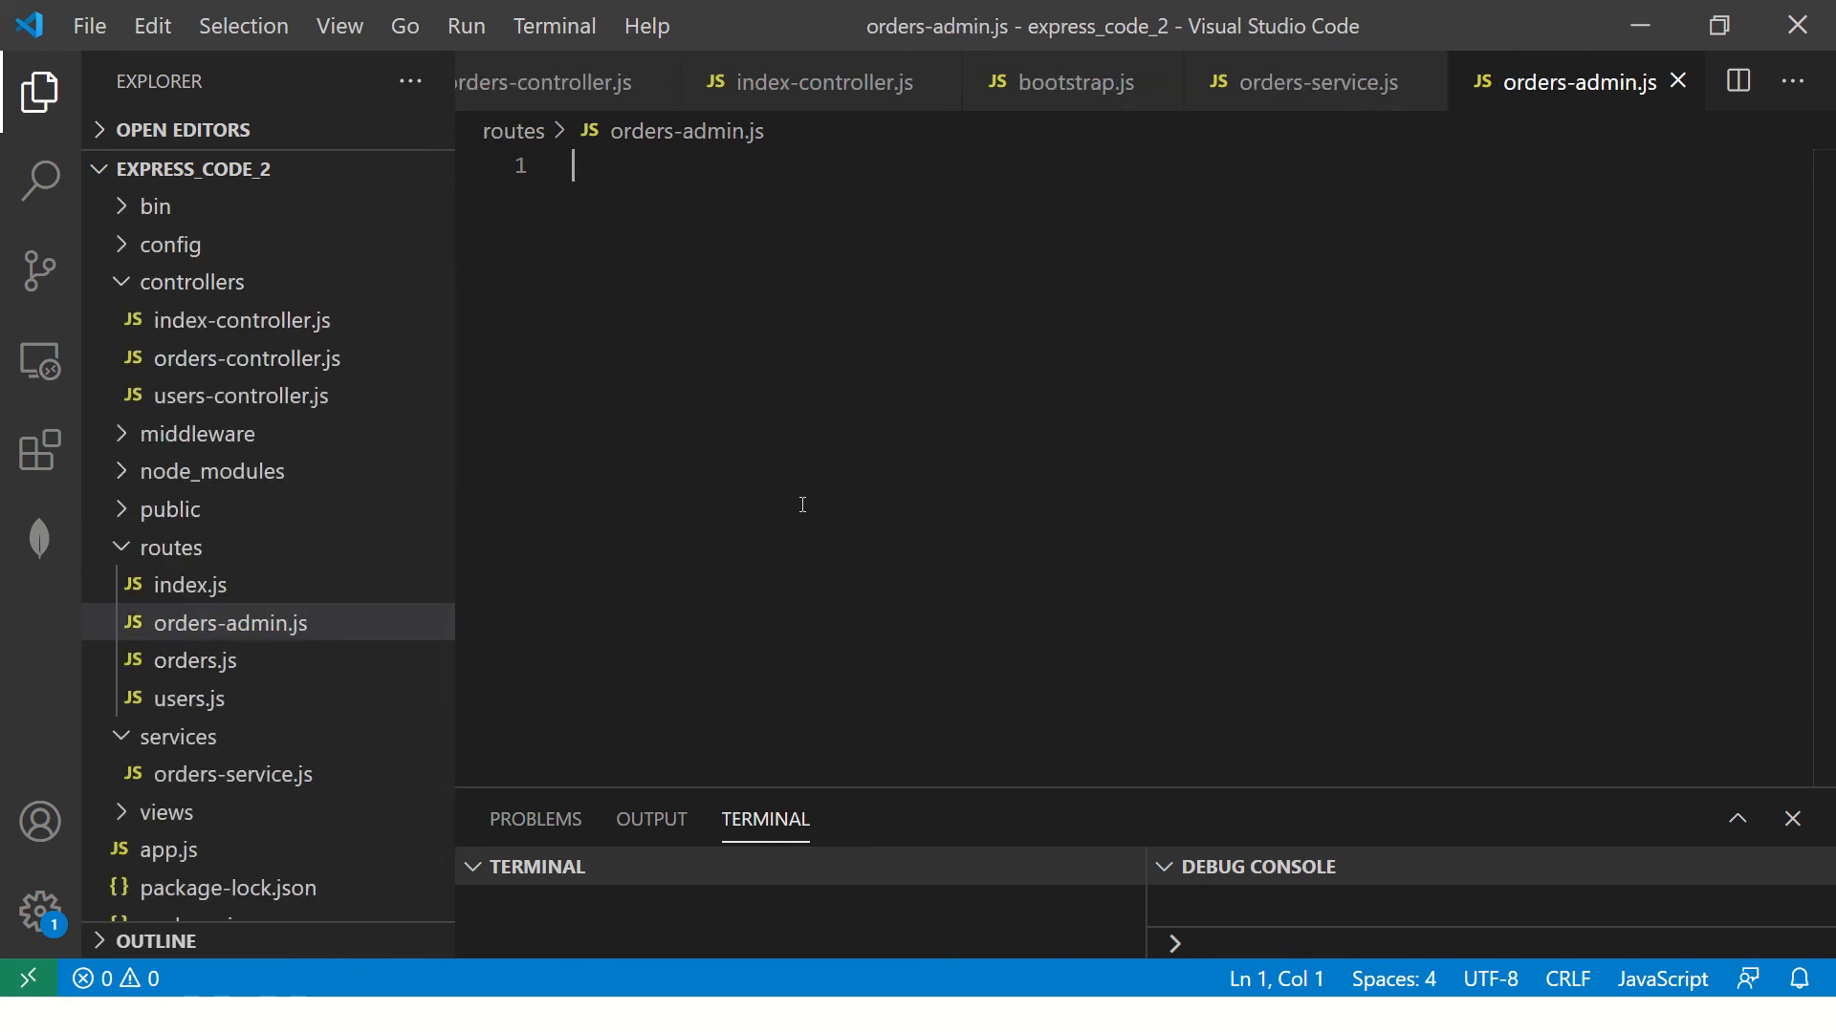
{"action": "mouse_move", "coordinate": [264, 601]}
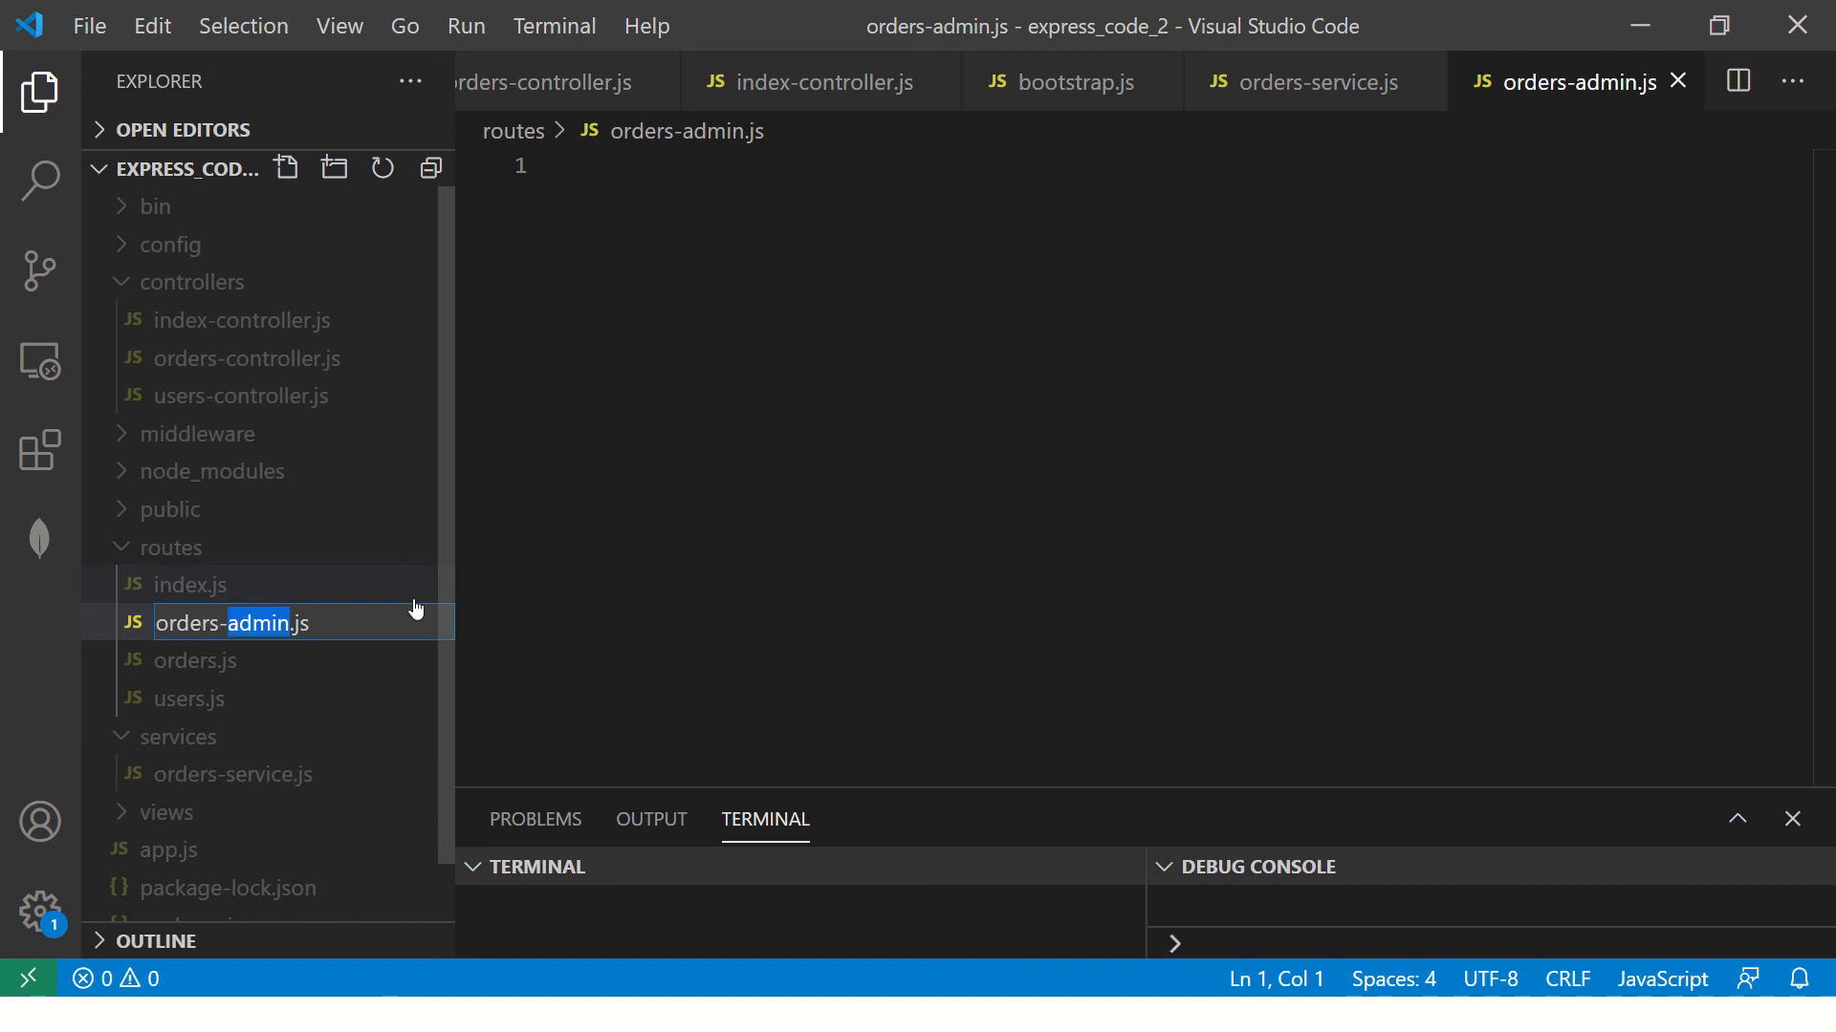
{"action": "type", "text": "management"}
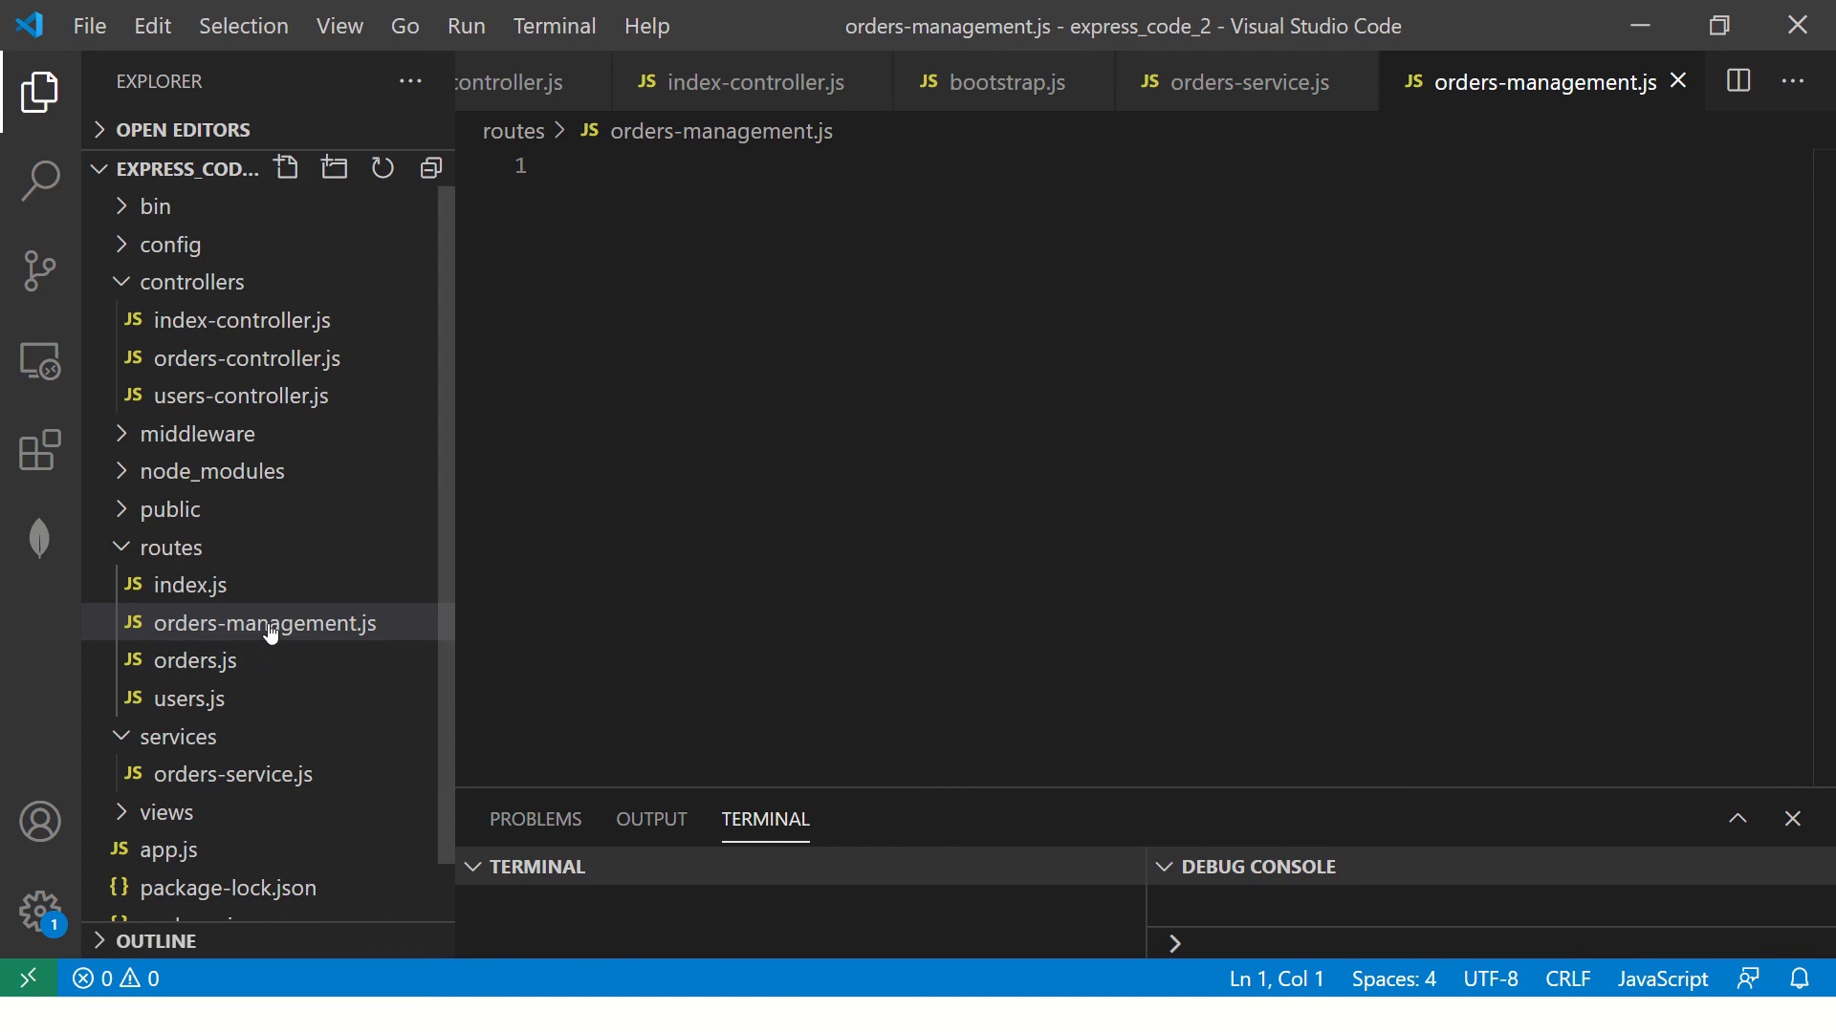
{"action": "left_click", "coordinate": [192, 281]}
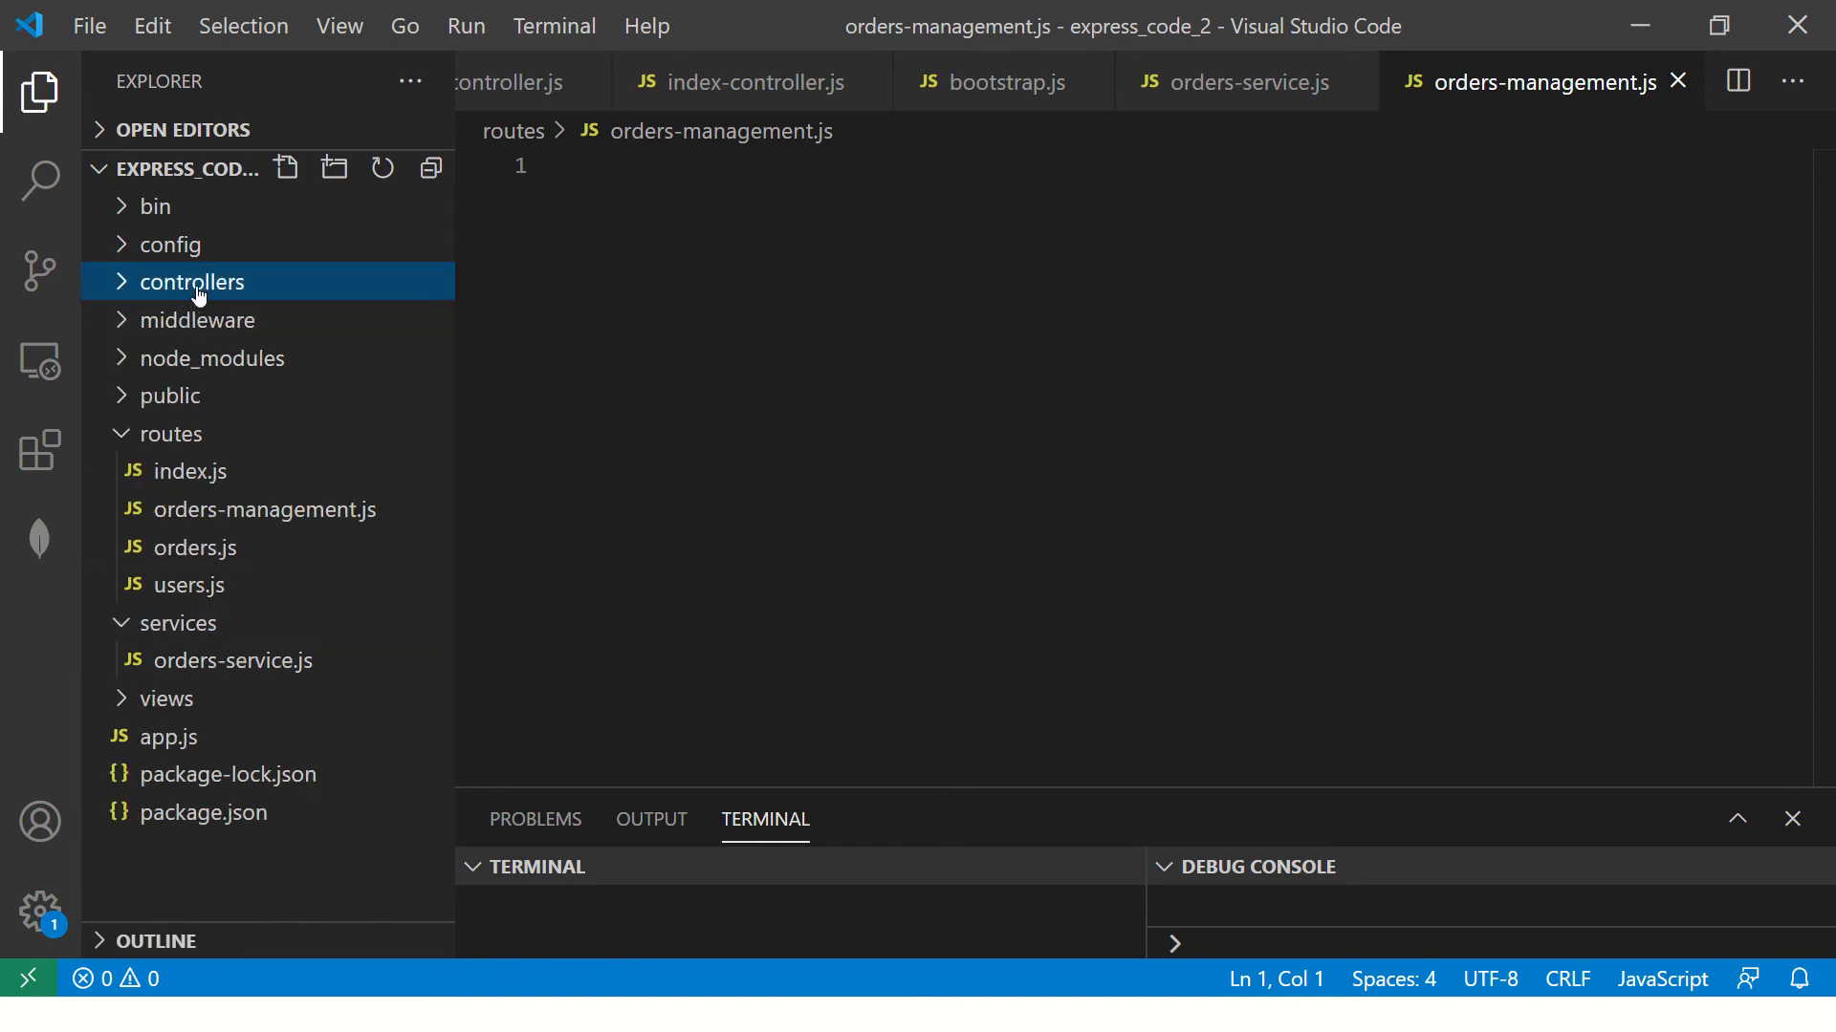
Create an empty orders-management-controller.js in the controllers folder
{"action": "left_click", "coordinate": [192, 281]}
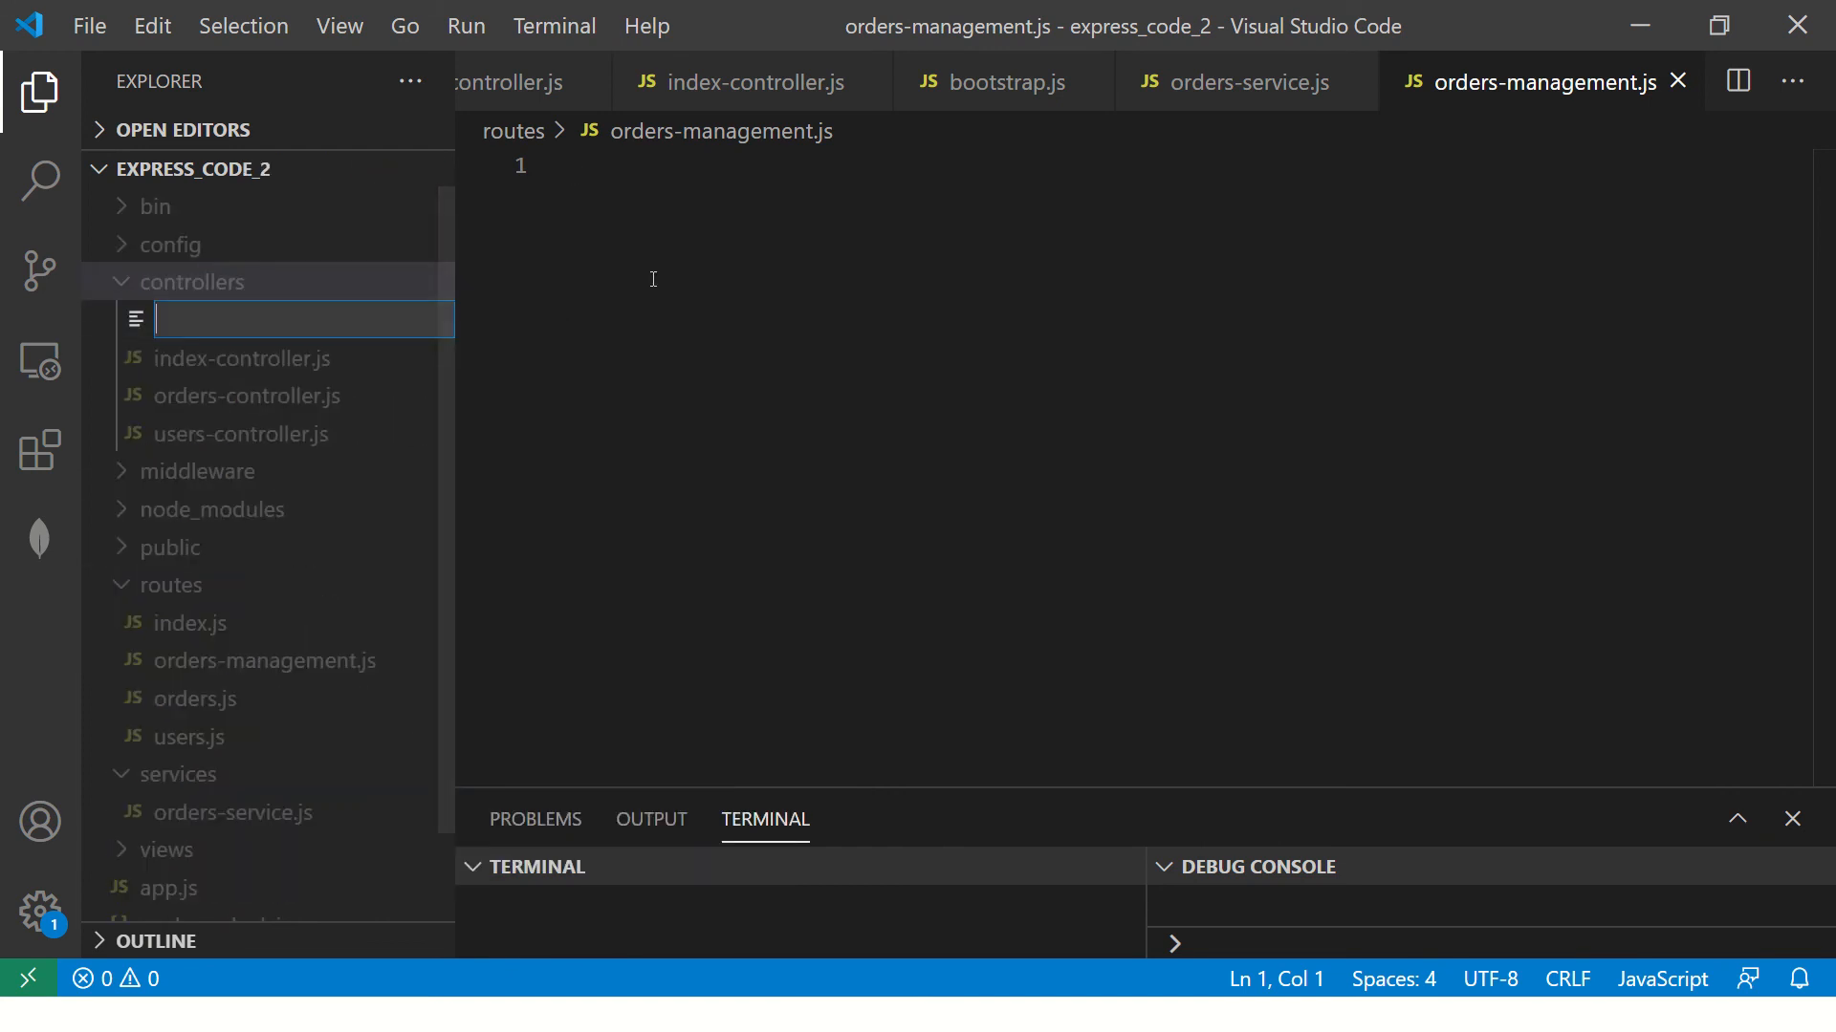
{"action": "type", "text": "orders-management-contr"}
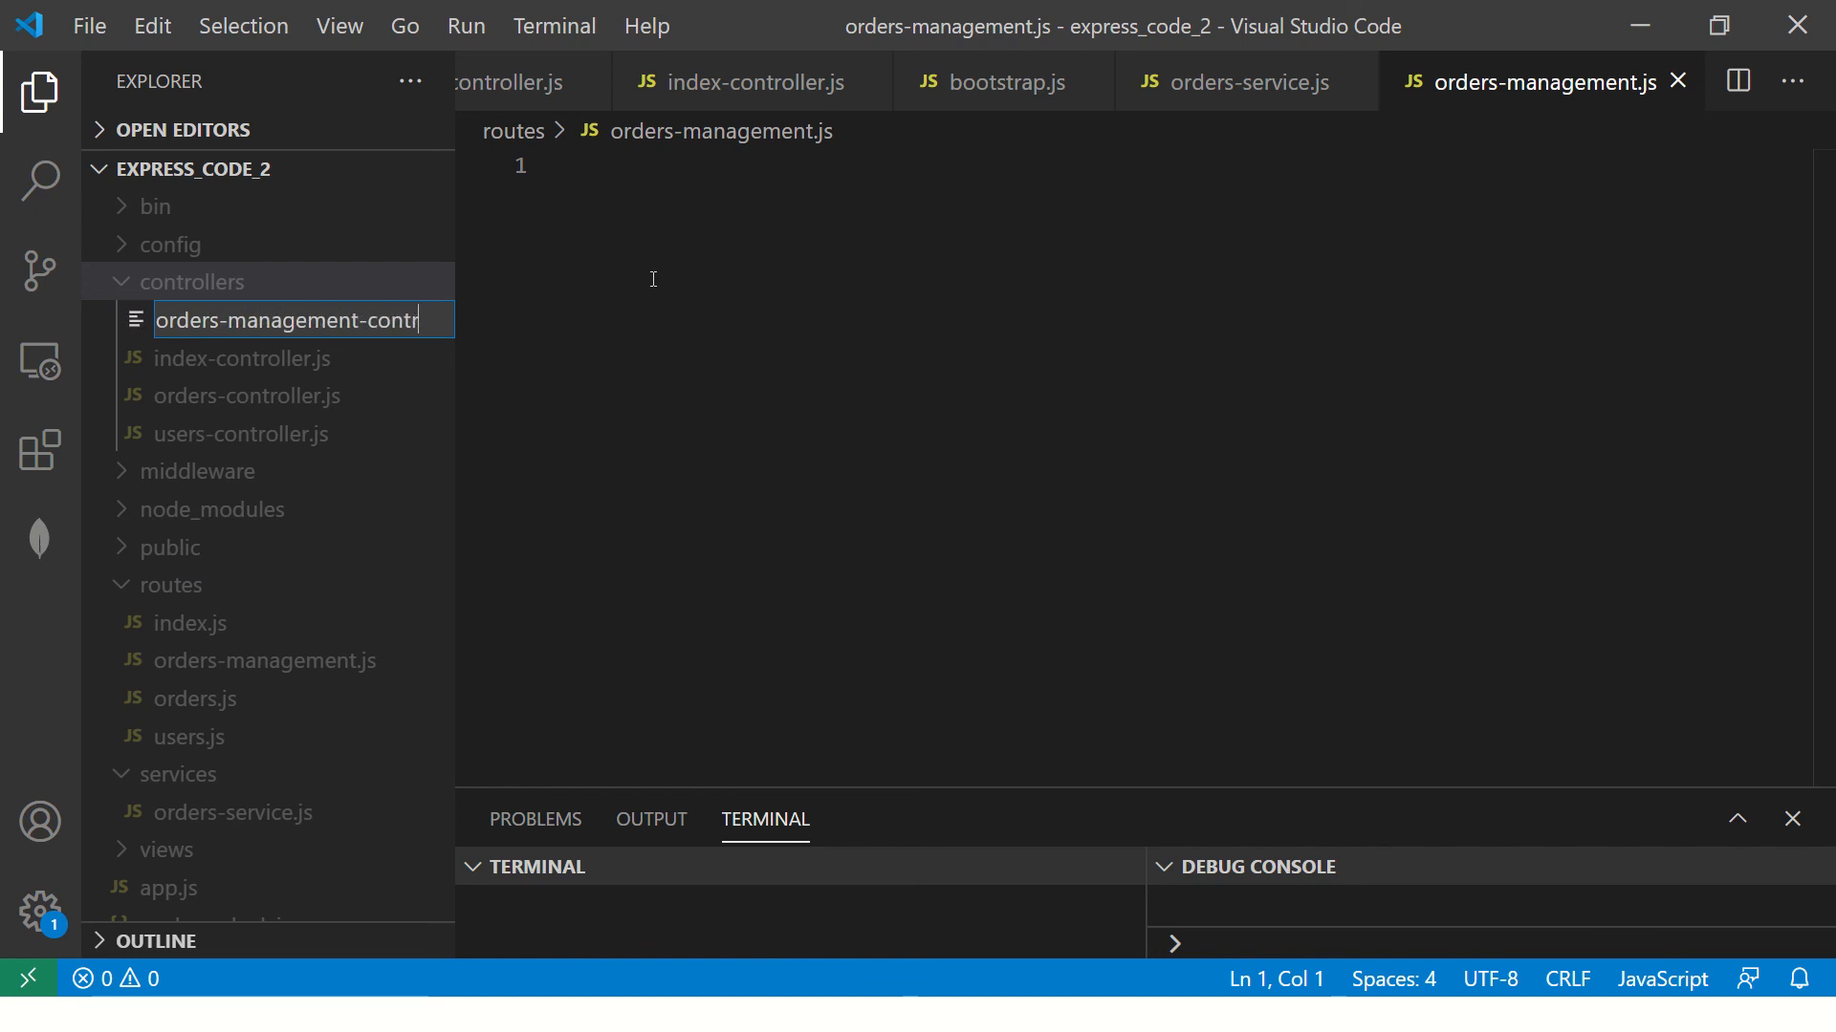
{"action": "key", "text": "Enter"}
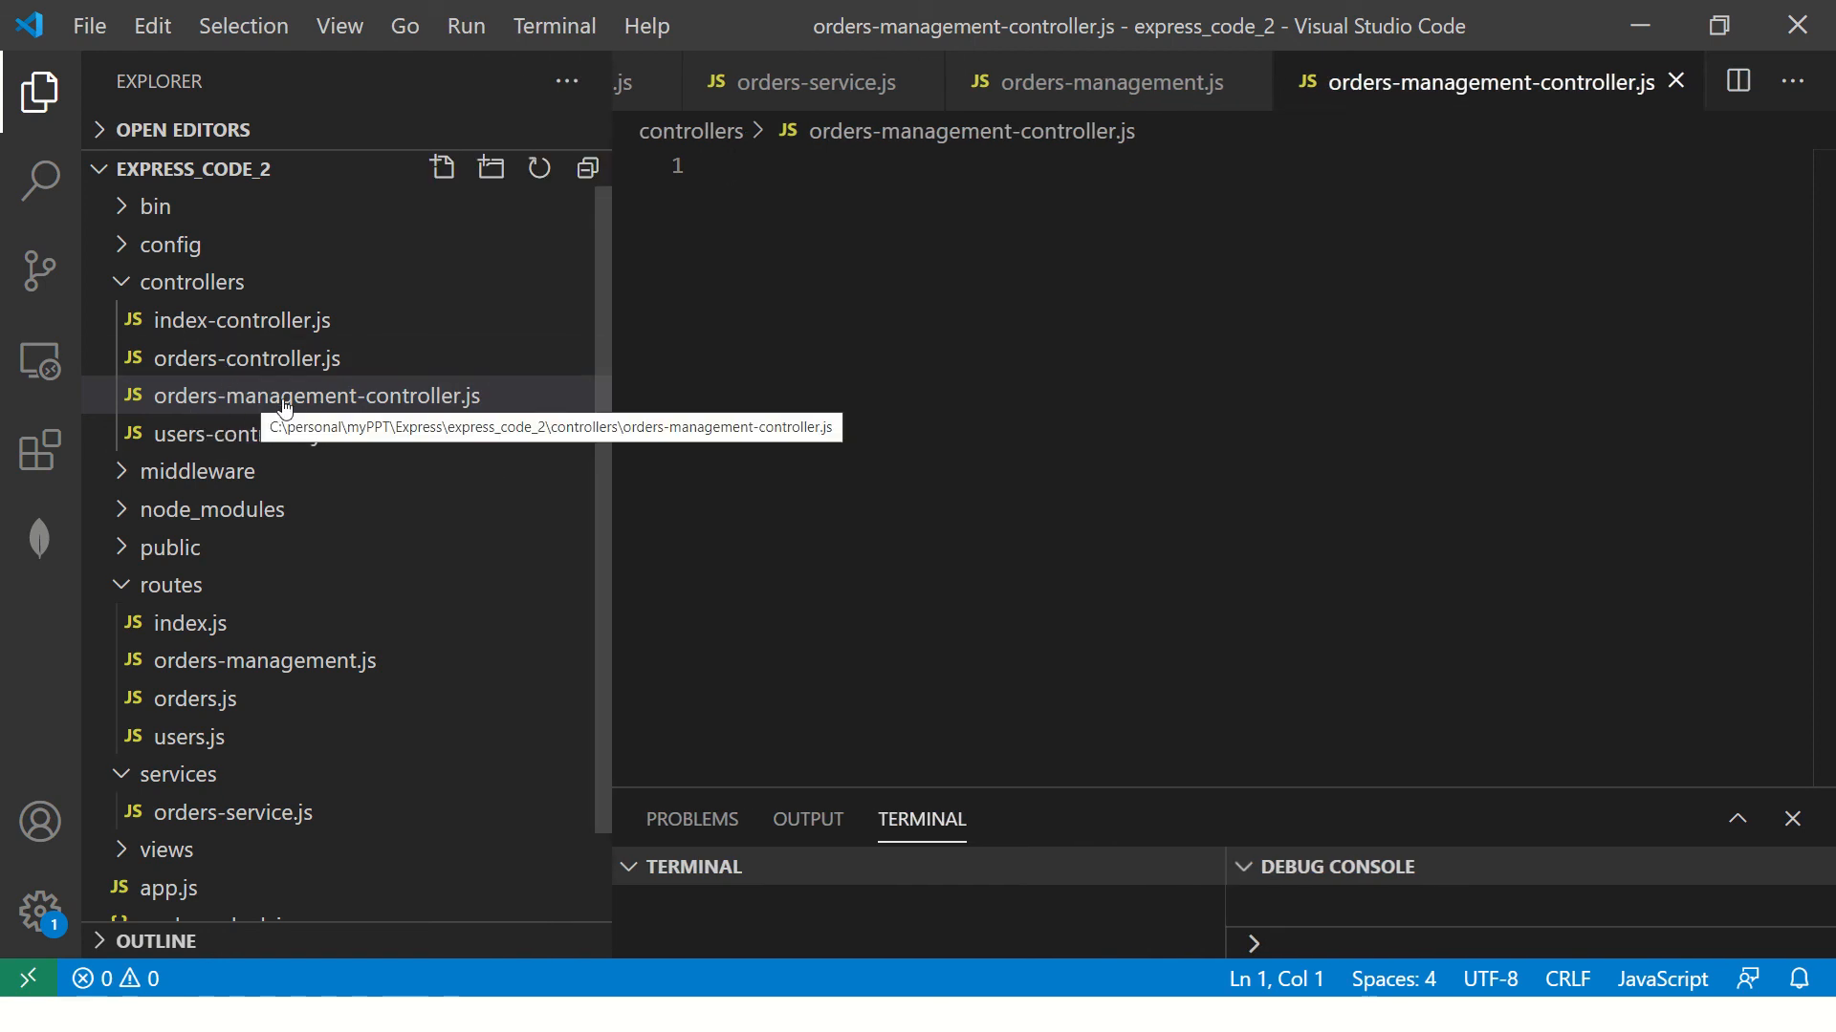
{"action": "mouse_move", "coordinate": [208, 823]}
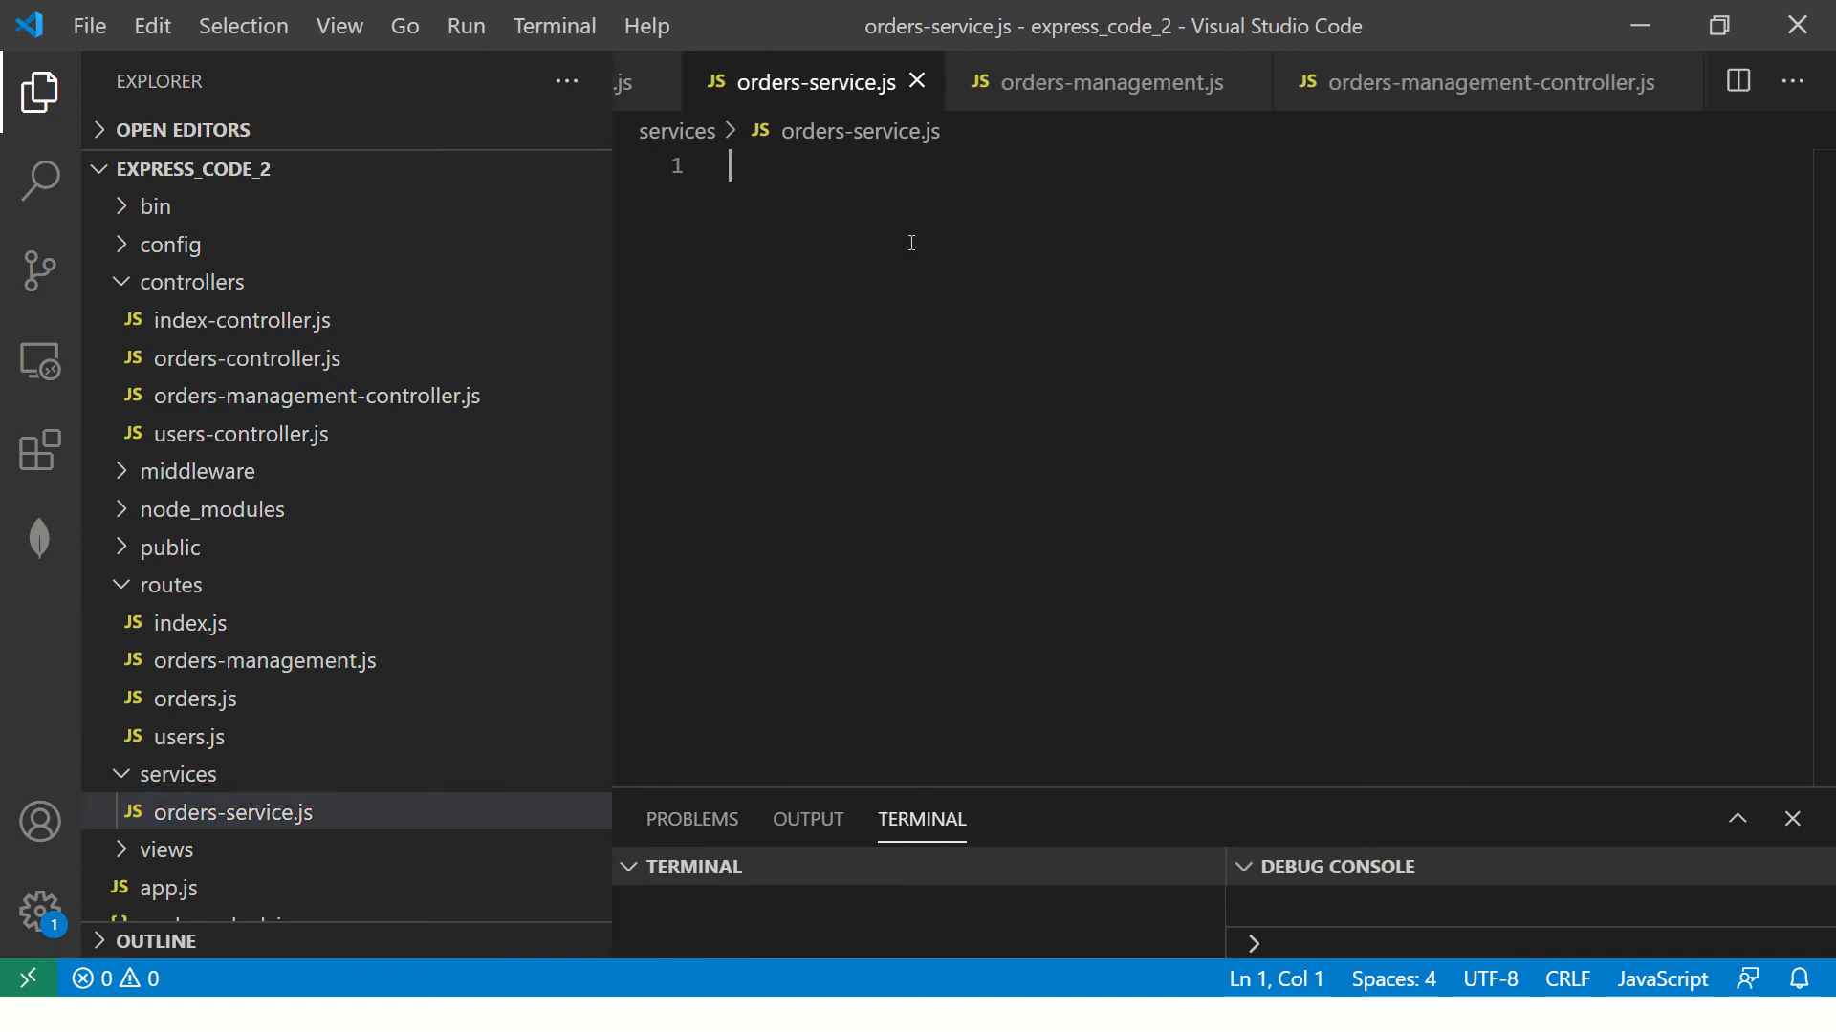
Comment in orders-service.js that it will serve orders-controller.js
{"action": "type", "text": "// This wil"}
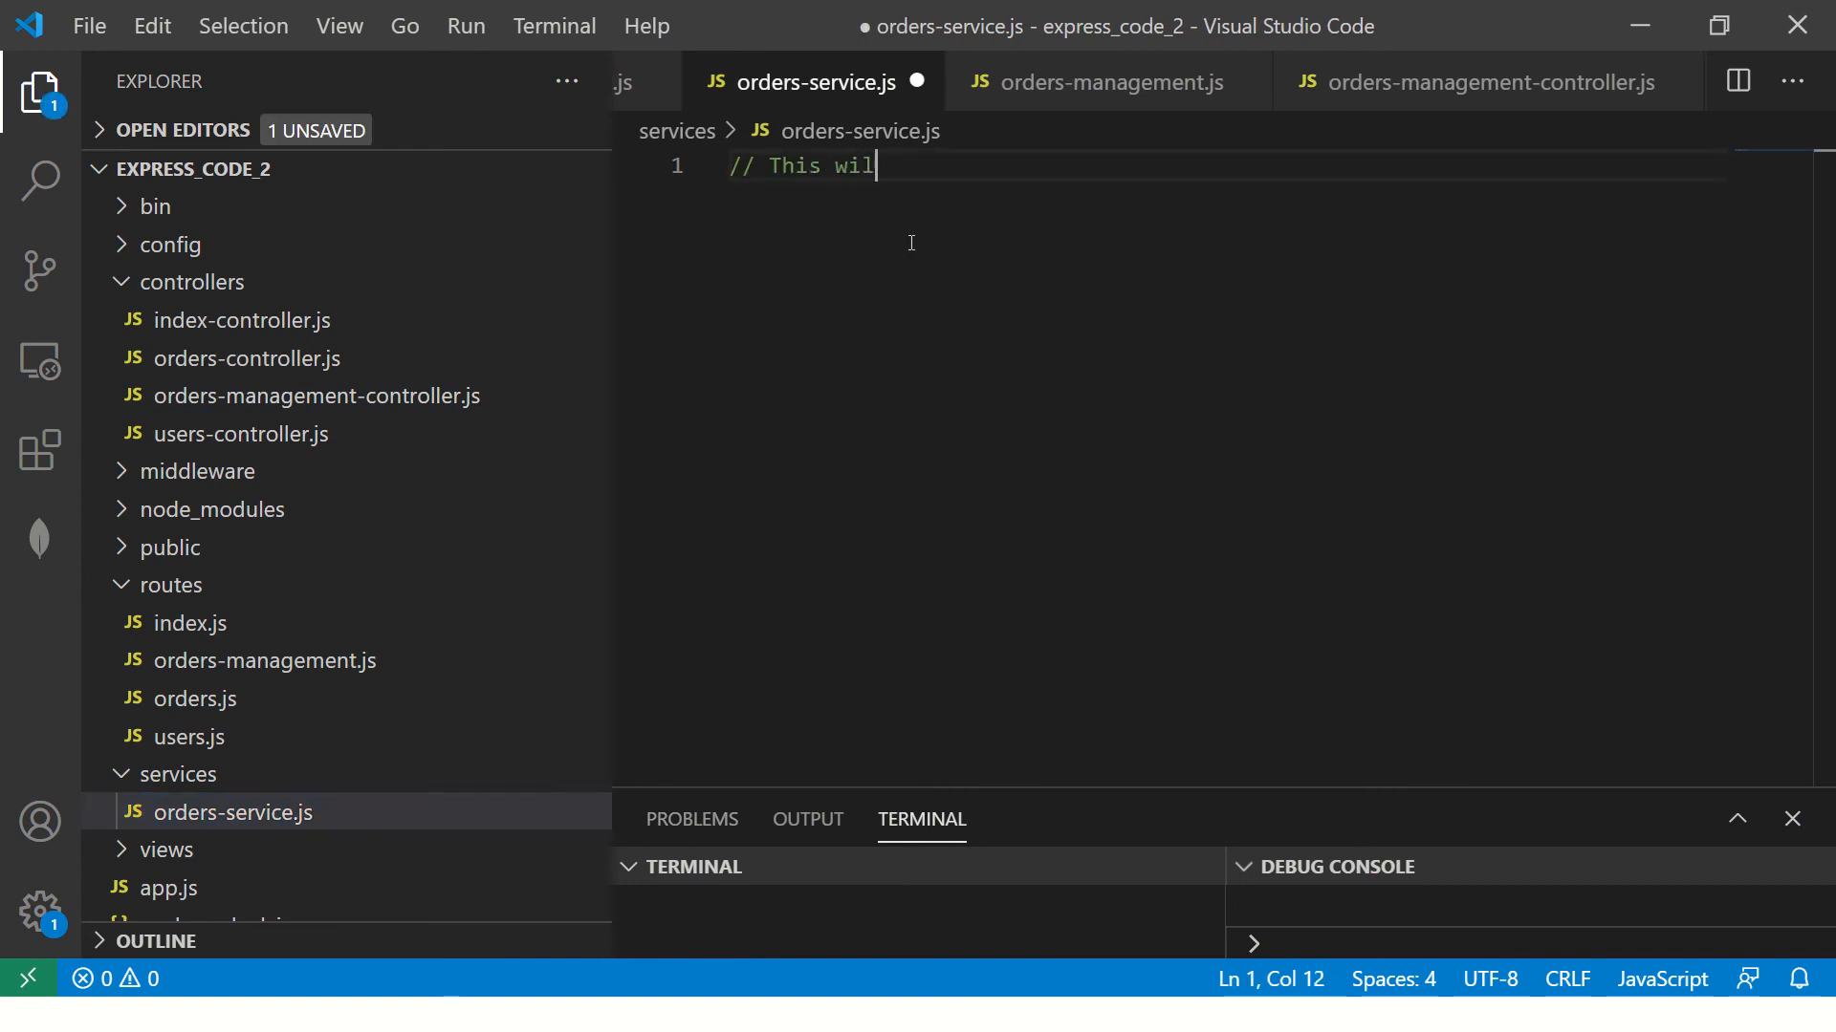
{"action": "type", "text": "l"}
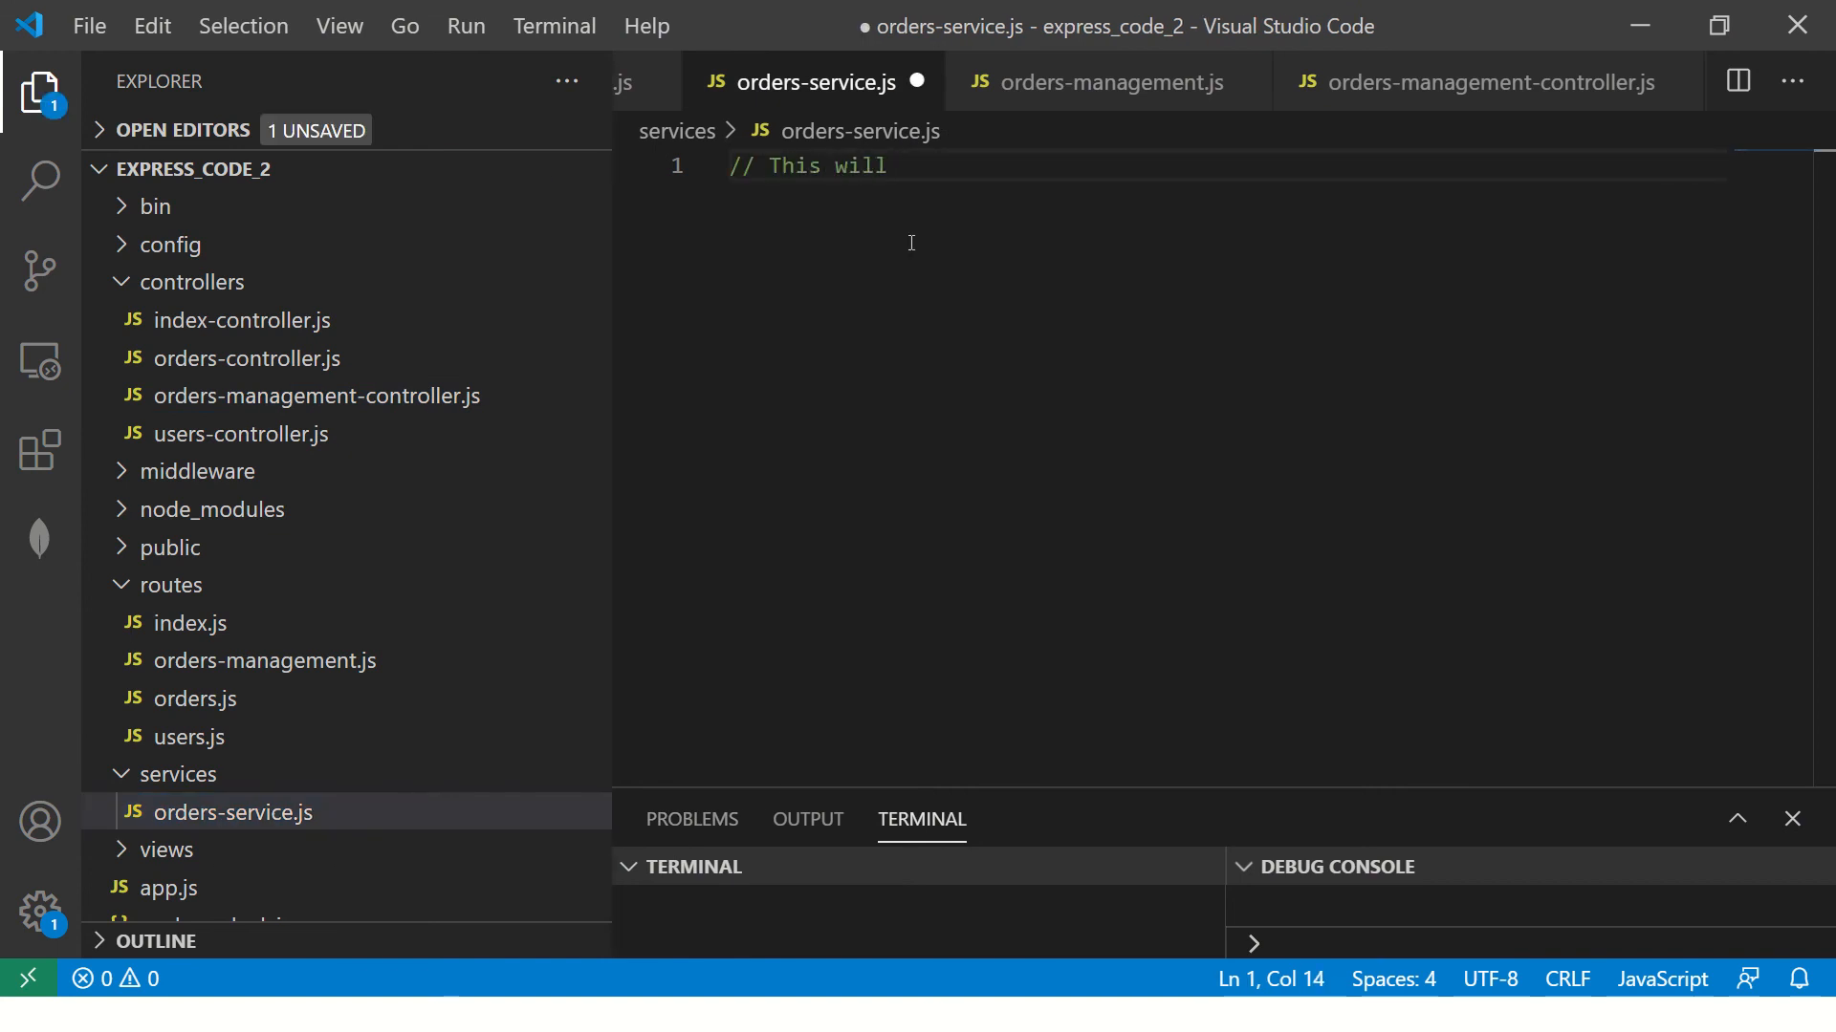
{"action": "type", "text": "servce both"}
{"action": "type", "text": "// ord"}
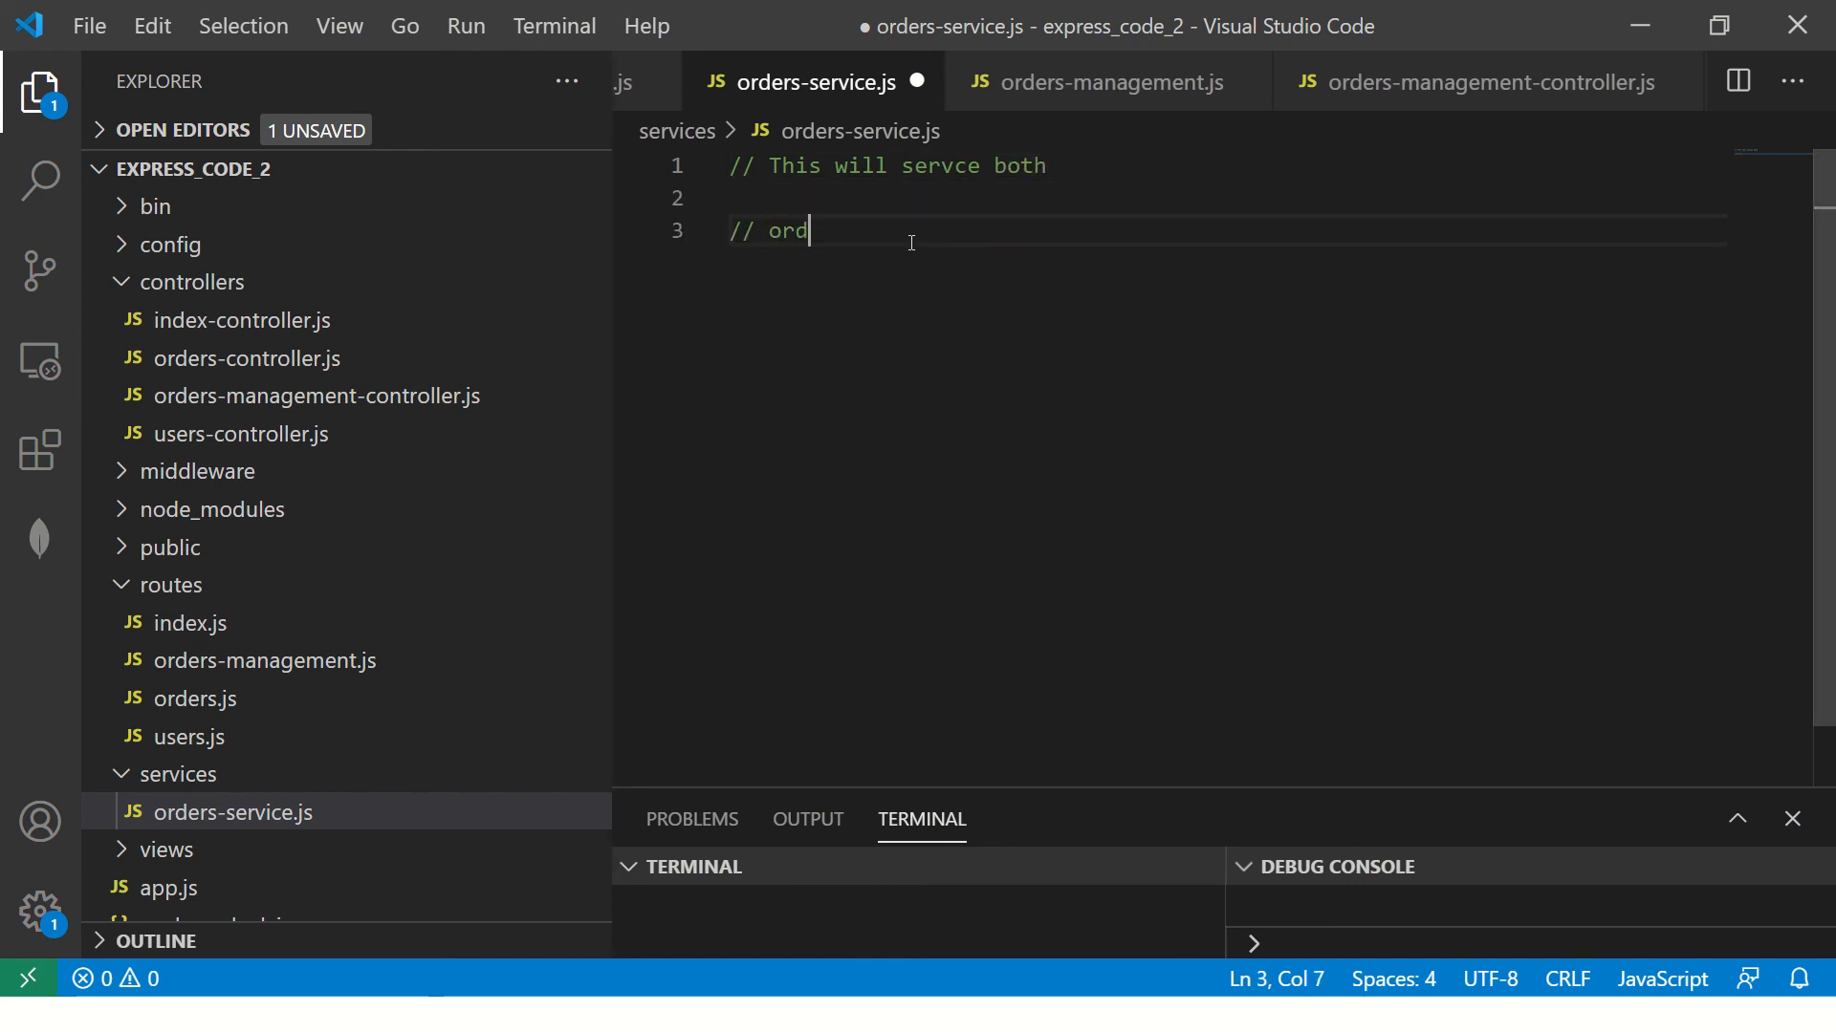
{"action": "type", "text": "ers-"}
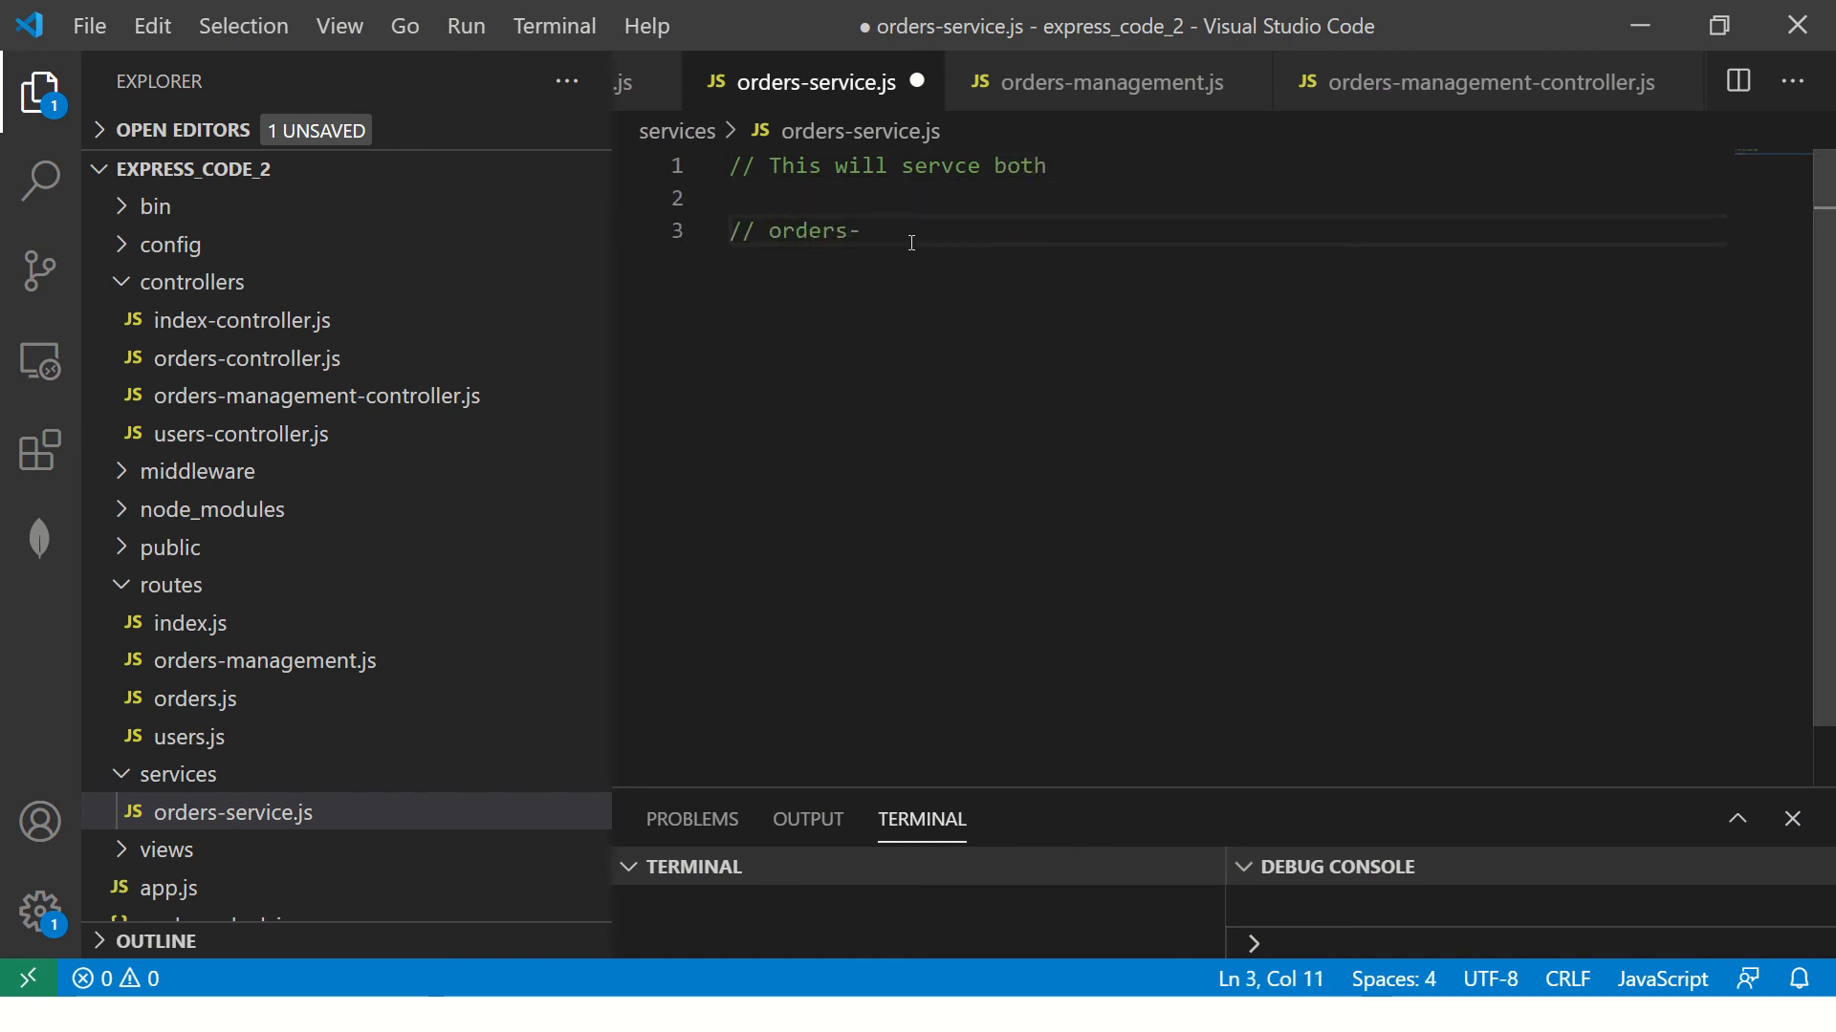
{"action": "key", "text": "Backspace"}
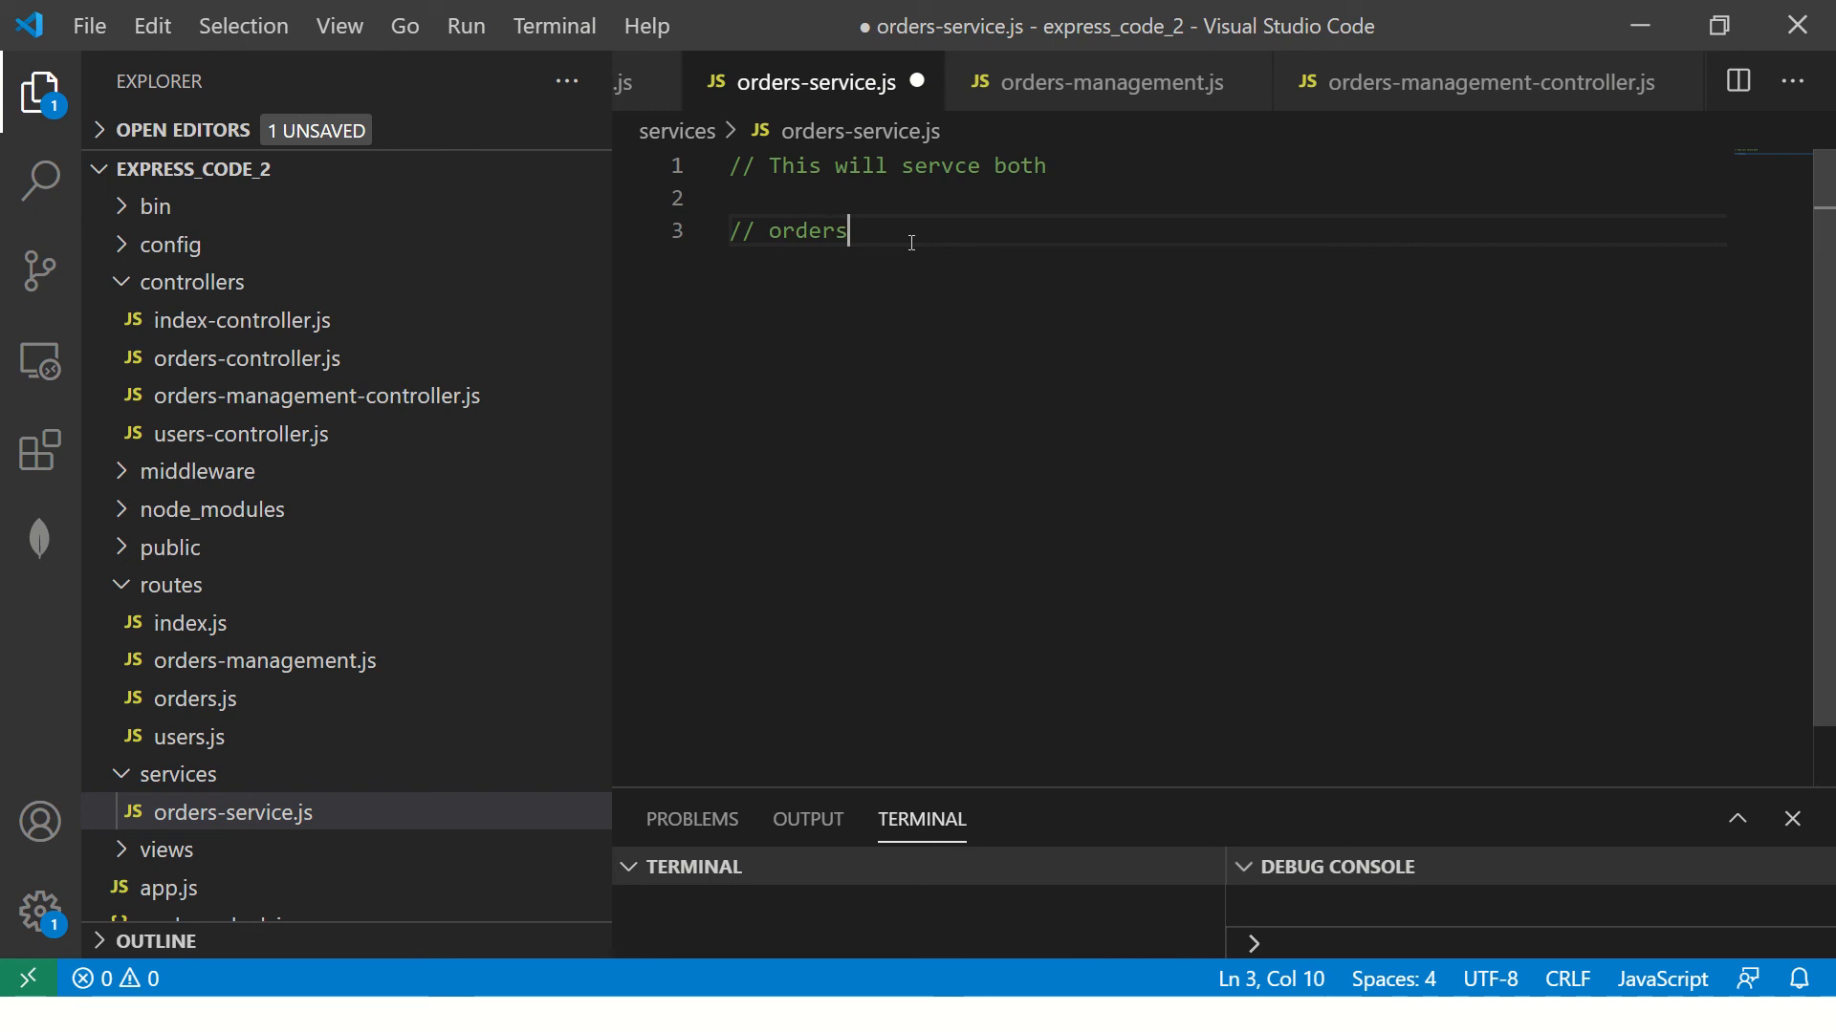
{"action": "type", "text": "-contro"}
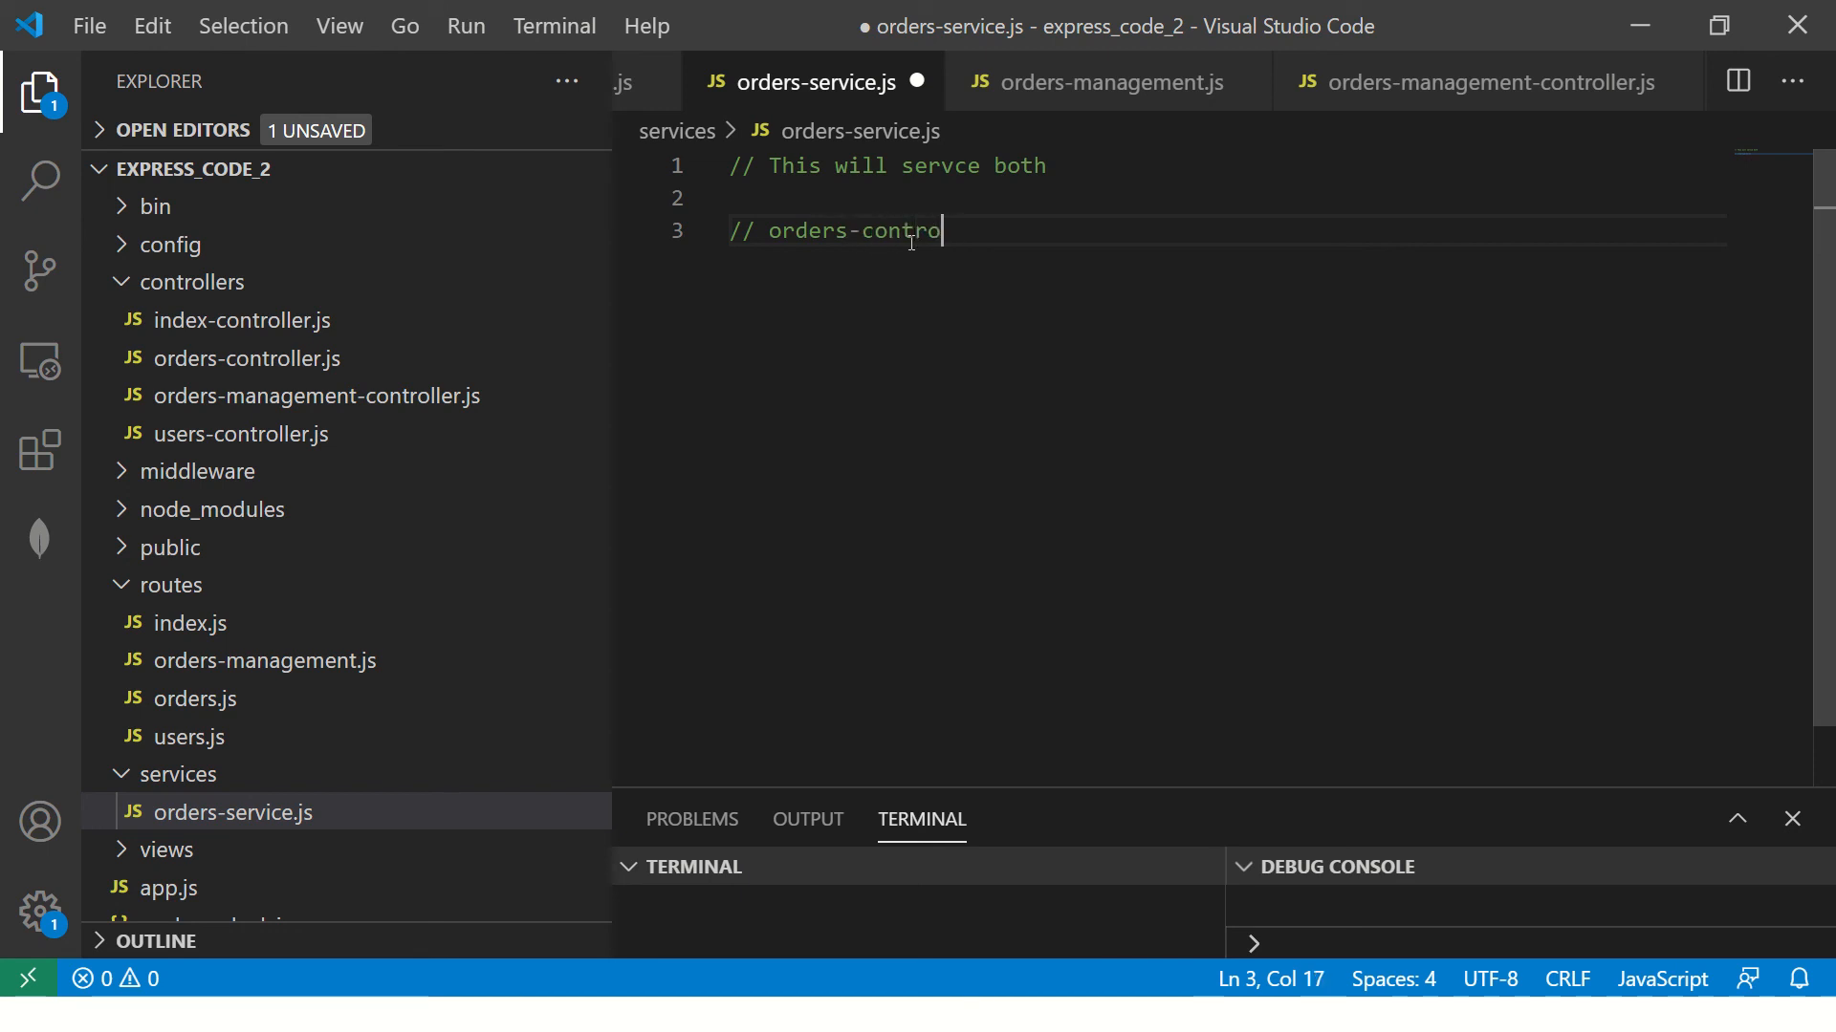
{"action": "type", "text": "ller.js"}
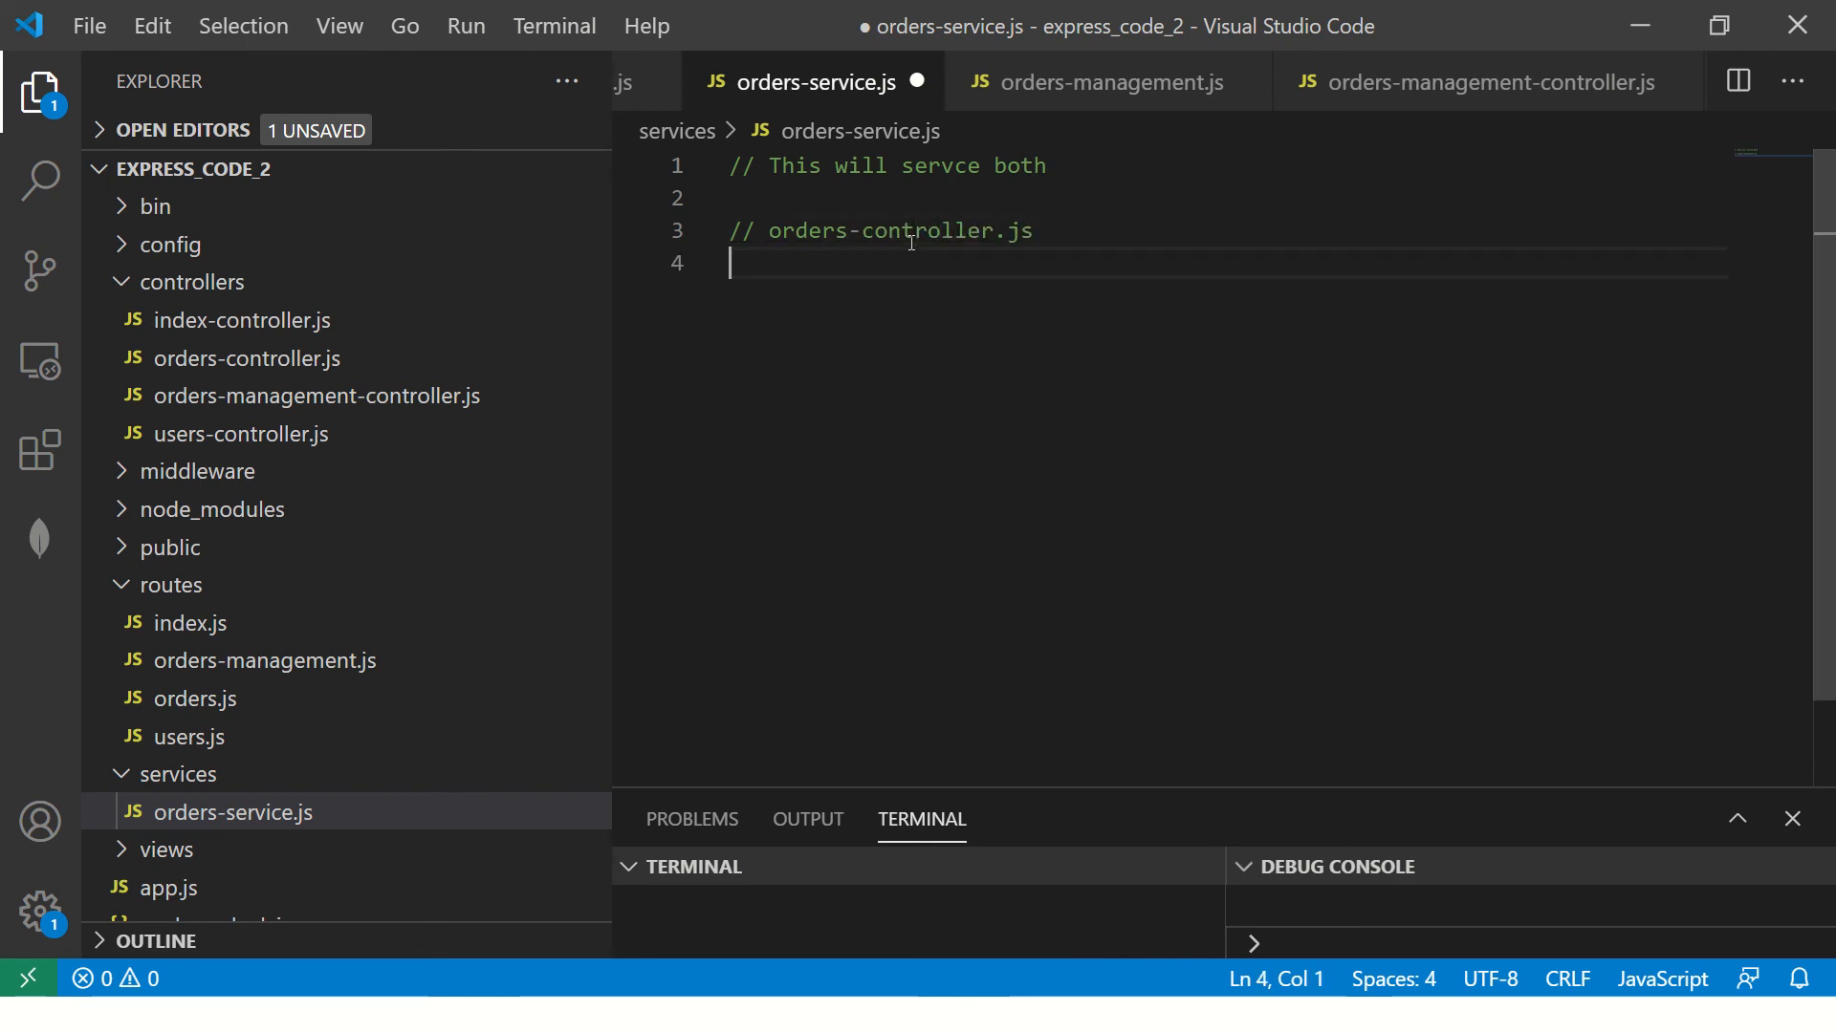
Add a comment line for orders-management-controller.js, save, and collapse the routes folder
{"action": "type", "text": "// ord"}
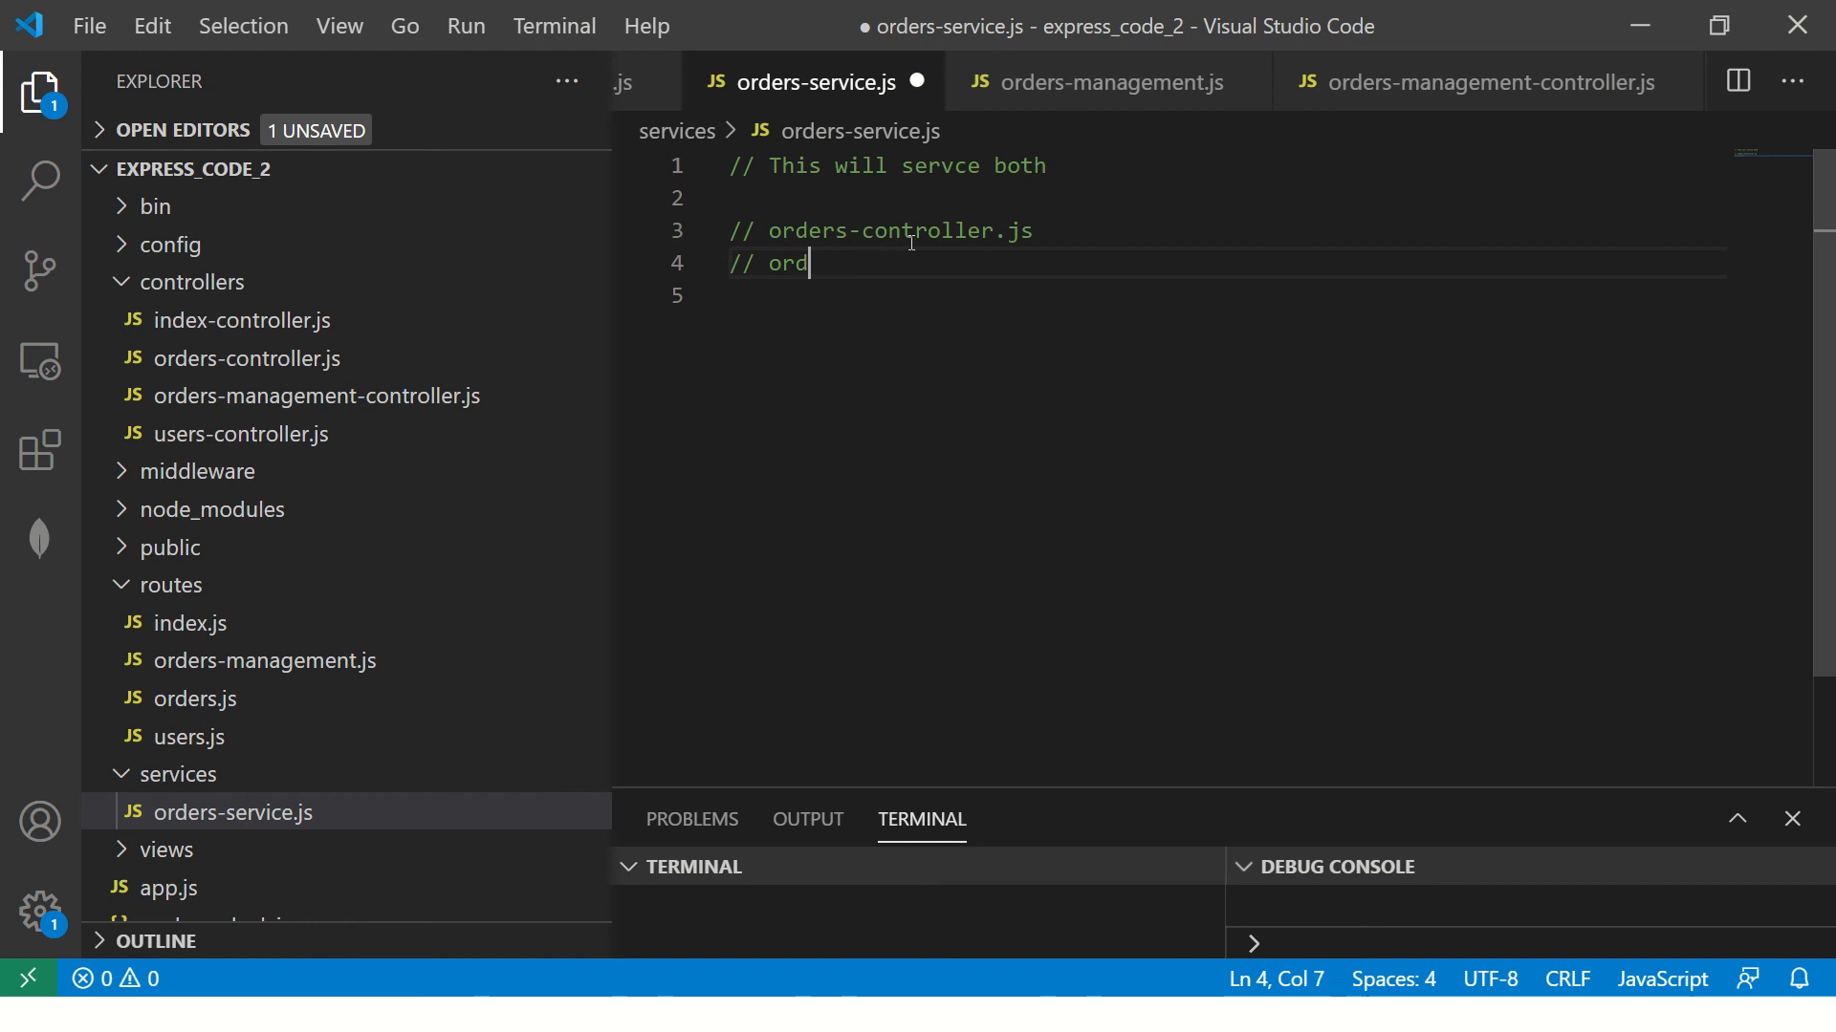
{"action": "type", "text": "ers-manag"}
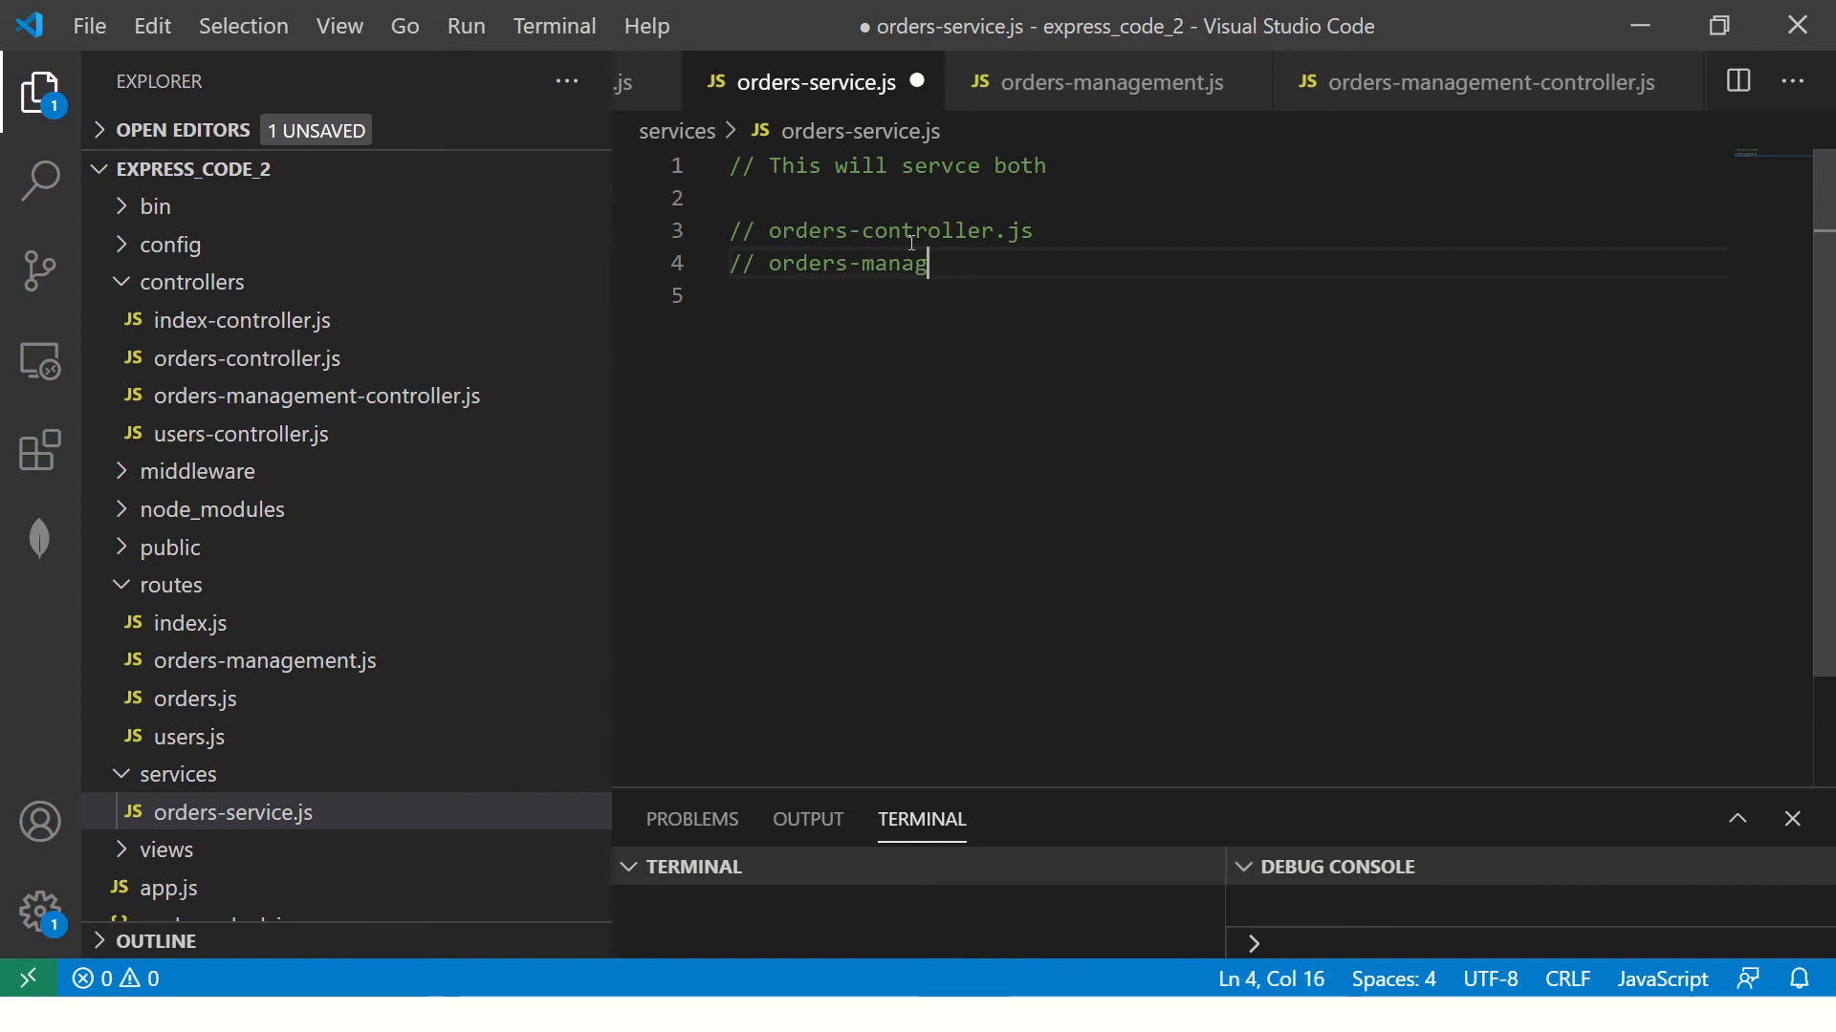
{"action": "type", "text": "ement-contro"}
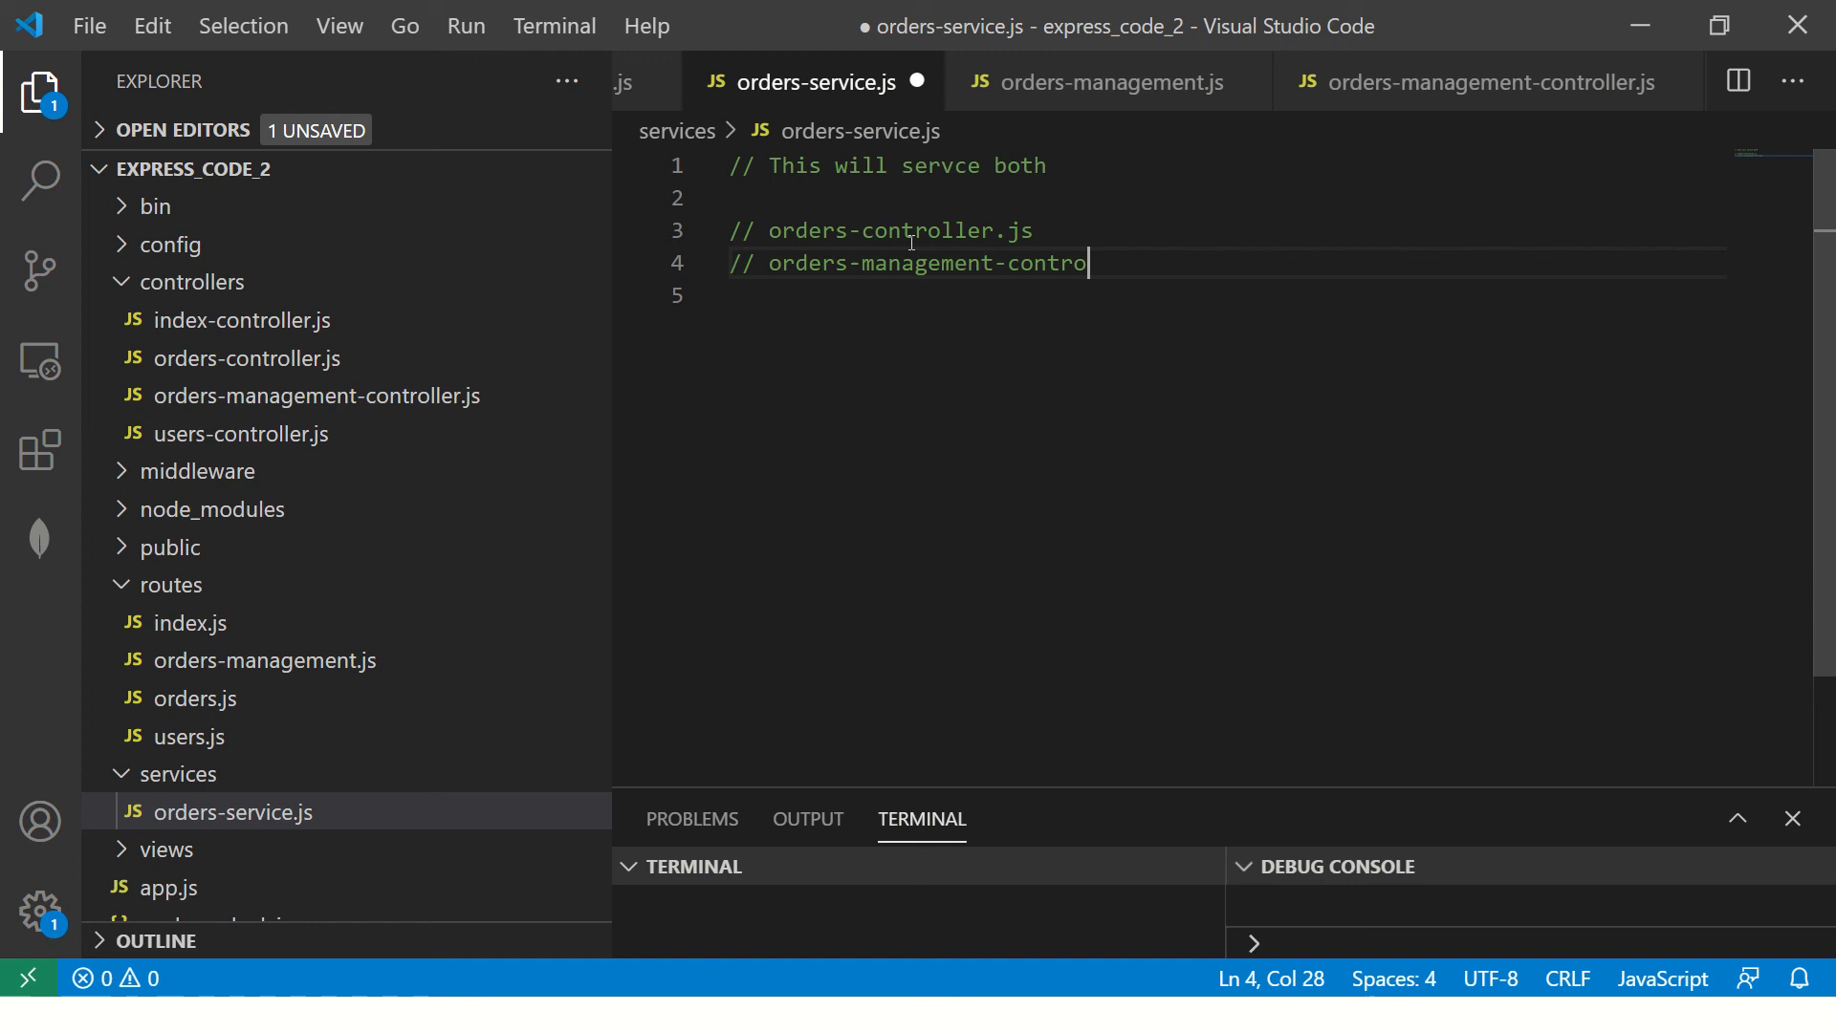
{"action": "type", "text": "ller.js"}
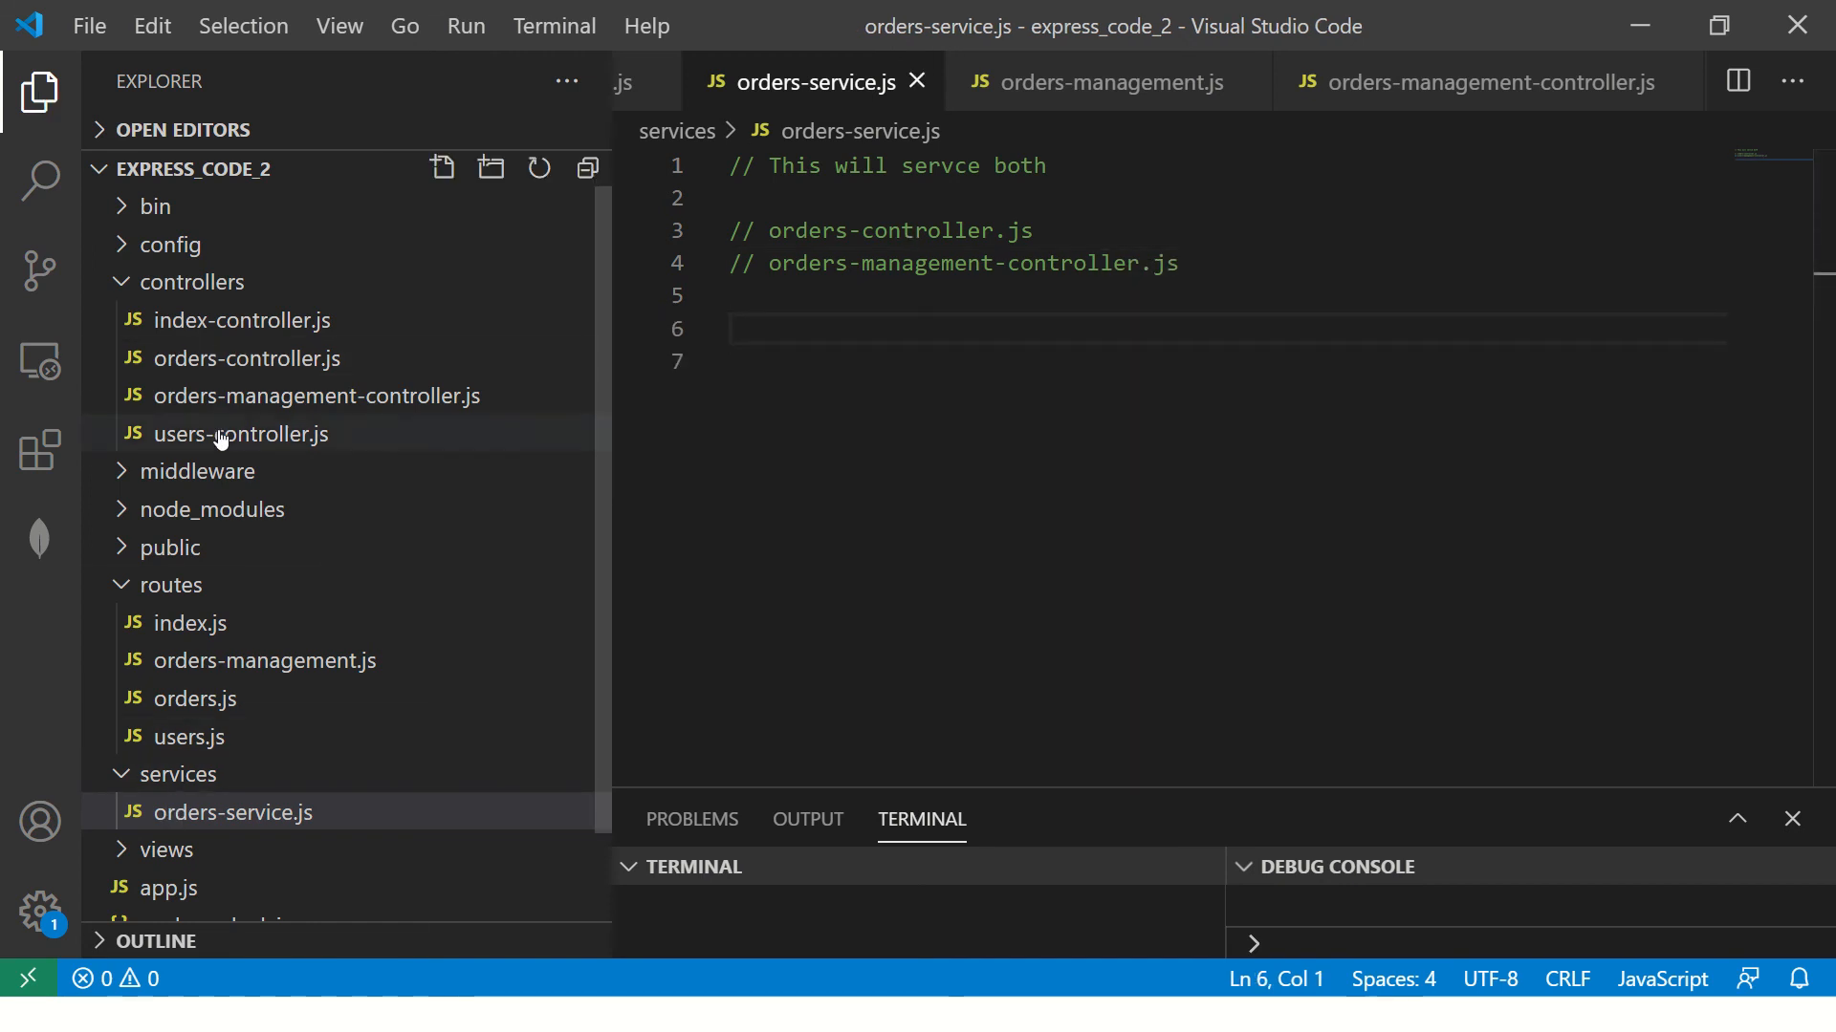
{"action": "mouse_move", "coordinate": [236, 320]}
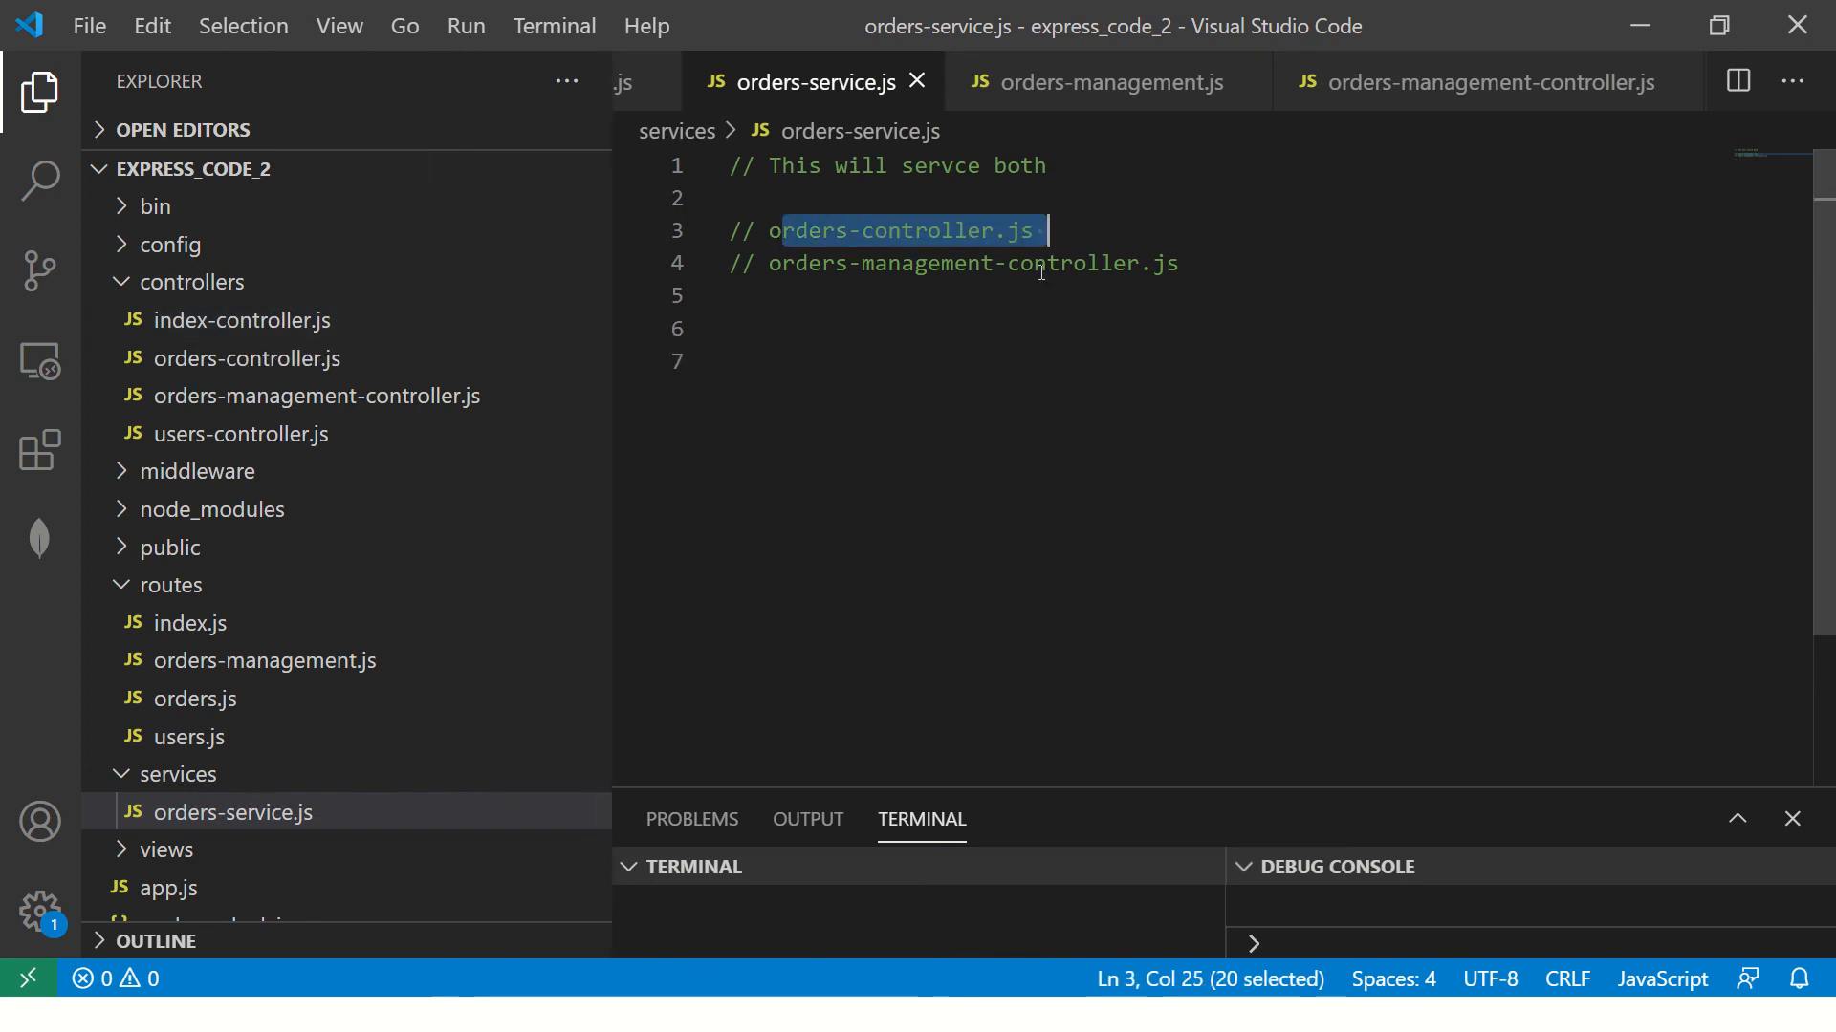
{"action": "left_click", "coordinate": [1309, 333]}
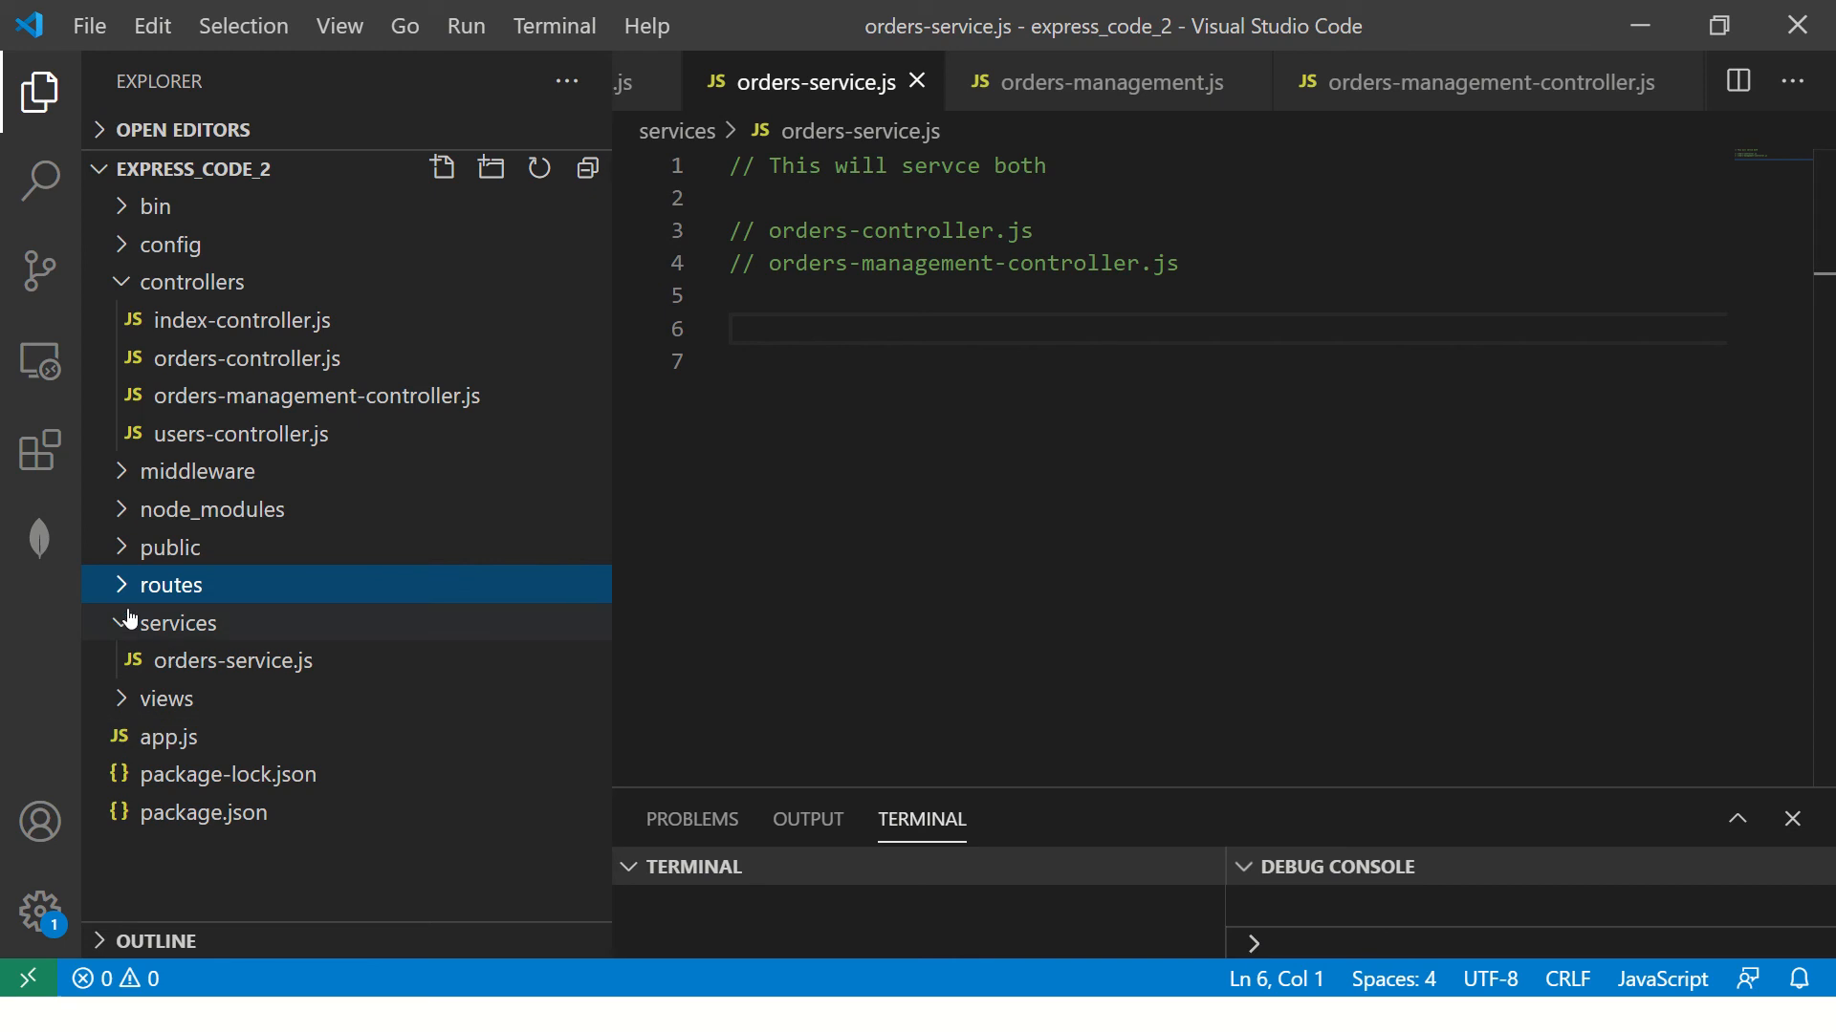
Create top-level tests and cron-jobs folders from the Explorer context menu
{"action": "right_click", "coordinate": [178, 623]}
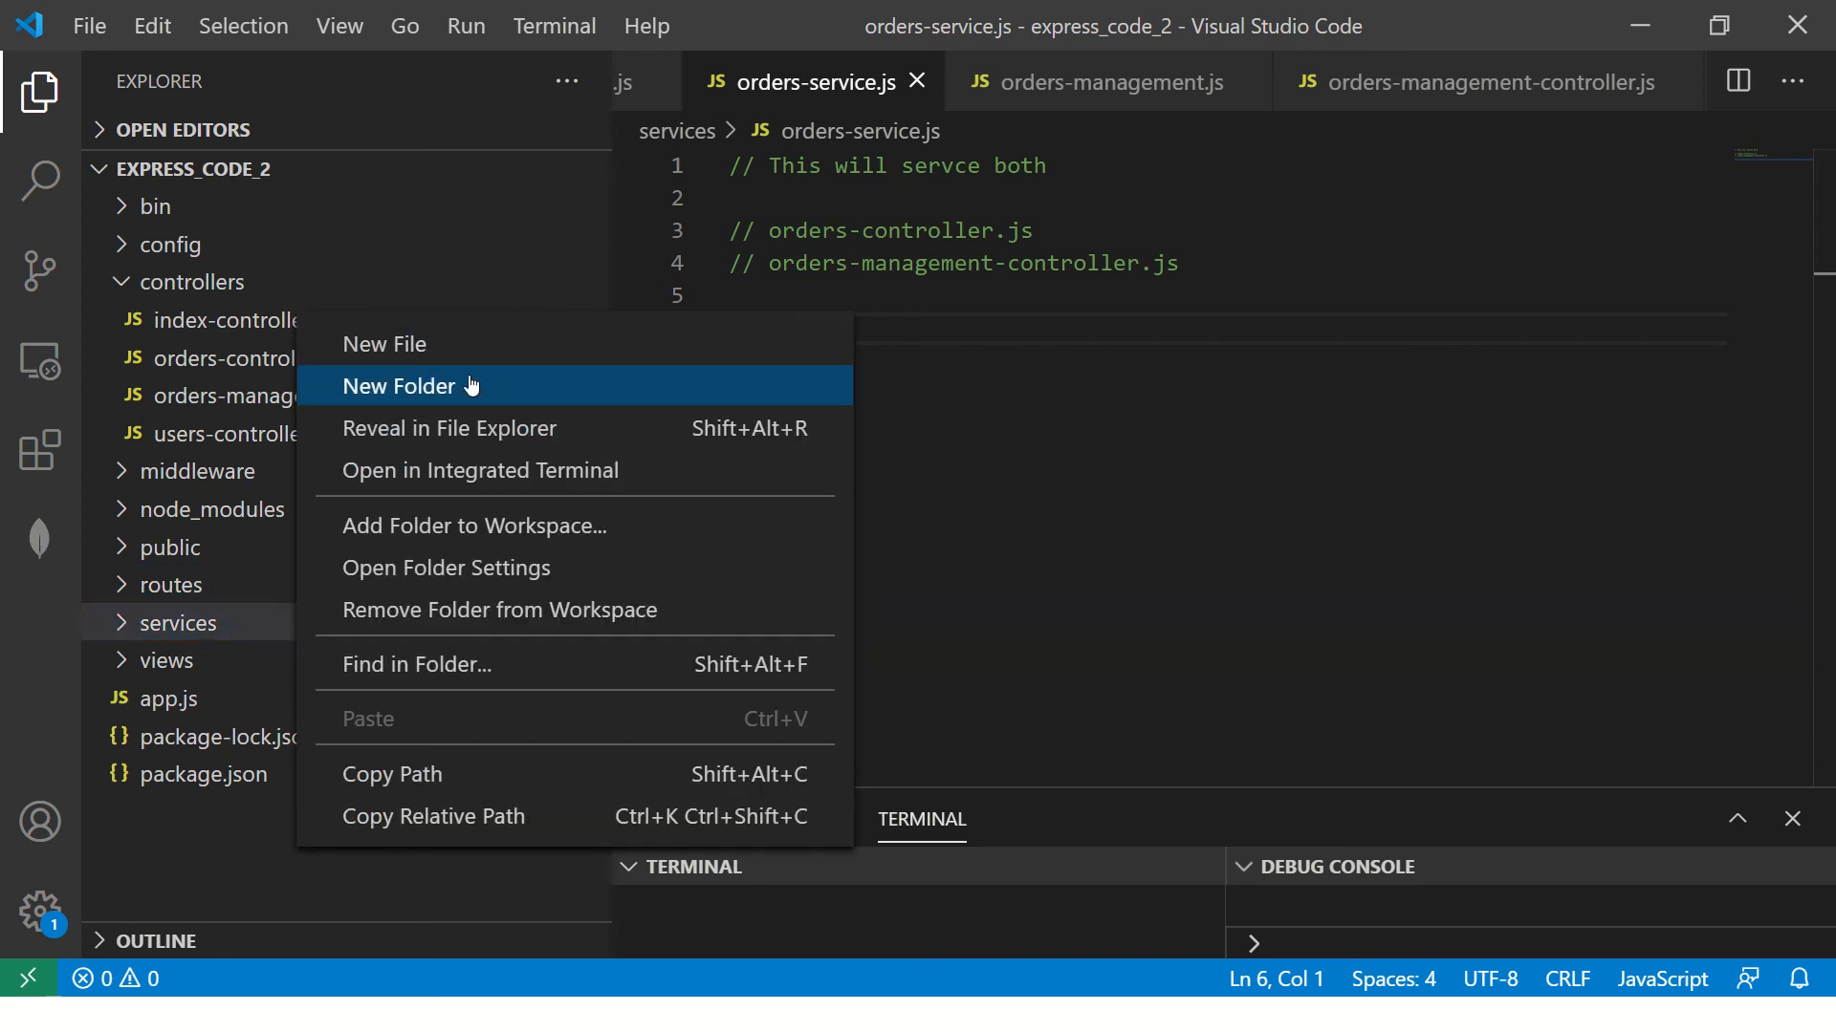
{"action": "left_click", "coordinate": [398, 387]}
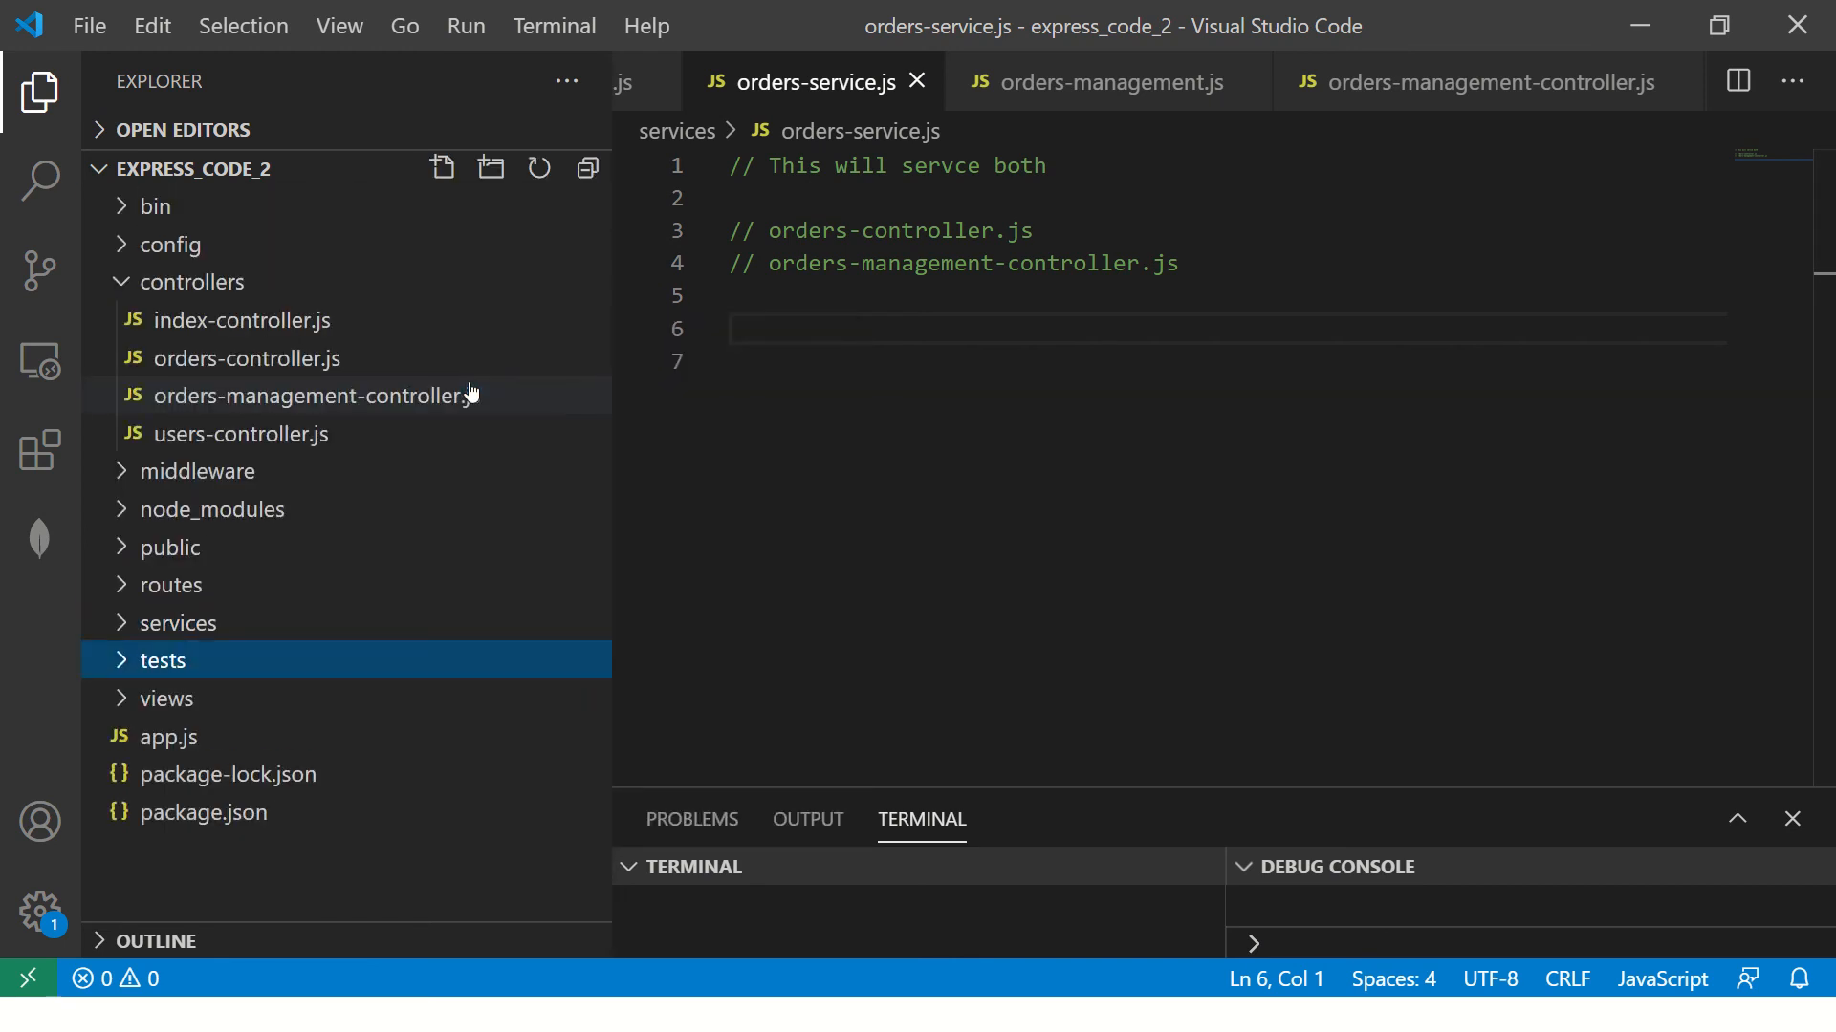
{"action": "left_click", "coordinate": [163, 661]}
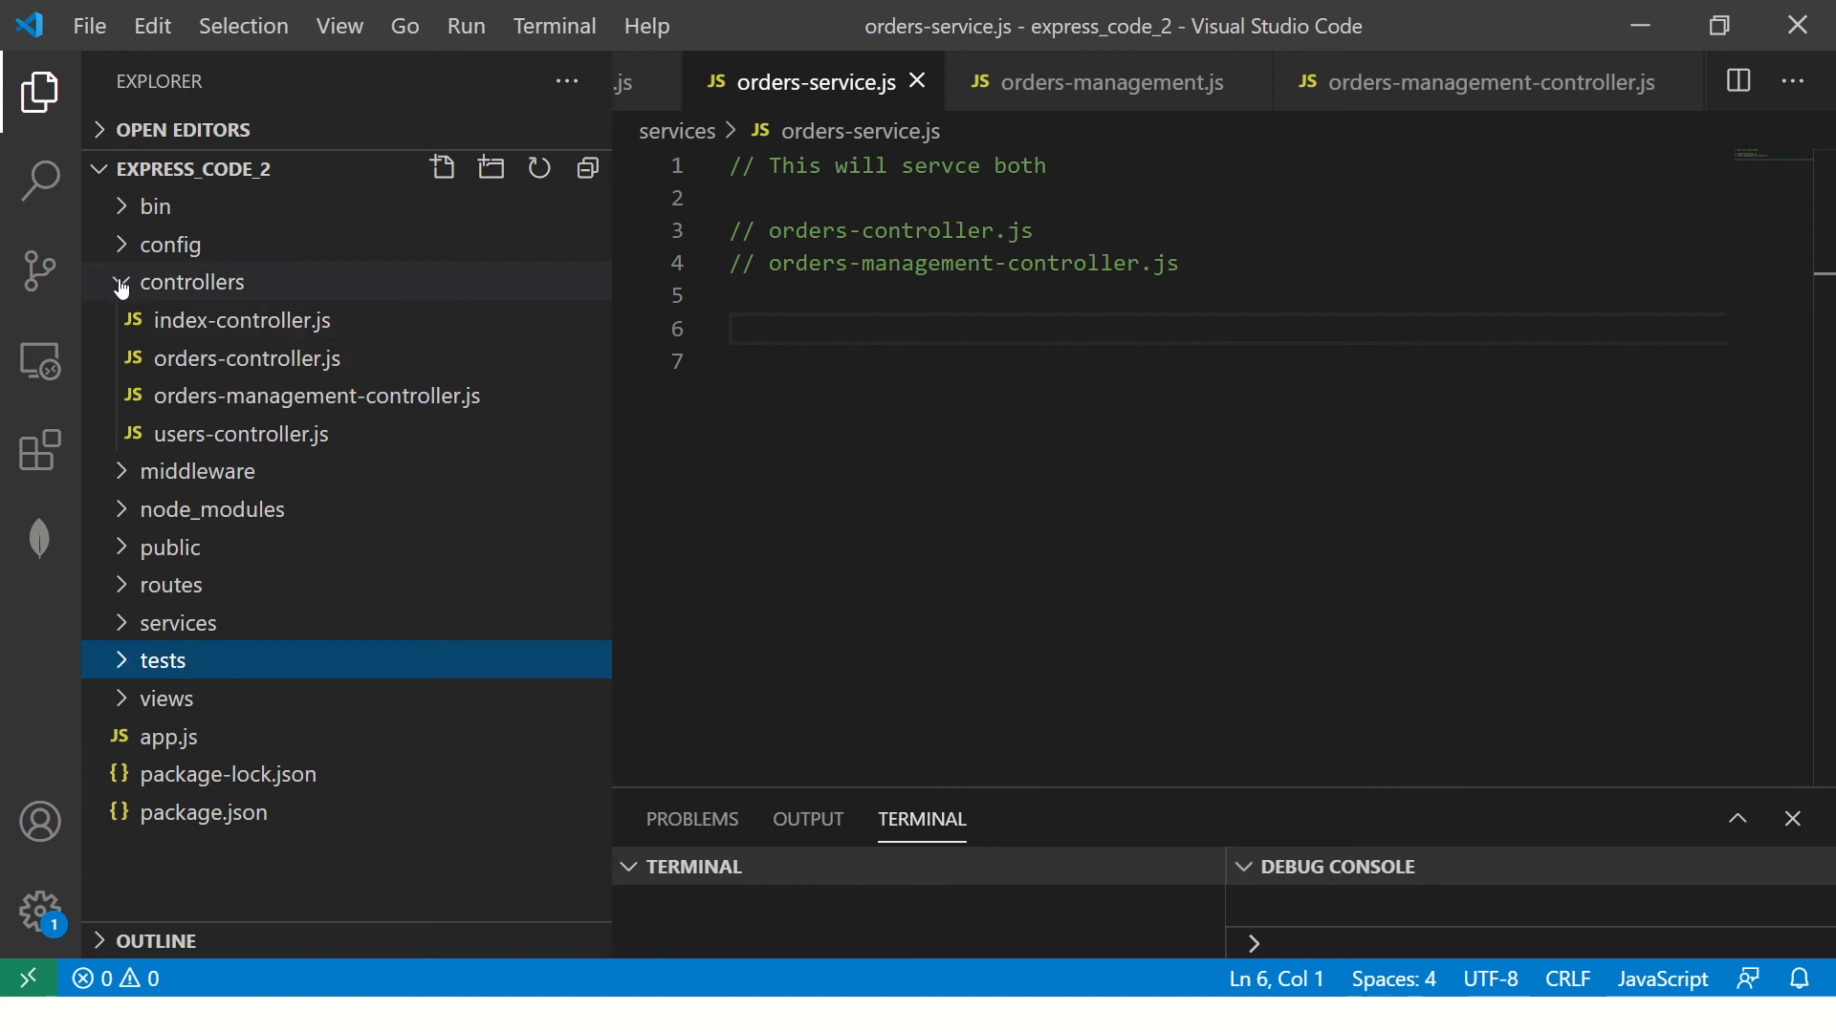
{"action": "right_click", "coordinate": [191, 282]}
{"action": "type", "text": "cron-jobs"}
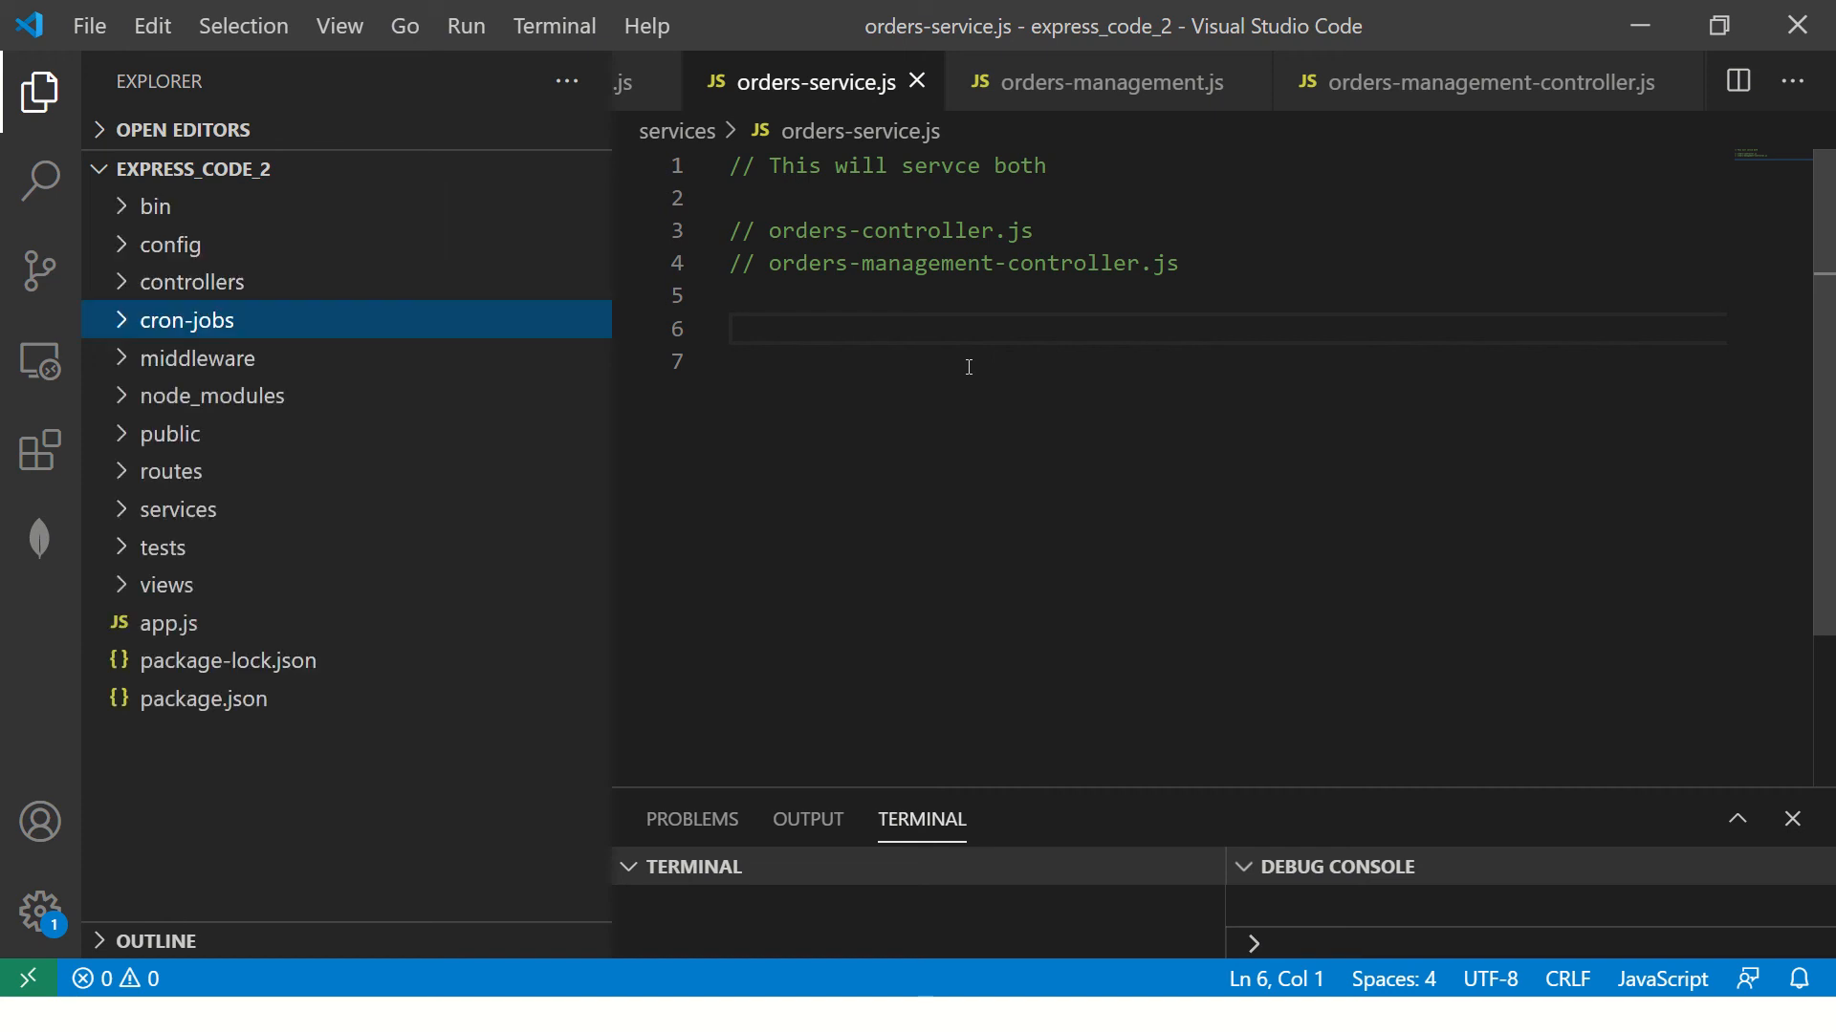
Create cron-jobs/batch-jobs.js with a comment about resetting data every day at midnight
{"action": "right_click", "coordinate": [187, 320]}
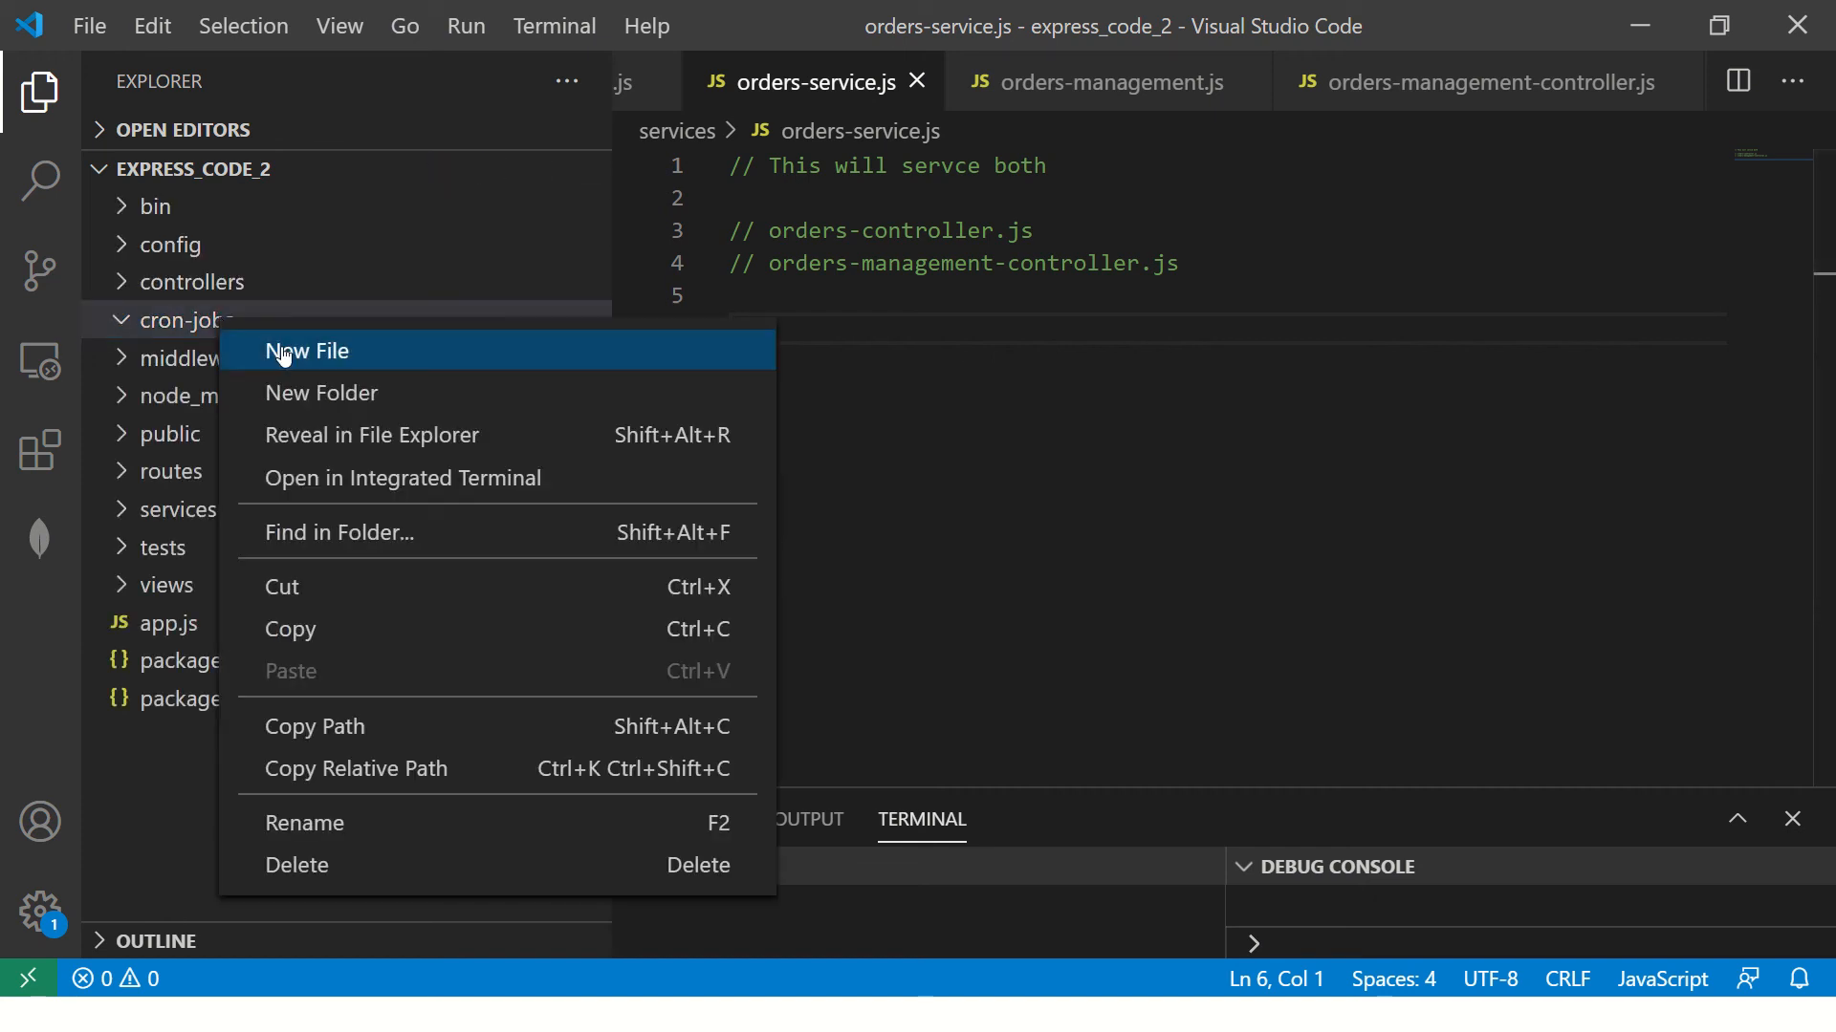
{"action": "left_click", "coordinate": [306, 351]}
{"action": "type", "text": "batch-jobs.js"}
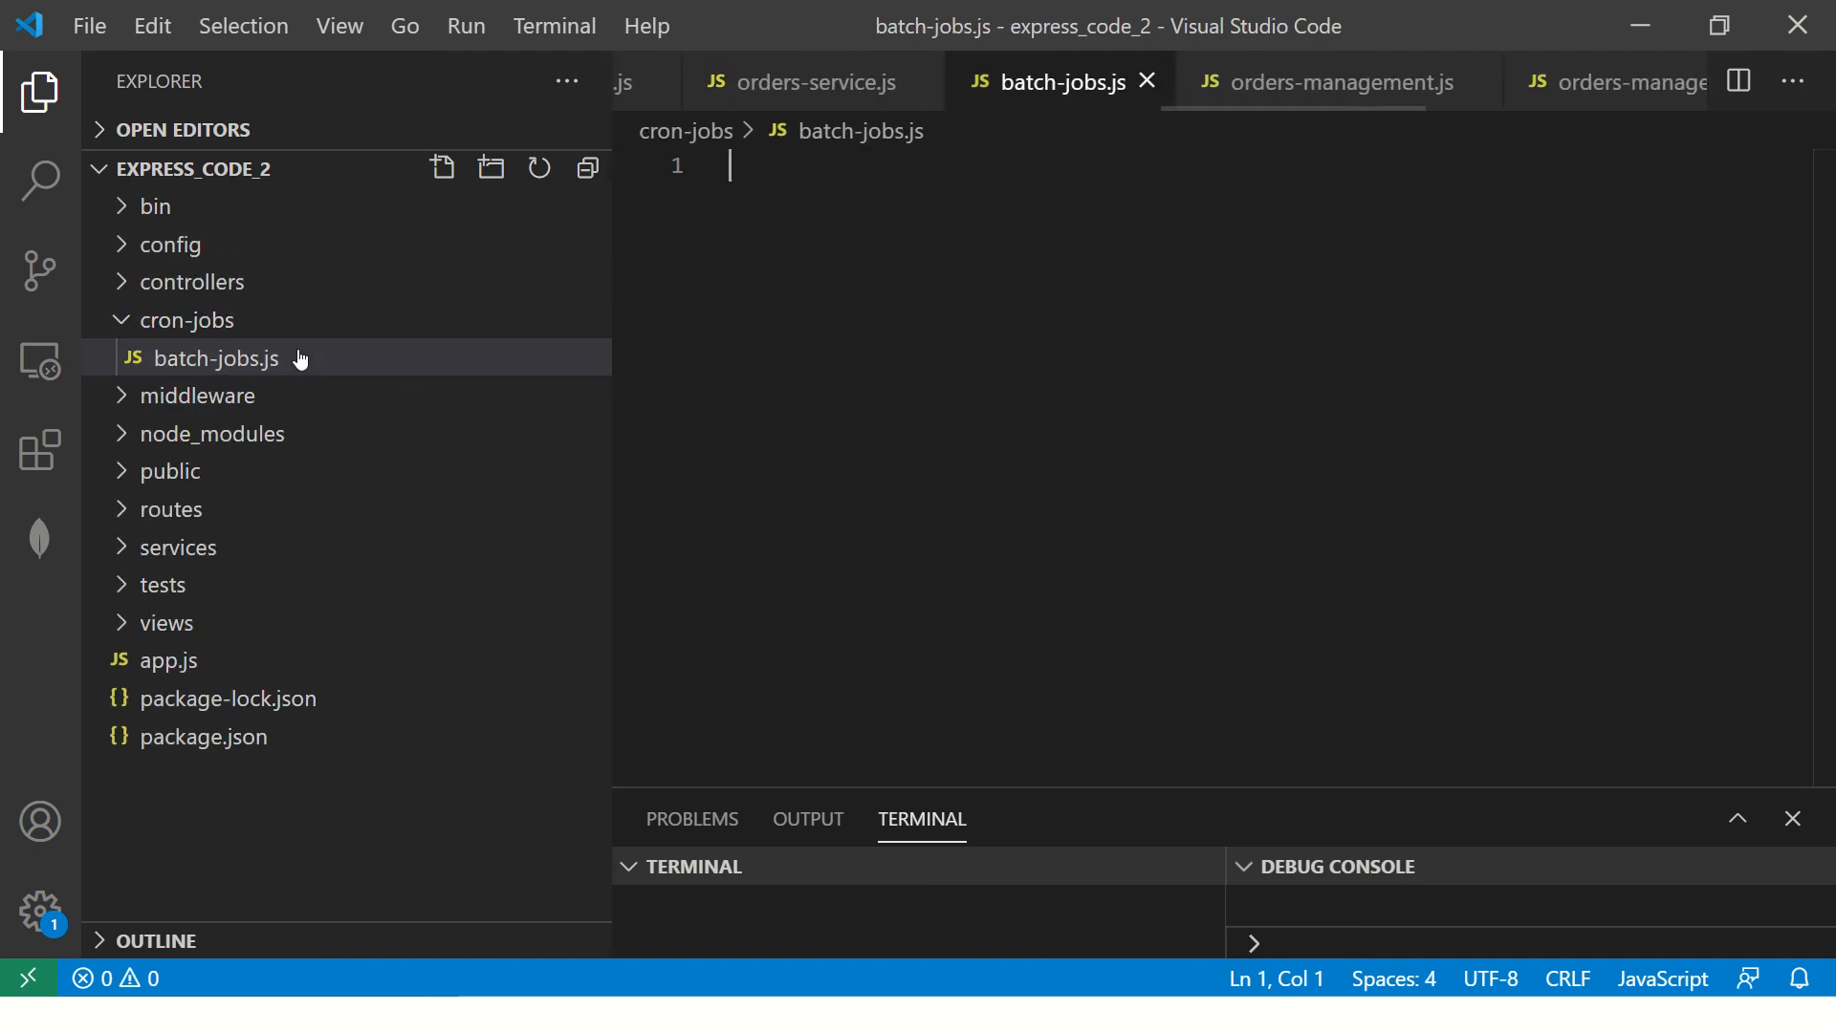
{"action": "type", "text": "//"}
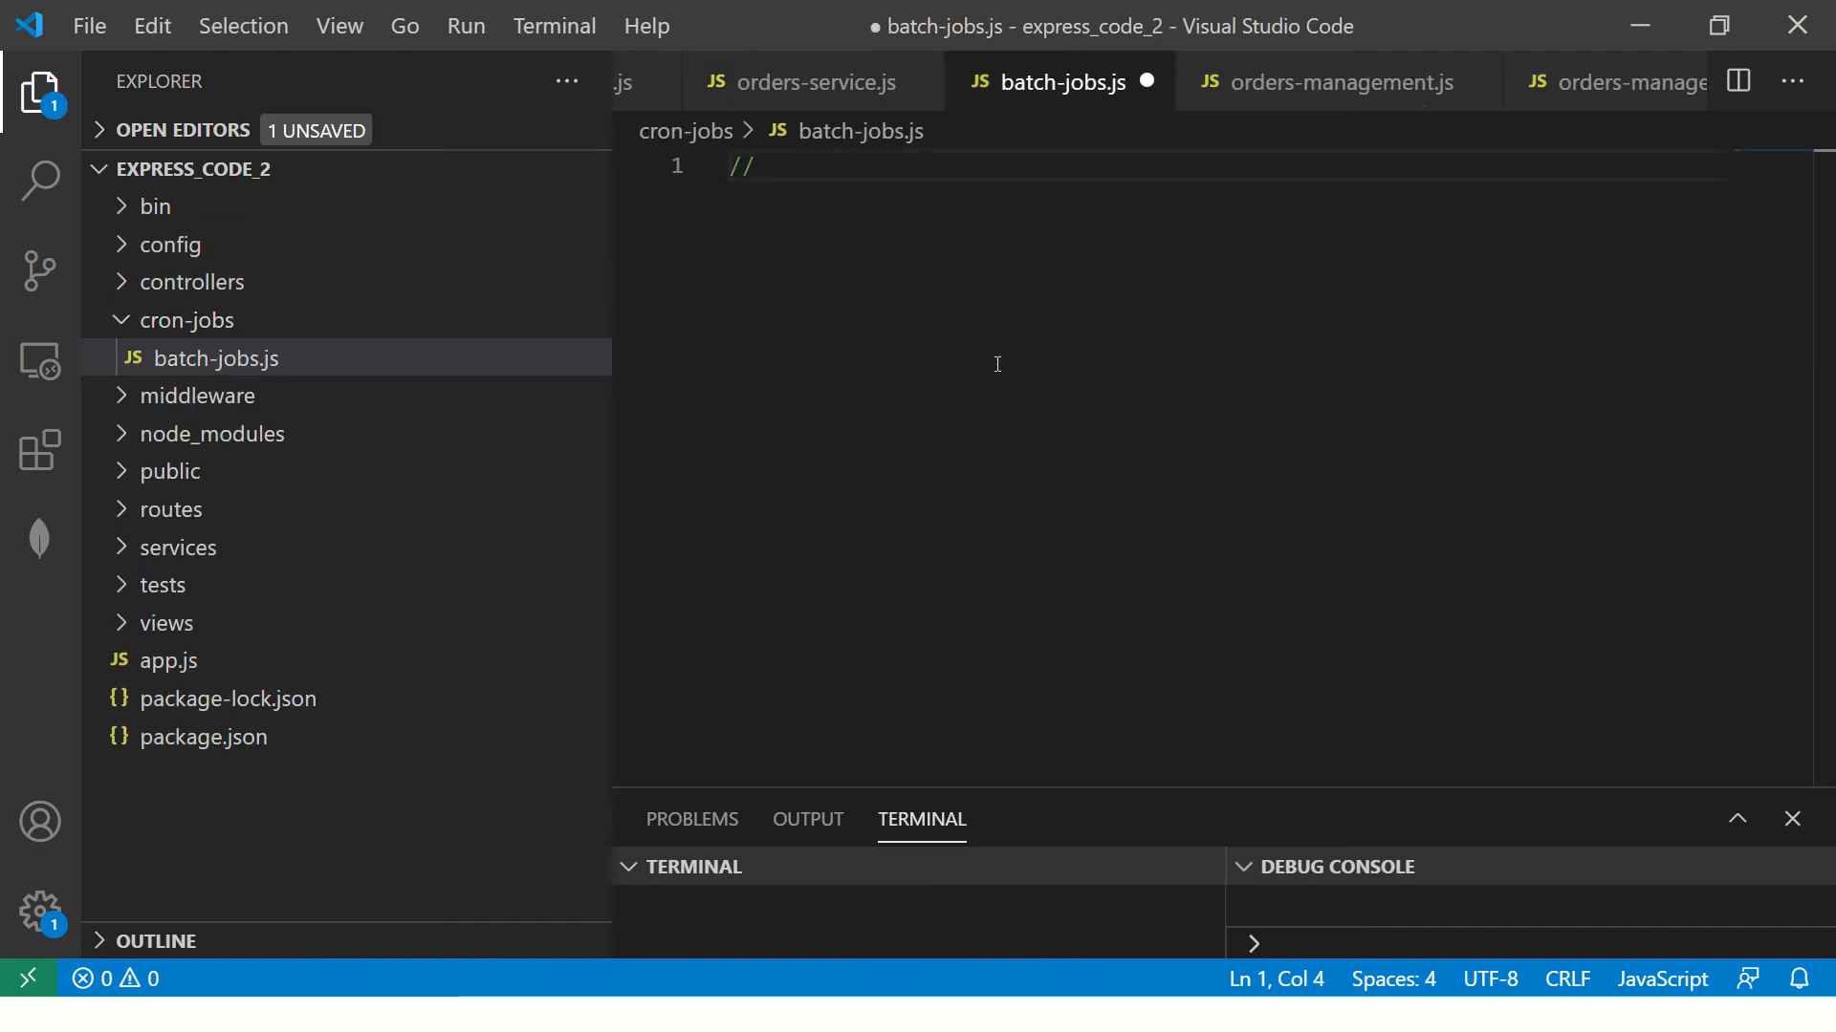
{"action": "type", "text": "You want to r"}
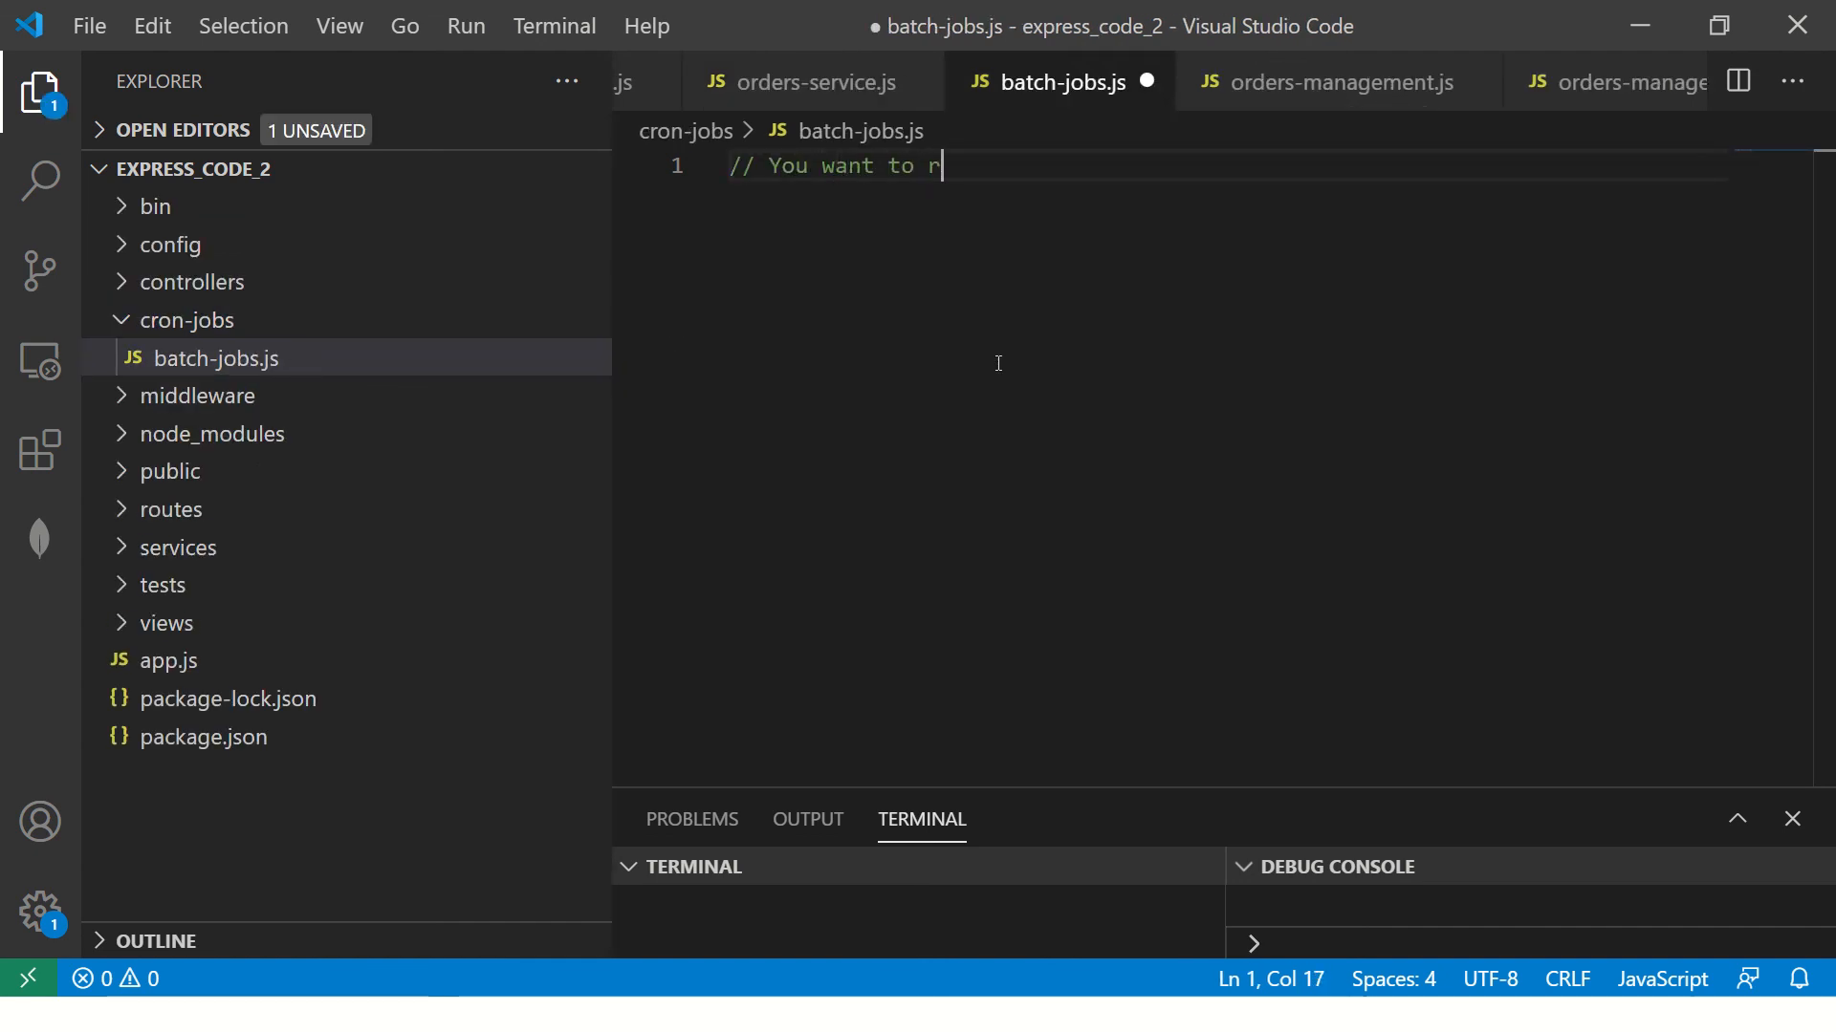
{"action": "type", "text": "eset some data at"}
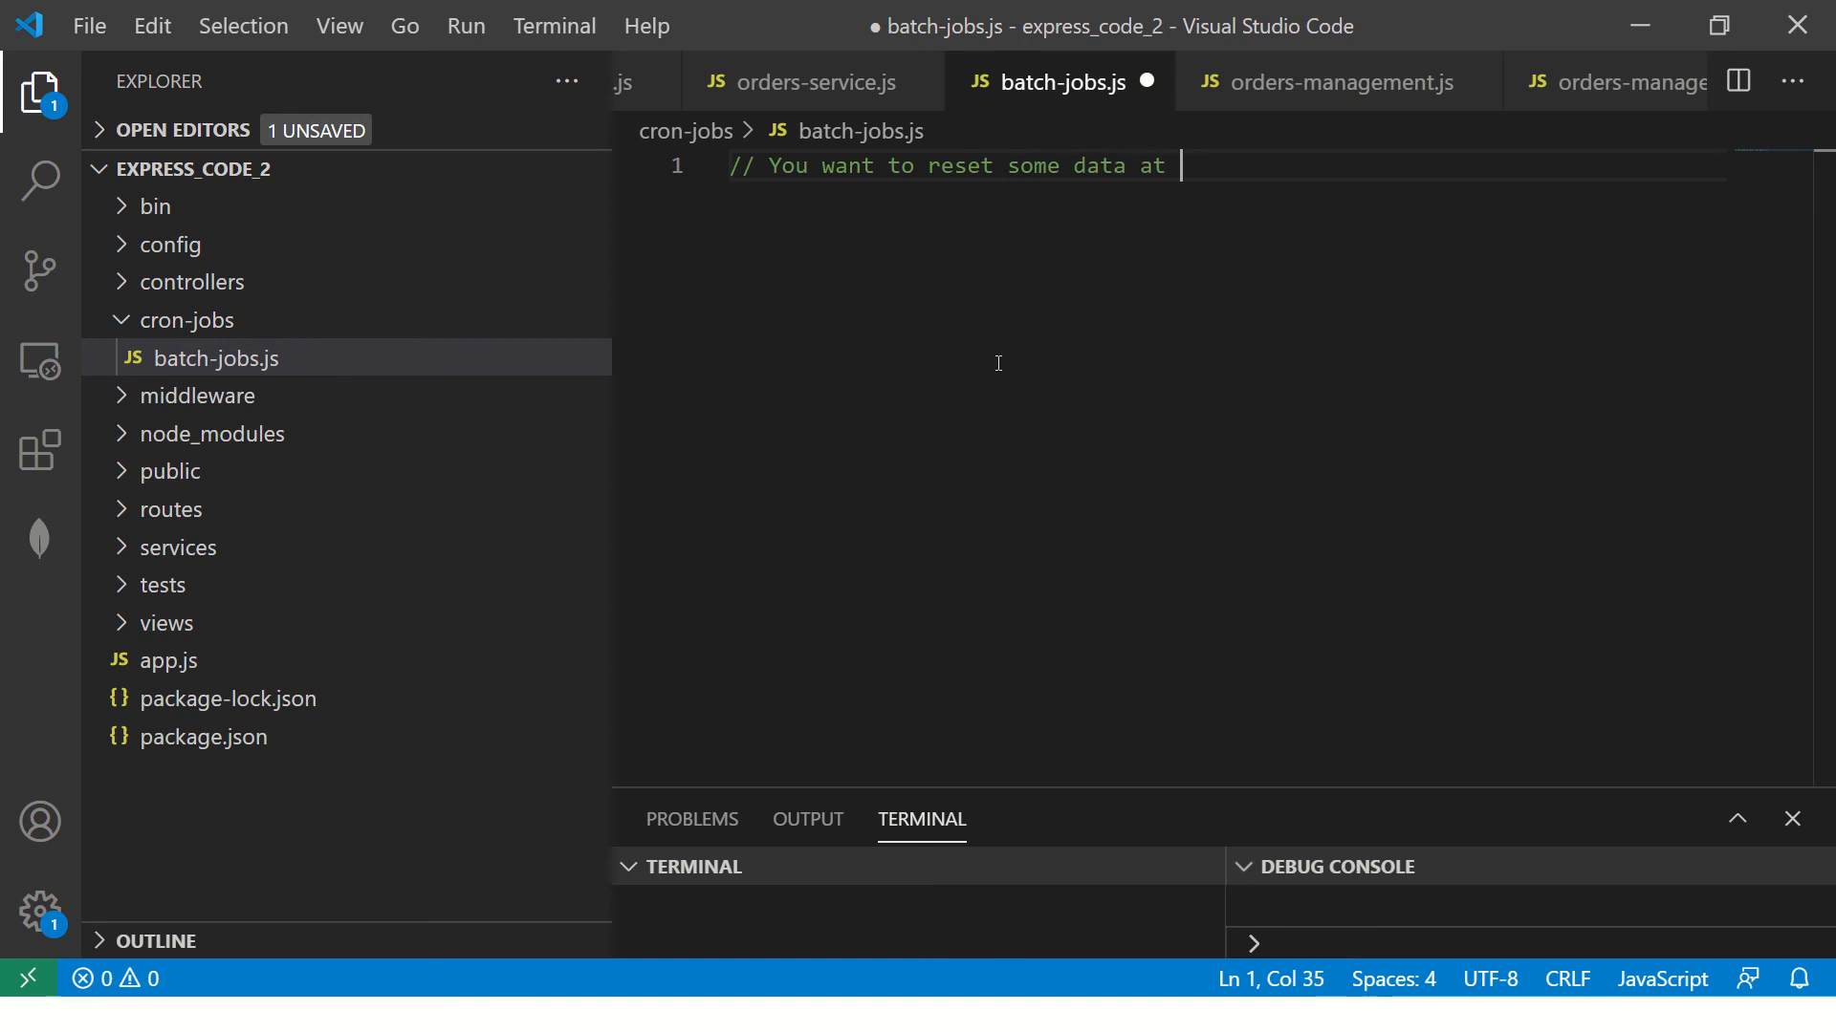
{"action": "type", "text": "every"}
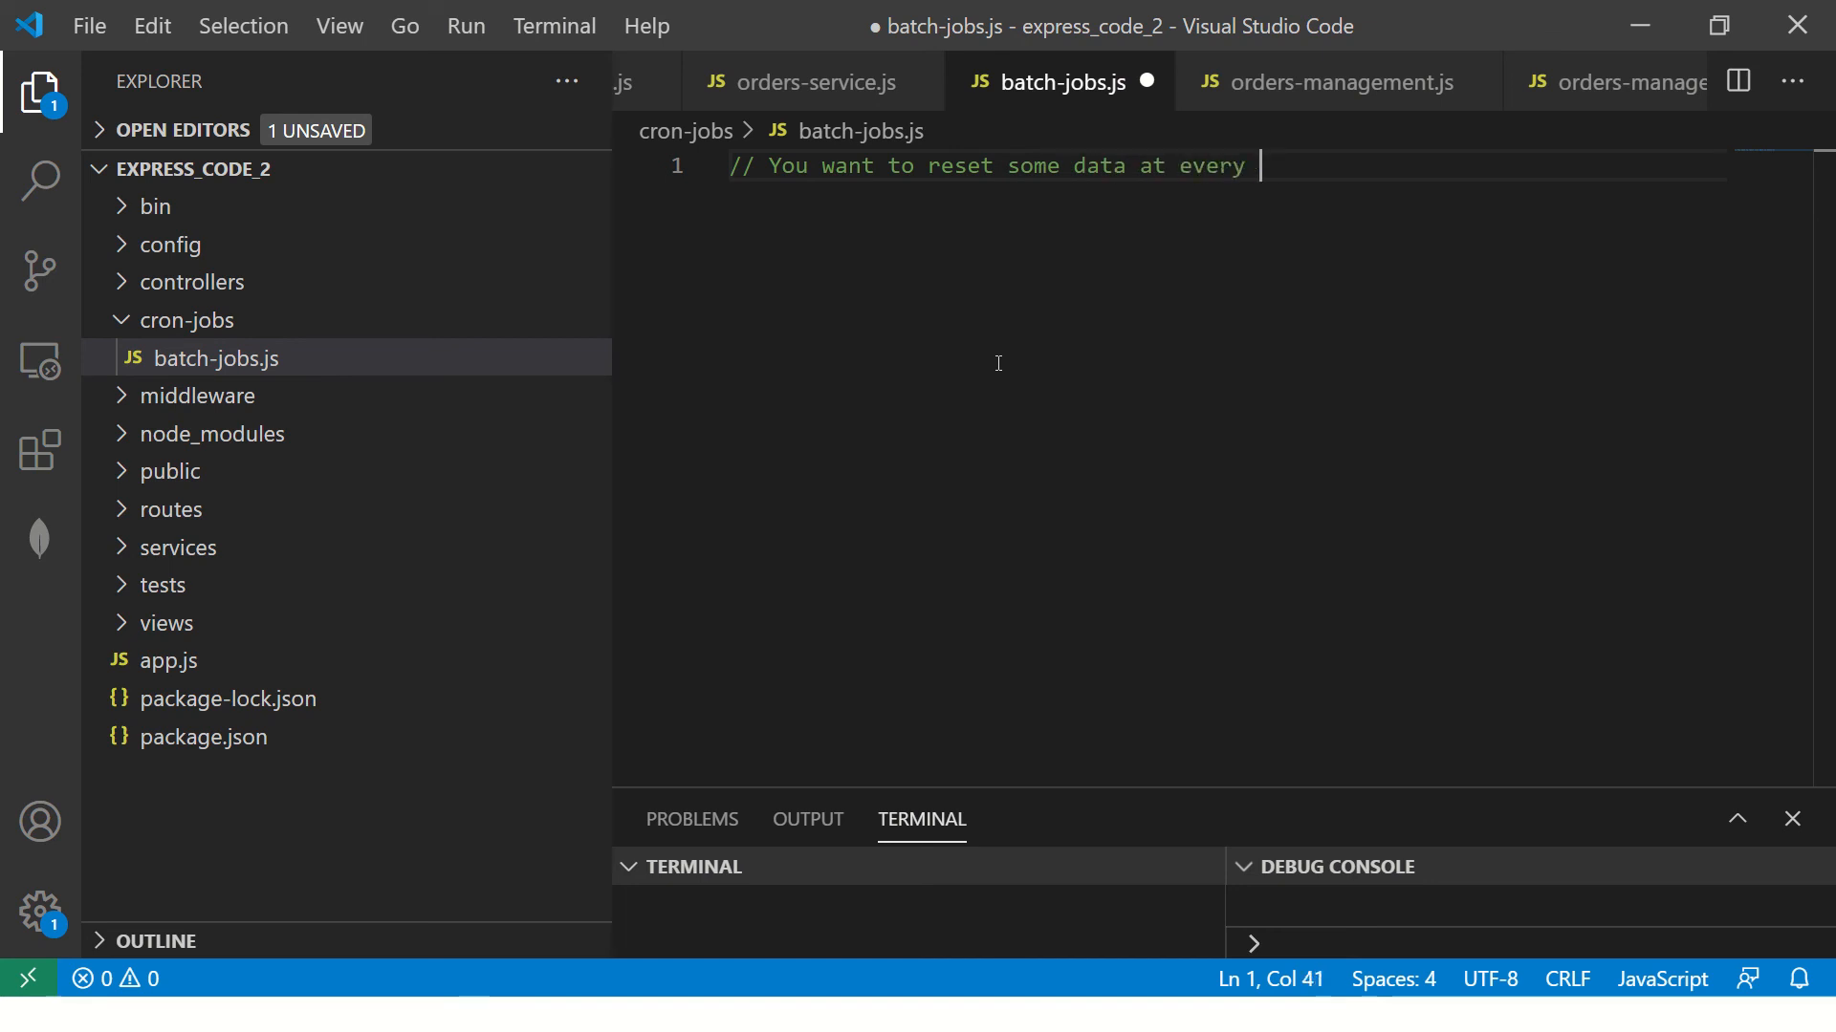
{"action": "type", "text": "day"}
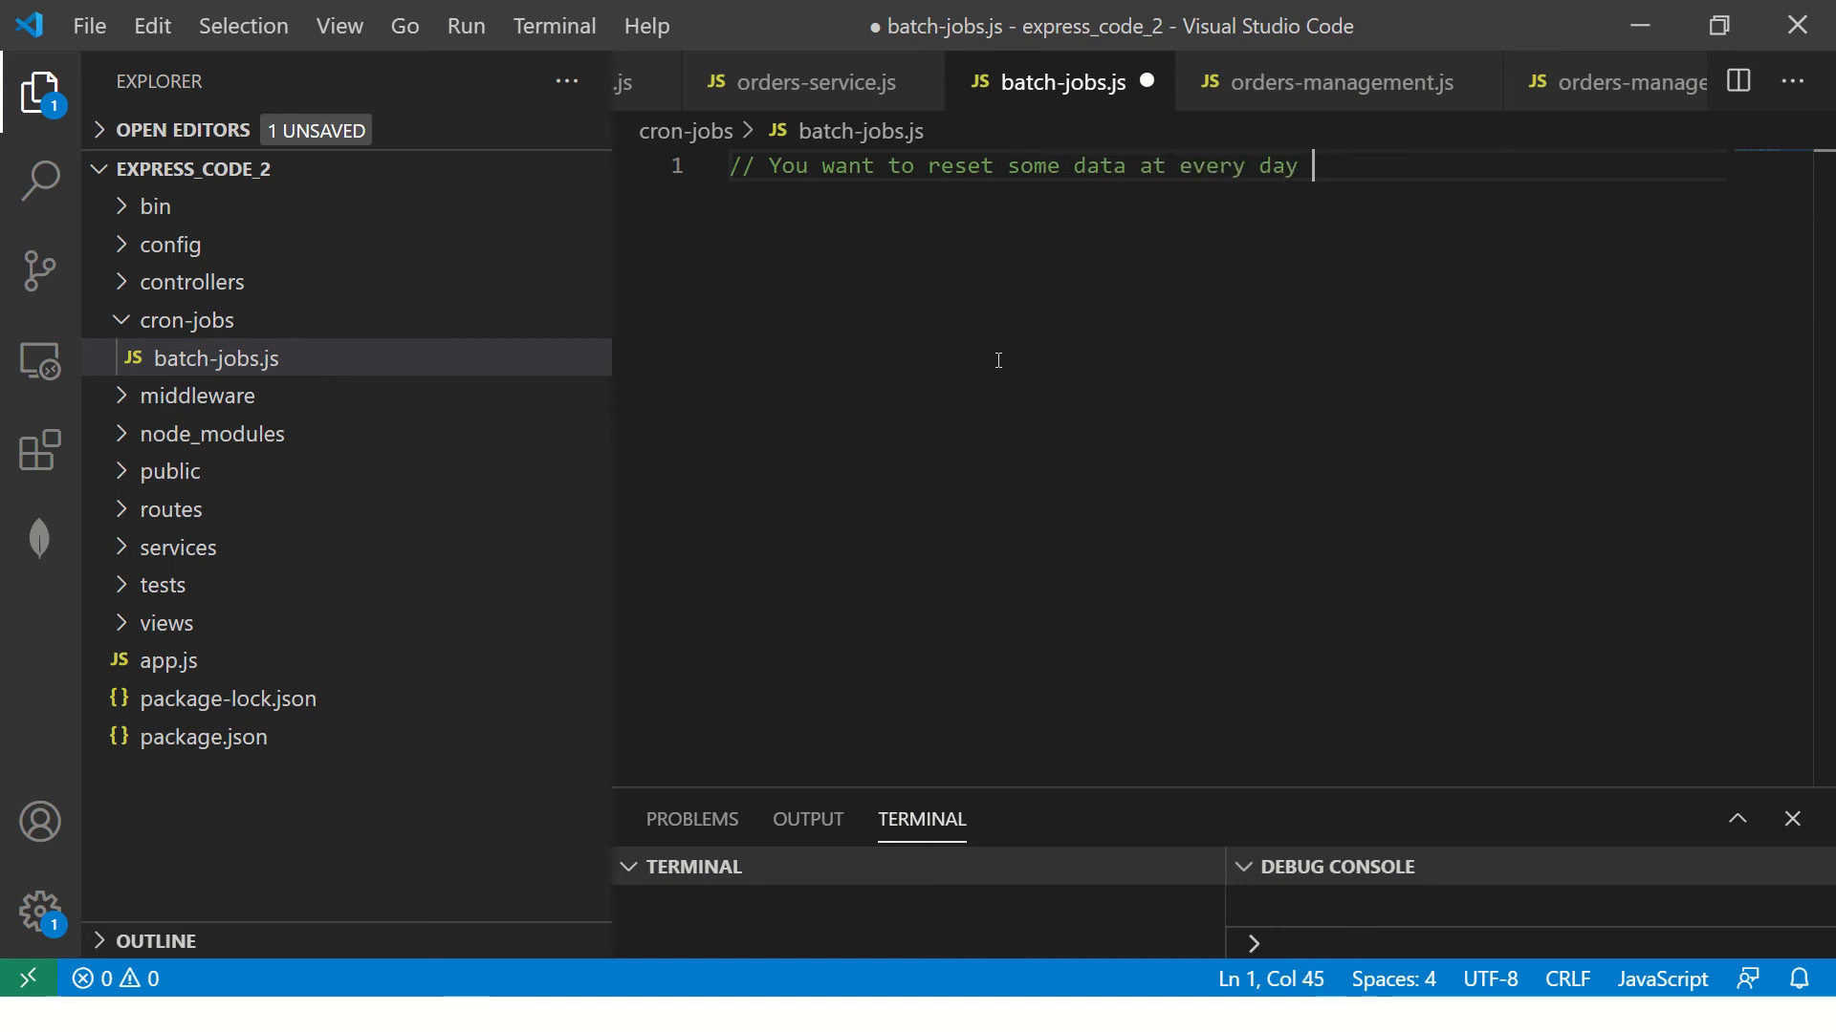
{"action": "type", "text": "midnight"}
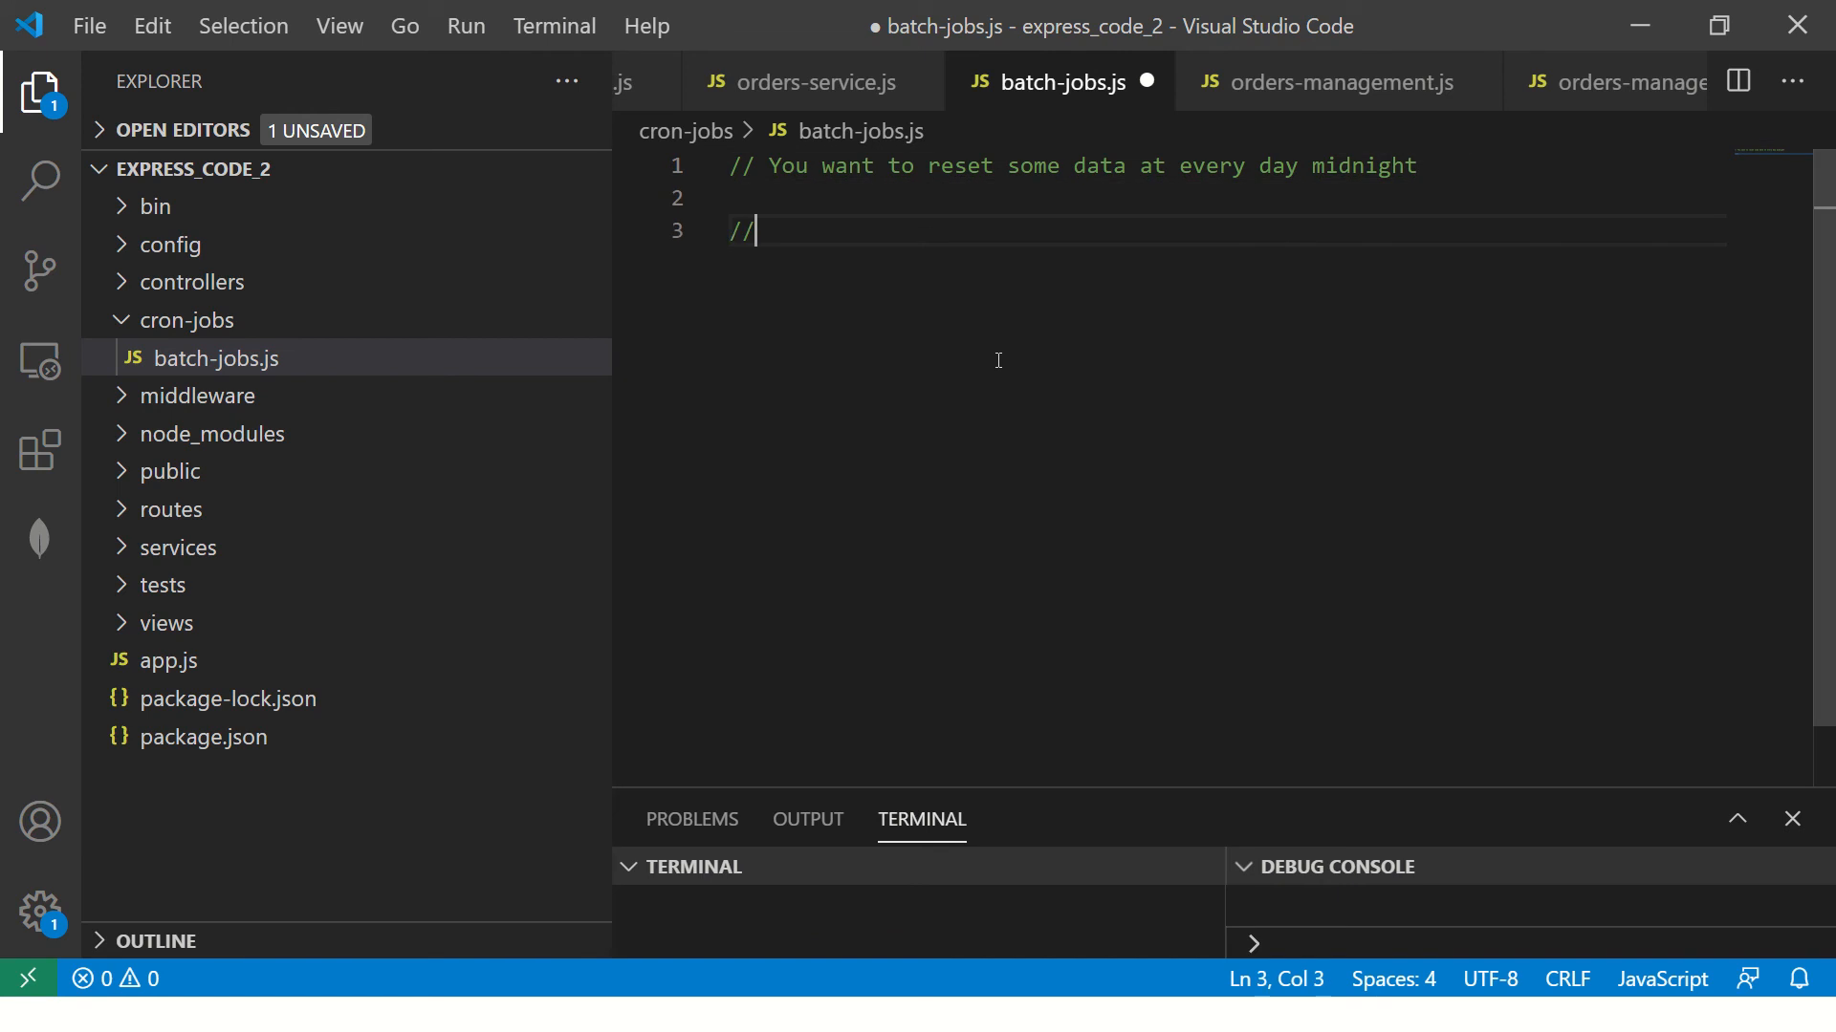
Add comments about doing backups and dumping data to other external systems
{"action": "type", "text": "You want to do"}
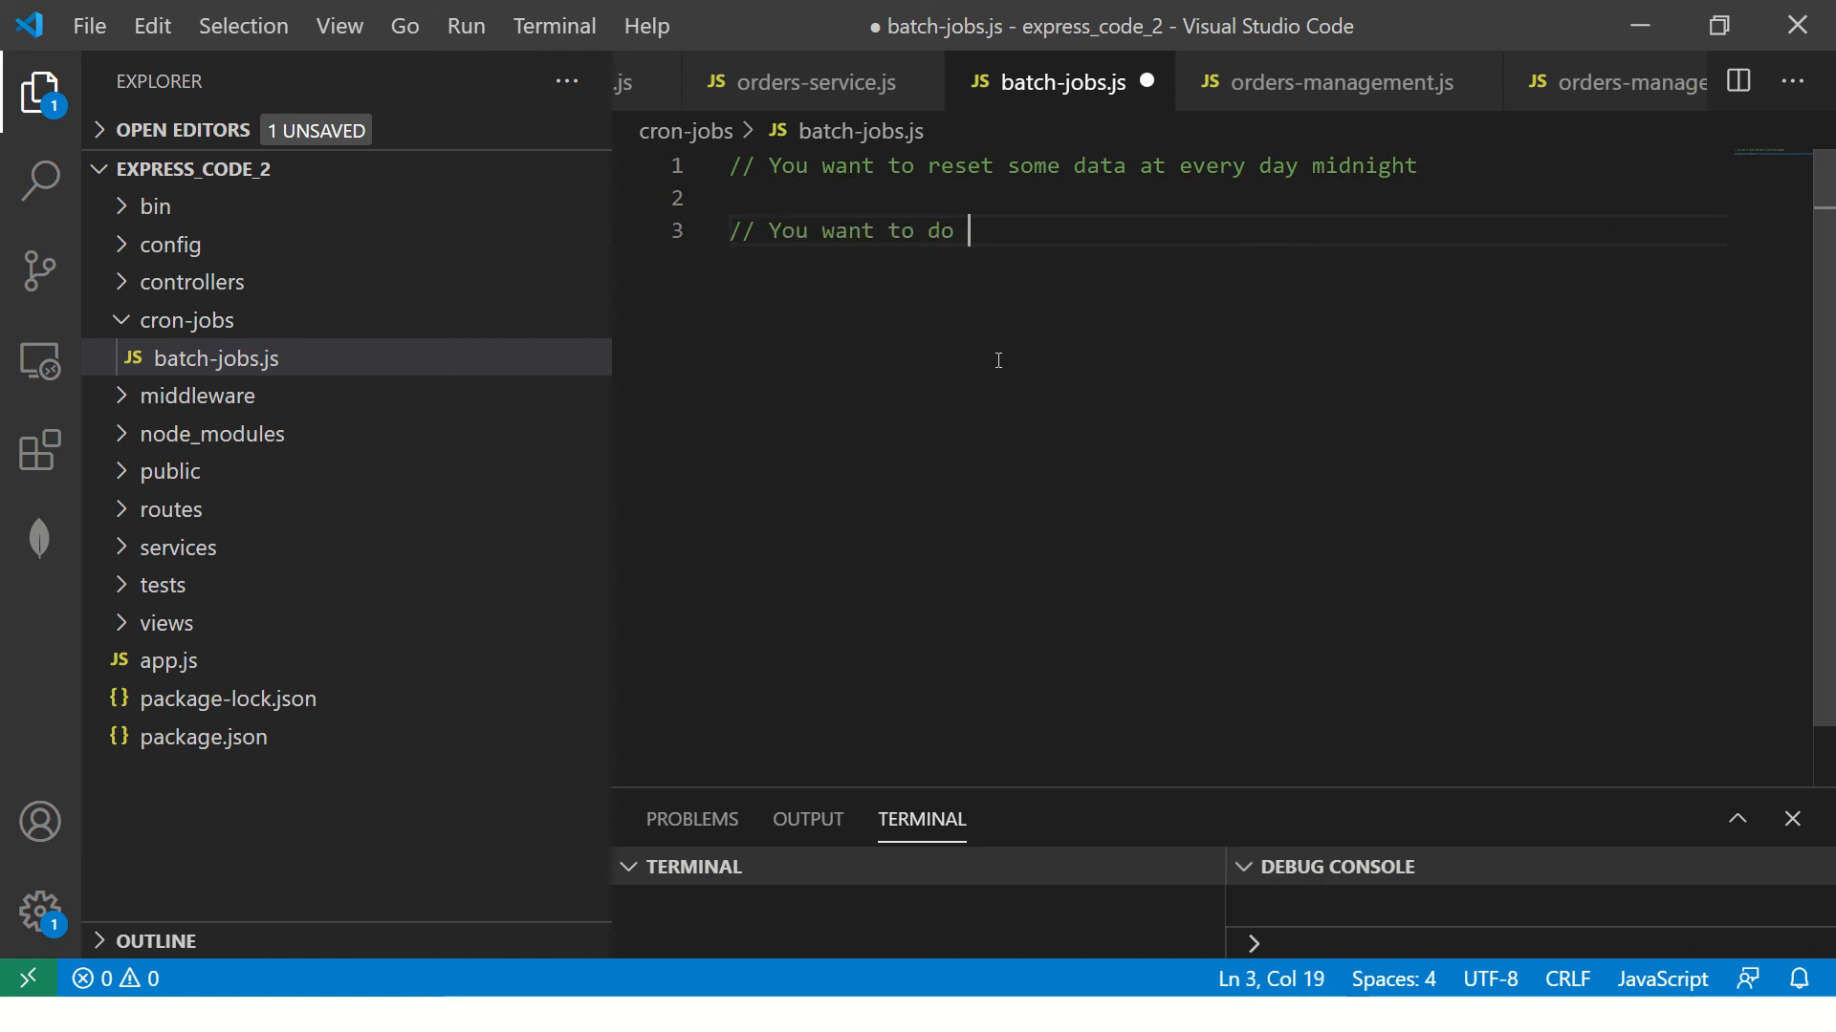
{"action": "type", "text": "backup"}
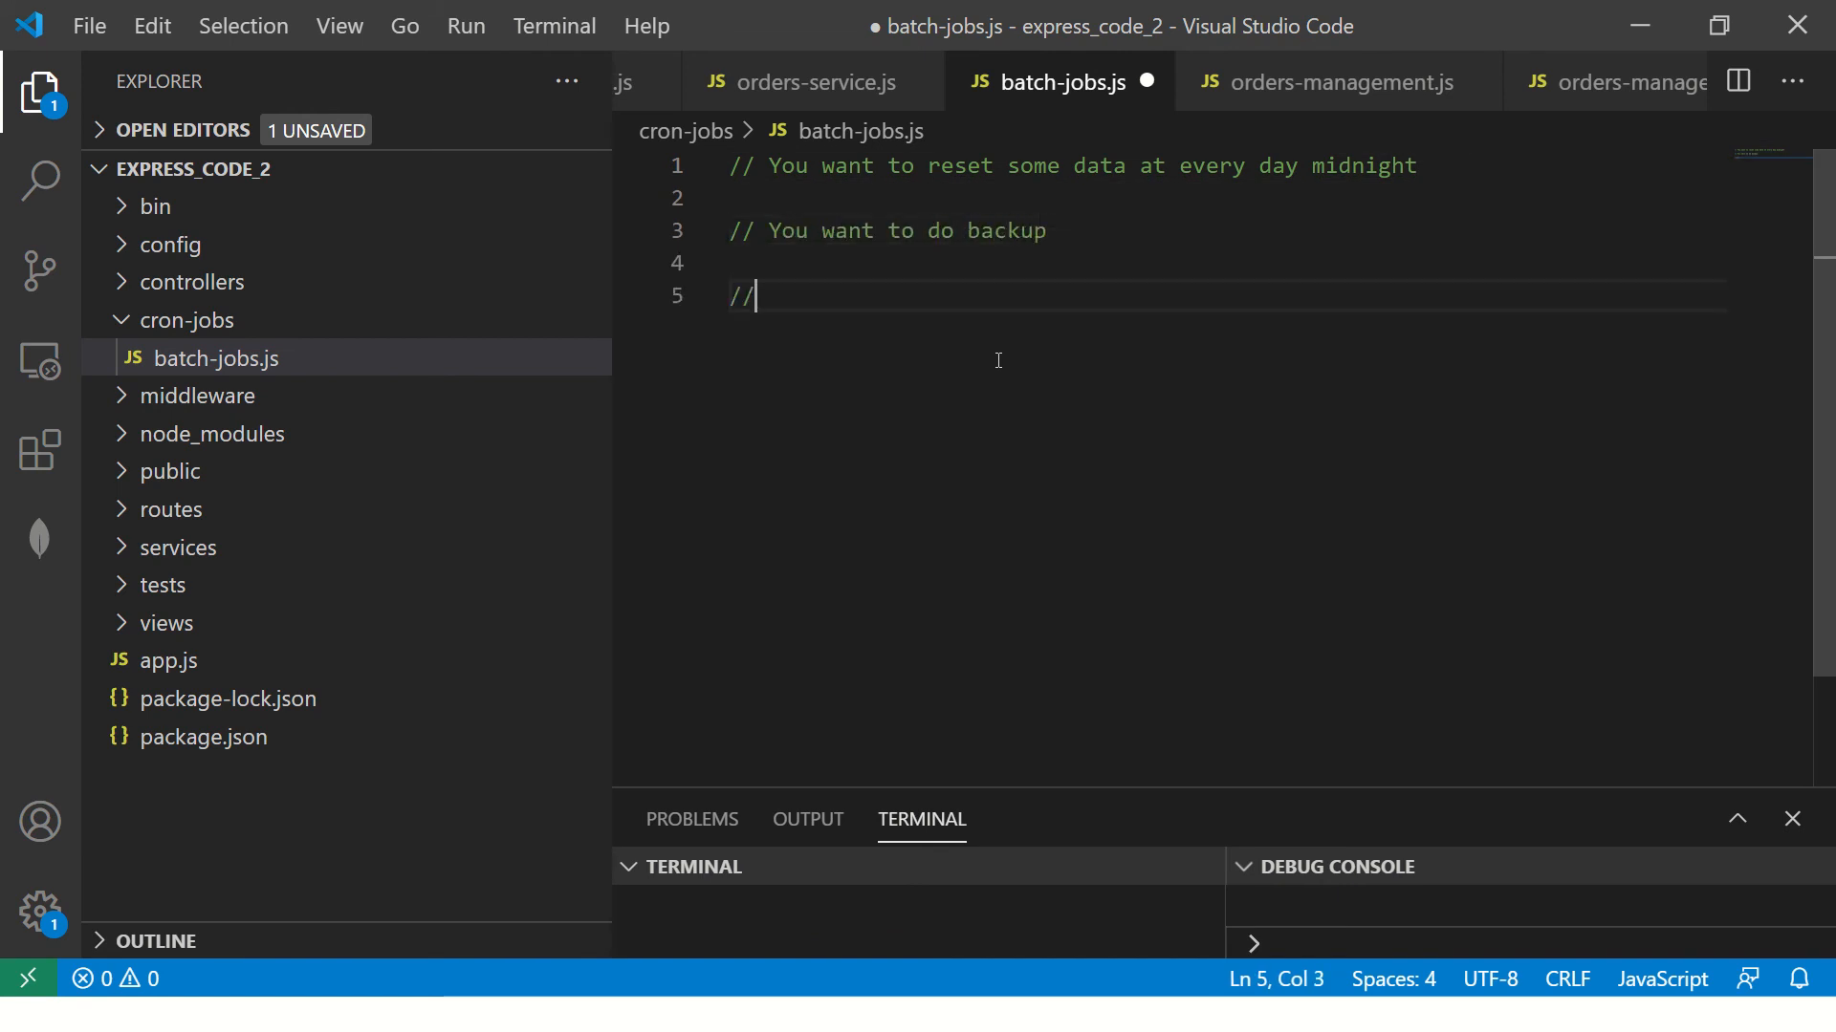
{"action": "type", "text": "You w"}
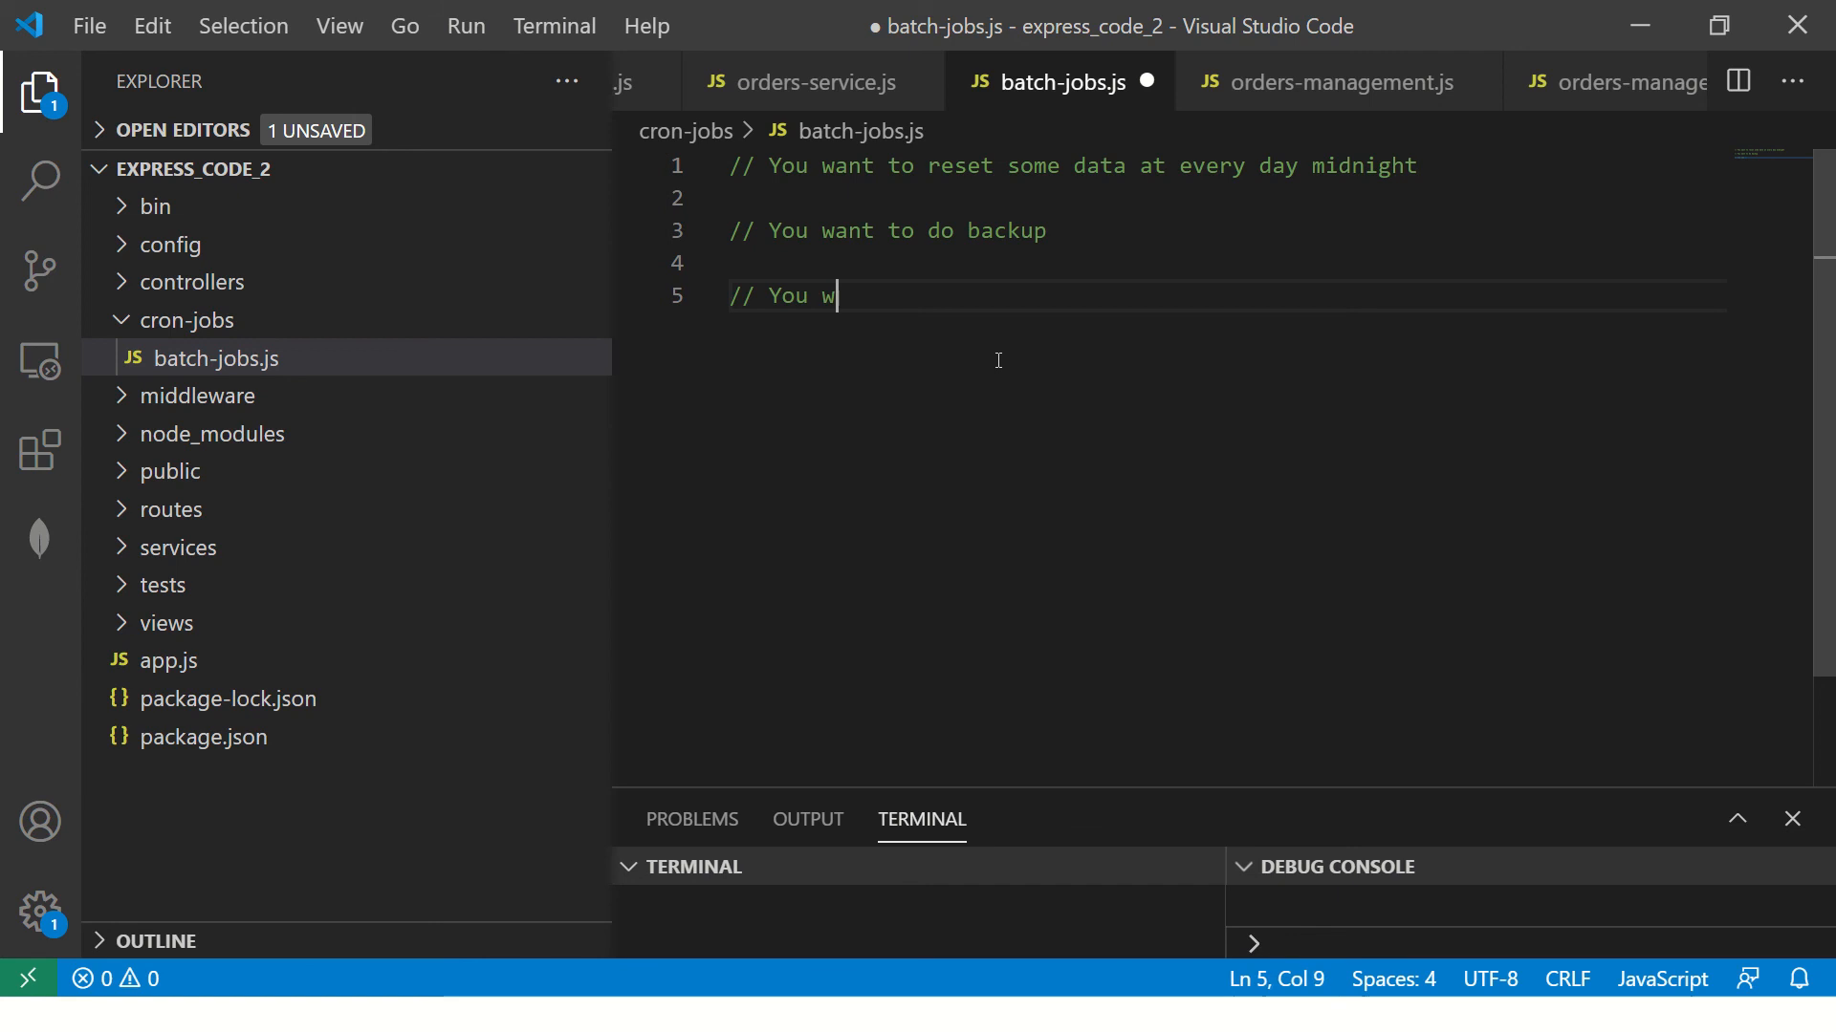
{"action": "type", "text": "ant to data dump into"}
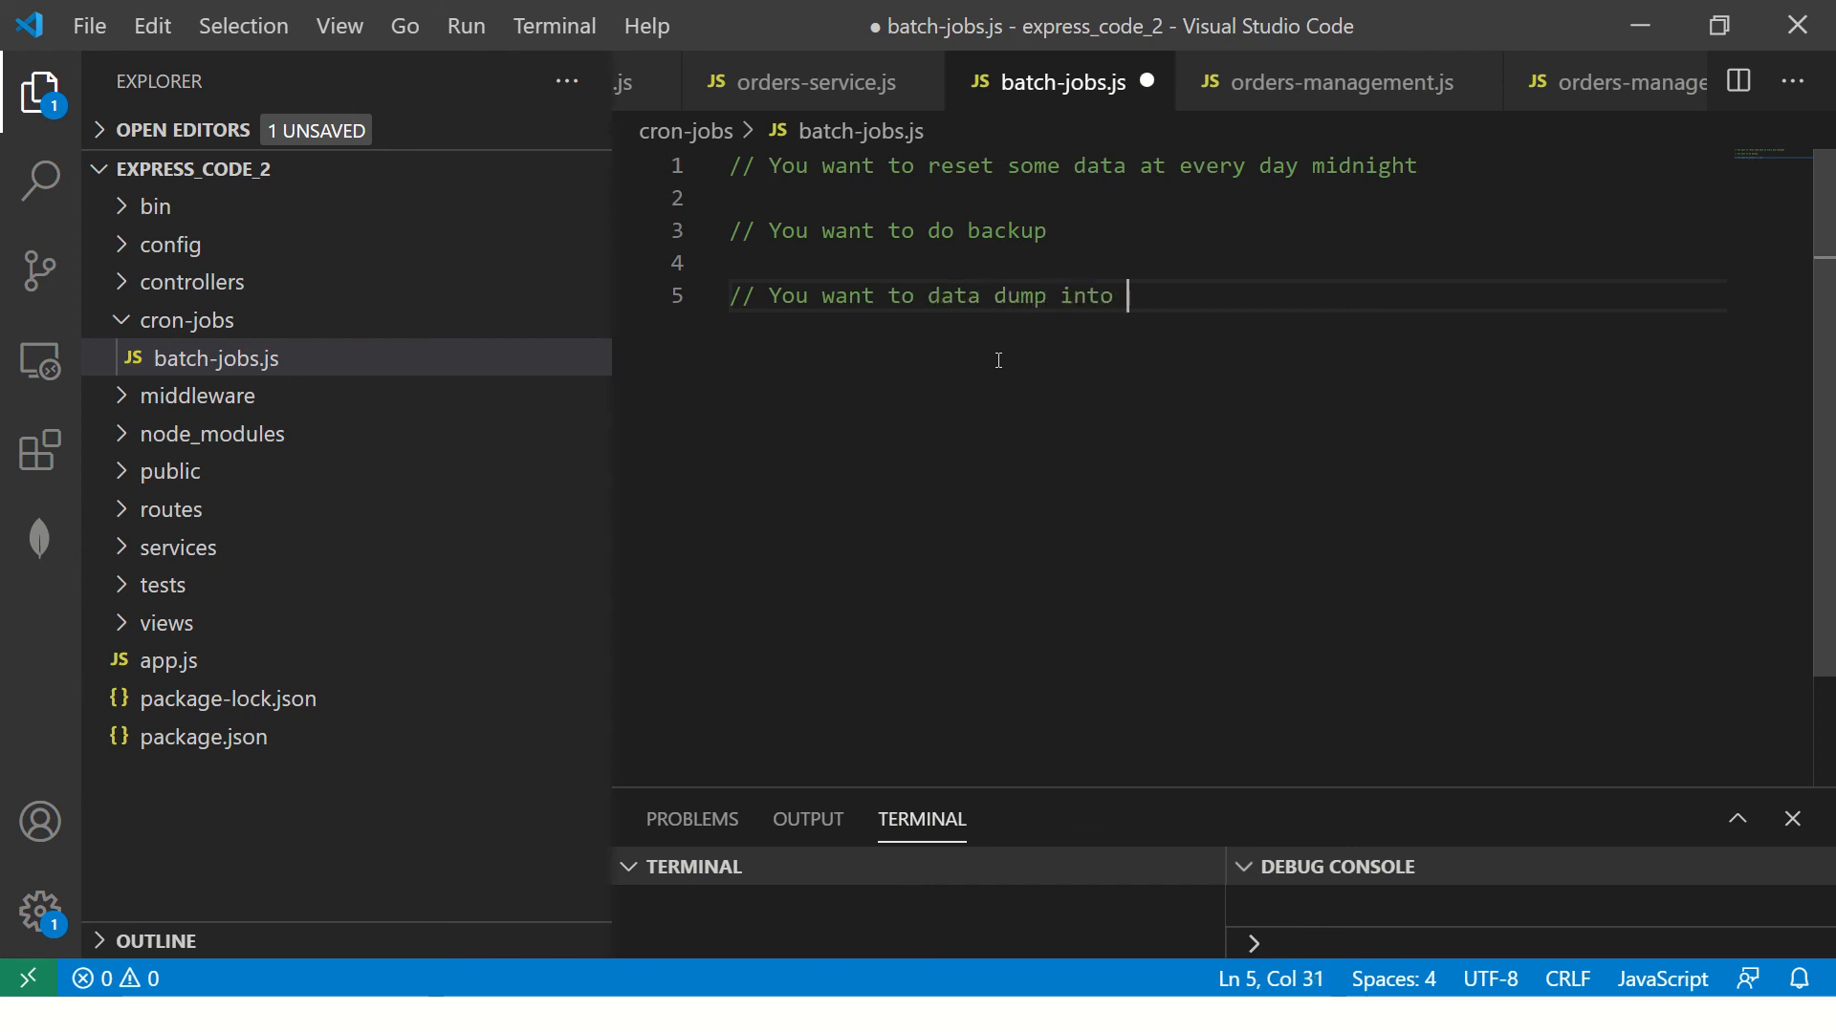
{"action": "type", "text": "some other exten"}
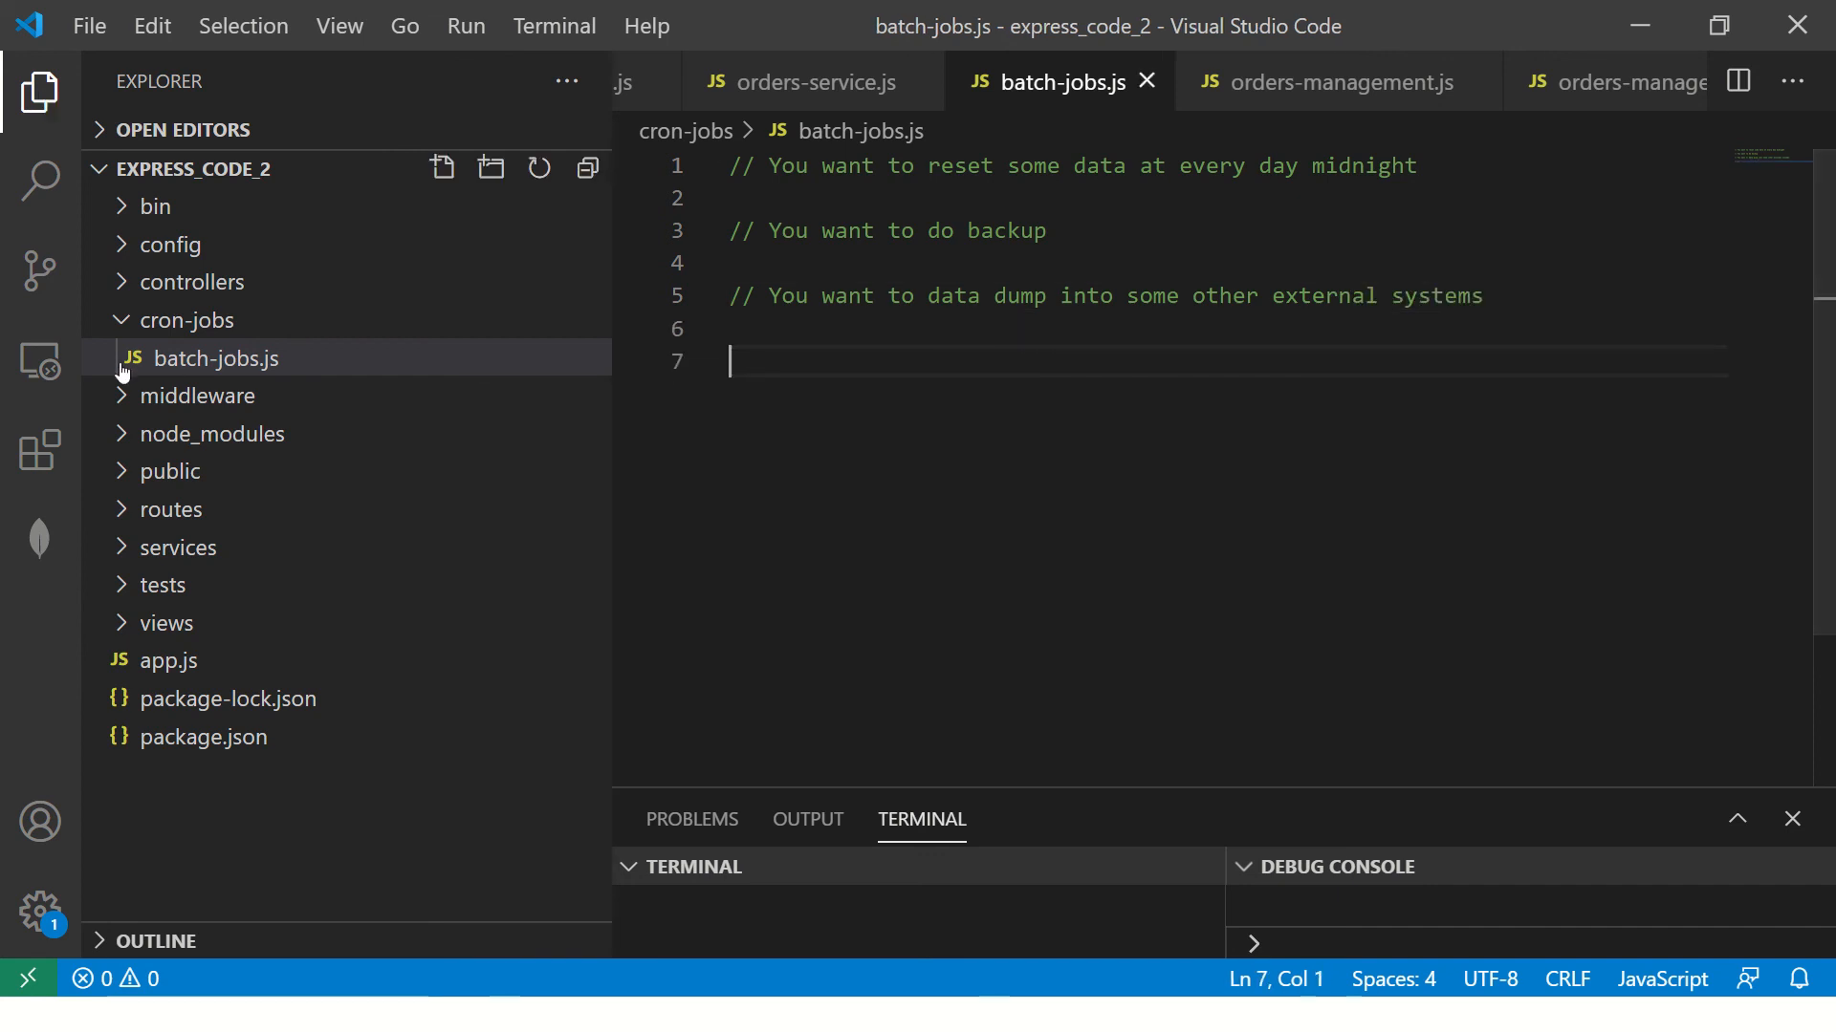
{"action": "mouse_move", "coordinate": [595, 426]}
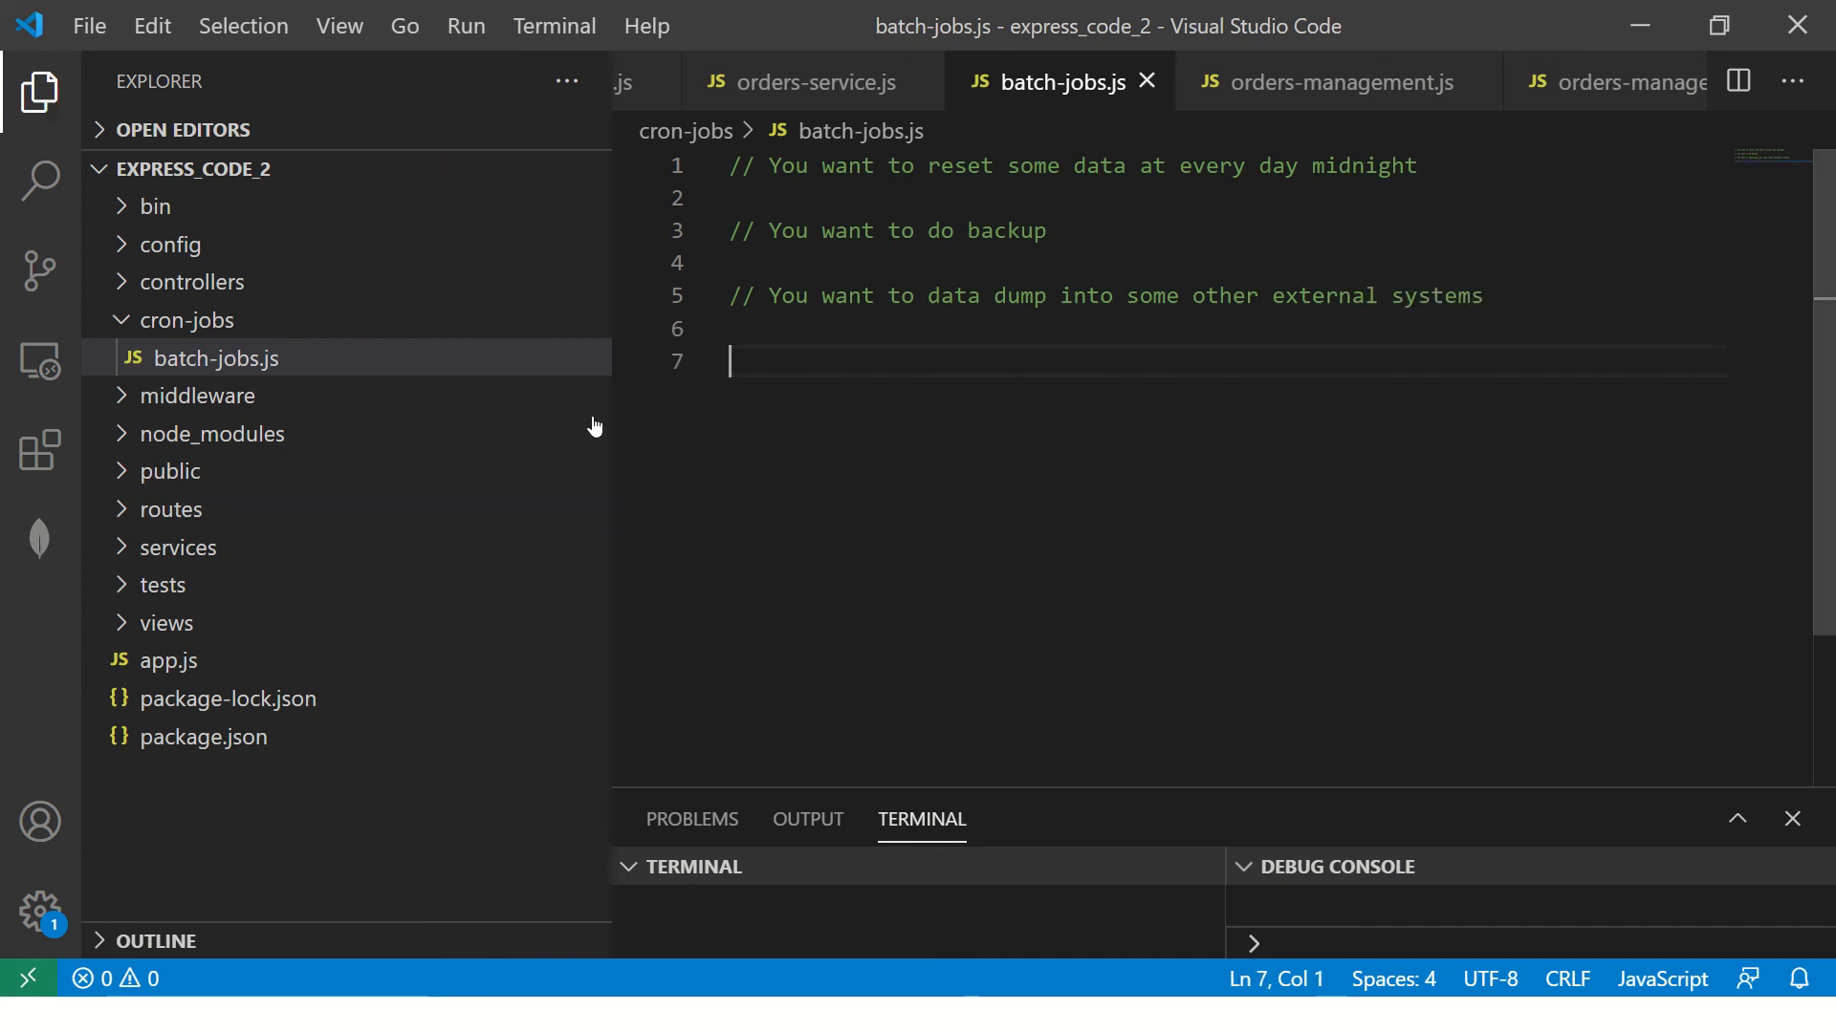
Add a top-level folder and correct its misspelled name to integrations
{"action": "right_click", "coordinate": [187, 321]}
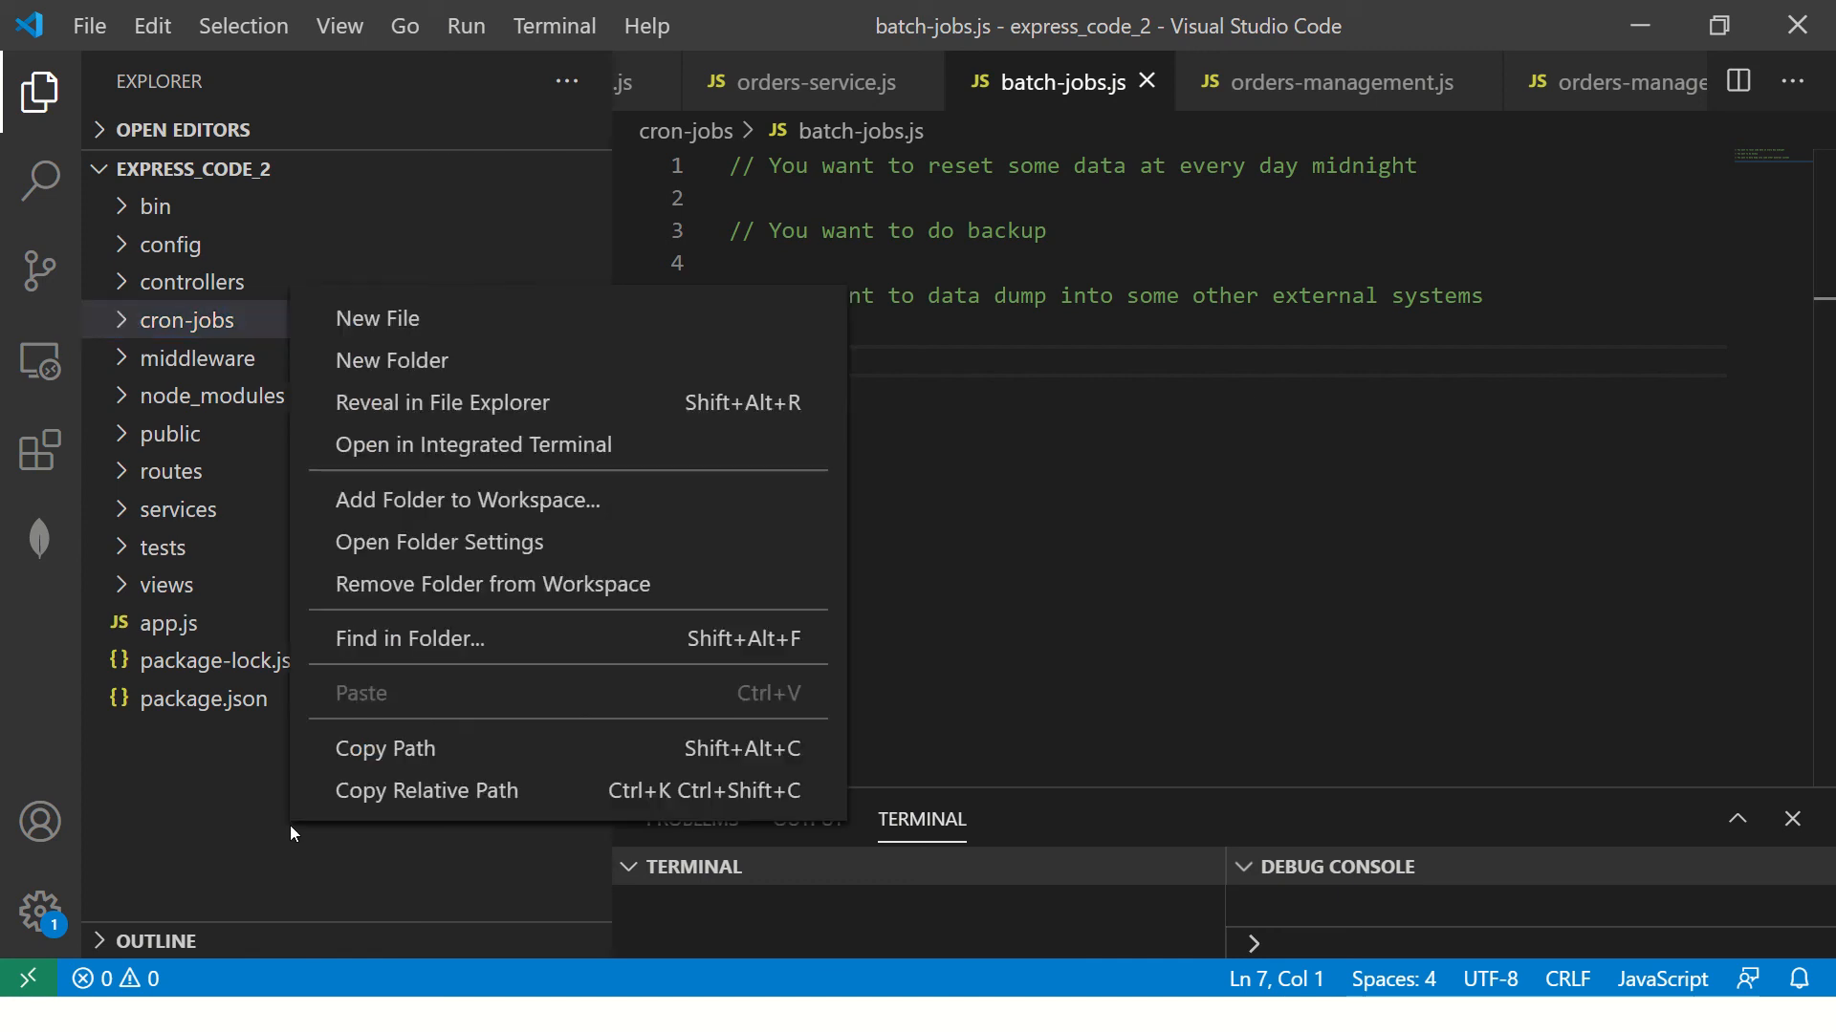
{"action": "left_click", "coordinate": [377, 318]}
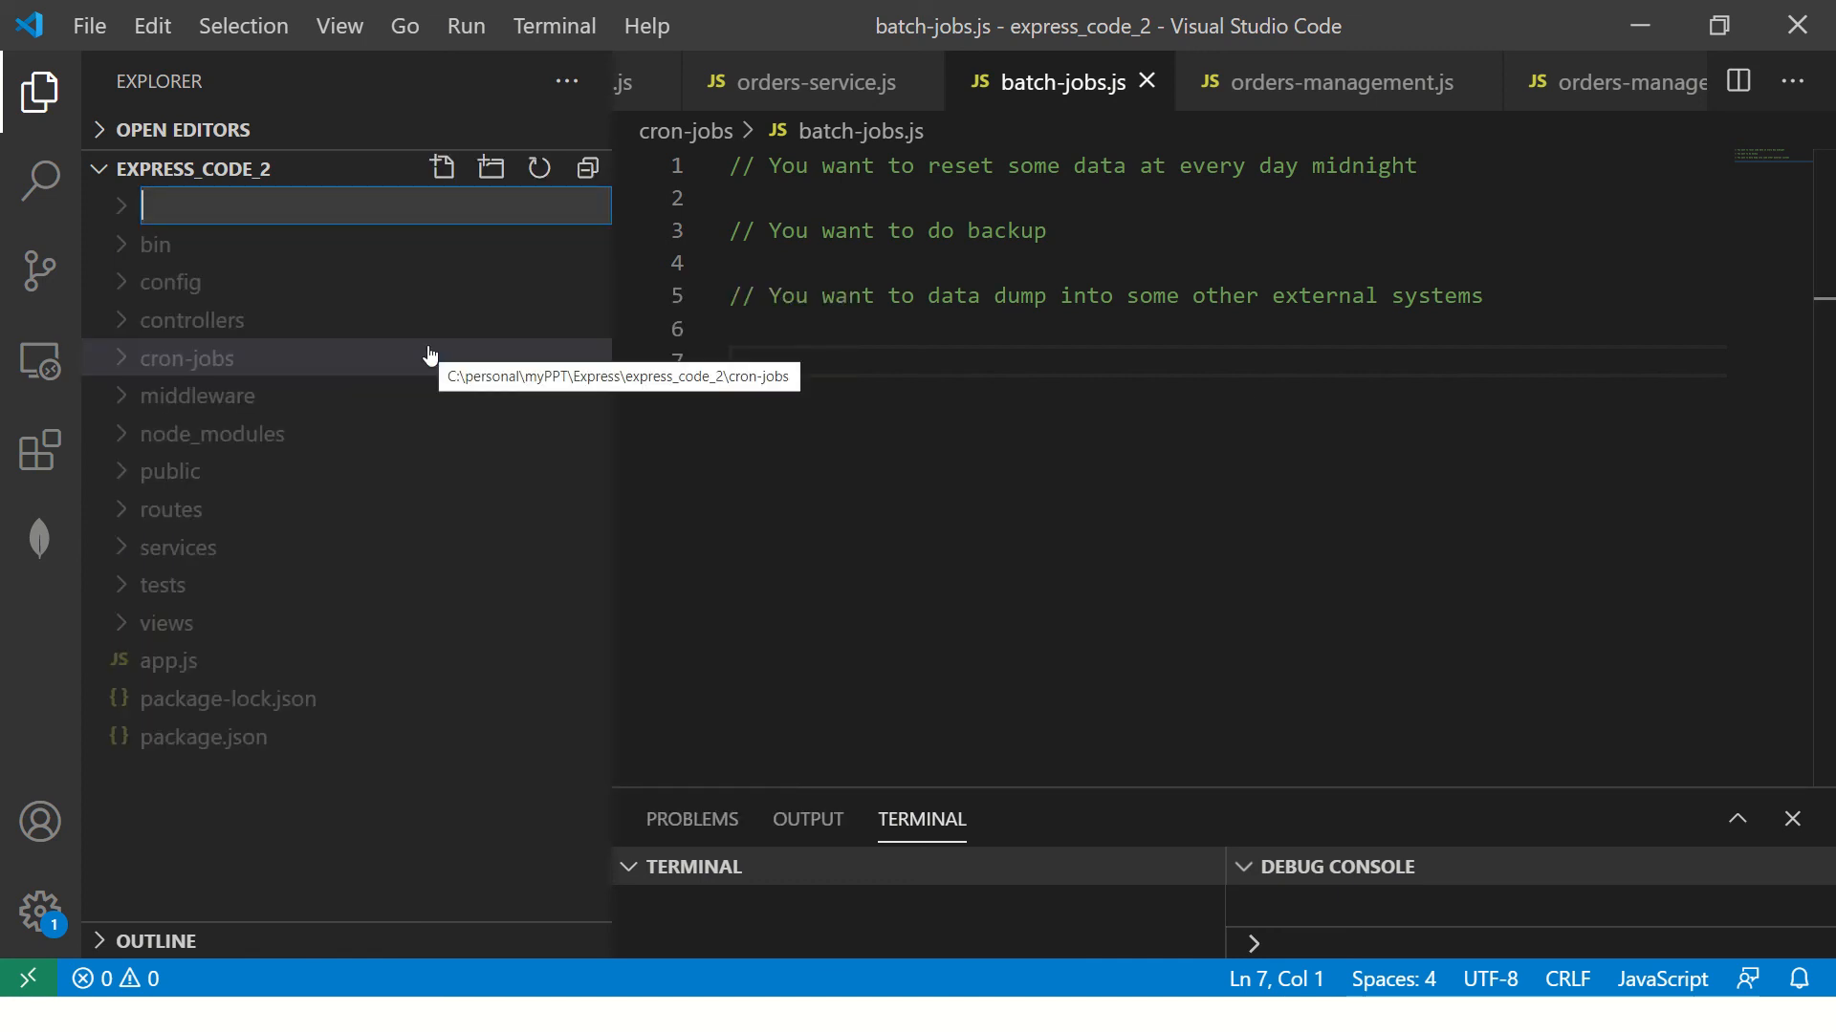
{"action": "type", "text": "intgergrat"}
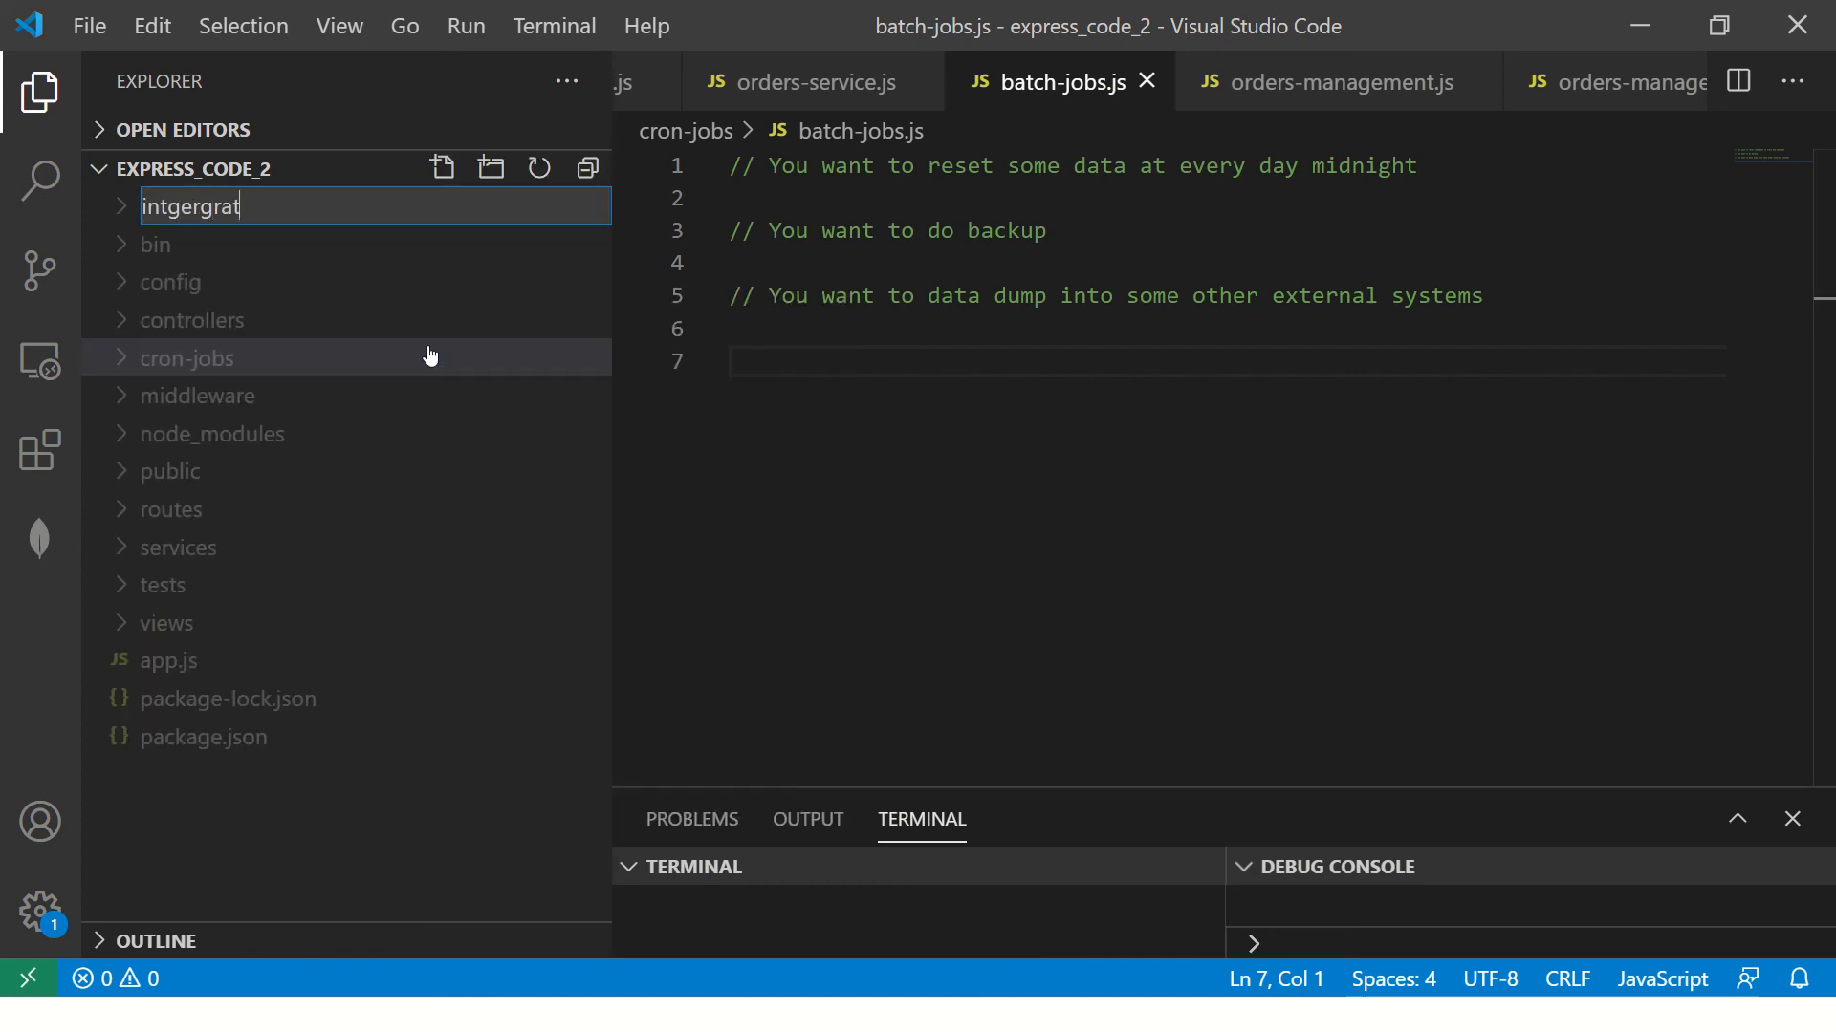
{"action": "type", "text": "ions"}
{"action": "key", "text": "Enter"}
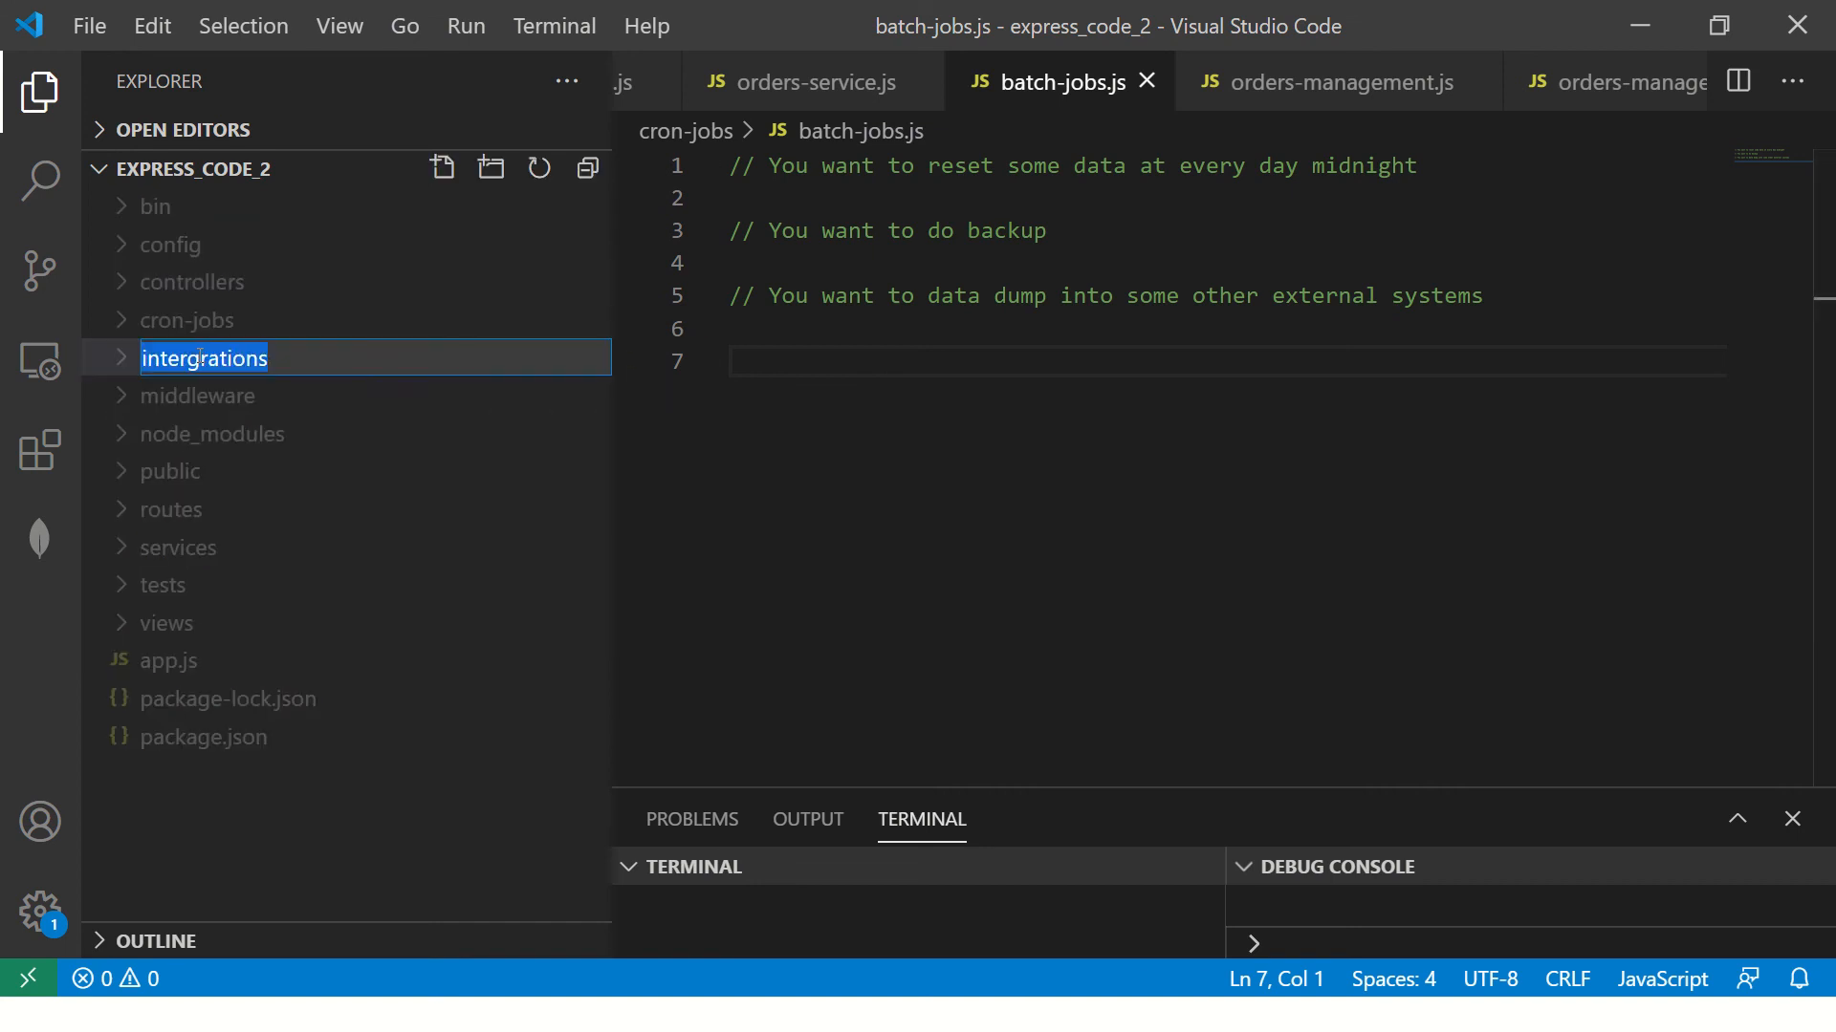
{"action": "key", "text": "Enter"}
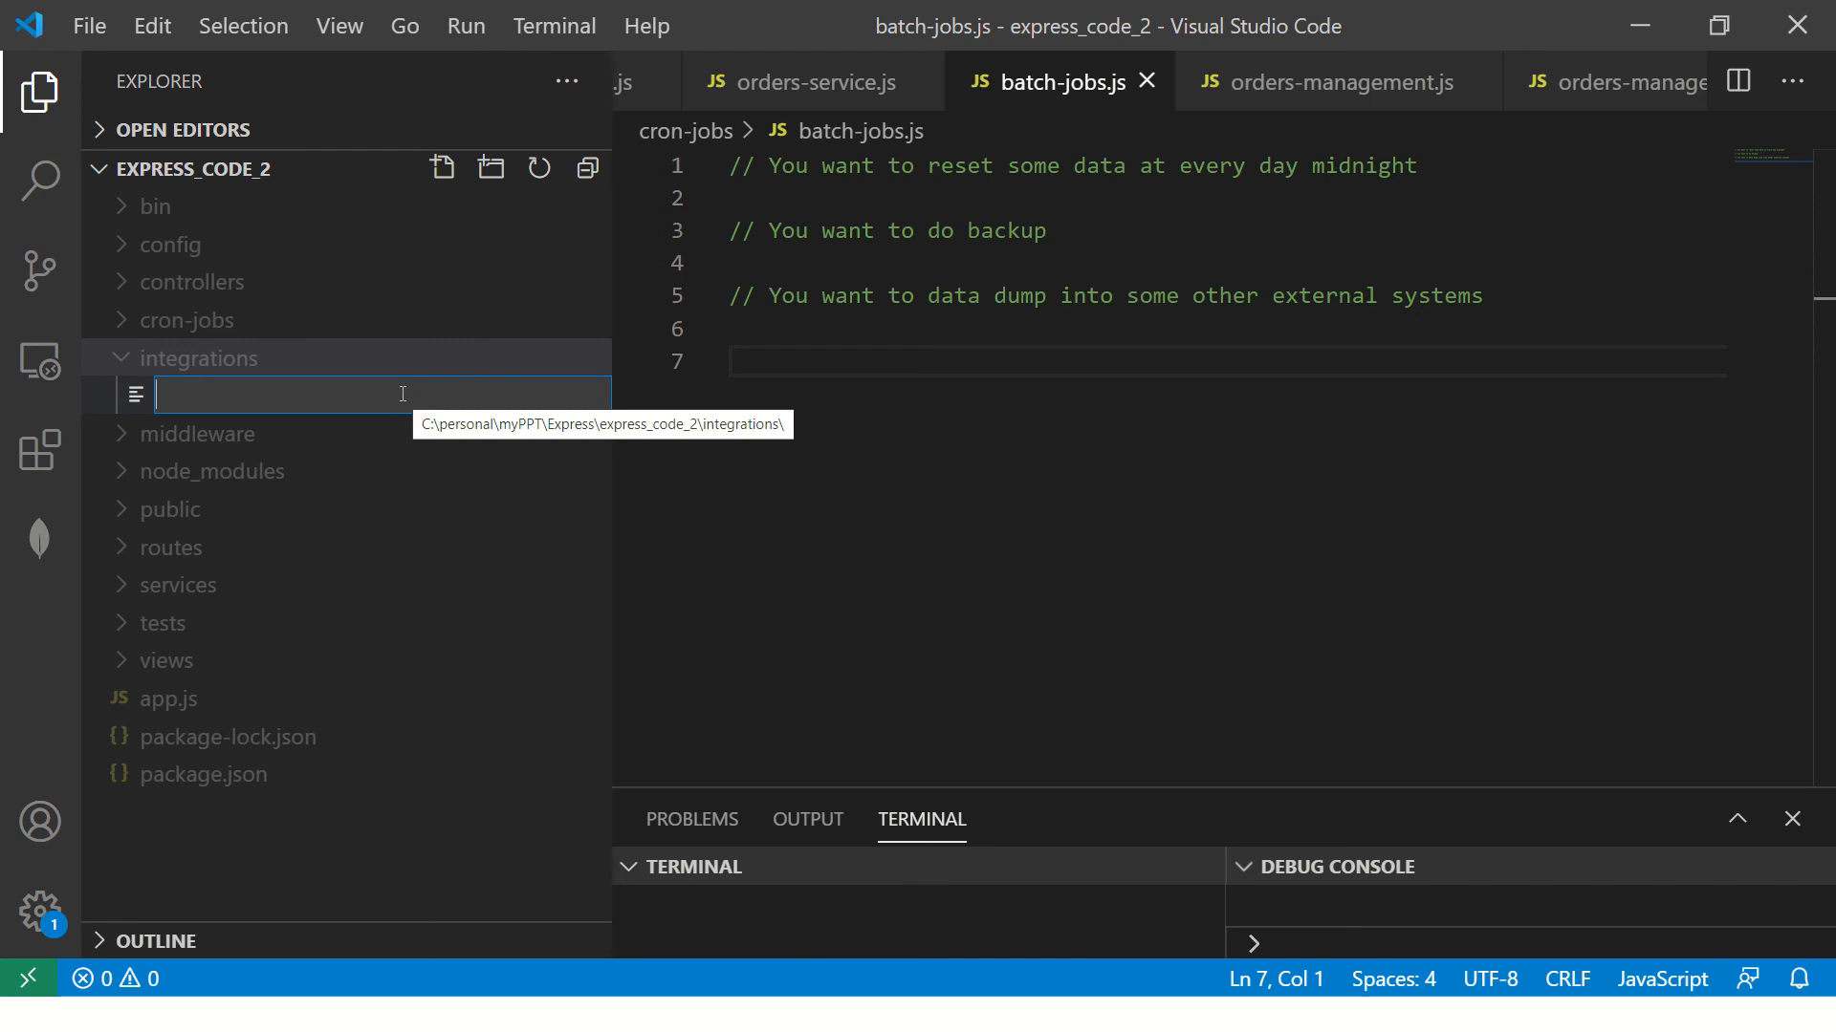
Create oAuth.js and iCal.js inside the integrations folder
{"action": "type", "text": "g"}
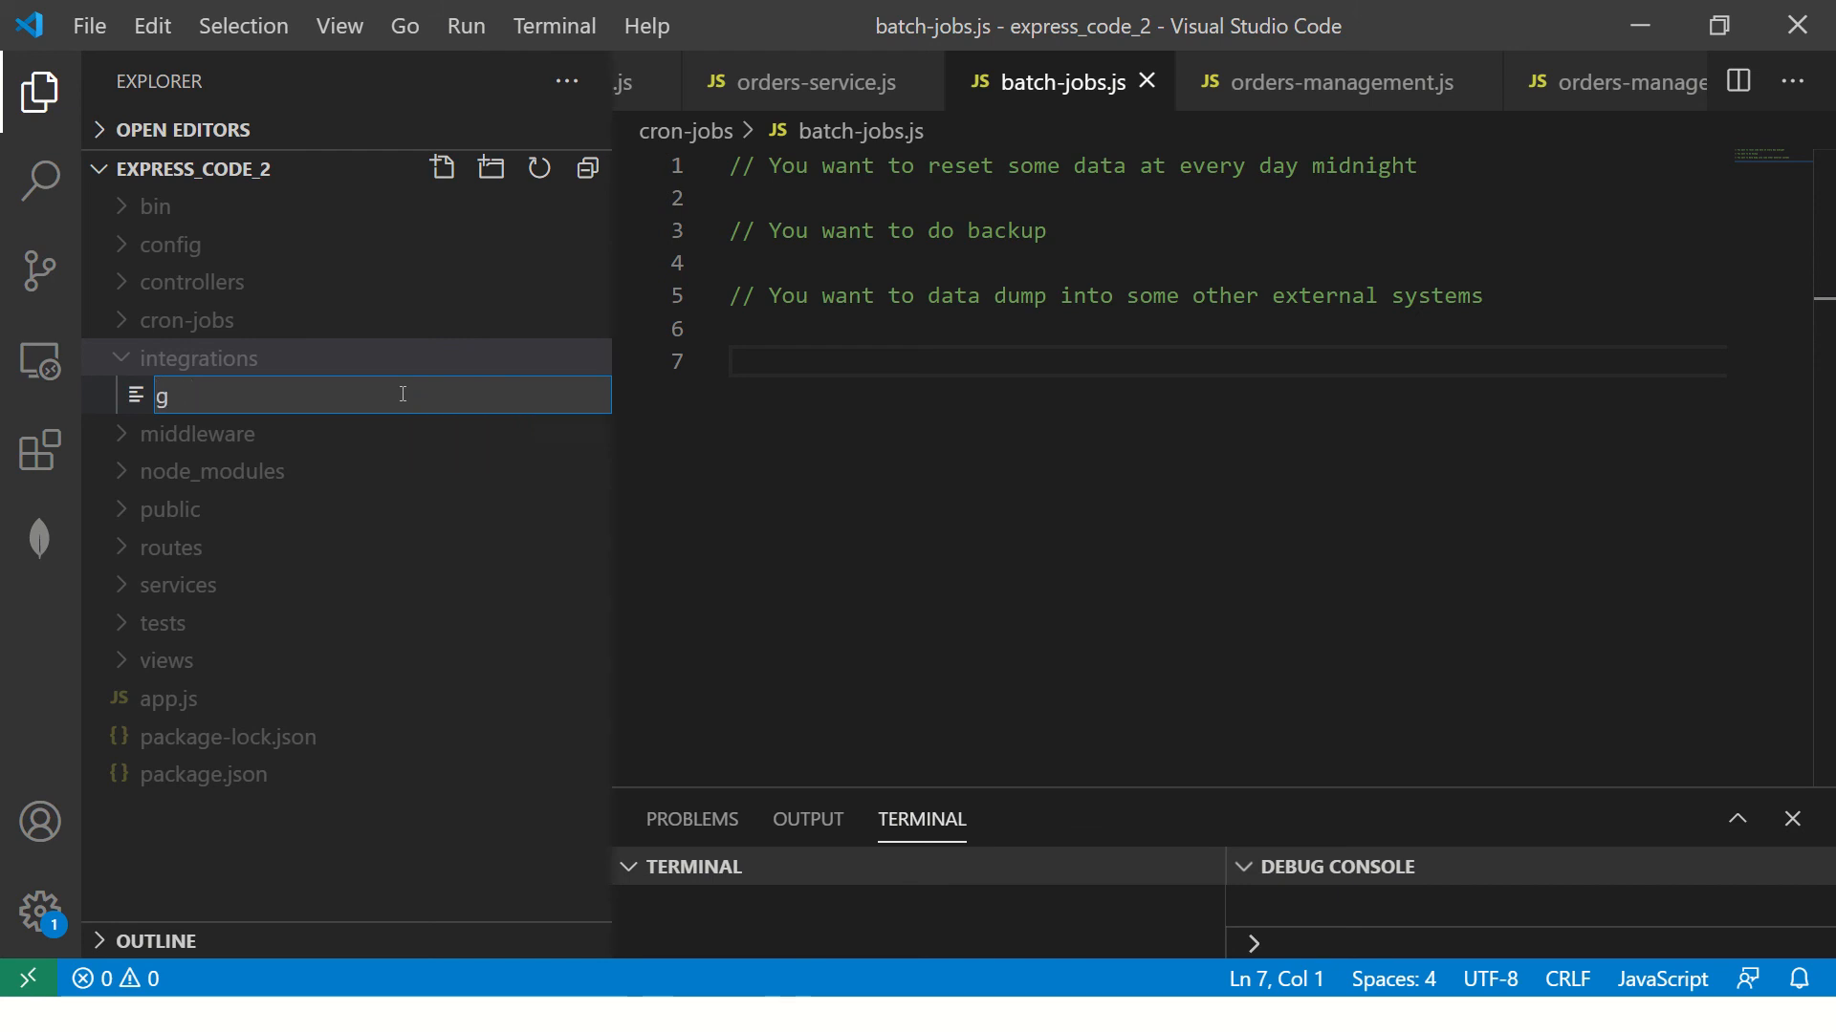
{"action": "type", "text": "oAuth"}
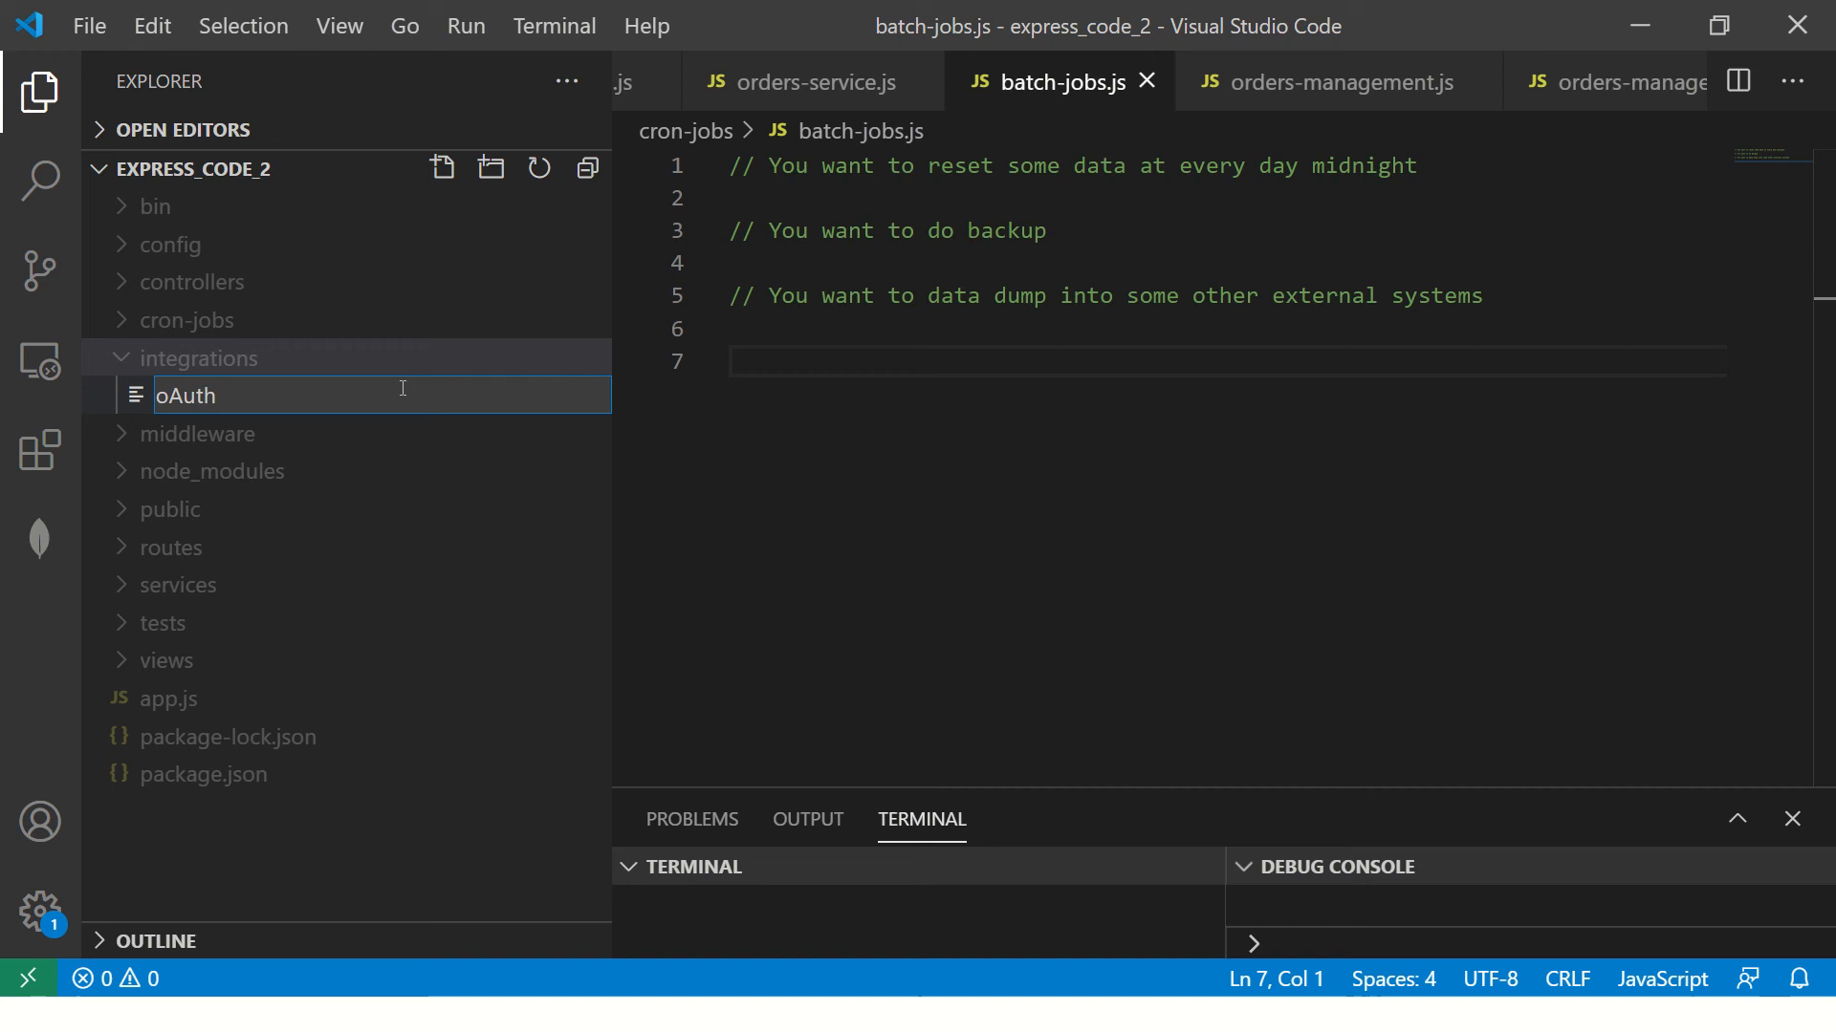
{"action": "type", "text": ".js"}
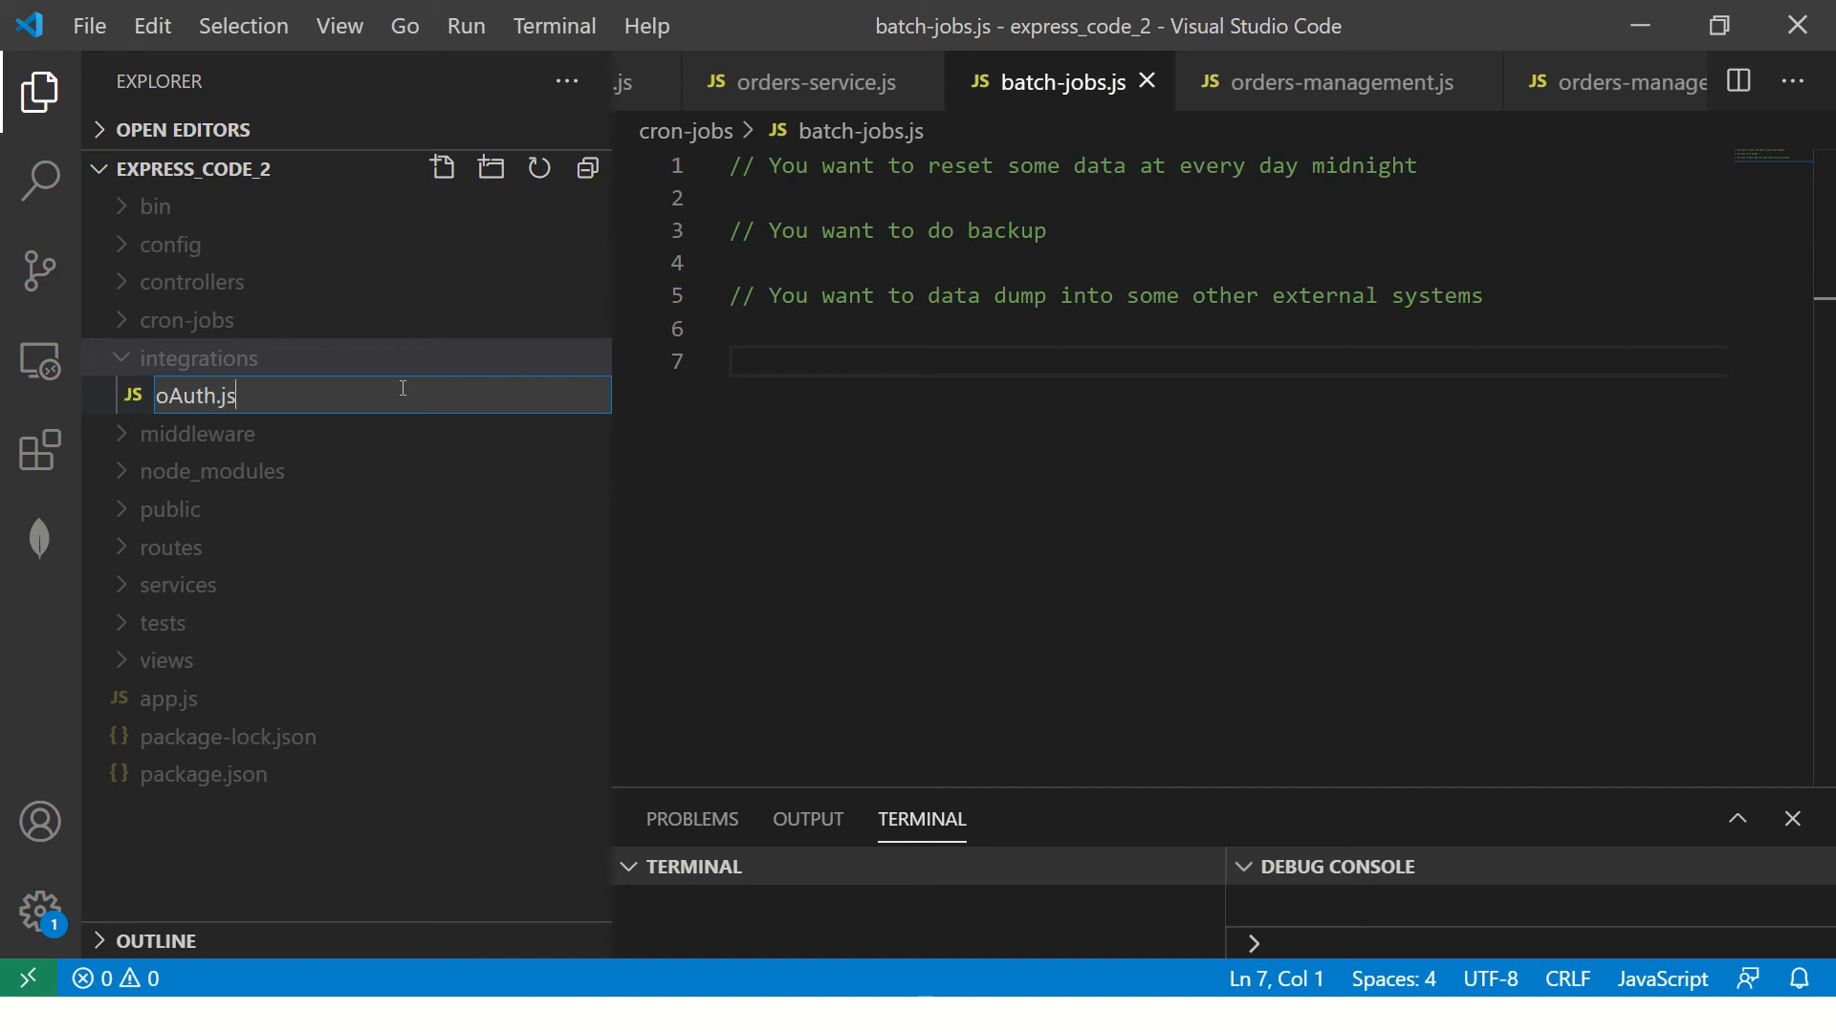
{"action": "right_click", "coordinate": [193, 396]}
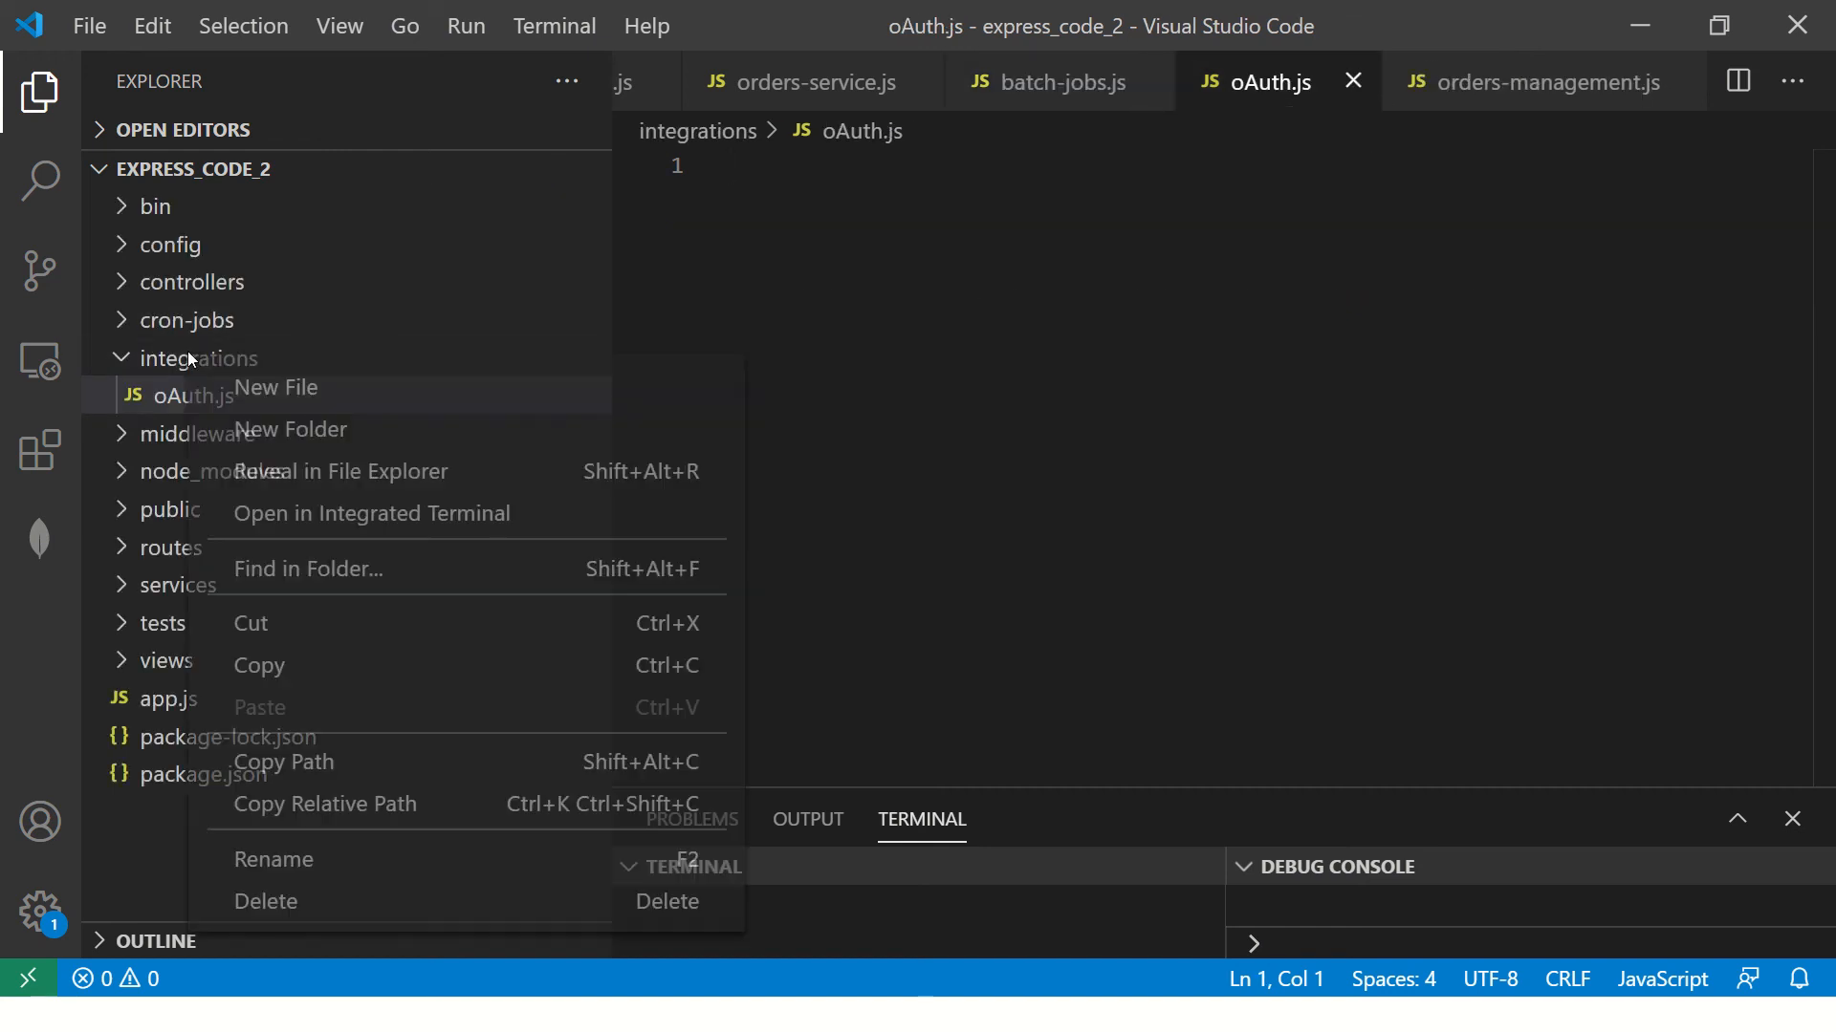
{"action": "left_click", "coordinate": [277, 389]}
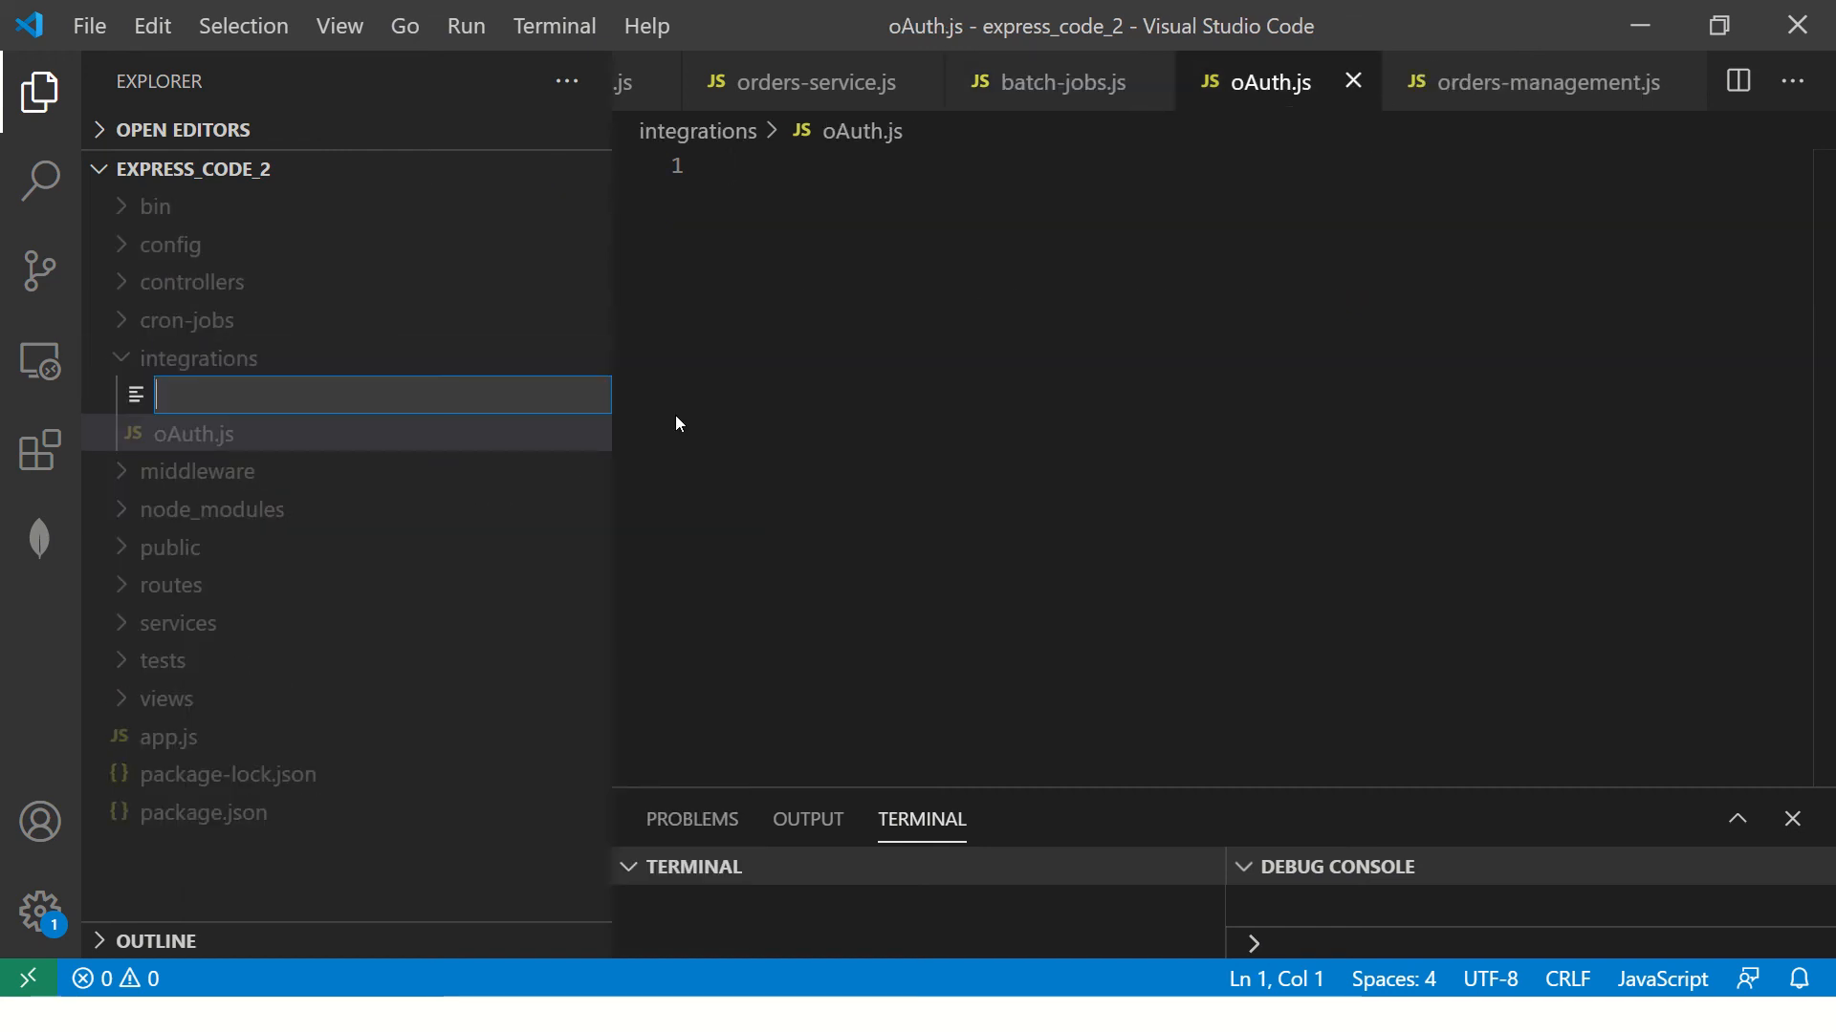
{"action": "type", "text": "iCal.js"}
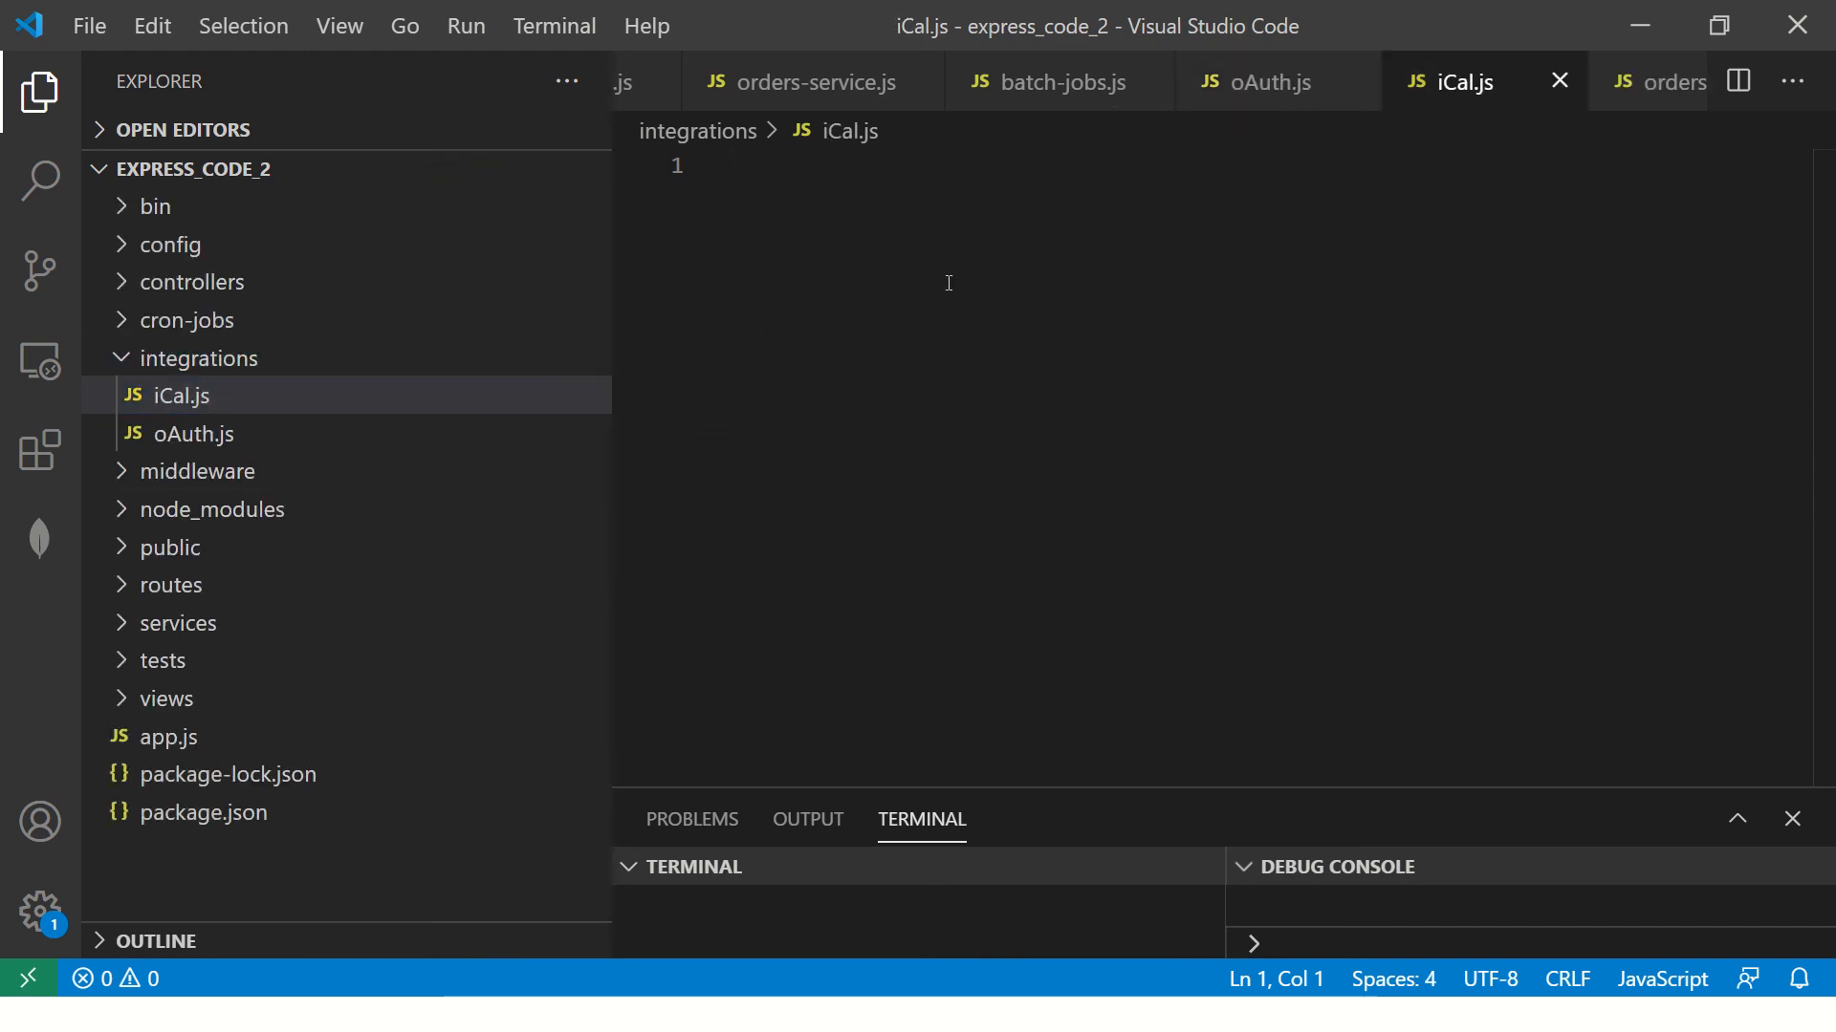
{"action": "left_click", "coordinate": [194, 434]}
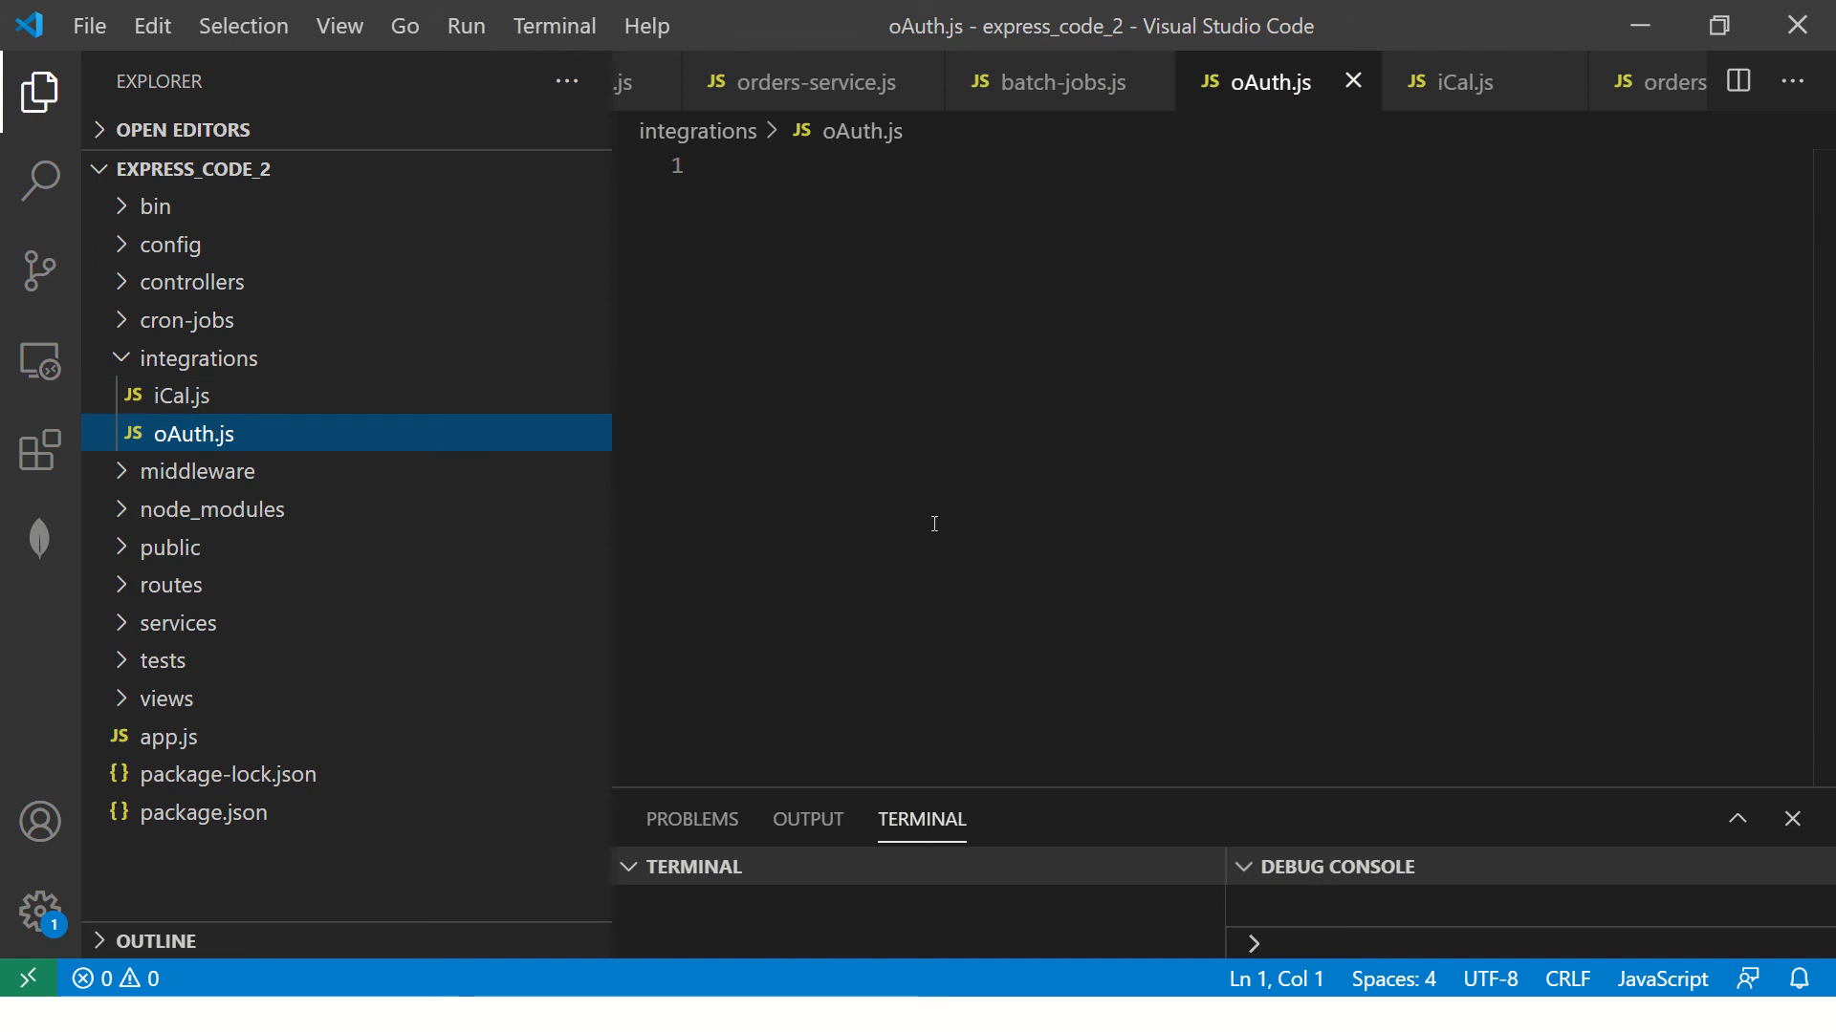
{"action": "mouse_move", "coordinate": [196, 369]}
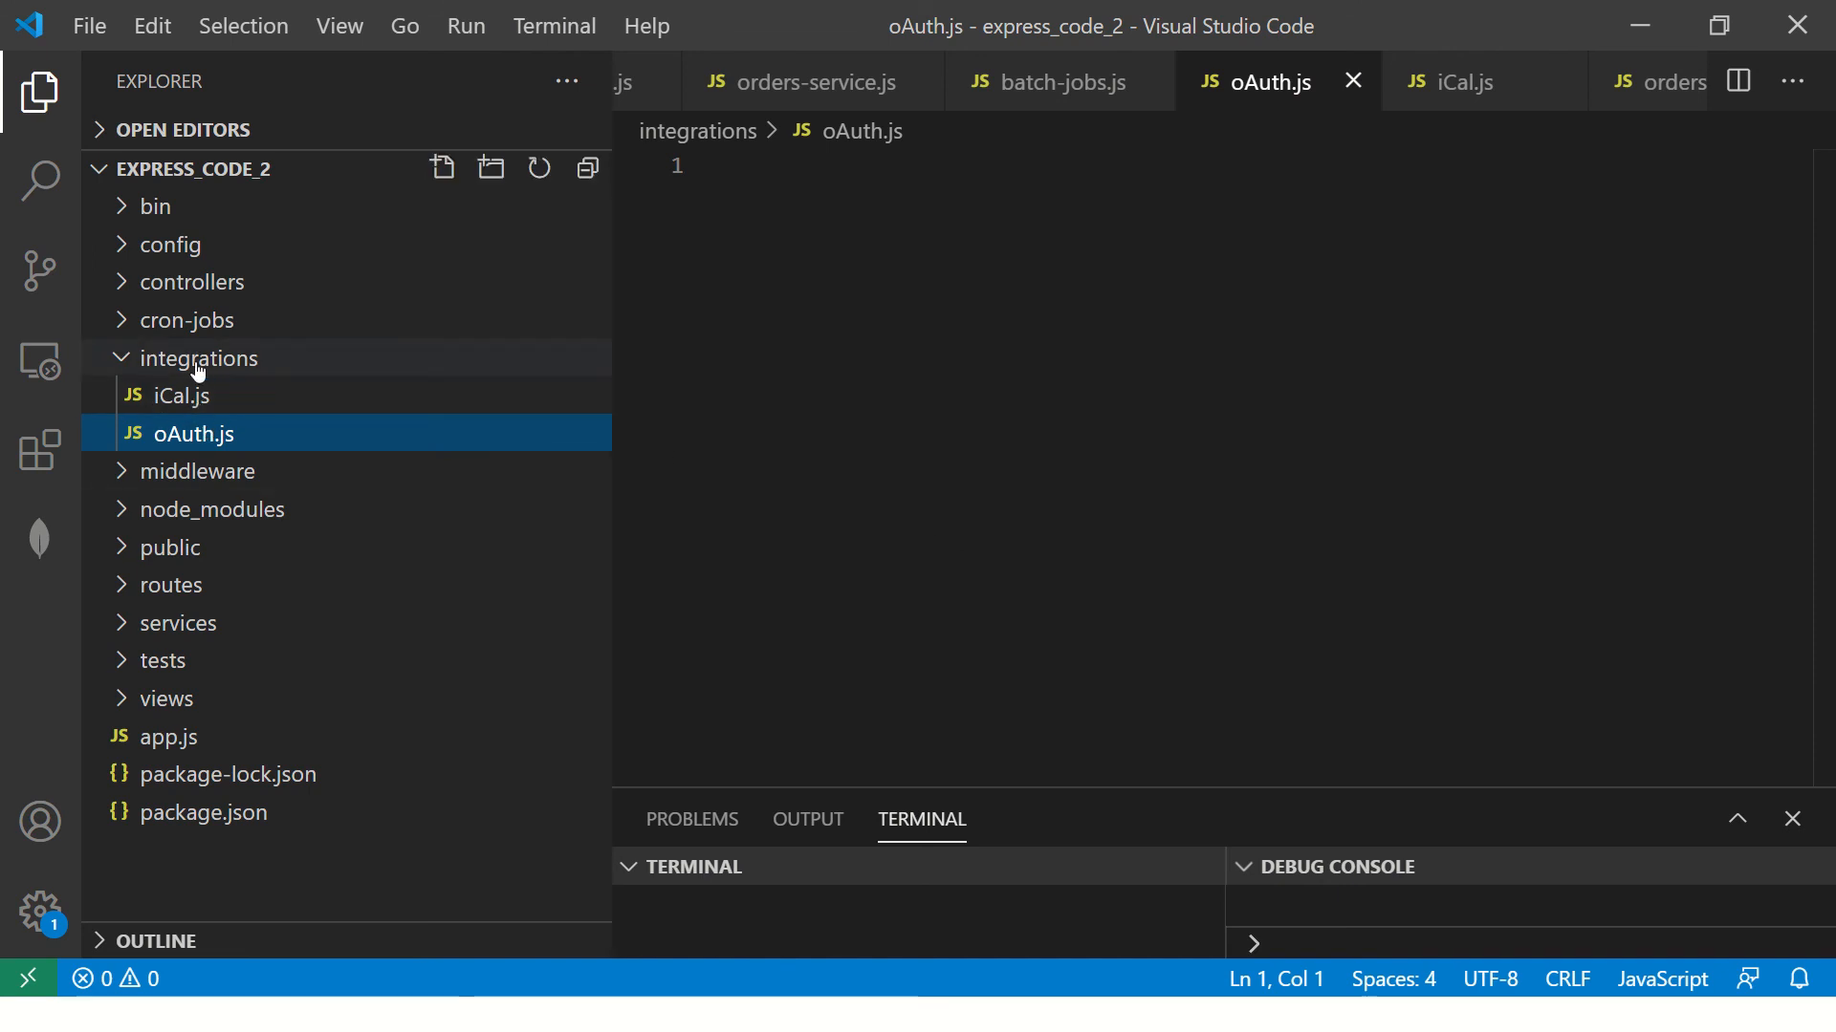
Add dropbox.js to the integrations folder
{"action": "type", "text": "dr"}
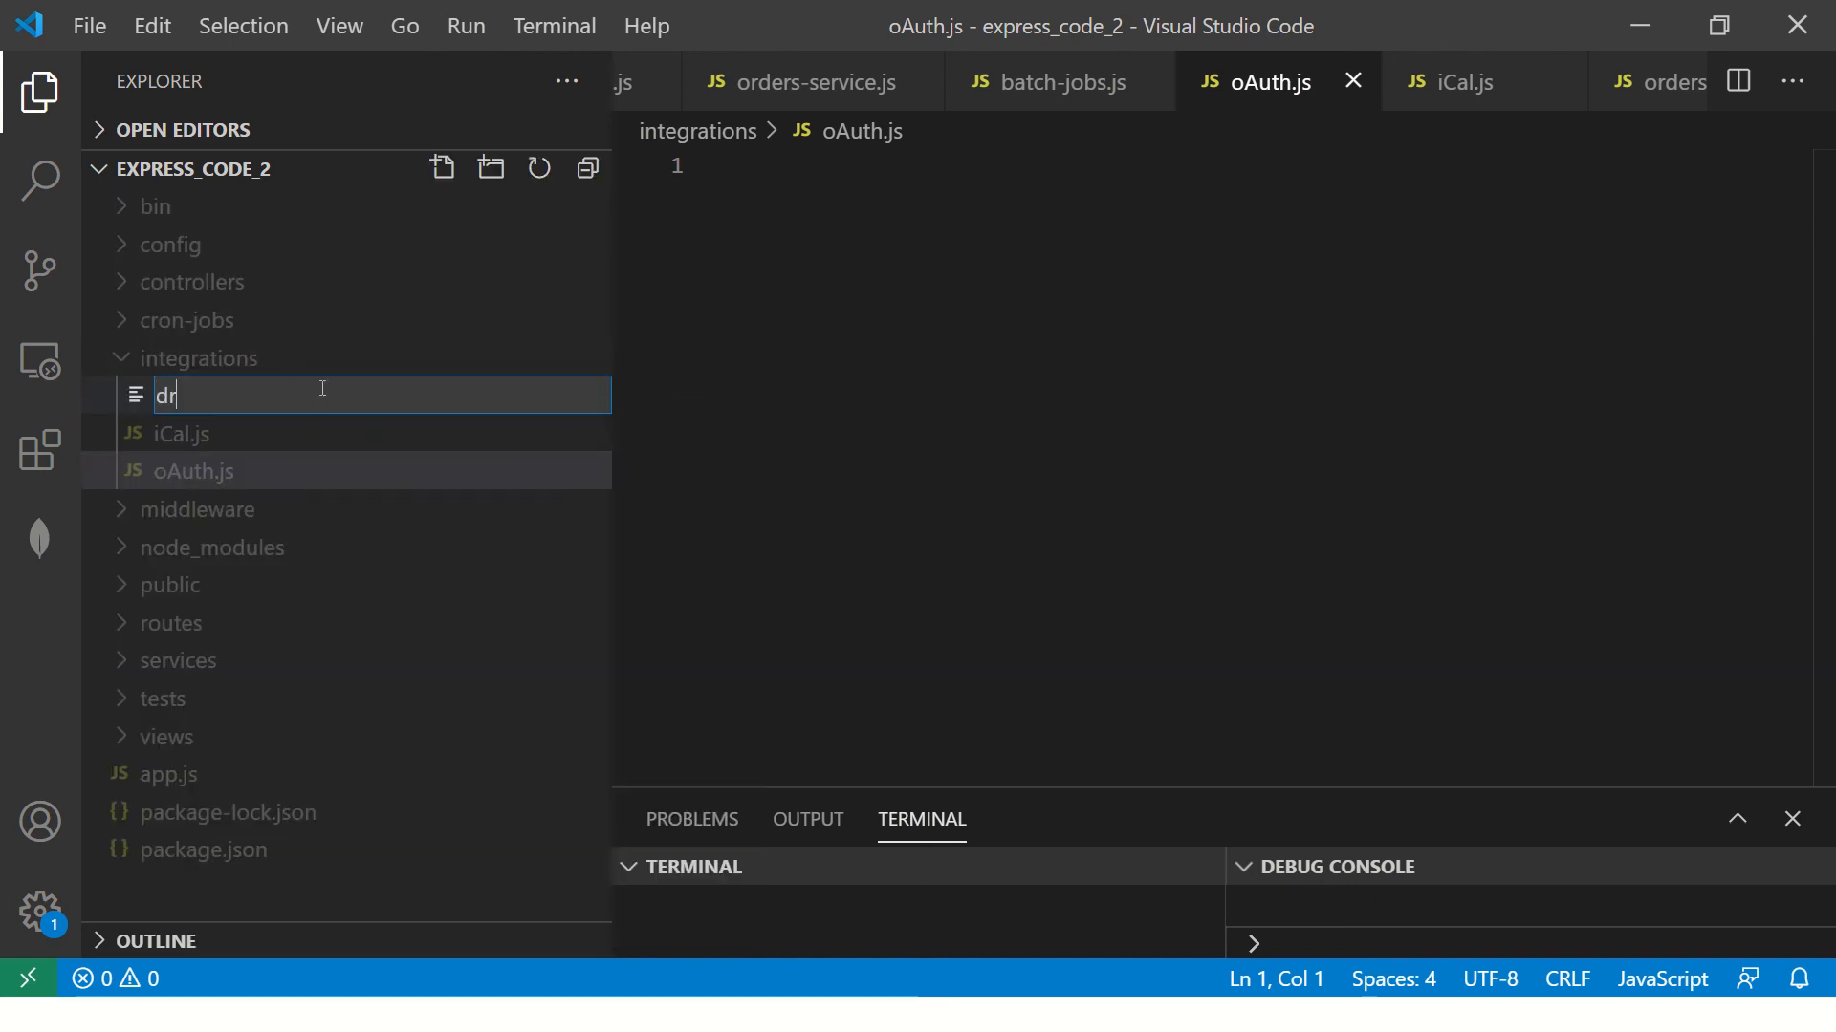
{"action": "type", "text": "opx"}
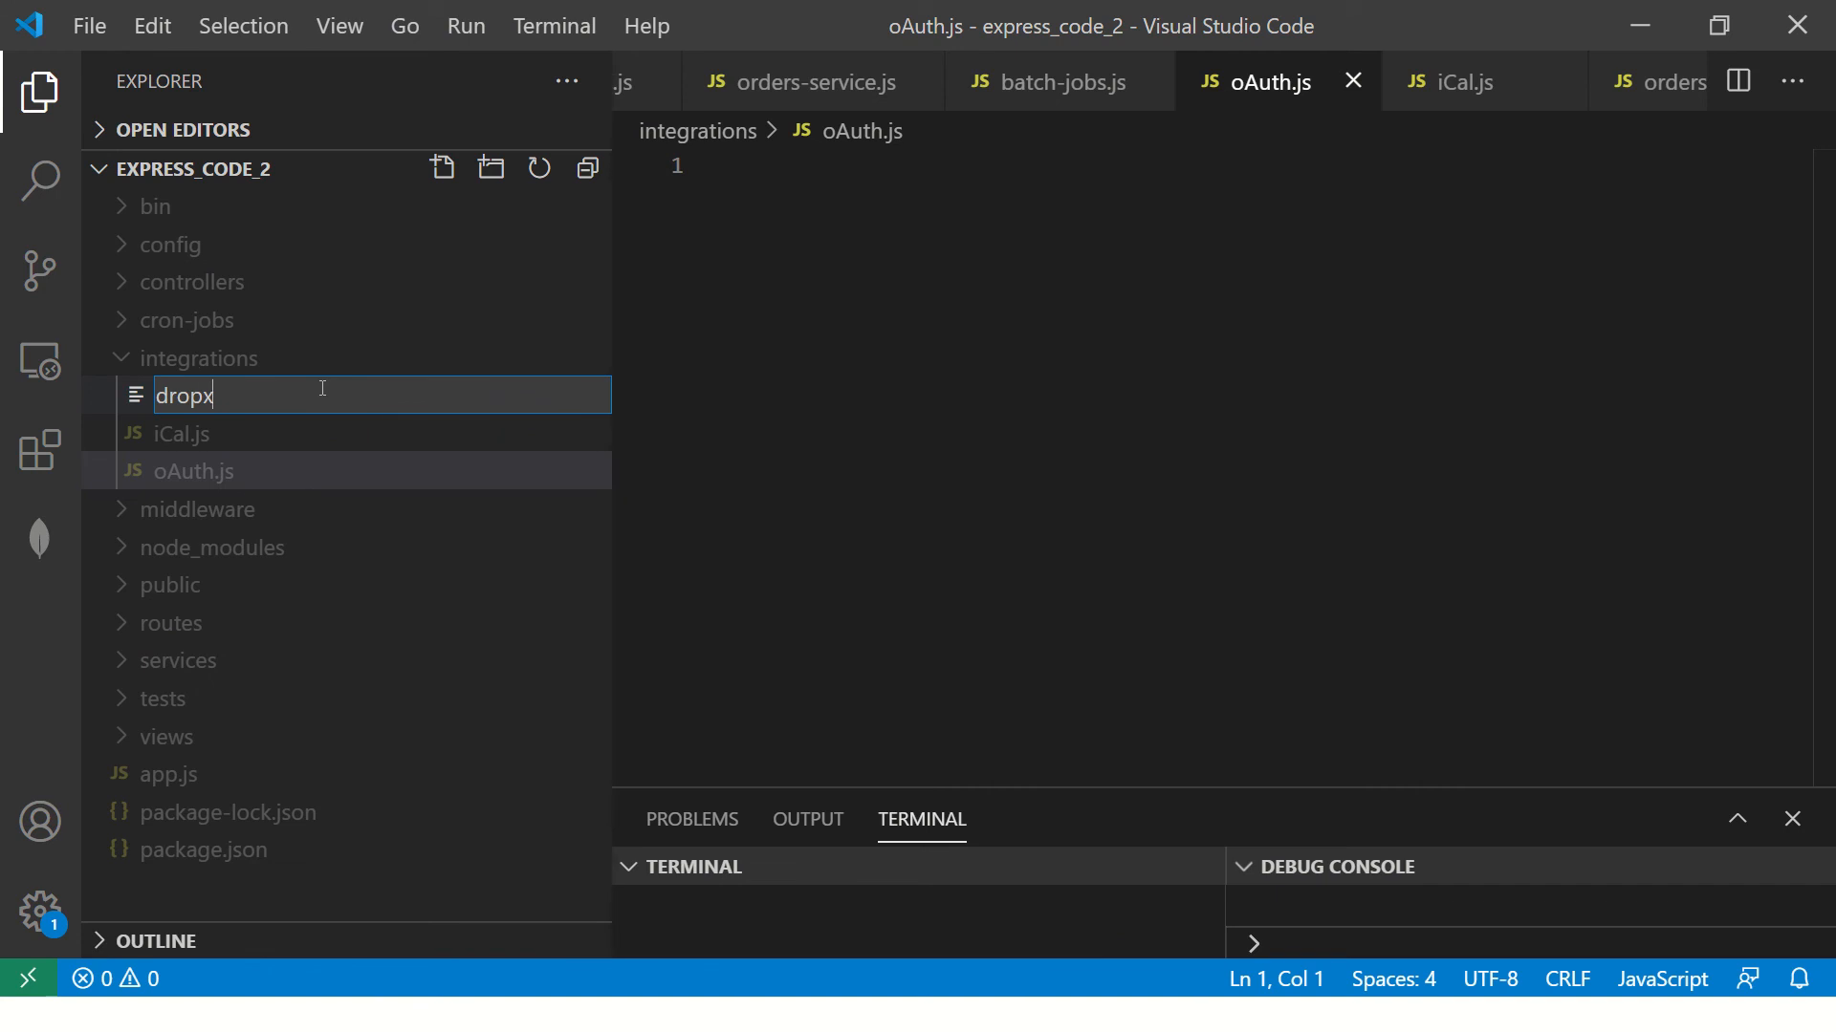
{"action": "key", "text": "Enter"}
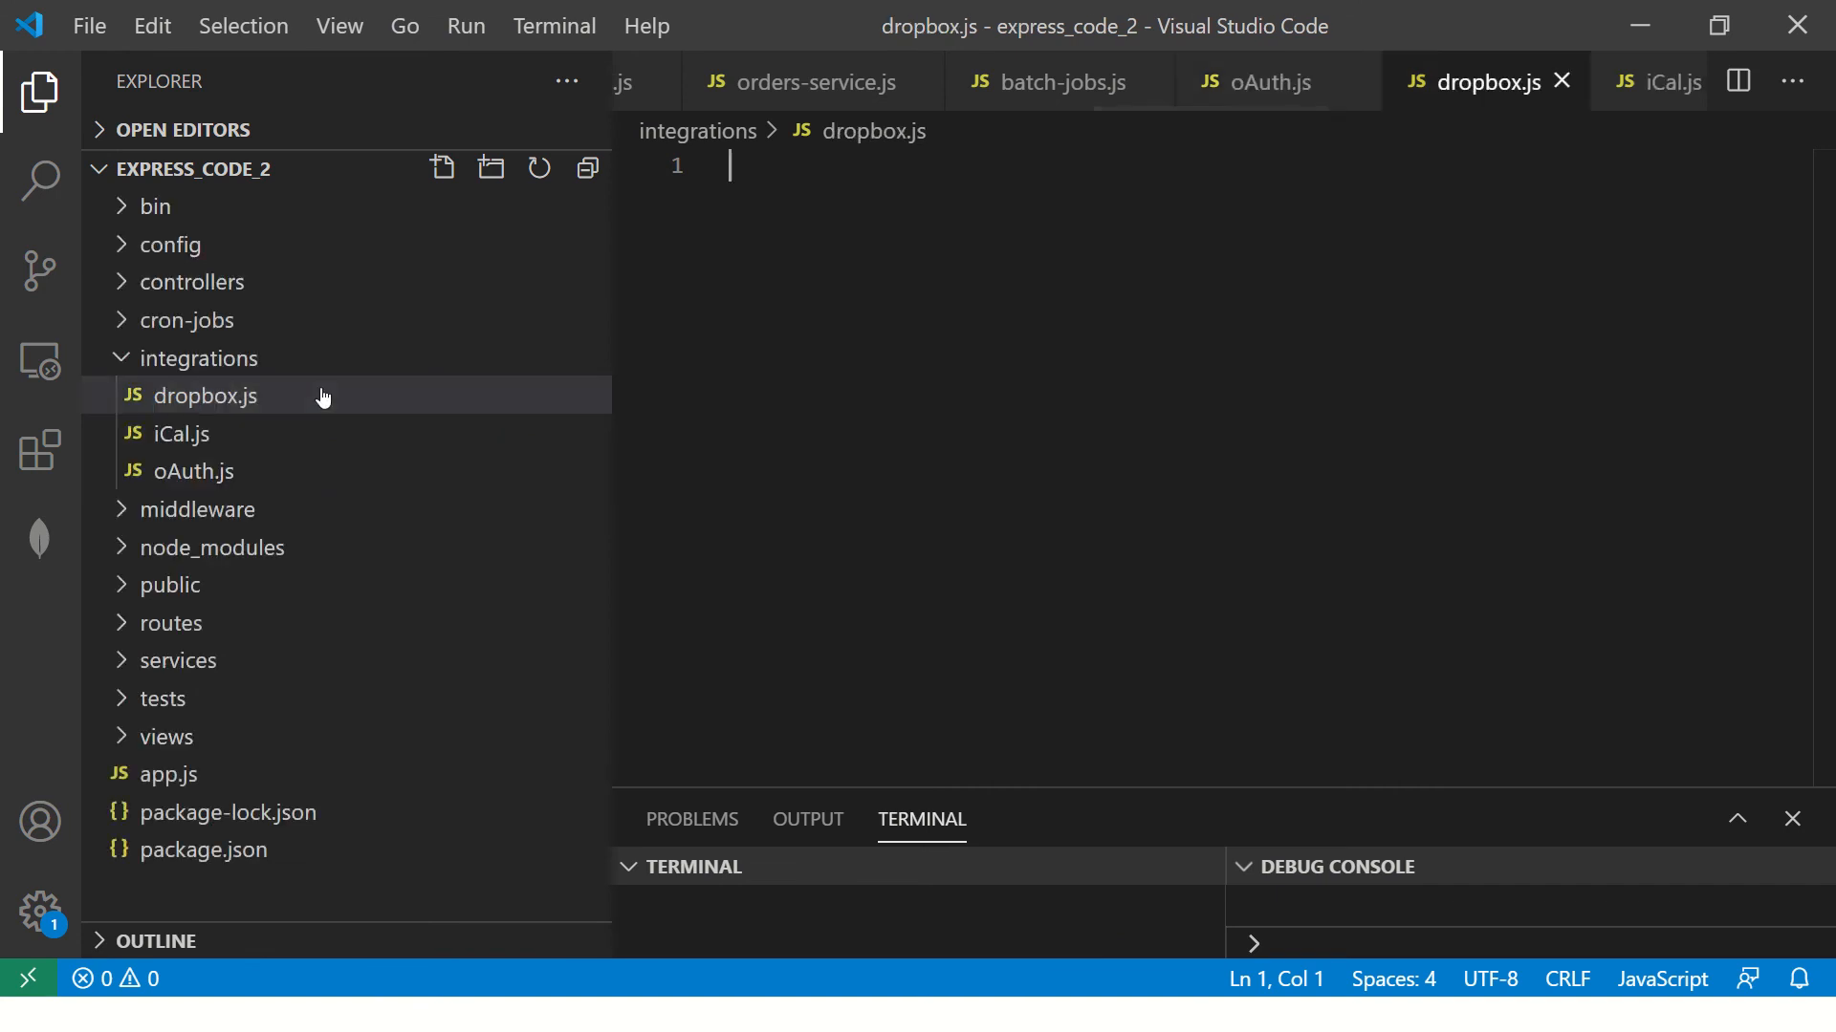
{"action": "mouse_move", "coordinate": [333, 471]}
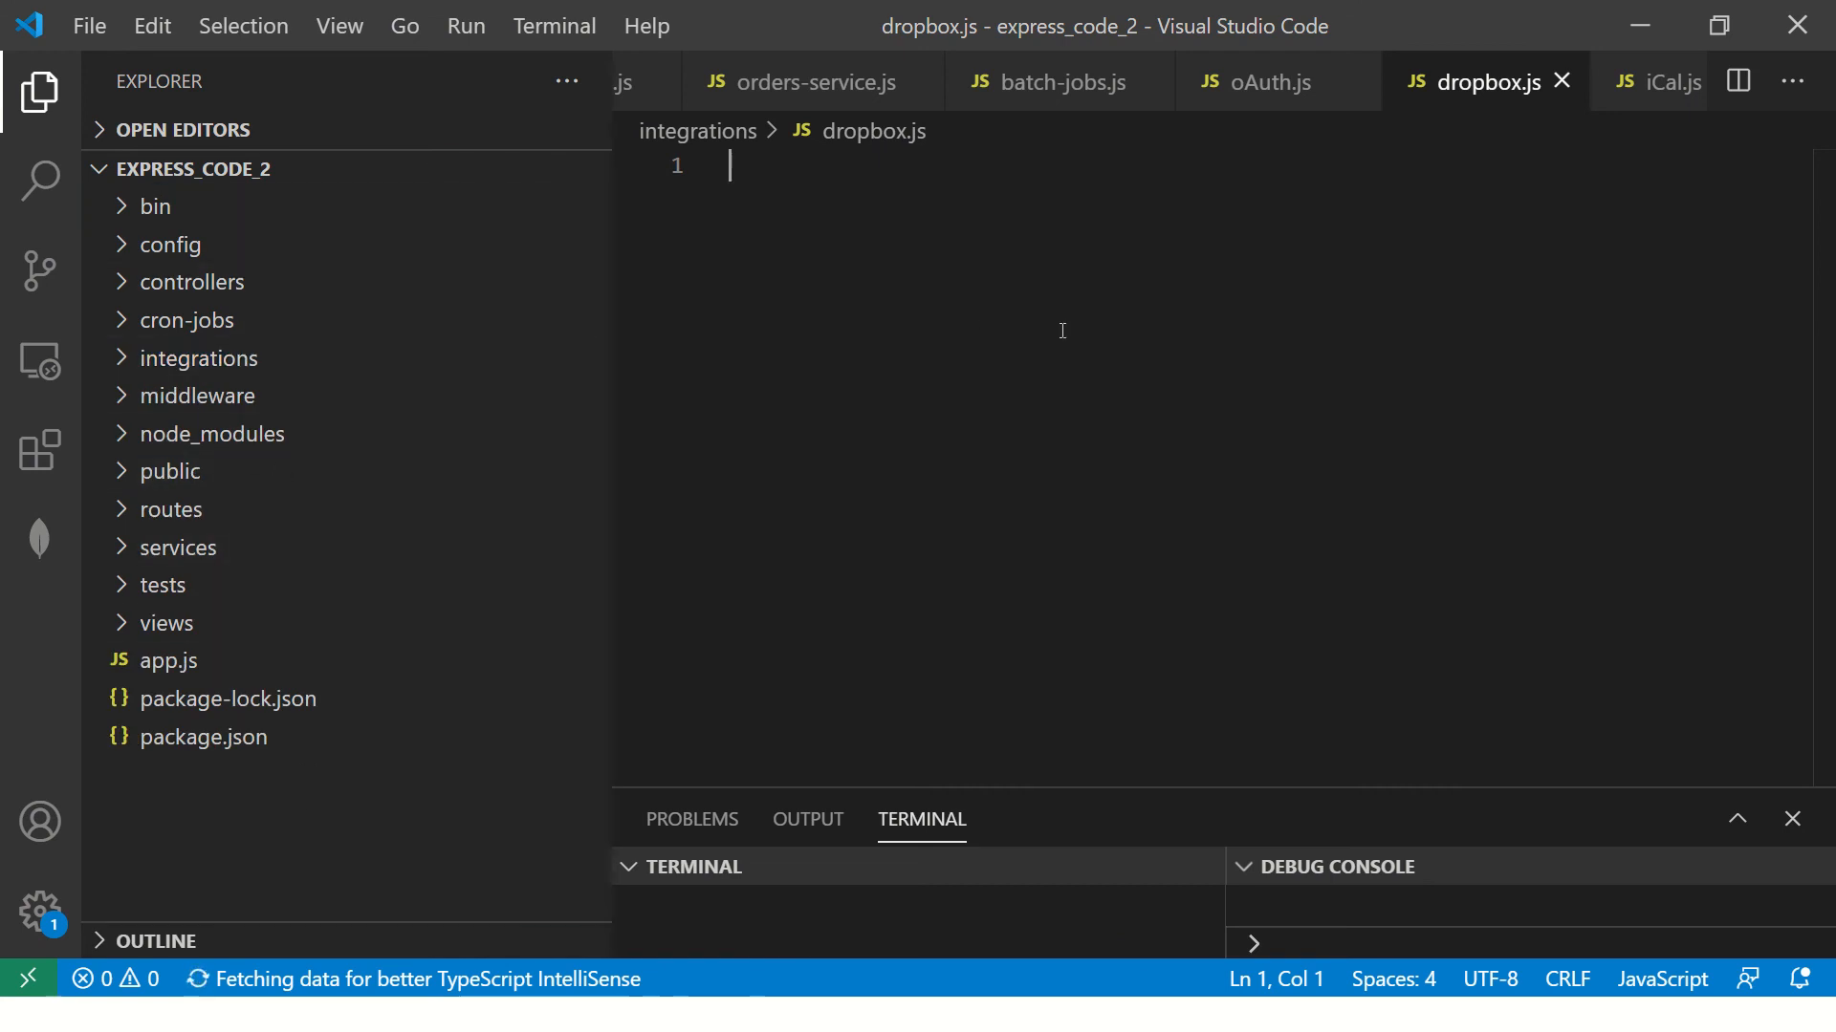
Comment in dropbox.js that this architecture serves close to 85-90% of requirements
{"action": "type", "text": "//"}
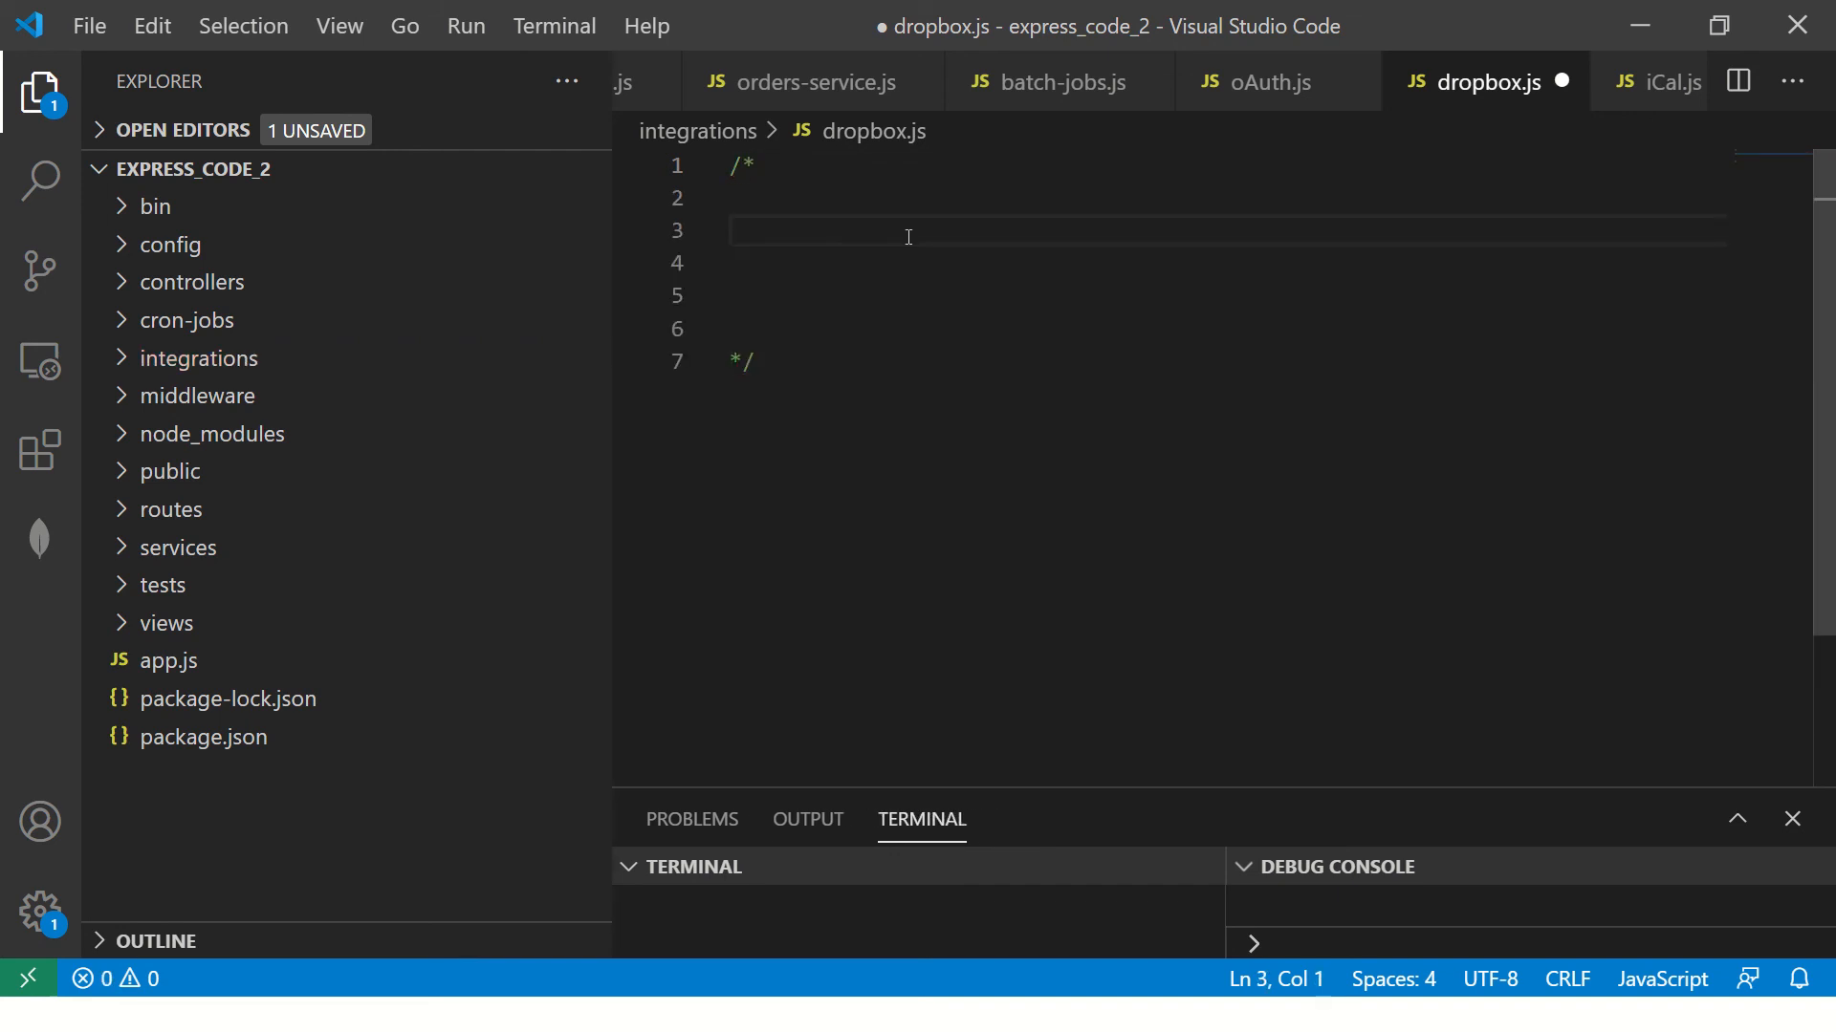
{"action": "mouse_move", "coordinate": [611, 481]}
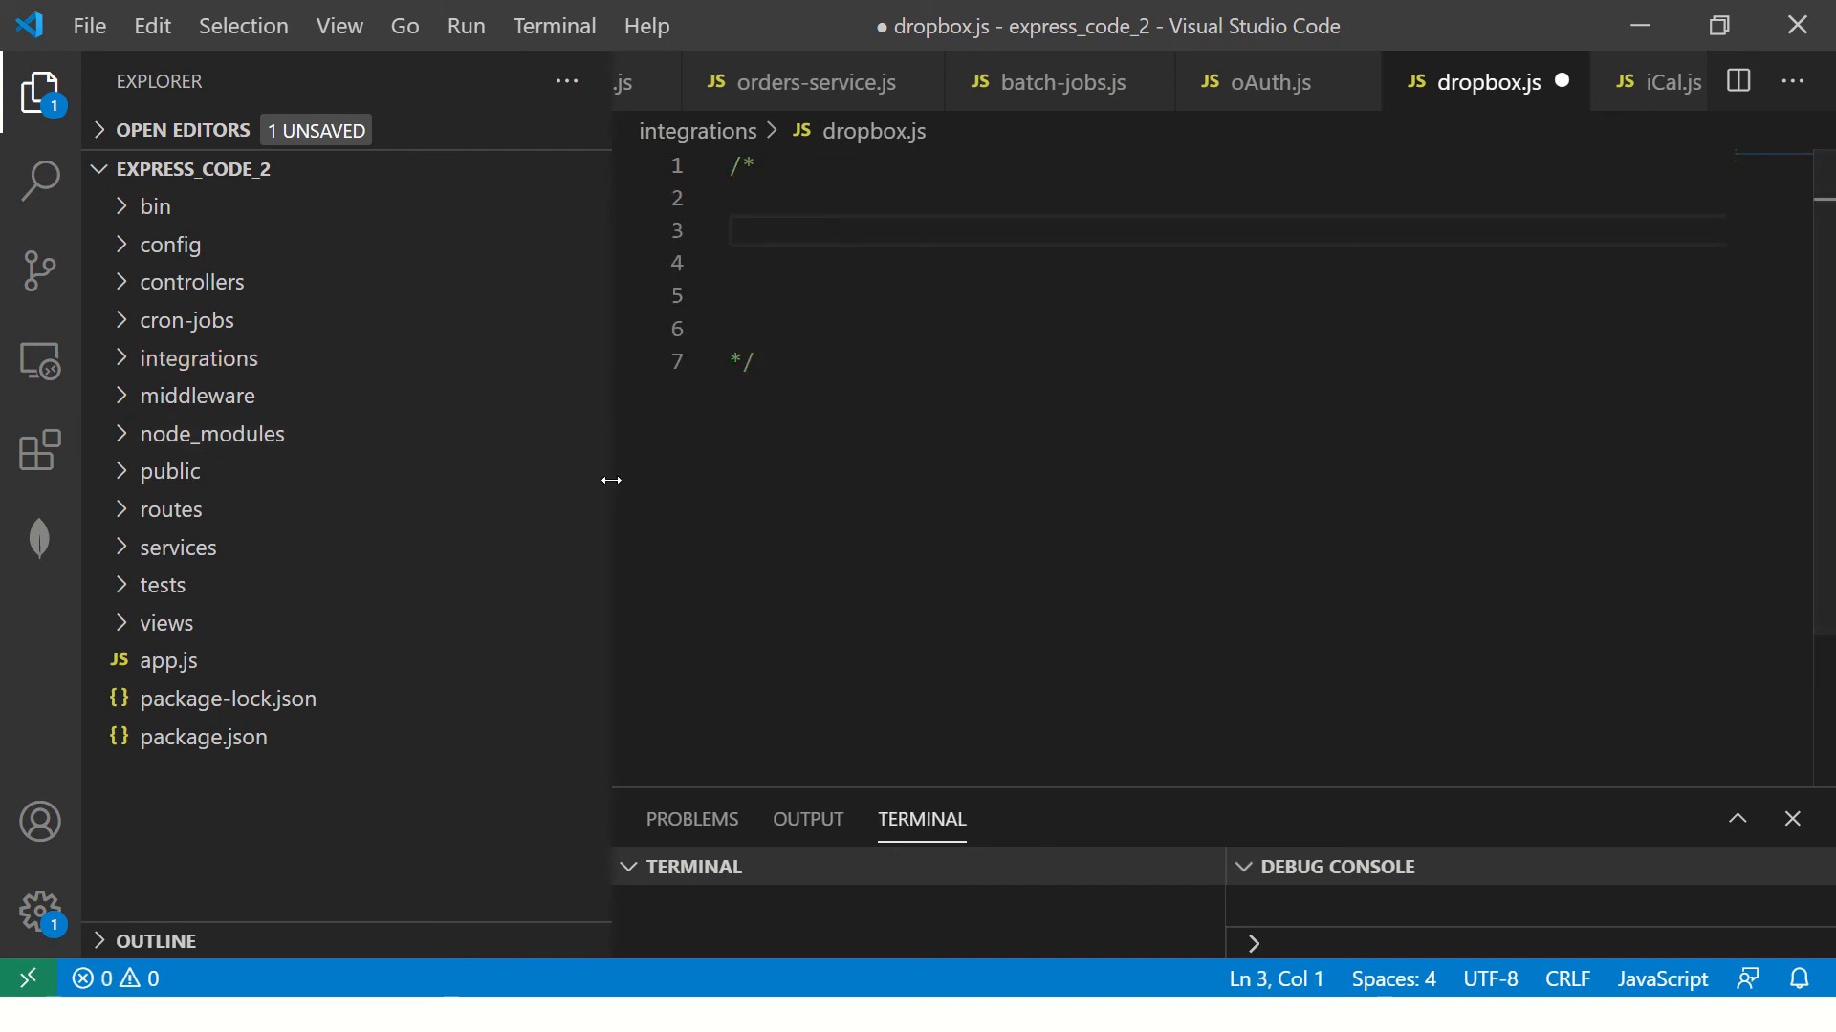
{"action": "type", "text": "T"}
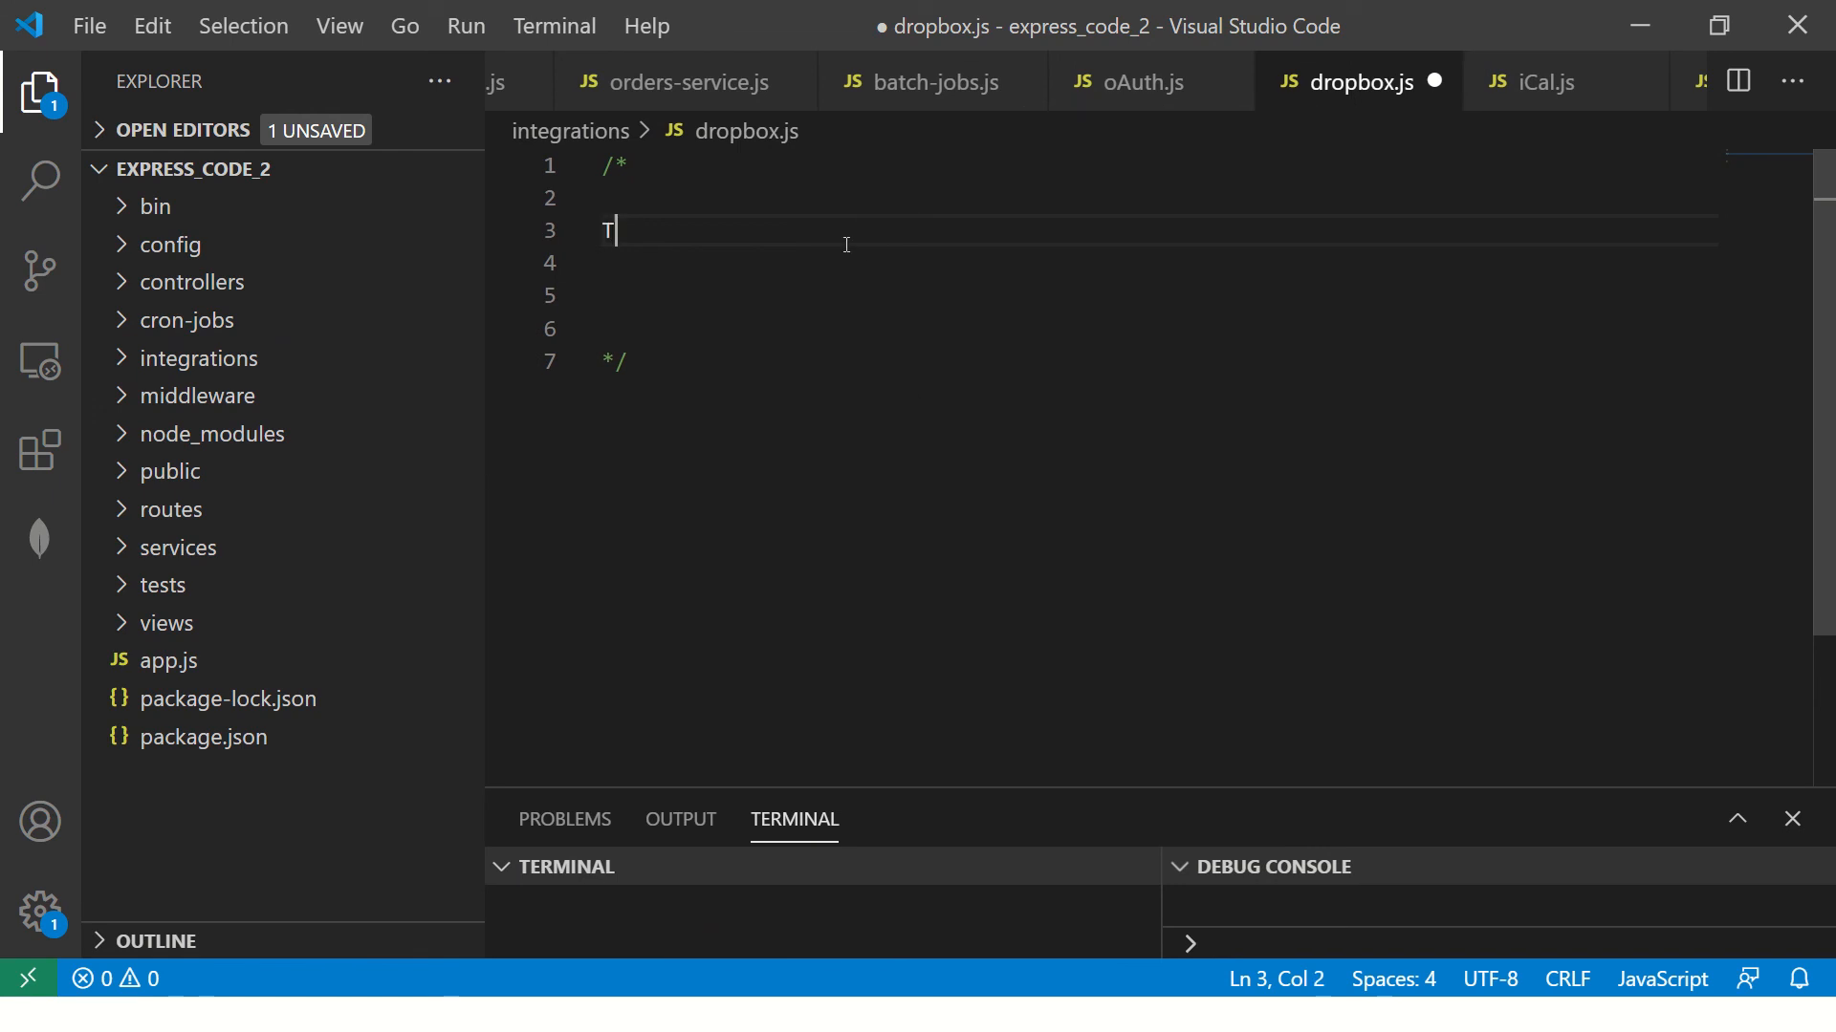
{"action": "type", "text": "his archite"}
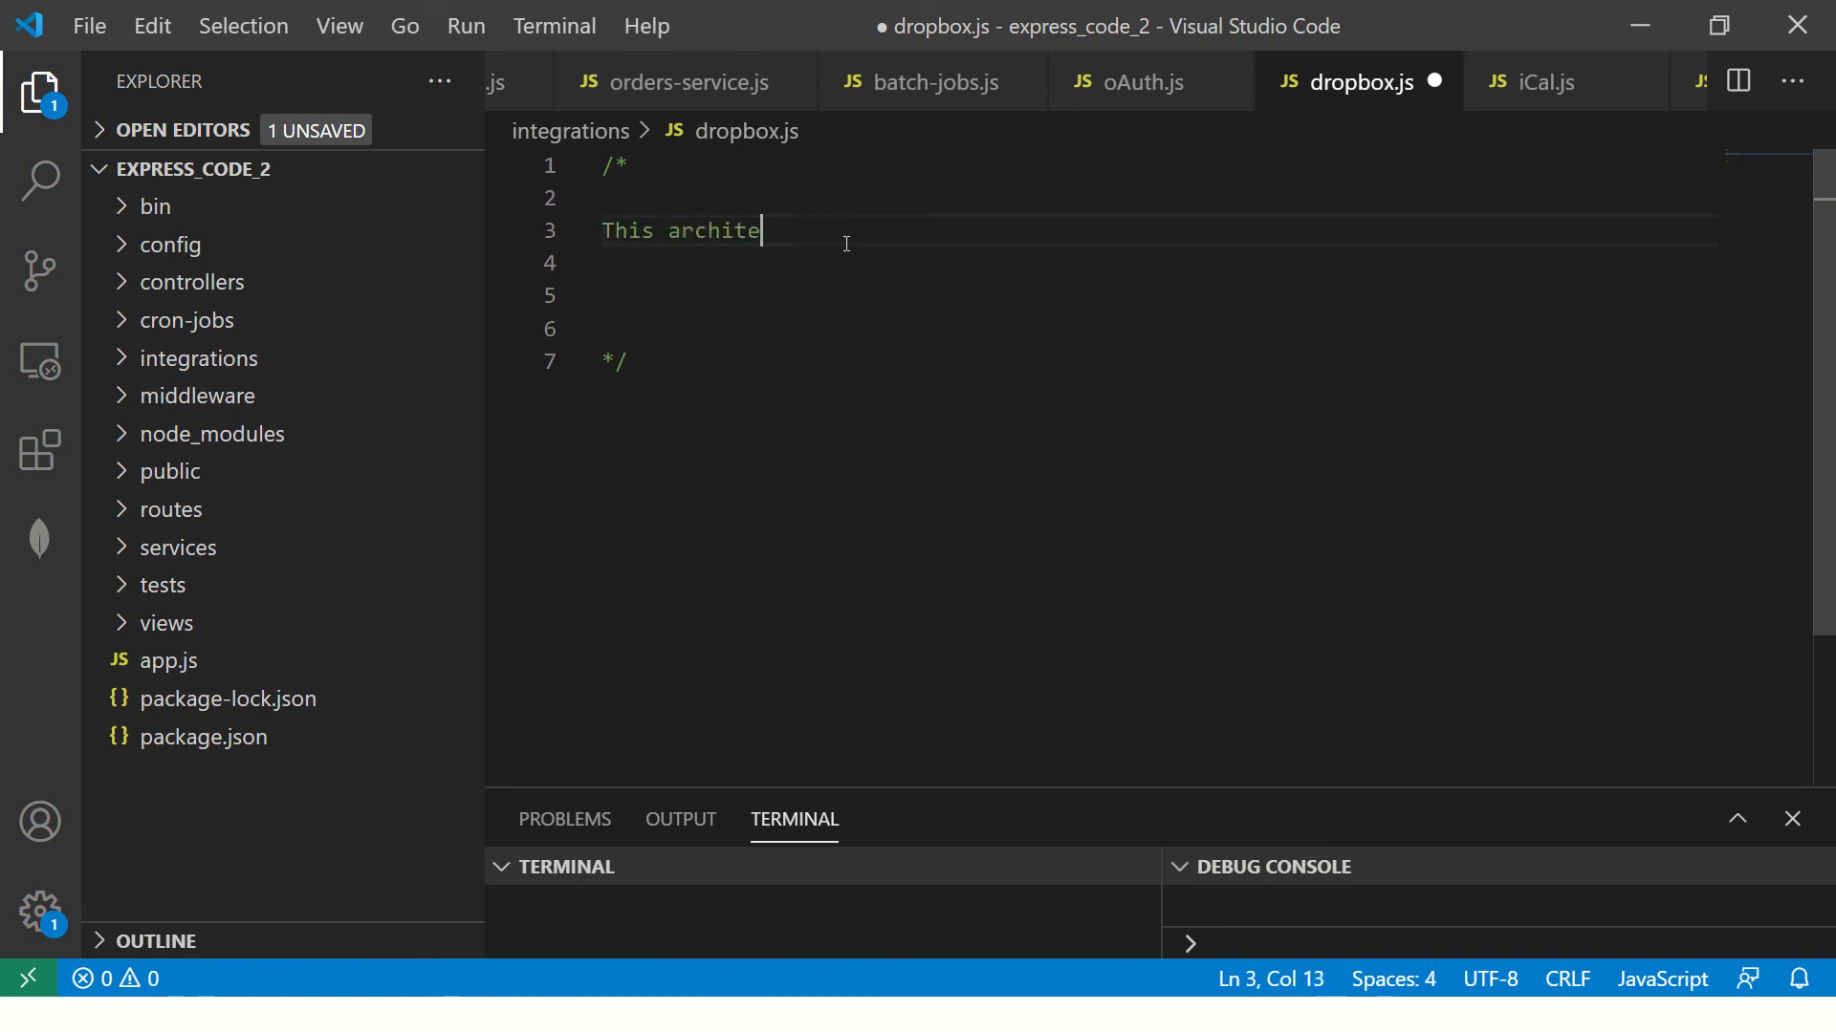
{"action": "type", "text": "cture iw"}
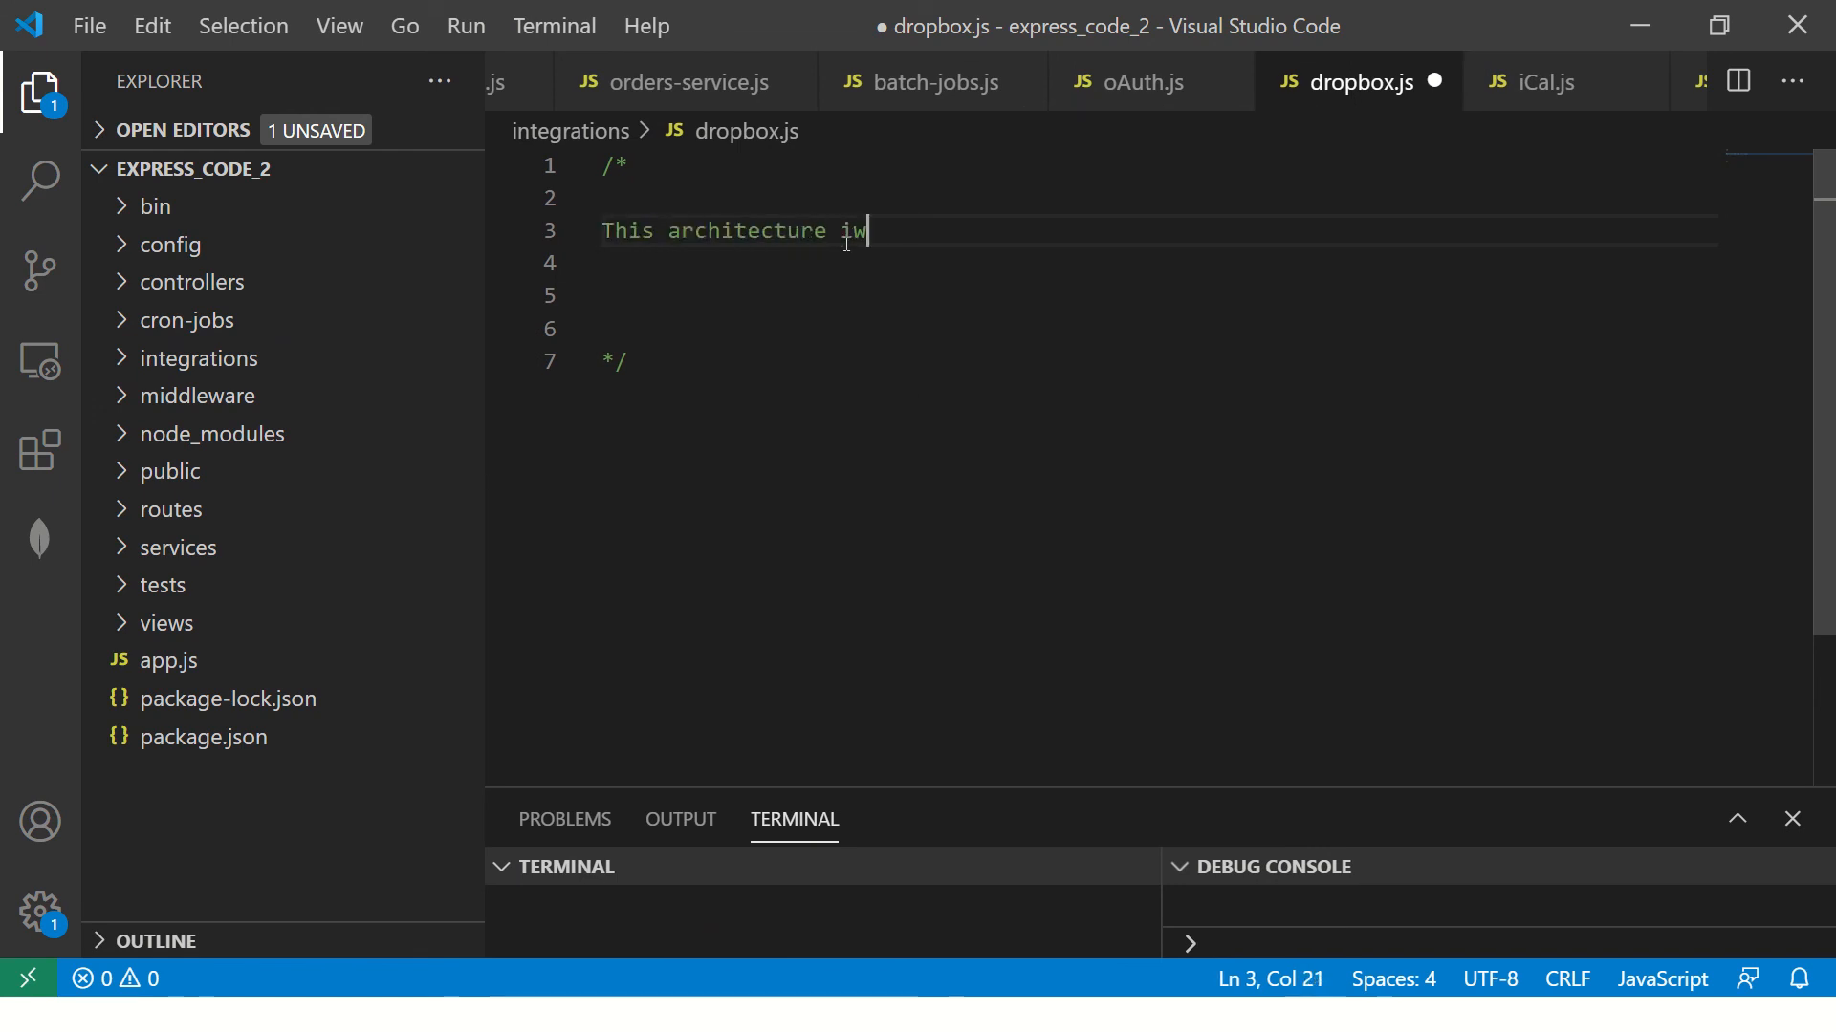
{"action": "type", "text": "l"}
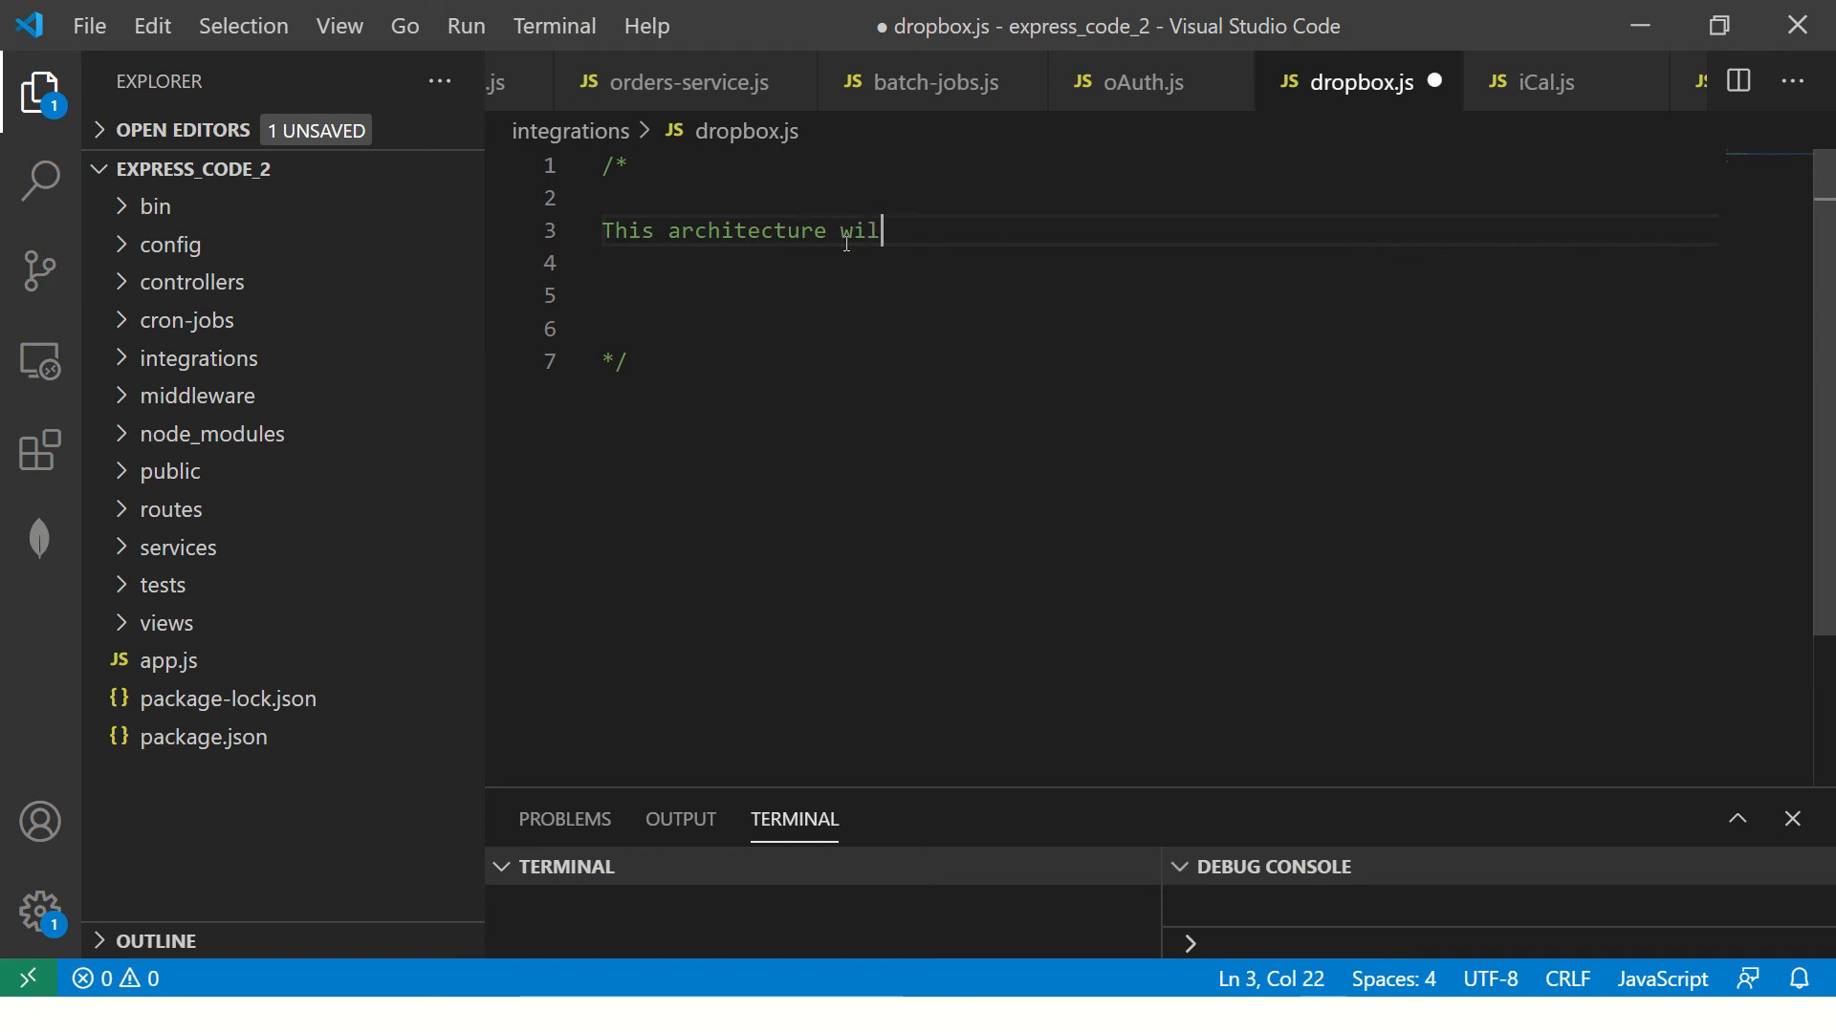
{"action": "type", "text": "l serve close to"}
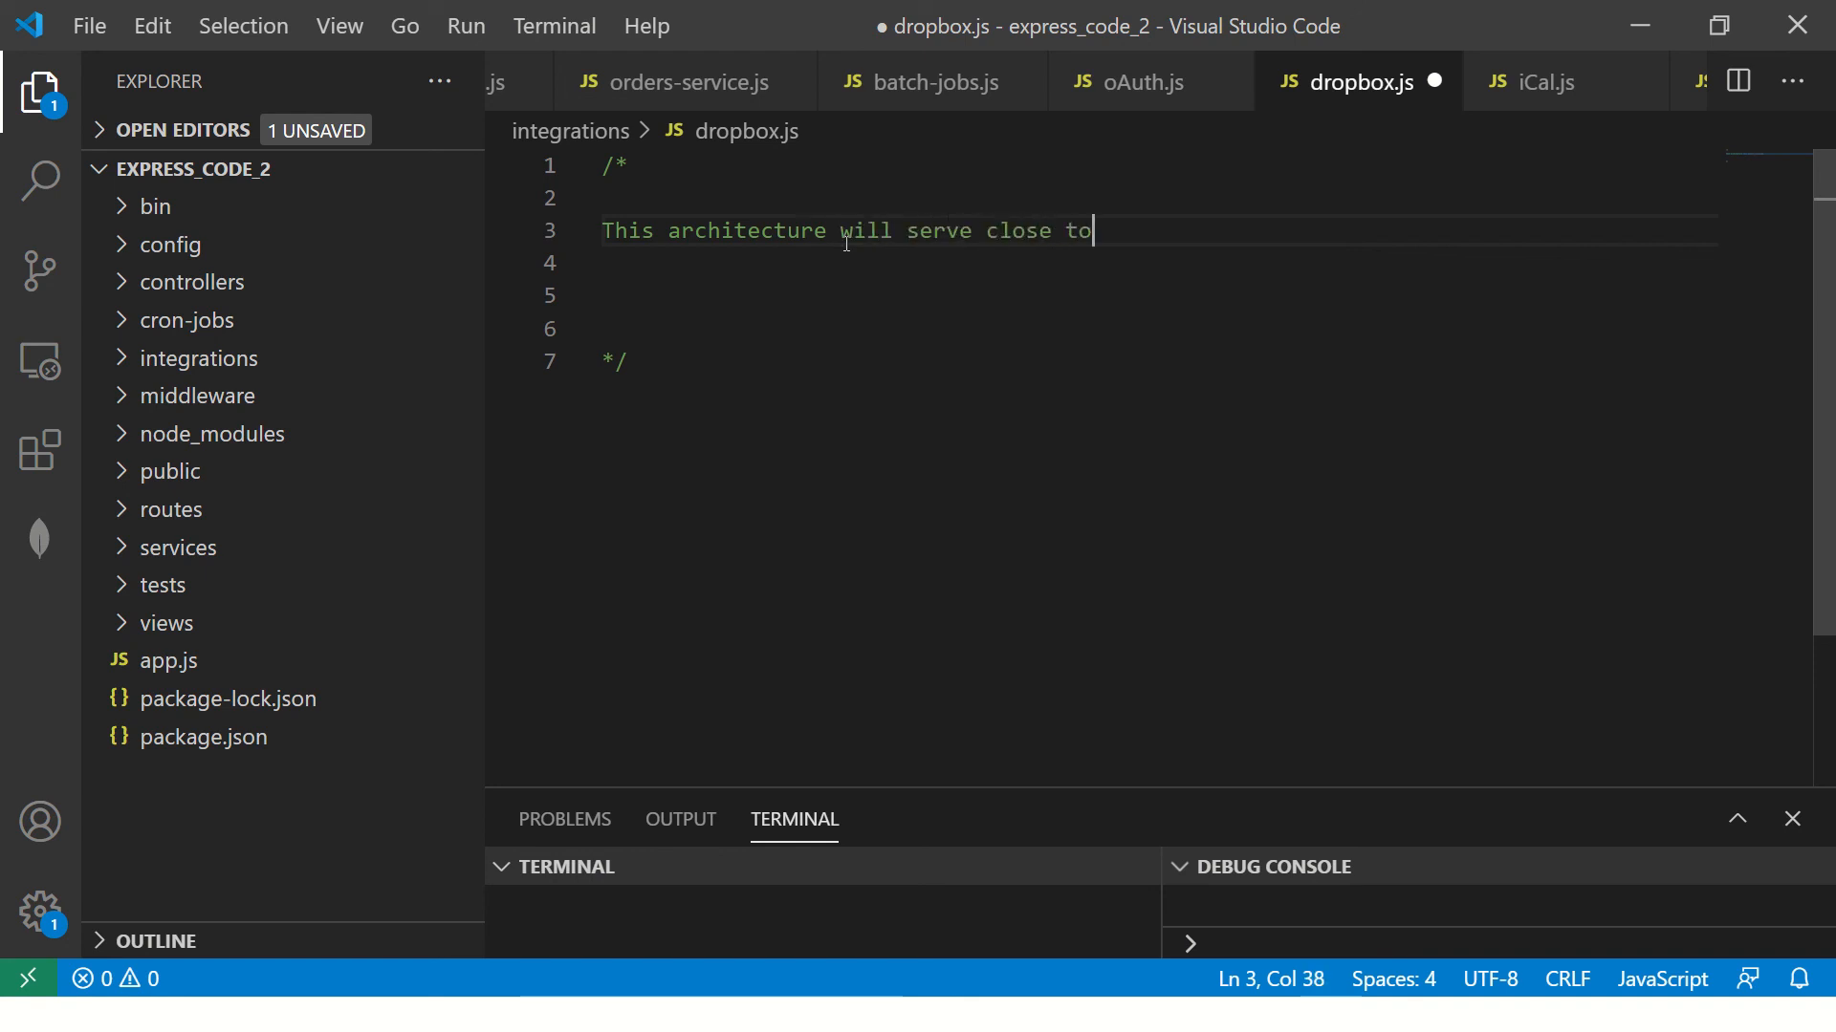
{"action": "type", "text": "85-8"}
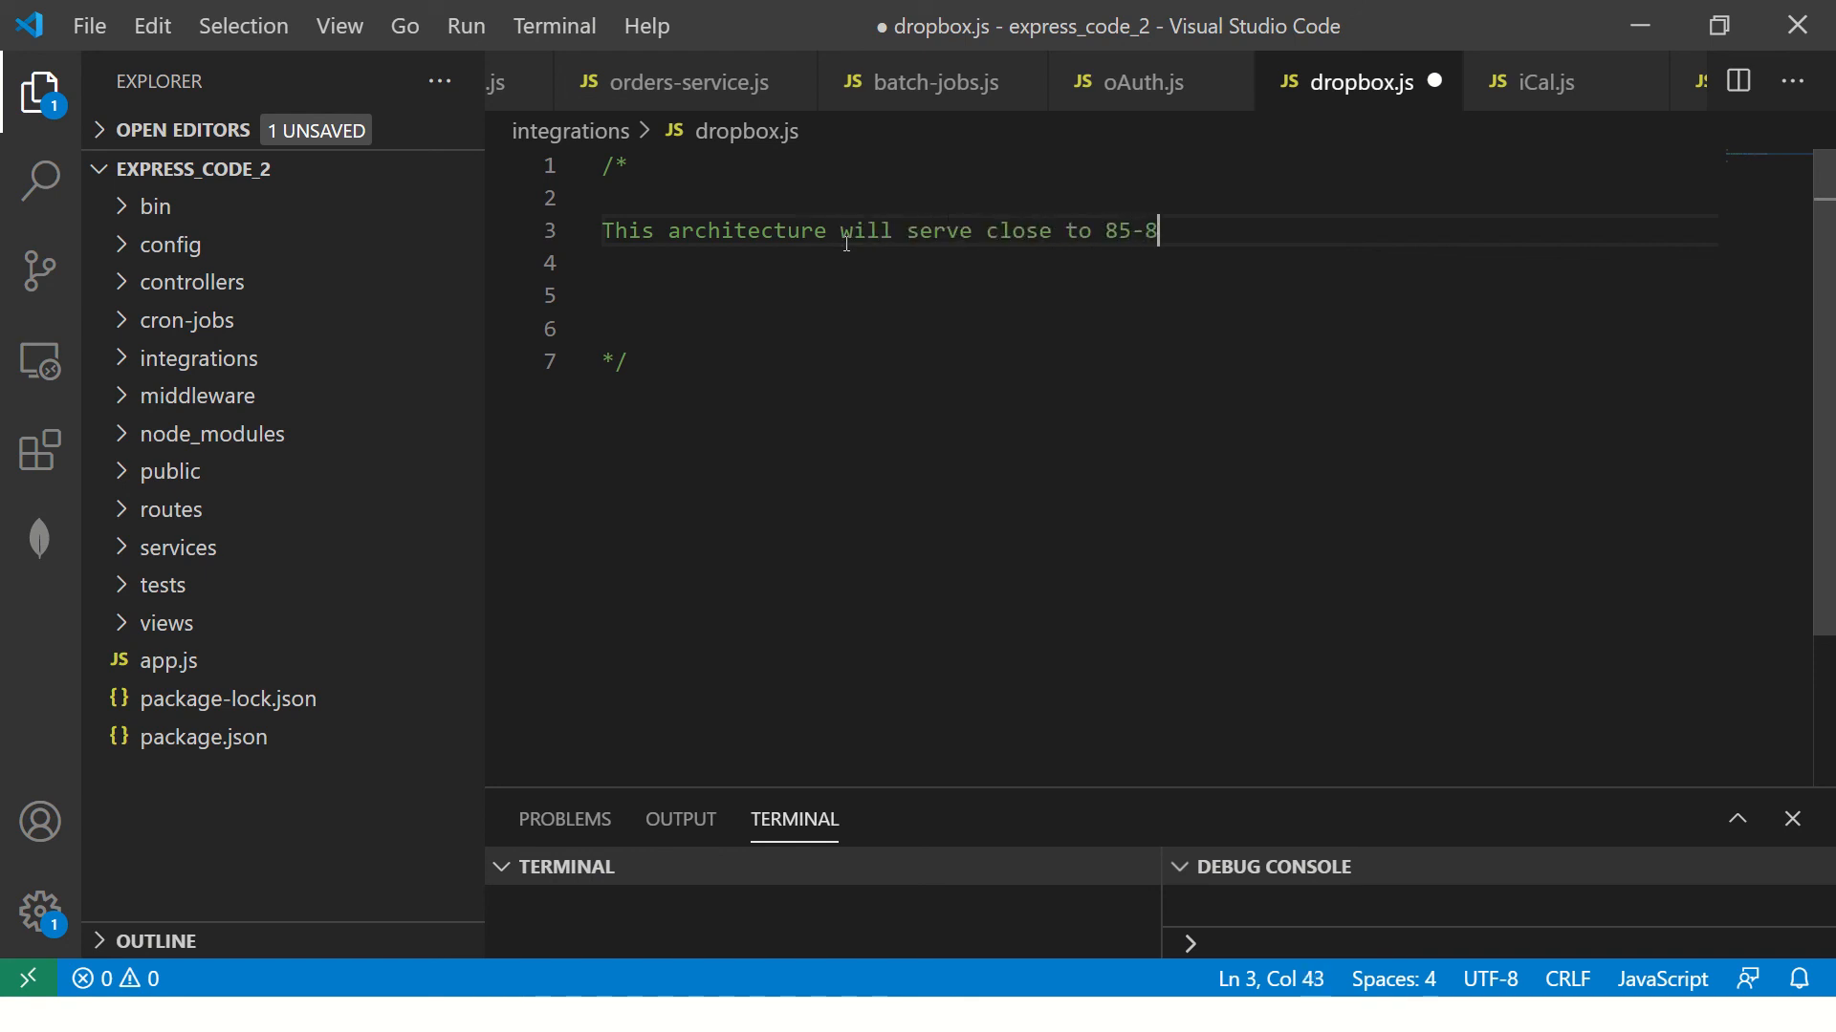
{"action": "type", "text": "90%"}
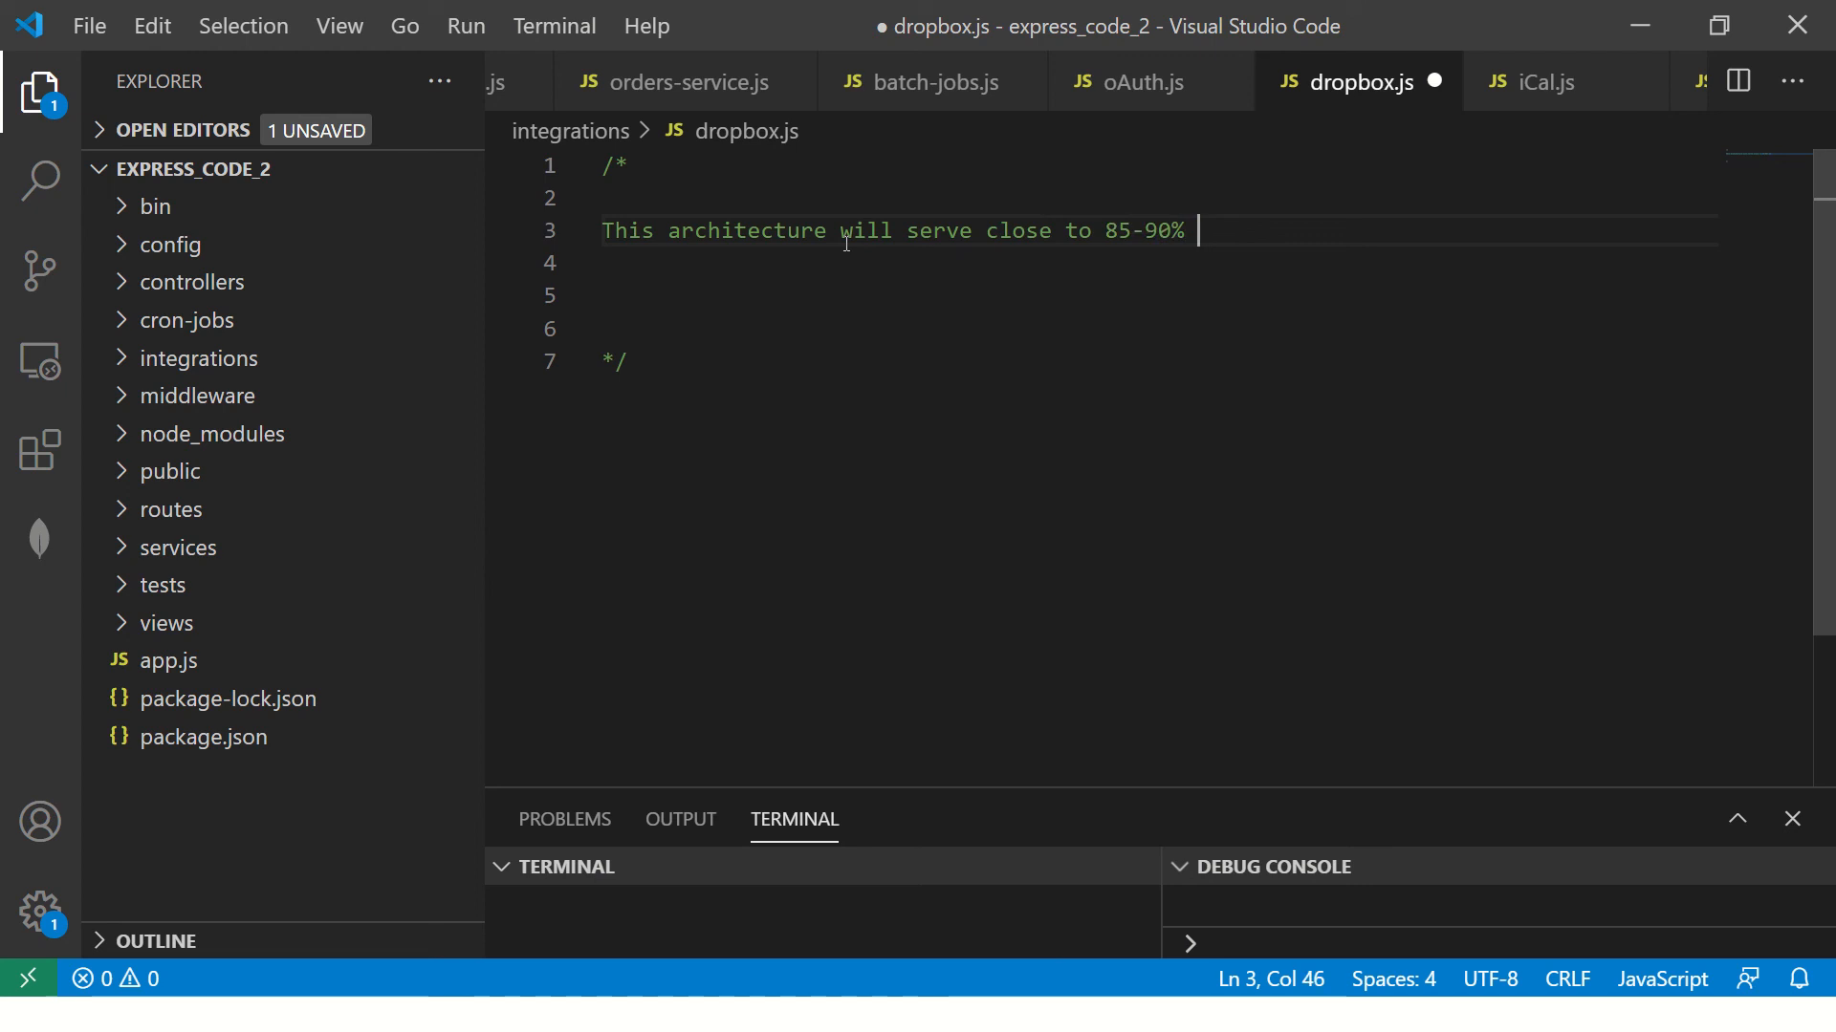
{"action": "type", "text": "requirements"}
{"action": "left_click", "coordinate": [1154, 296]}
{"action": "type", "text": "-- Ea"}
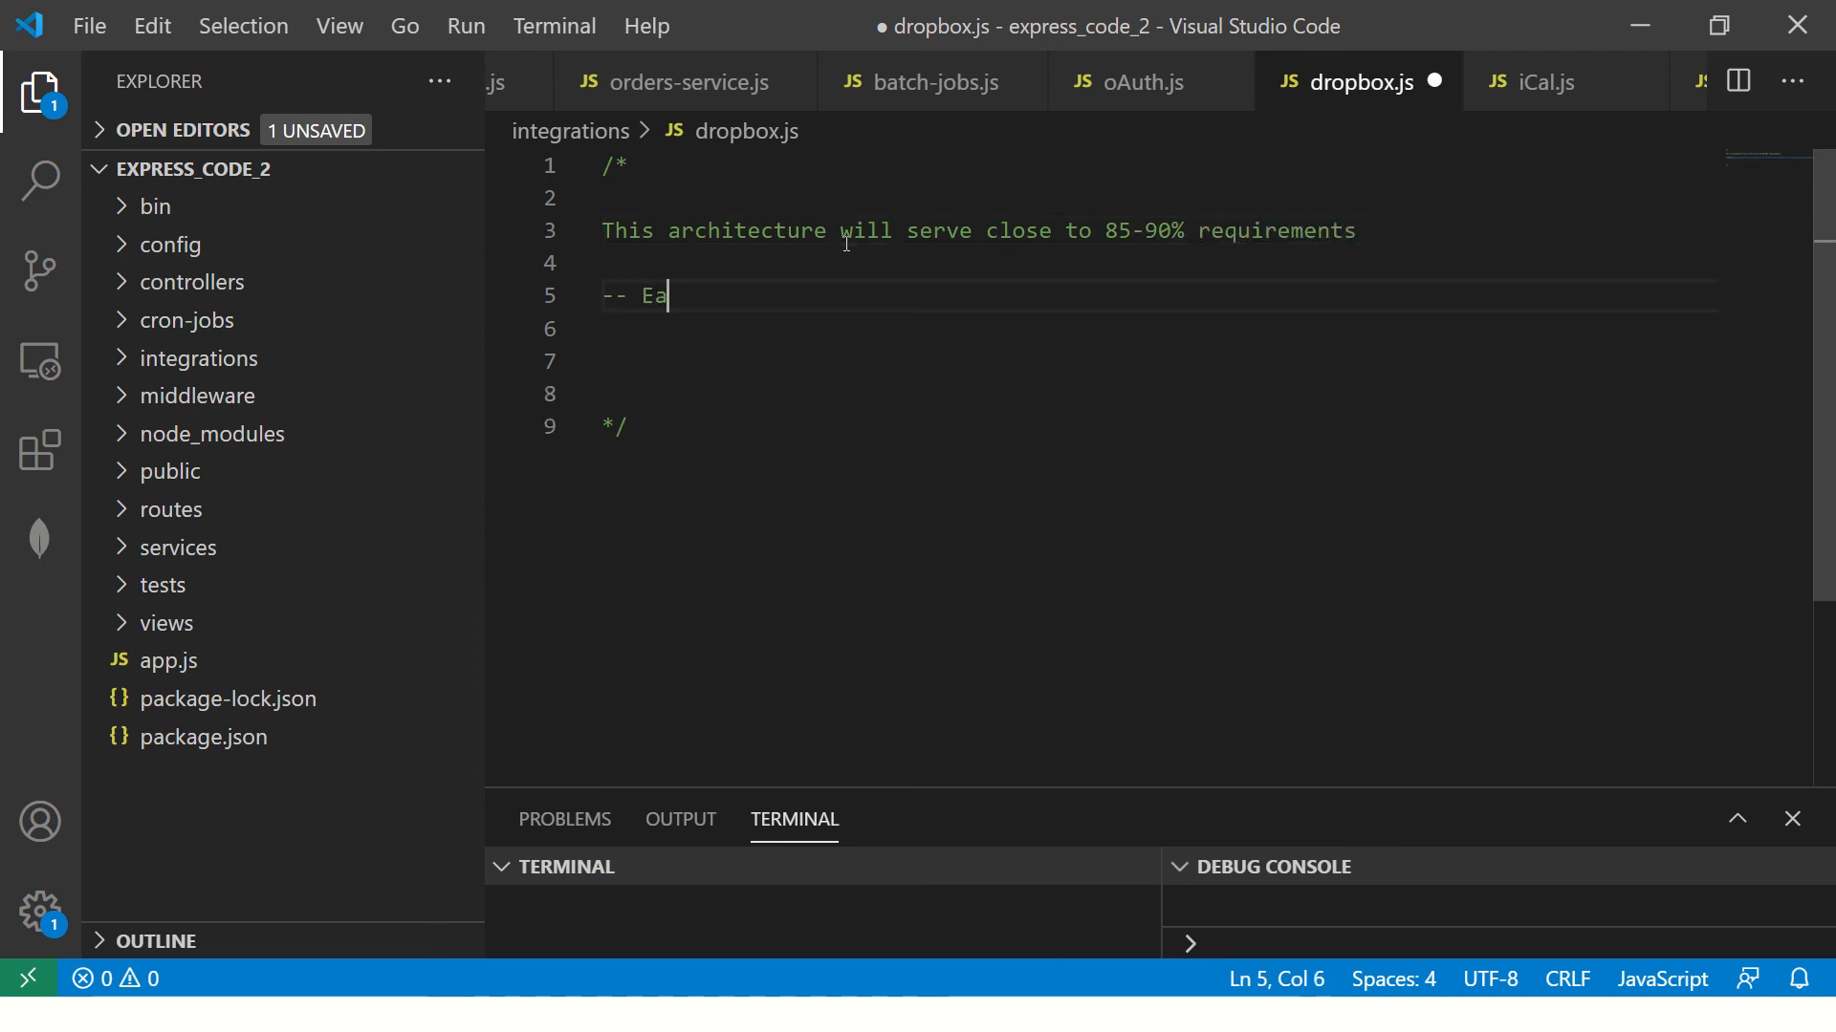
Delete the unfinished line and switch to the PowerPoint slide show
{"action": "type", "text": "ch project"}
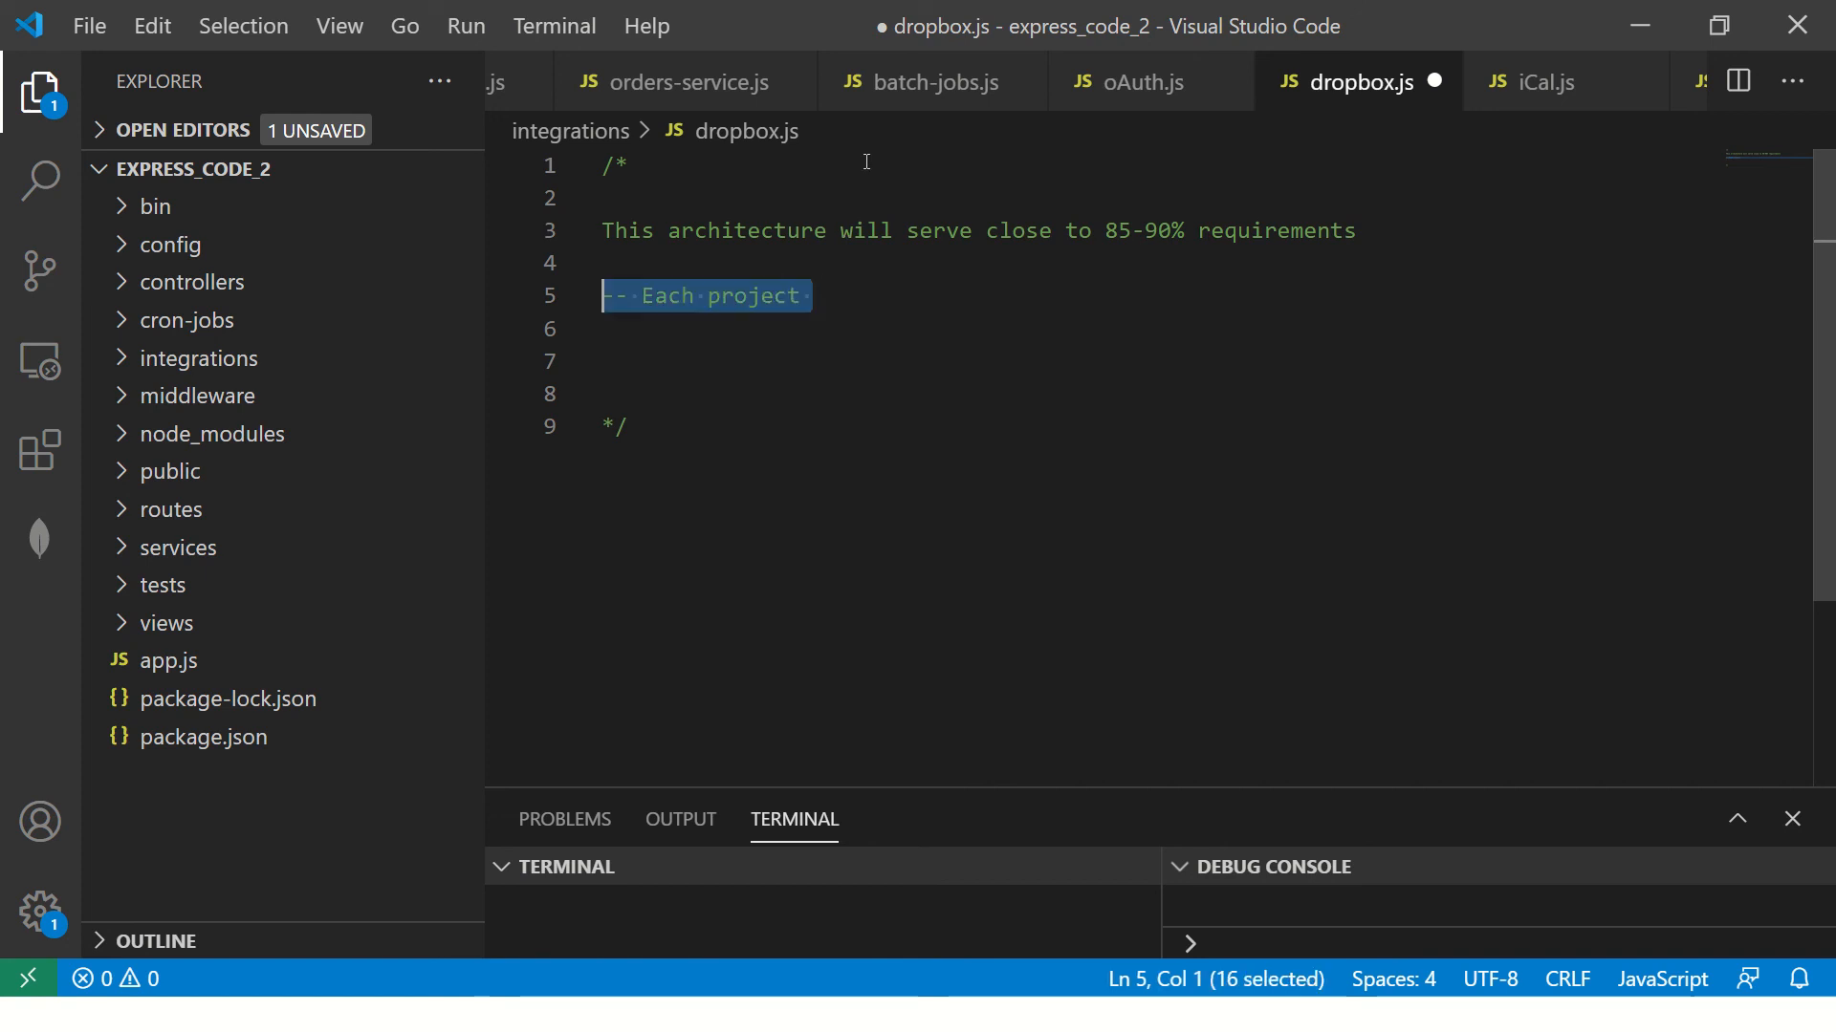
{"action": "key", "text": "Delete"}
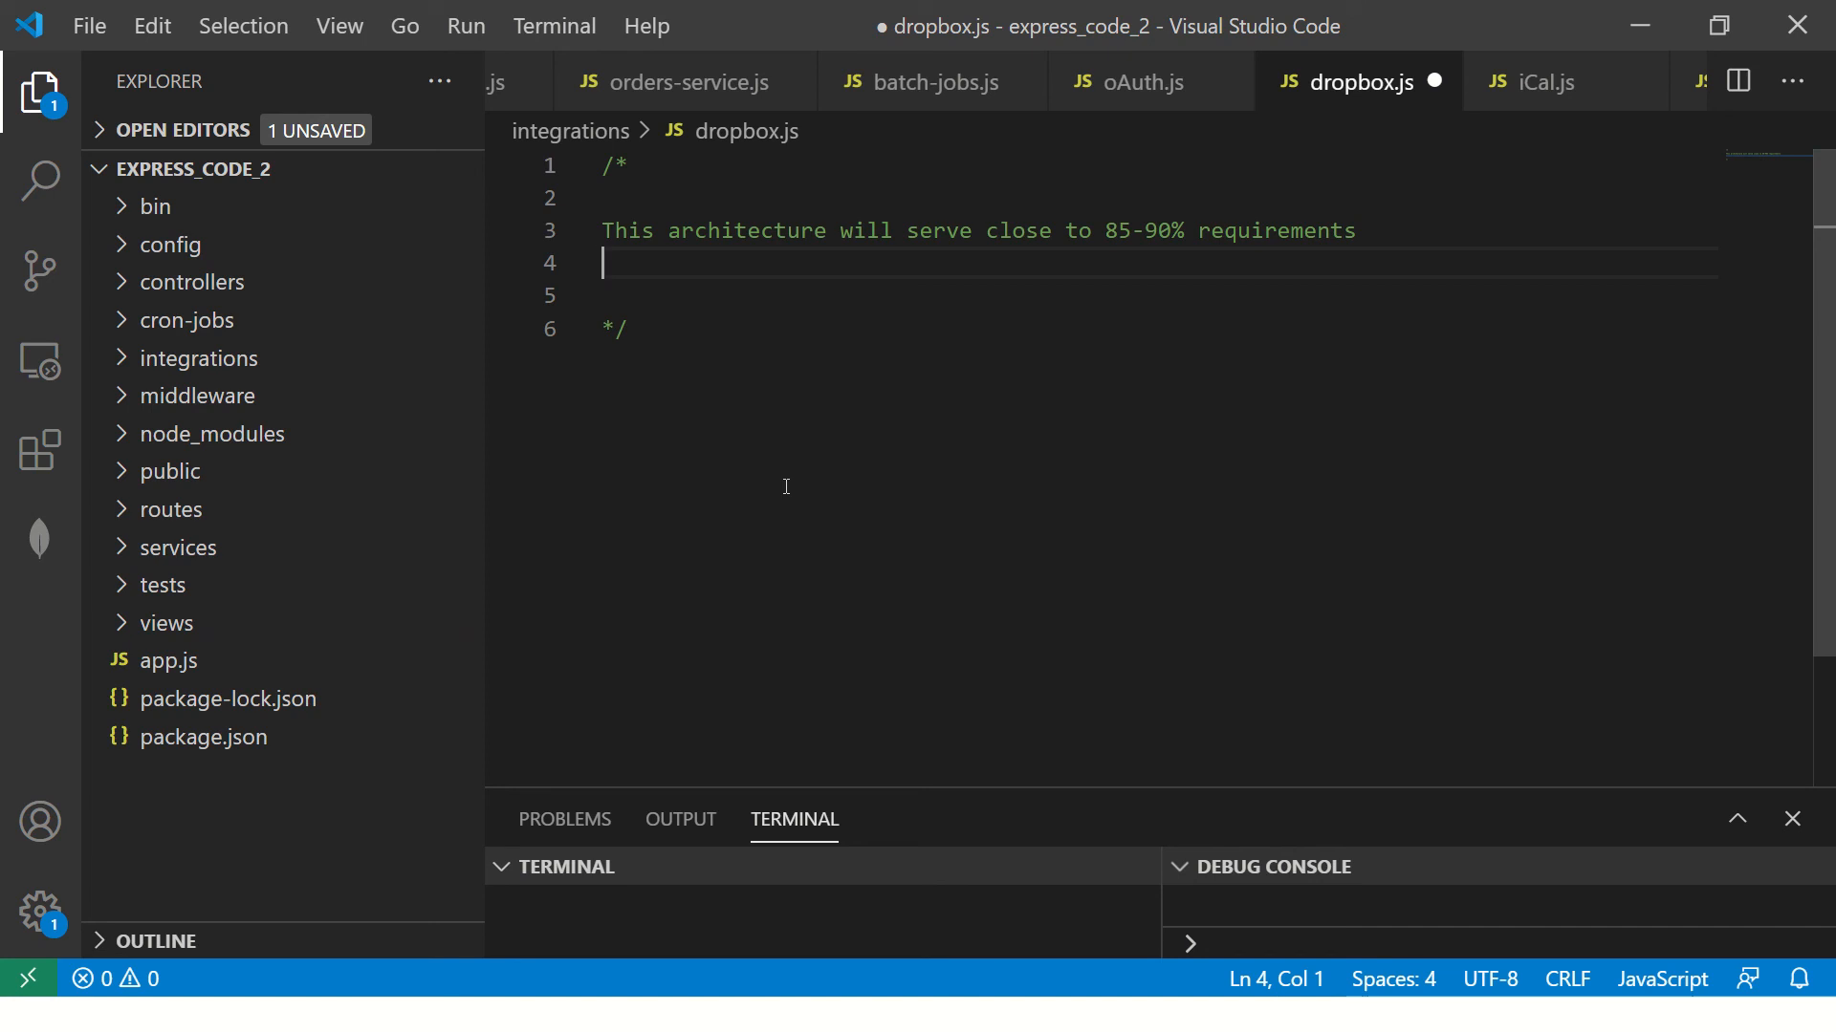
{"action": "mouse_move", "coordinate": [654, 556]}
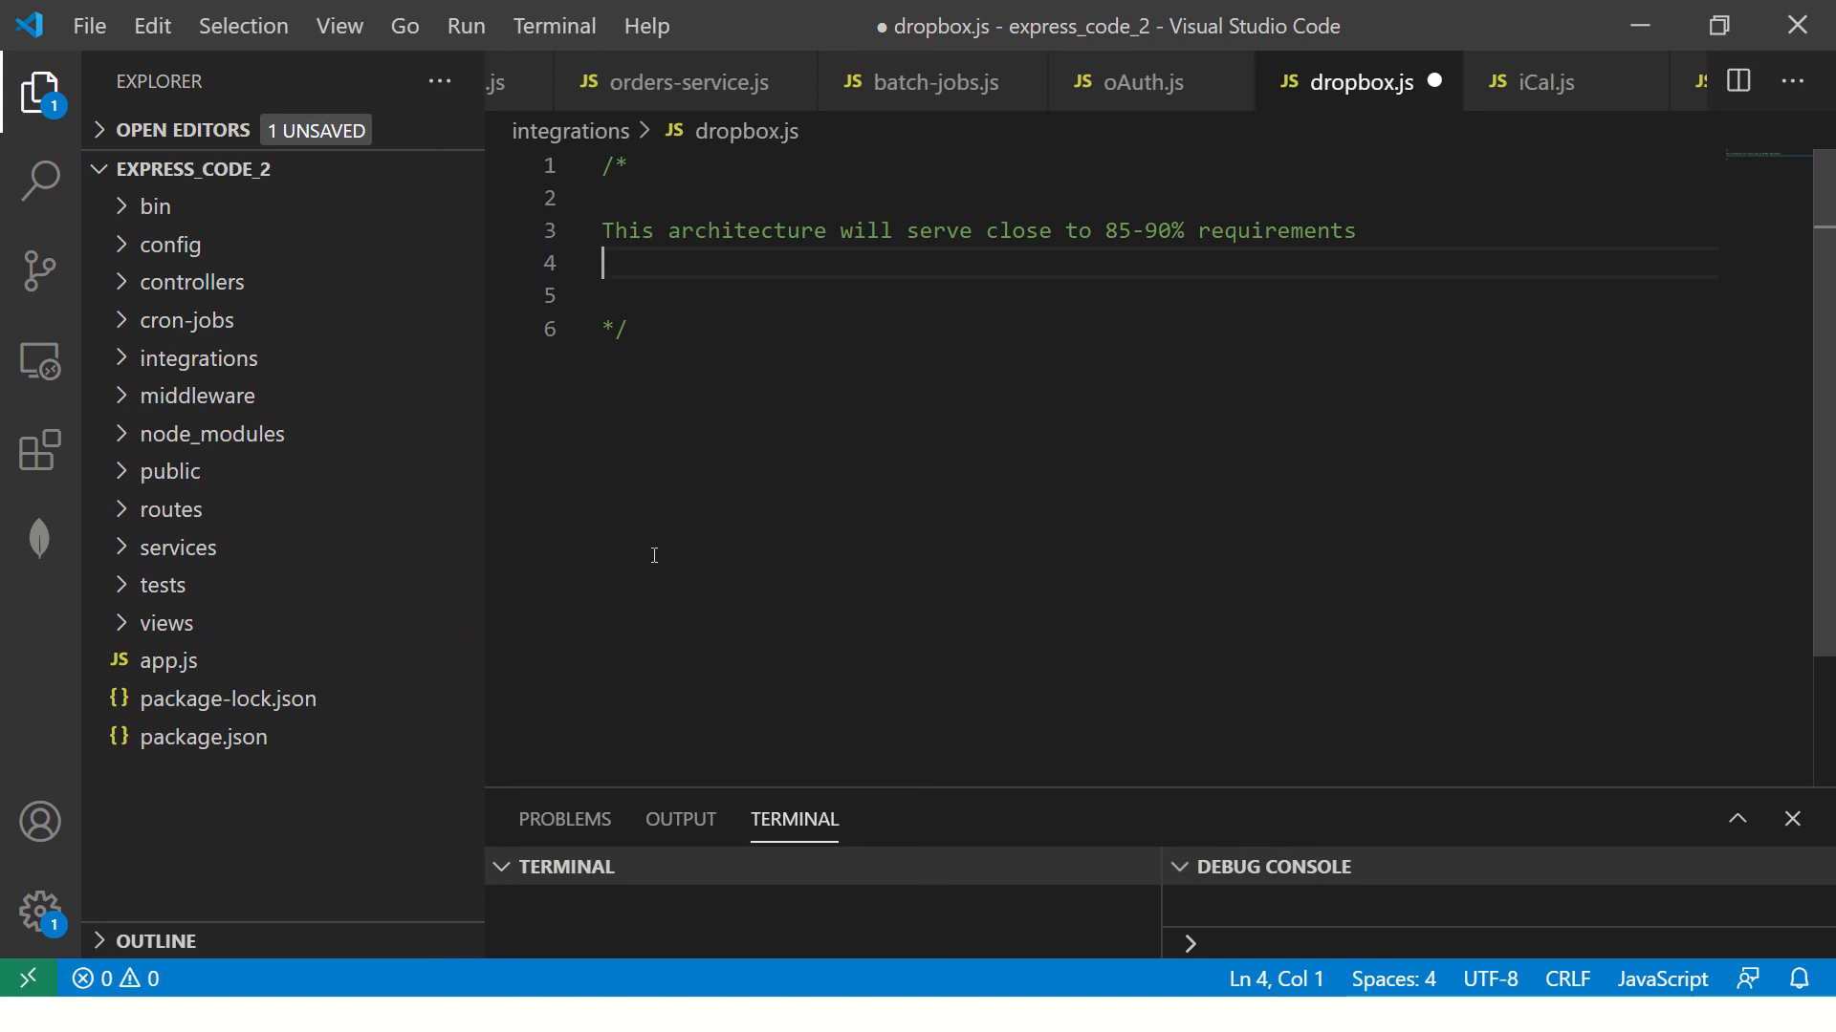
{"action": "key", "text": "alt+tab"}
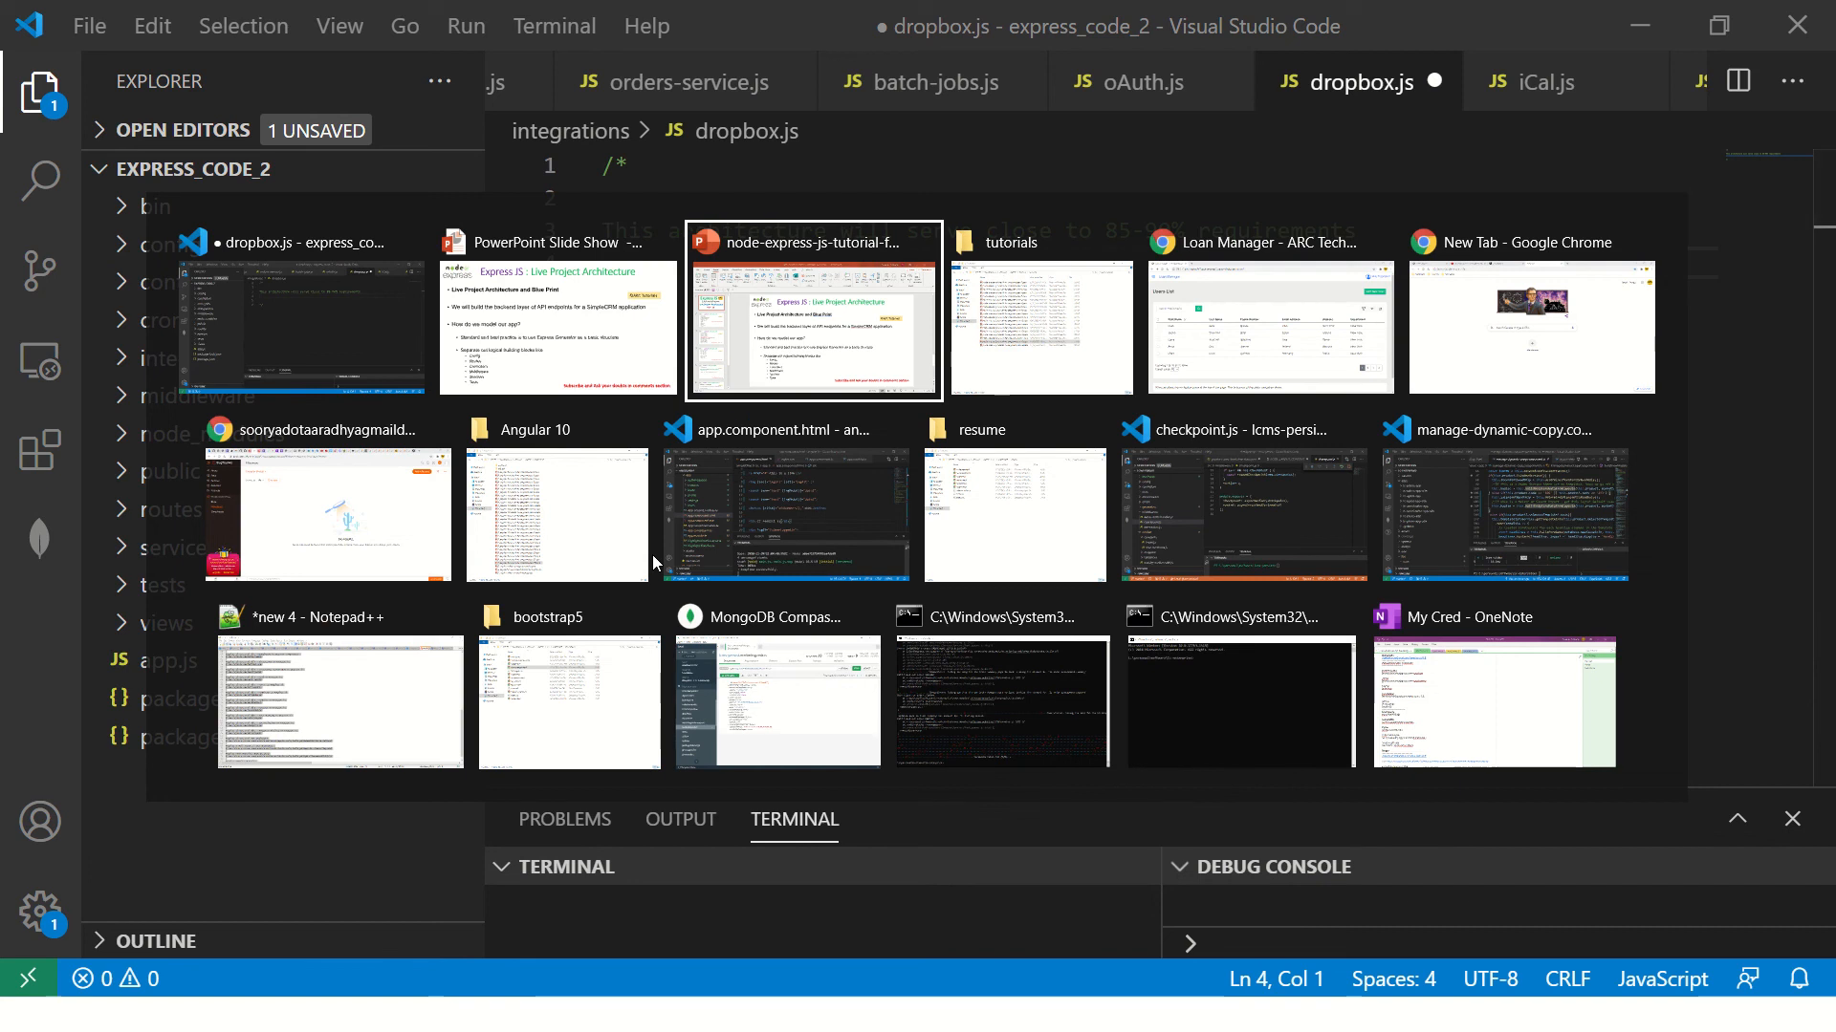
{"action": "left_click", "coordinate": [558, 325]}
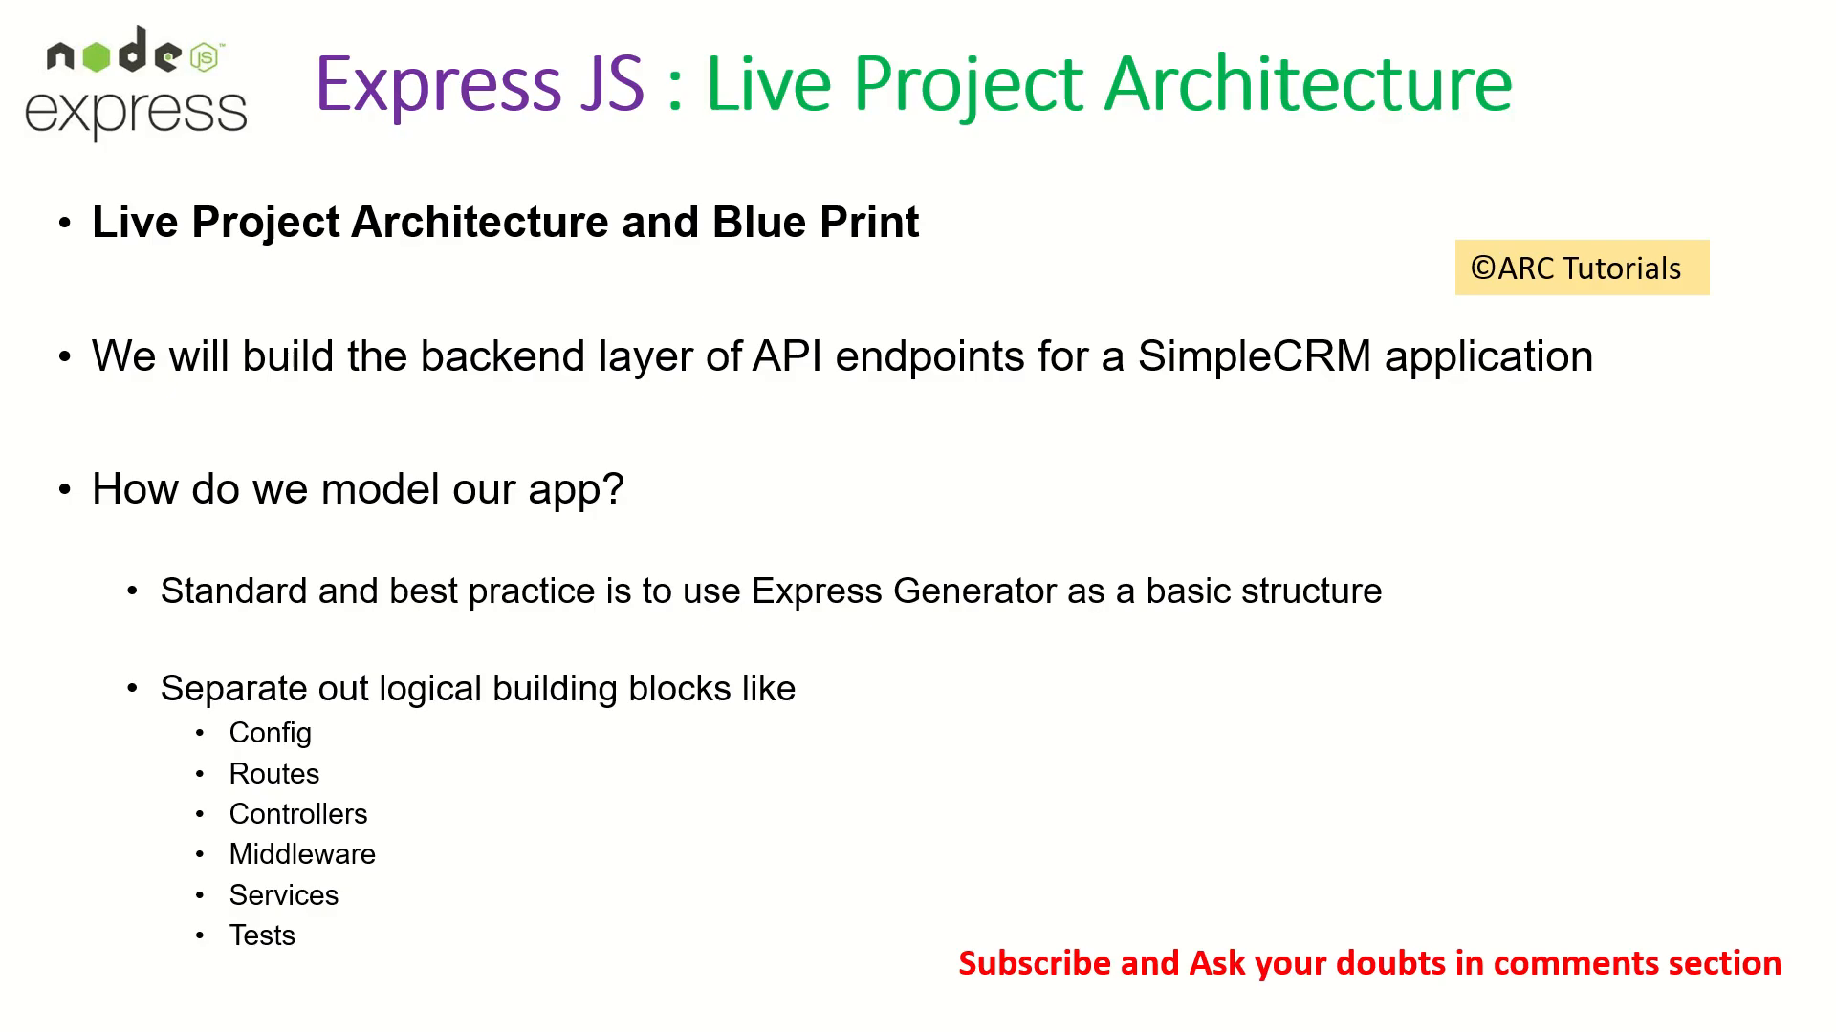